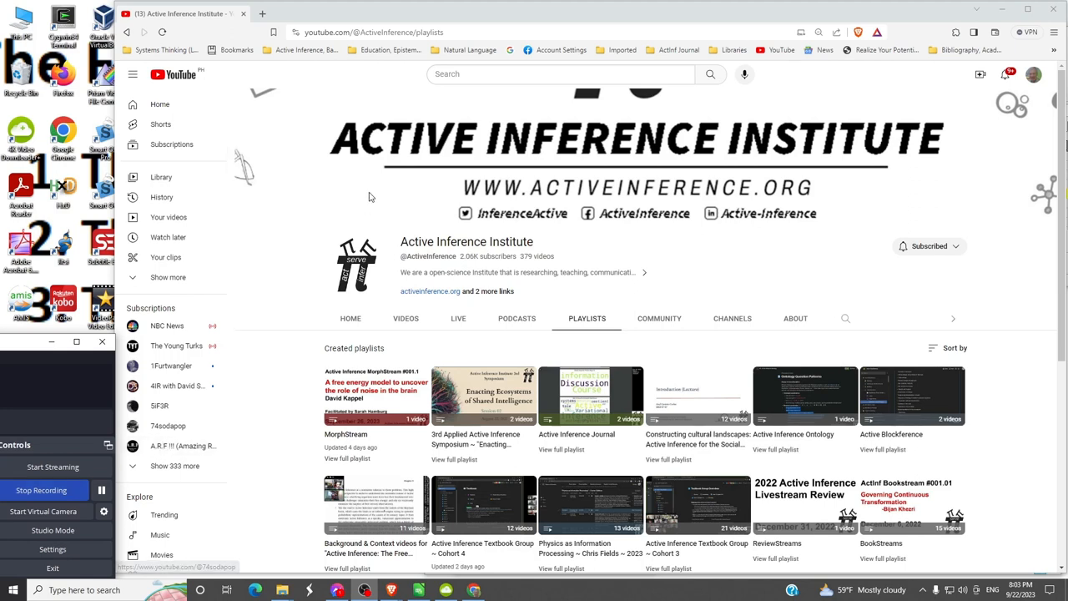
Play the Constructing cultural landscapes playlist and scroll its lecture list toward the Norms lecture
{"action": "left_click", "coordinate": [374, 31]}
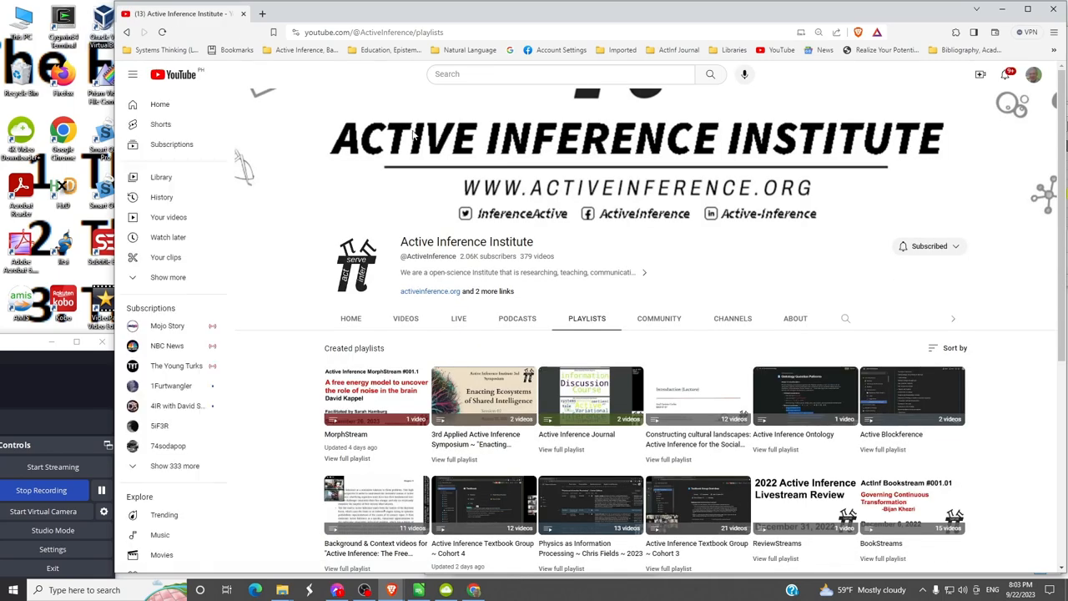
{"action": "mouse_move", "coordinate": [580, 324]}
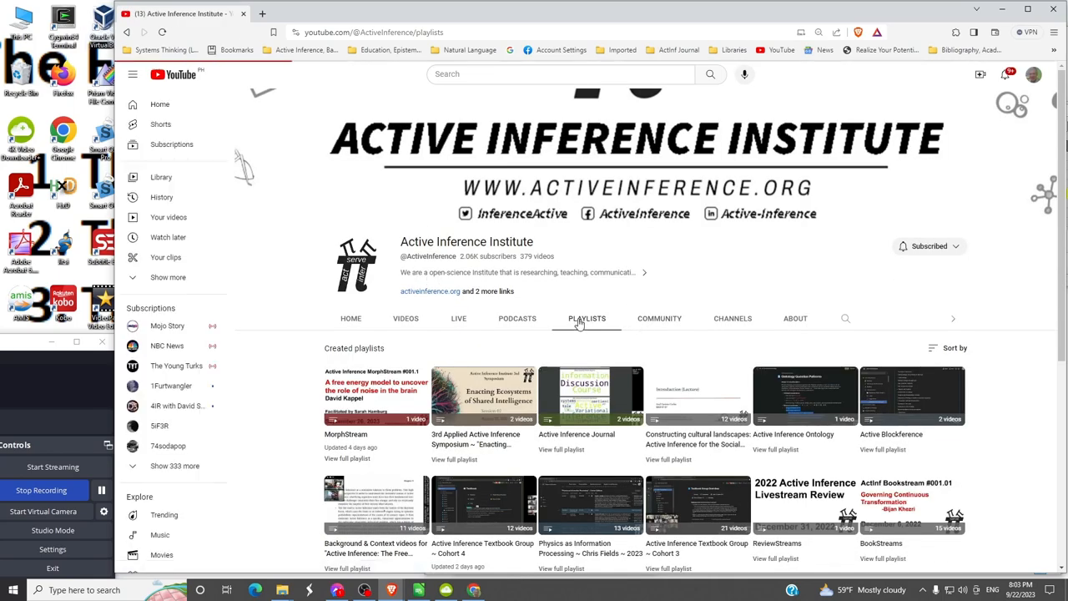
{"action": "mouse_move", "coordinate": [659, 292]}
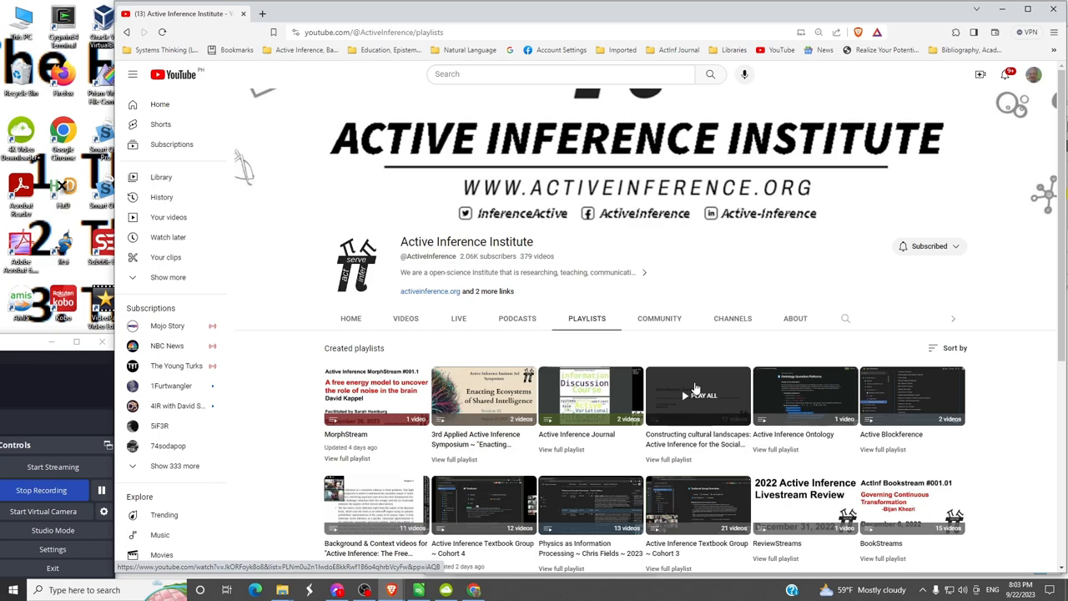
{"action": "left_click", "coordinate": [698, 394]}
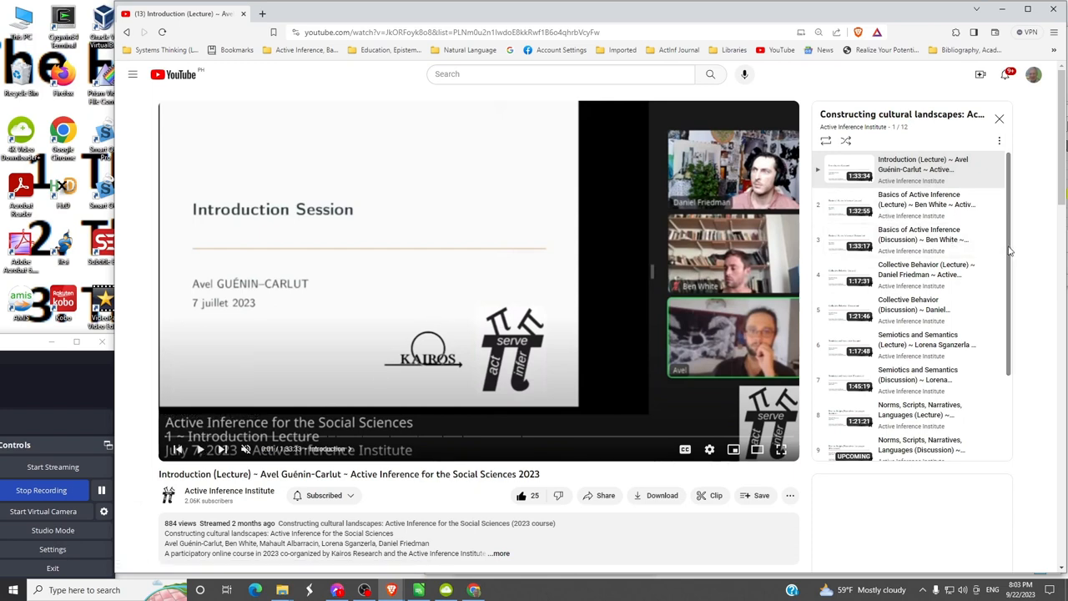
{"action": "scroll", "scroll_direction": "down", "scroll_amount": 3}
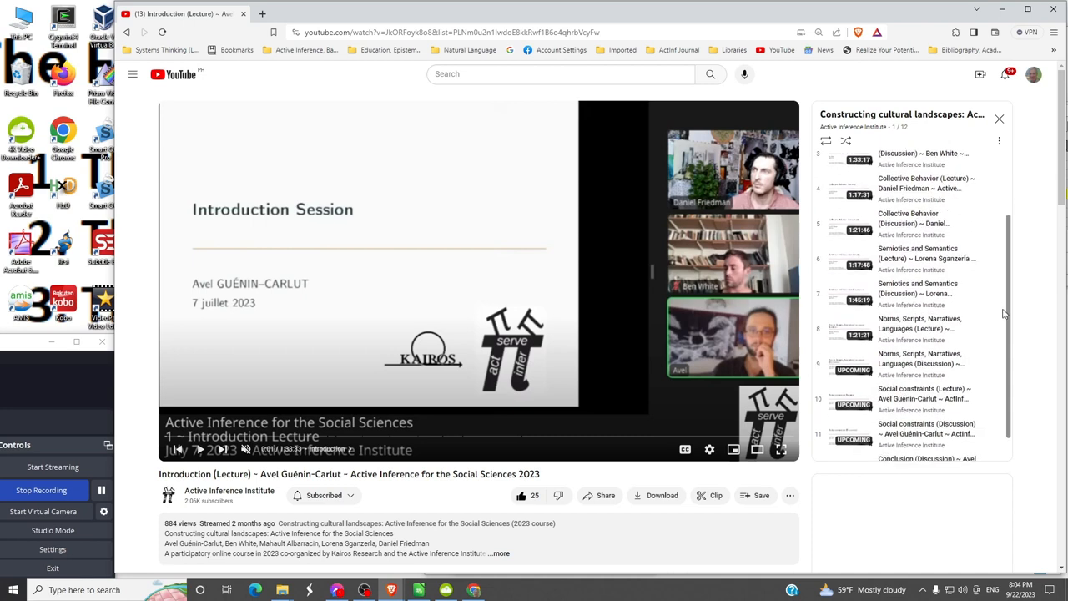
{"action": "scroll", "scroll_direction": "down", "scroll_amount": 3}
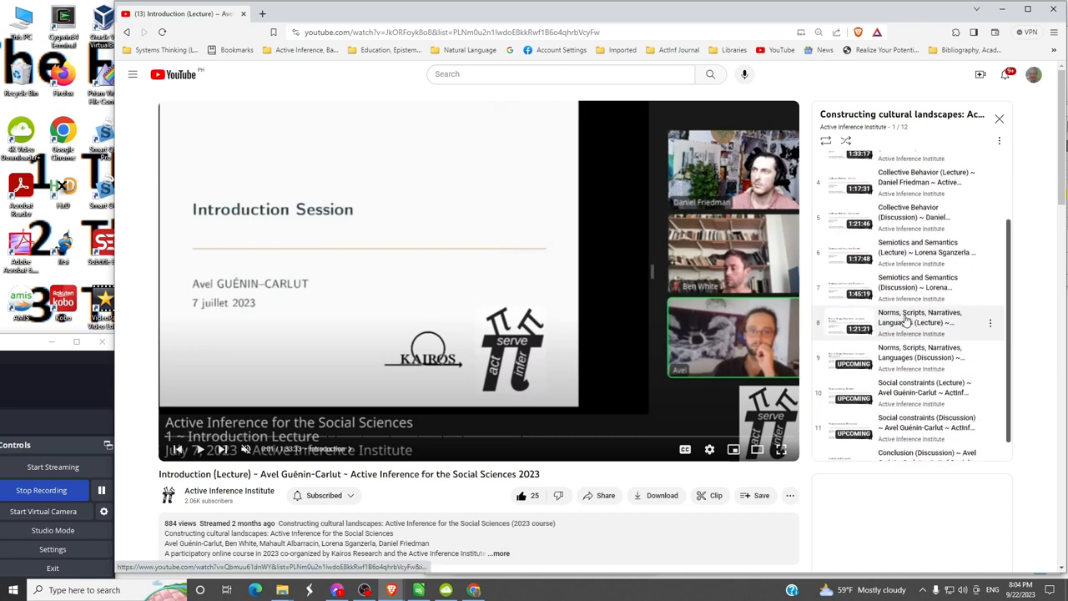
{"action": "mouse_move", "coordinate": [905, 321]}
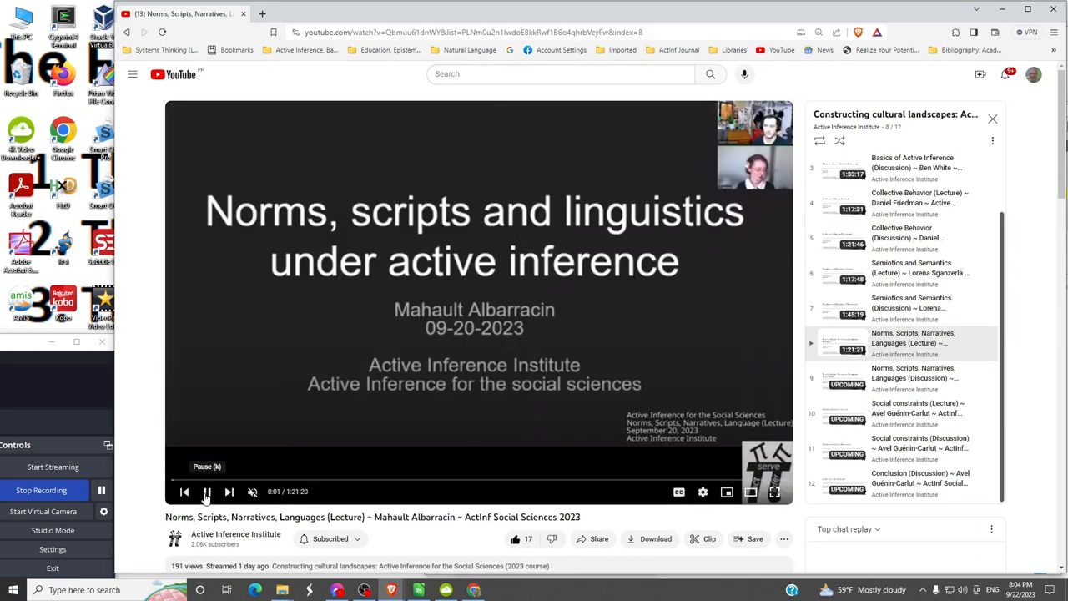
Pause and resume the lecture, then auto-translate its captions into Dutch via Subtitles/CC settings
{"action": "left_click", "coordinate": [207, 490]}
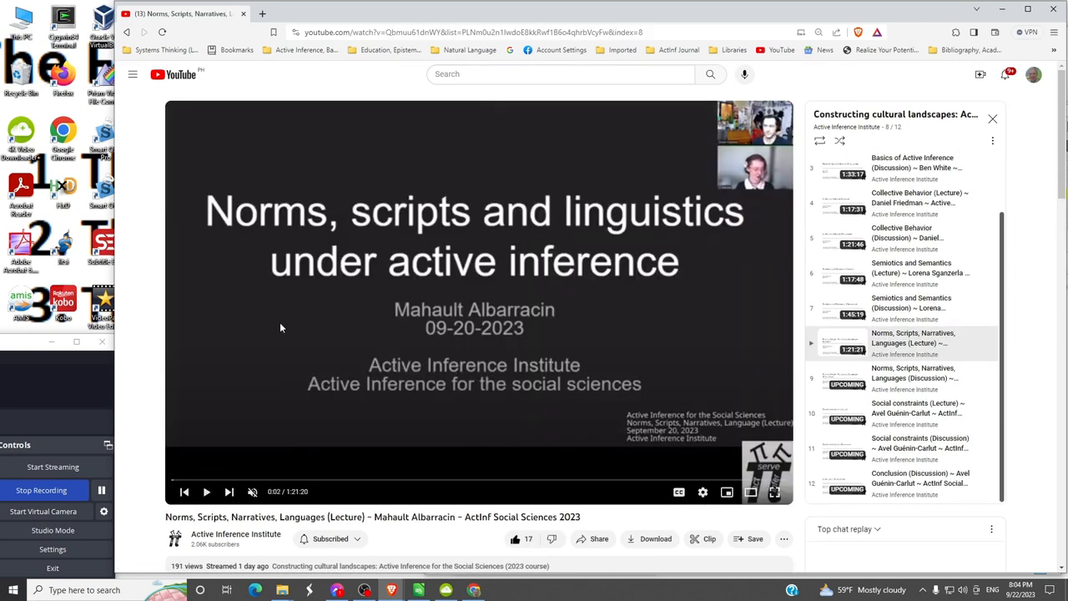
{"action": "mouse_move", "coordinate": [667, 341]}
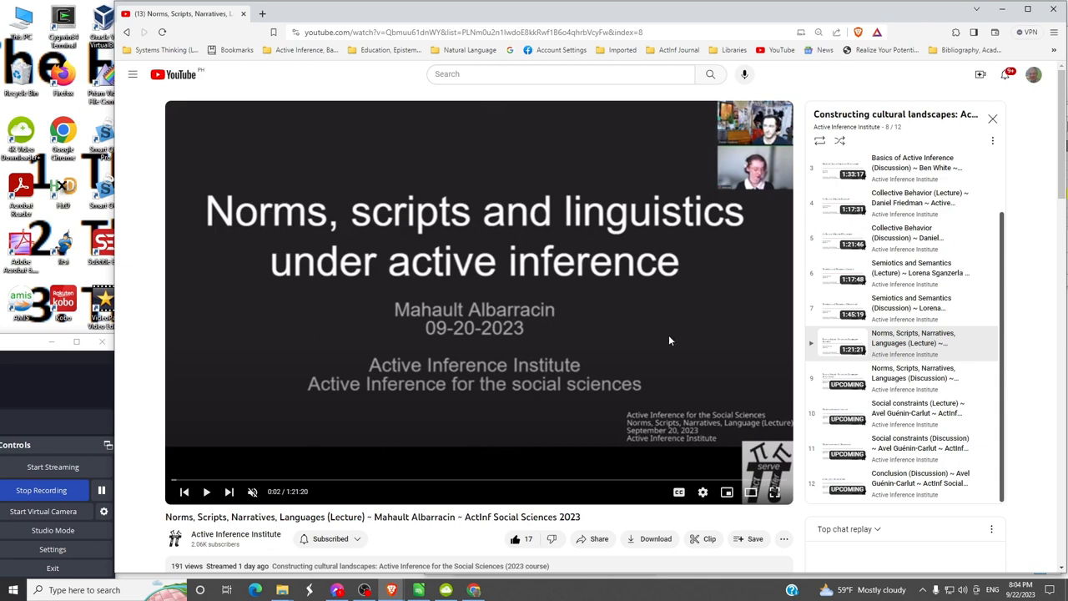
{"action": "mouse_move", "coordinate": [640, 340]}
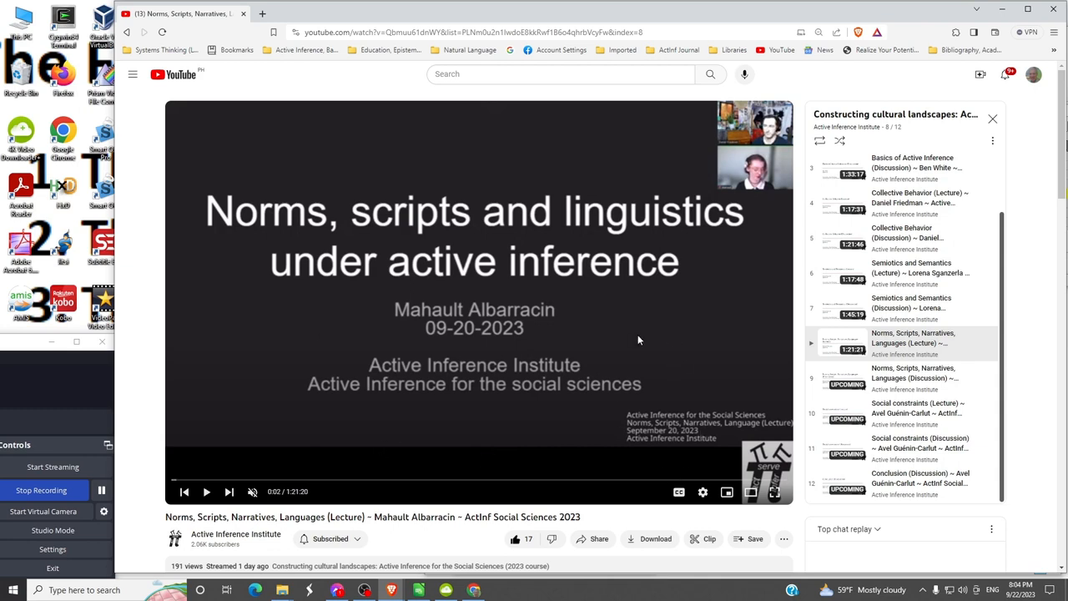
{"action": "mouse_move", "coordinate": [684, 331]}
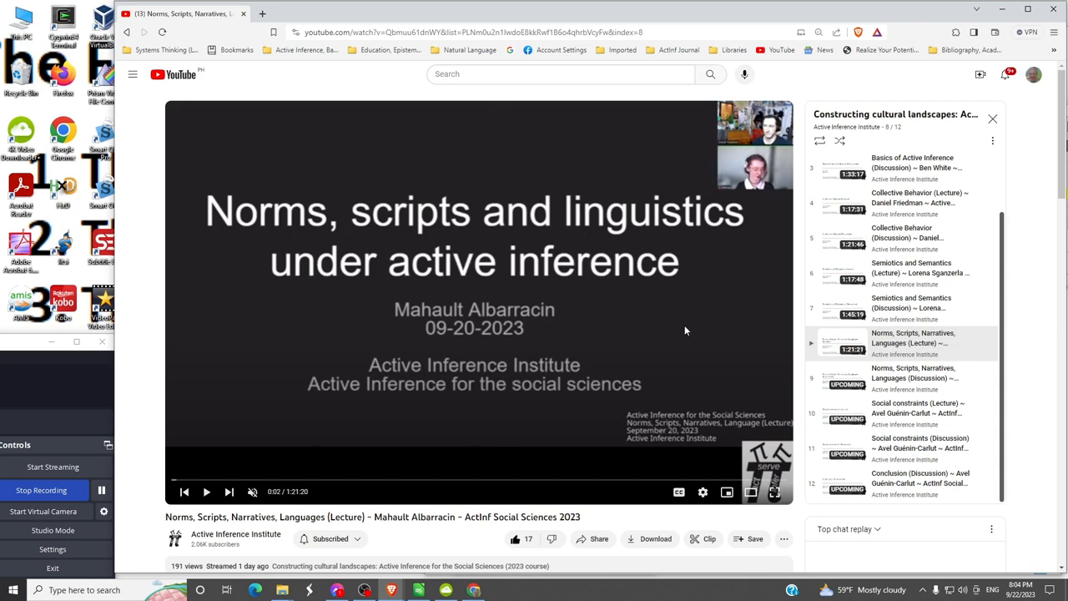
{"action": "mouse_move", "coordinate": [688, 464]}
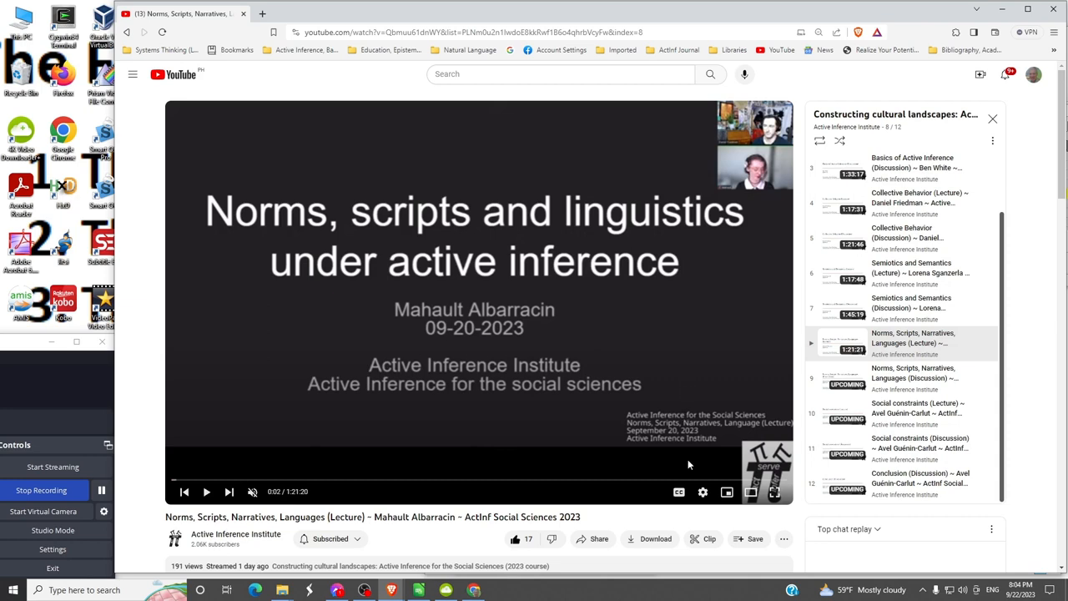
{"action": "mouse_move", "coordinate": [640, 457]}
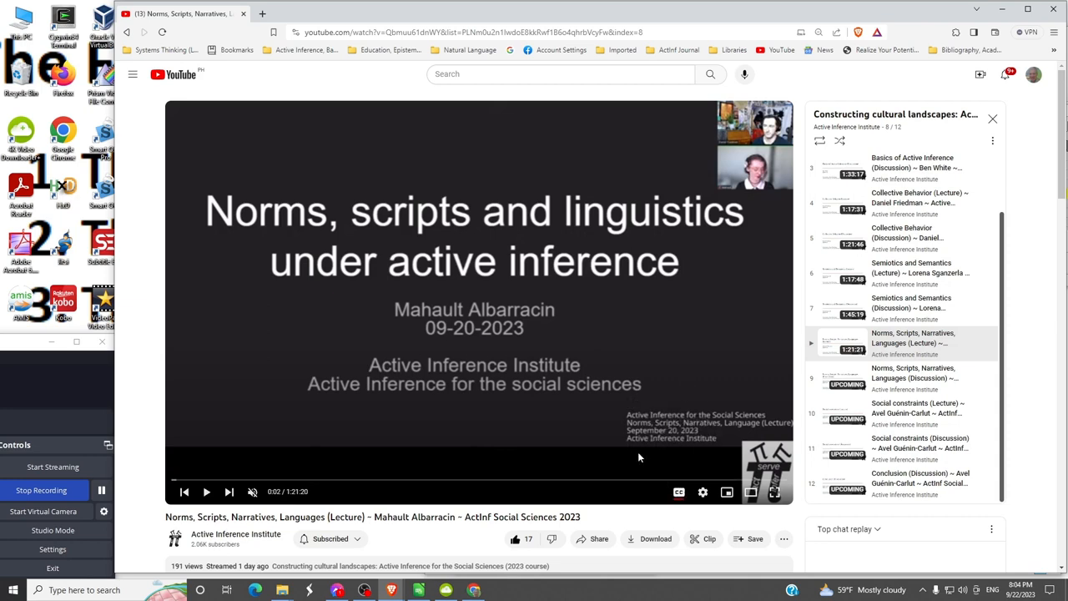
{"action": "mouse_move", "coordinate": [184, 491]}
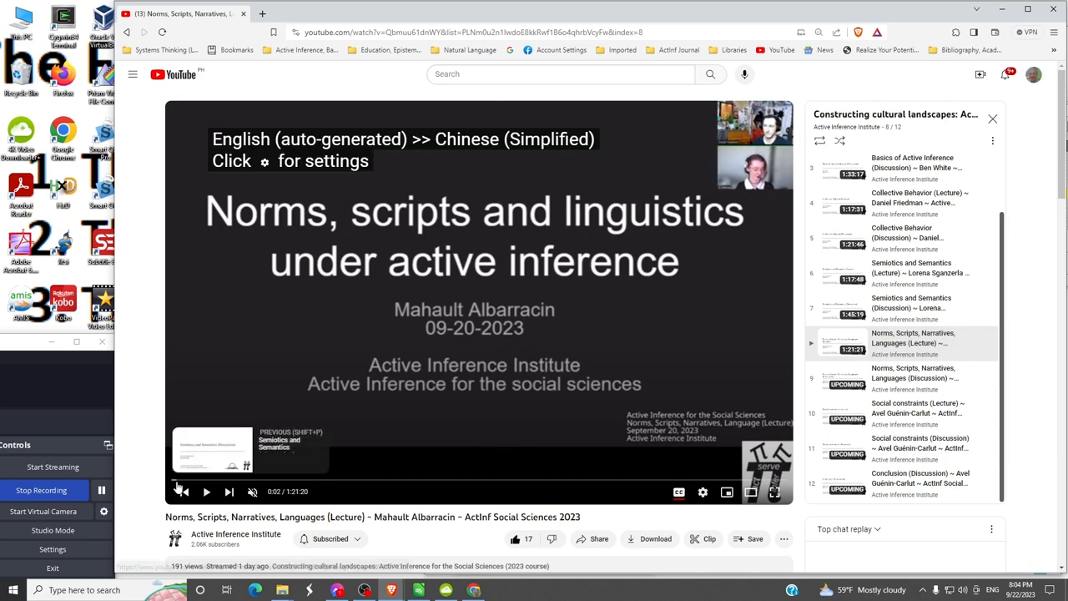
{"action": "left_click", "coordinate": [207, 491]}
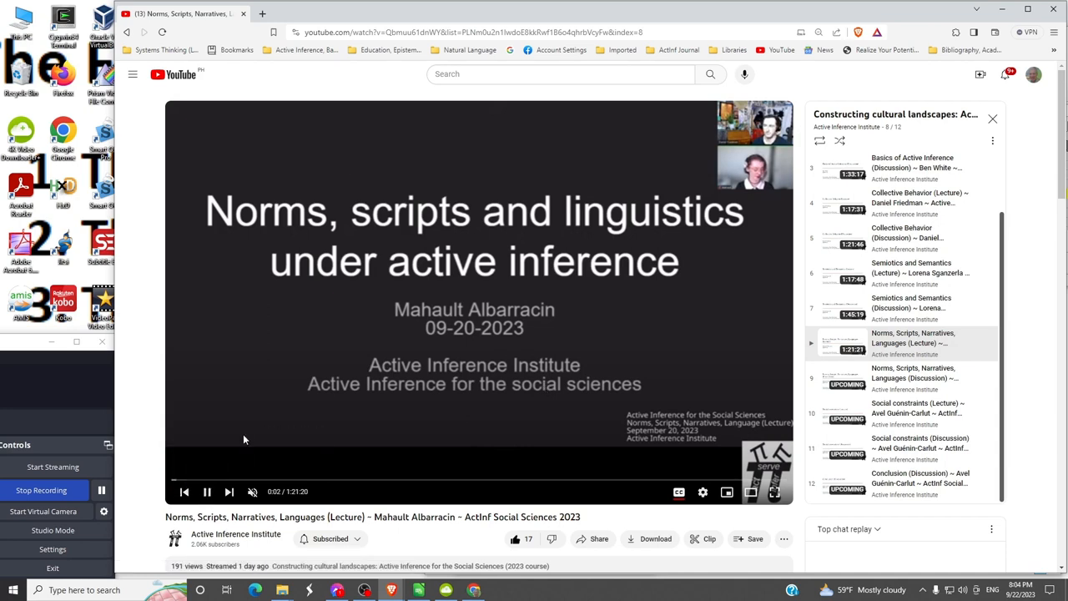
{"action": "mouse_move", "coordinate": [598, 307]}
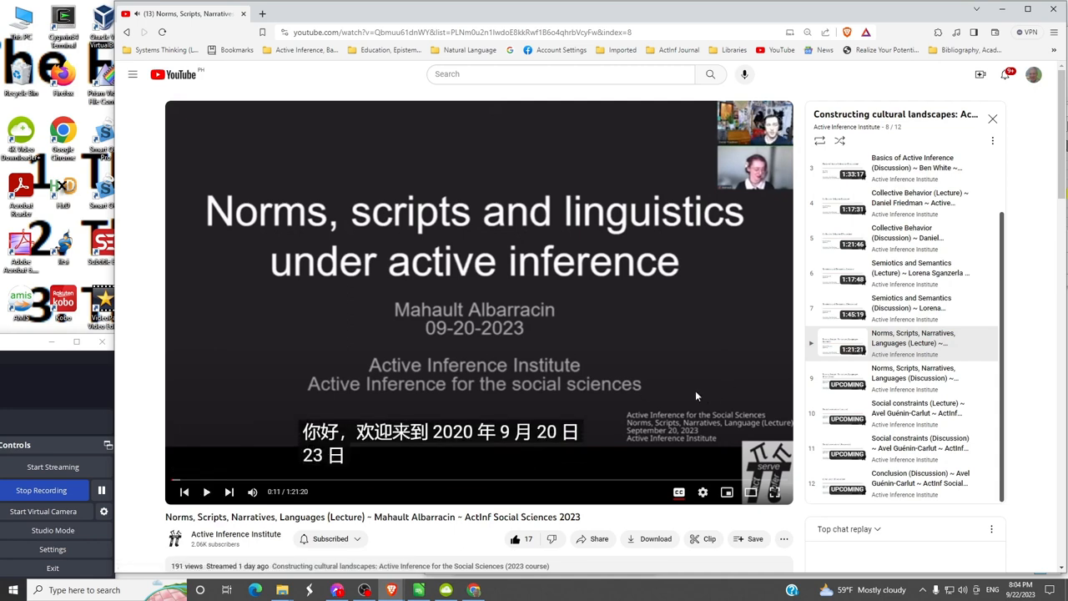
{"action": "left_click", "coordinate": [703, 491]}
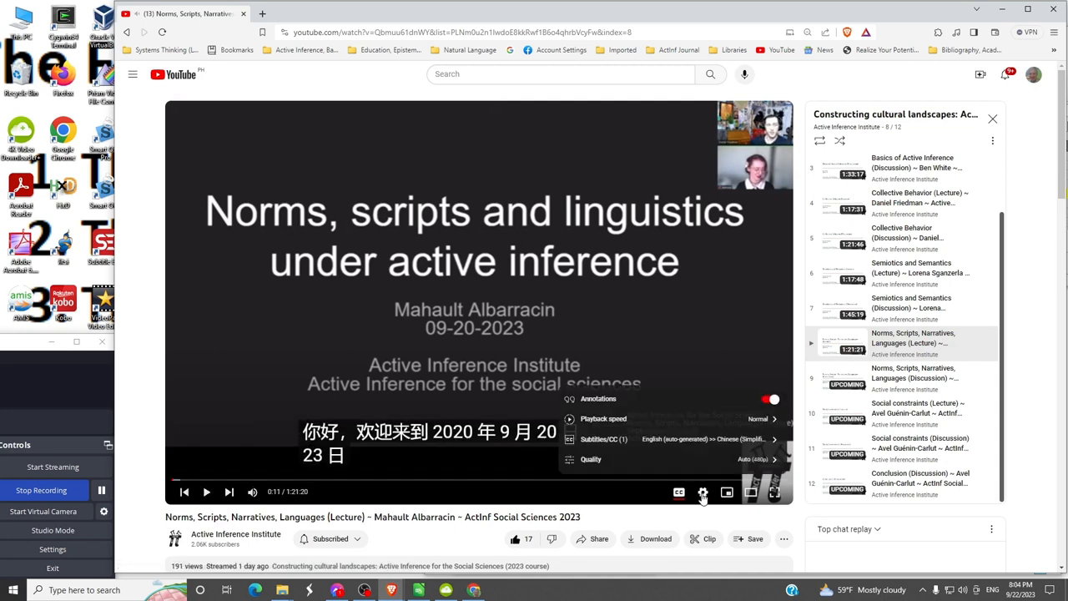
{"action": "left_click", "coordinate": [604, 439]}
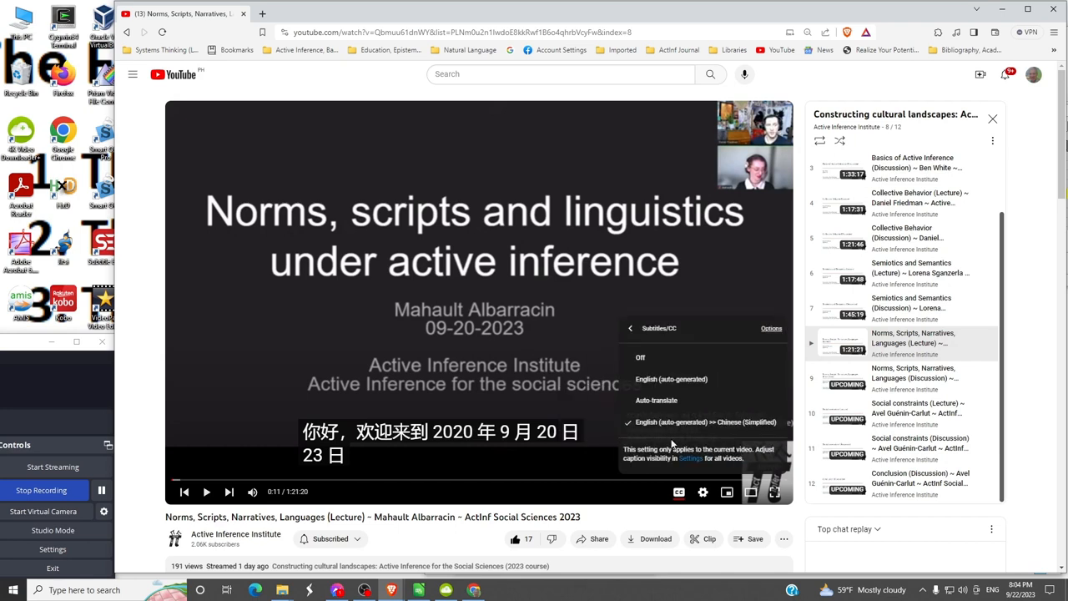
{"action": "mouse_move", "coordinate": [742, 401]}
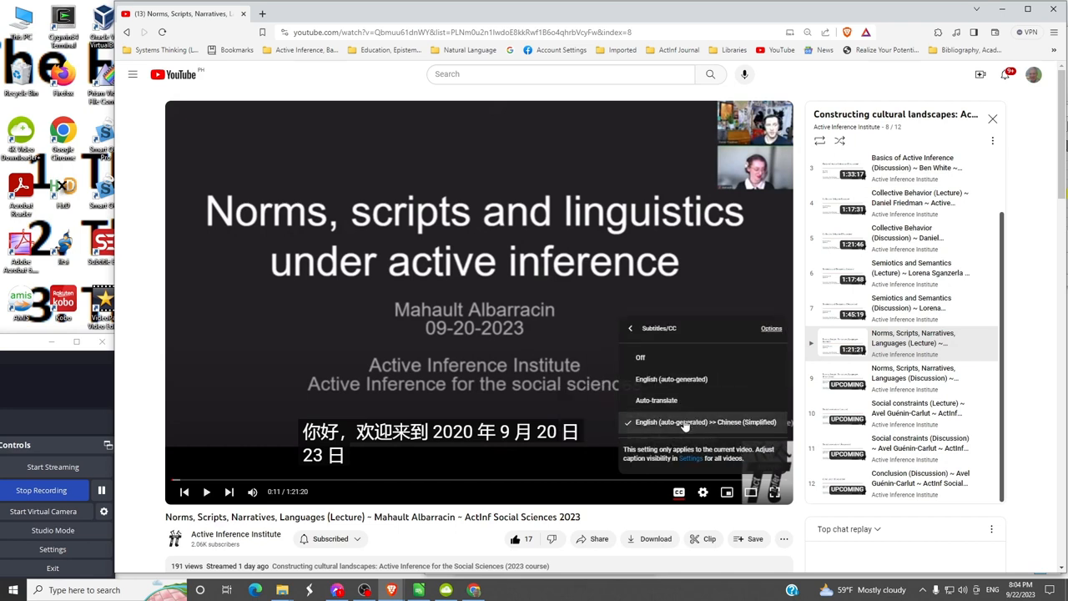
{"action": "left_click", "coordinate": [657, 400]}
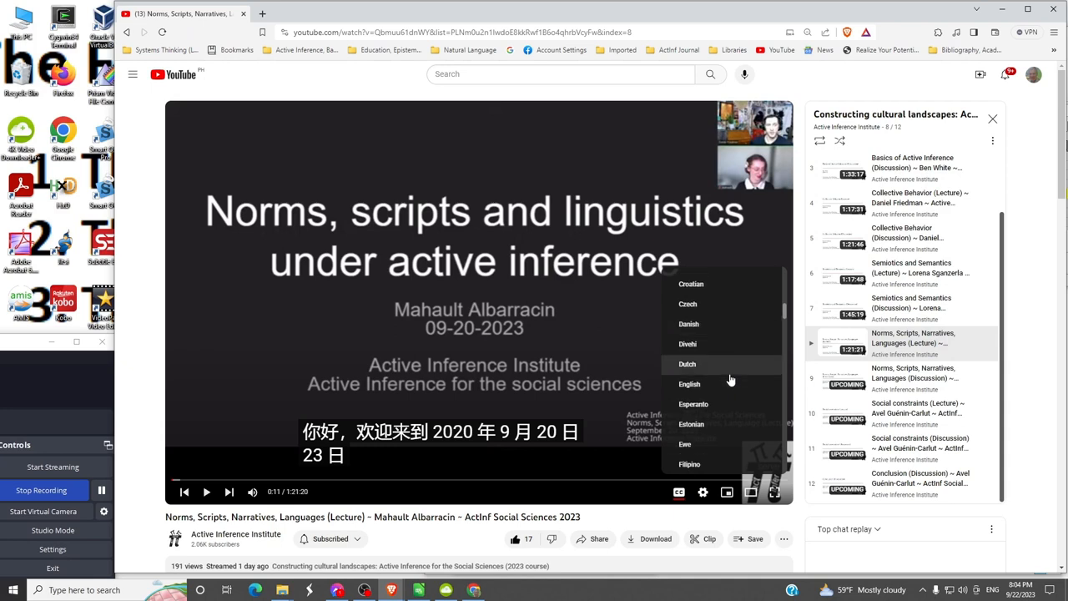
{"action": "mouse_move", "coordinate": [692, 363]}
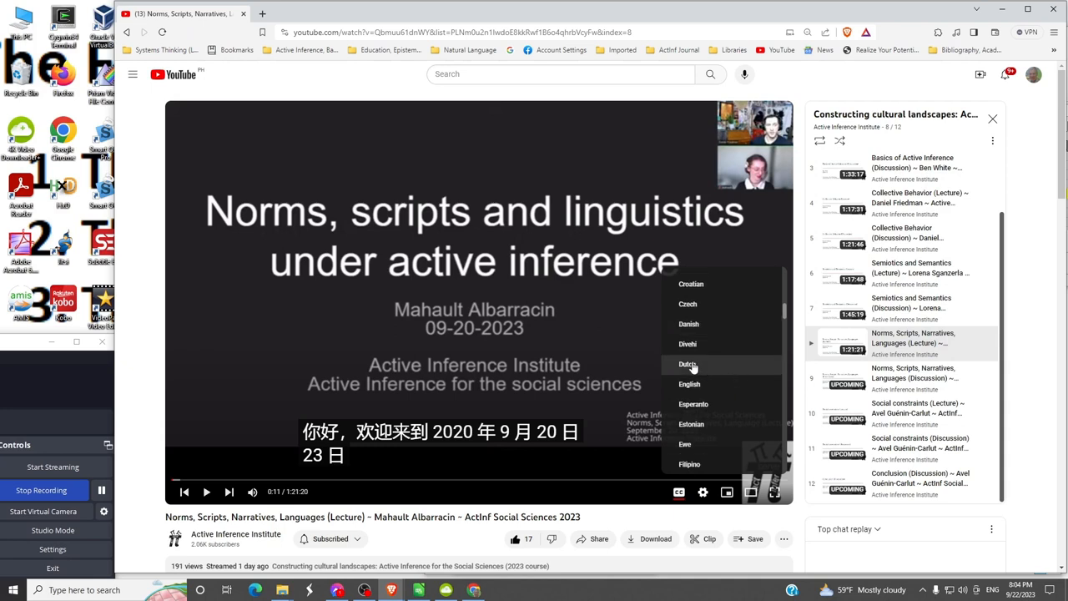
{"action": "left_click", "coordinate": [687, 364]}
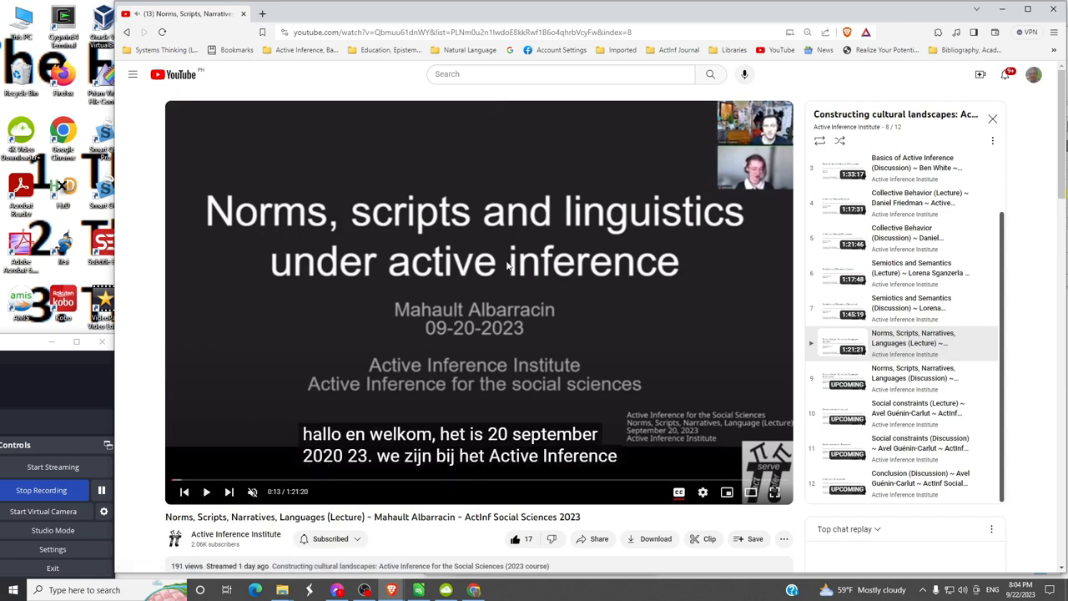
Trim the address to the standalone watch?v=Qbmuu61dnWY URL and select it for copying
{"action": "left_click", "coordinate": [460, 32]}
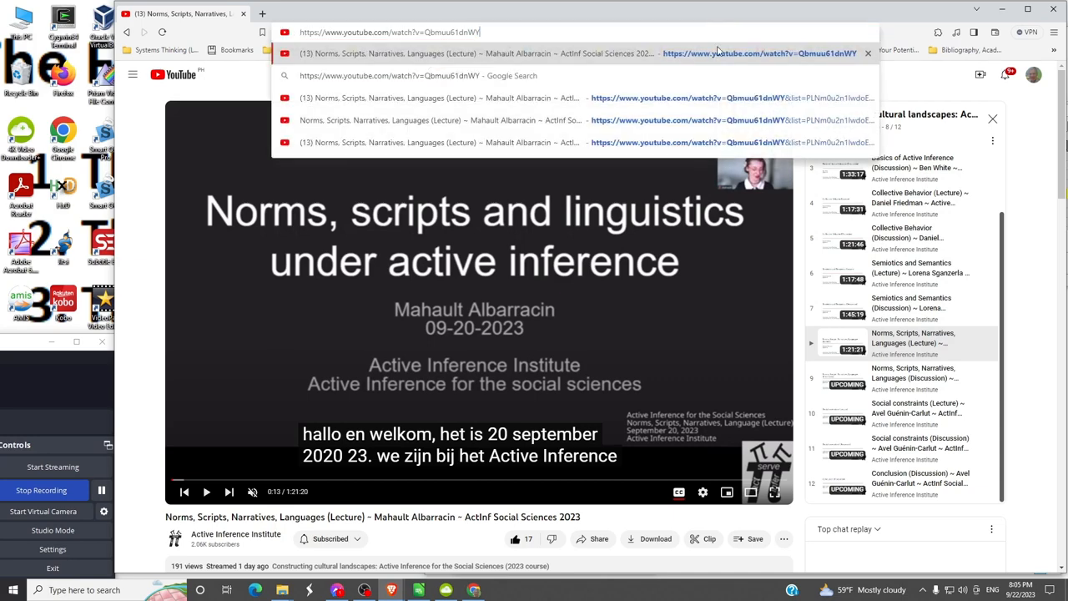
{"action": "triple_click", "coordinate": [390, 32]}
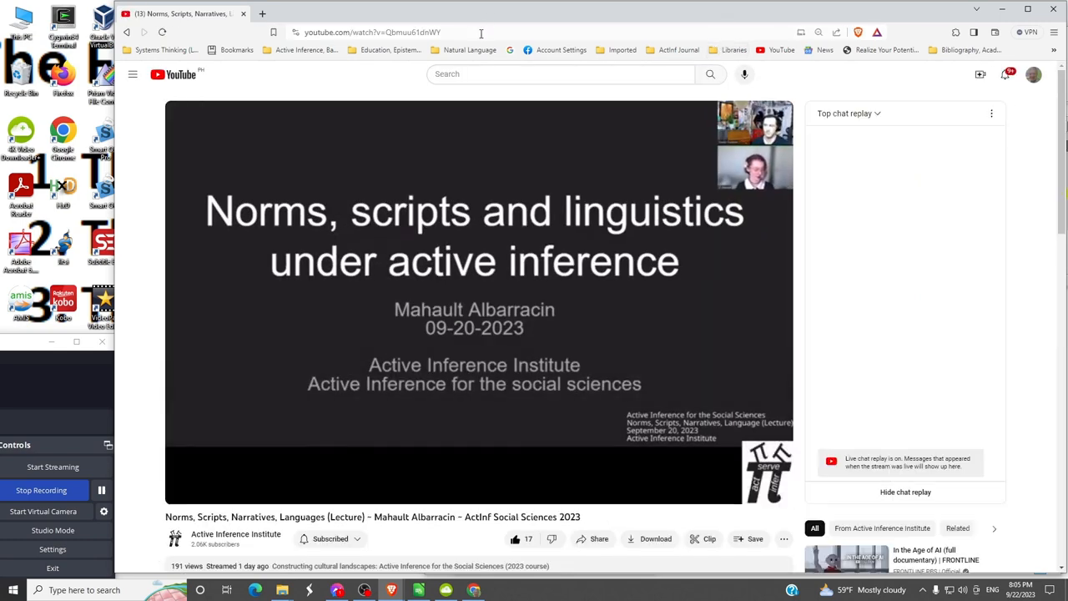
{"action": "left_click", "coordinate": [481, 301]}
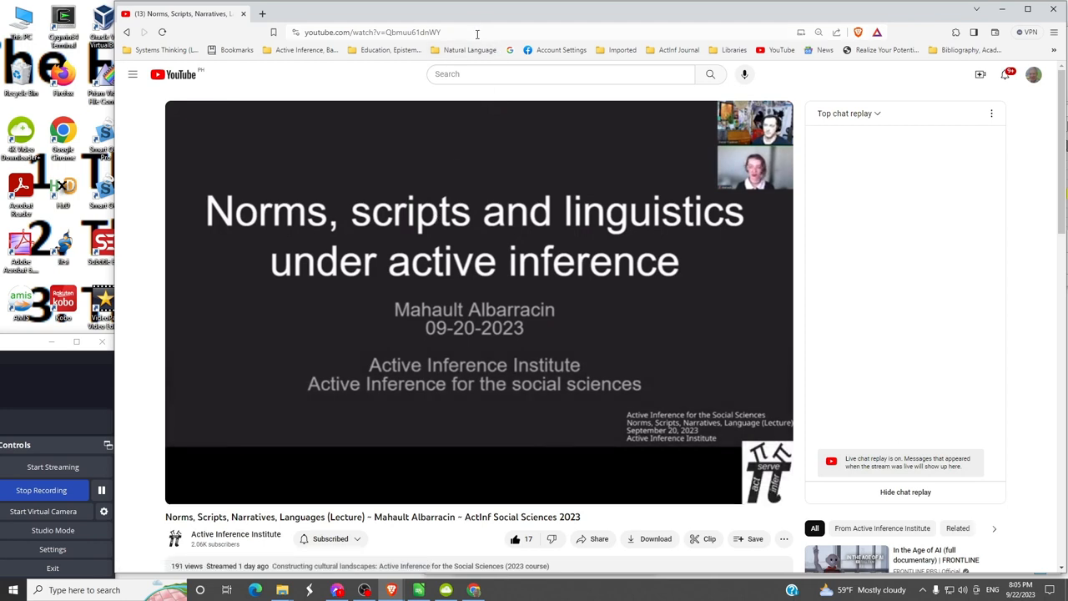
{"action": "double_click", "coordinate": [397, 32]}
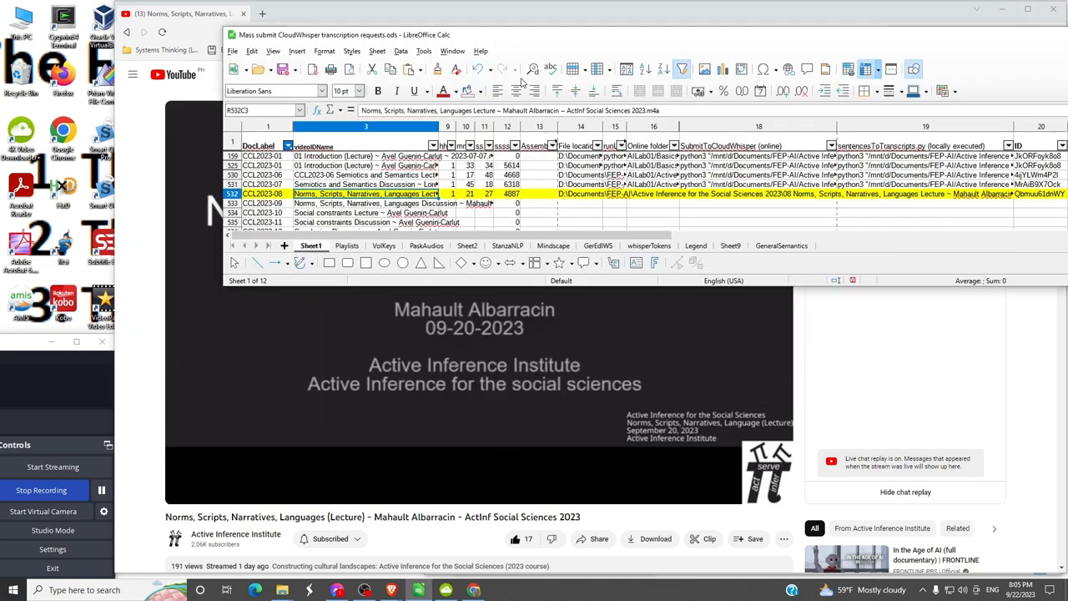
{"action": "mouse_move", "coordinate": [284, 203]}
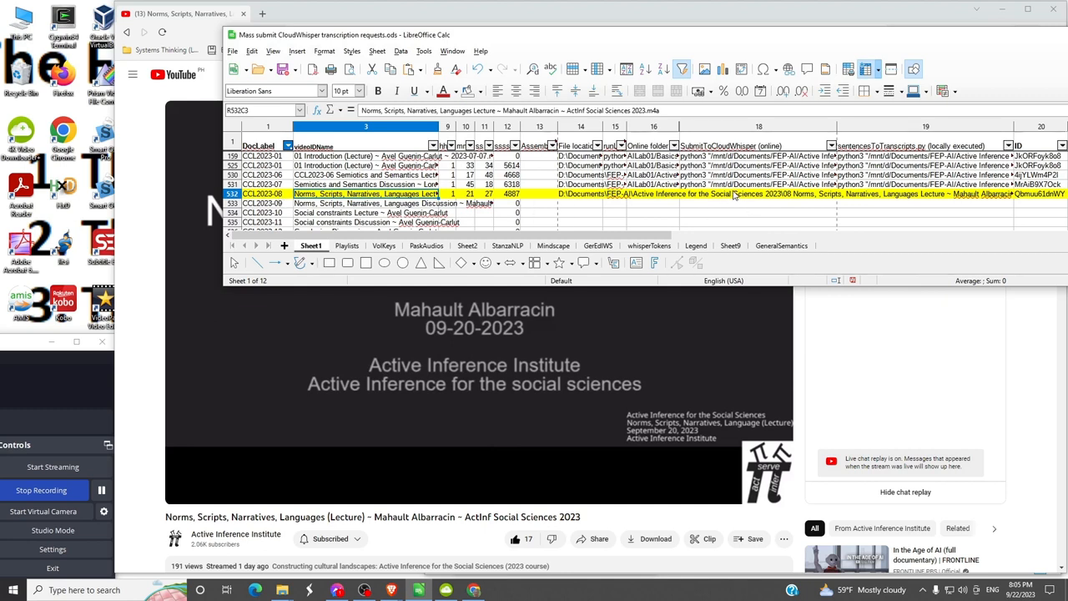
{"action": "mouse_move", "coordinate": [902, 210]}
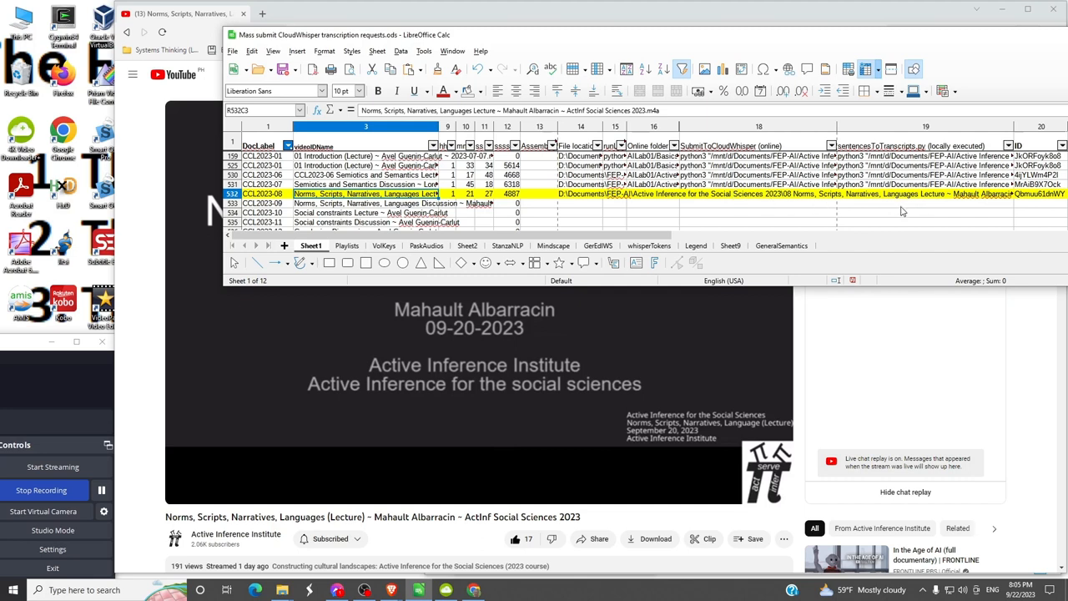
{"action": "mouse_move", "coordinate": [803, 200]}
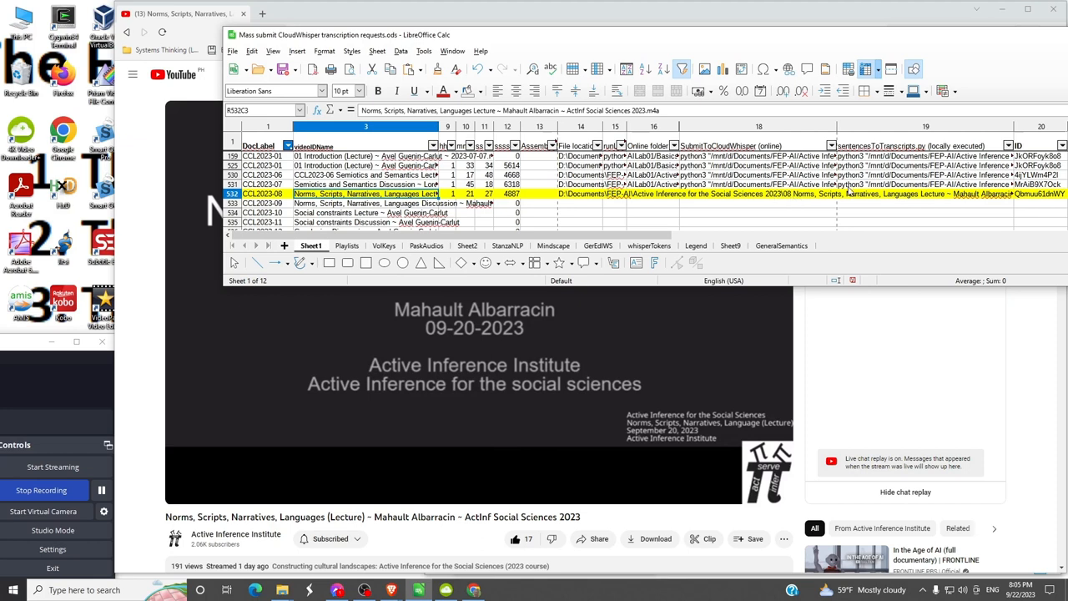
{"action": "left_click", "coordinate": [1042, 194]}
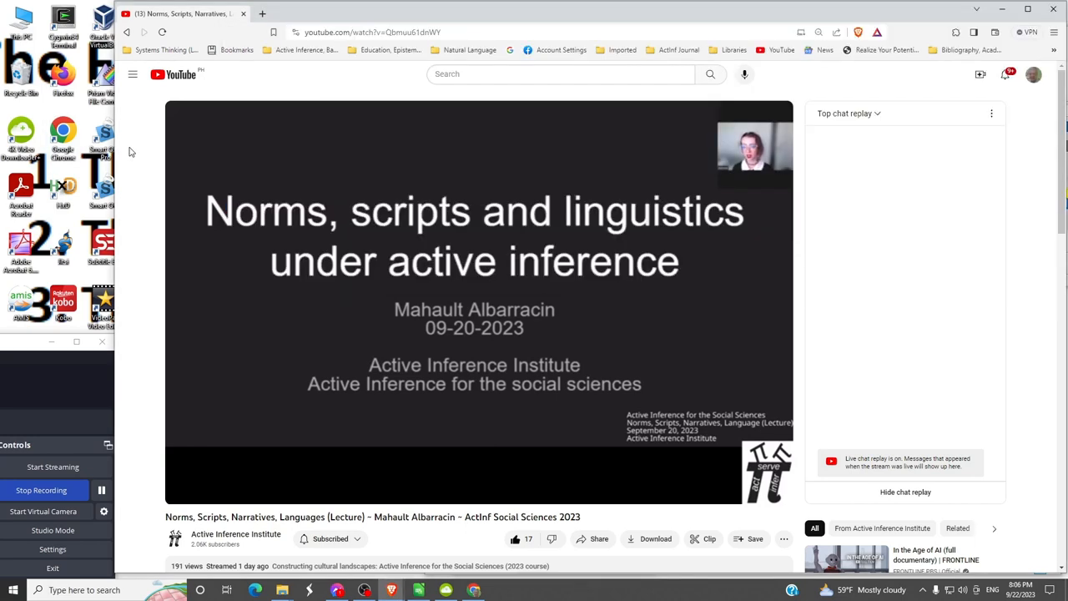
Resume the standalone lecture so it advances to the Introduction to Active Inference slide
{"action": "left_click", "coordinate": [370, 32]}
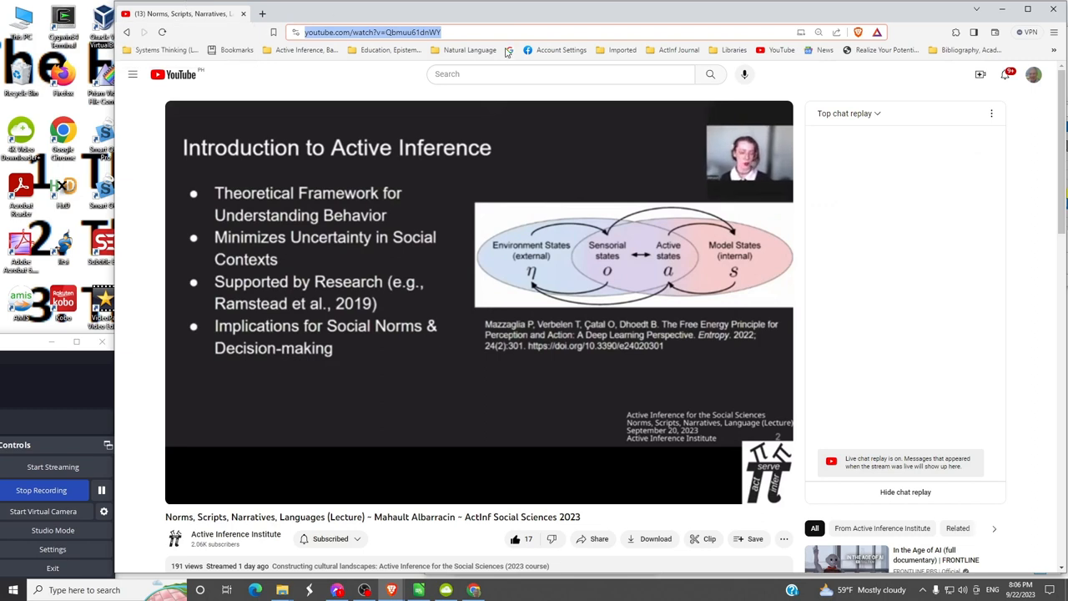
{"action": "mouse_move", "coordinate": [182, 491]}
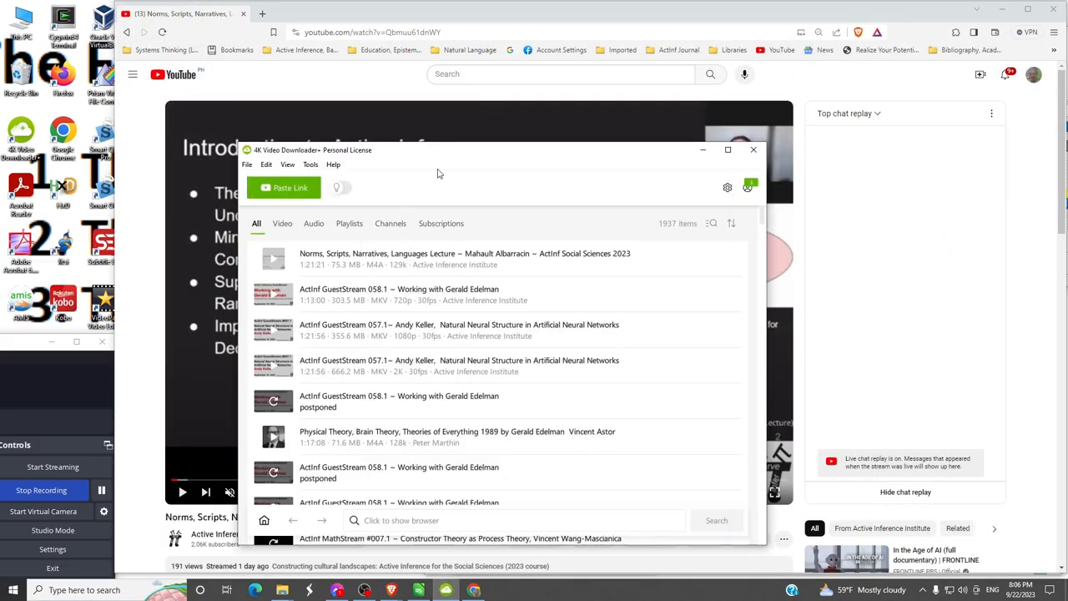
{"action": "mouse_move", "coordinate": [434, 157]}
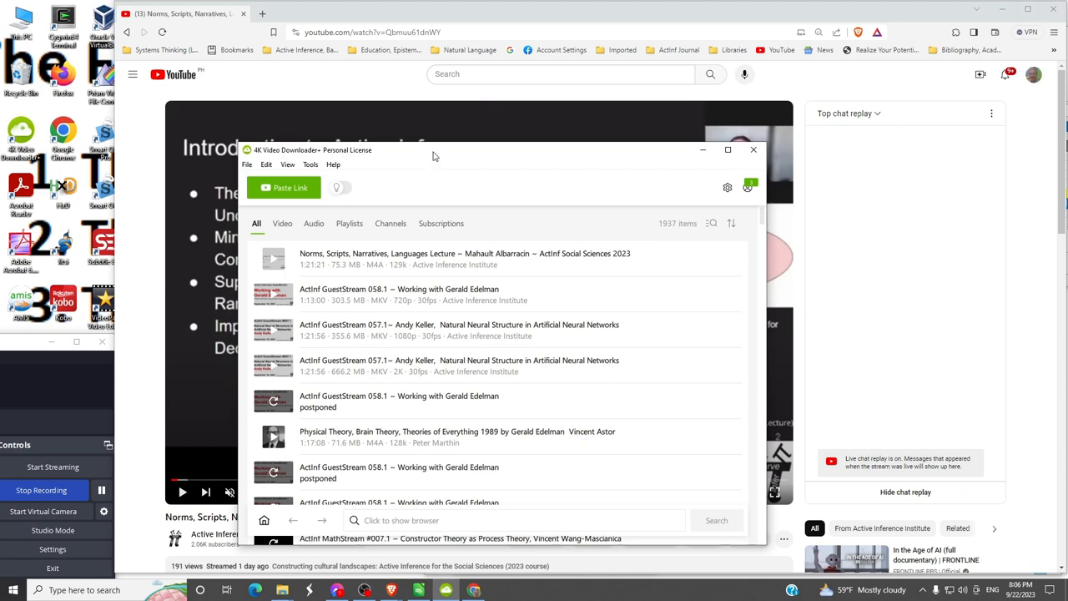
{"action": "mouse_move", "coordinate": [430, 156]}
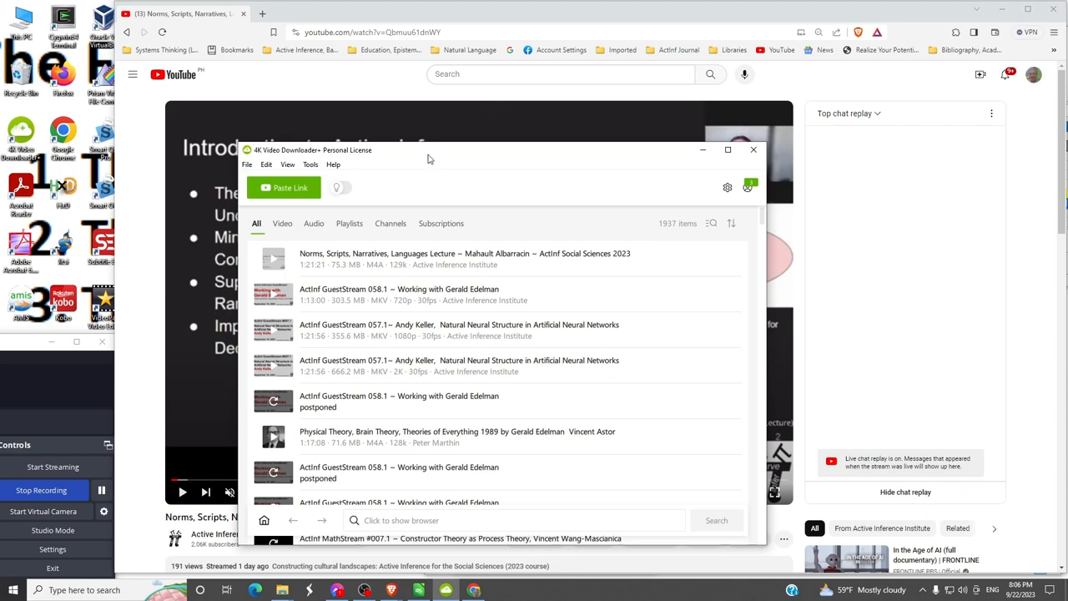
{"action": "mouse_move", "coordinate": [290, 187]}
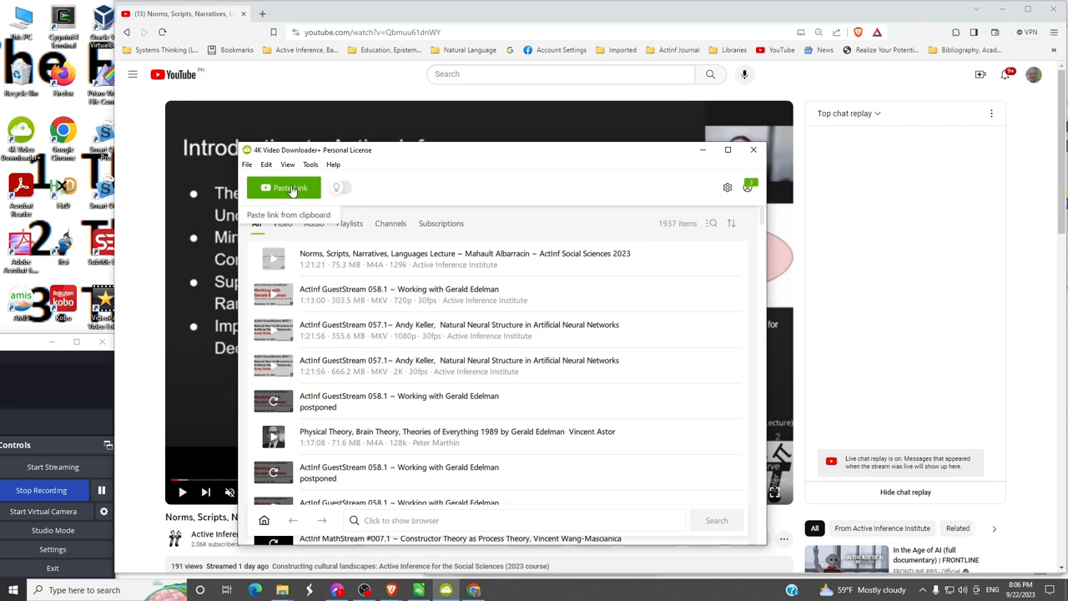
Add the copied lecture link for download and keep M4A as the audio format
{"action": "left_click", "coordinate": [287, 187]}
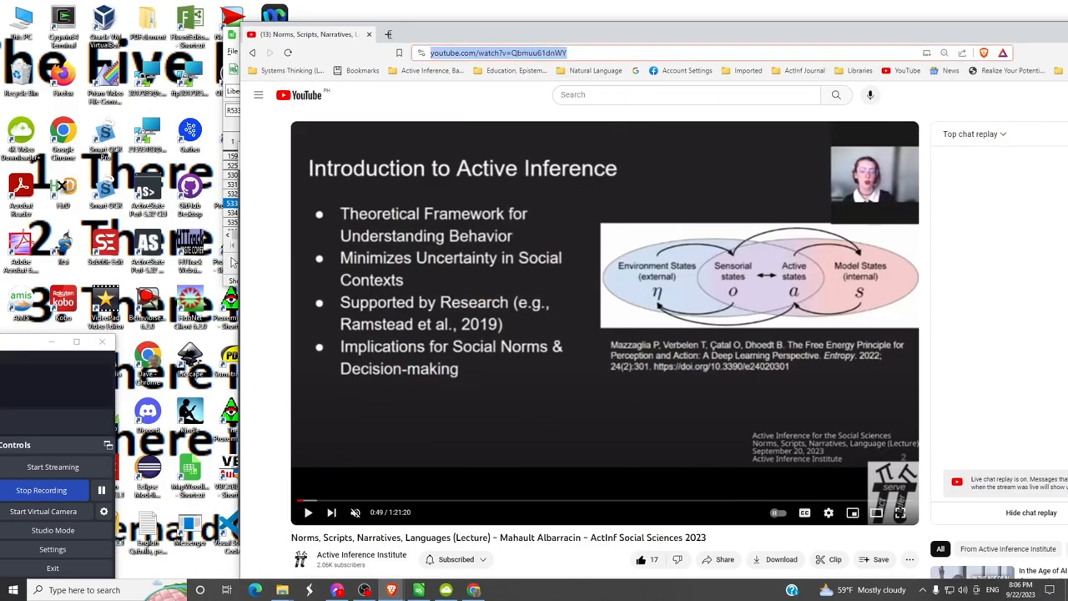
{"action": "key", "text": "alt+tab"}
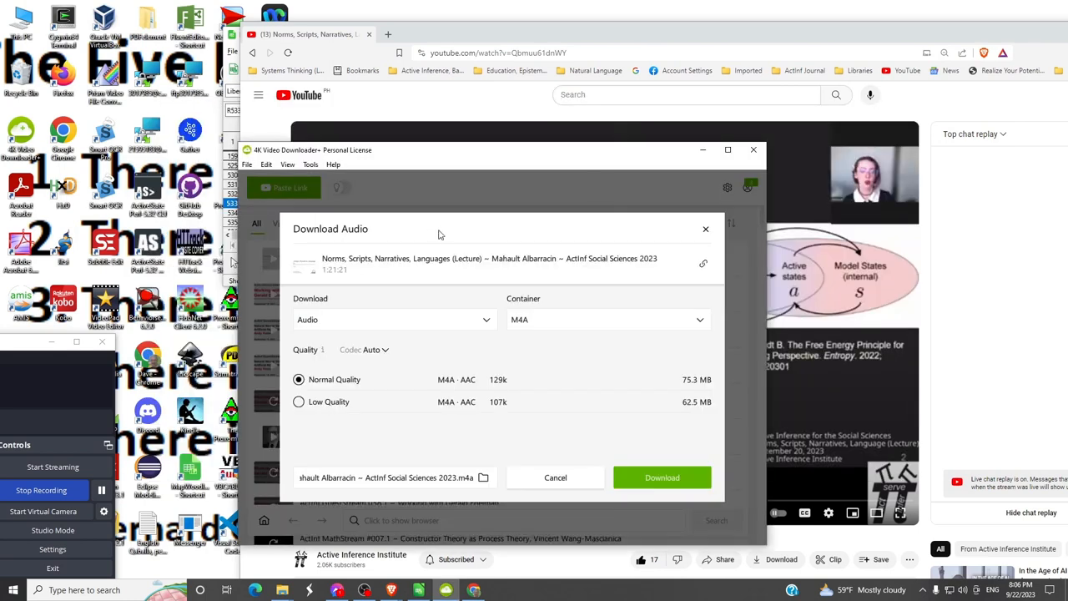
{"action": "mouse_move", "coordinate": [547, 267]}
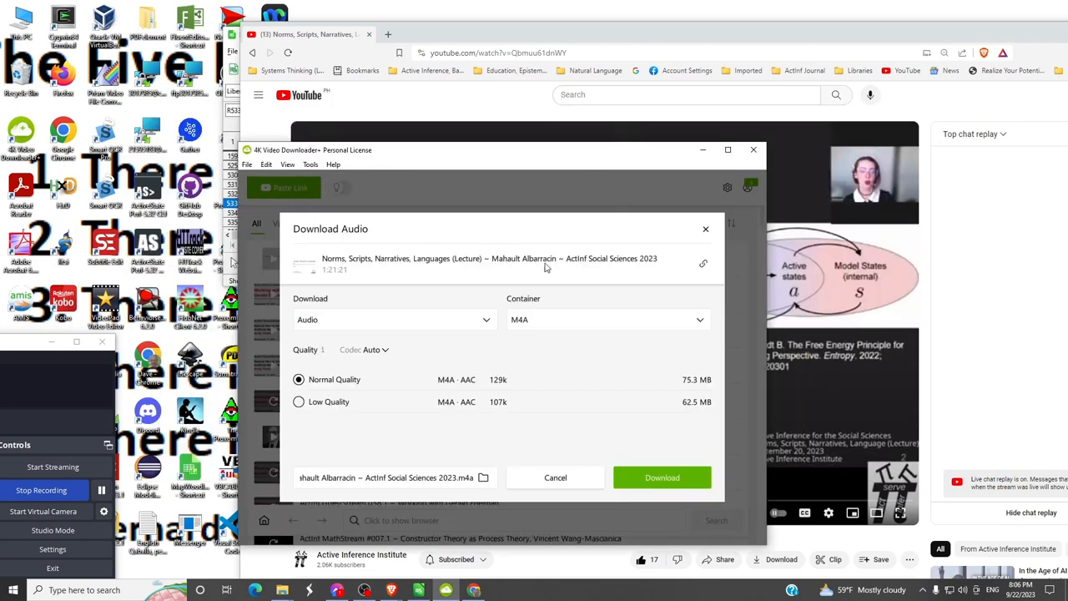
{"action": "mouse_move", "coordinate": [380, 304]}
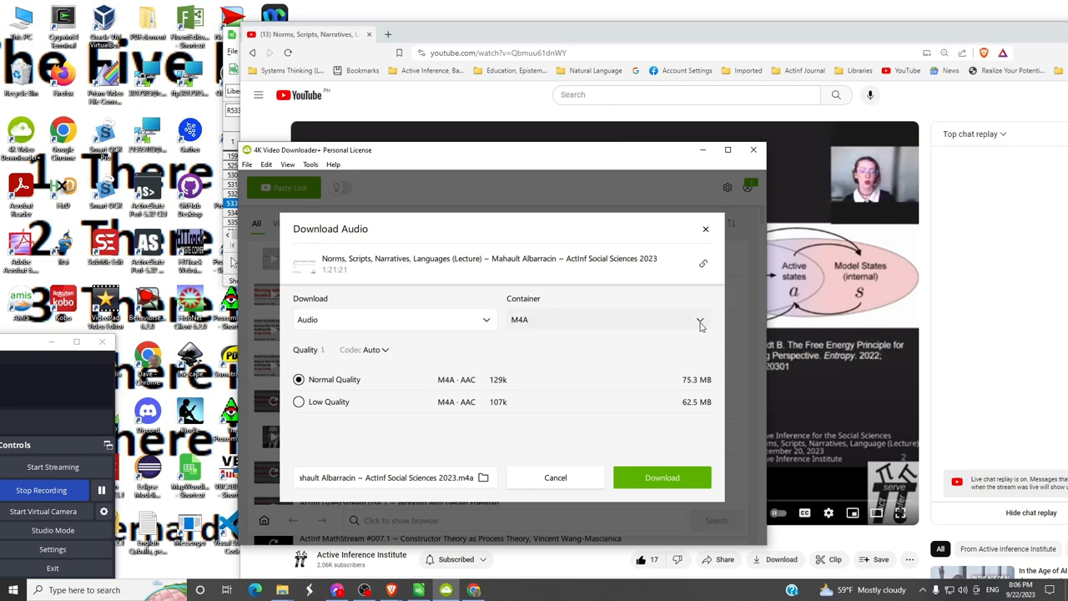
{"action": "left_click", "coordinate": [700, 320]}
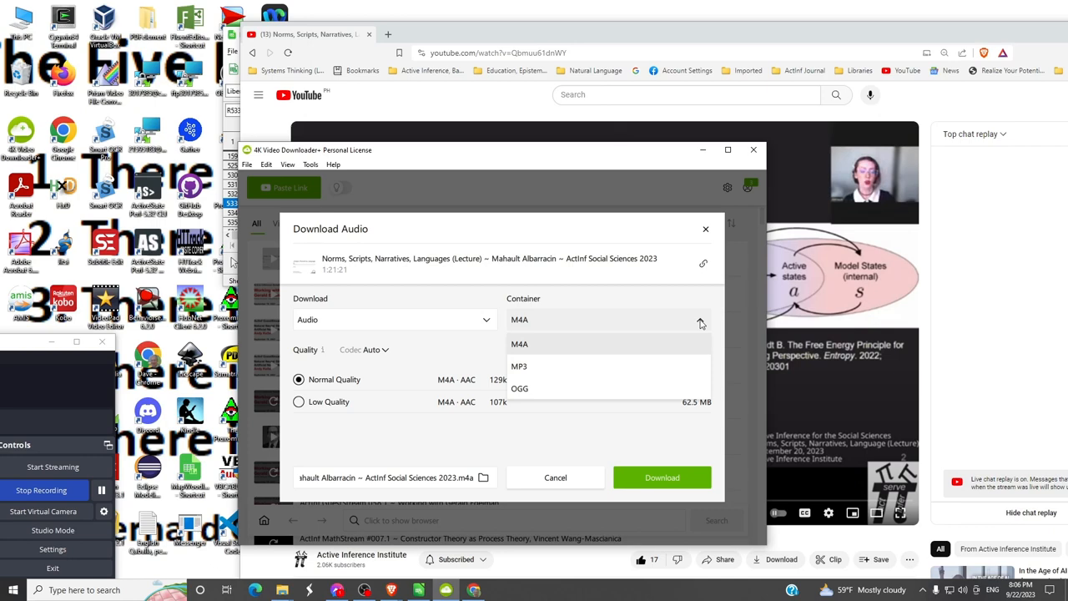
{"action": "mouse_move", "coordinate": [527, 344]}
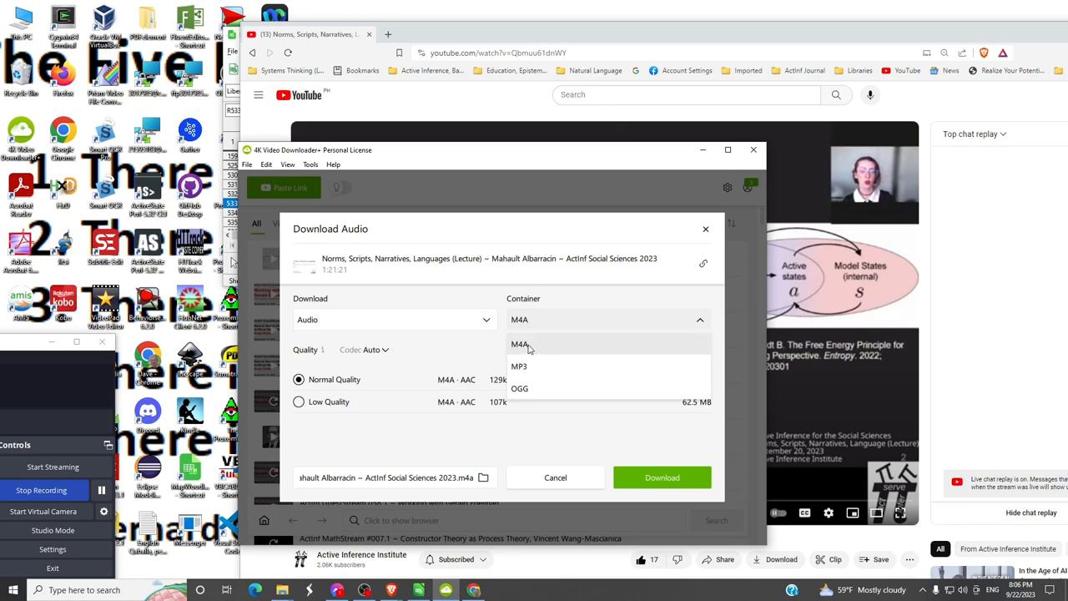
{"action": "left_click", "coordinate": [519, 344]}
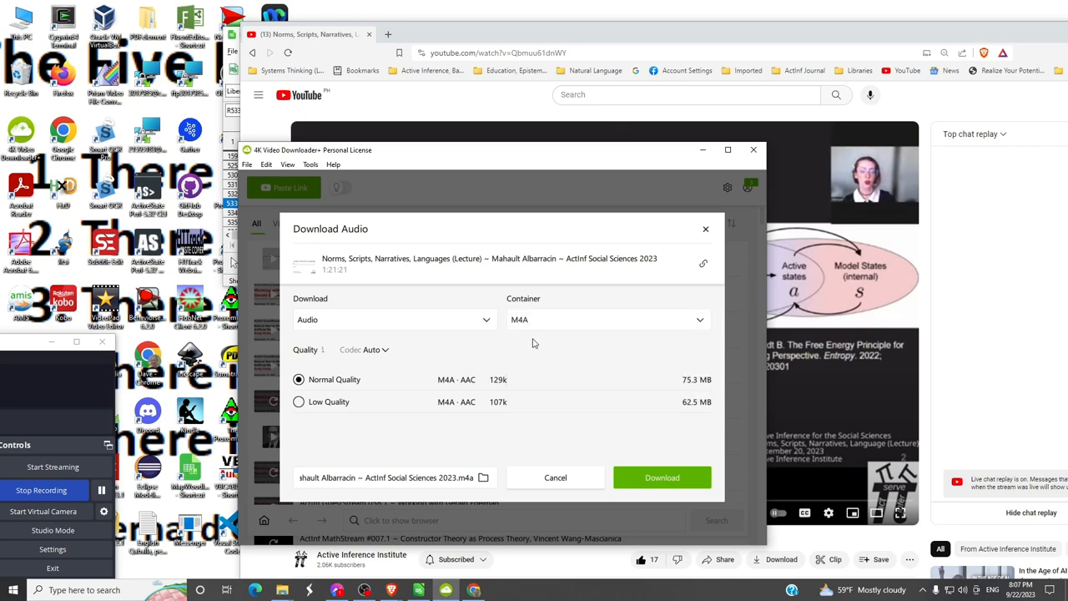
{"action": "mouse_move", "coordinate": [468, 242]}
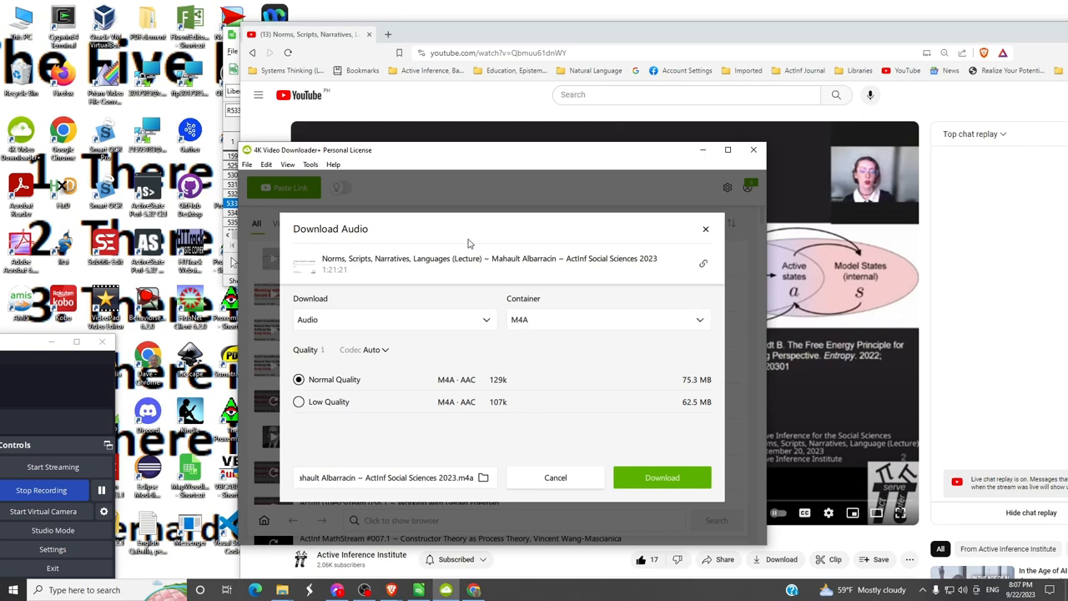
{"action": "mouse_move", "coordinate": [467, 237]}
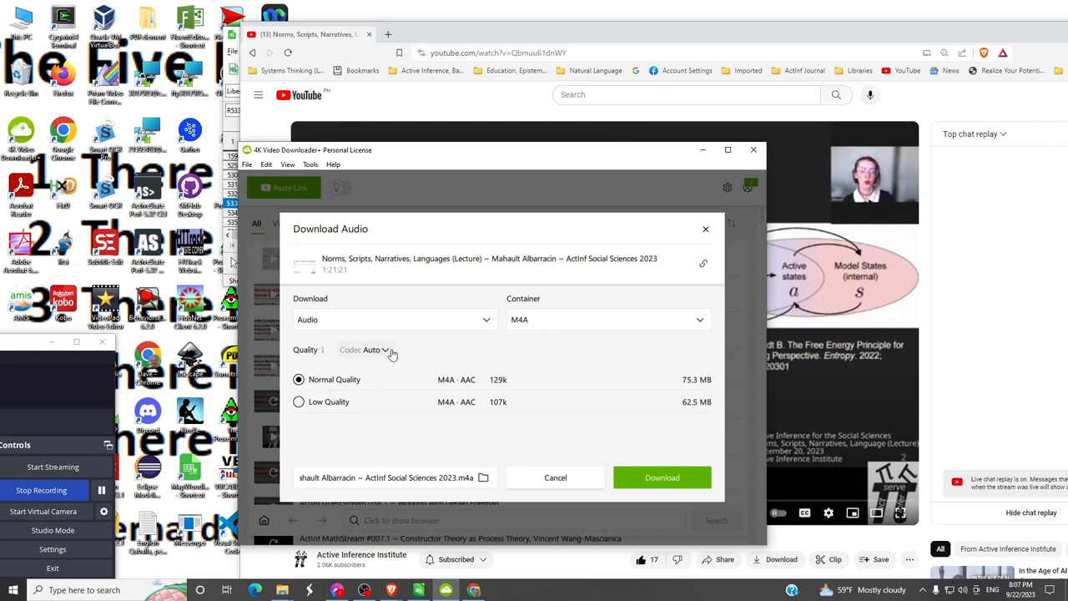
{"action": "mouse_move", "coordinate": [484, 477]}
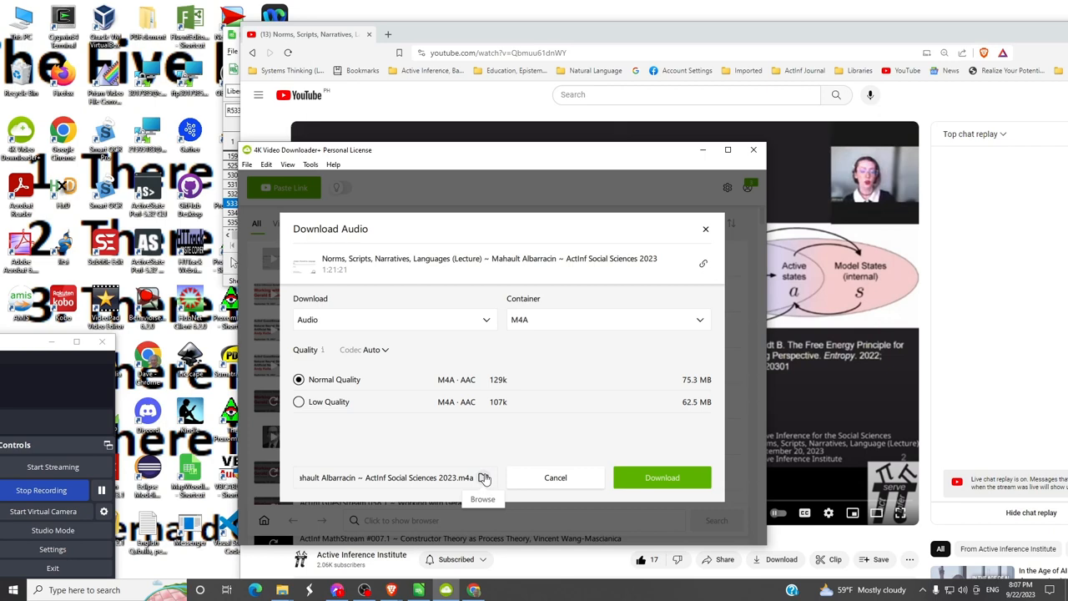
Save into the lecture's YouTube folder with the parentheses removed from the file name
{"action": "left_click", "coordinate": [482, 499]}
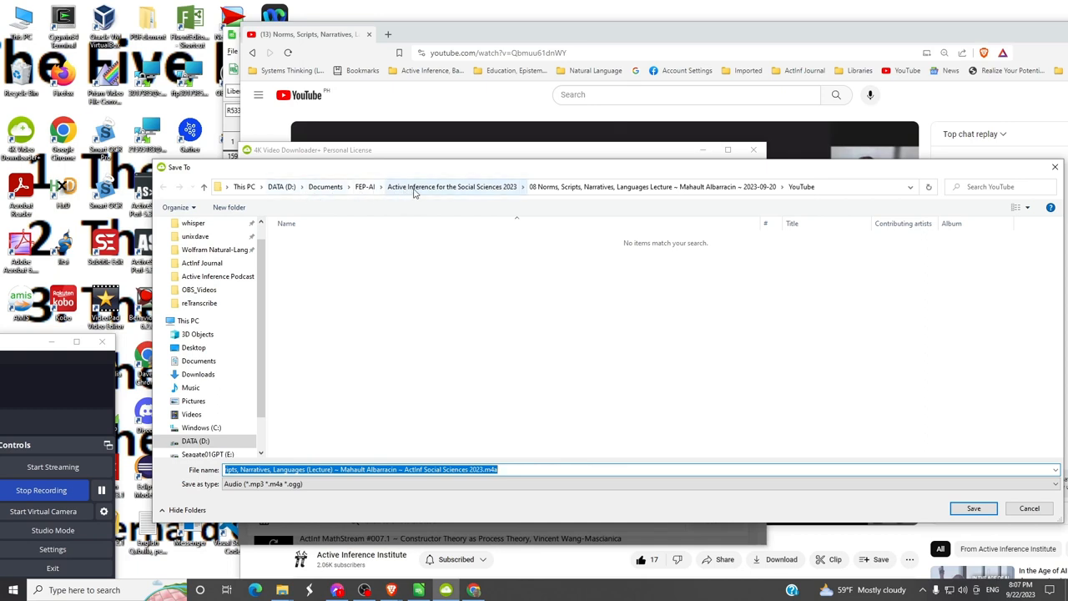
{"action": "mouse_move", "coordinate": [521, 201]}
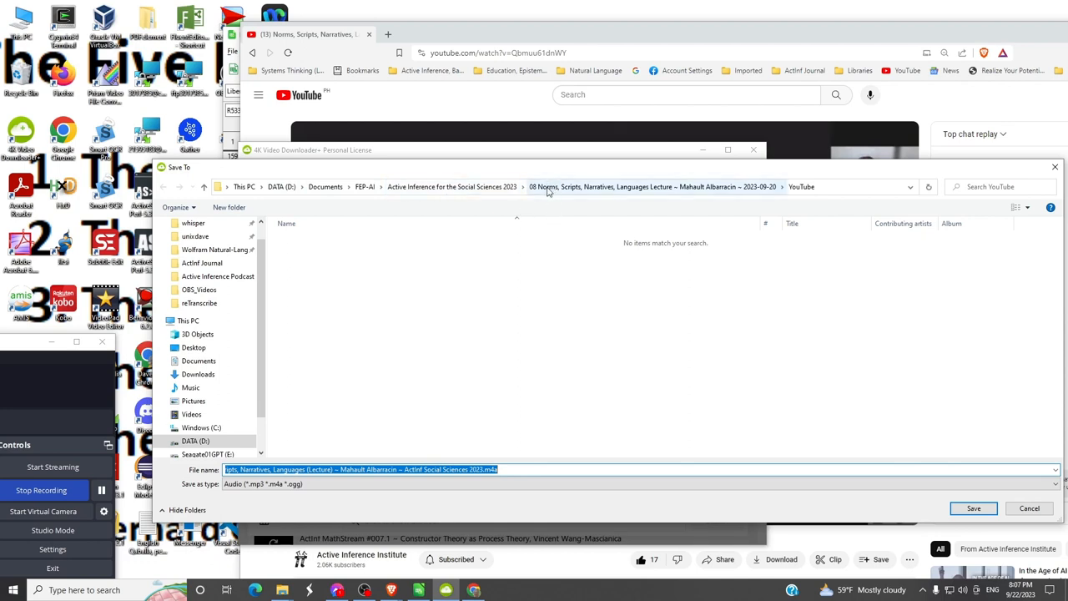
{"action": "left_click", "coordinate": [542, 187]}
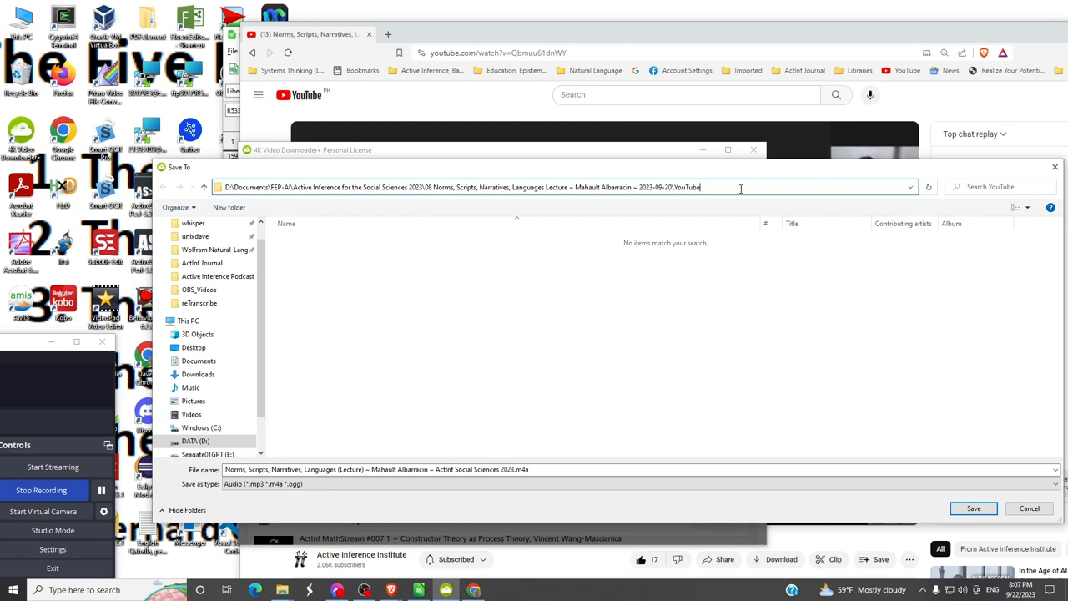
{"action": "mouse_move", "coordinate": [518, 282]}
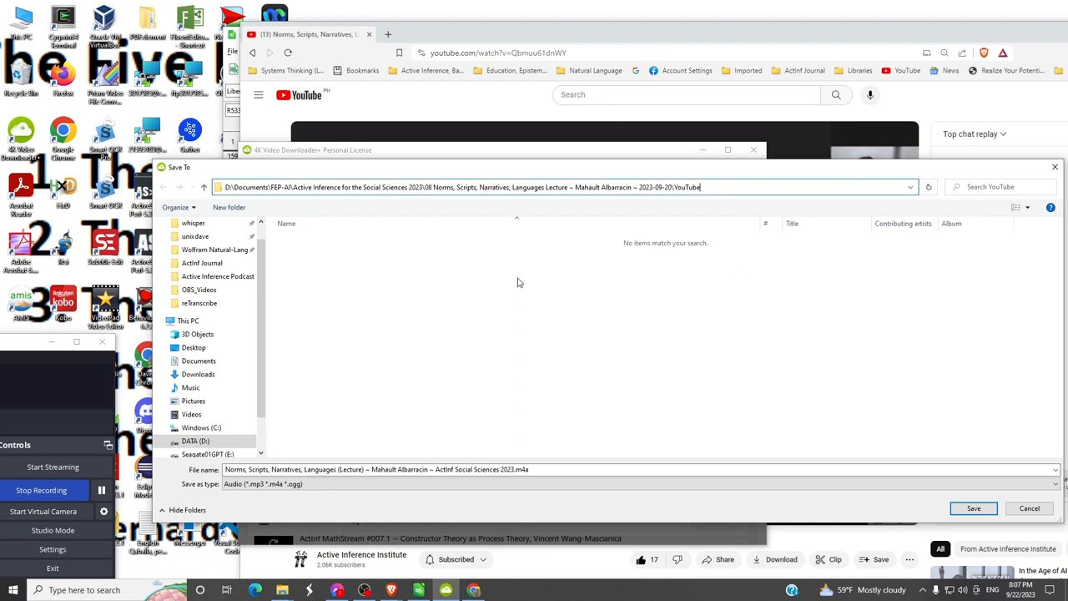
{"action": "left_click", "coordinate": [561, 469]}
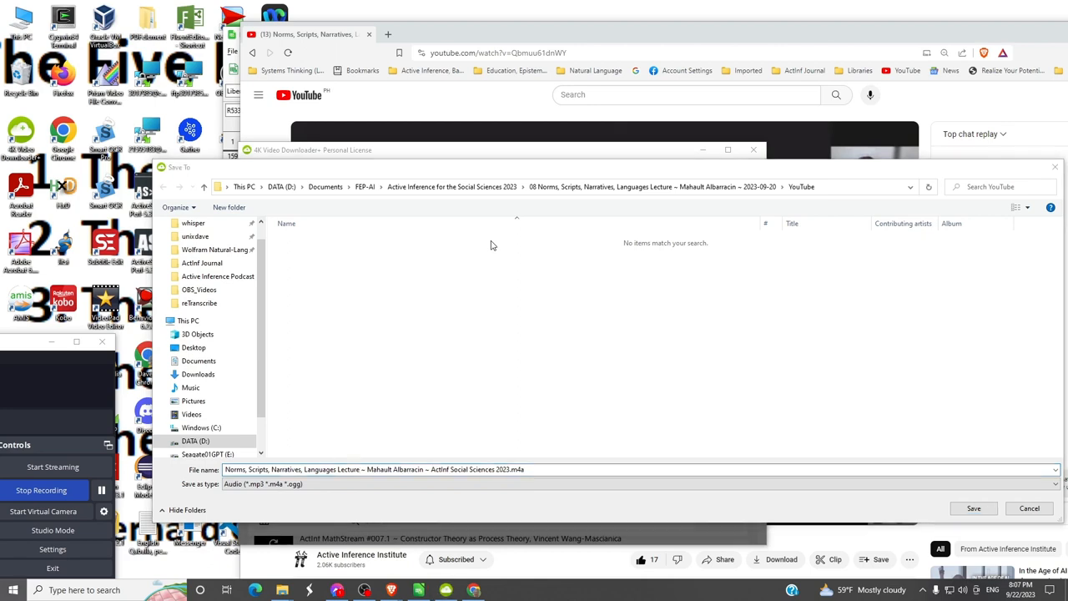
{"action": "left_click", "coordinate": [621, 469]}
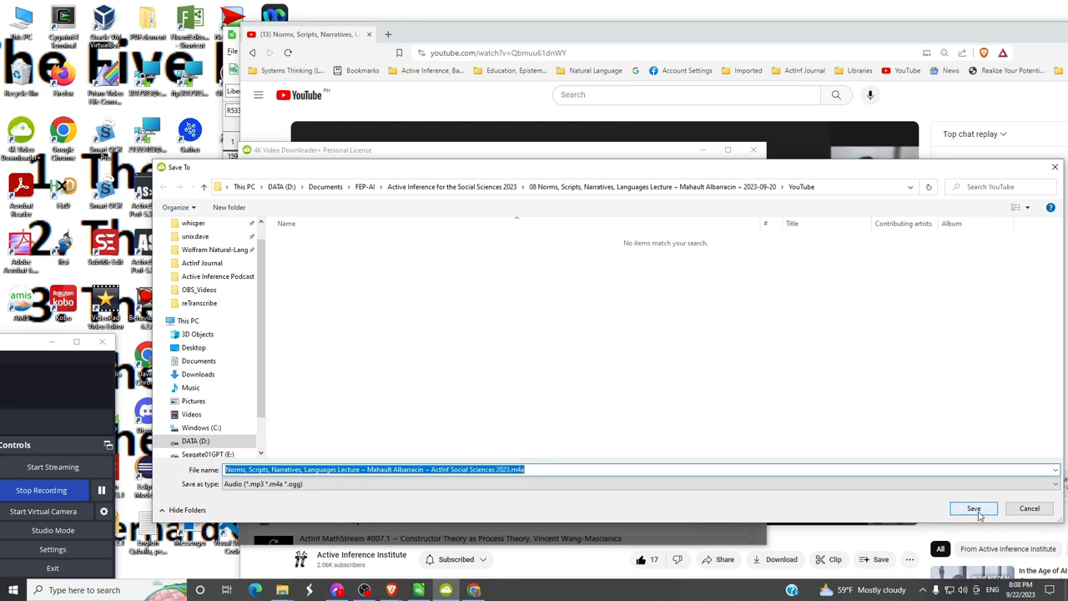
{"action": "left_click", "coordinate": [973, 507]}
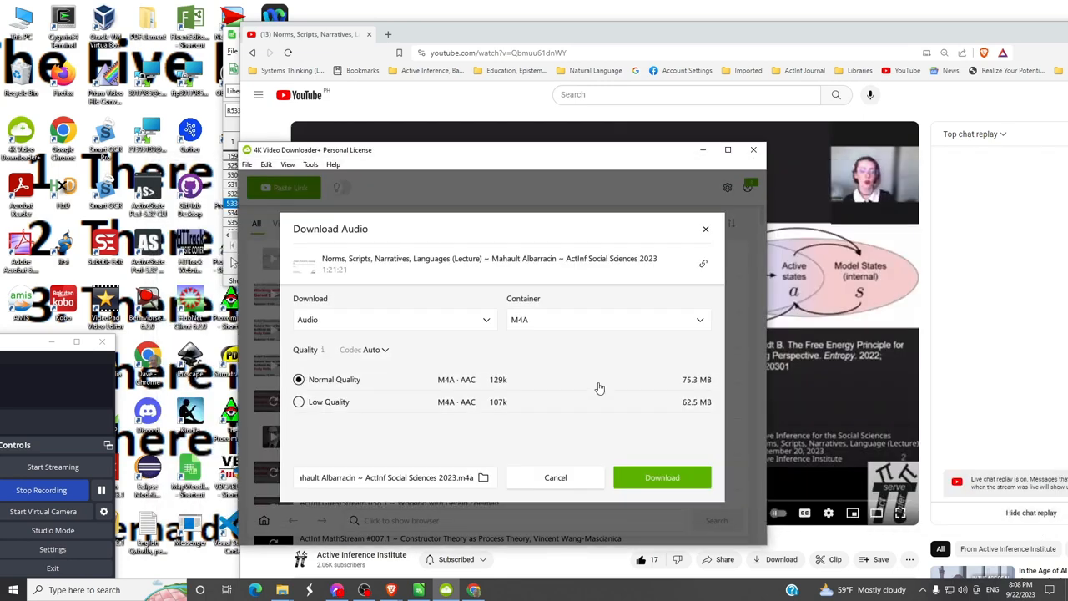
Download the lecture audio, then select the .m4a file name in its YouTube folder for copying
{"action": "left_click", "coordinate": [661, 477]}
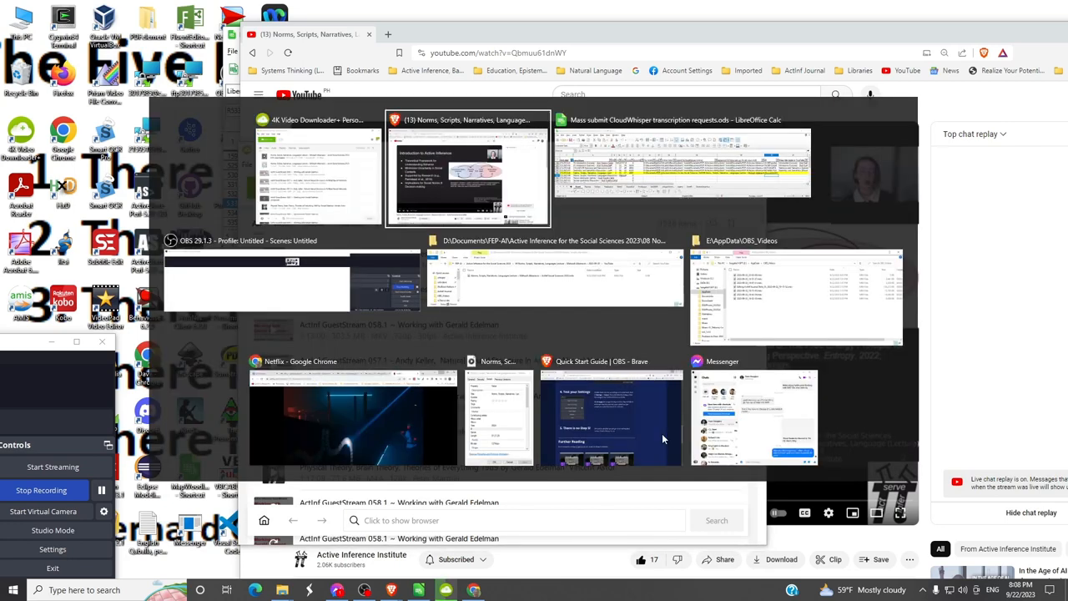
{"action": "left_click", "coordinate": [681, 167]}
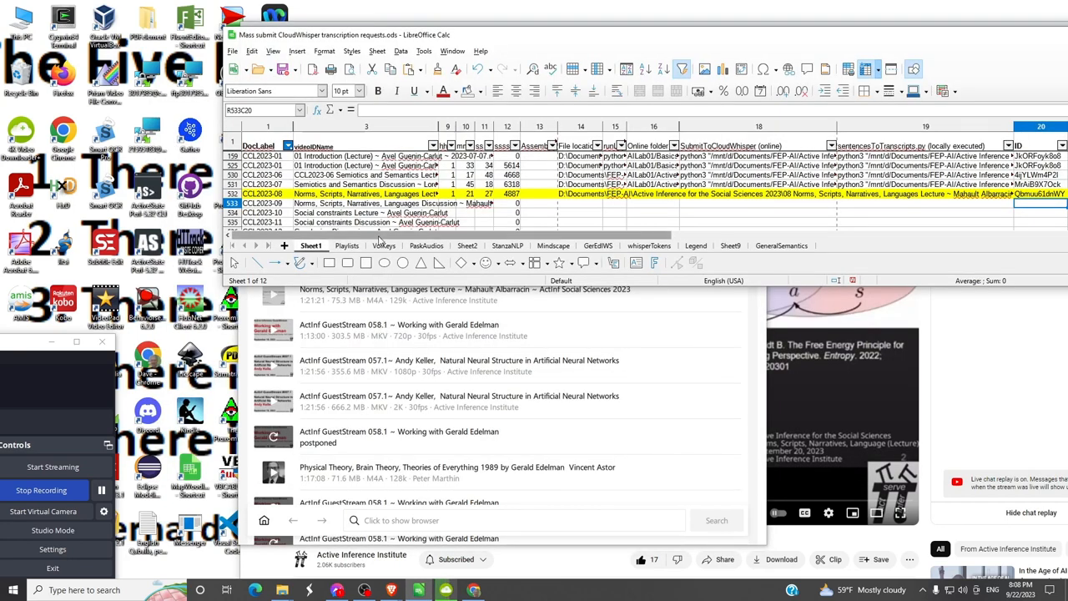
{"action": "left_click", "coordinate": [365, 193]}
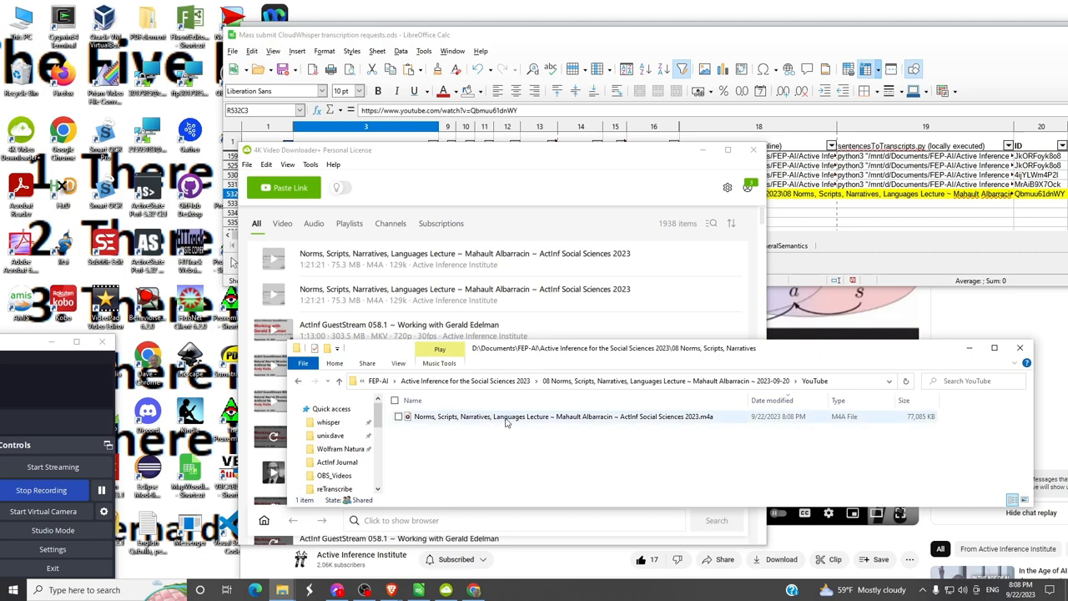
{"action": "left_click", "coordinate": [501, 417]}
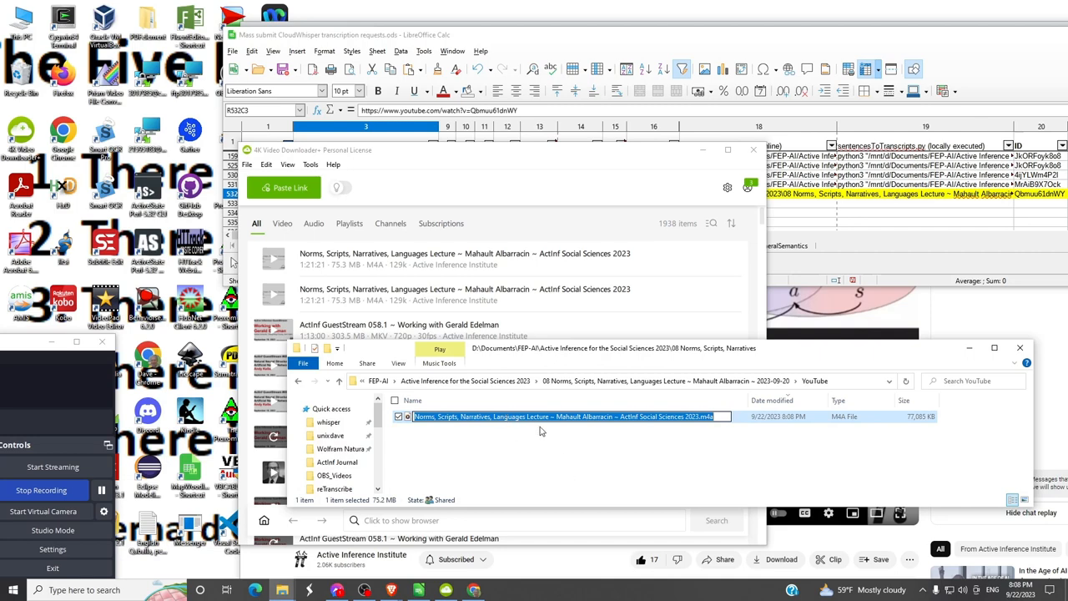
{"action": "left_click", "coordinate": [538, 471]}
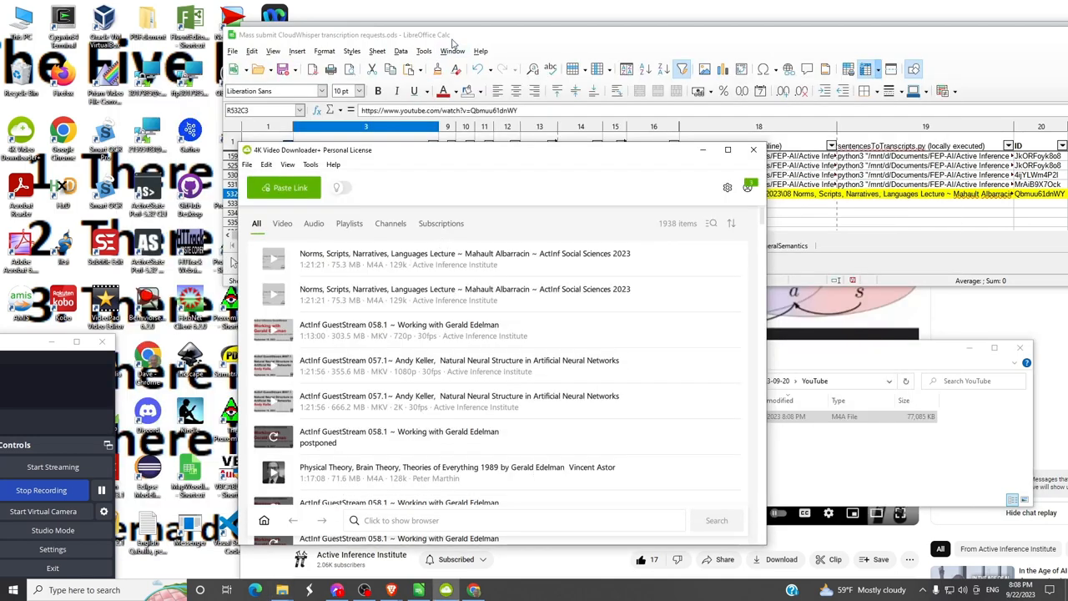
Paste the .m4a file name into the CCL2023-08 row's file name cell
{"action": "left_click", "coordinate": [342, 33]}
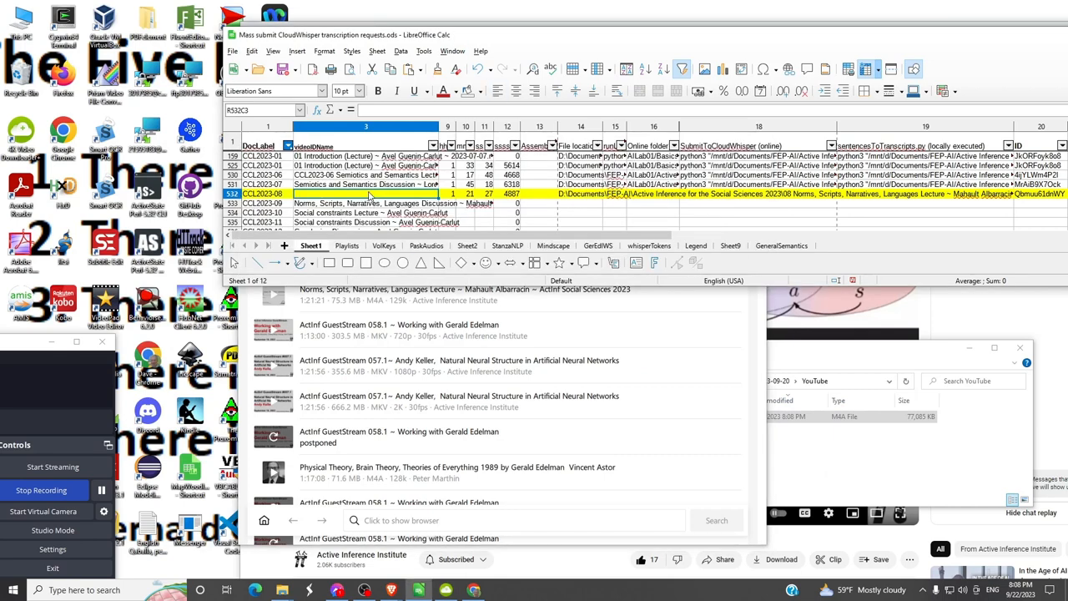
{"action": "left_click", "coordinate": [368, 203]}
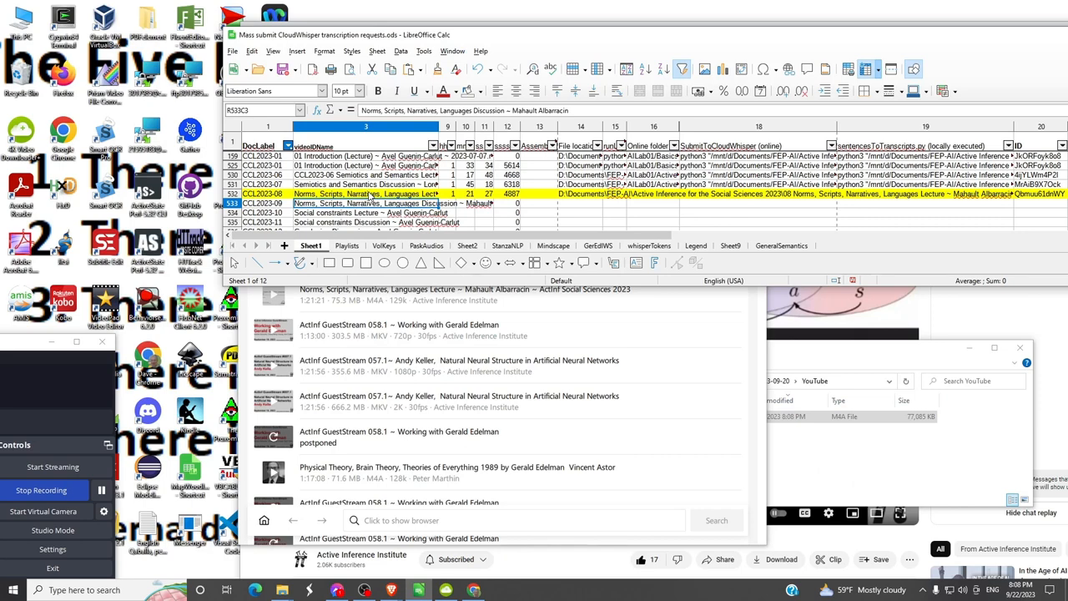
{"action": "left_click", "coordinate": [367, 194]}
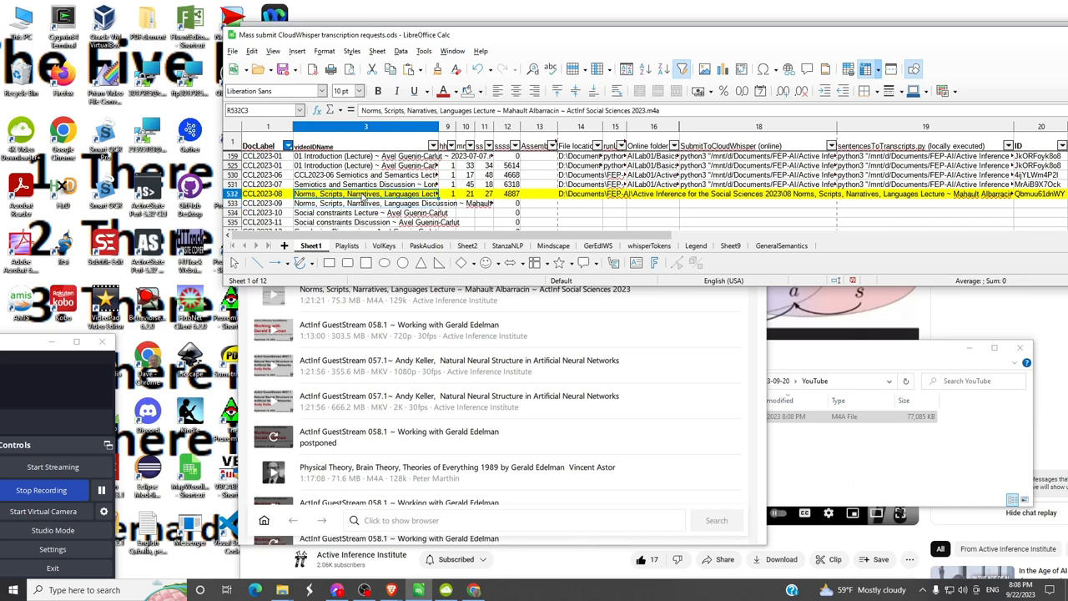
{"action": "mouse_move", "coordinate": [681, 114]}
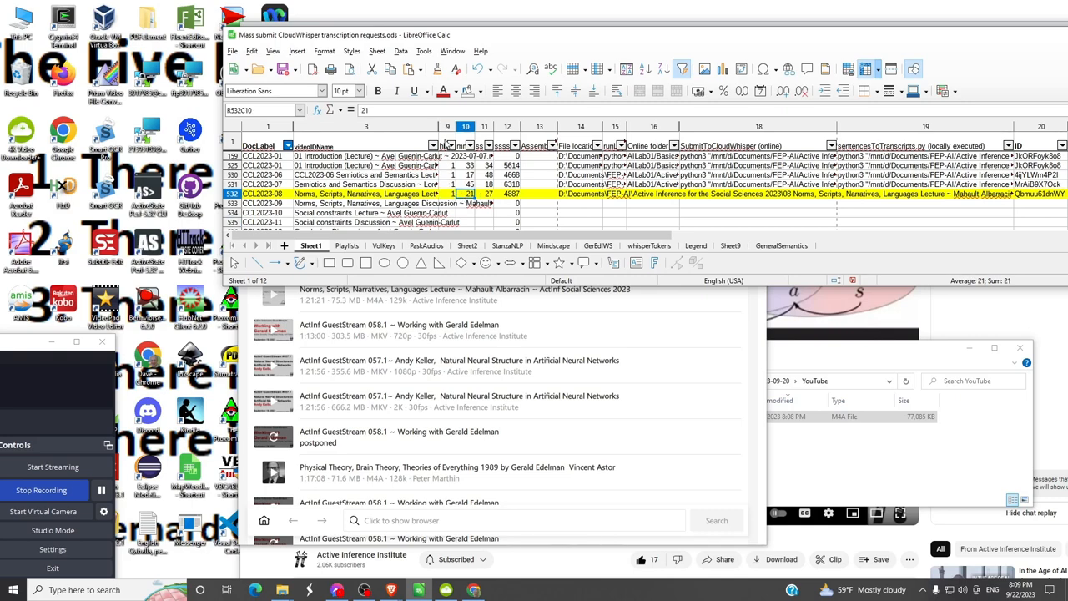
{"action": "mouse_move", "coordinate": [511, 206]}
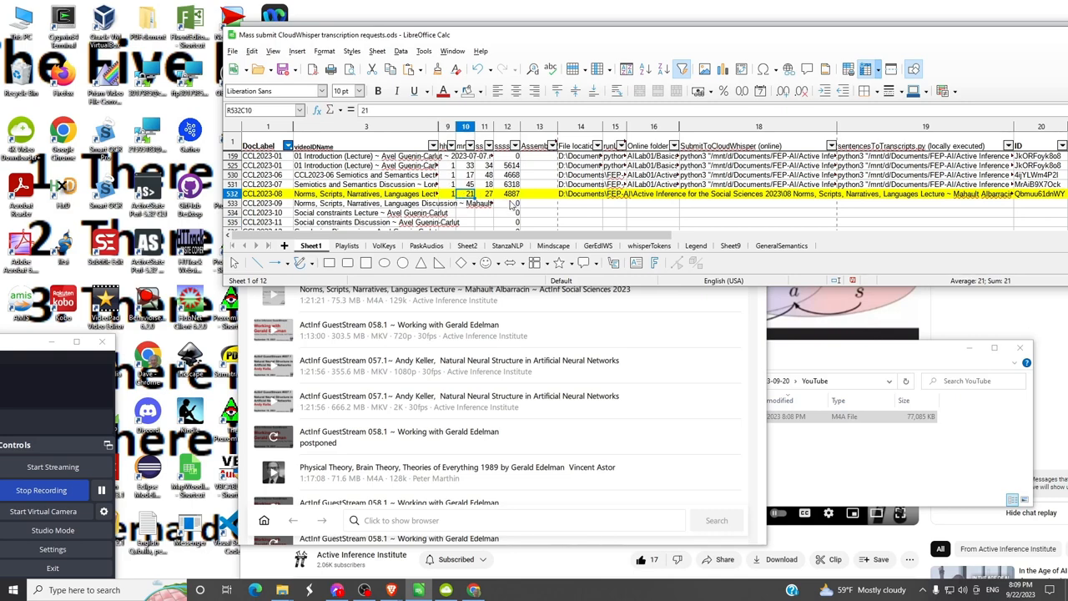
{"action": "mouse_move", "coordinate": [705, 467]}
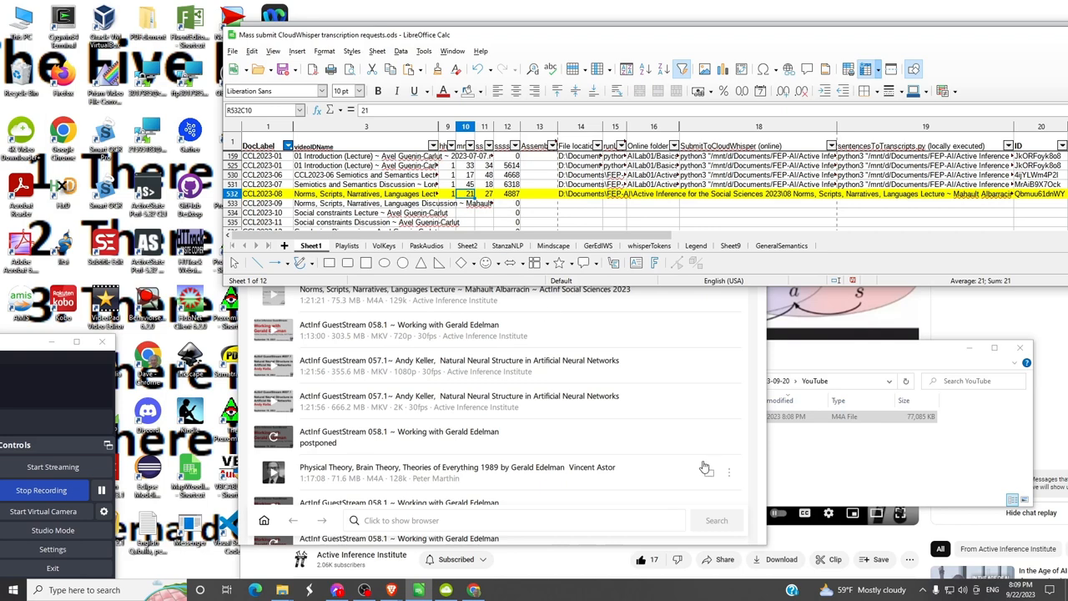
{"action": "mouse_move", "coordinate": [890, 464]}
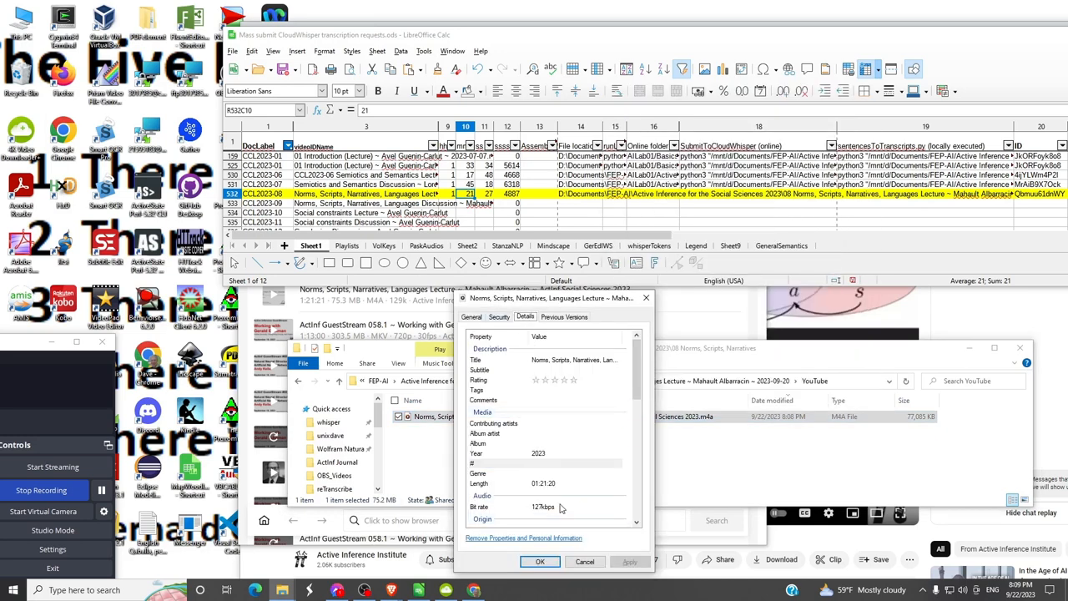
{"action": "mouse_move", "coordinate": [554, 491]}
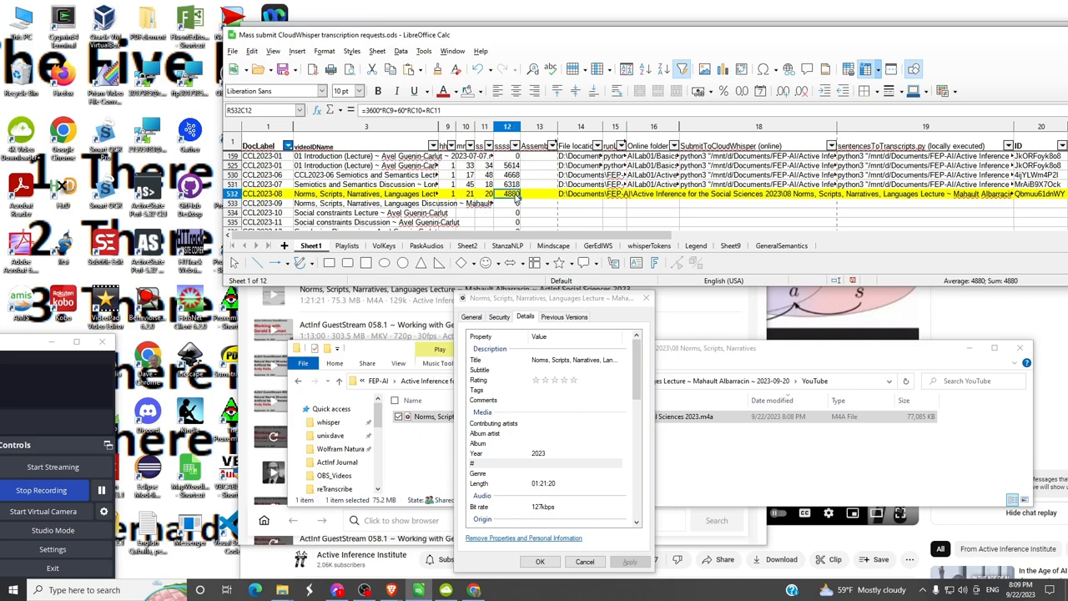
Enter the local YouTube folder path and /ActLab01/ActiveInferenceForTheSocialSciences2023 in the lecture's row
{"action": "left_click", "coordinate": [581, 193]}
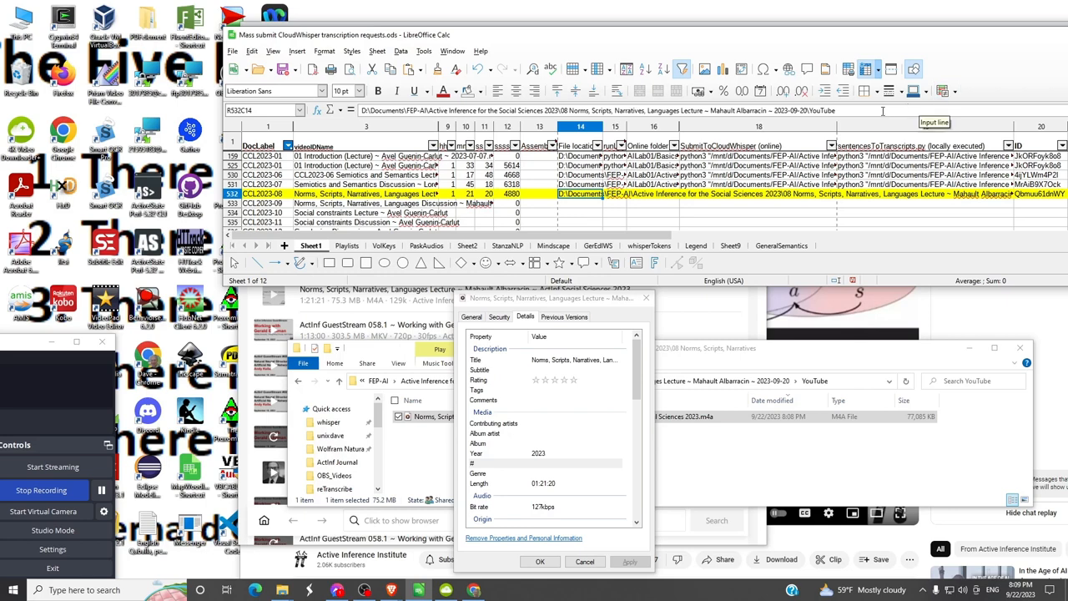
{"action": "mouse_move", "coordinate": [911, 287]}
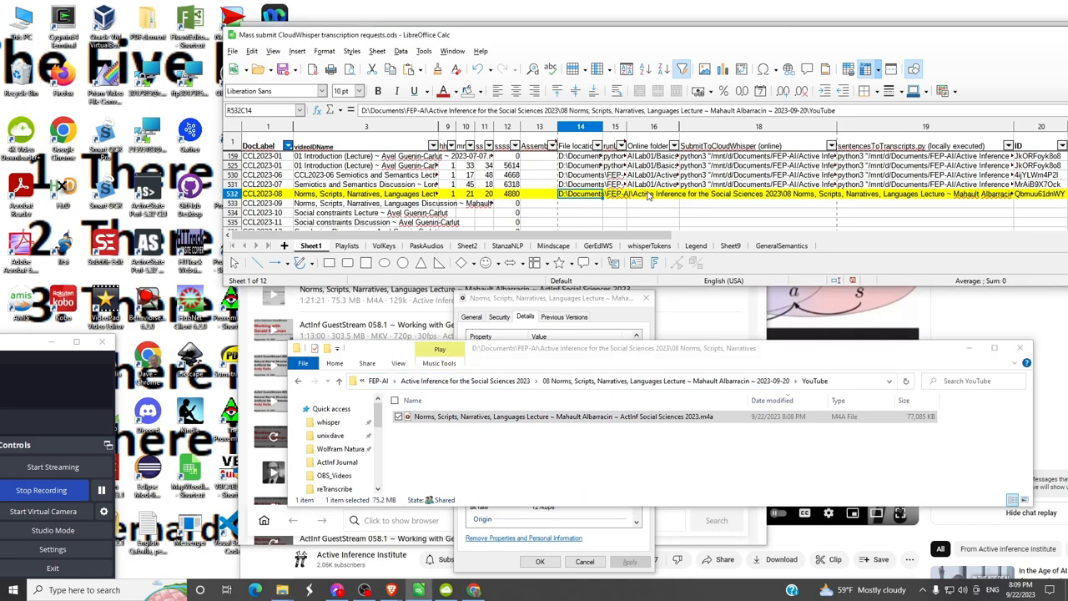
{"action": "mouse_move", "coordinate": [581, 197]}
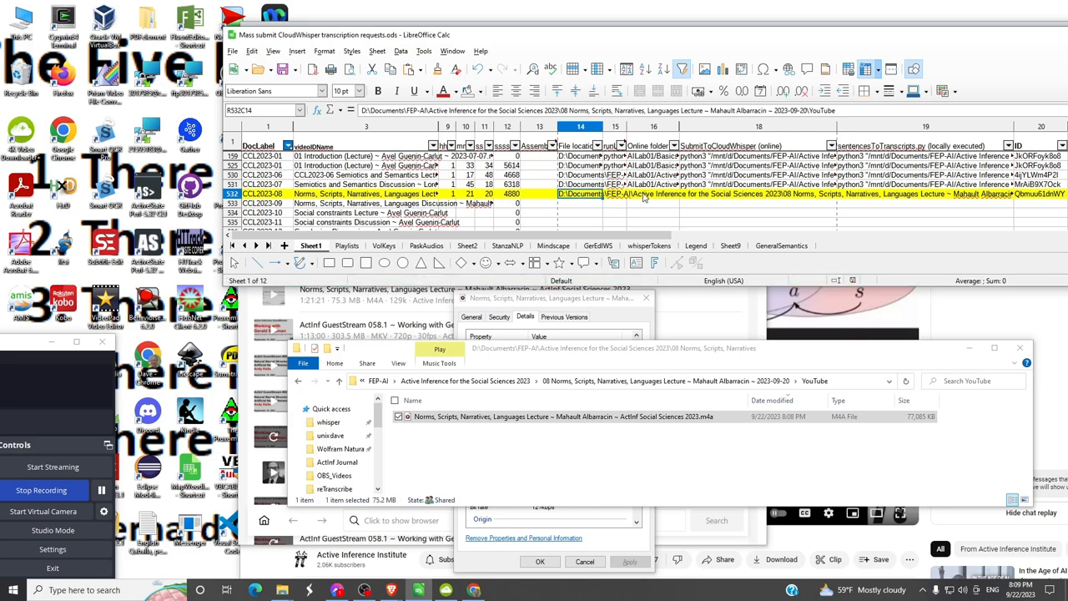
{"action": "mouse_move", "coordinate": [643, 199]}
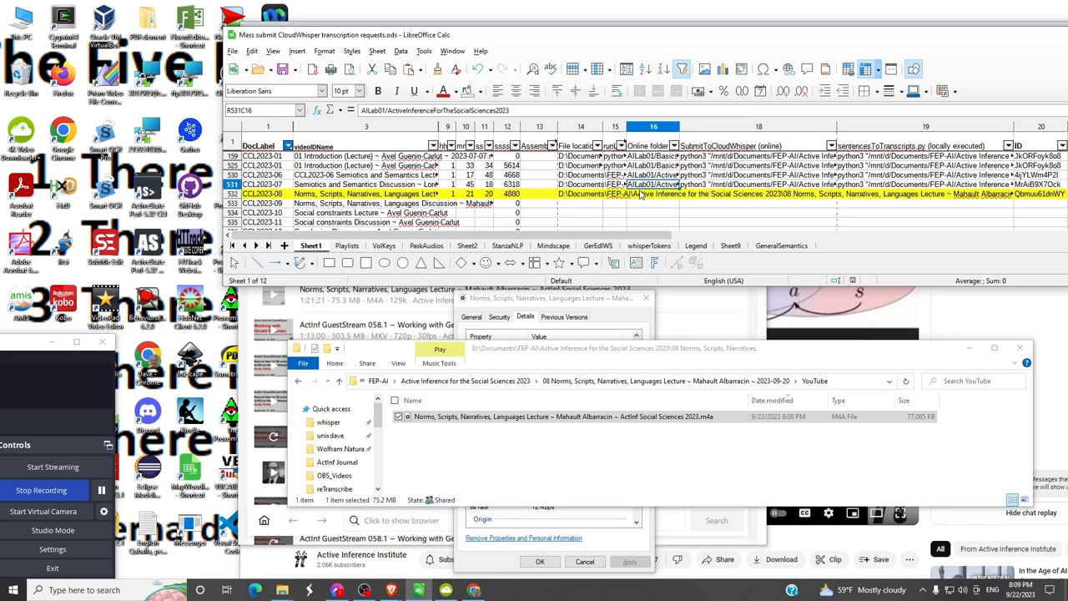
{"action": "left_click", "coordinate": [653, 193]}
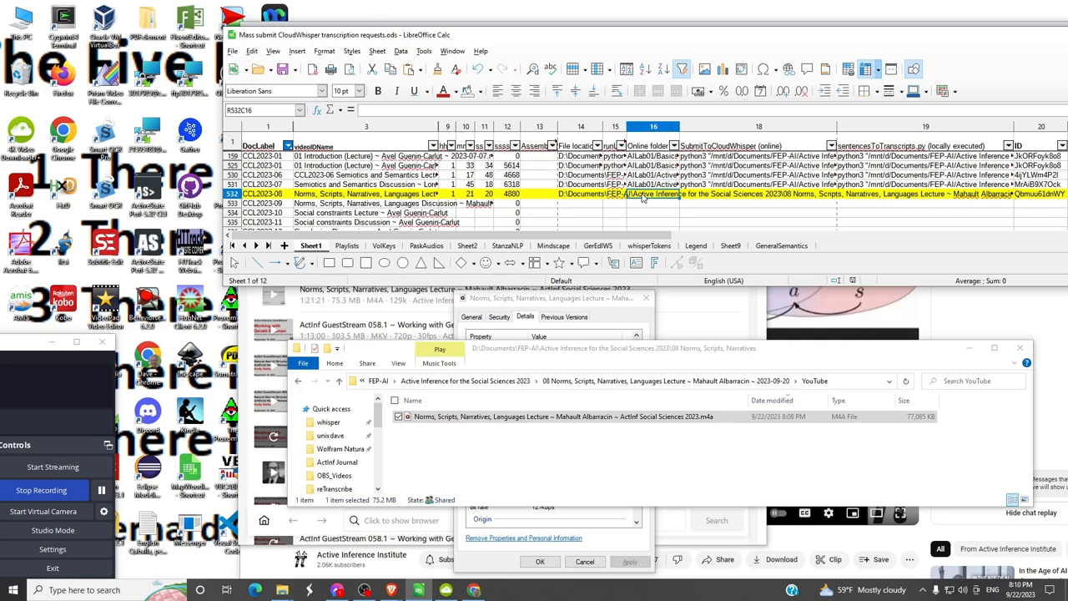
{"action": "mouse_move", "coordinate": [678, 391]}
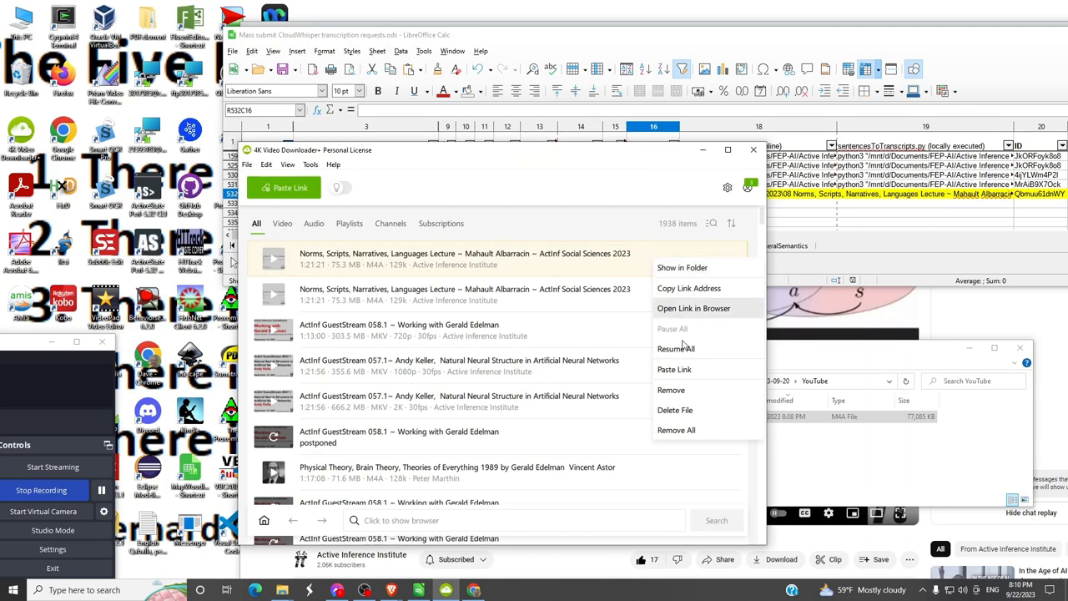
{"action": "mouse_move", "coordinate": [682, 267]}
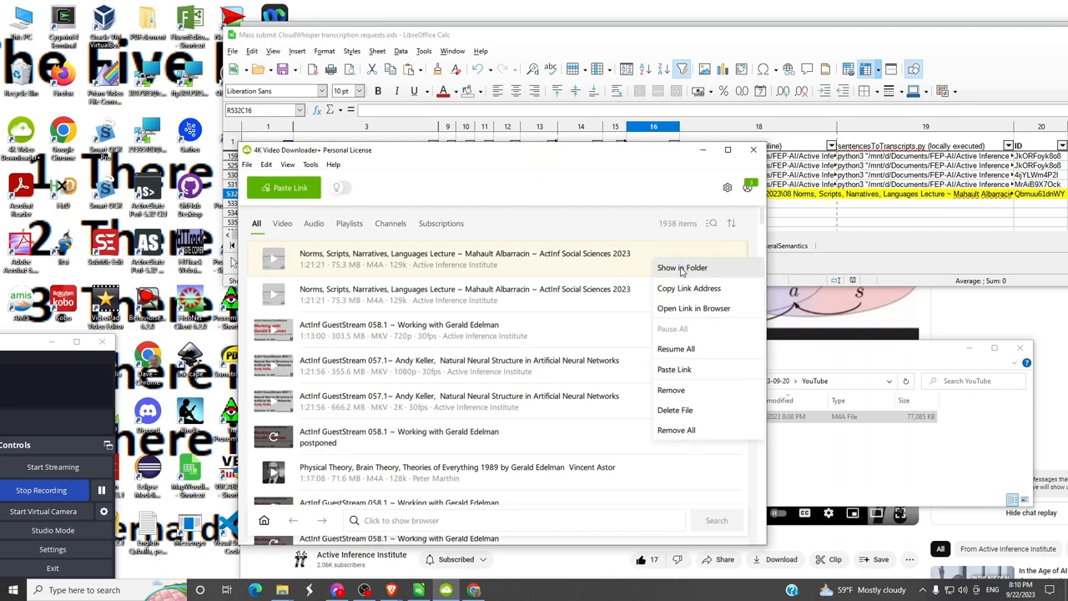
Show the lecture download in its folder, copy its link address, and switch to the file transfer session
{"action": "left_click", "coordinate": [681, 267]}
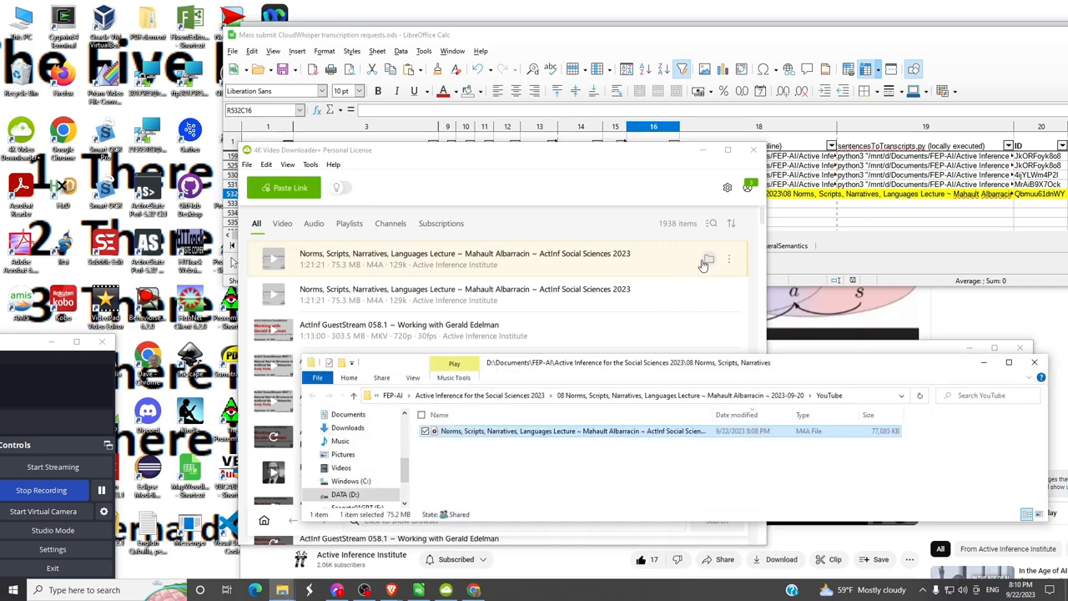
{"action": "right_click", "coordinate": [728, 259]}
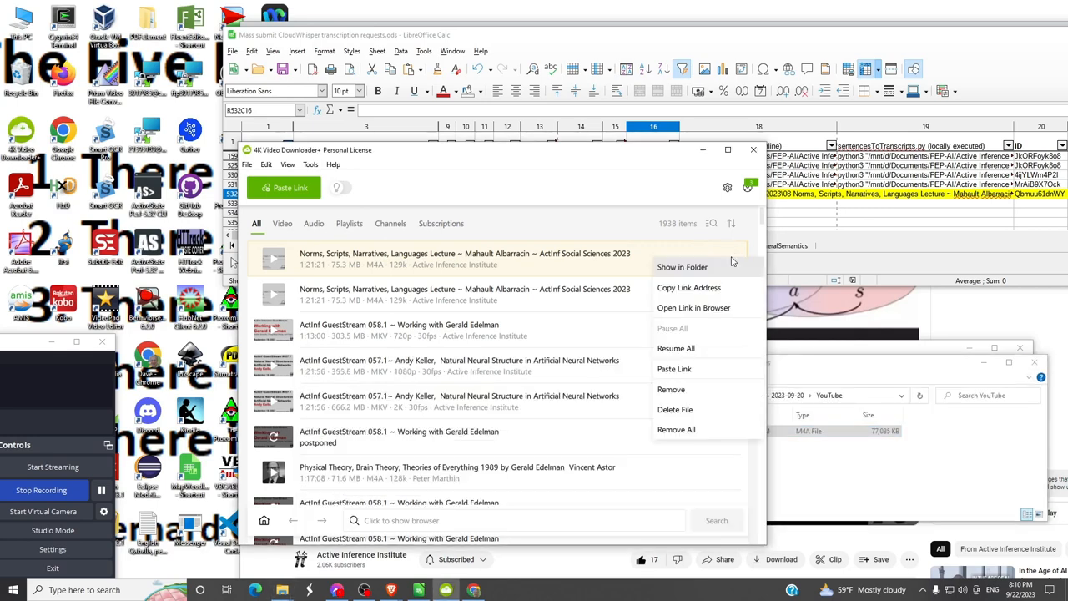
{"action": "mouse_move", "coordinate": [694, 307]}
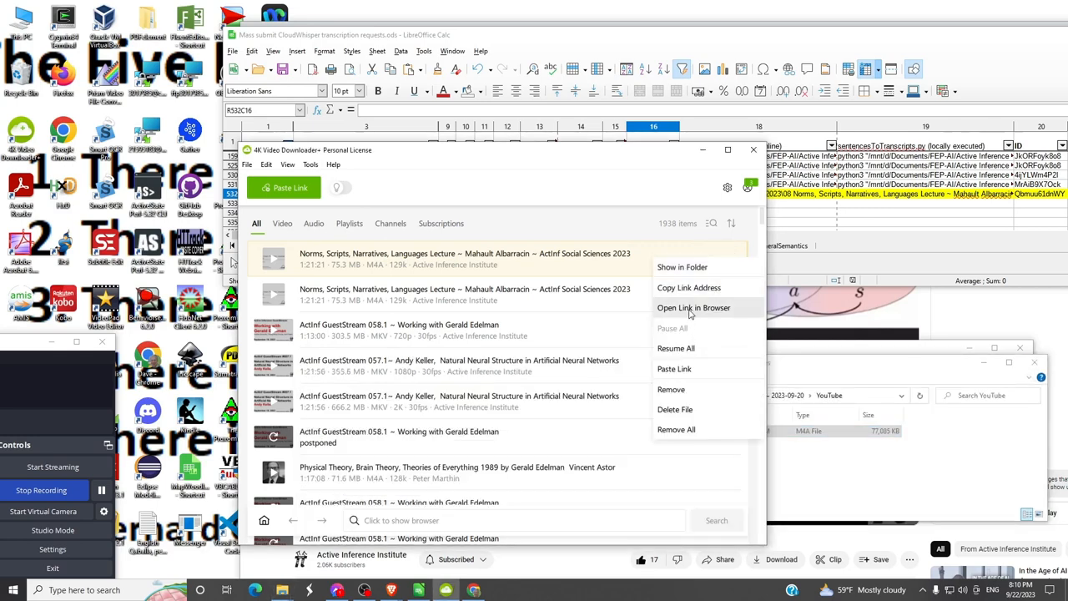
{"action": "mouse_move", "coordinate": [686, 302]}
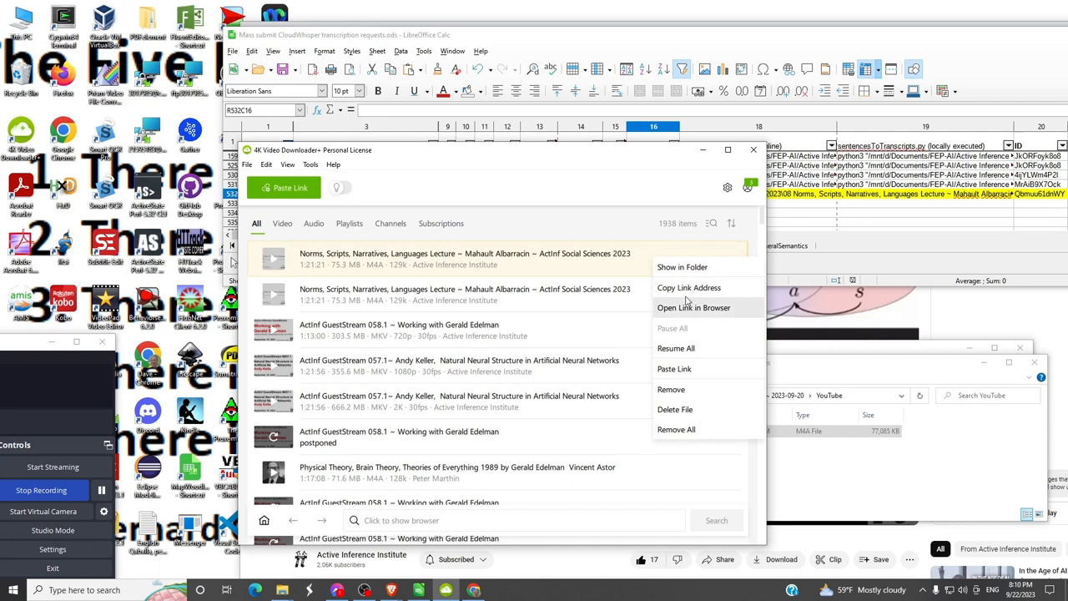
{"action": "mouse_move", "coordinate": [687, 287]}
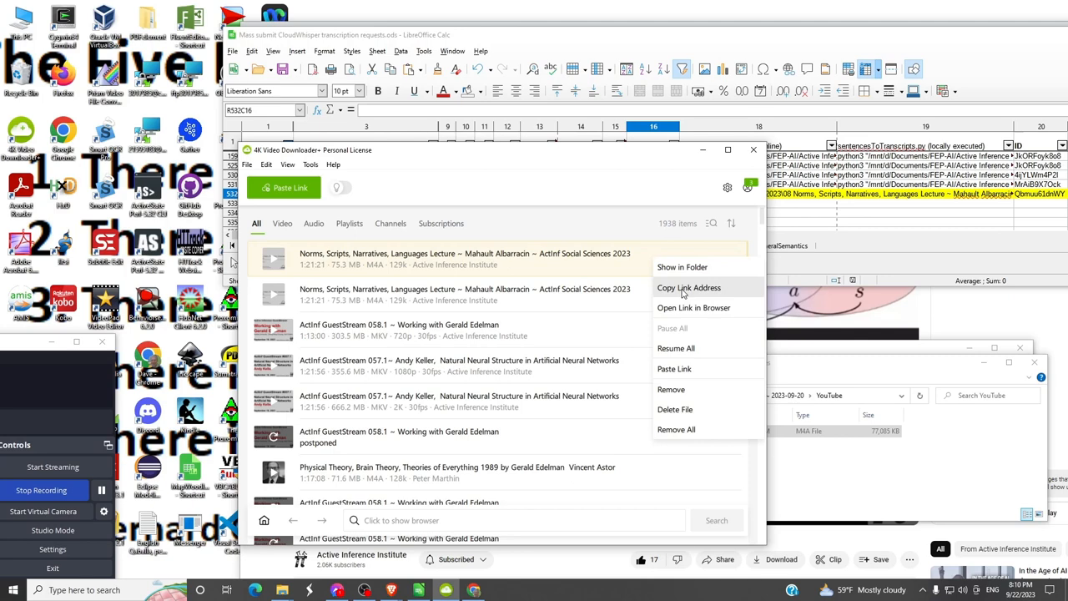
{"action": "left_click", "coordinate": [687, 288]}
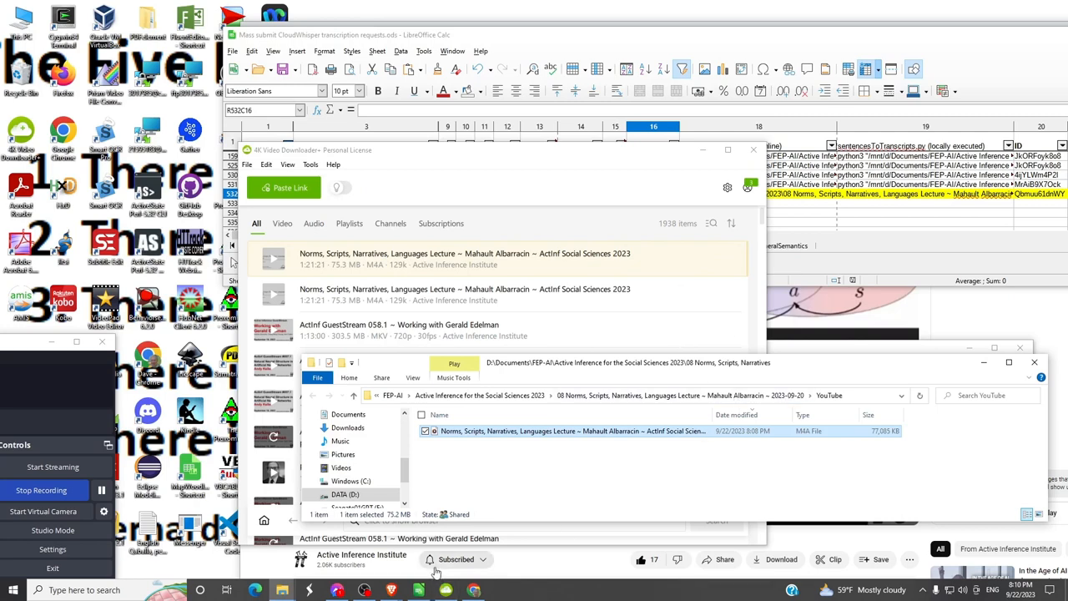
{"action": "left_click", "coordinate": [13, 591]}
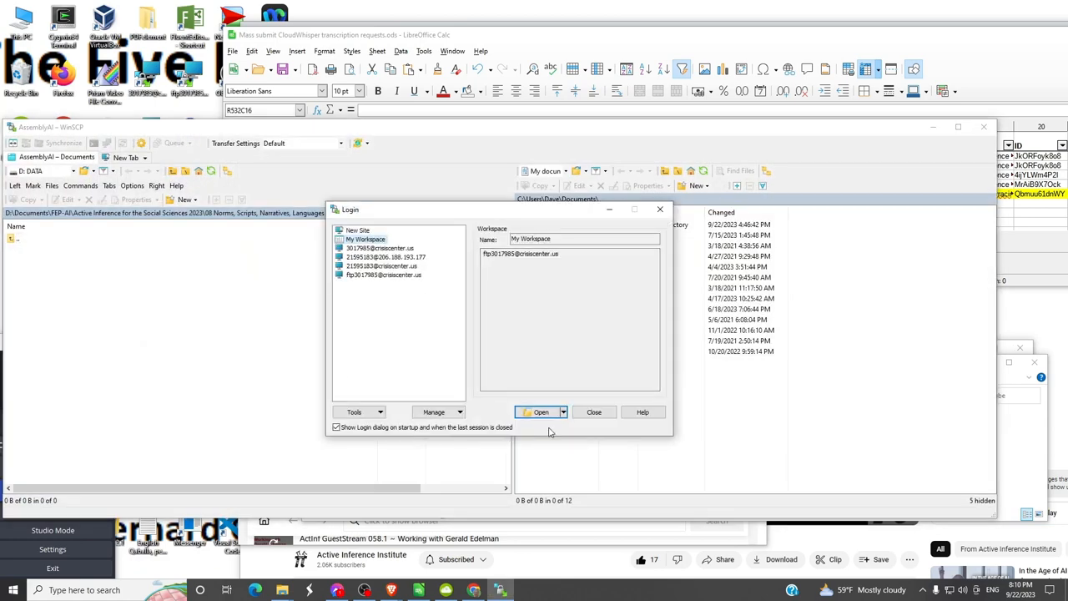
Open the workspace session and select the lecture .m4a file in the local YouTube folder
{"action": "left_click", "coordinate": [541, 410]}
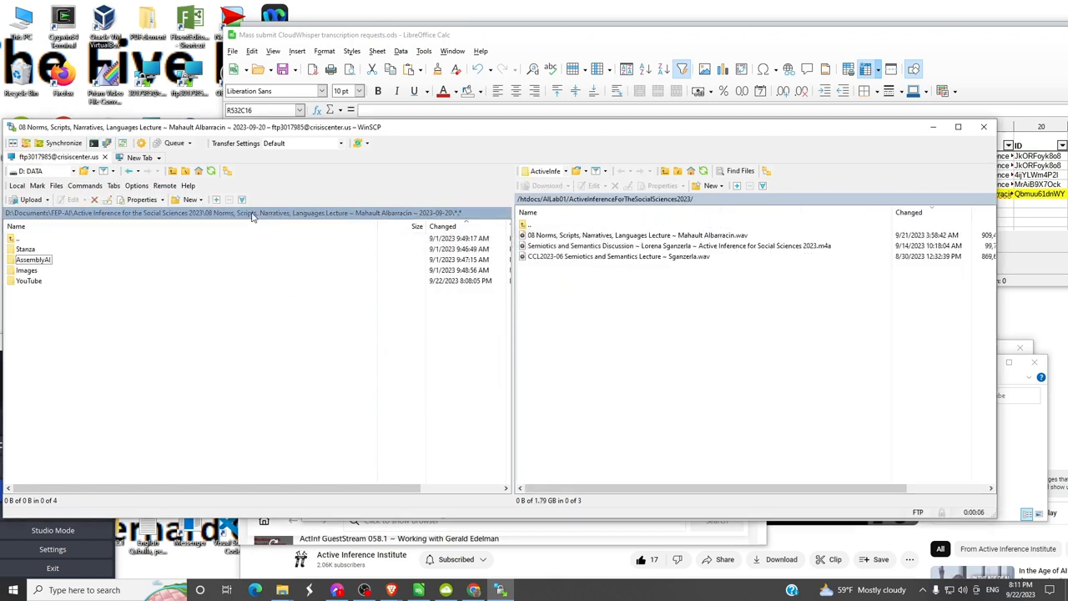
{"action": "mouse_move", "coordinate": [117, 319]}
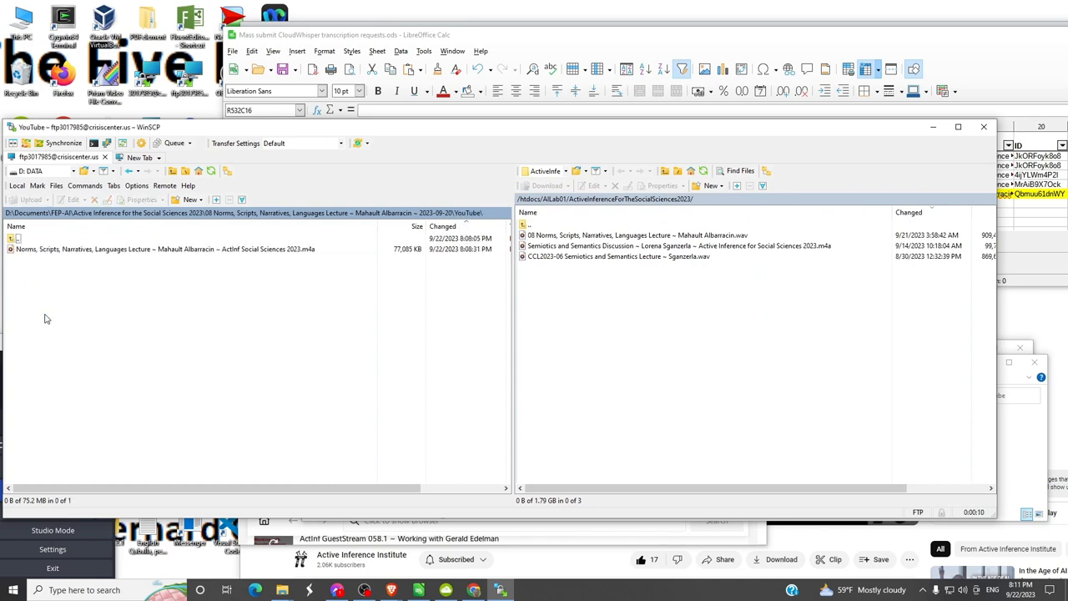
{"action": "left_click", "coordinate": [167, 249]}
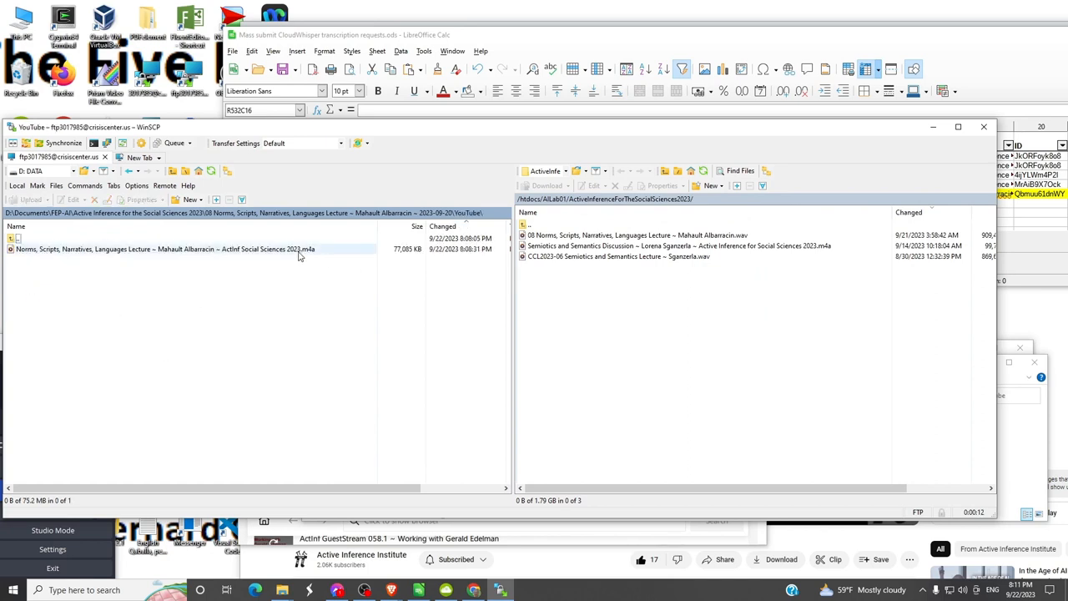
{"action": "left_click", "coordinate": [159, 248]}
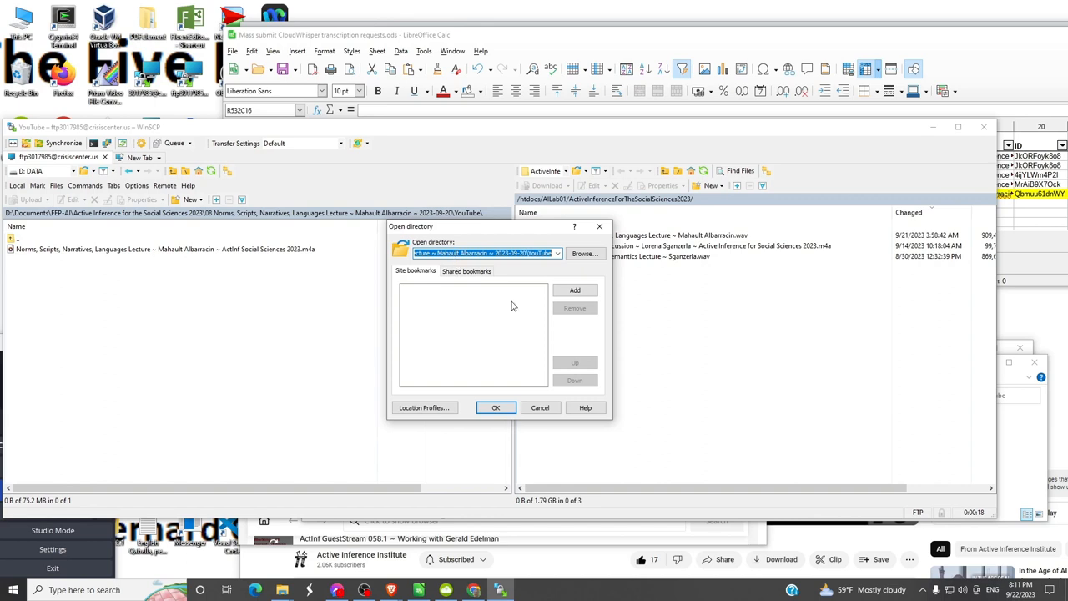
{"action": "left_click", "coordinate": [495, 407]}
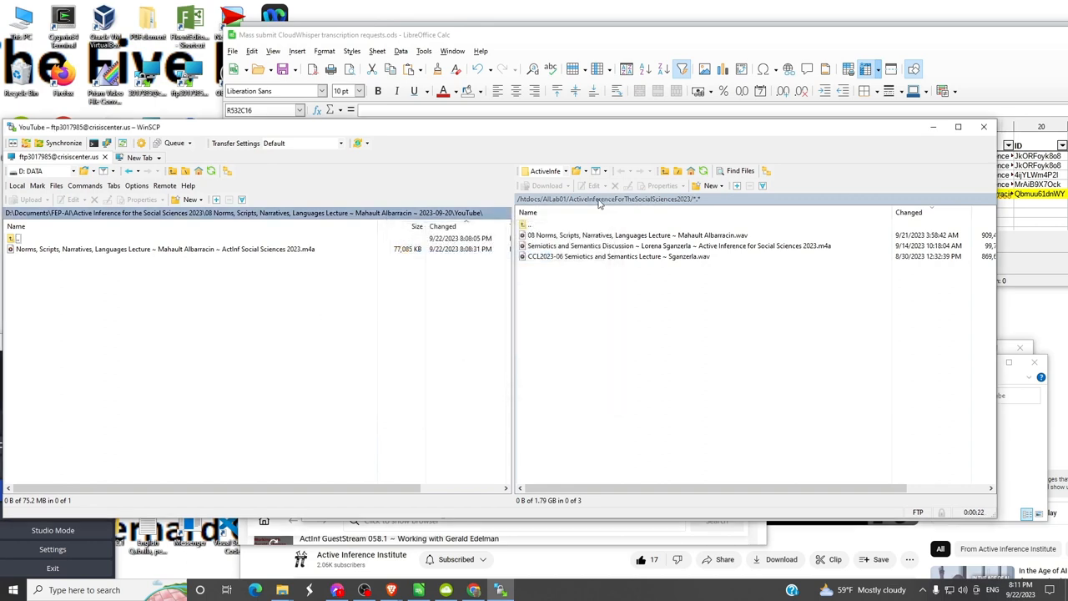
{"action": "mouse_move", "coordinate": [588, 204]}
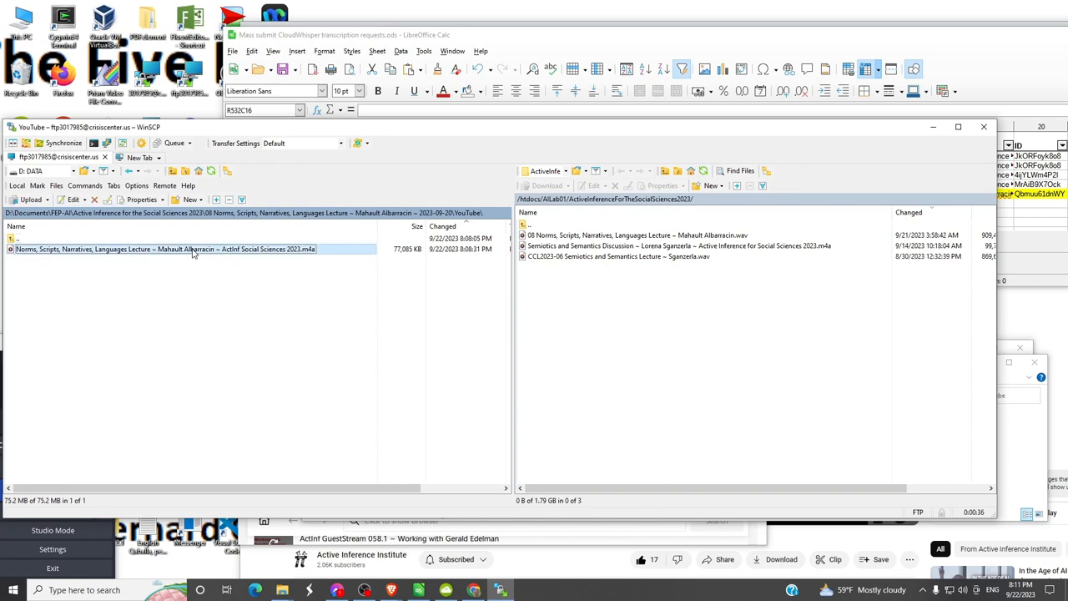
Upload the .m4a to ActiveInferenceForTheSocialSciences2023, transferring new and updated files only in the background
{"action": "right_click", "coordinate": [164, 249]}
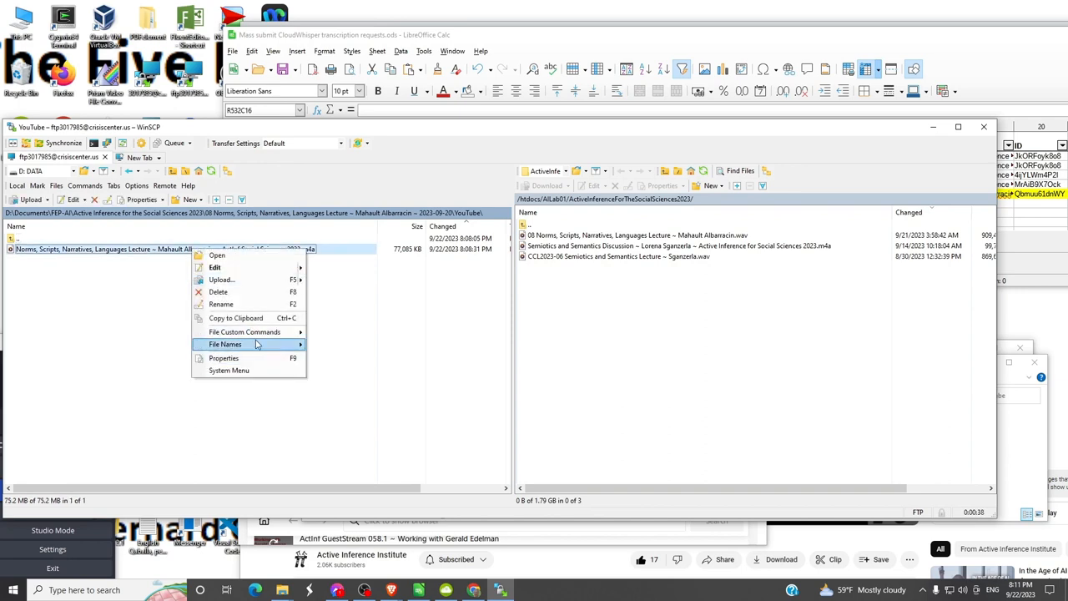
{"action": "mouse_move", "coordinate": [220, 280]}
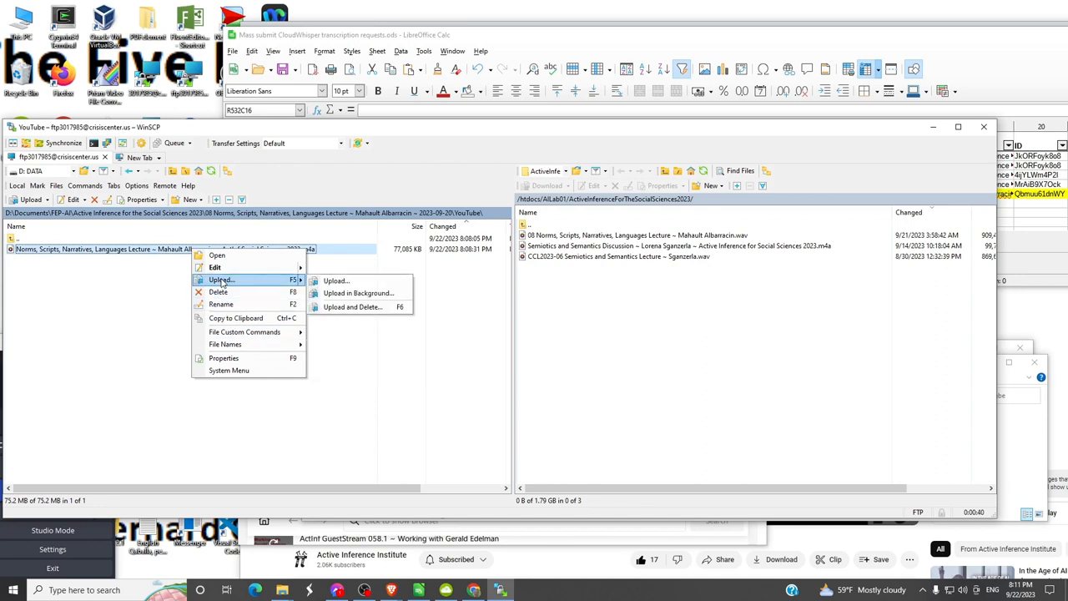
{"action": "left_click", "coordinate": [336, 280]}
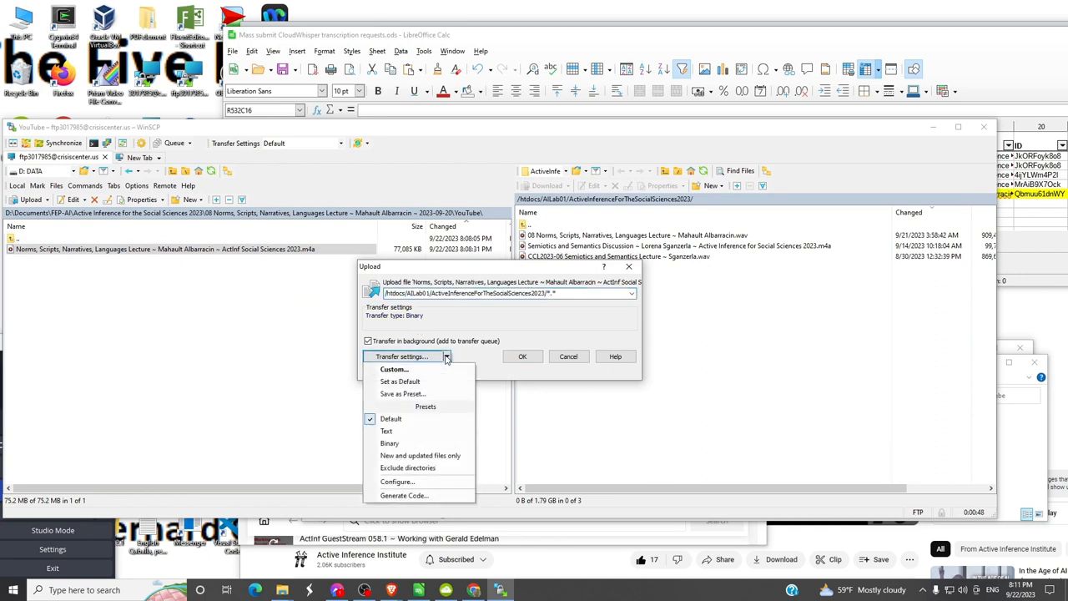
{"action": "mouse_move", "coordinate": [421, 454]}
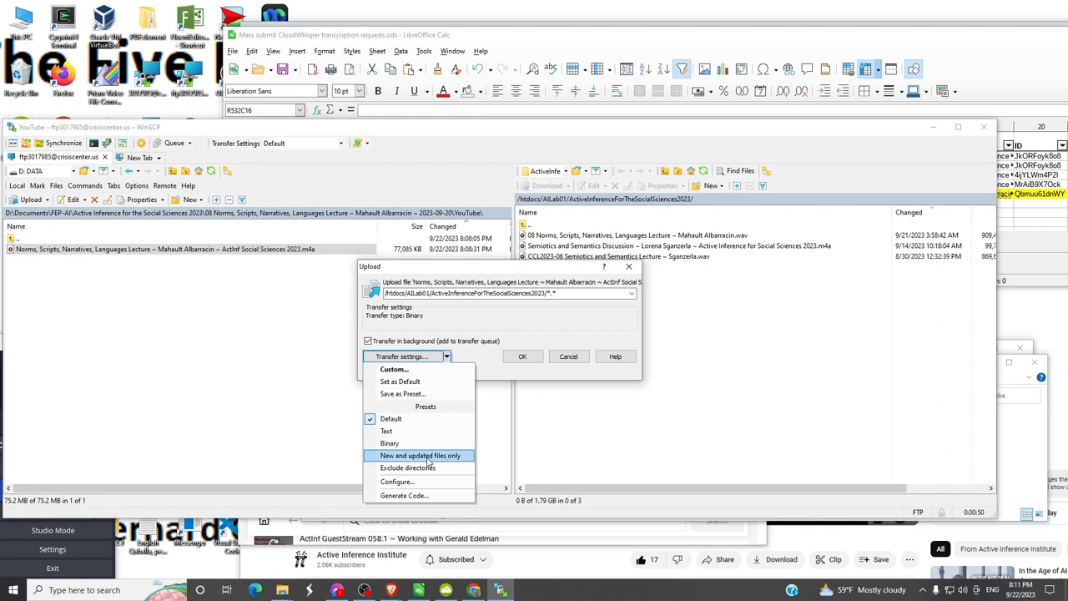
{"action": "left_click", "coordinate": [421, 454]}
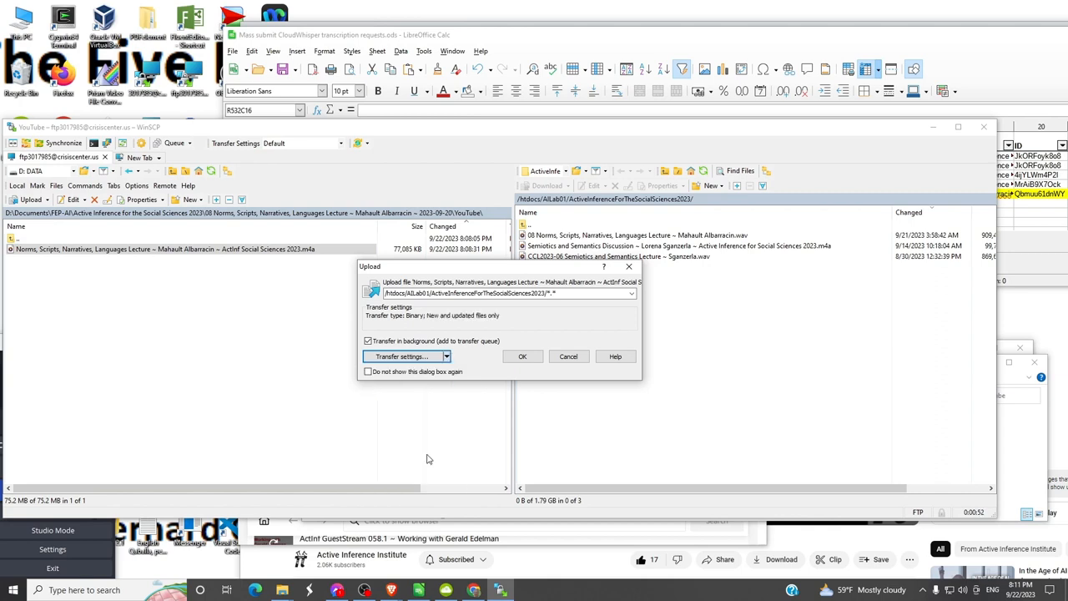
{"action": "mouse_move", "coordinate": [528, 341]}
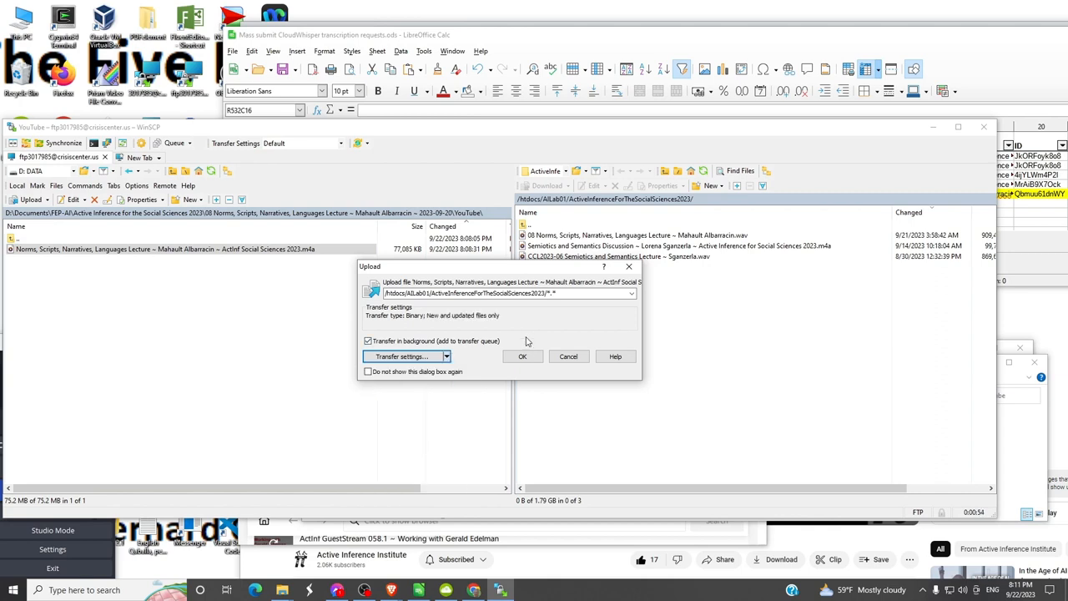
{"action": "left_click", "coordinate": [523, 357]}
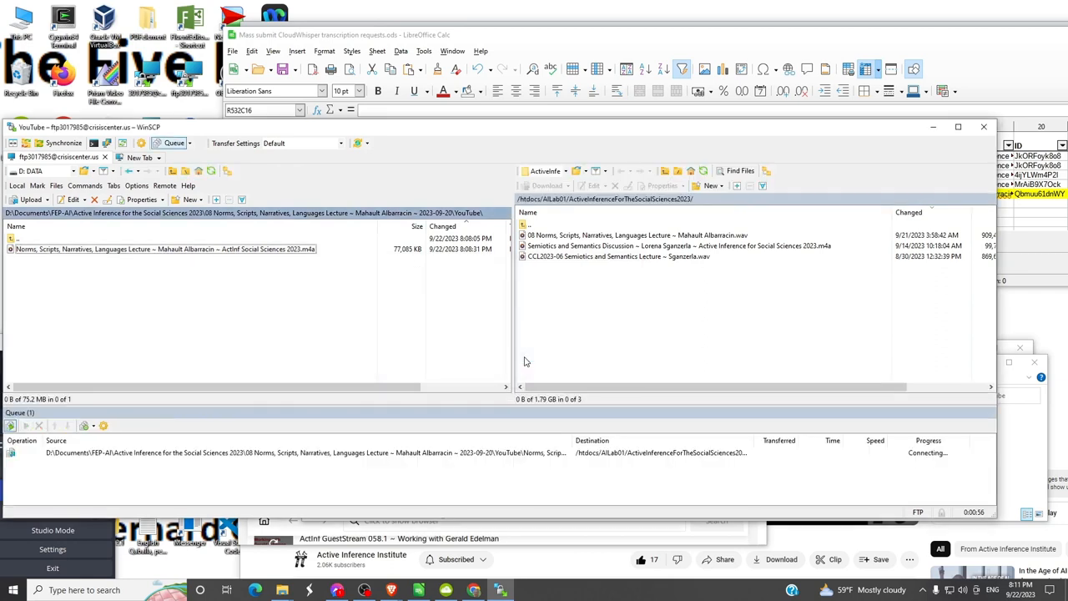
{"action": "mouse_move", "coordinate": [588, 317]}
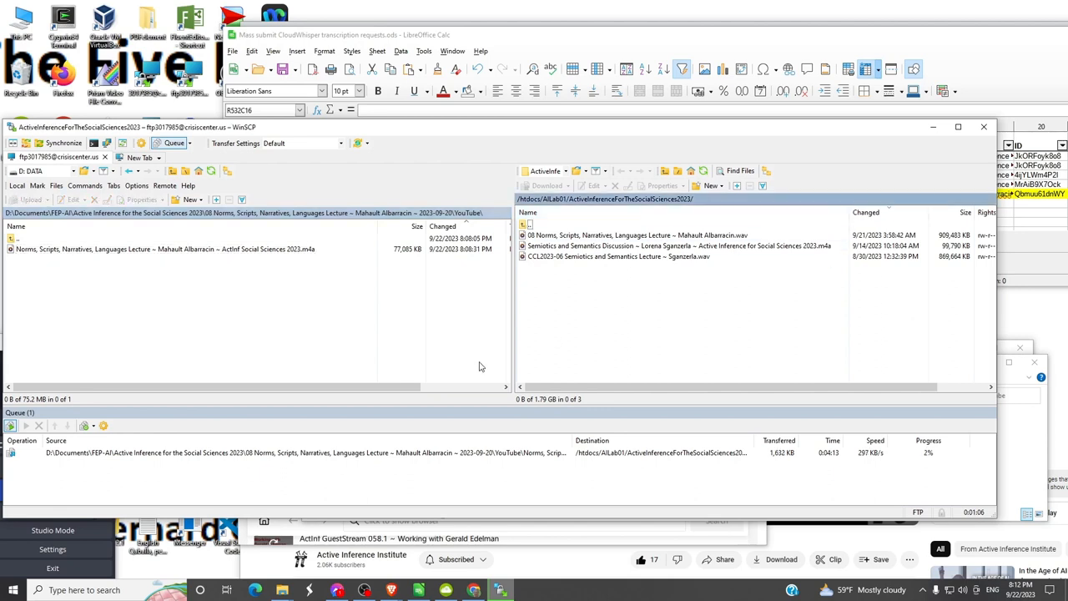
{"action": "mouse_move", "coordinate": [59, 485]}
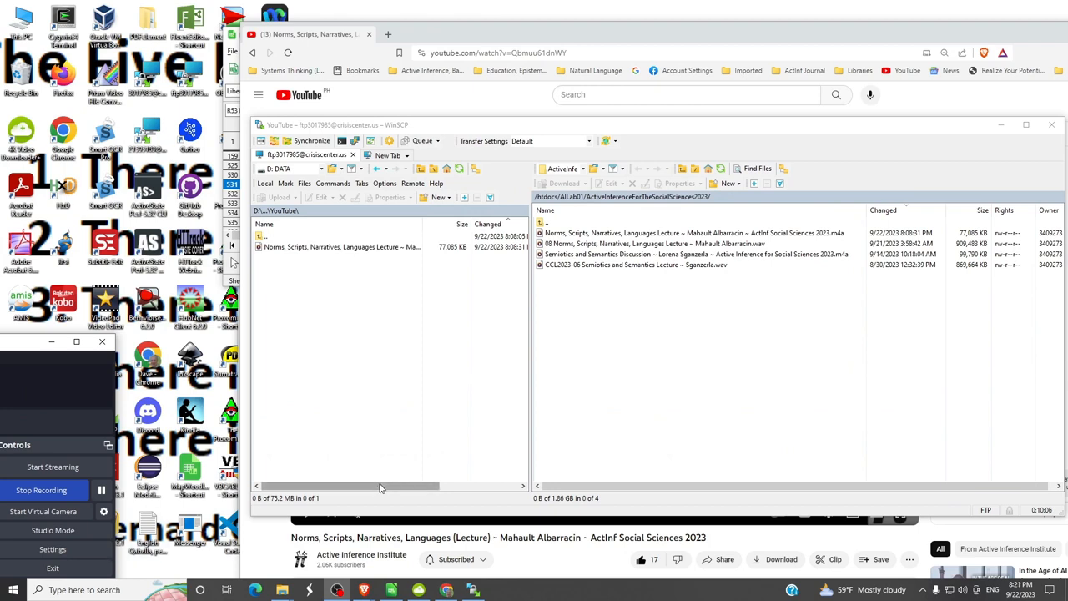
{"action": "mouse_move", "coordinate": [628, 444]}
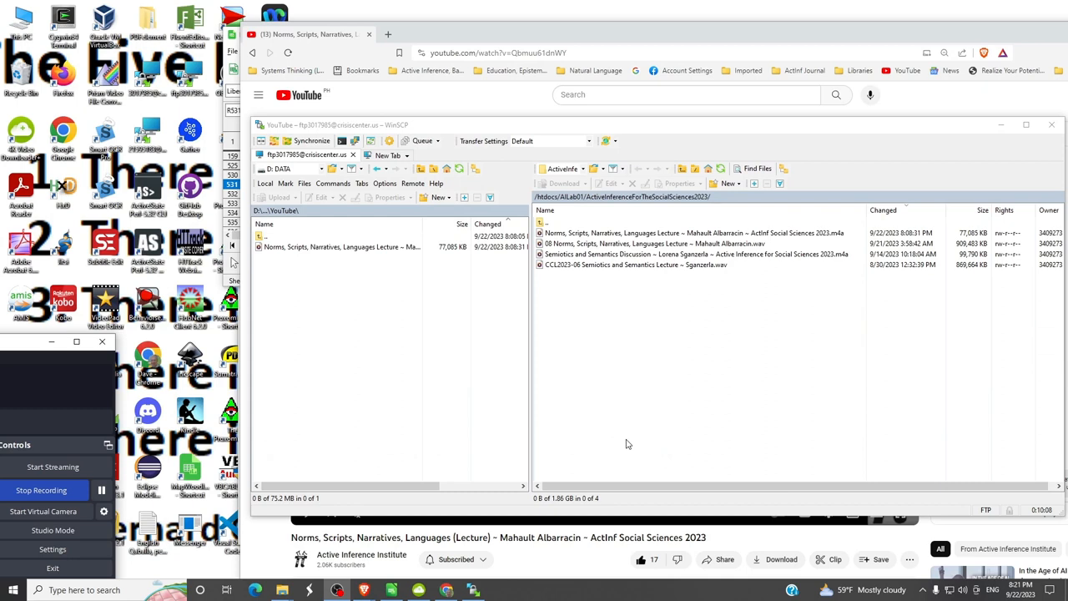
Select the remote path /htdocs/AILab01/ActiveInferenceForTheSocialSciences2023 in the Open directory dialog
{"action": "left_click", "coordinate": [634, 263]}
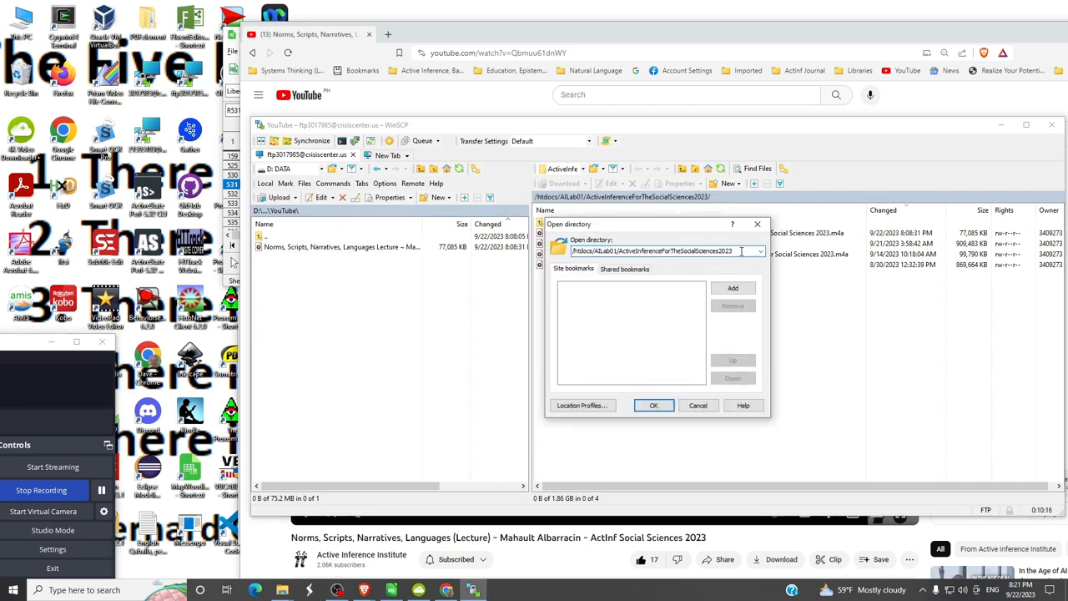
{"action": "double_click", "coordinate": [668, 250]}
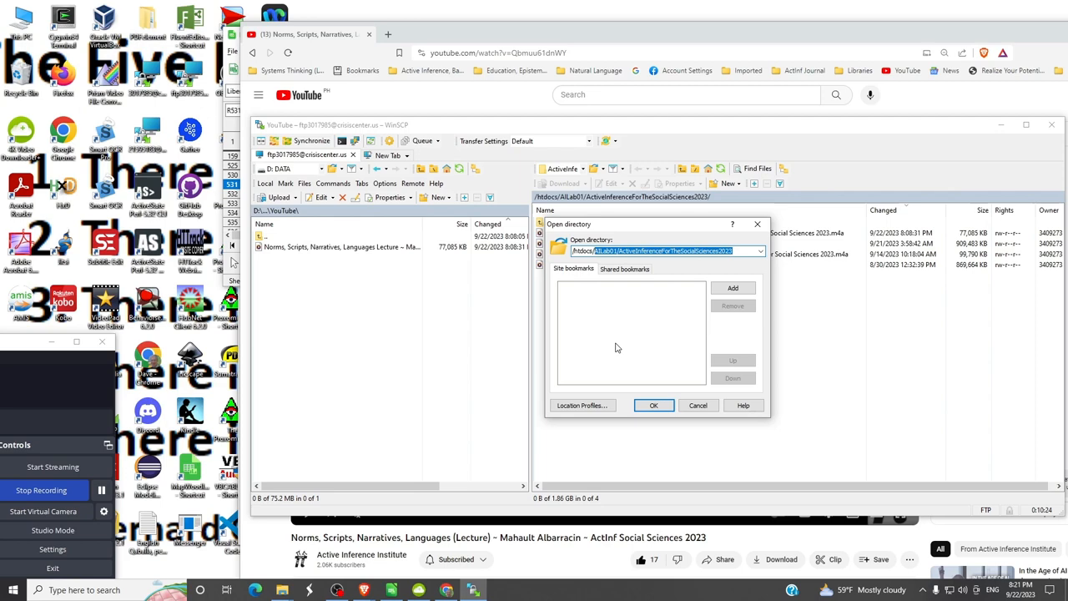
{"action": "left_click", "coordinate": [655, 405]}
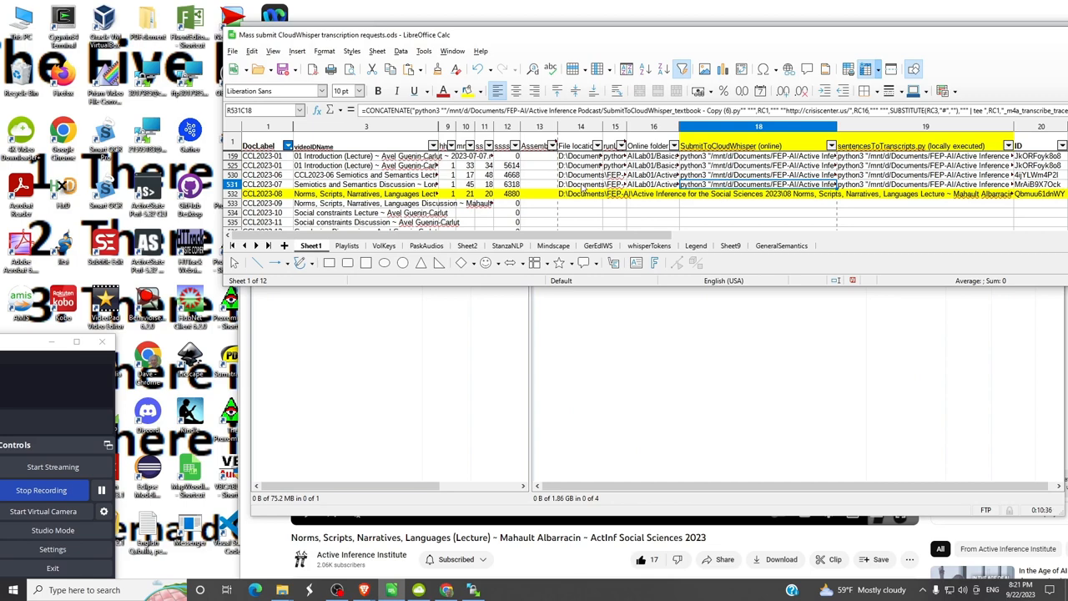
Enter AILab01/ActiveInferenceForTheSocialSciences2023 as the Norms lecture's online folder in R132C16
{"action": "left_click", "coordinate": [655, 184]}
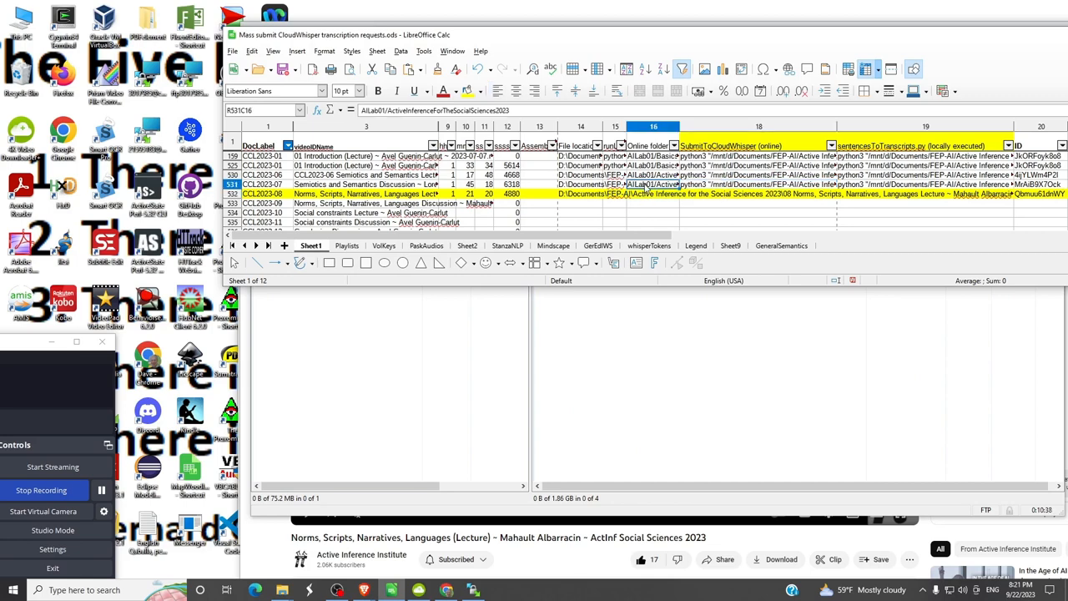
{"action": "left_click", "coordinate": [654, 194]}
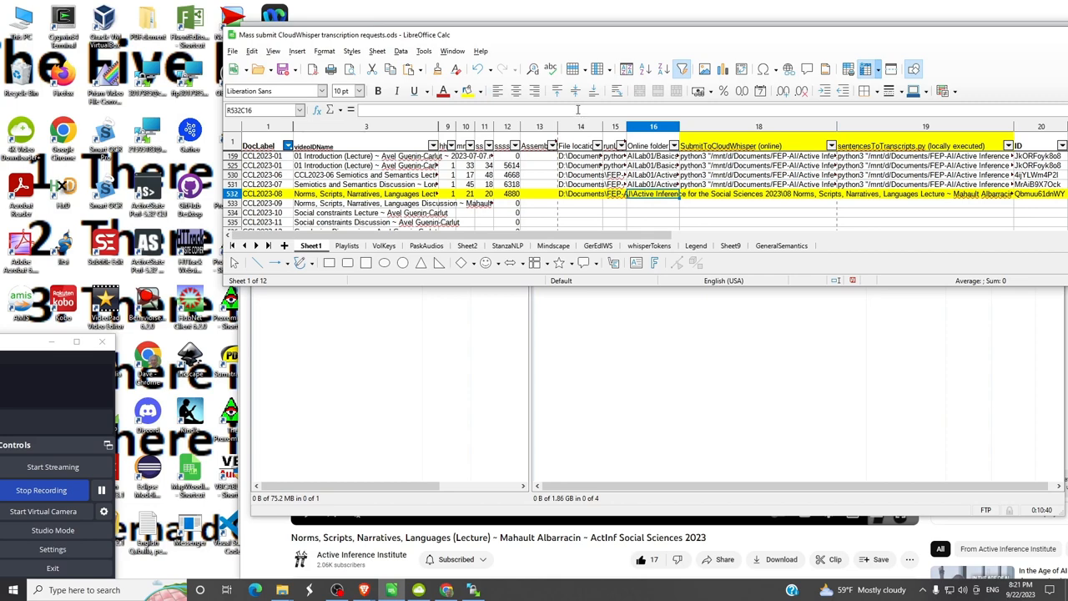
{"action": "type", "text": "AILab01/ActiveInferenceForTheSocialSciences2023"}
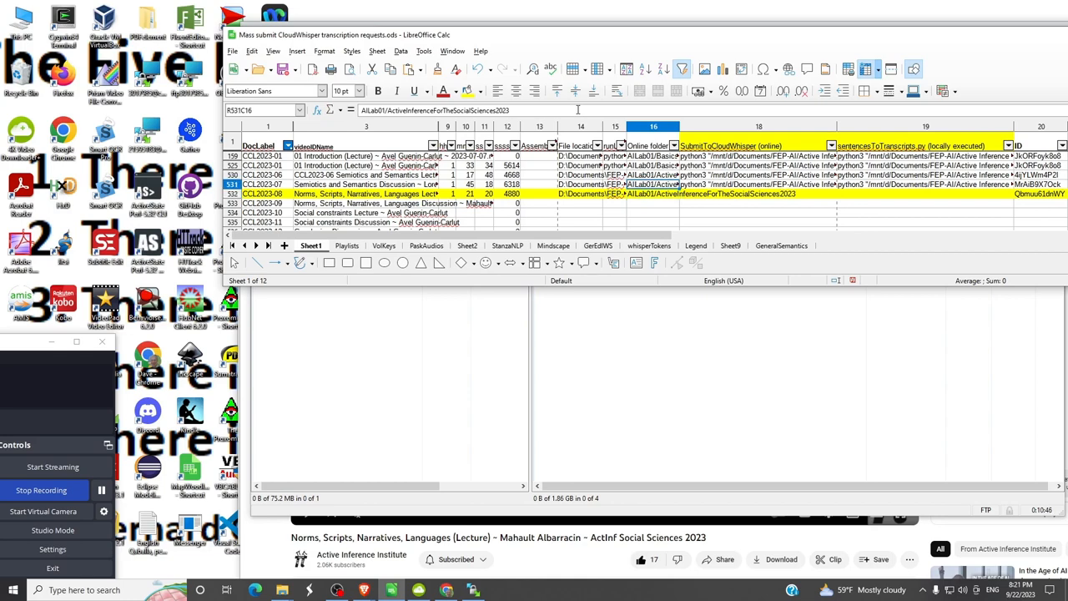
Check the row's generated CONCATENATE transcription command in R132C18, then bring up the WSL terminal
{"action": "left_click", "coordinate": [654, 194]}
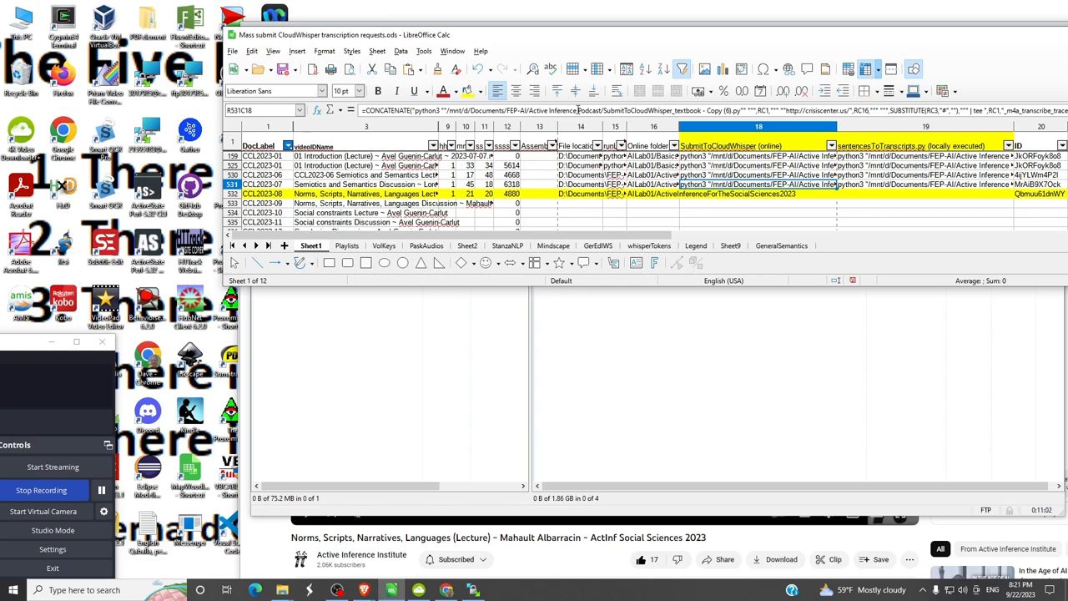
{"action": "left_click", "coordinate": [758, 194]}
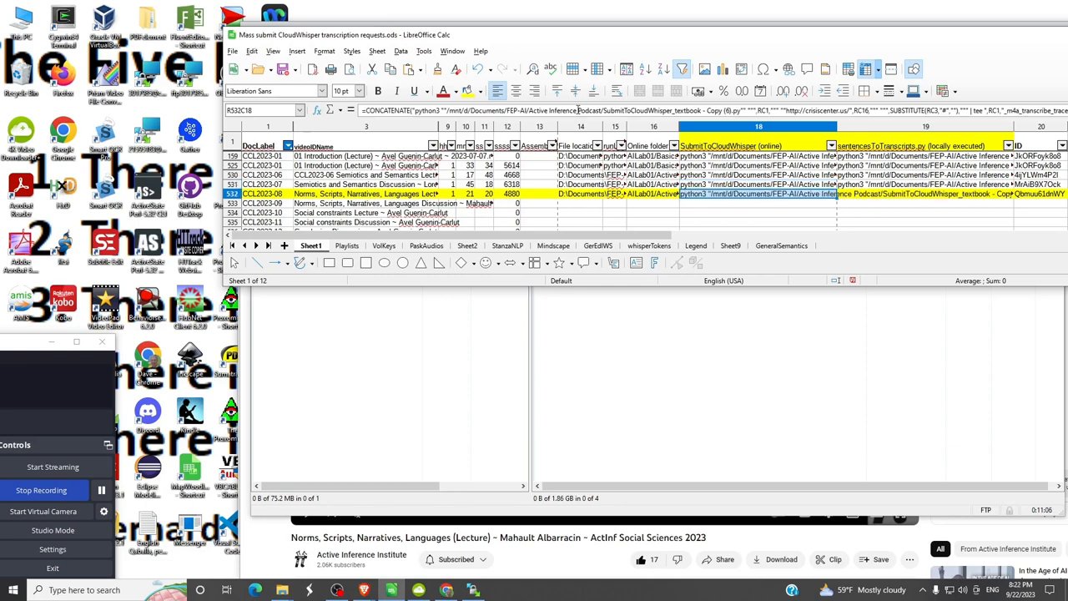
{"action": "left_click", "coordinate": [654, 184]}
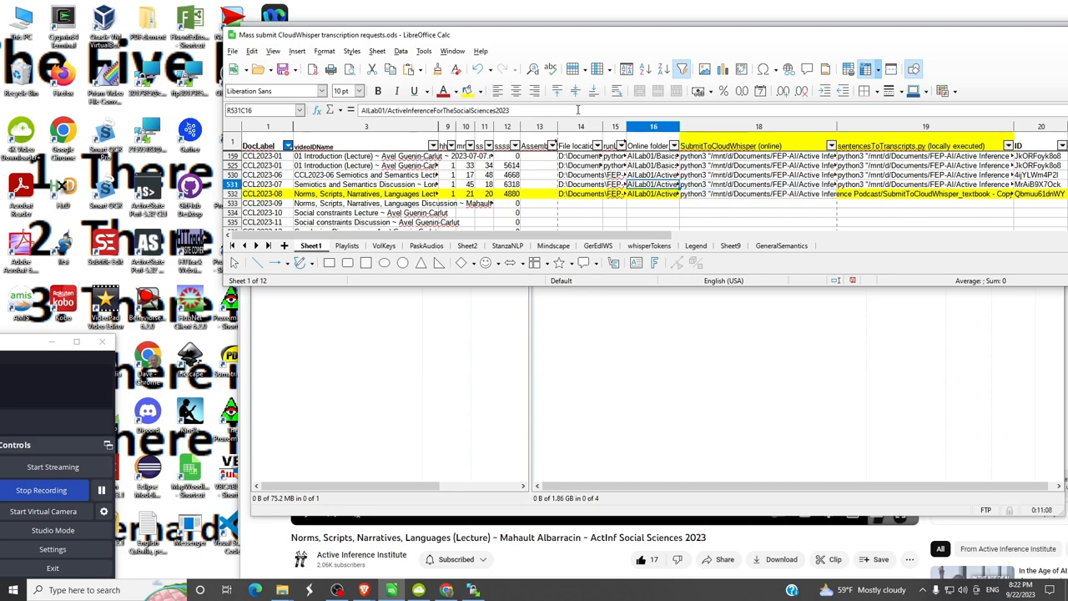
{"action": "left_click", "coordinate": [484, 184]}
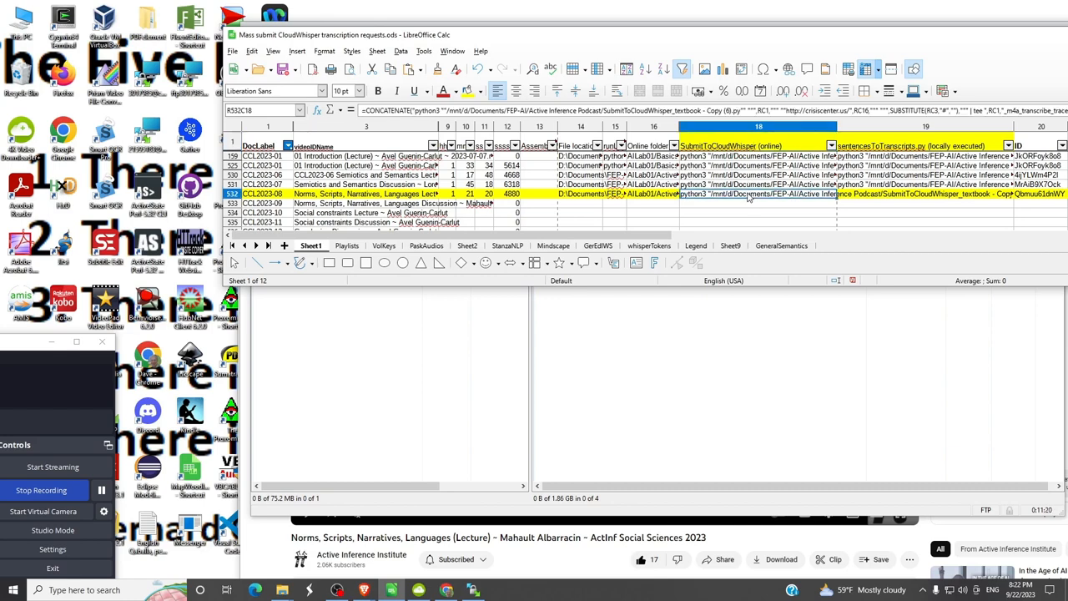
{"action": "mouse_move", "coordinate": [584, 200]}
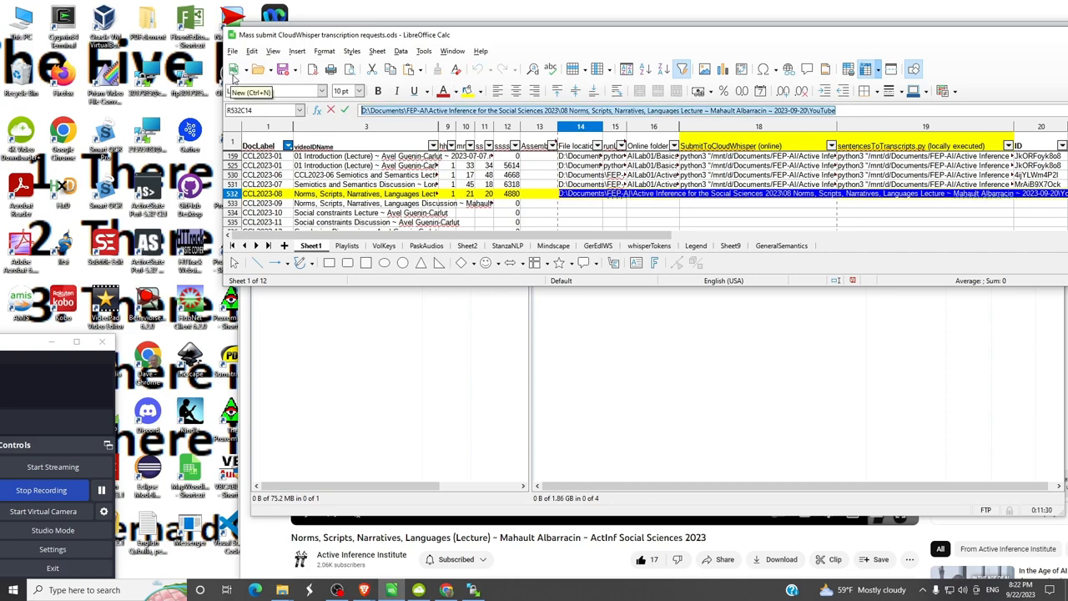
{"action": "left_click", "coordinate": [11, 591]}
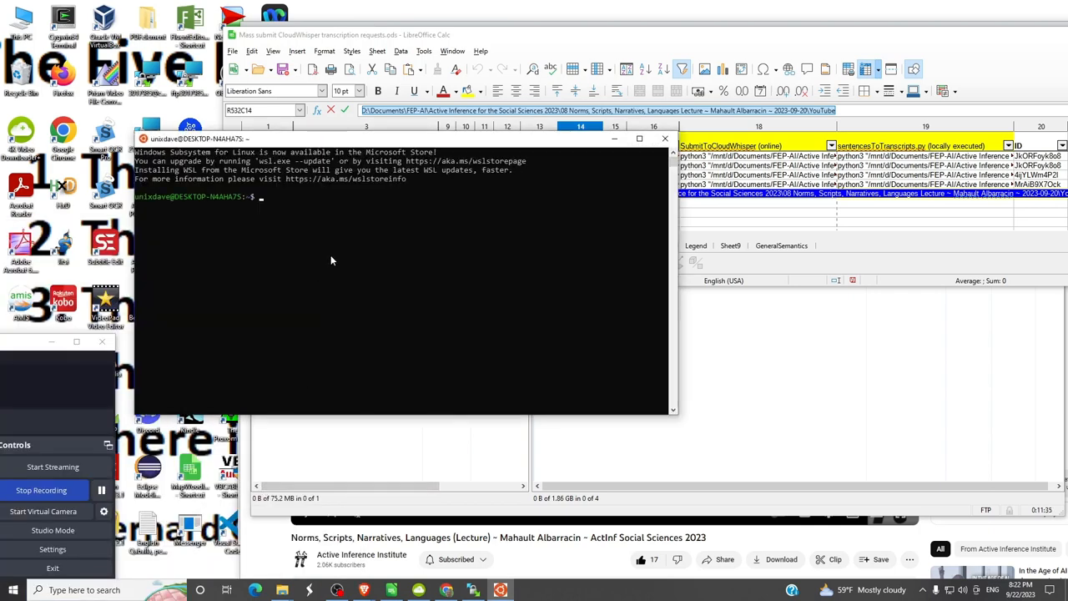
Change directory to /mnt/d/ and then into the lecture's quoted YouTube folder path
{"action": "type", "text": "cd"}
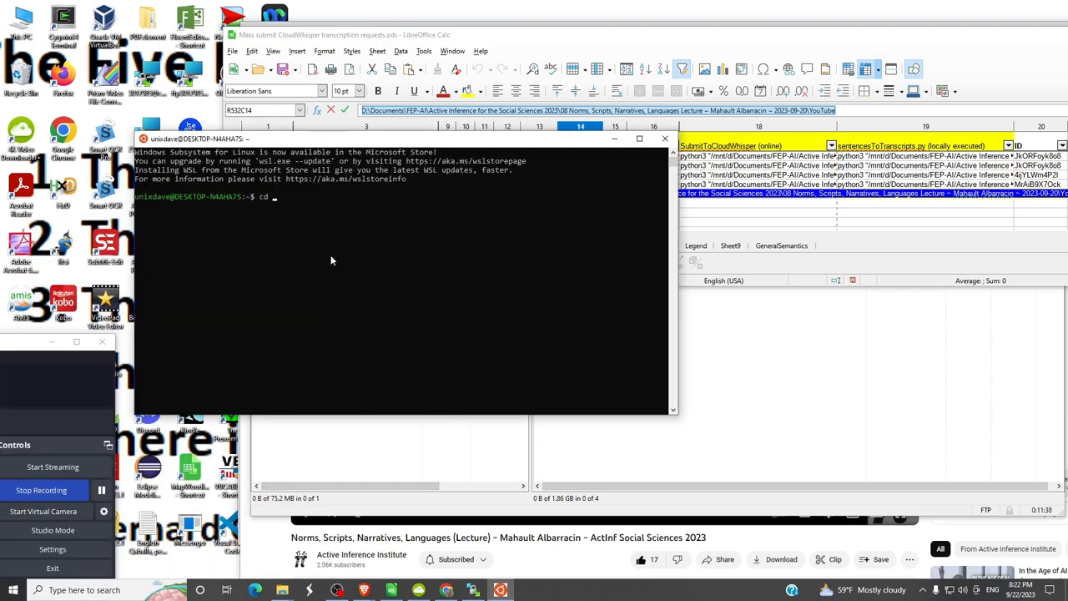
{"action": "type", "text": "/"}
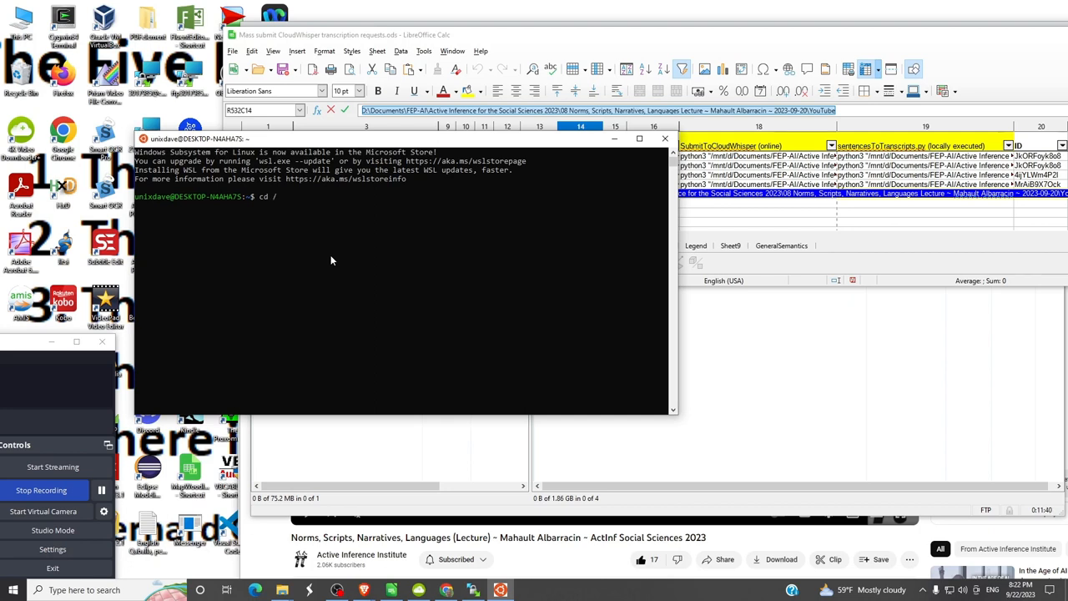
{"action": "type", "text": "n"}
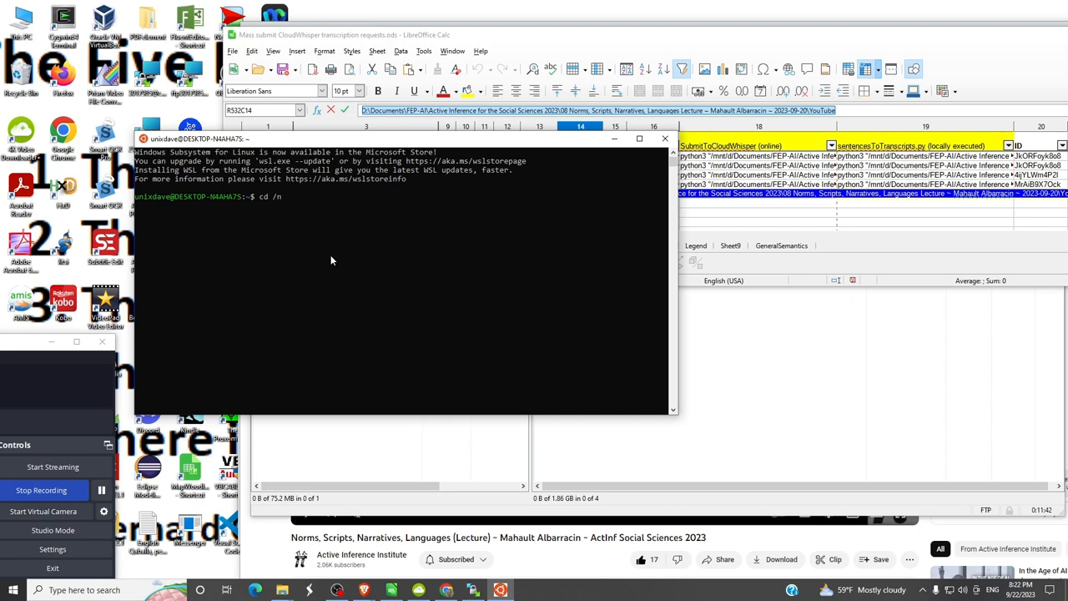
{"action": "key", "text": "BackSpace"}
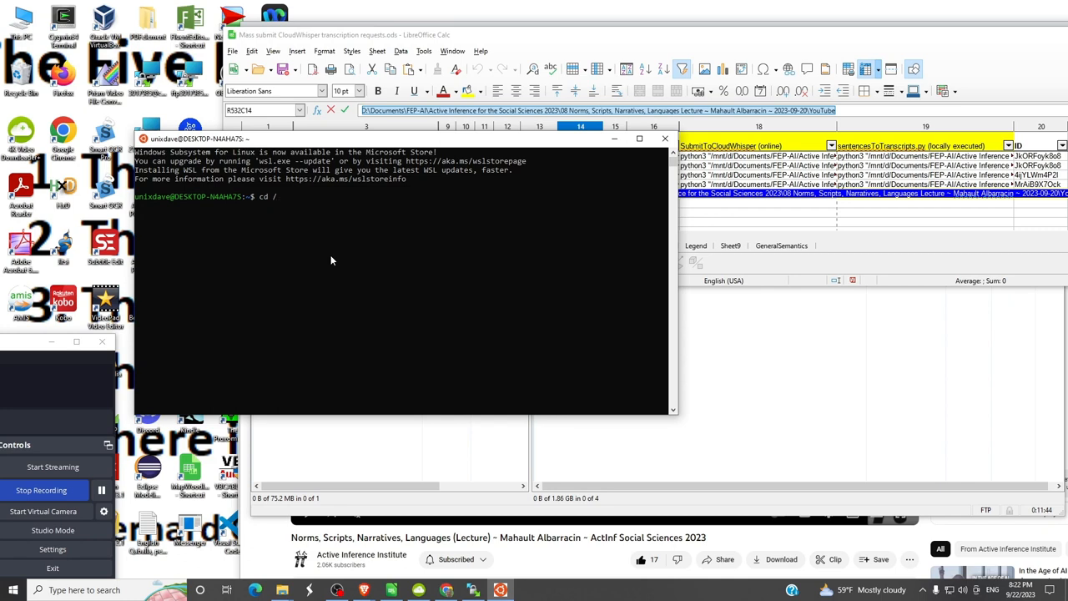
{"action": "type", "text": "mnt"}
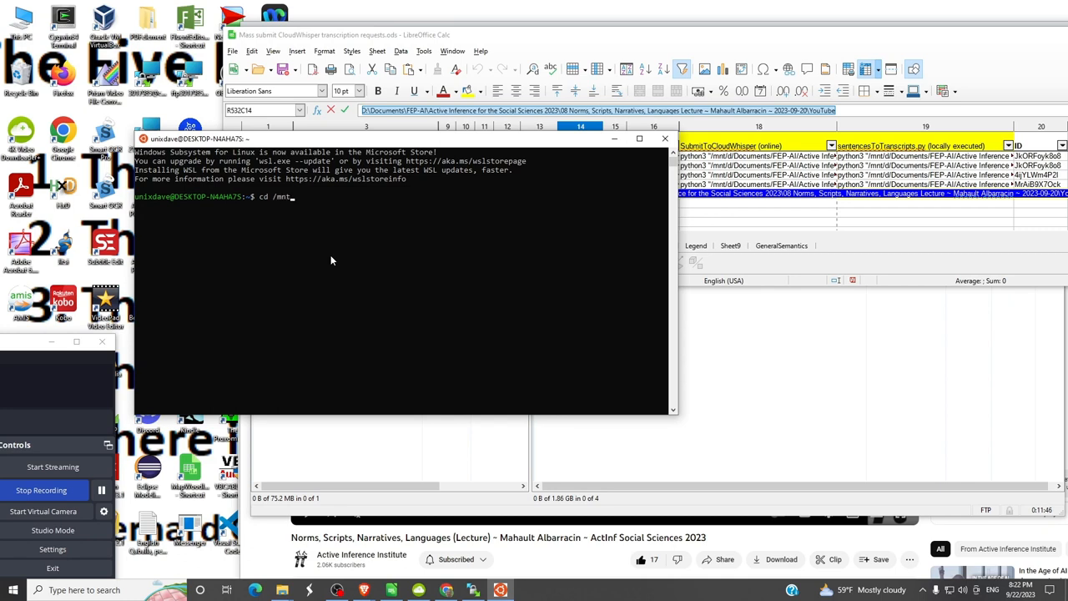
{"action": "type", "text": "d"}
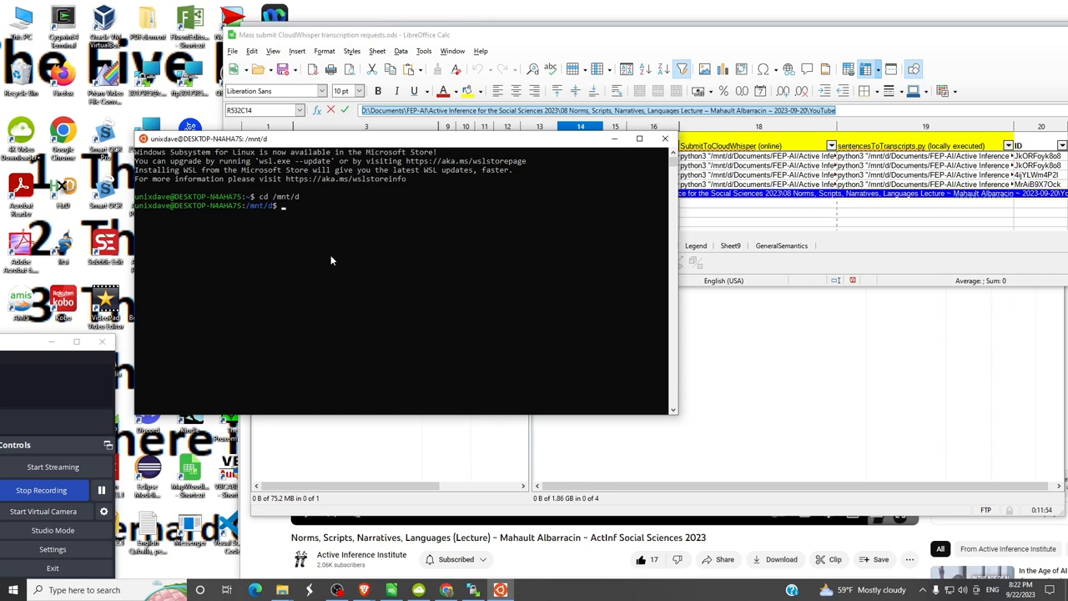
{"action": "type", "text": "cd"}
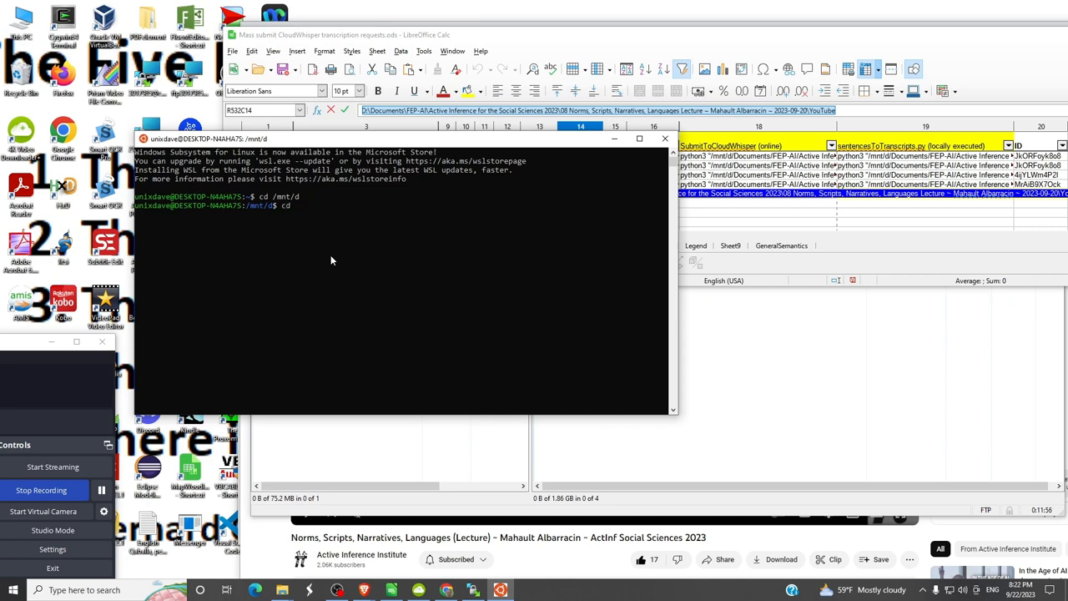
{"action": "type", "text": "\""}
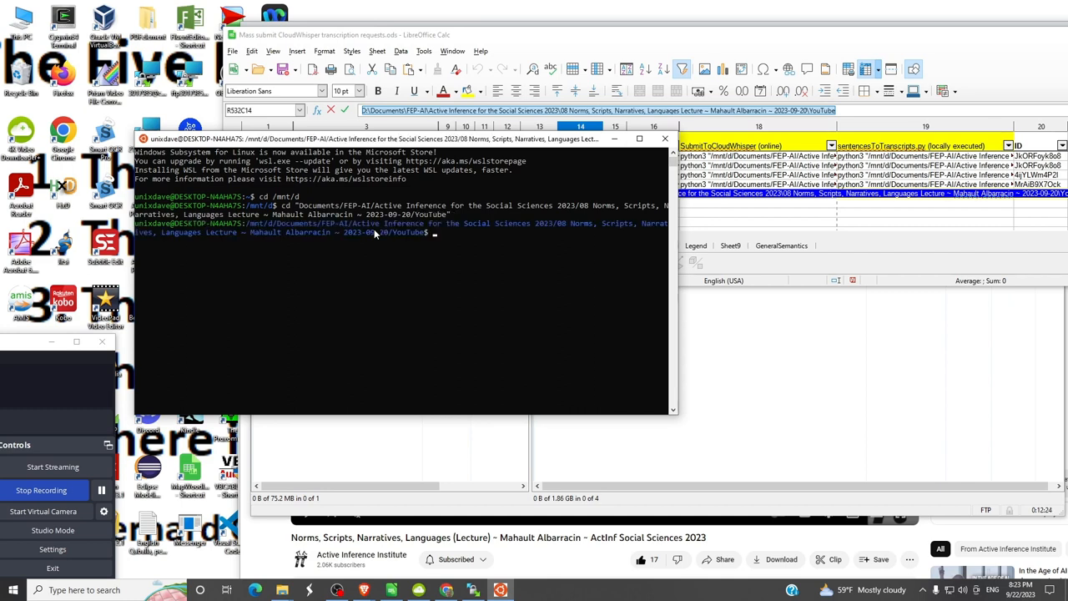
{"action": "mouse_move", "coordinate": [484, 150]}
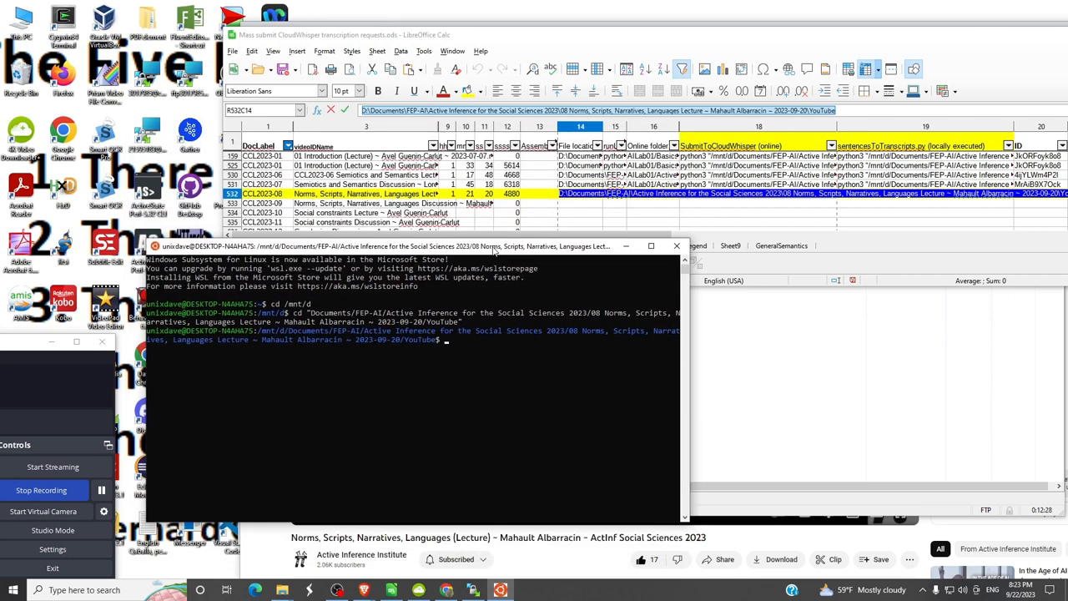
{"action": "key", "text": "alt+tab"}
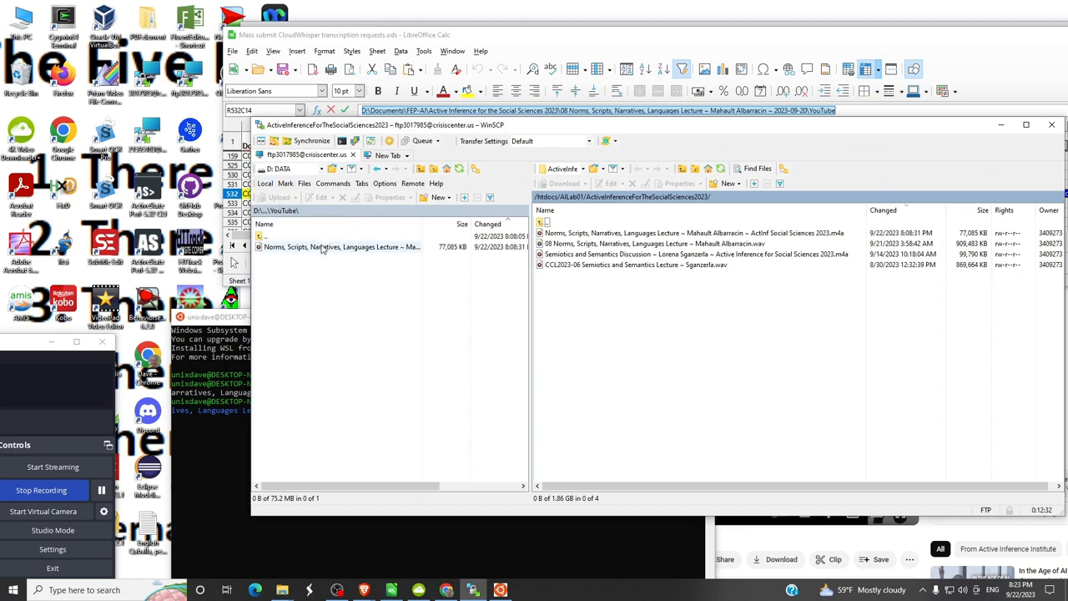
Navigate WinSCP's local pane up into the Norms lecture's AssemblyAI folder
{"action": "left_click", "coordinate": [334, 247]}
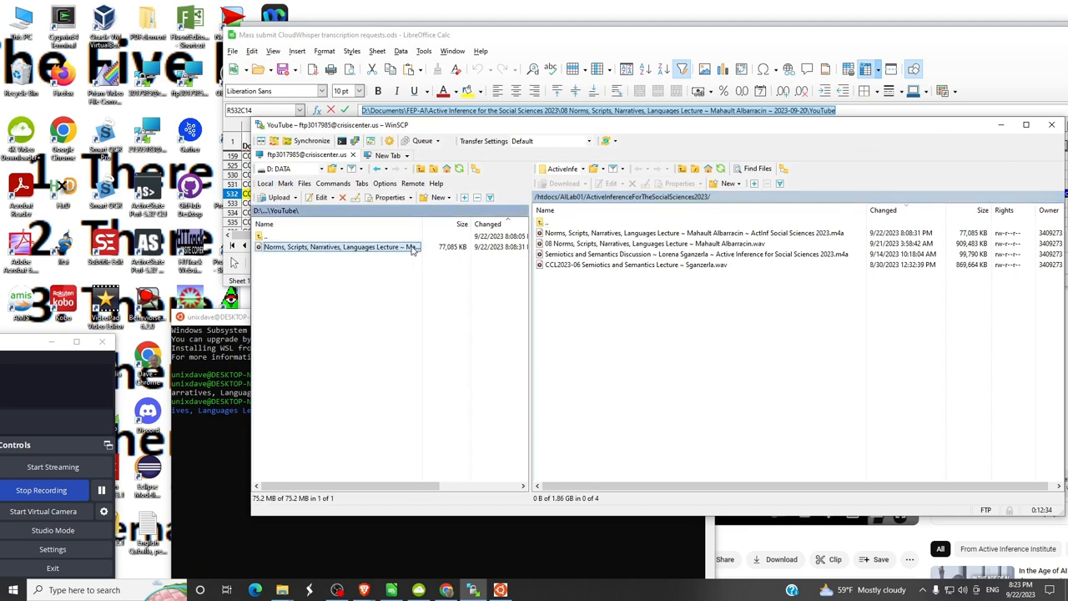
{"action": "mouse_move", "coordinate": [384, 251]}
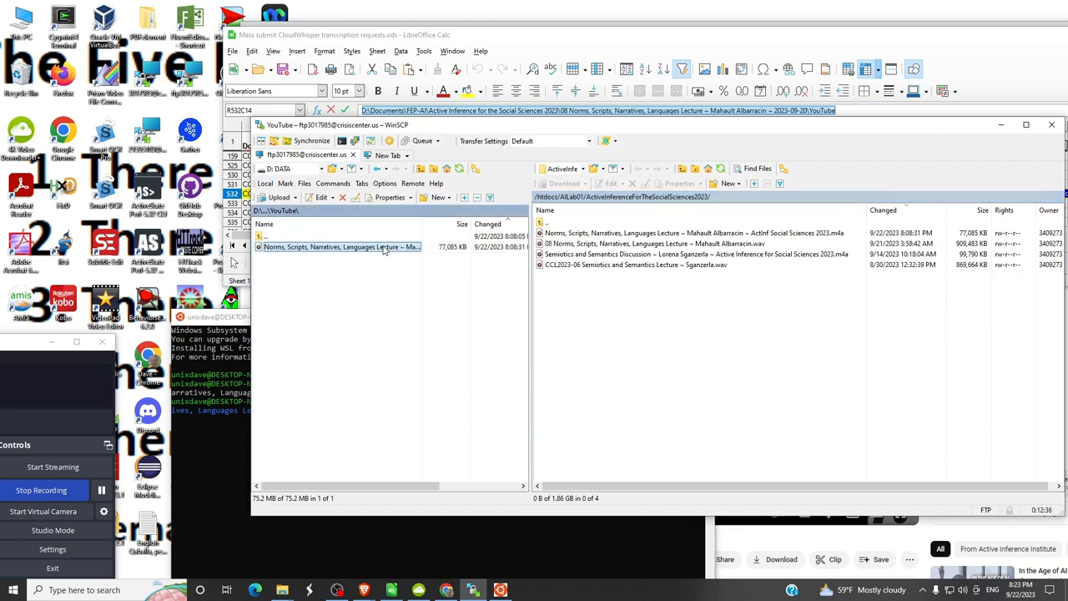
{"action": "key", "text": "alt+tab"}
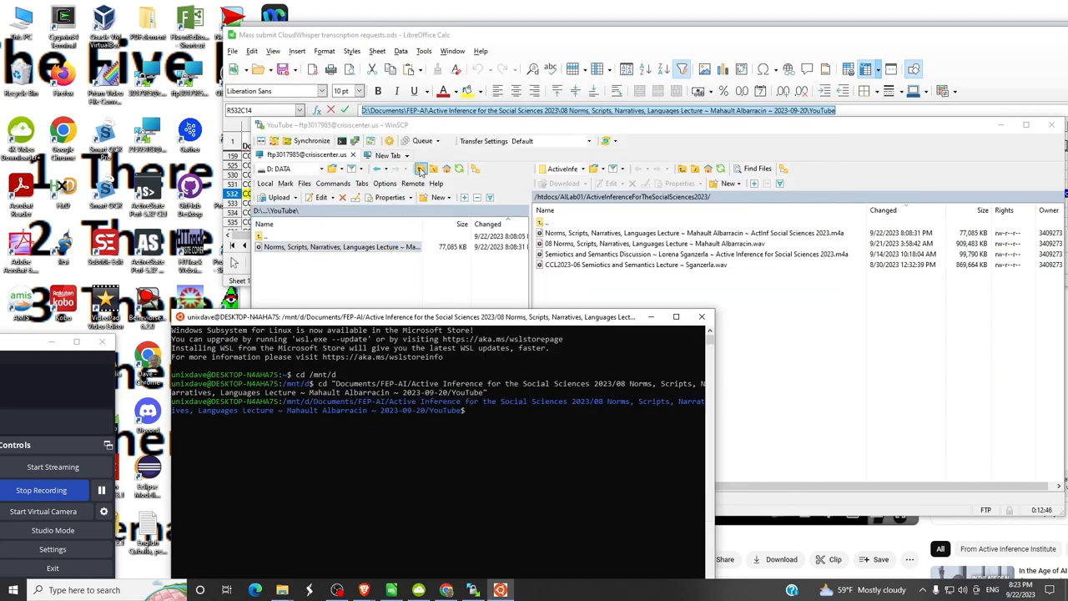
{"action": "left_click", "coordinate": [421, 169]}
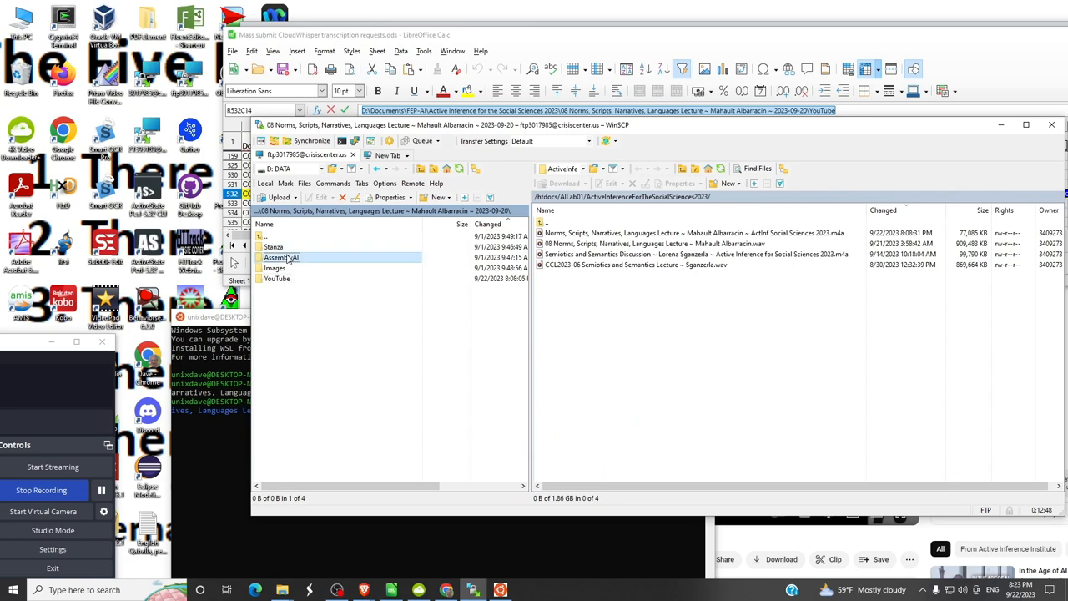
{"action": "double_click", "coordinate": [281, 257]}
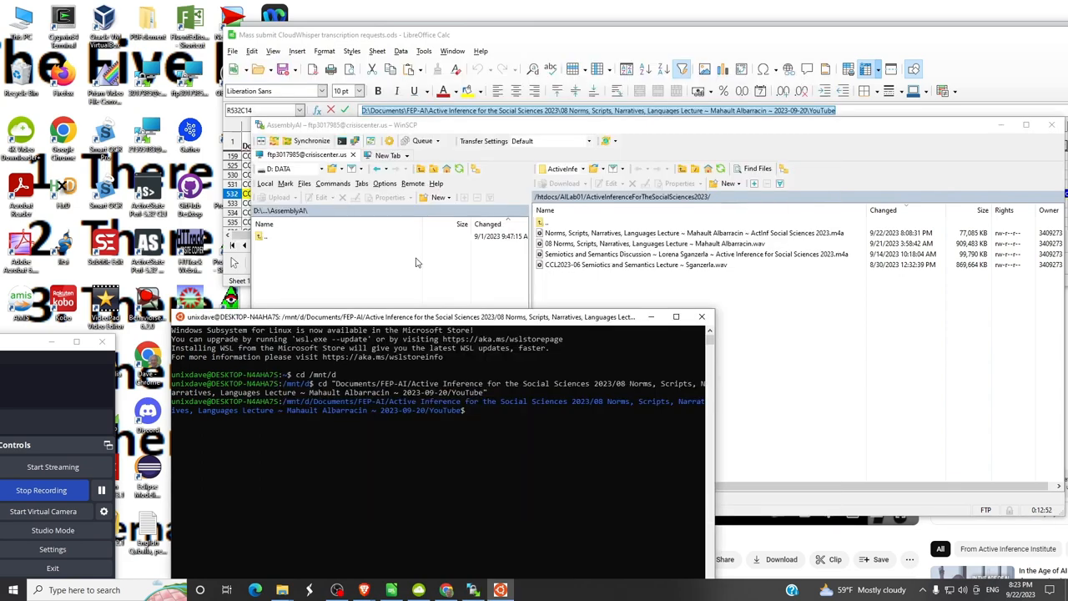
Move the WSL shell from the YouTube folder into ../AssemblyAI/
{"action": "type", "text": "cd"}
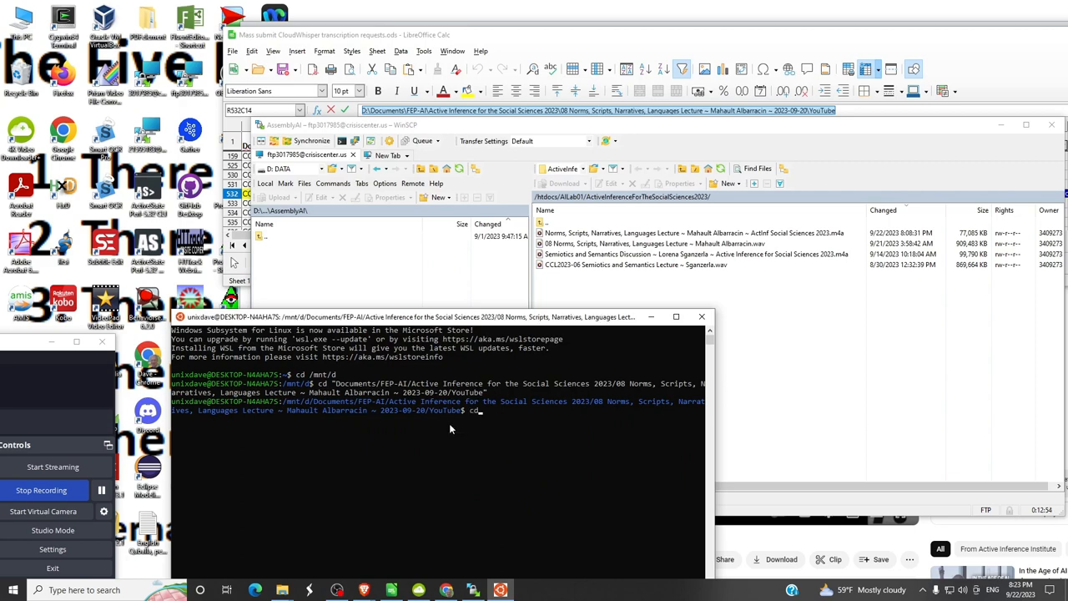
{"action": "type", "text": ".."}
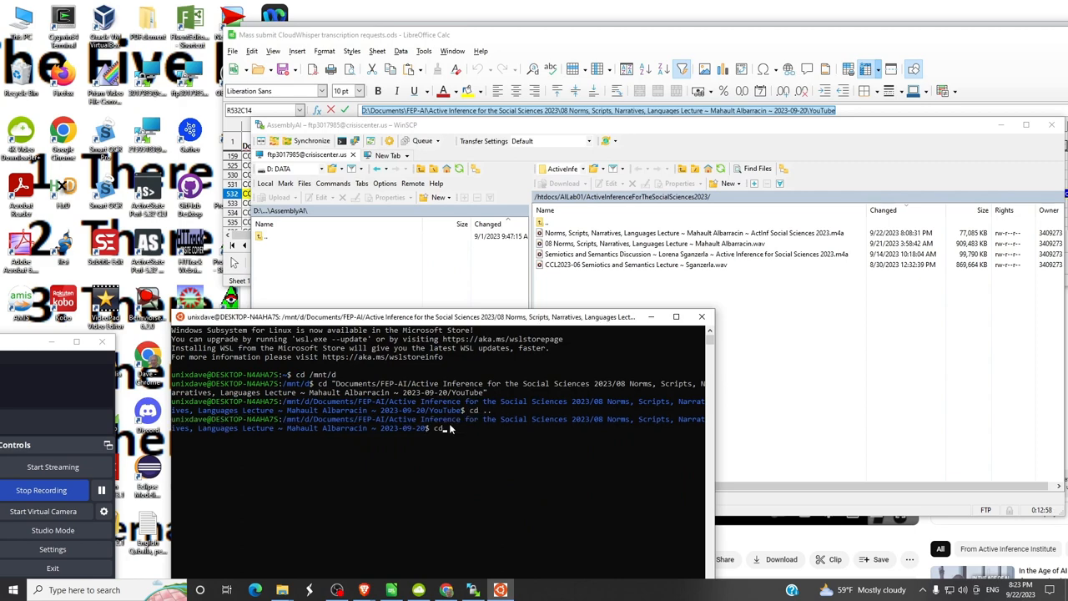
{"action": "type", "text": "AssemblyAI/"}
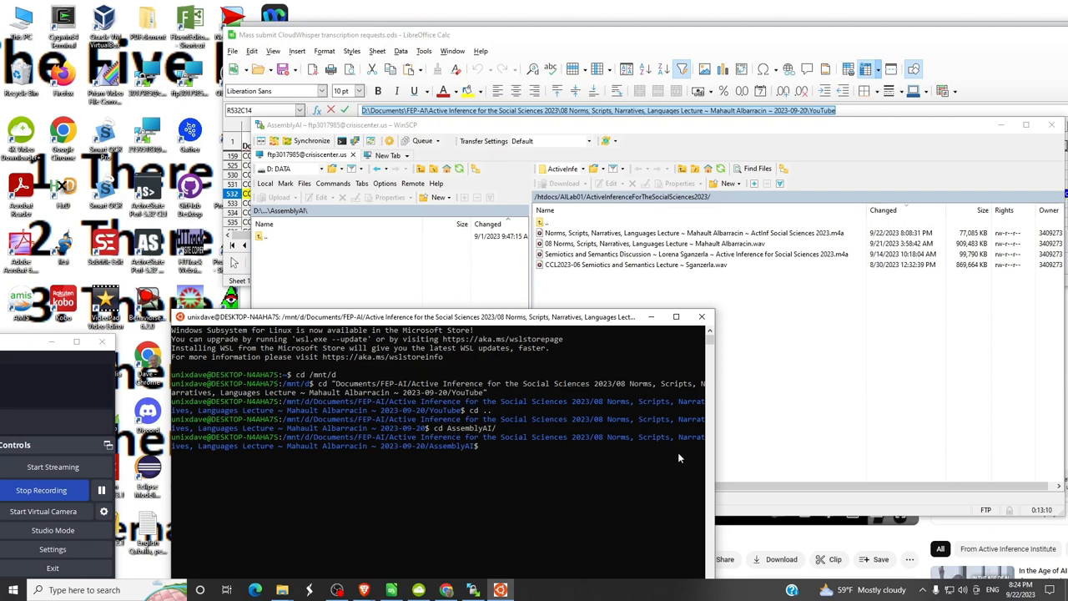
{"action": "mouse_move", "coordinate": [621, 429]}
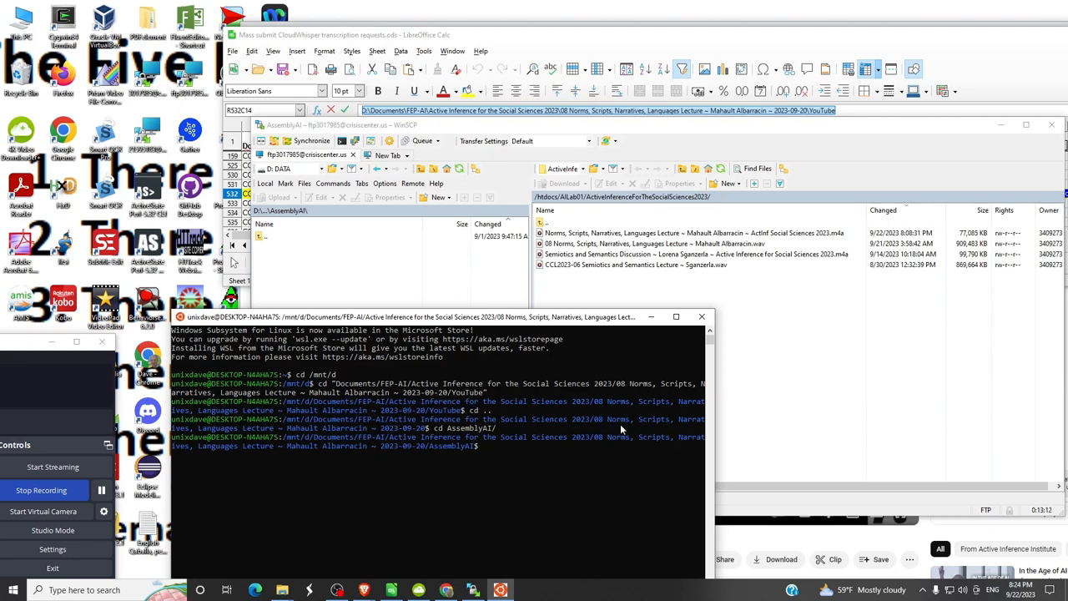
{"action": "mouse_move", "coordinate": [508, 459]}
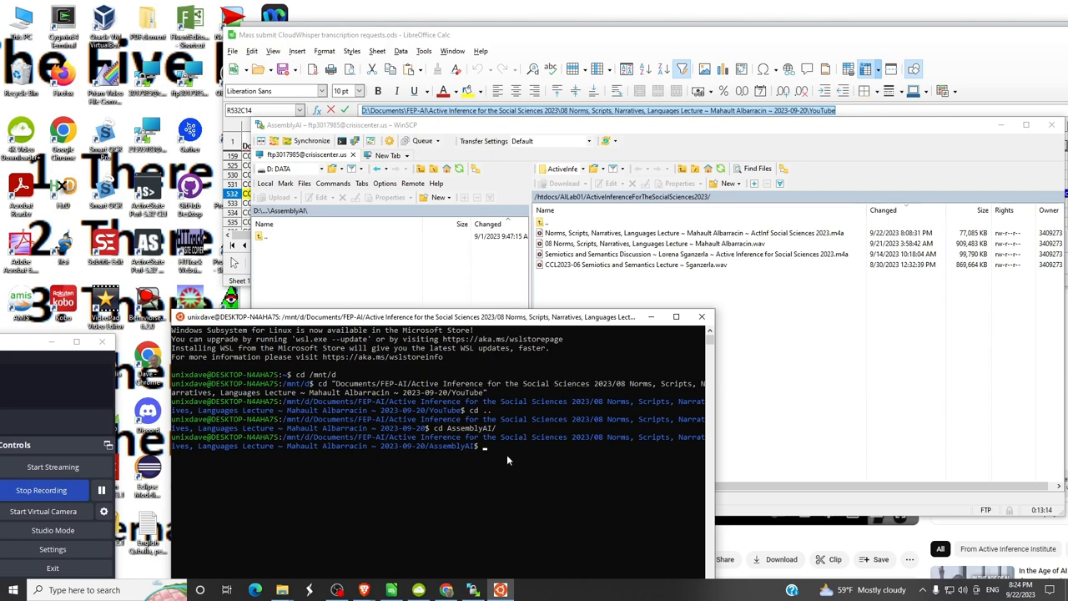
{"action": "mouse_move", "coordinate": [484, 449]}
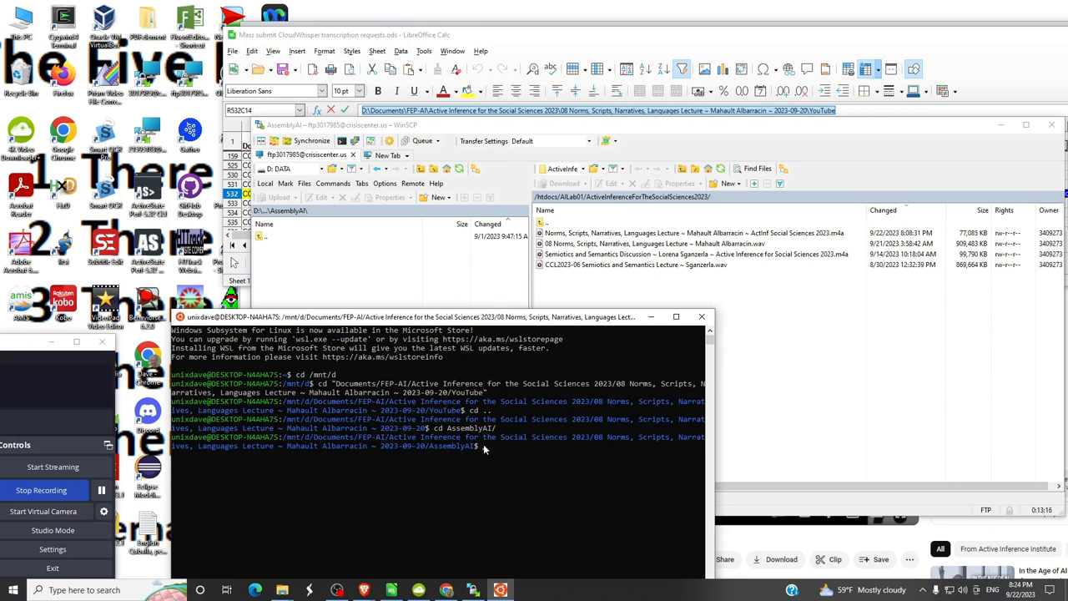
{"action": "mouse_move", "coordinate": [549, 350]}
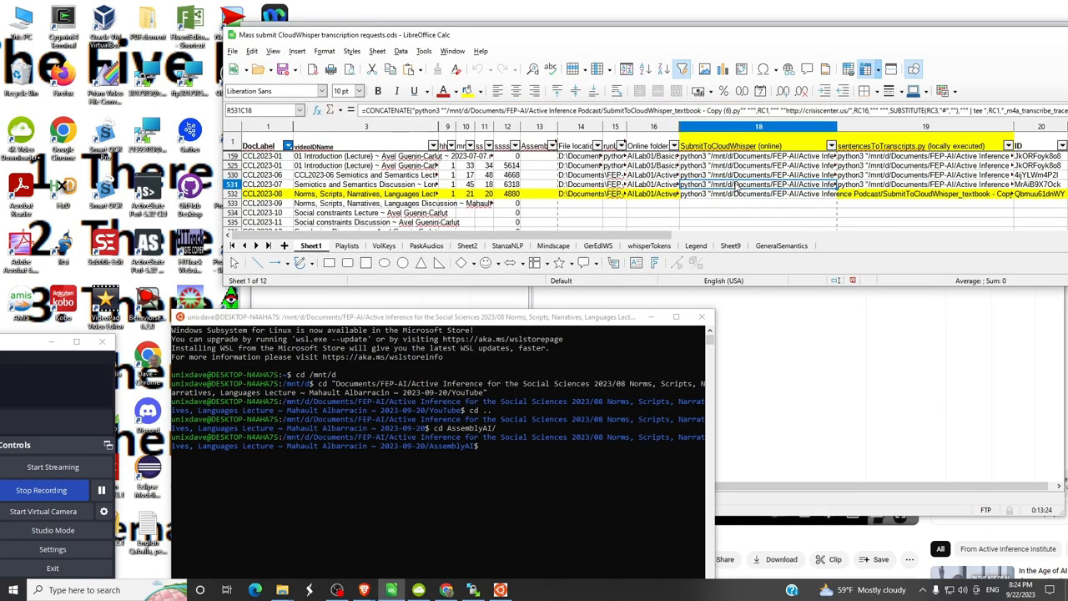
Copy the CCL2023-08 row's python3 command and run it in the WSL terminal
{"action": "left_click", "coordinate": [758, 193]}
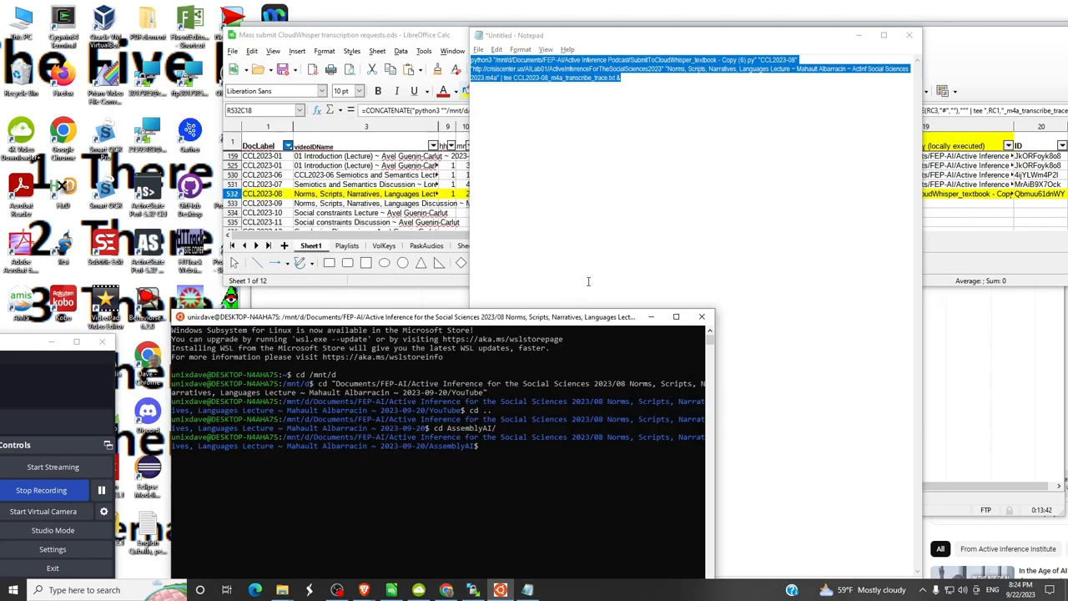
{"action": "mouse_move", "coordinate": [493, 454]}
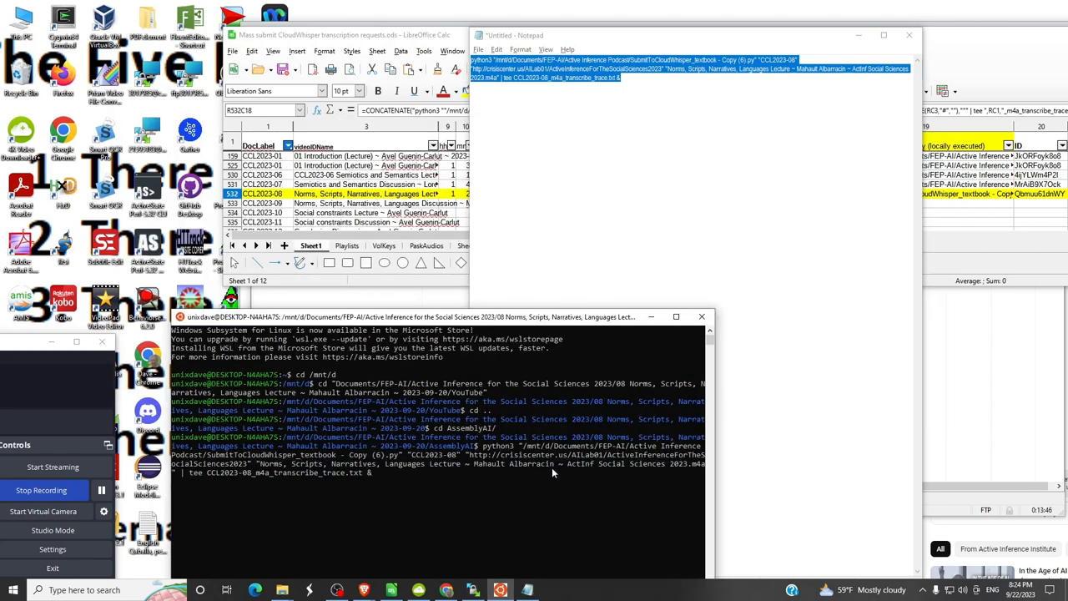
{"action": "mouse_move", "coordinate": [501, 481]}
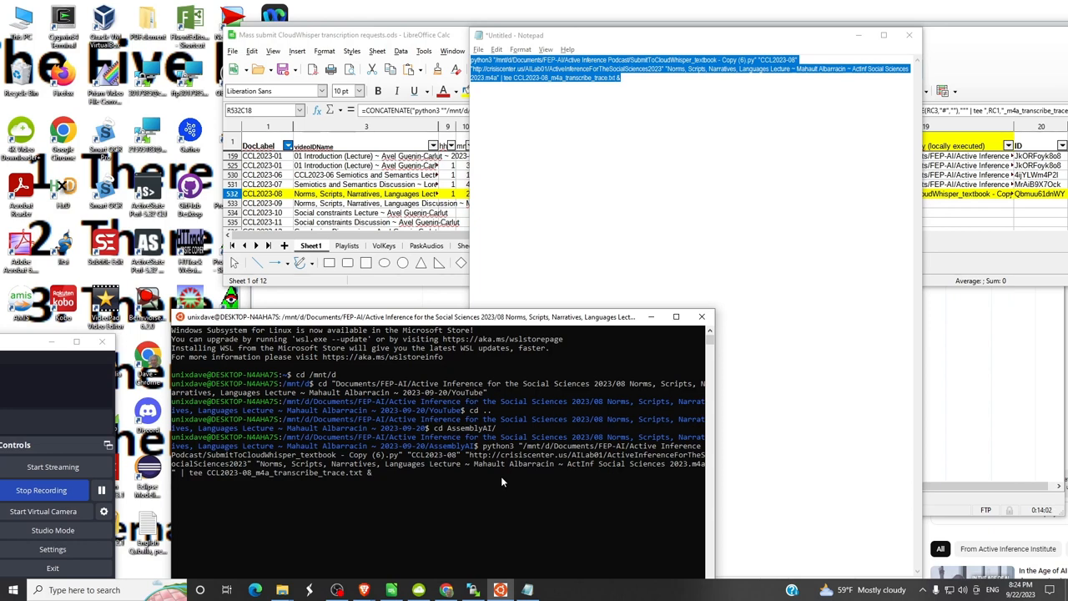
{"action": "key", "text": "Return"}
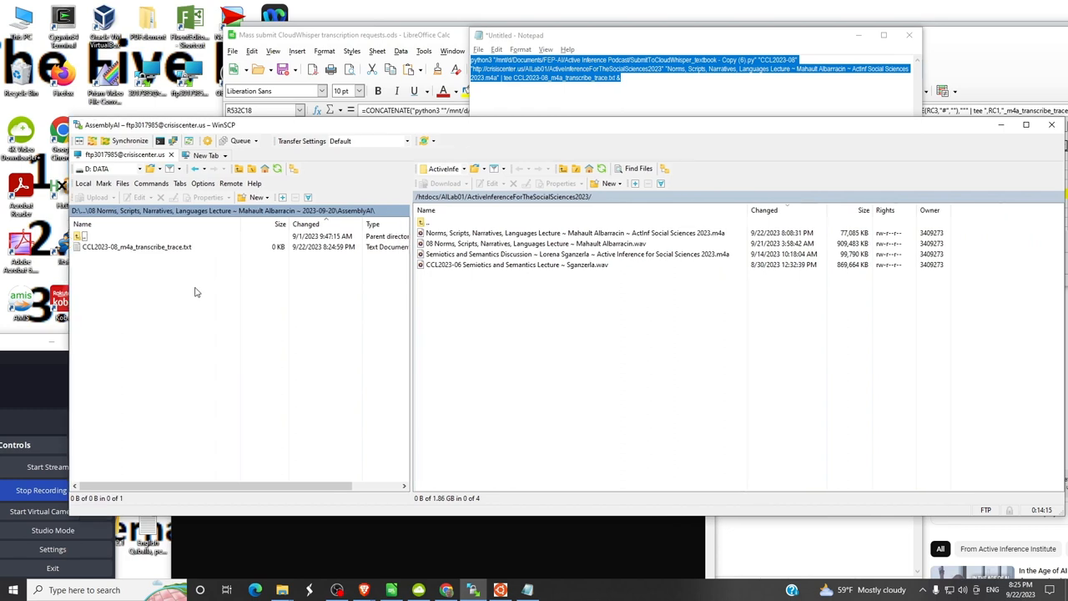
Bring Notepad forward and select the CCL2023-08 trace file name in the command
{"action": "left_click", "coordinate": [137, 247]}
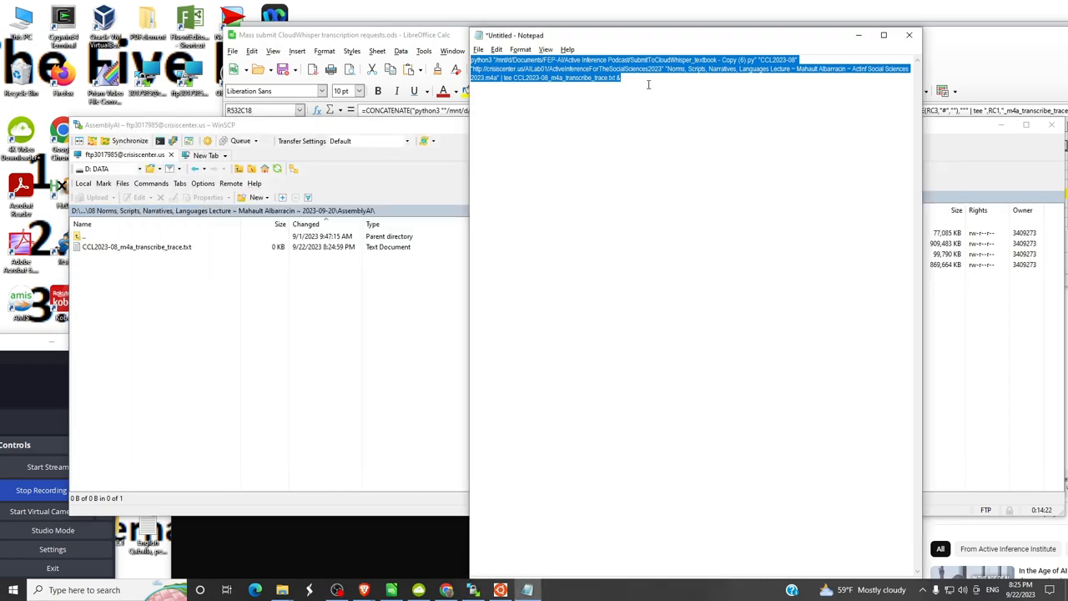
{"action": "left_click", "coordinate": [621, 79]}
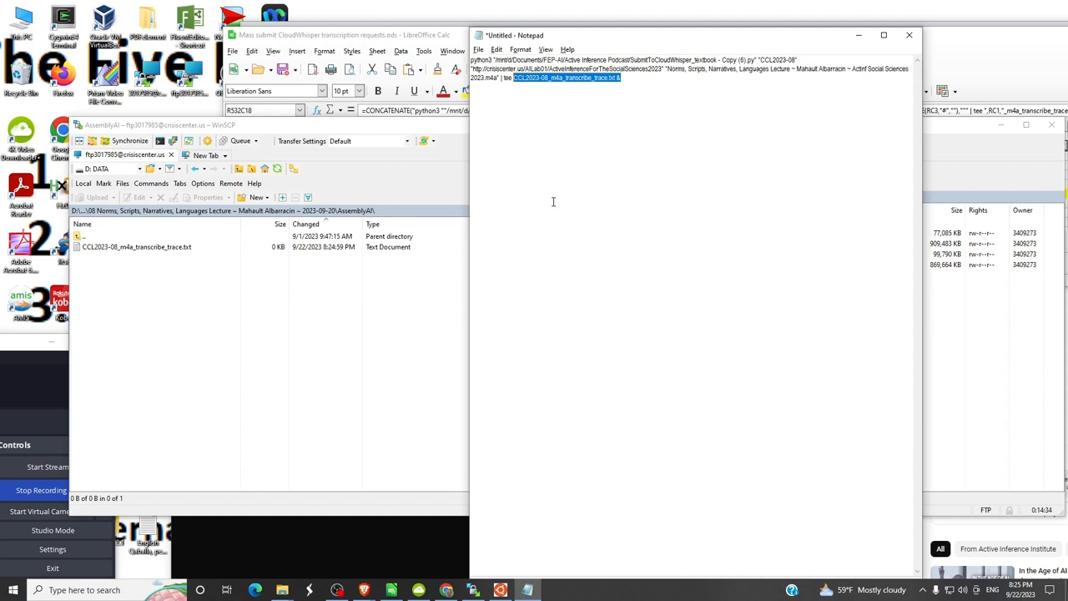
{"action": "mouse_move", "coordinate": [80, 397]}
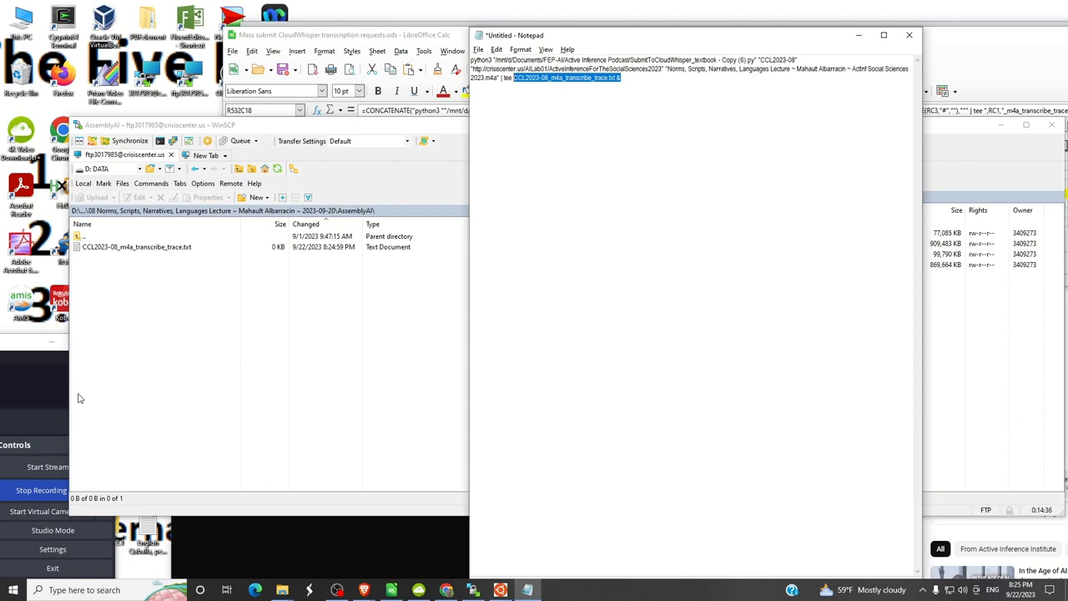
{"action": "mouse_move", "coordinate": [74, 394]}
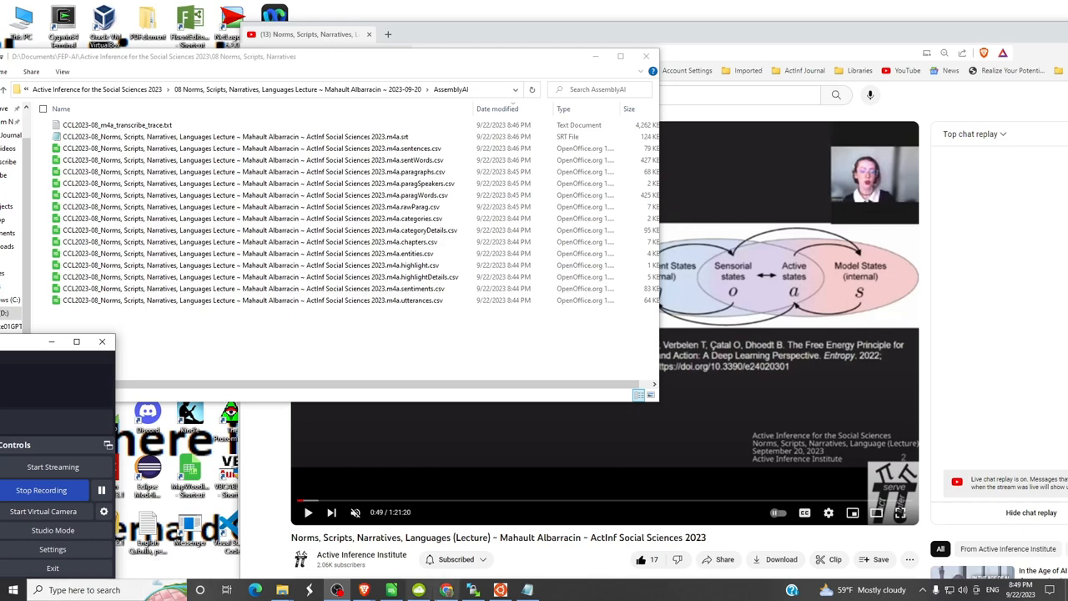
Maximize File Explorer and refresh the AssemblyAI folder to show the SRT and CSV outputs
{"action": "left_click", "coordinate": [501, 591]}
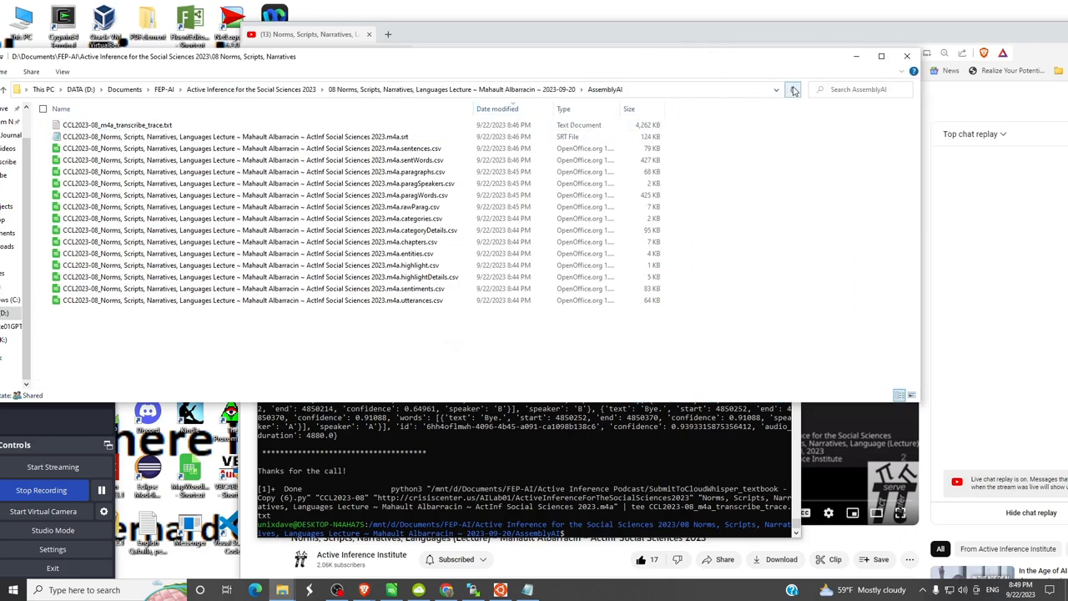
{"action": "left_click", "coordinate": [250, 254]}
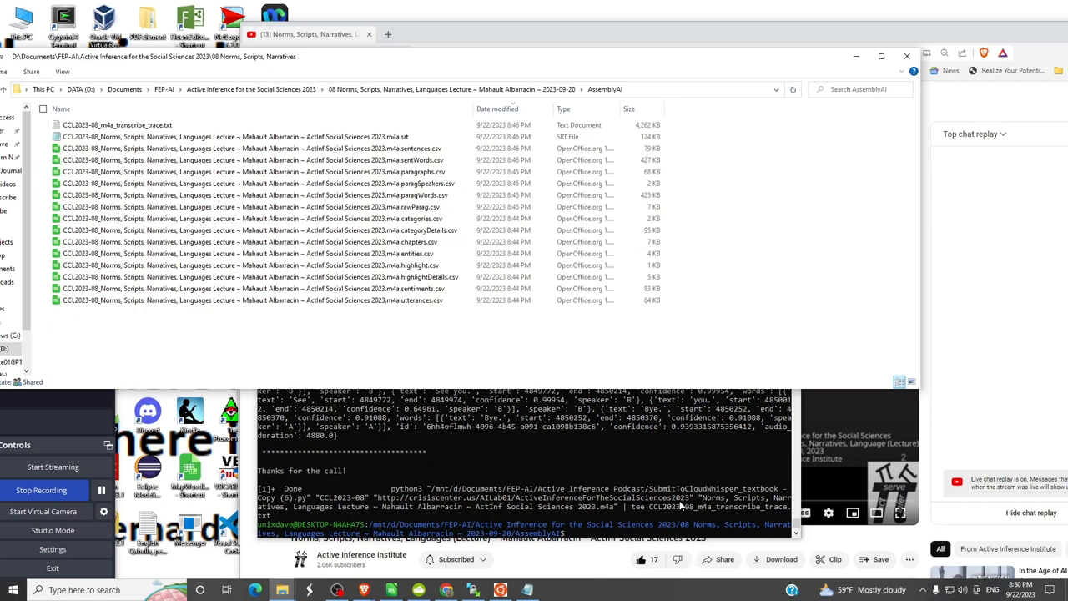
{"action": "mouse_move", "coordinate": [654, 514]}
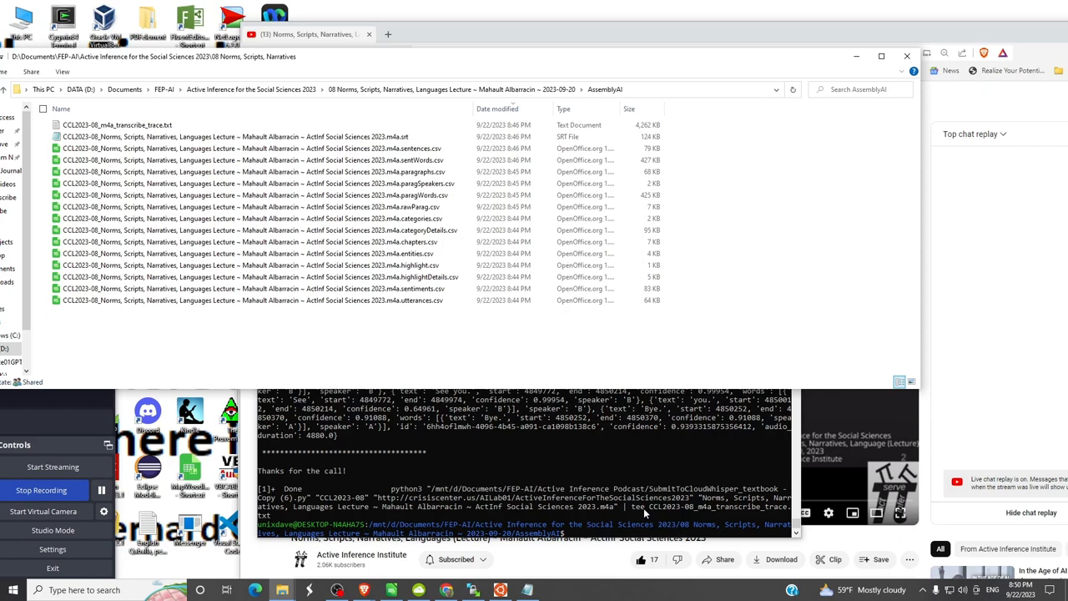
{"action": "mouse_move", "coordinate": [644, 512]}
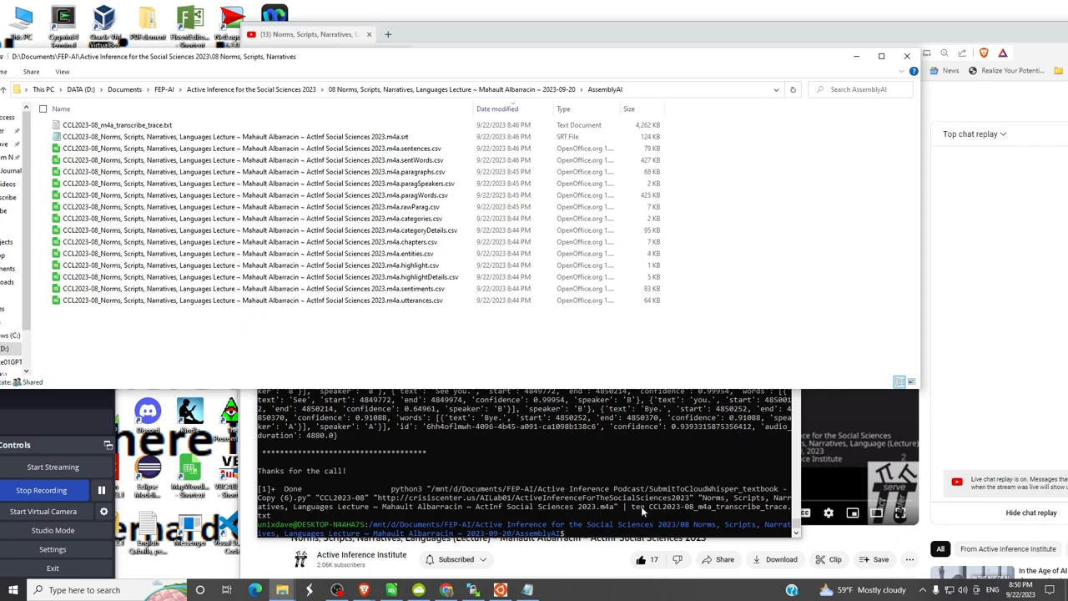
{"action": "mouse_move", "coordinate": [643, 509]}
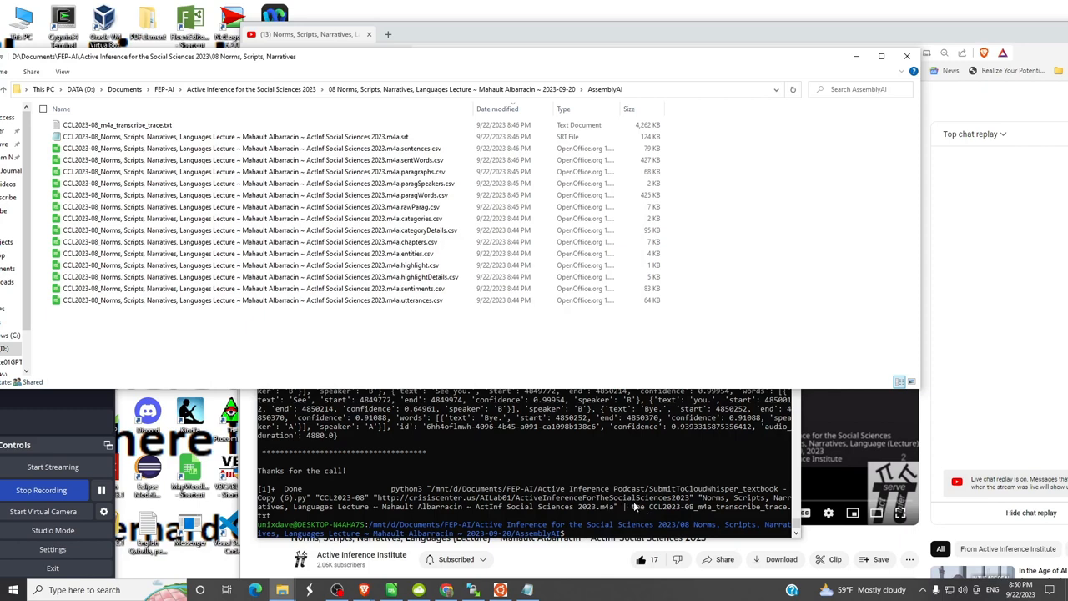
{"action": "mouse_move", "coordinate": [641, 511]}
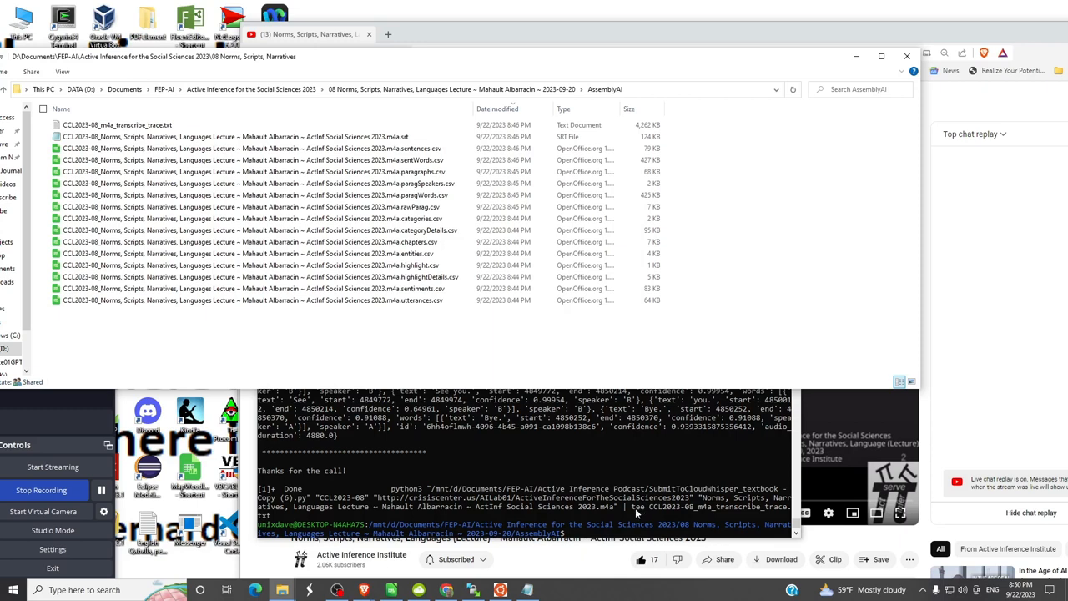
{"action": "mouse_move", "coordinate": [711, 514]}
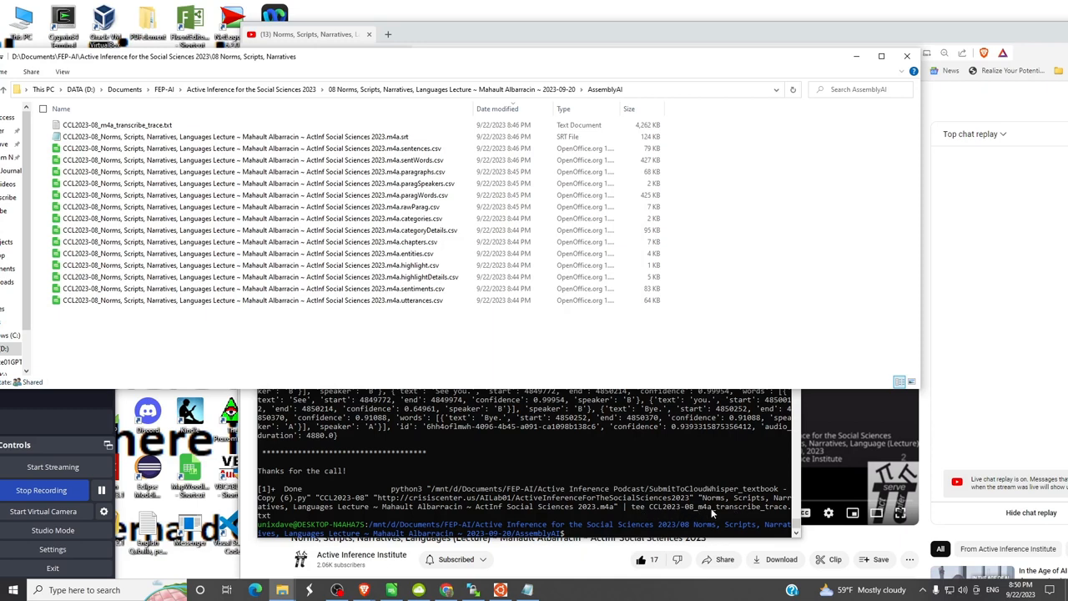
{"action": "mouse_move", "coordinate": [766, 510]}
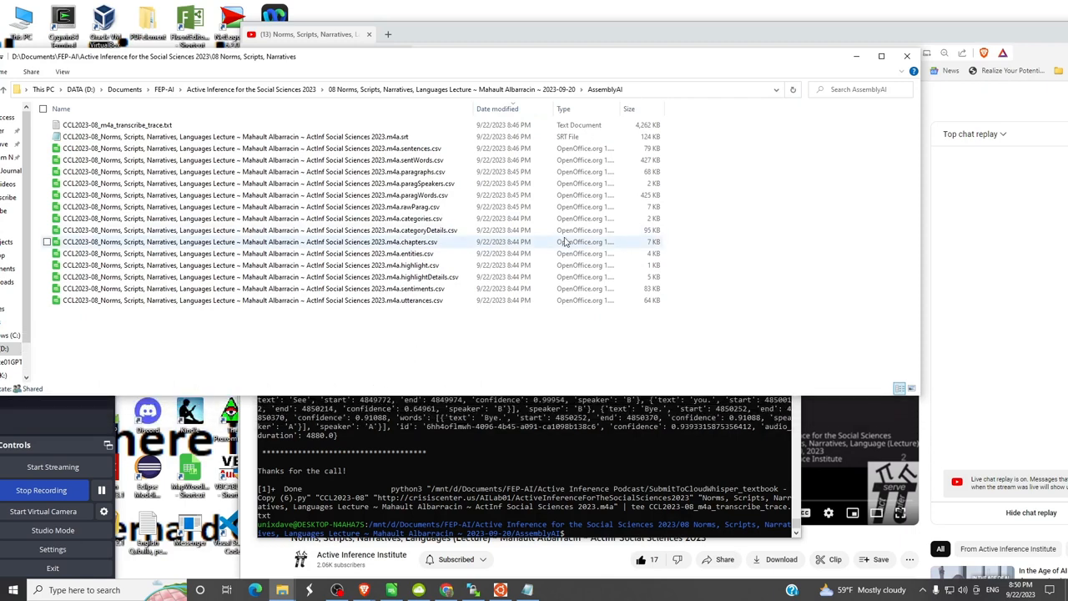
{"action": "mouse_move", "coordinate": [450, 245]}
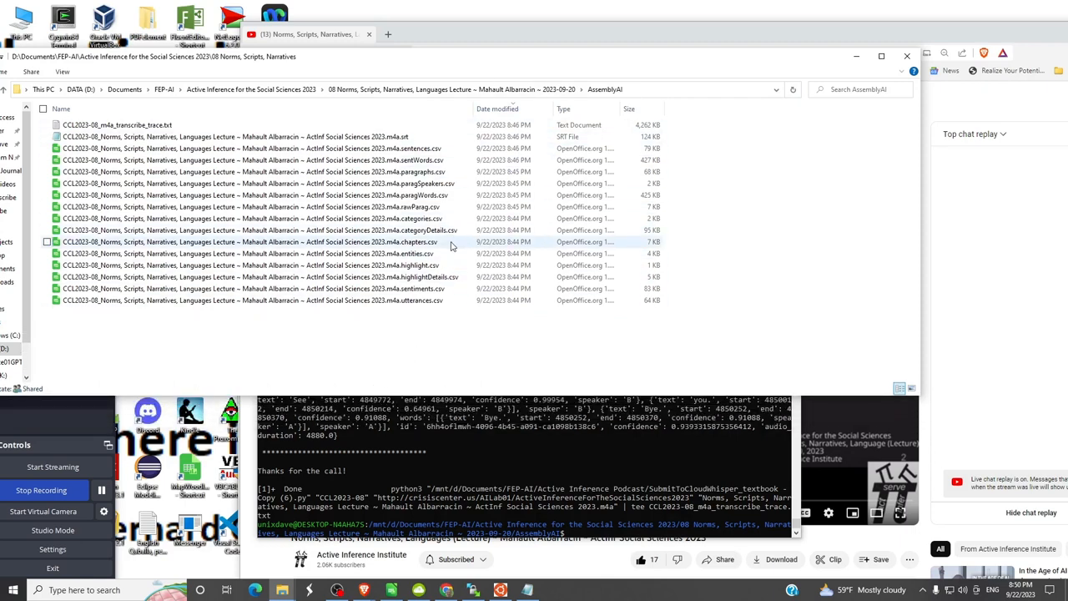
{"action": "mouse_move", "coordinate": [418, 170]}
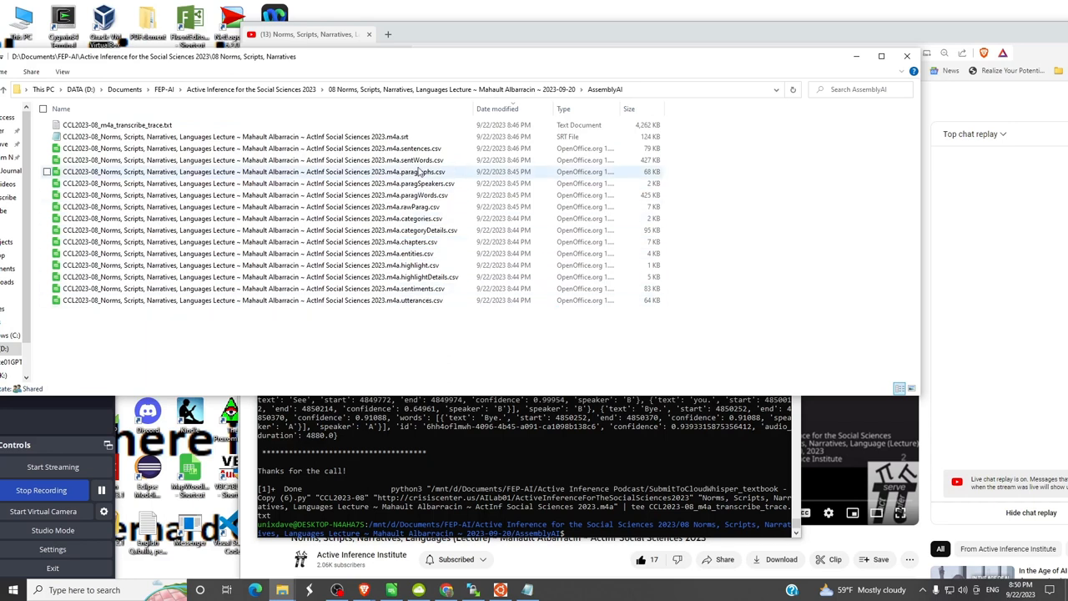
{"action": "mouse_move", "coordinate": [401, 137]}
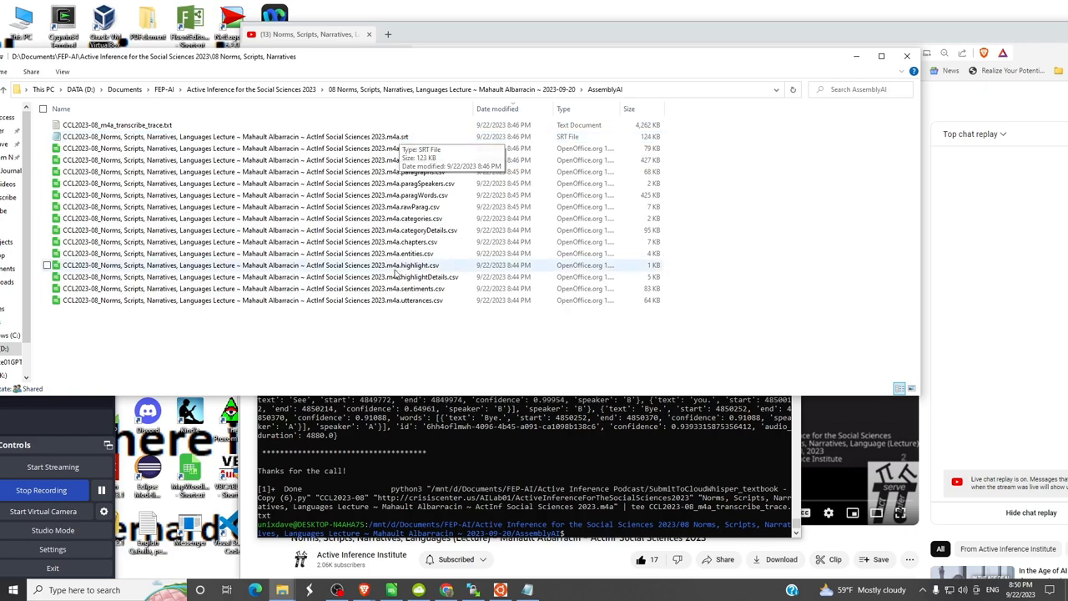
Open the lecture's .m4a.srt subtitle file in Notepad
{"action": "left_click", "coordinate": [250, 137]}
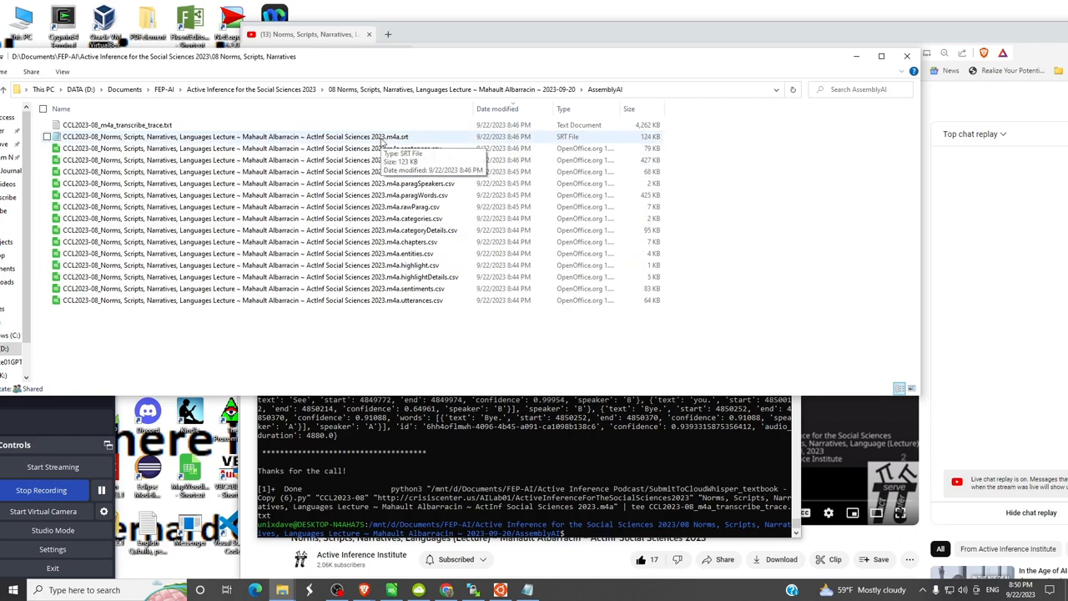
{"action": "double_click", "coordinate": [233, 137]}
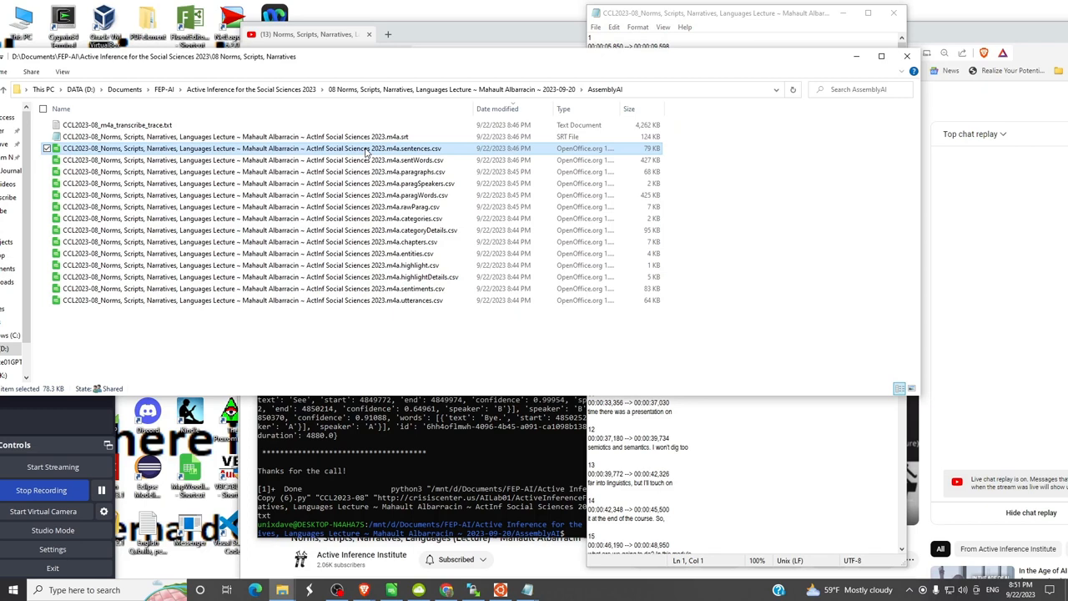
{"action": "mouse_move", "coordinate": [701, 207]}
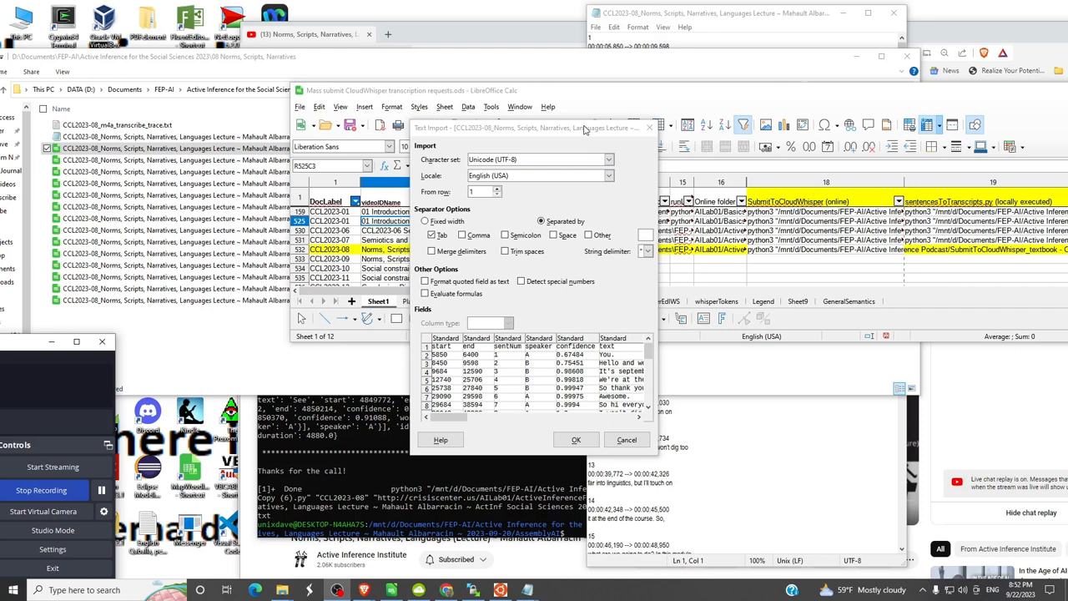
{"action": "mouse_move", "coordinate": [518, 354]}
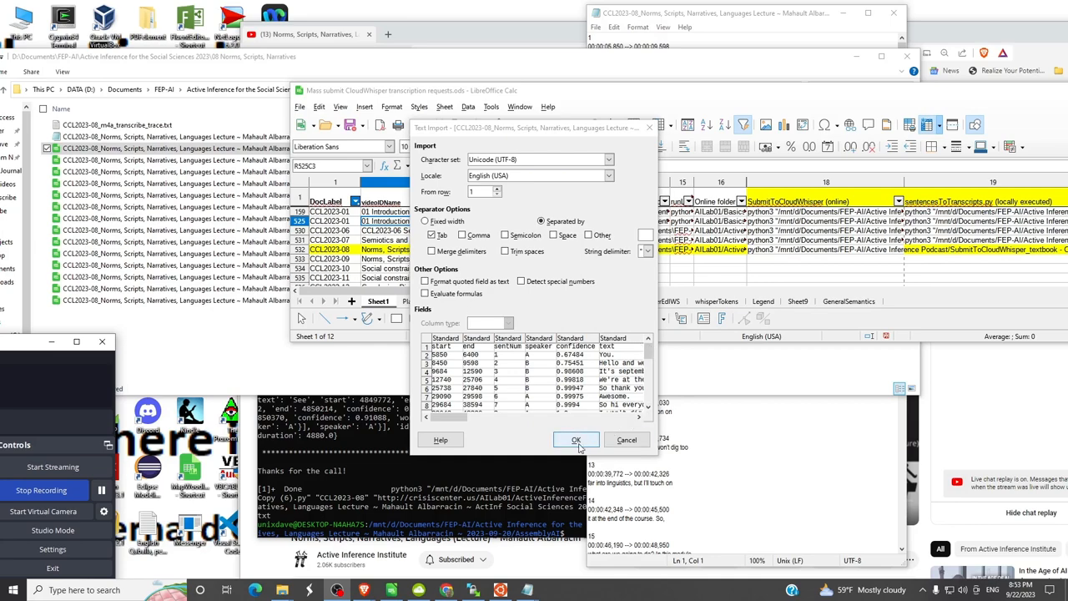
Confirm the comma-separated Text Import to load the sentences CSV into Calc
{"action": "left_click", "coordinate": [576, 439]}
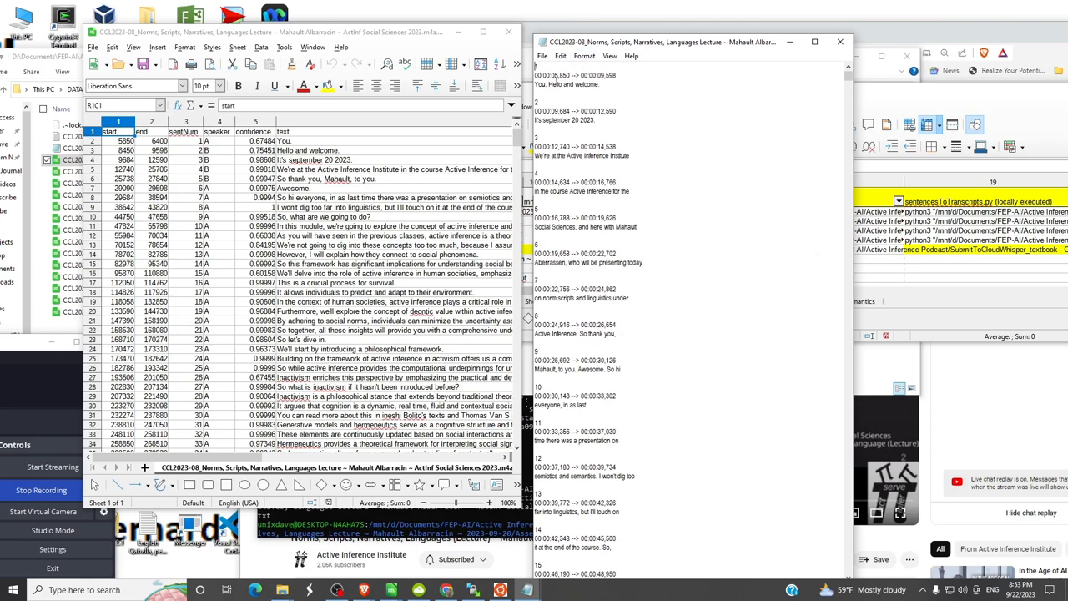
{"action": "mouse_move", "coordinate": [387, 124]}
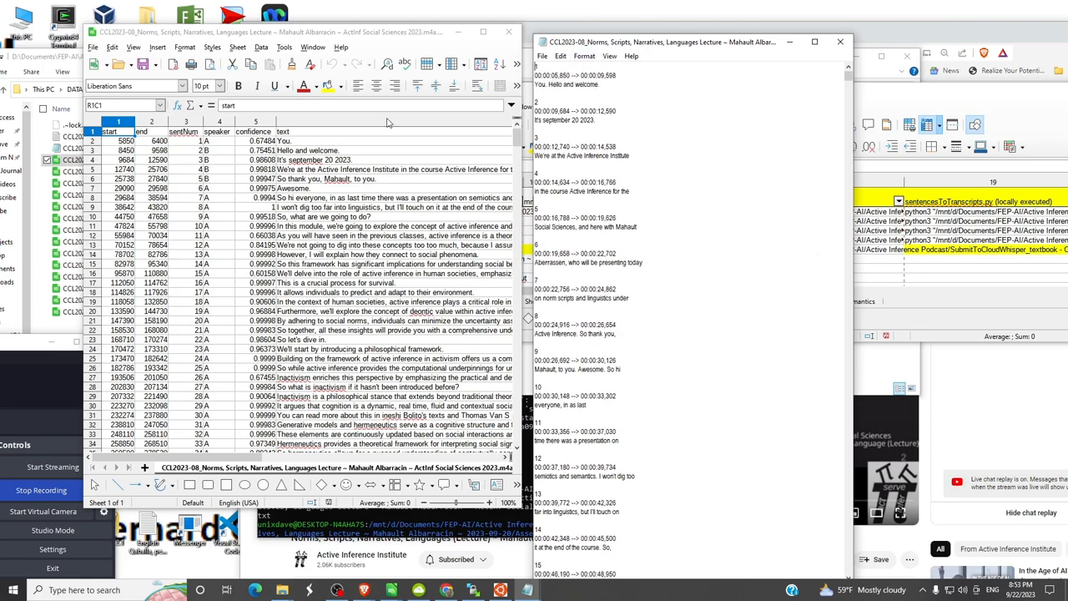
{"action": "mouse_move", "coordinate": [351, 144]}
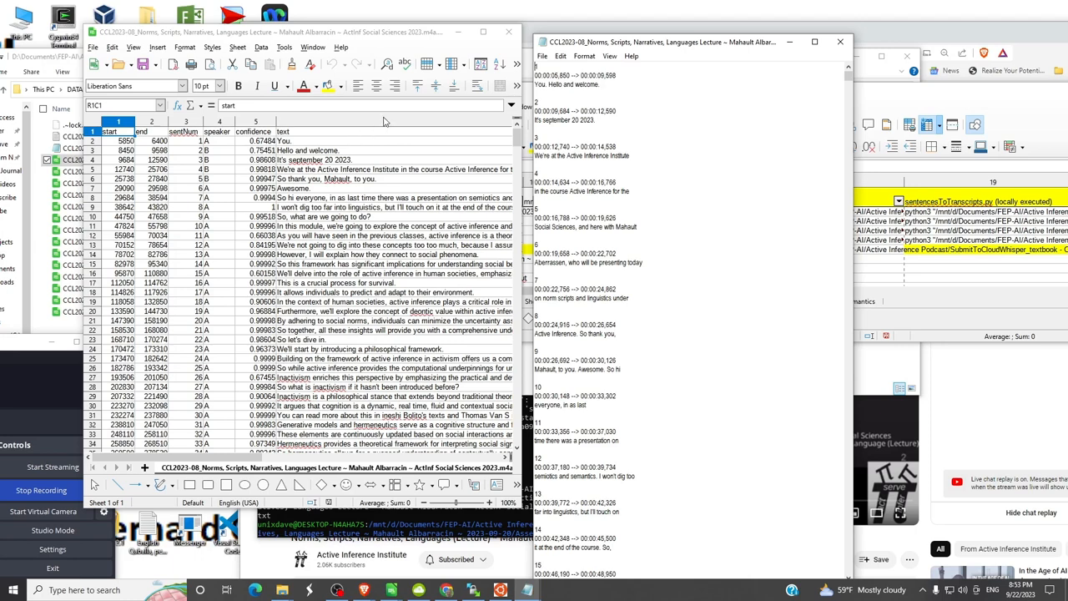
{"action": "mouse_move", "coordinate": [949, 304]}
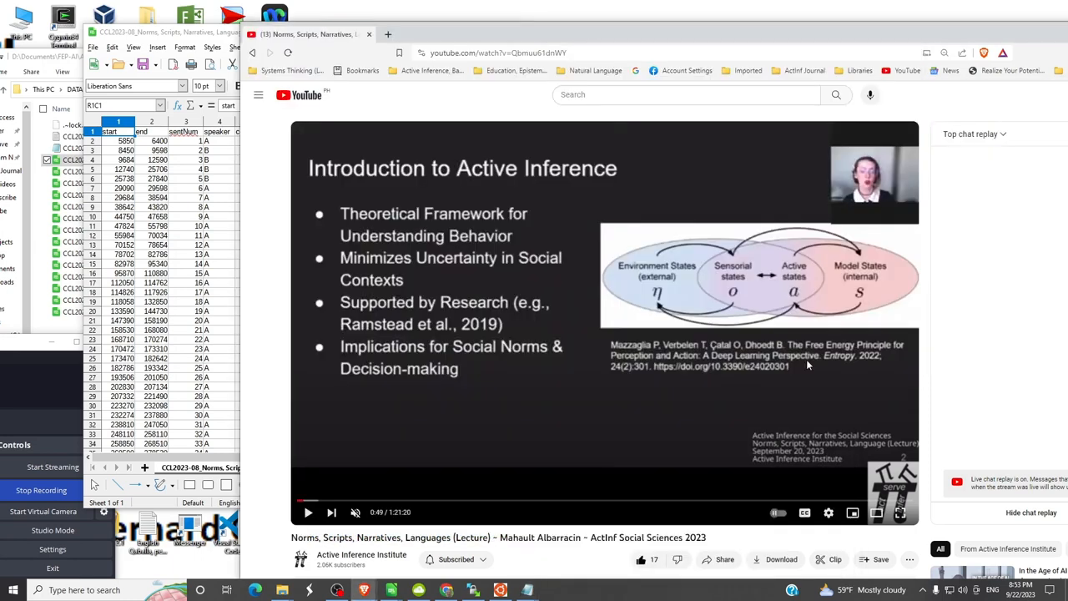
{"action": "mouse_move", "coordinate": [677, 349]}
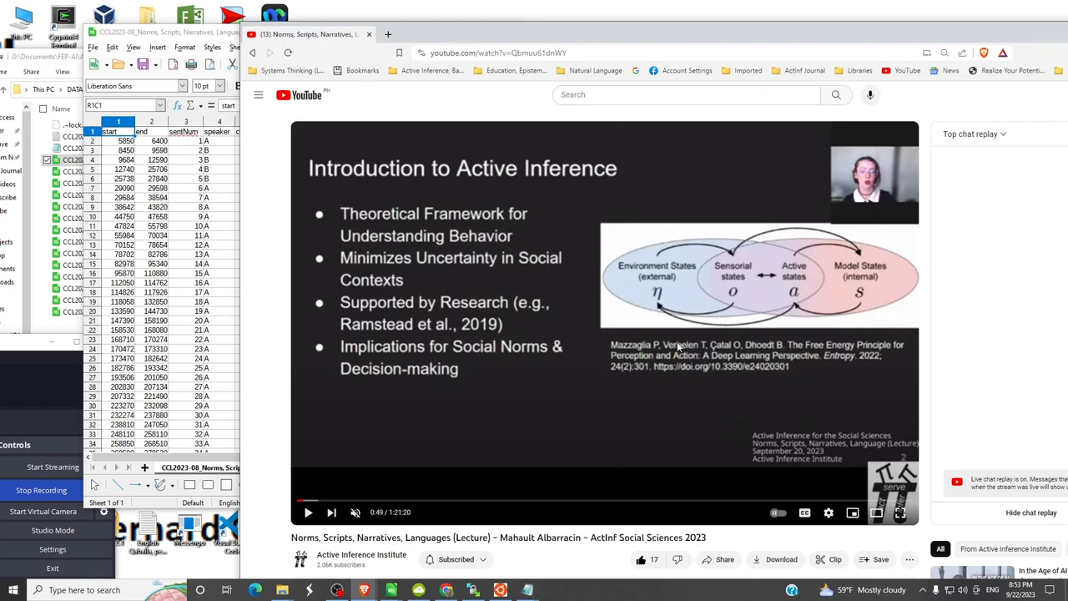
{"action": "mouse_move", "coordinate": [309, 501]}
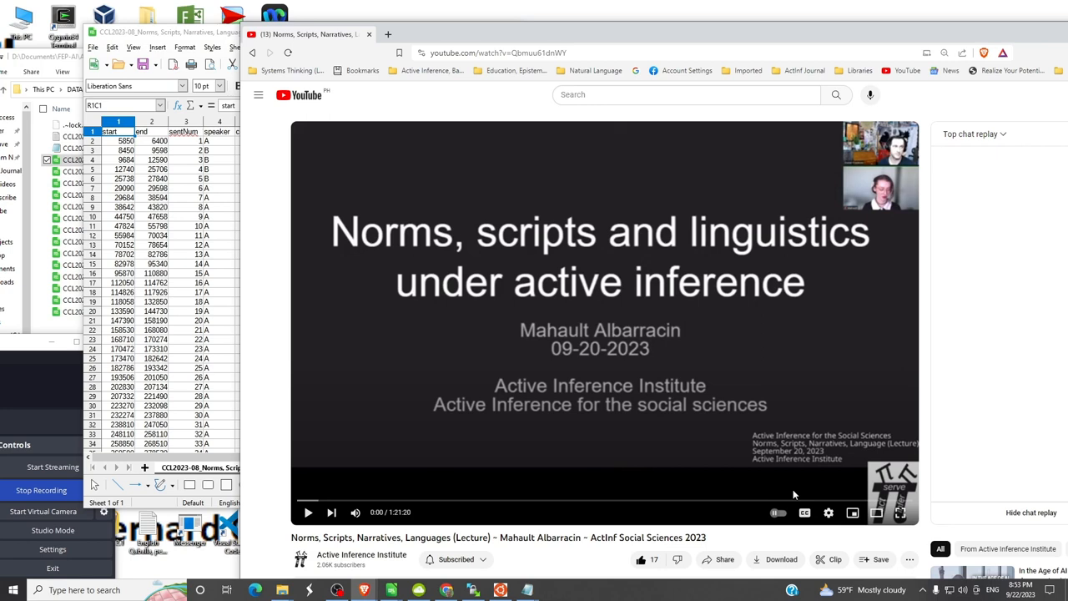
{"action": "mouse_move", "coordinate": [307, 511]}
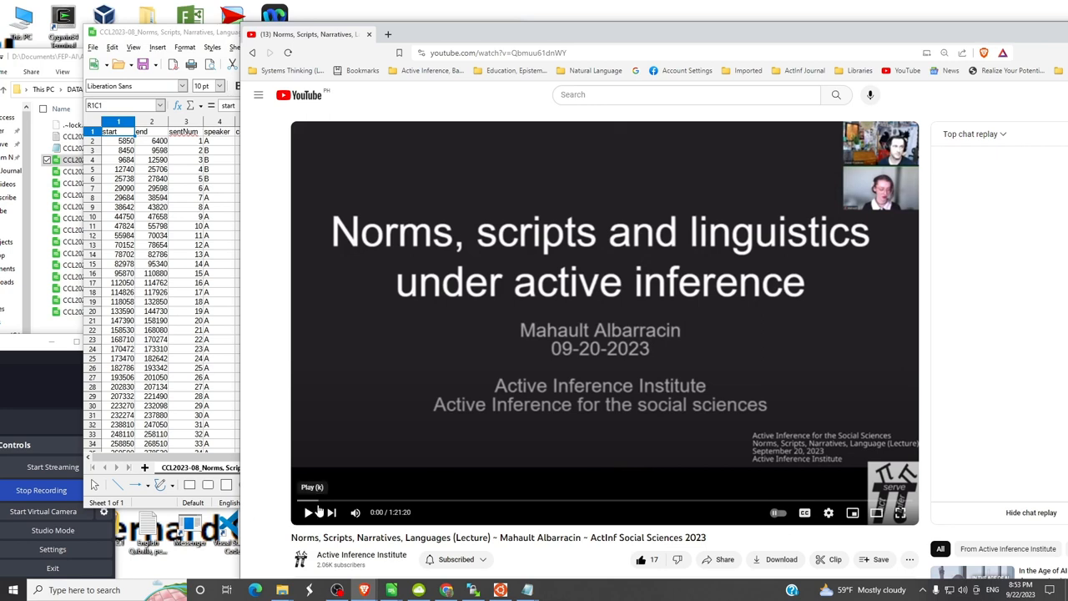
Start the lecture video, turn on captions and pause it
{"action": "left_click", "coordinate": [307, 510]}
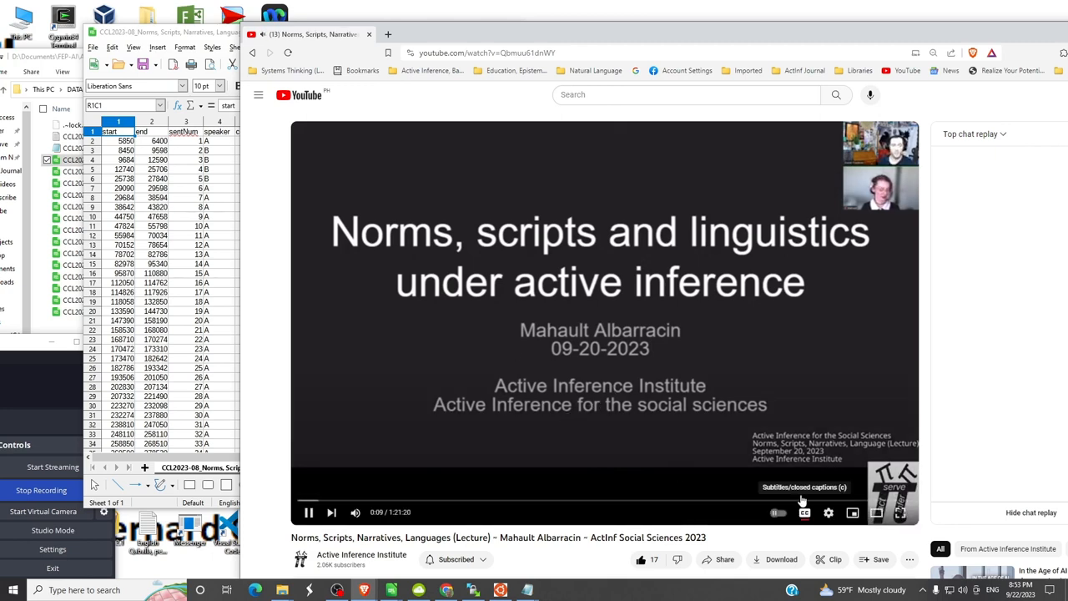
{"action": "left_click", "coordinate": [804, 511]}
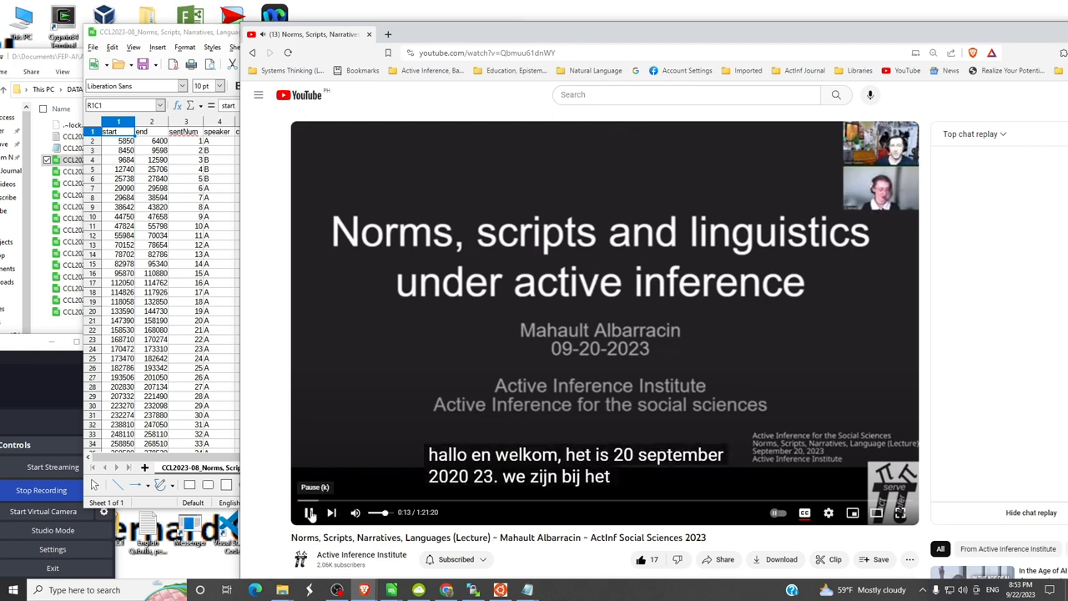
{"action": "left_click", "coordinate": [307, 512]}
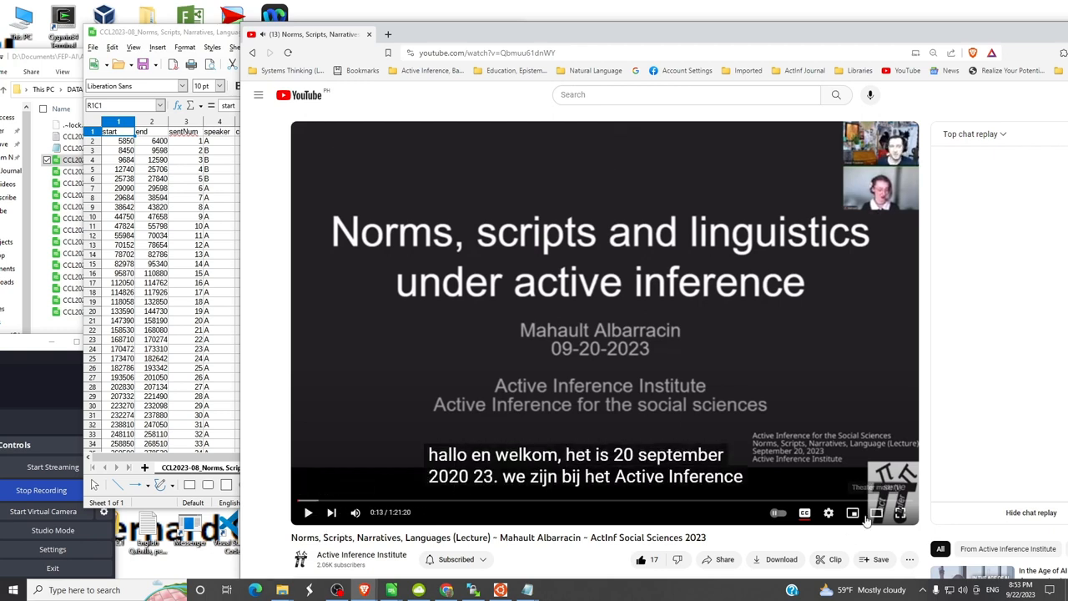
Switch Subtitles/CC to English (auto-generated) and play the video from the start
{"action": "left_click", "coordinate": [828, 513]}
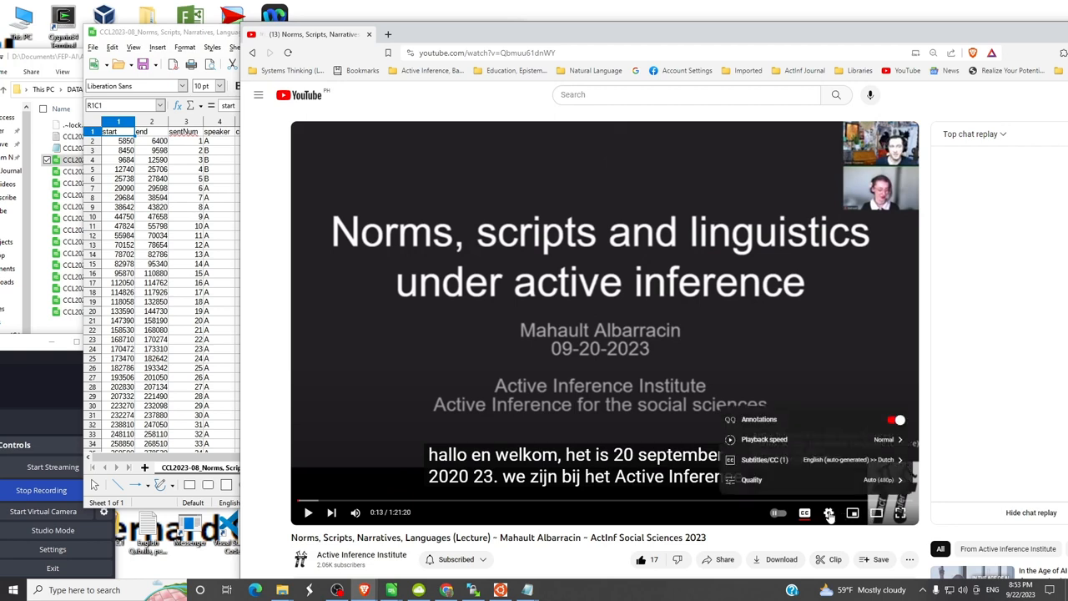
{"action": "left_click", "coordinate": [761, 459]}
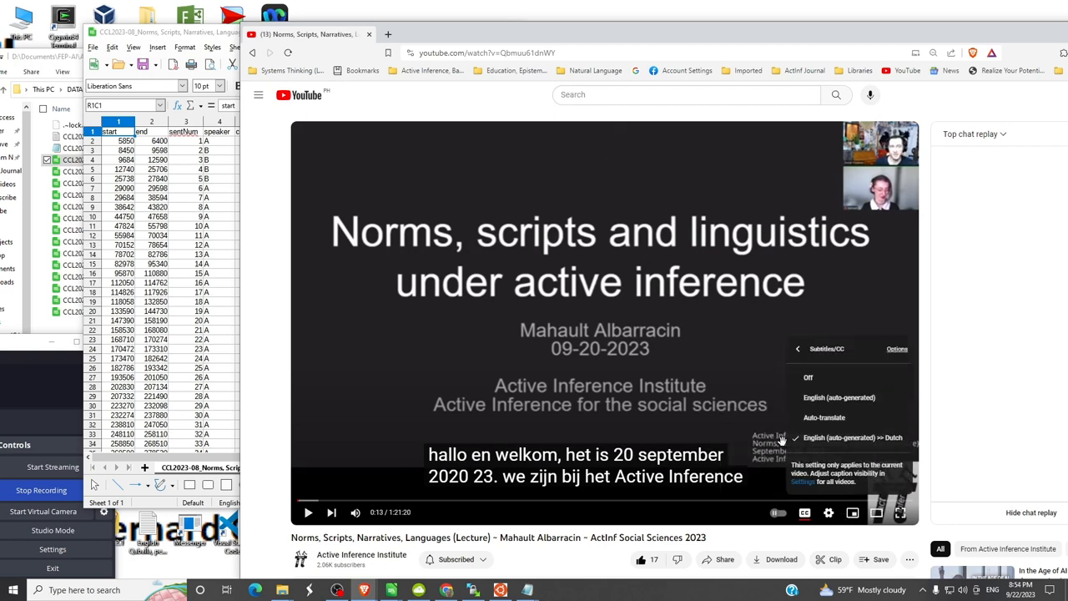
{"action": "left_click", "coordinate": [798, 349]}
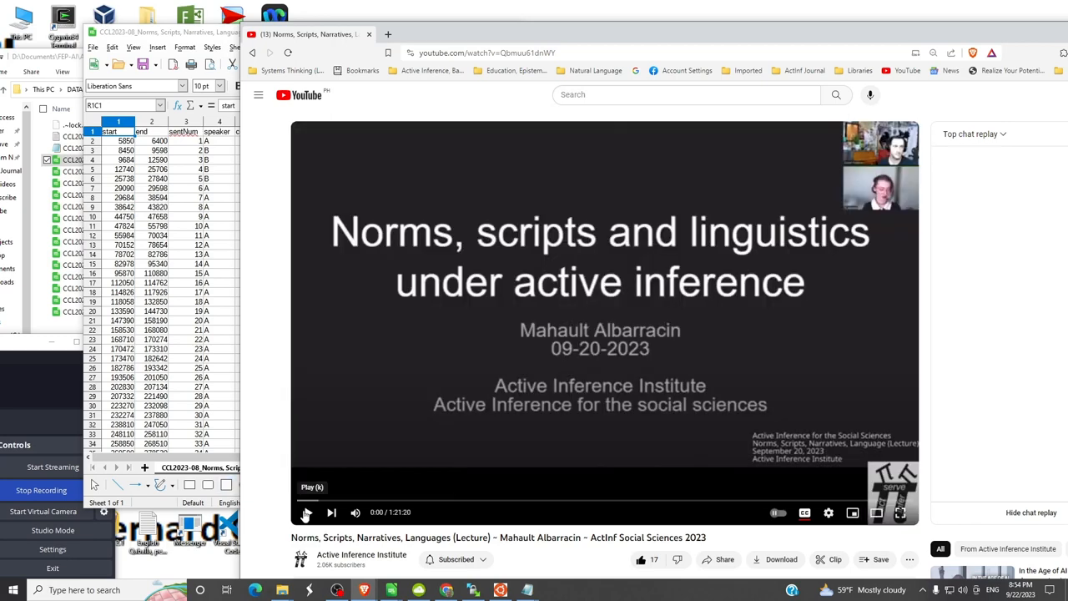
{"action": "left_click", "coordinate": [307, 511]}
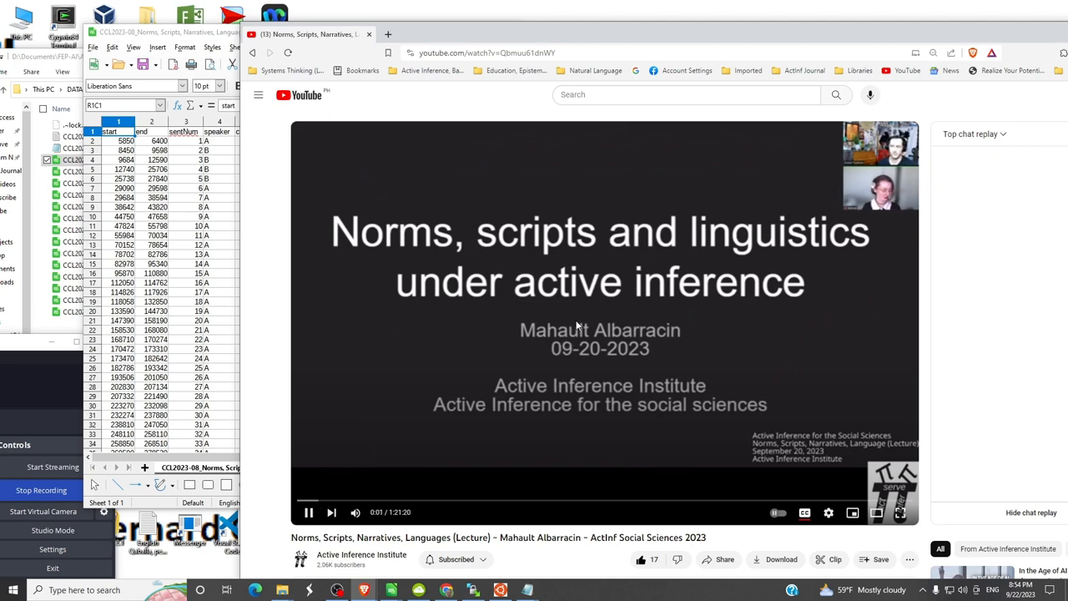
{"action": "mouse_move", "coordinate": [608, 414]}
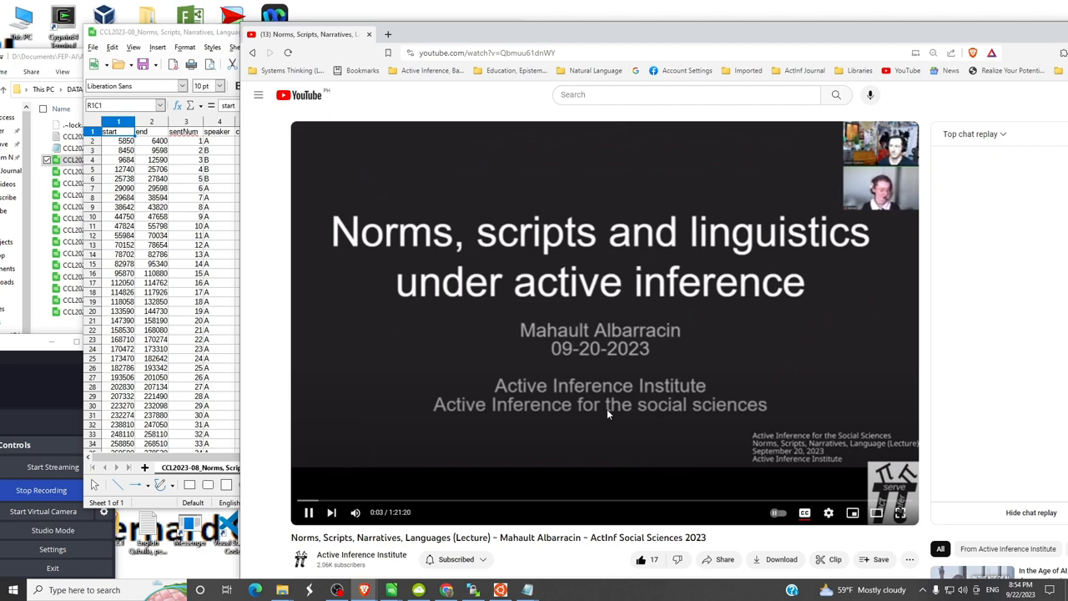
{"action": "mouse_move", "coordinate": [804, 512]}
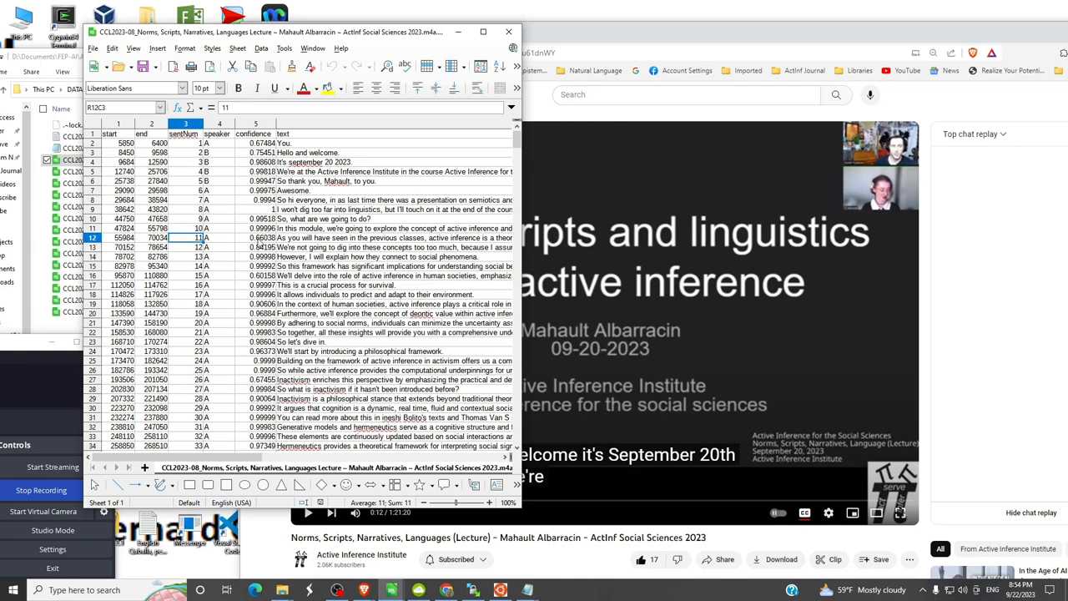
{"action": "mouse_move", "coordinate": [286, 147]}
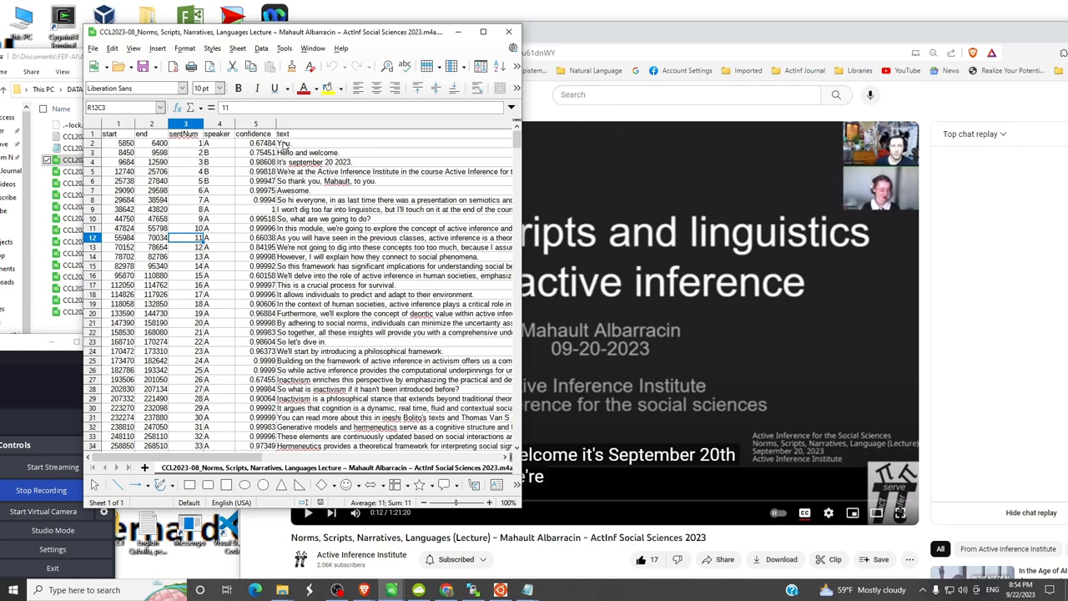
{"action": "mouse_move", "coordinate": [280, 167]}
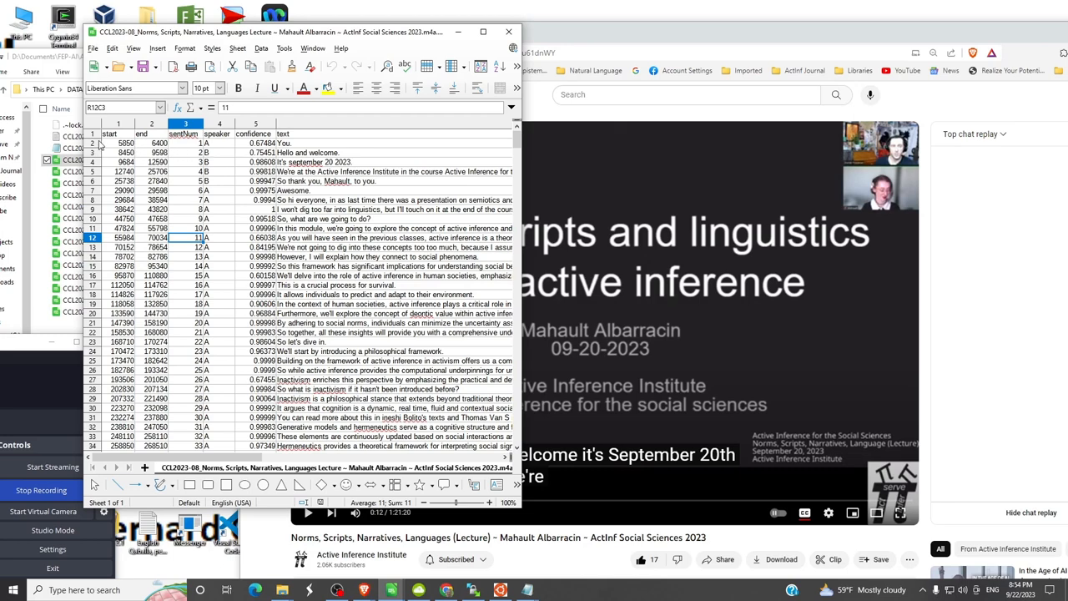
Skip the duplicate-file copy and bring the sentences spreadsheet back into view
{"action": "key", "text": "alt+tab"}
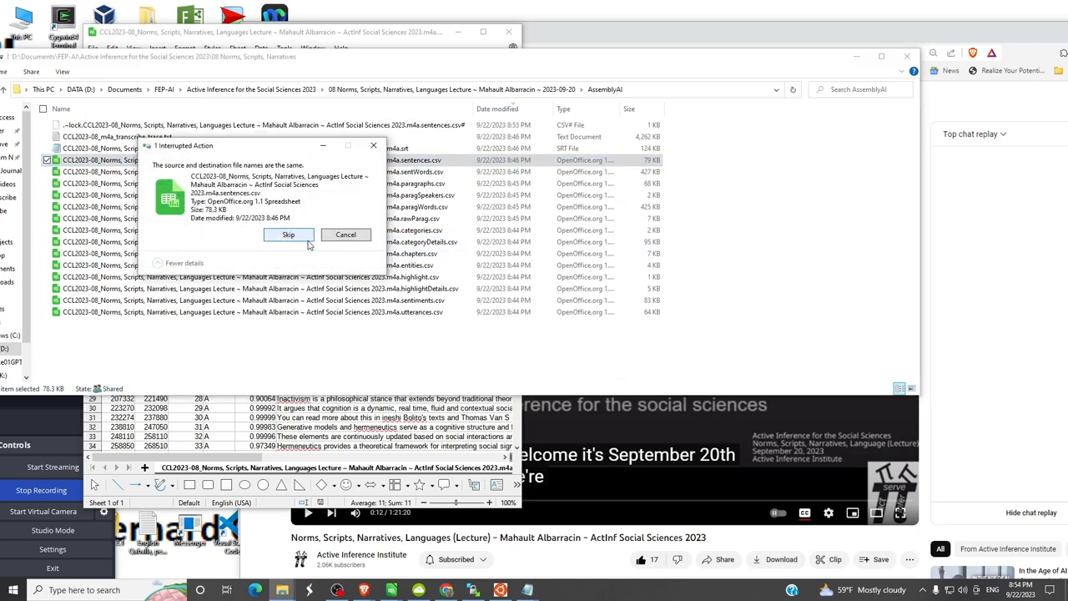
{"action": "left_click", "coordinate": [288, 233]}
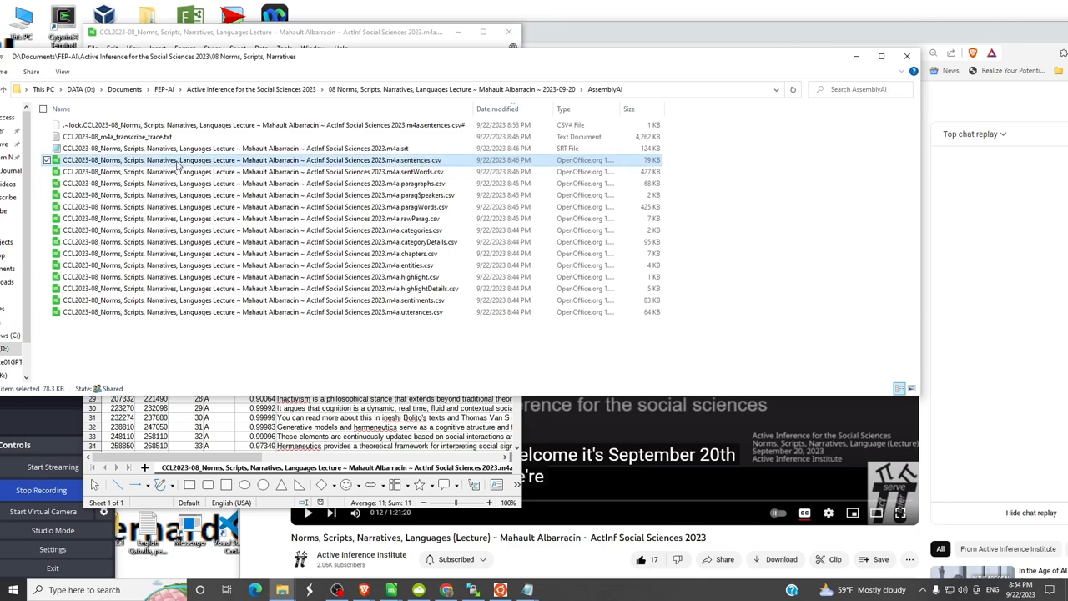
{"action": "double_click", "coordinate": [234, 160]}
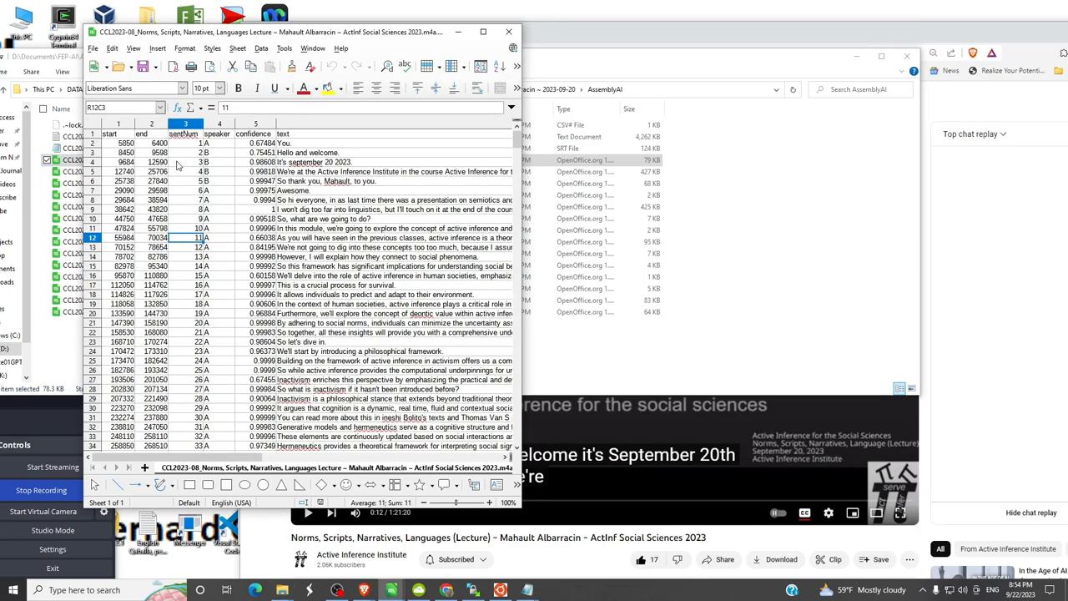
{"action": "mouse_move", "coordinate": [93, 140]}
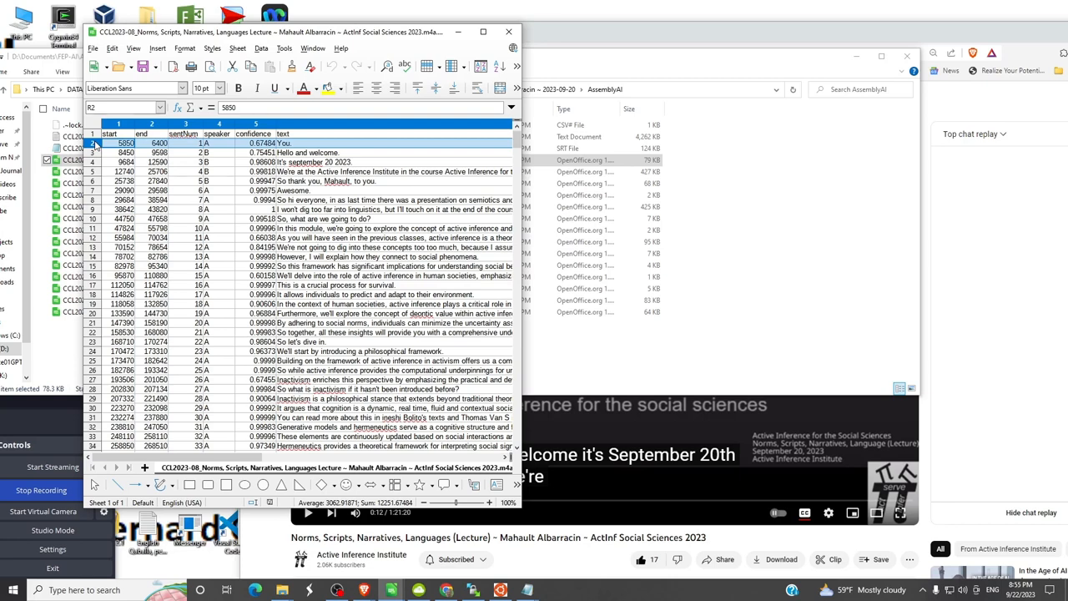
Delete the first data row so the table starts with 'Hello and welcome', and save the file
{"action": "right_click", "coordinate": [125, 143]}
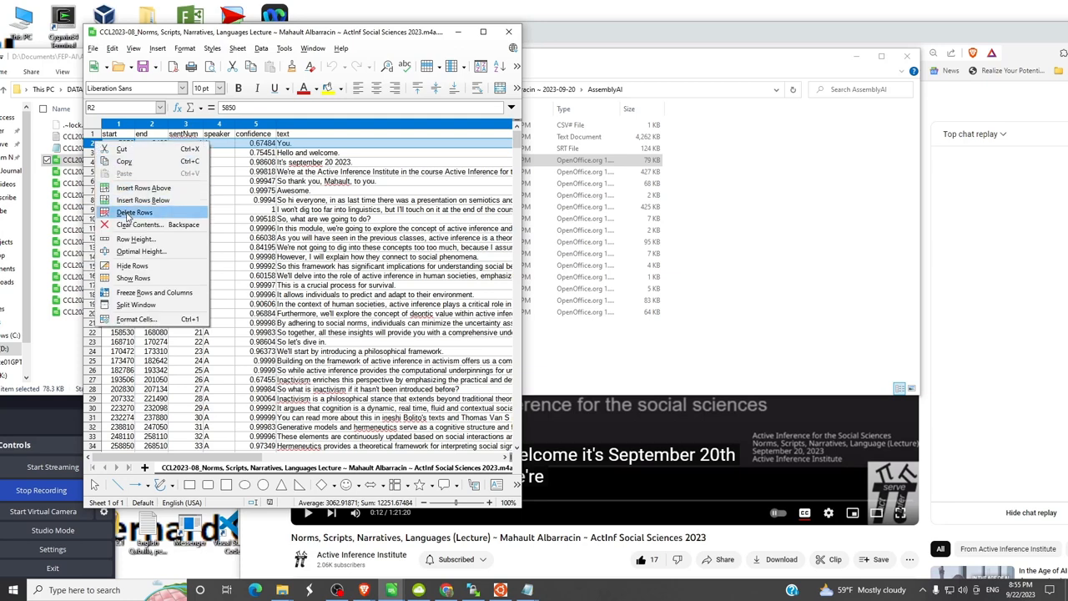
{"action": "left_click", "coordinate": [134, 212]}
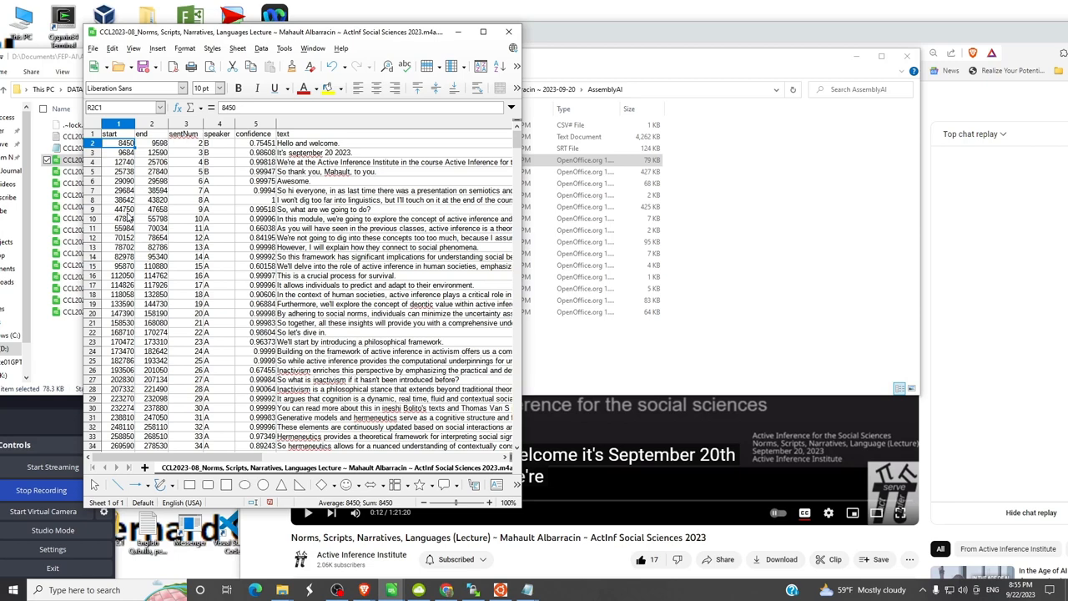
{"action": "mouse_move", "coordinate": [695, 390]}
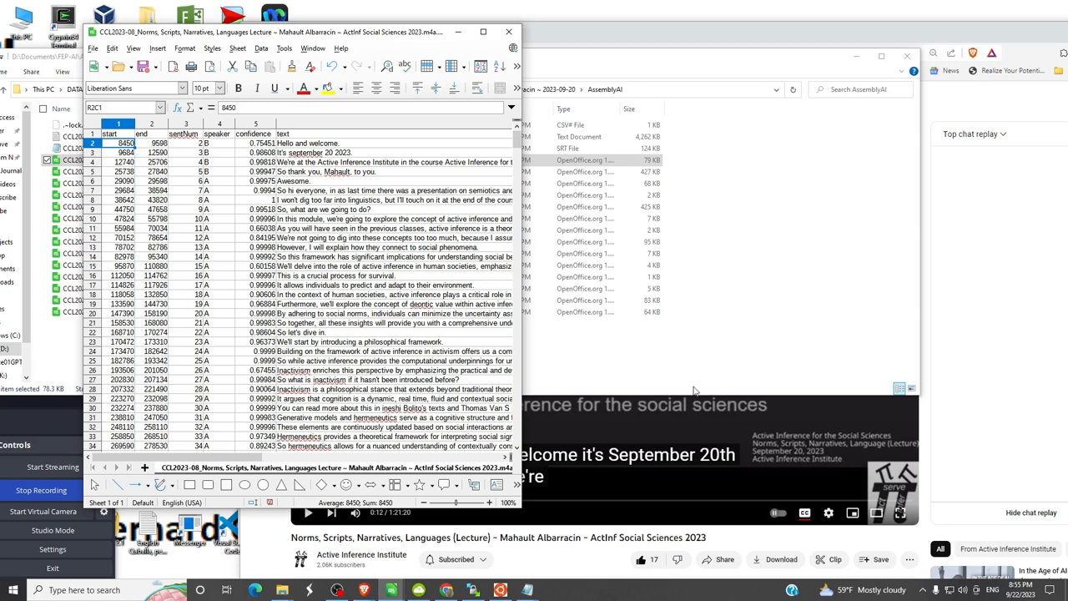
{"action": "mouse_move", "coordinate": [300, 214]}
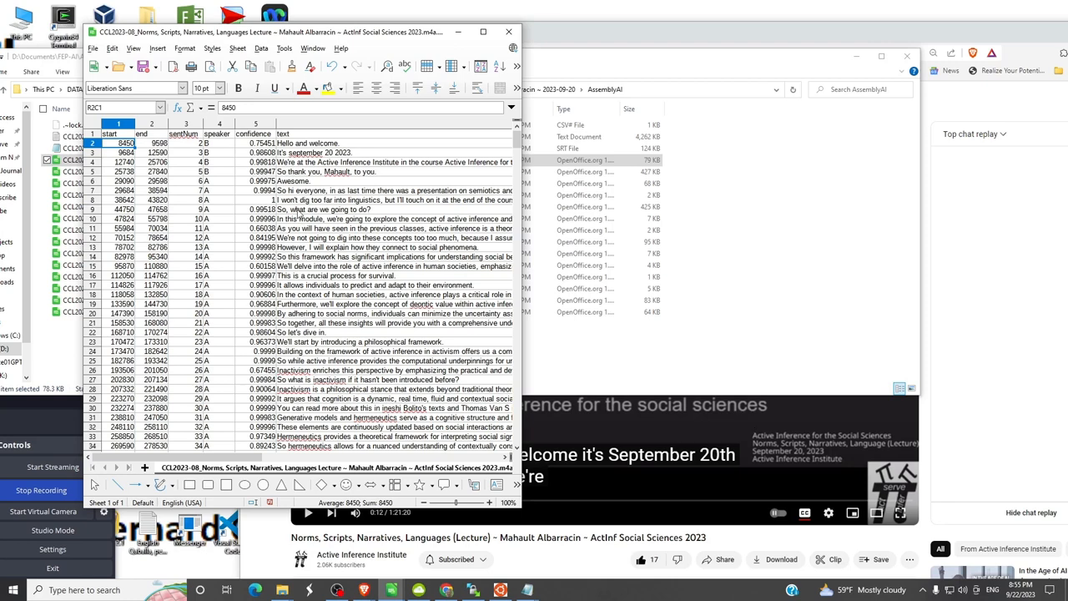
{"action": "mouse_move", "coordinate": [304, 144]}
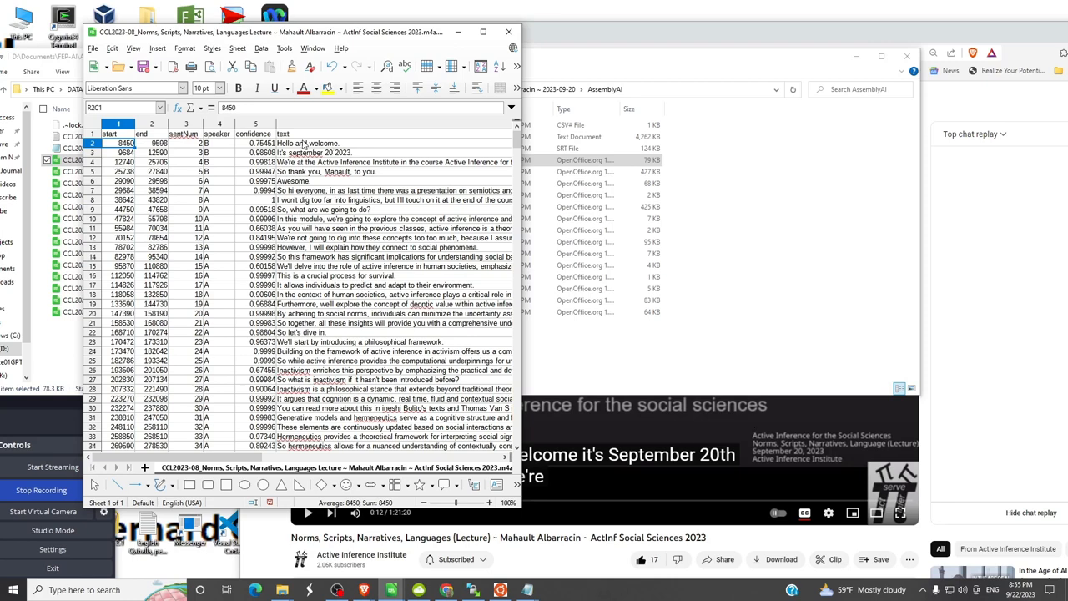
{"action": "mouse_move", "coordinate": [115, 141]}
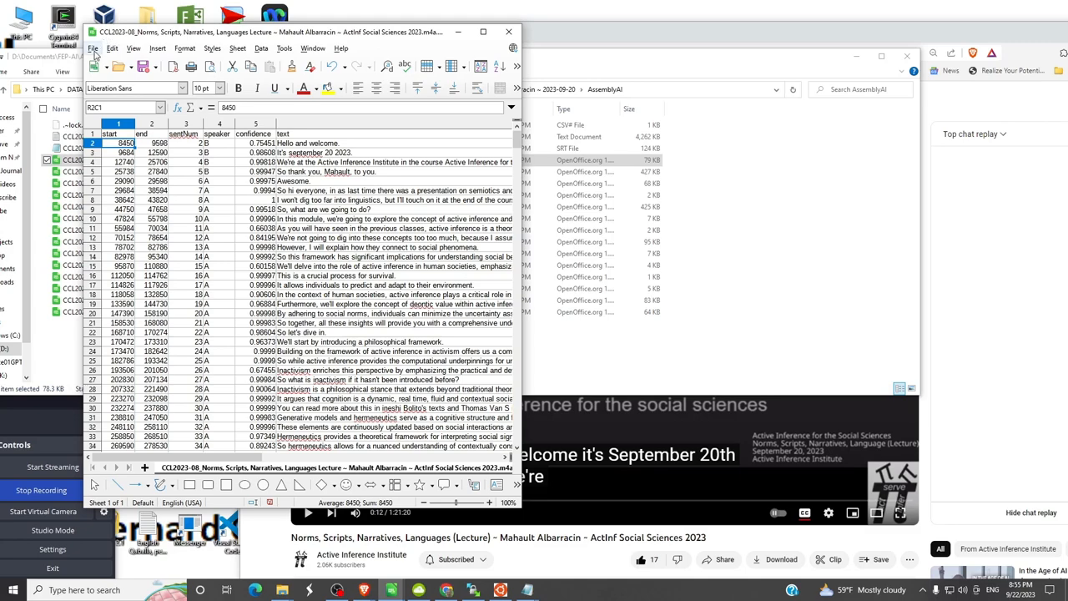
{"action": "left_click", "coordinate": [93, 47]}
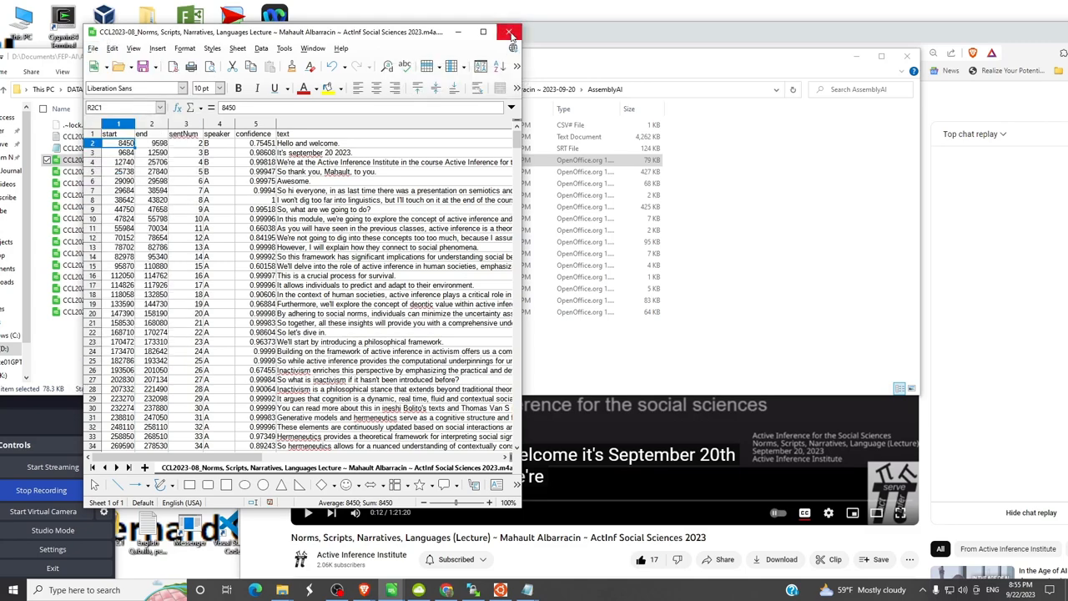
{"action": "key", "text": "alt+tab"}
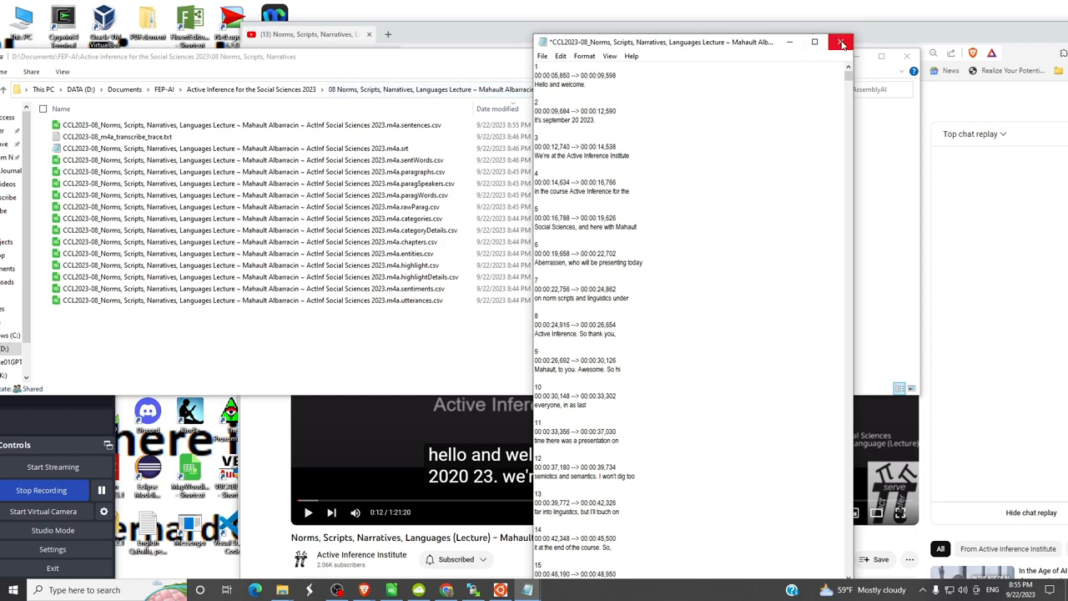
Close the subtitle SRT in Notepad with changes saved, then target the sentences CSV in File Explorer
{"action": "left_click", "coordinate": [841, 42]}
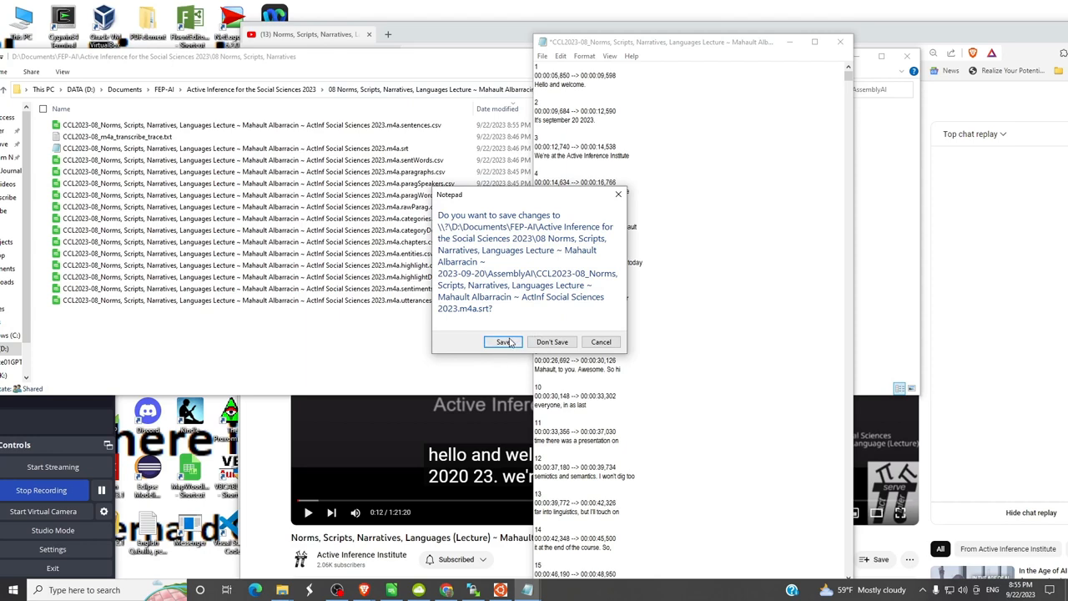
{"action": "left_click", "coordinate": [502, 341]}
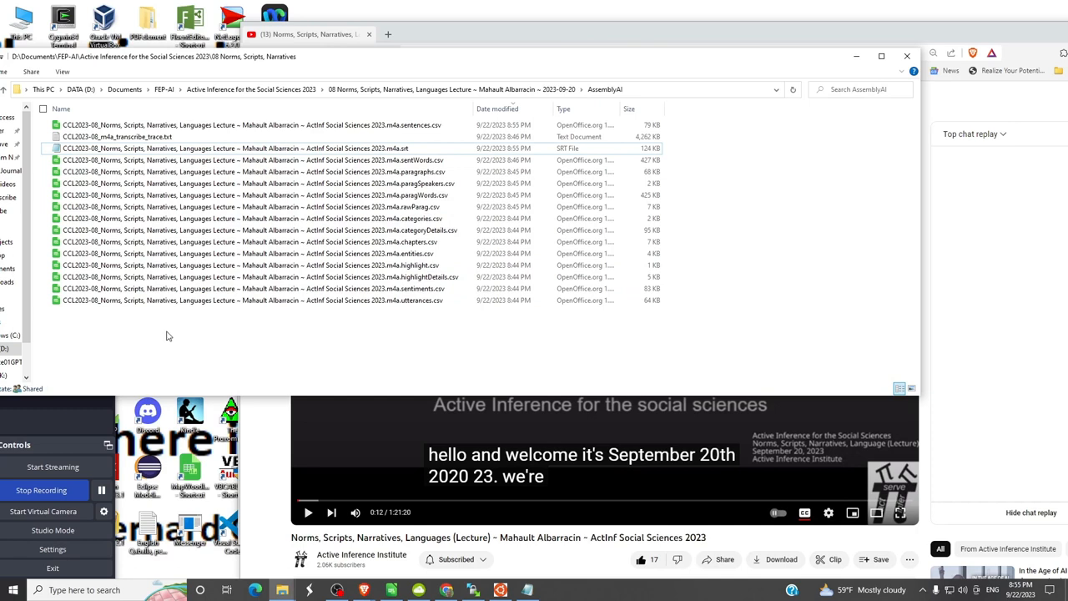
{"action": "left_click", "coordinate": [251, 301]}
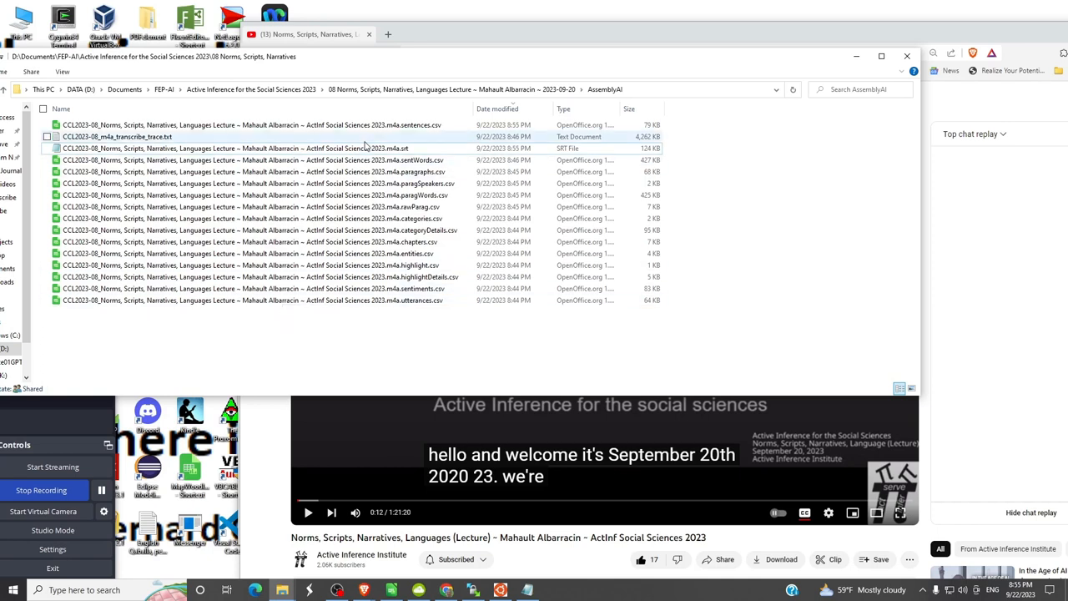
{"action": "right_click", "coordinate": [251, 124]}
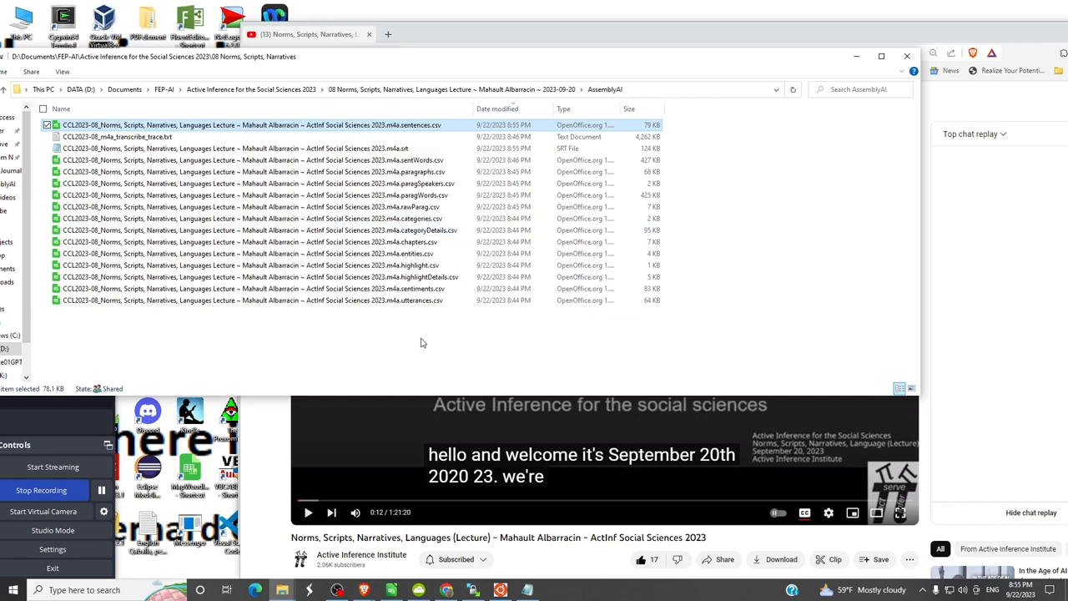
{"action": "mouse_move", "coordinate": [476, 419]}
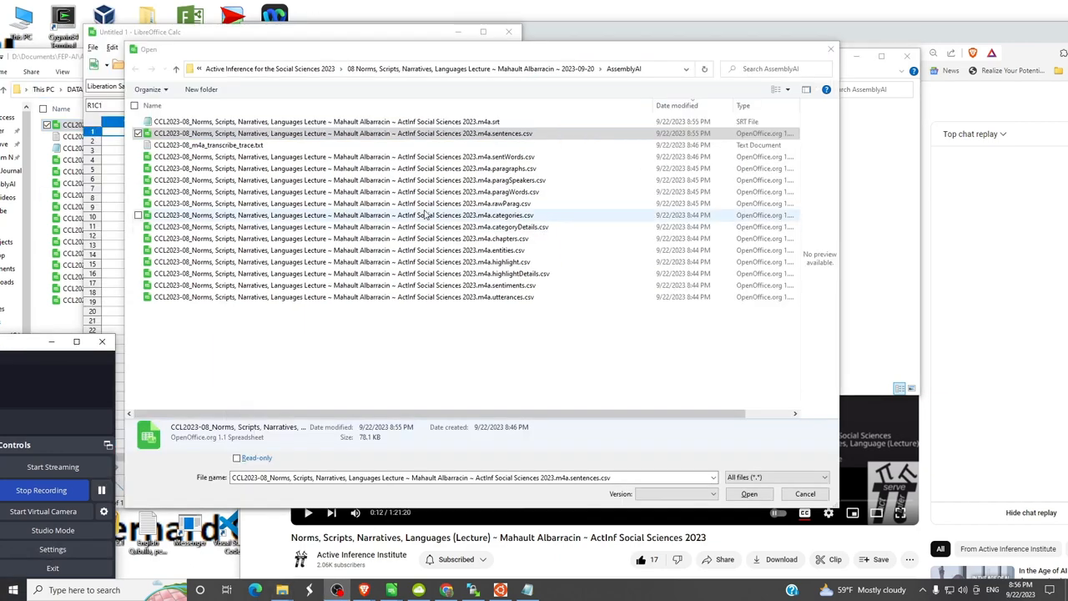
Reopen the sentences CSV in Calc with default import settings and select the entire sheet
{"action": "left_click", "coordinate": [747, 494]}
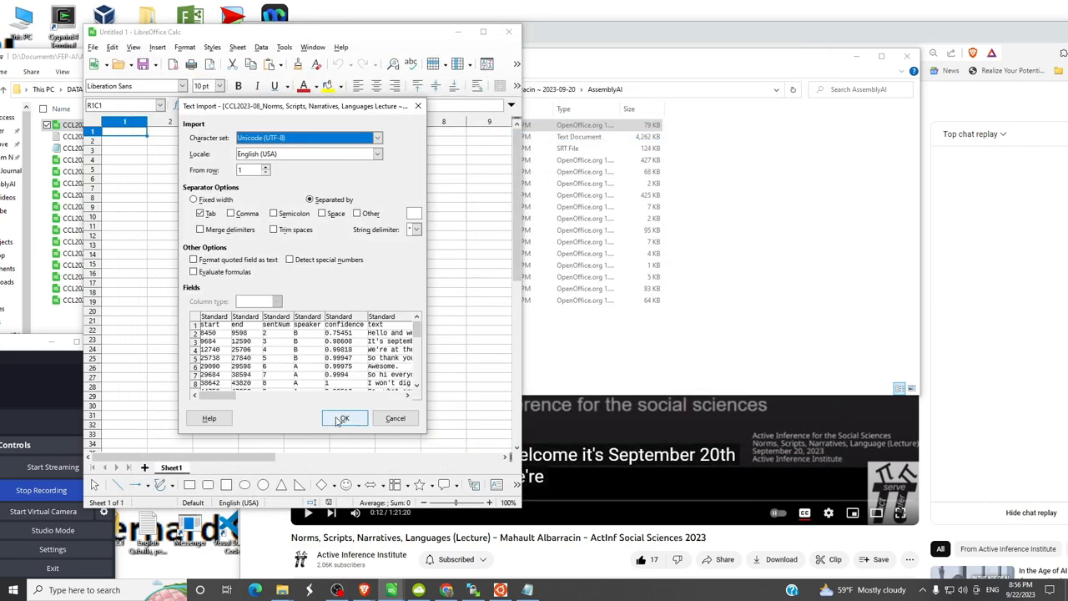
{"action": "left_click", "coordinate": [343, 417]}
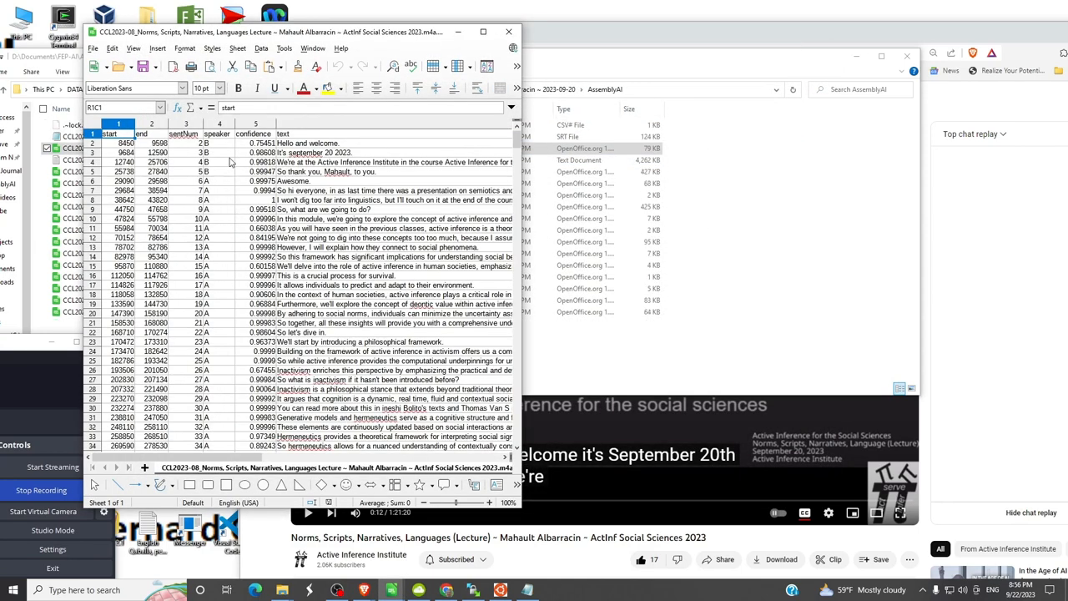
{"action": "left_click", "coordinate": [93, 134]}
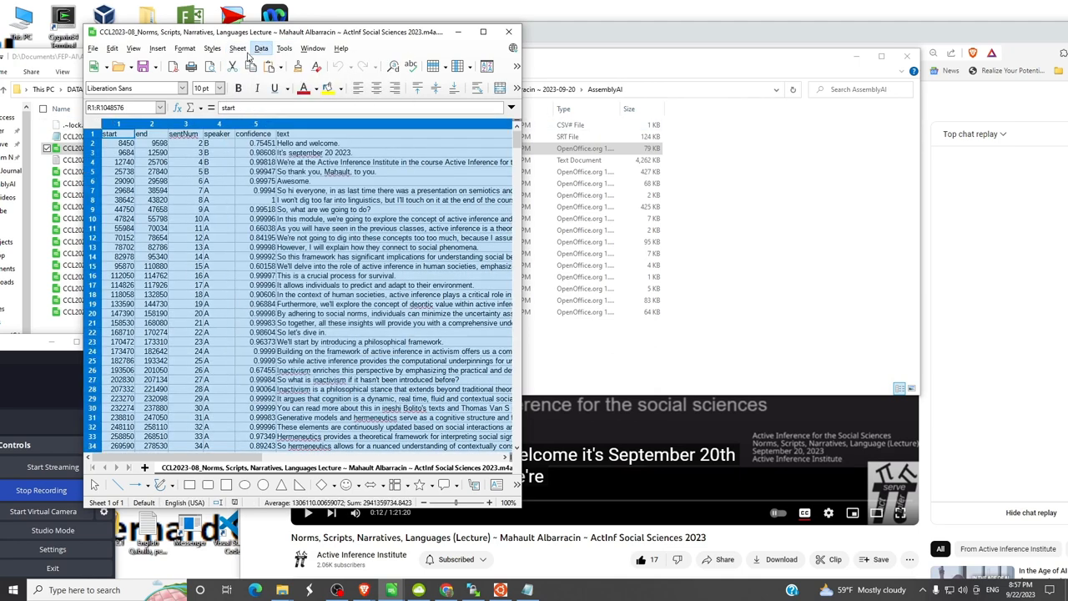
Turn on AutoFilter for the transcript columns and peek at the speaker values A and B
{"action": "left_click", "coordinate": [261, 47]}
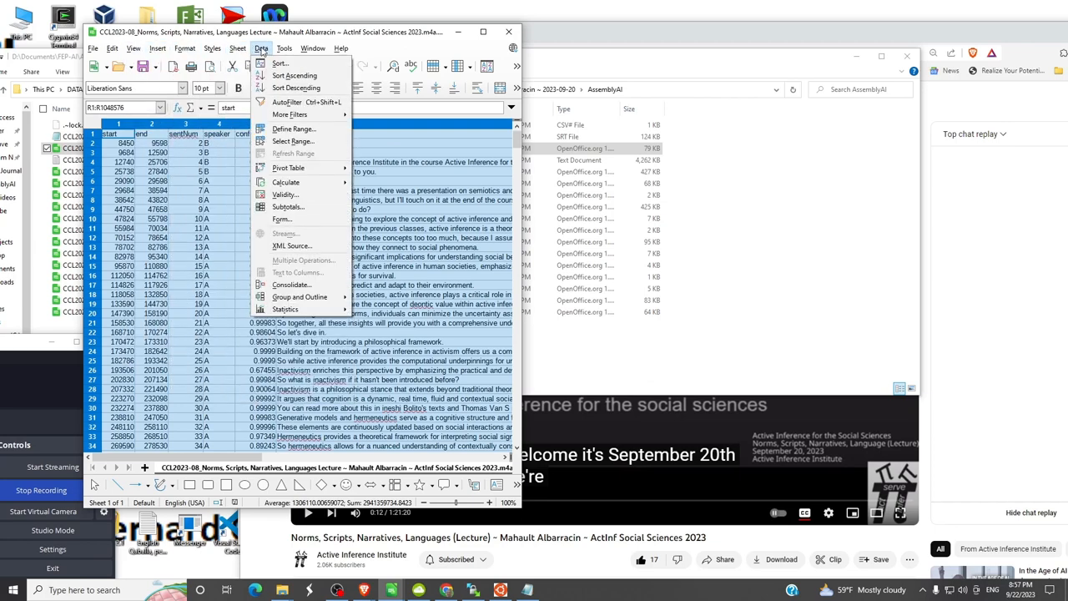
{"action": "mouse_move", "coordinate": [289, 114]}
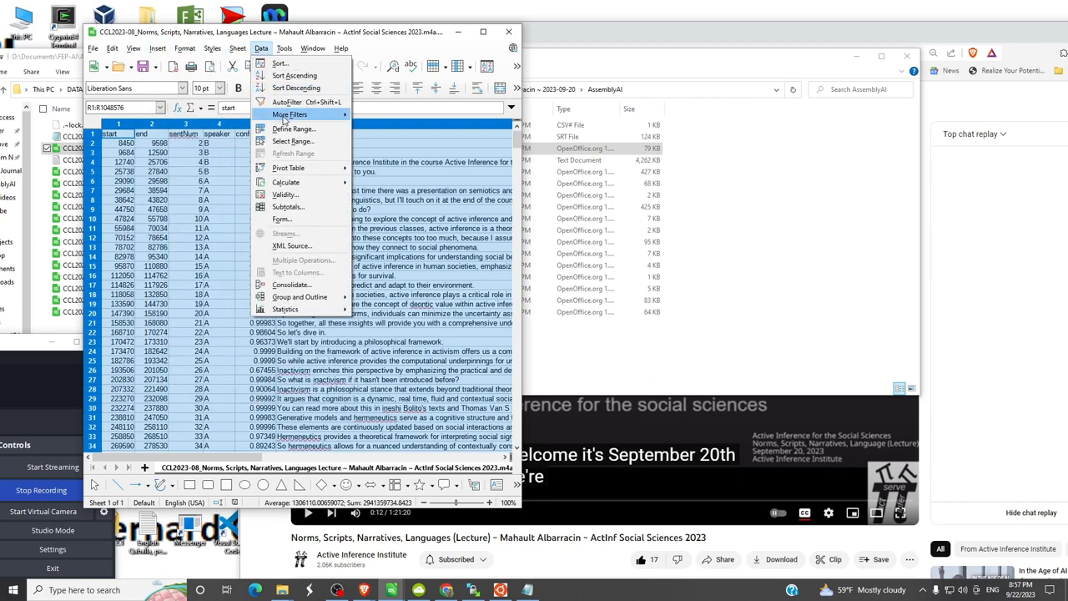
{"action": "mouse_move", "coordinate": [287, 101]}
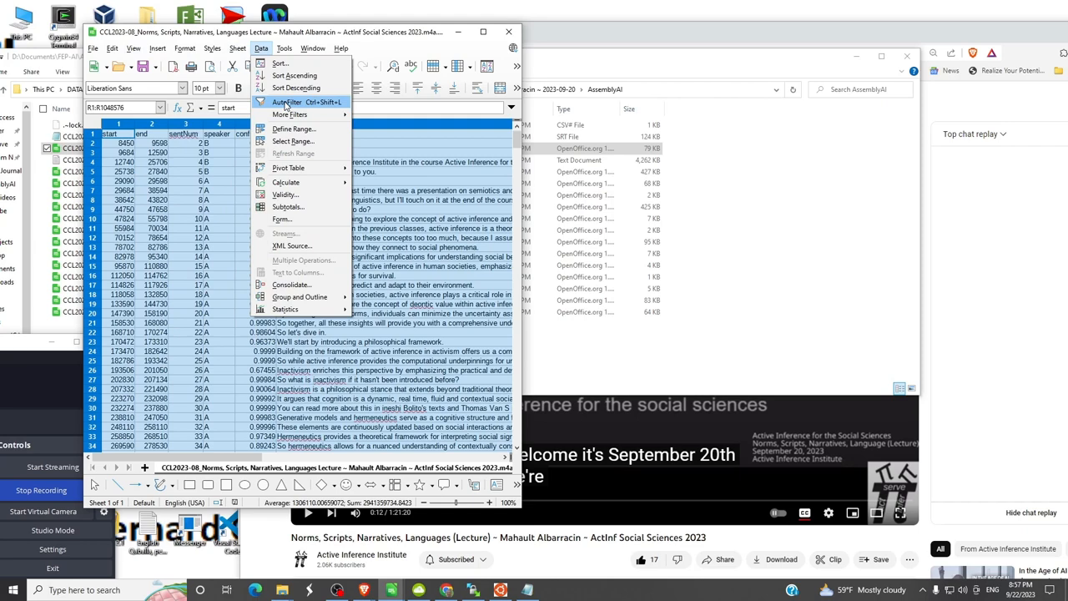
{"action": "left_click", "coordinate": [287, 102]}
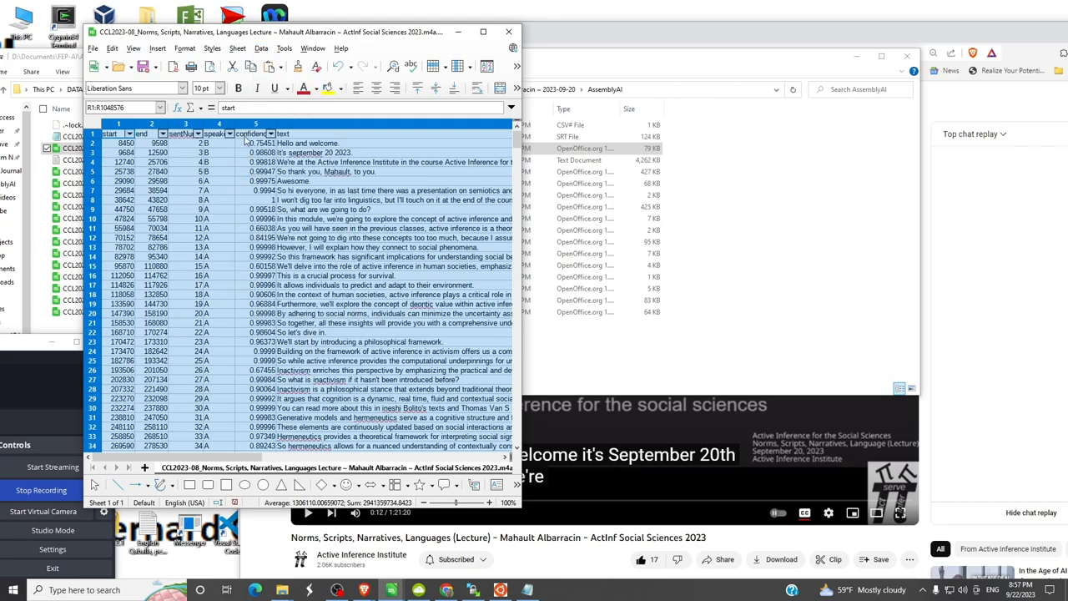
{"action": "left_click", "coordinate": [230, 134]}
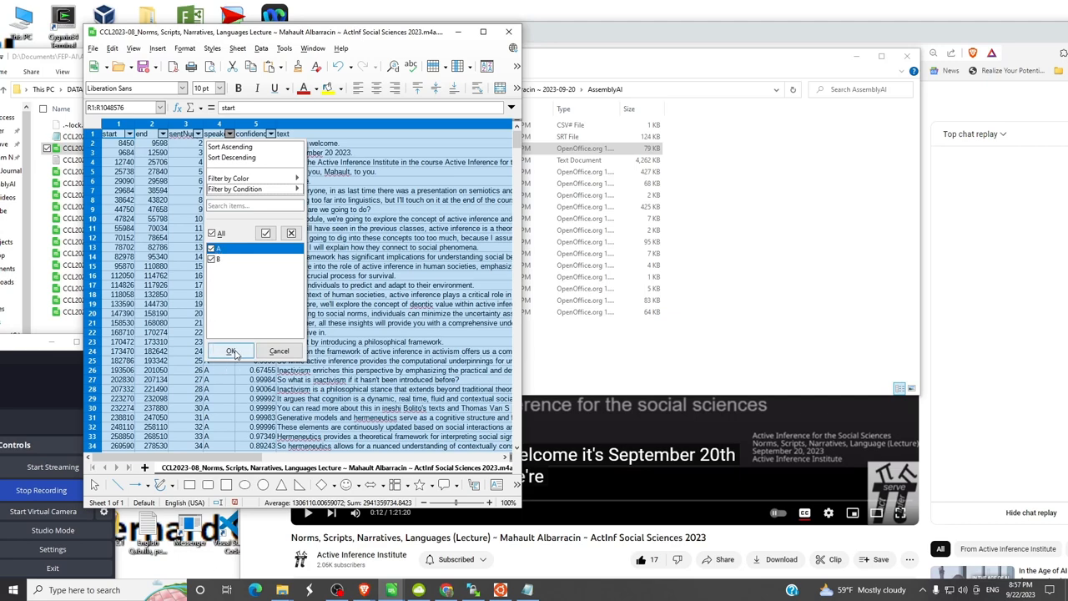
{"action": "left_click", "coordinate": [232, 350]}
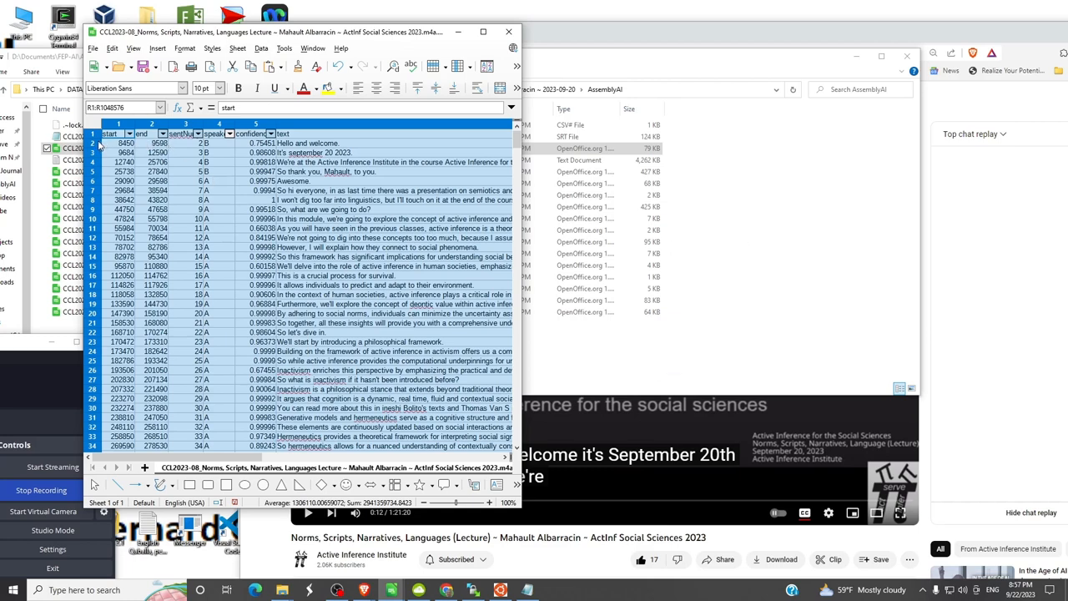
{"action": "mouse_move", "coordinate": [225, 151]}
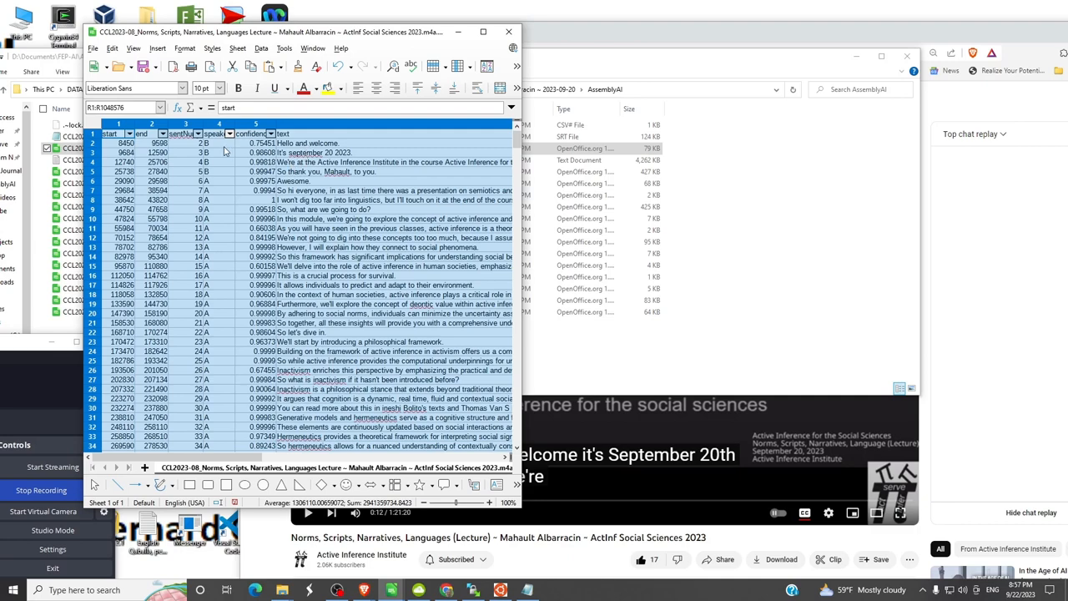
{"action": "mouse_move", "coordinate": [220, 148]}
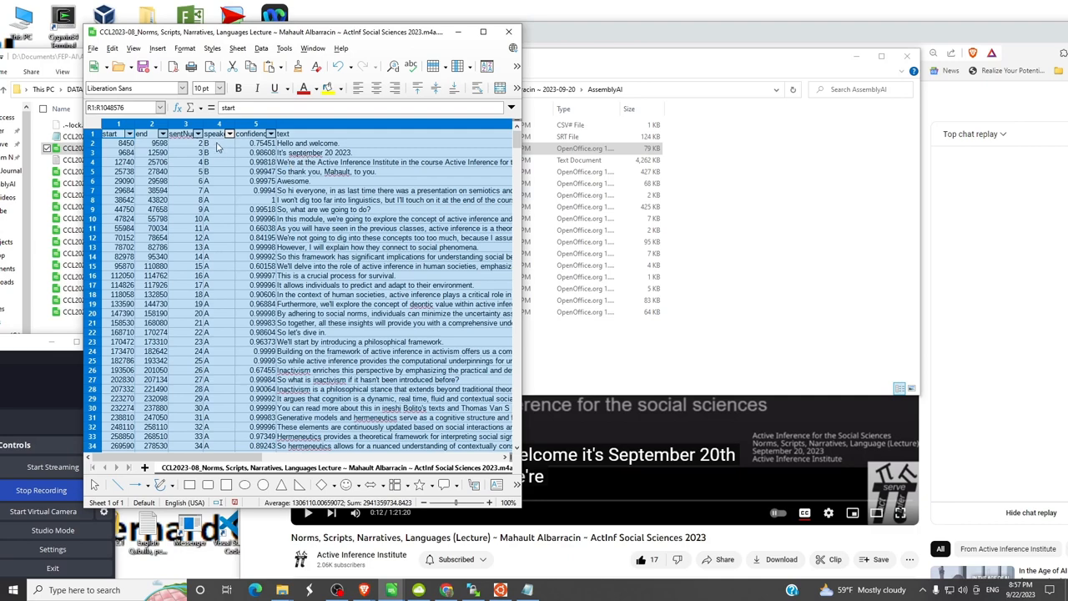
{"action": "mouse_move", "coordinate": [240, 223]}
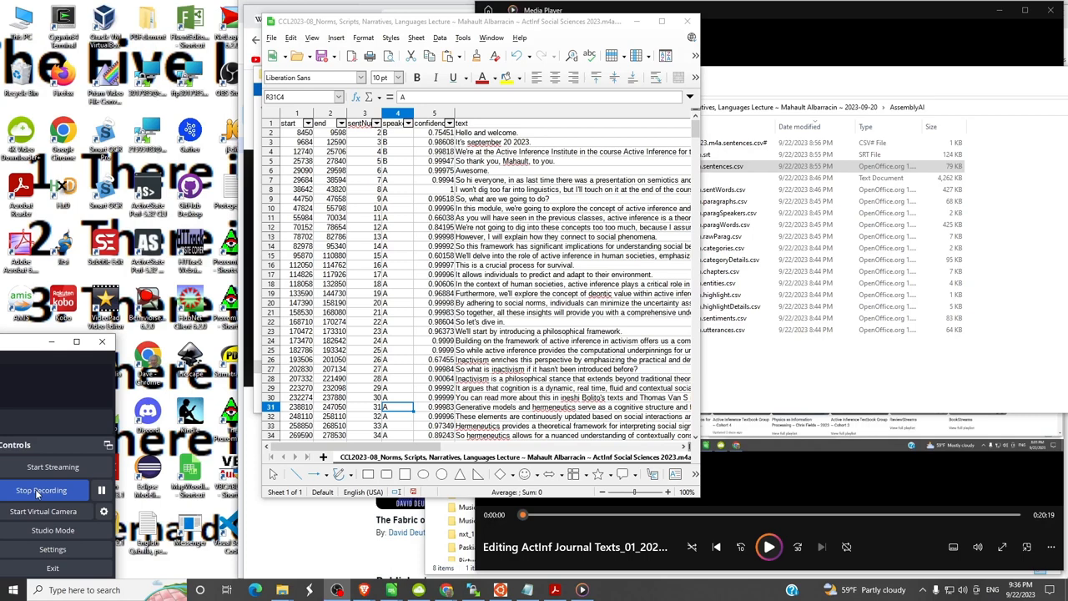
{"action": "left_click", "coordinate": [40, 491]}
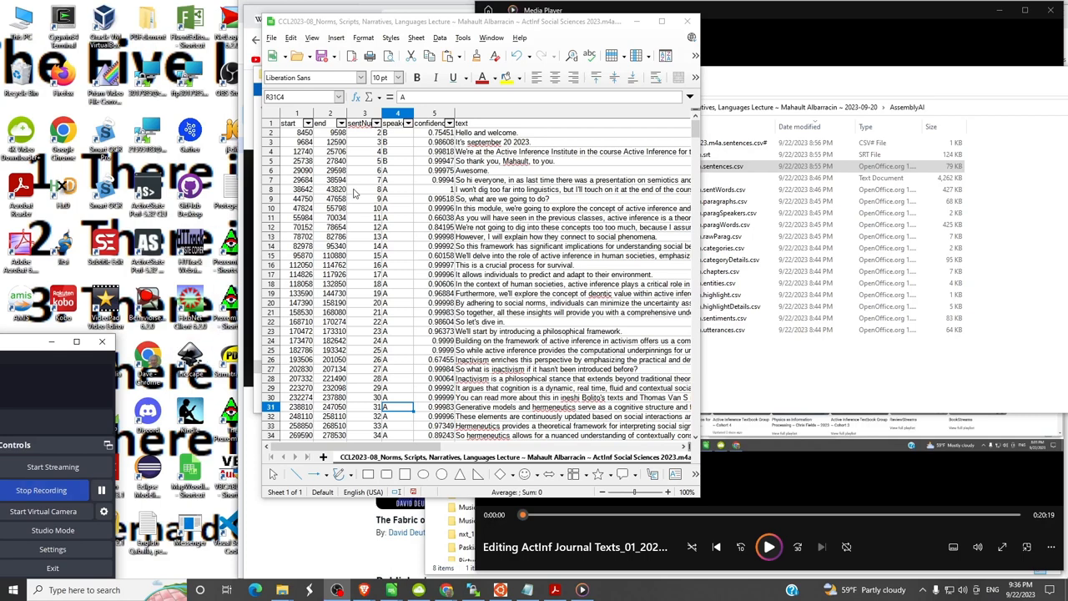
{"action": "left_click", "coordinate": [408, 124]}
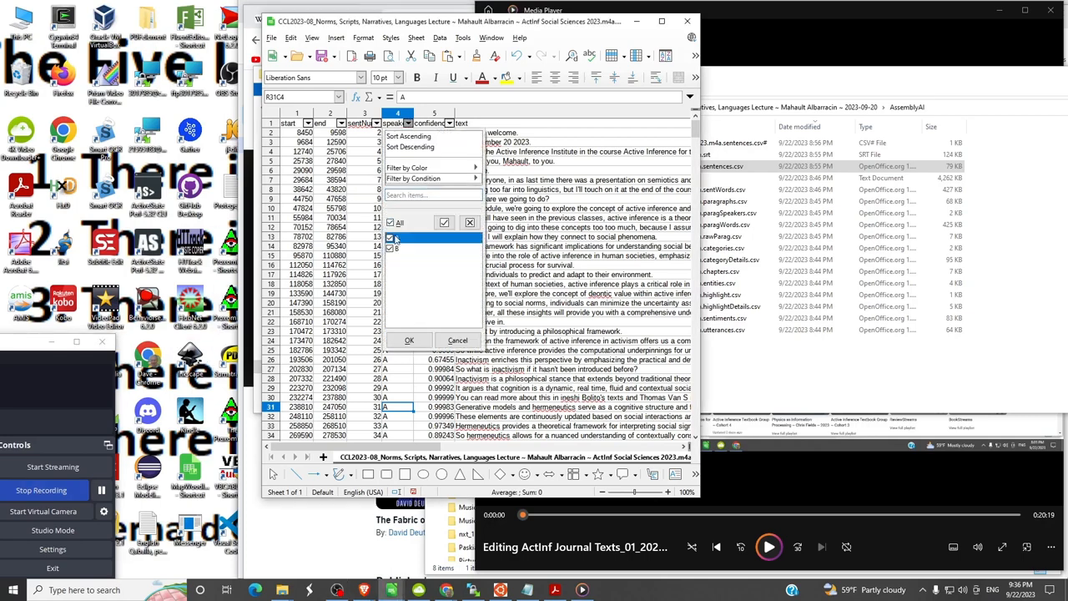
{"action": "left_click", "coordinate": [409, 341]}
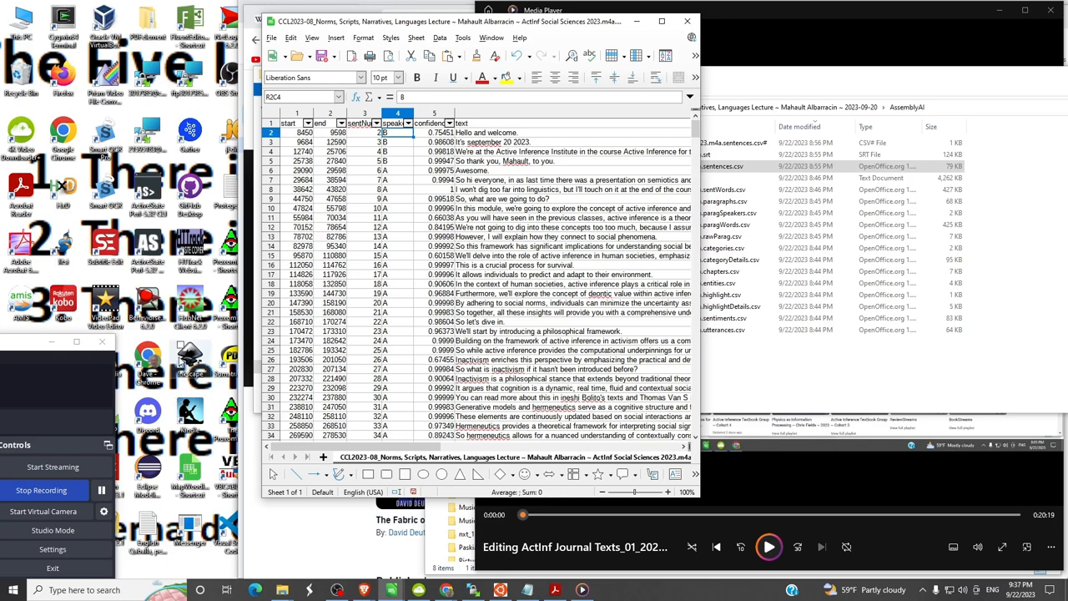
{"action": "mouse_move", "coordinate": [414, 170]}
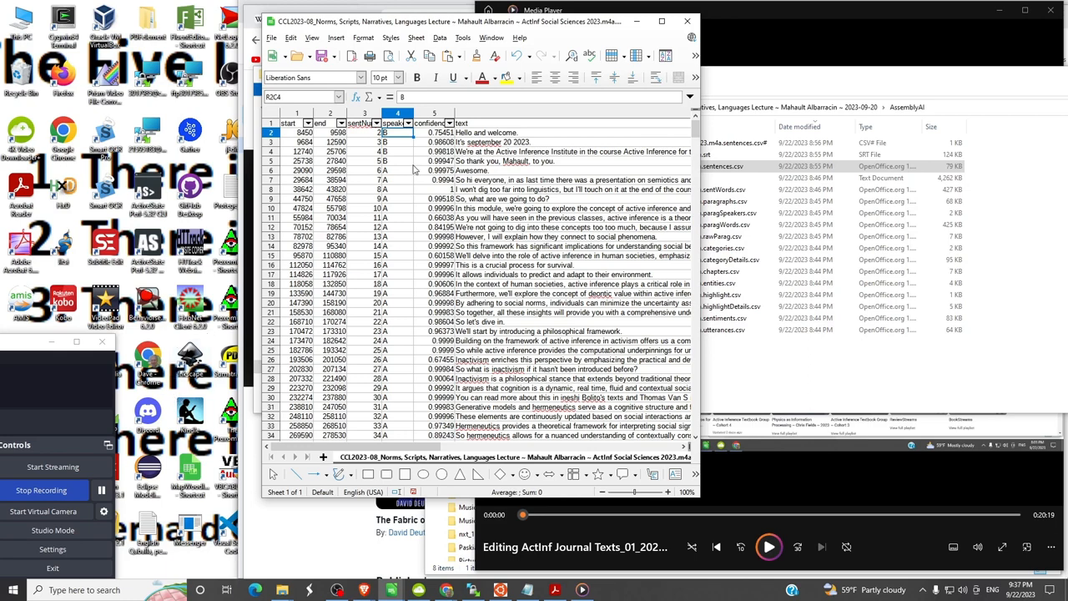
{"action": "mouse_move", "coordinate": [397, 177]}
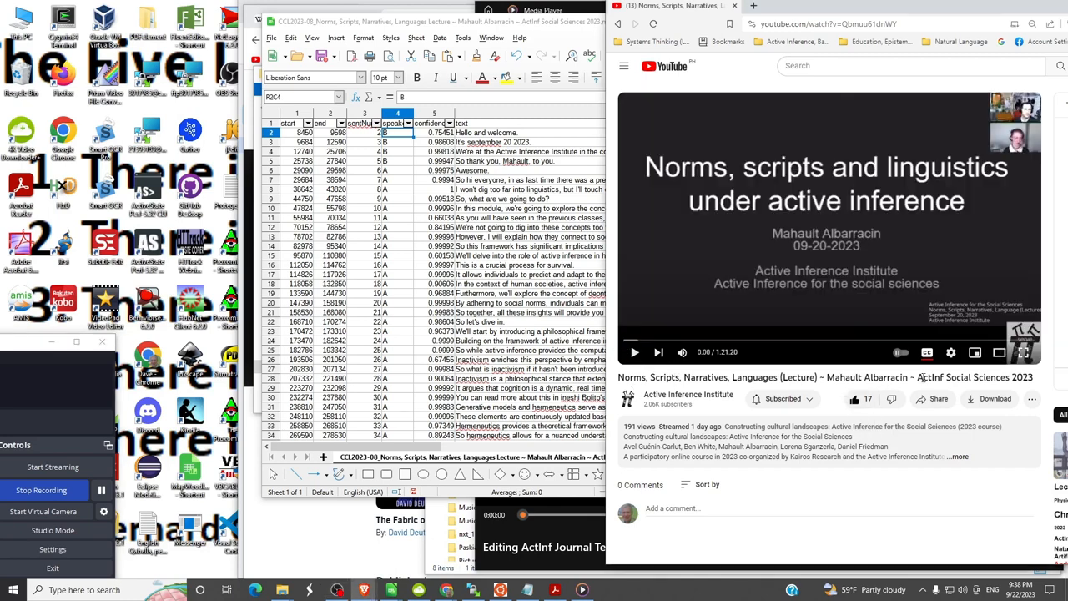
Play the Norms, scripts and linguistics lecture's opening seconds, pausing at 0:11
{"action": "left_click", "coordinate": [951, 350]}
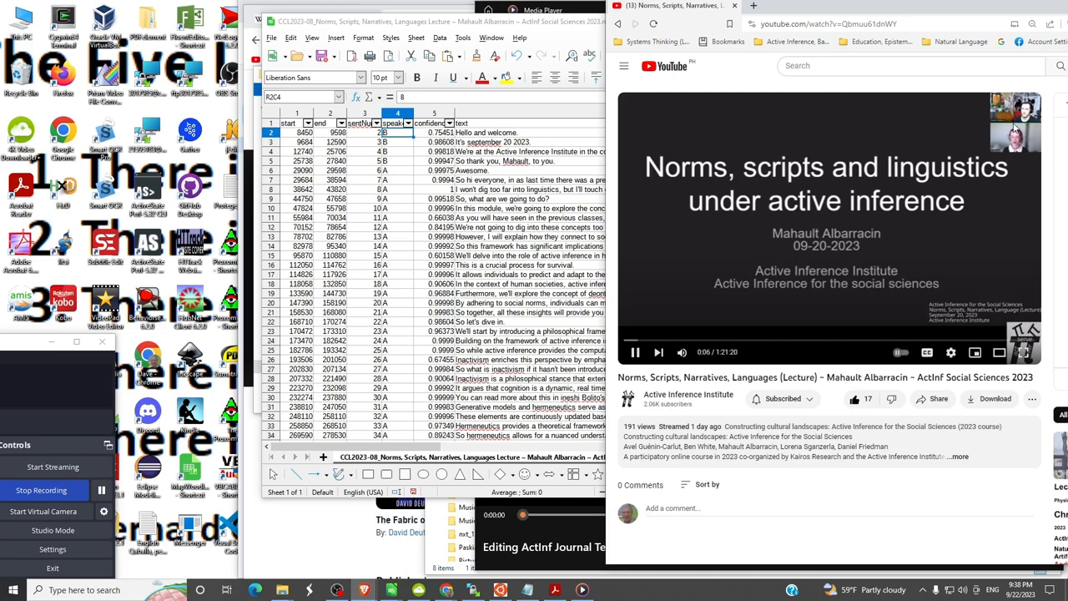
{"action": "mouse_move", "coordinate": [751, 257]}
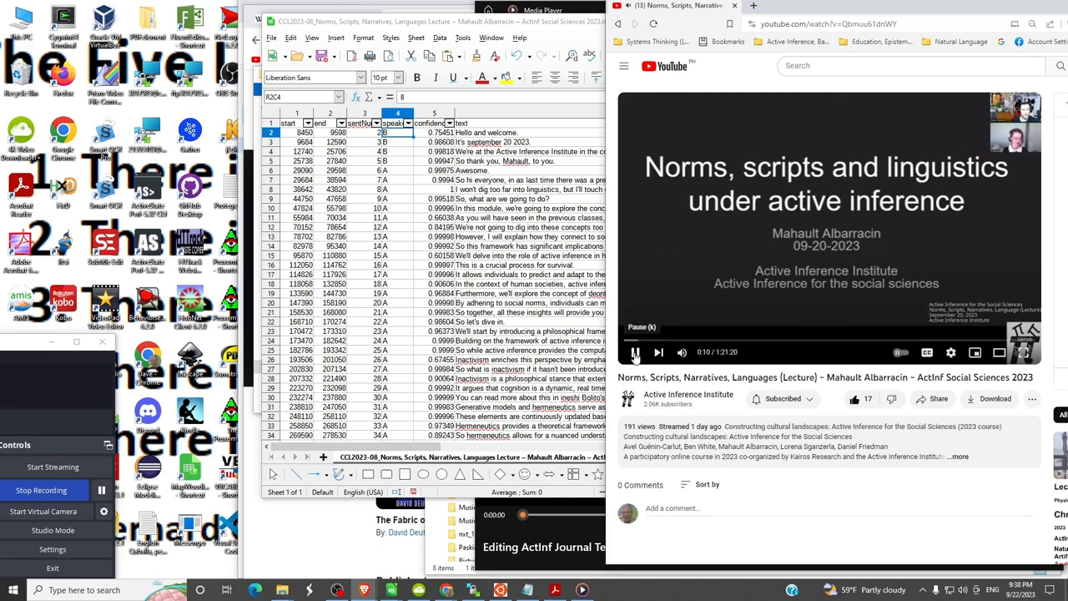
{"action": "left_click", "coordinate": [634, 350]}
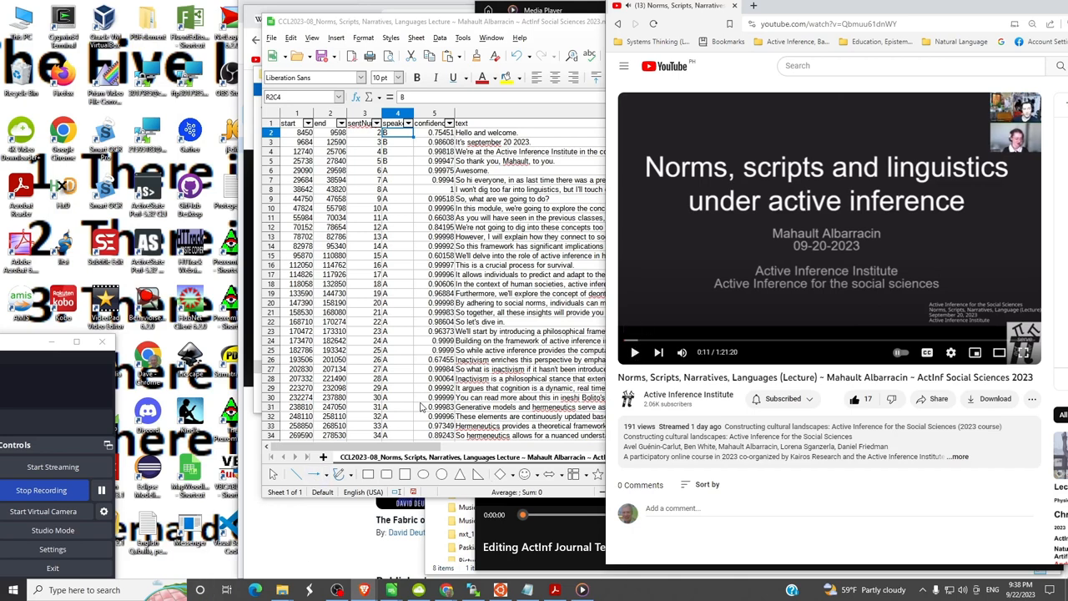
{"action": "mouse_move", "coordinate": [537, 388]}
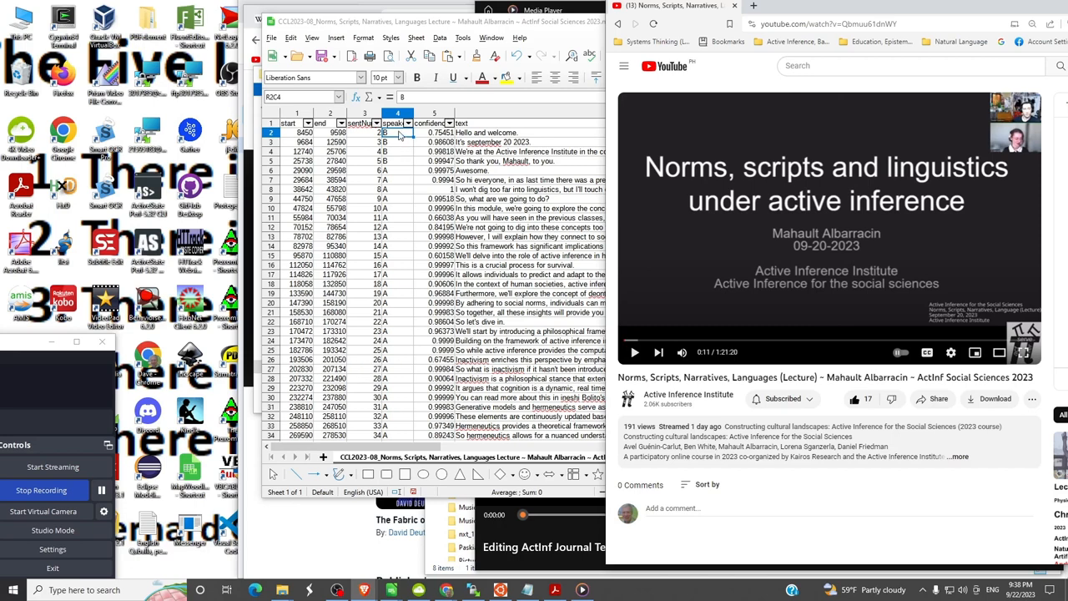
{"action": "mouse_move", "coordinate": [540, 384]}
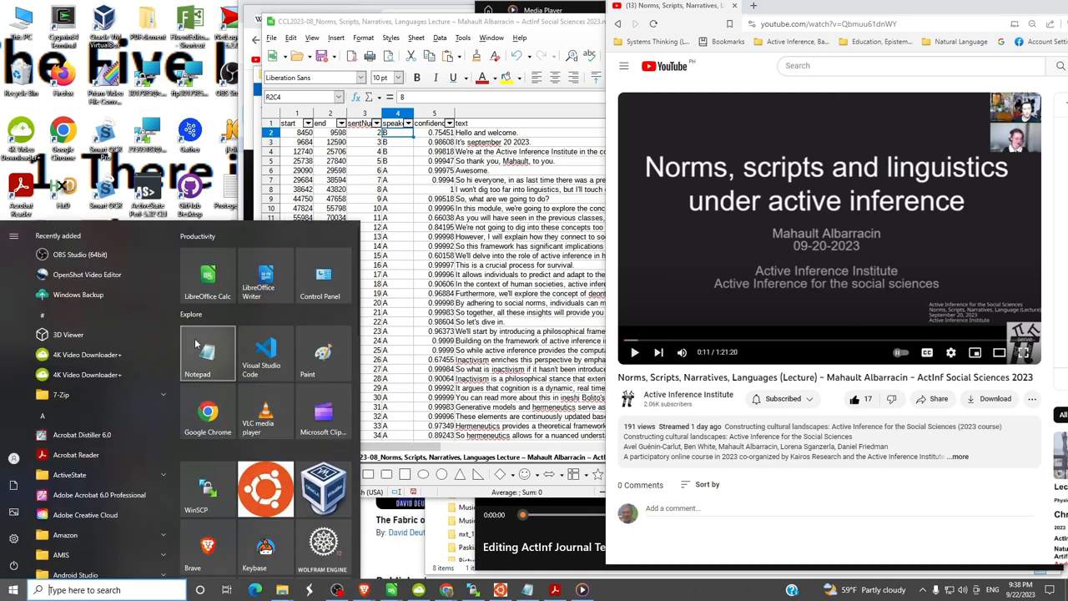
Open AllSpeakers.csv from the recent files, imported split at commas rather than tabs
{"action": "right_click", "coordinate": [207, 275]}
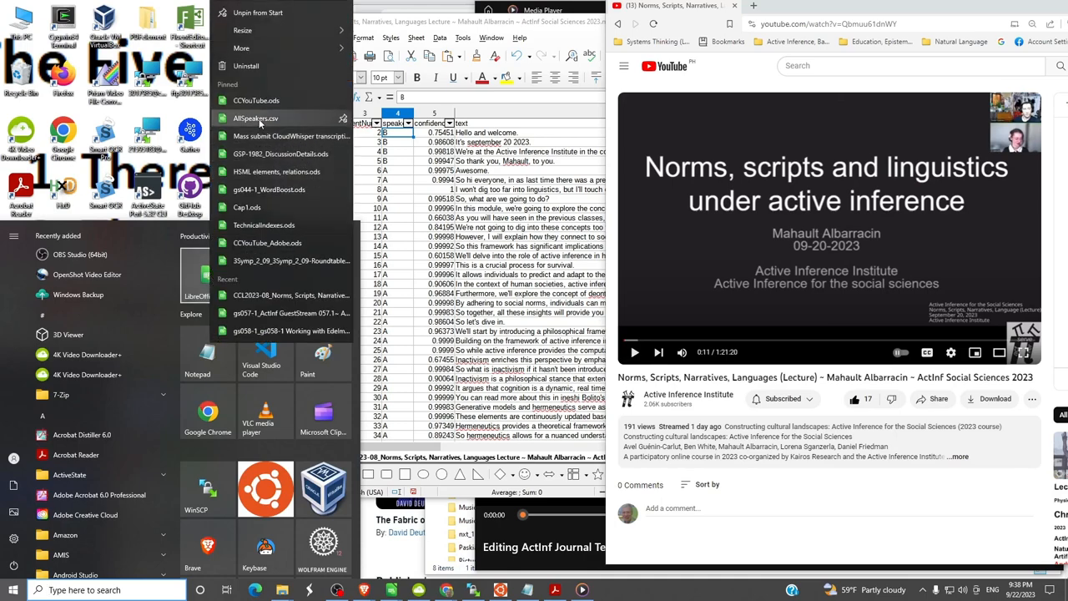
{"action": "left_click", "coordinate": [257, 117]}
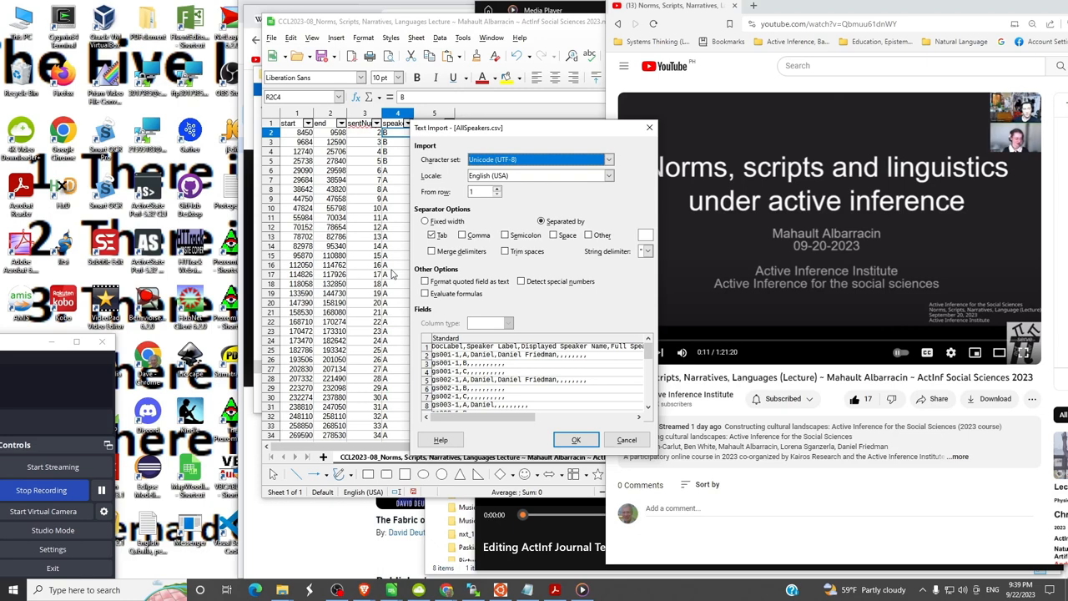
{"action": "mouse_move", "coordinate": [429, 341]}
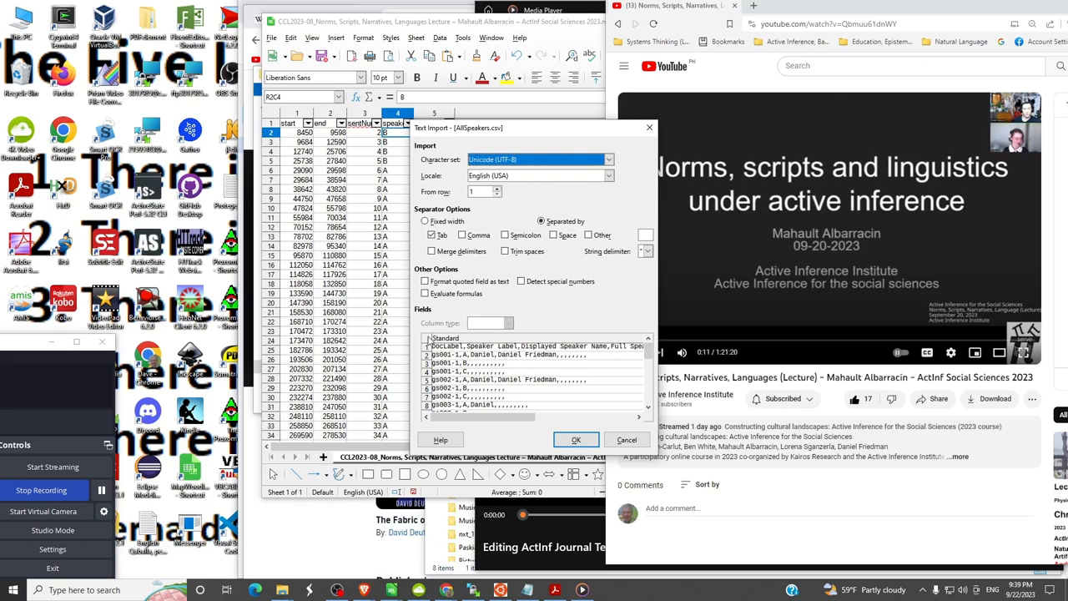
{"action": "left_click", "coordinate": [433, 234]}
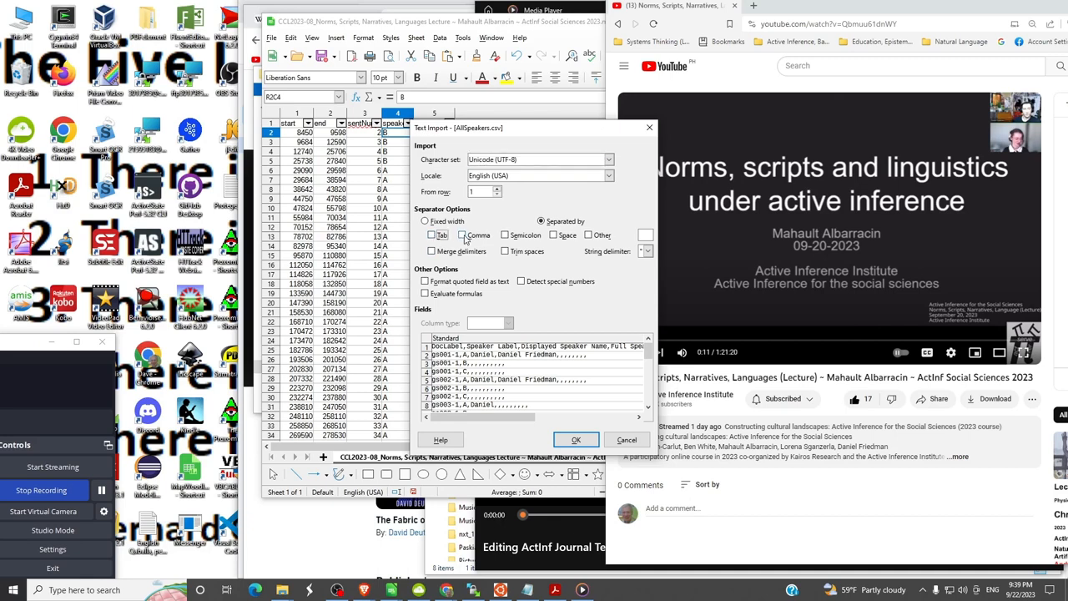
{"action": "left_click", "coordinate": [464, 234]}
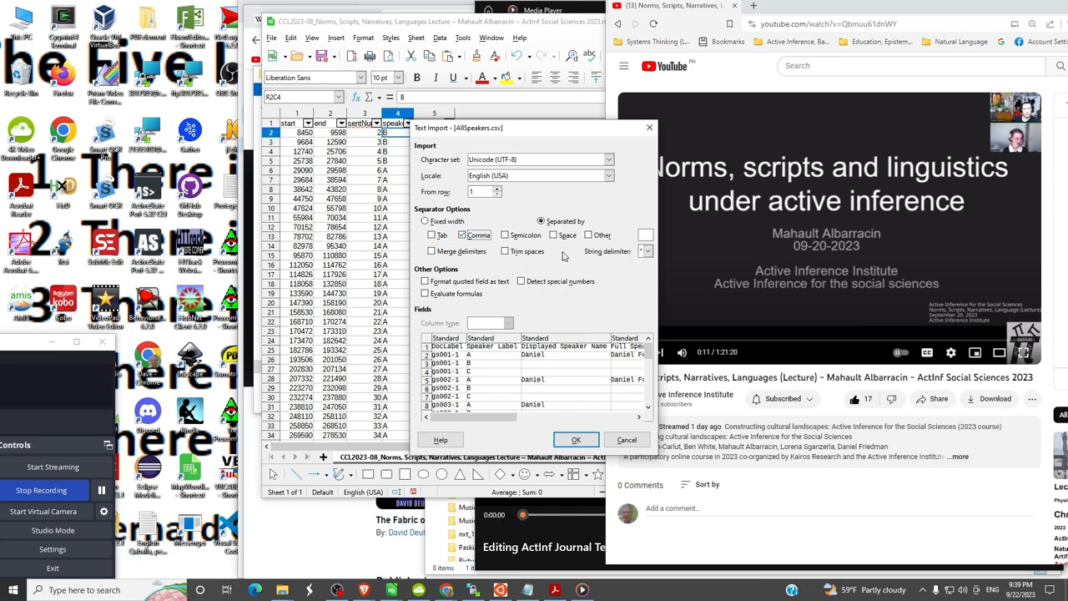
{"action": "left_click", "coordinate": [576, 439]}
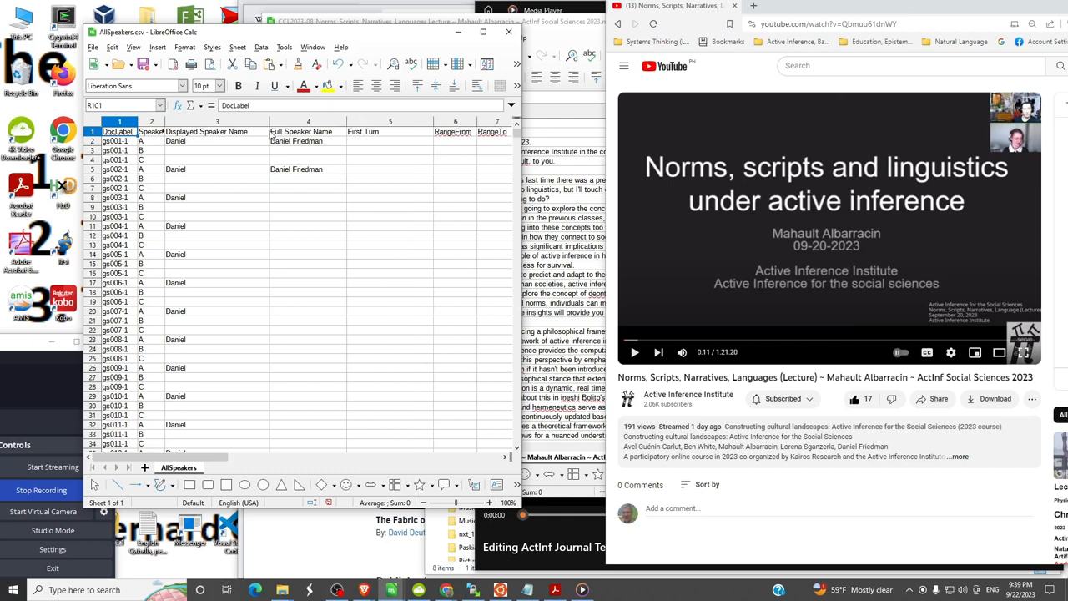
{"action": "mouse_move", "coordinate": [259, 137]}
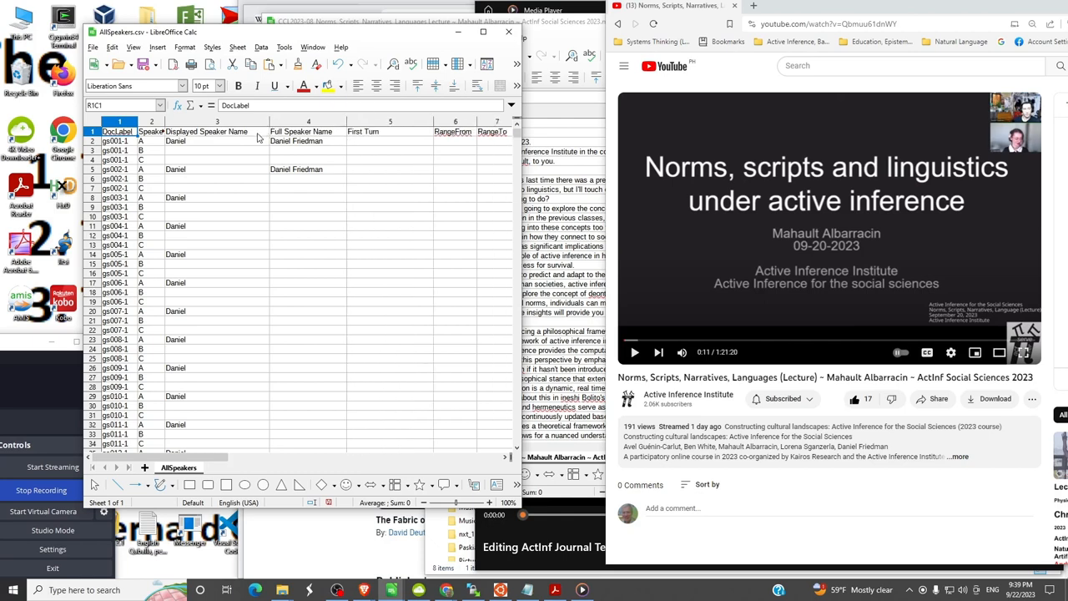
{"action": "mouse_move", "coordinate": [334, 126]}
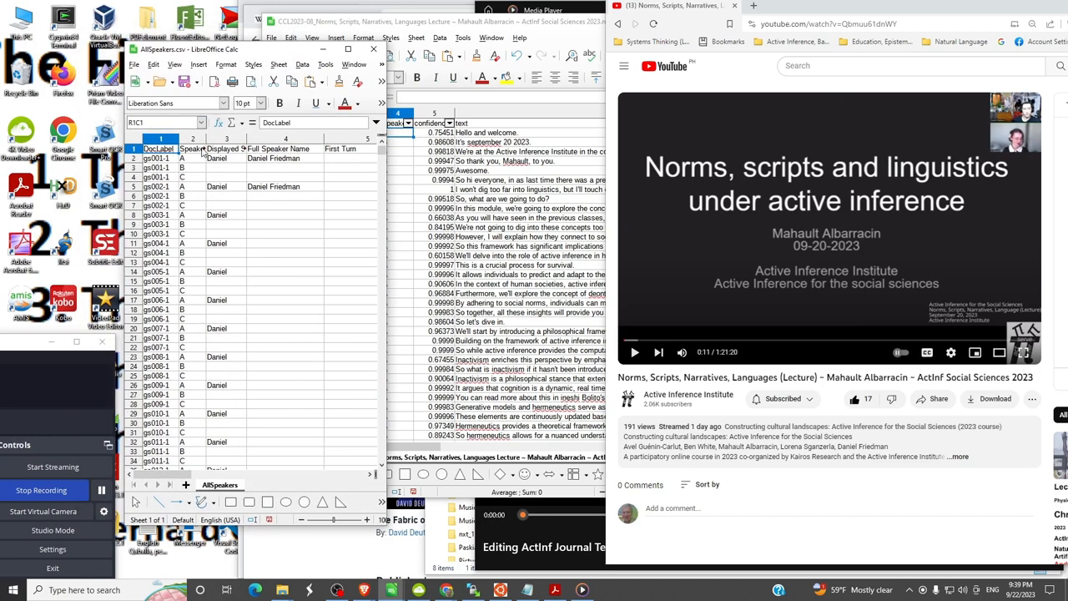
Select the DocLabel column and set up a Find & Replace for CCL2023 matching inside cells
{"action": "left_click", "coordinate": [158, 149]}
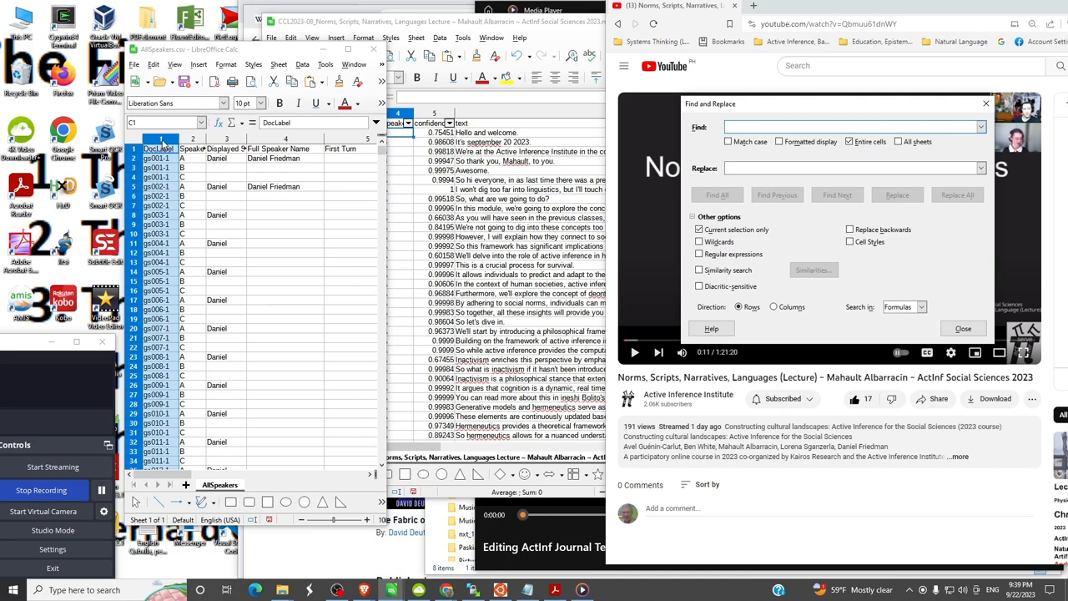
{"action": "type", "text": "V"}
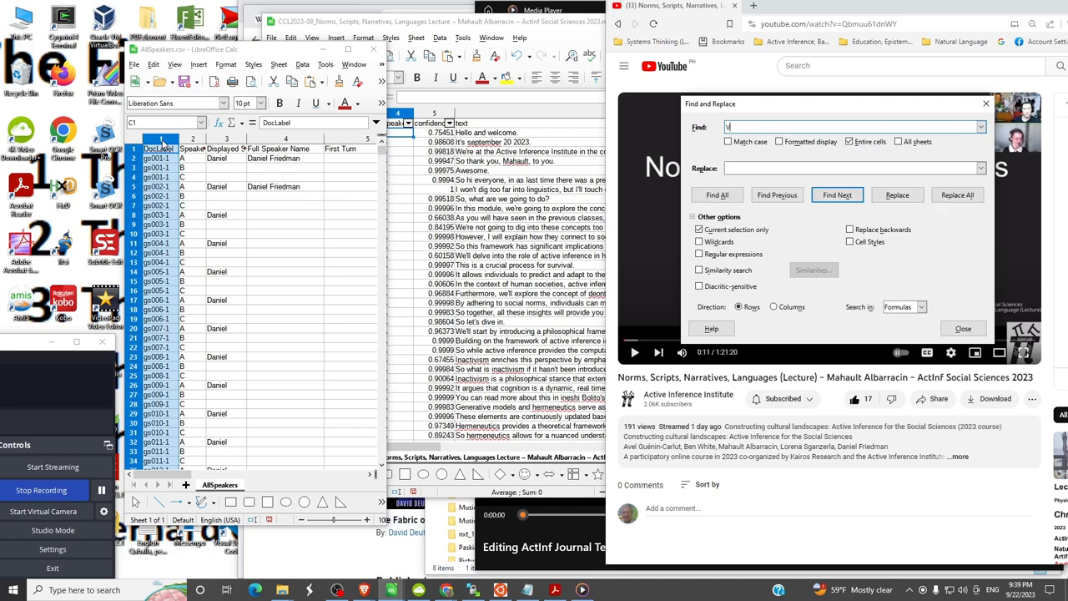
{"action": "type", "text": "CCL2023"}
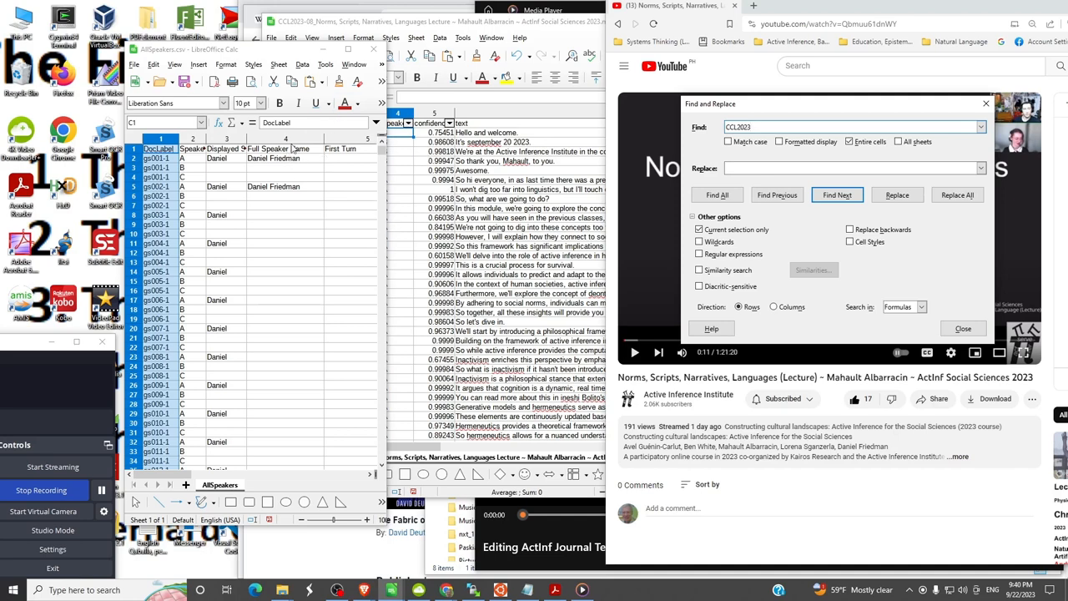
{"action": "left_click", "coordinate": [848, 140]}
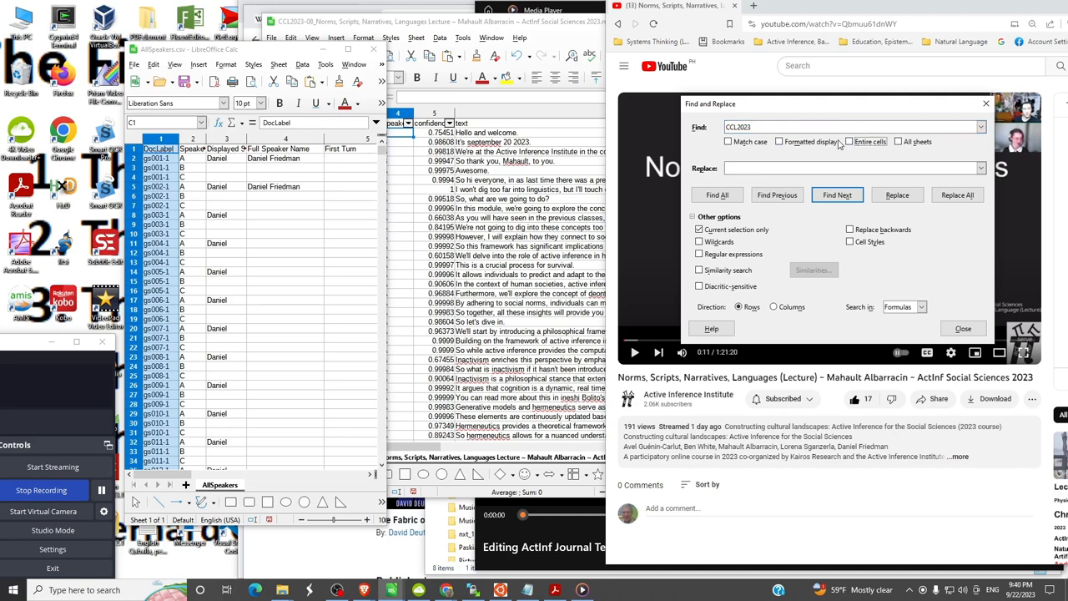
{"action": "mouse_move", "coordinate": [287, 28]}
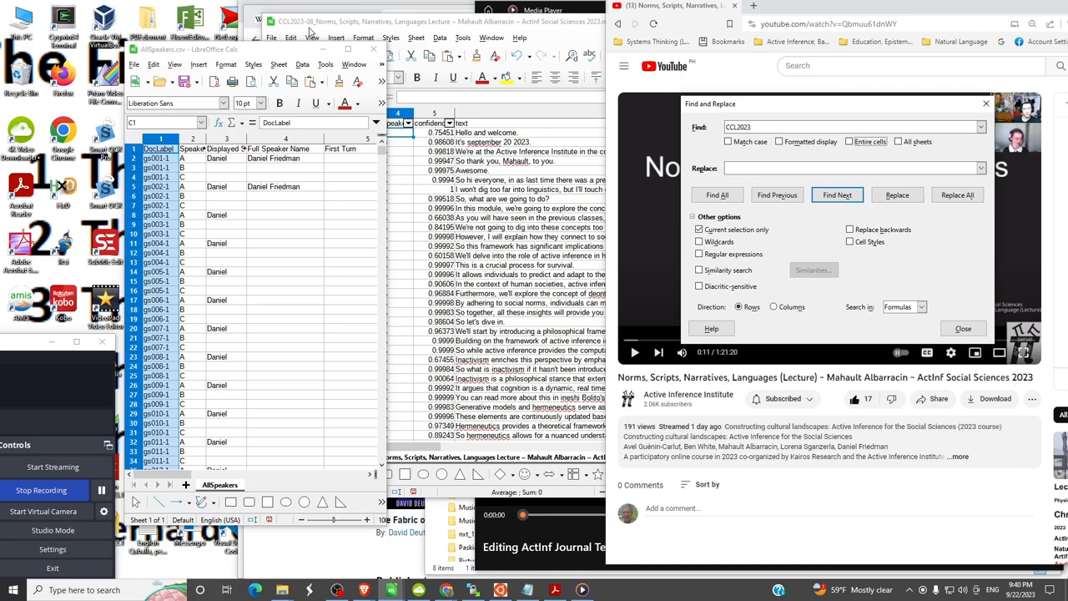
{"action": "mouse_move", "coordinate": [404, 23]}
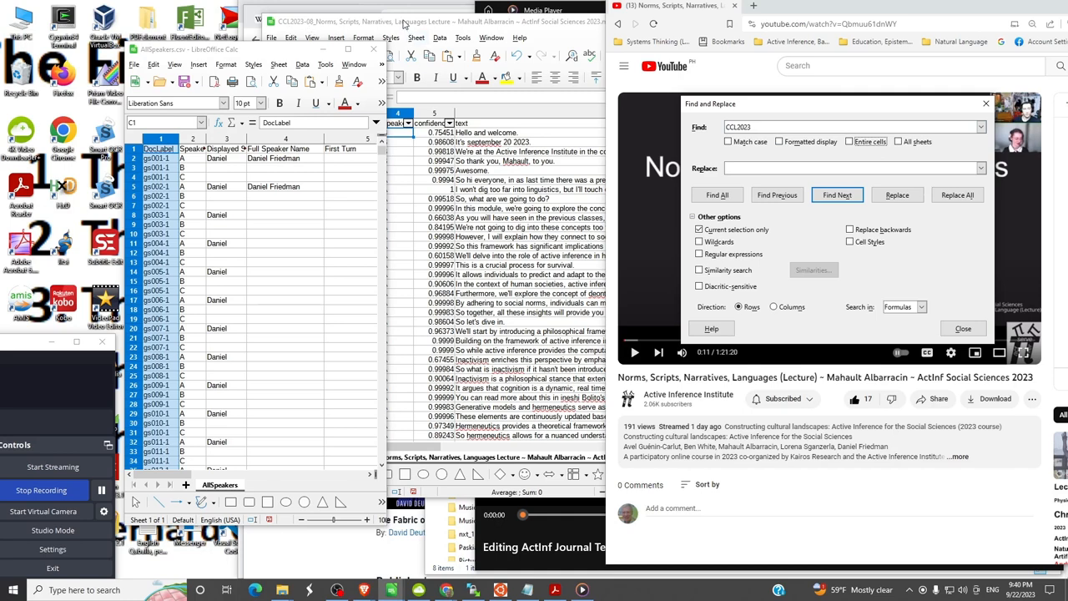
{"action": "mouse_move", "coordinate": [578, 442]}
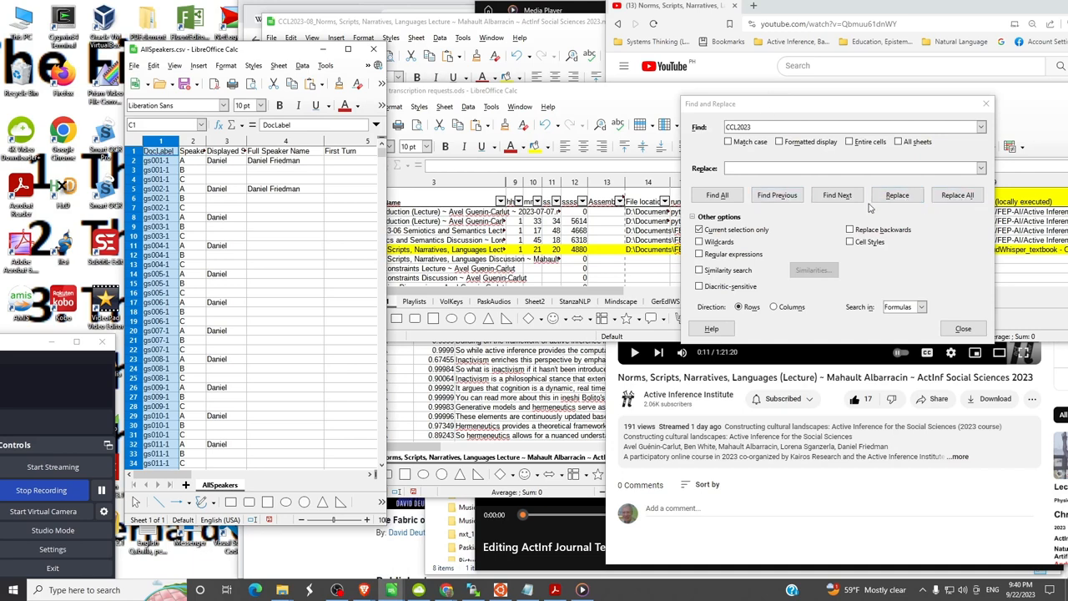
Scroll the speaker list down to the CCL2023 rows
{"action": "left_click", "coordinate": [838, 194]}
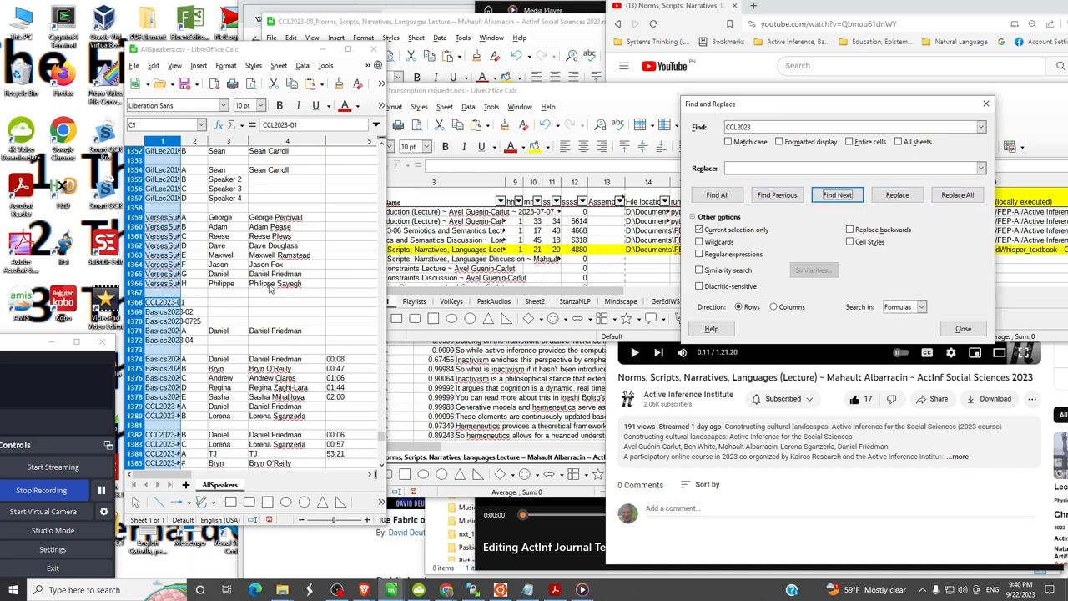
{"action": "scroll", "scroll_direction": "down", "scroll_amount": 3}
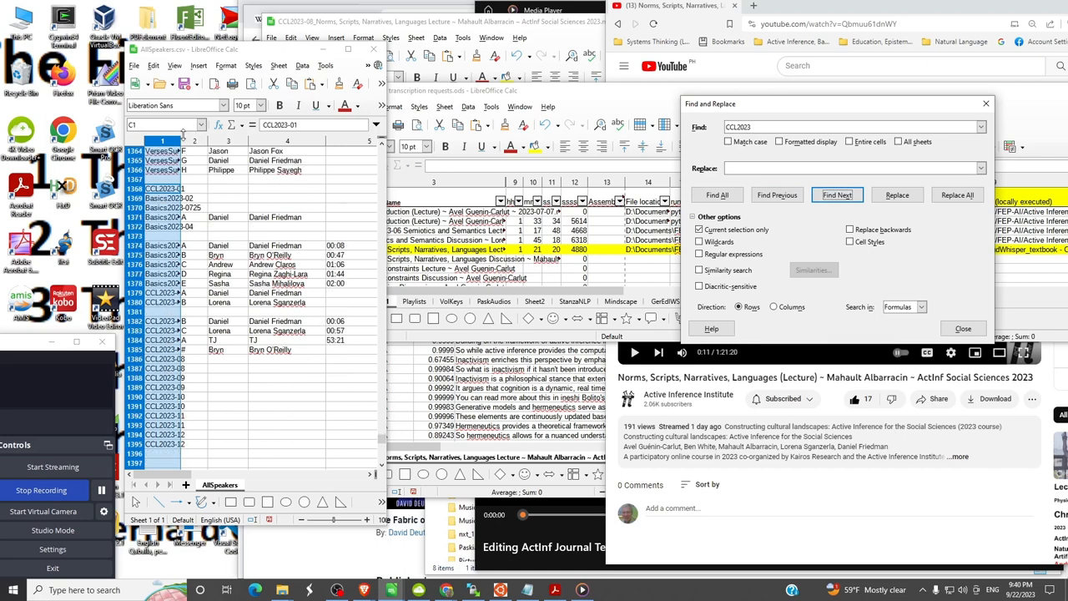
{"action": "left_click", "coordinate": [836, 193]}
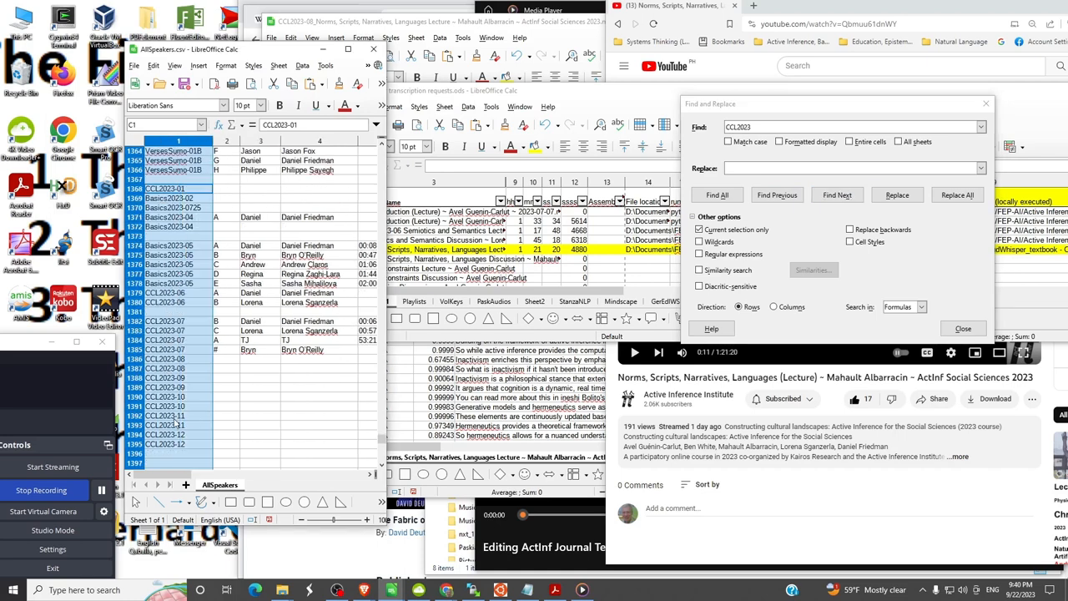
{"action": "scroll", "scroll_direction": "down", "scroll_amount": 3}
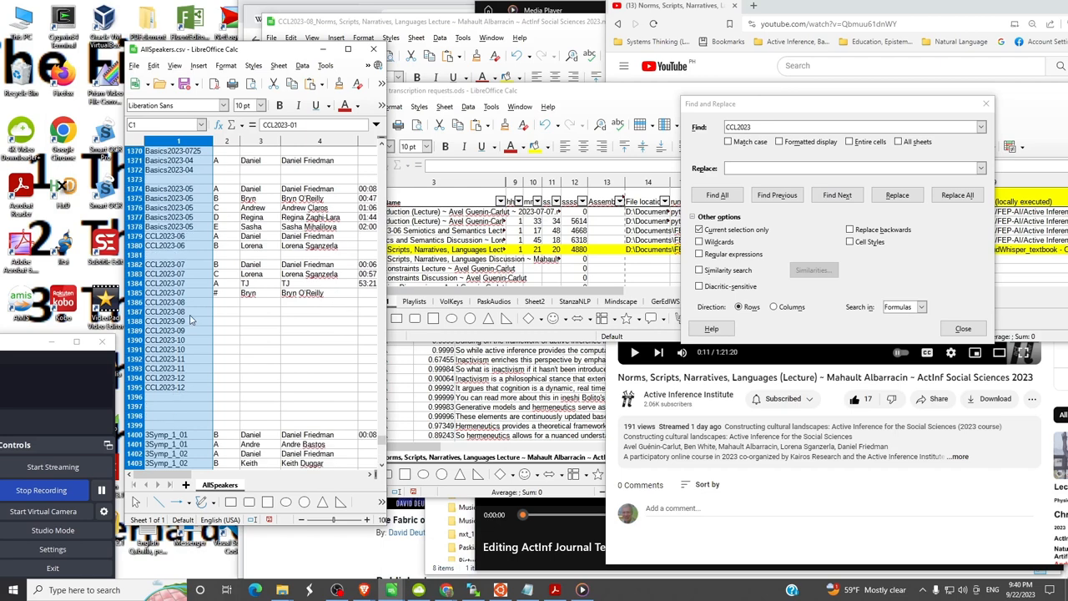
{"action": "mouse_move", "coordinate": [191, 321]}
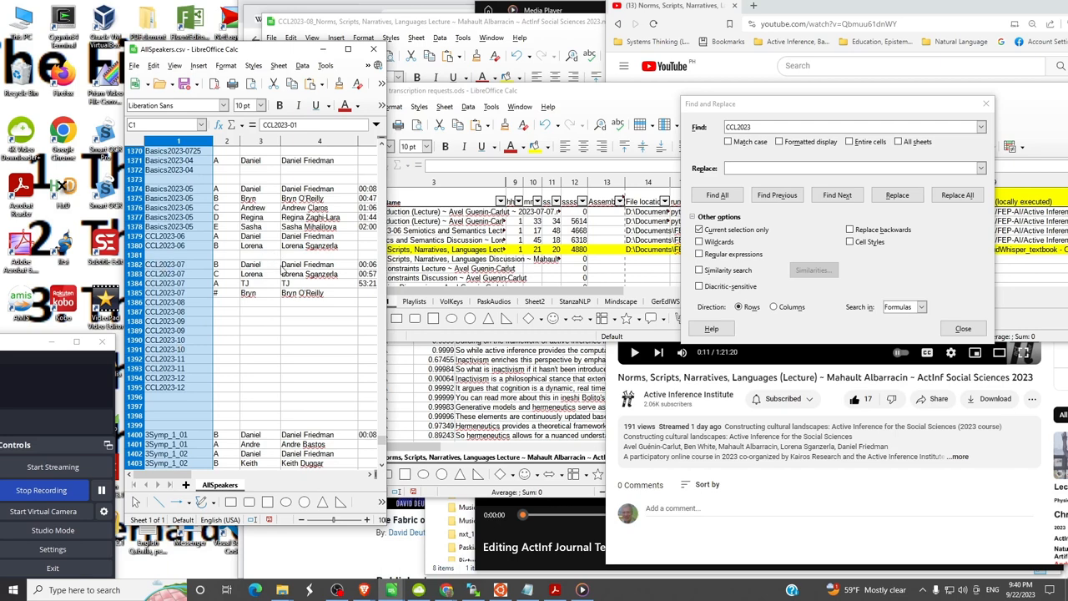
{"action": "mouse_move", "coordinate": [280, 271]}
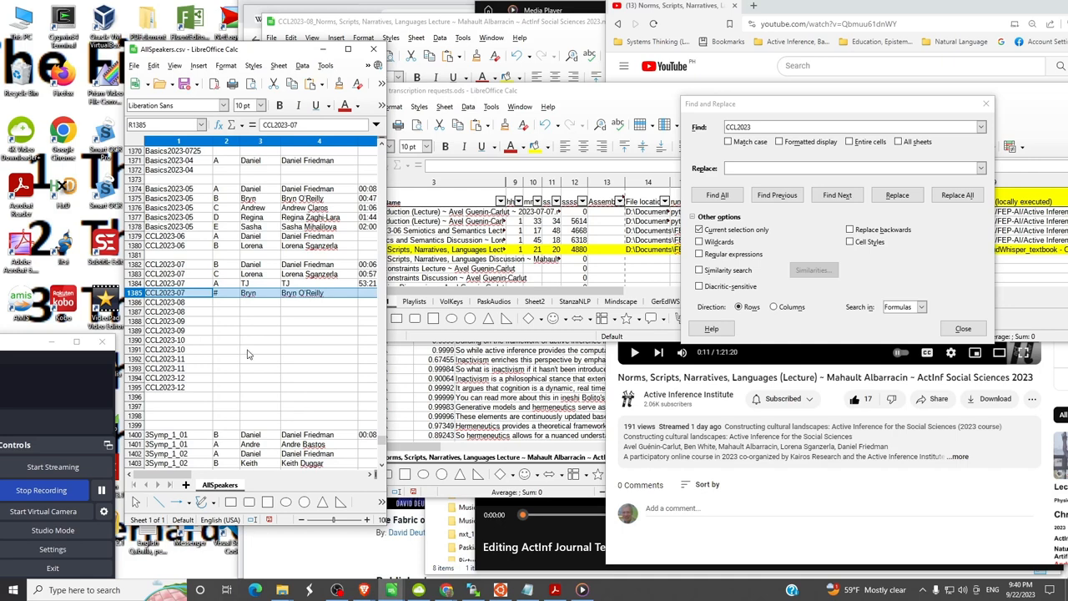
{"action": "mouse_move", "coordinate": [197, 307]}
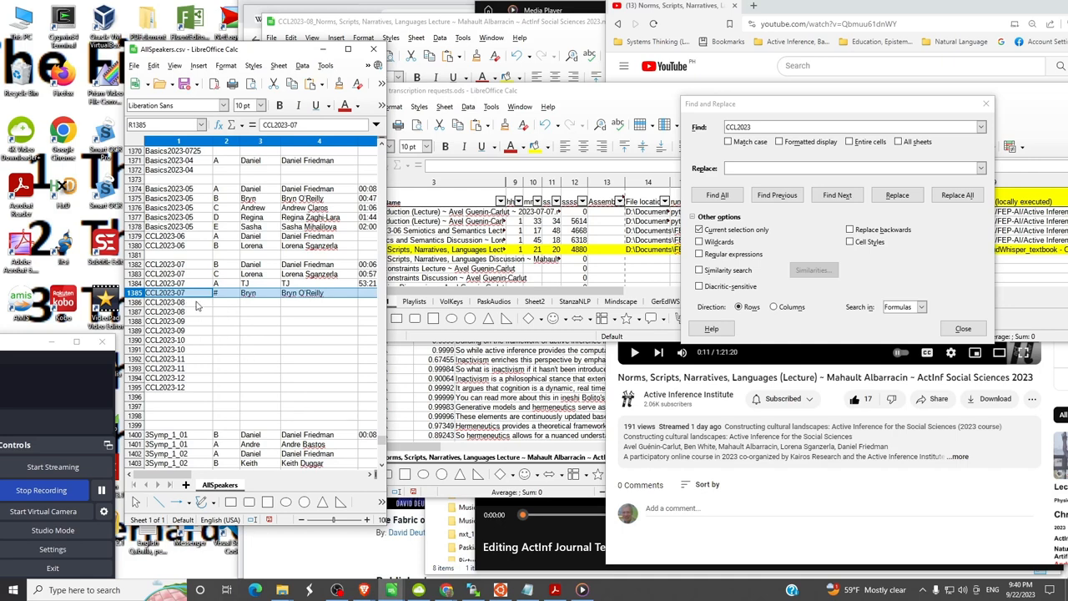
{"action": "mouse_move", "coordinate": [226, 305]}
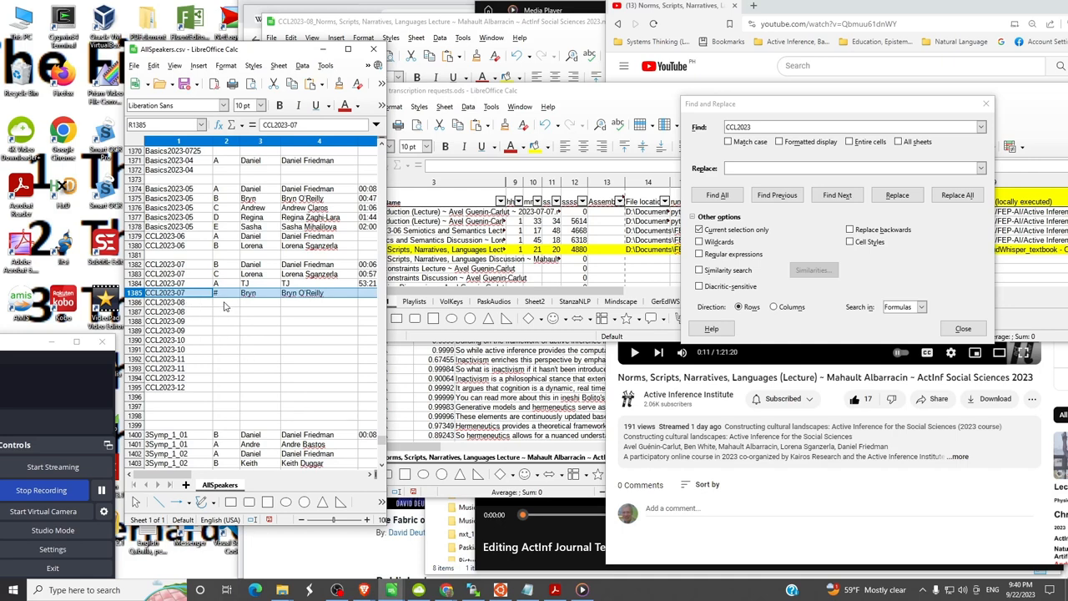
{"action": "left_click", "coordinate": [227, 302]}
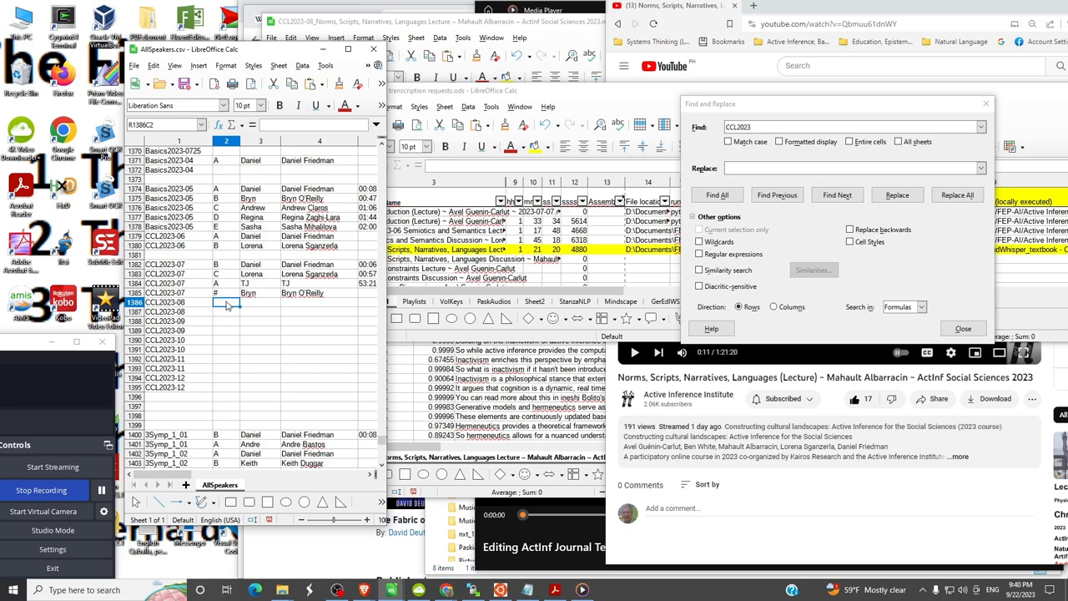
{"action": "type", "text": "b"}
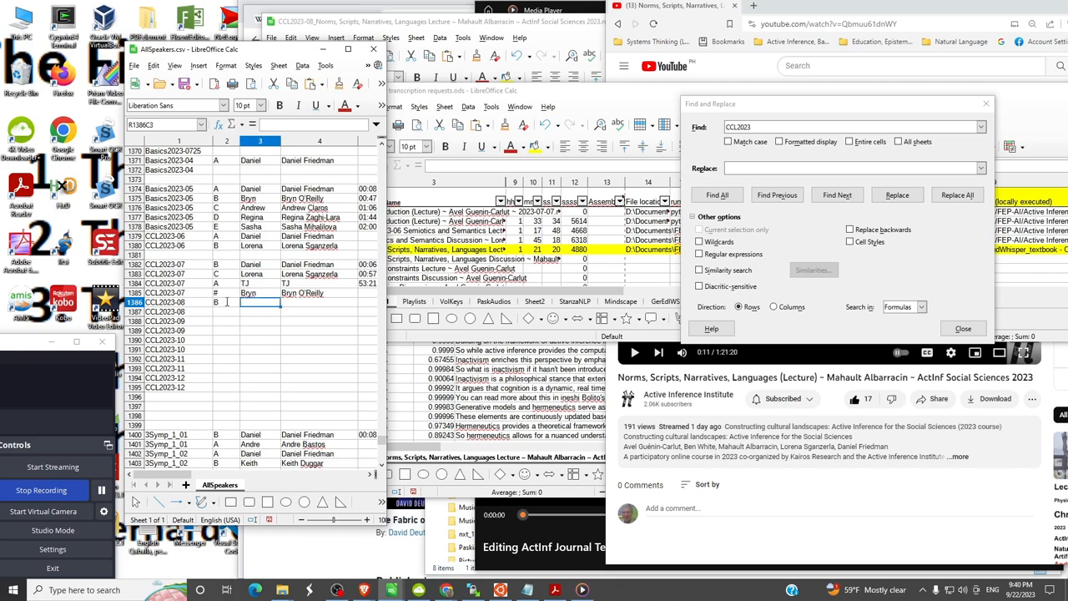
{"action": "type", "text": "Daniel"}
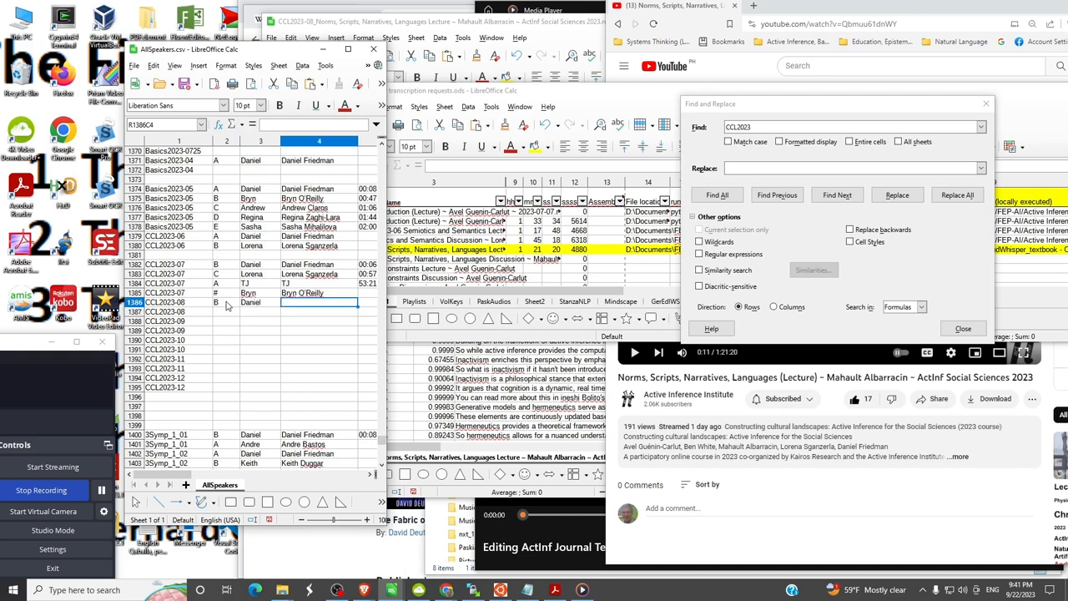
{"action": "type", "text": "Daniel F"}
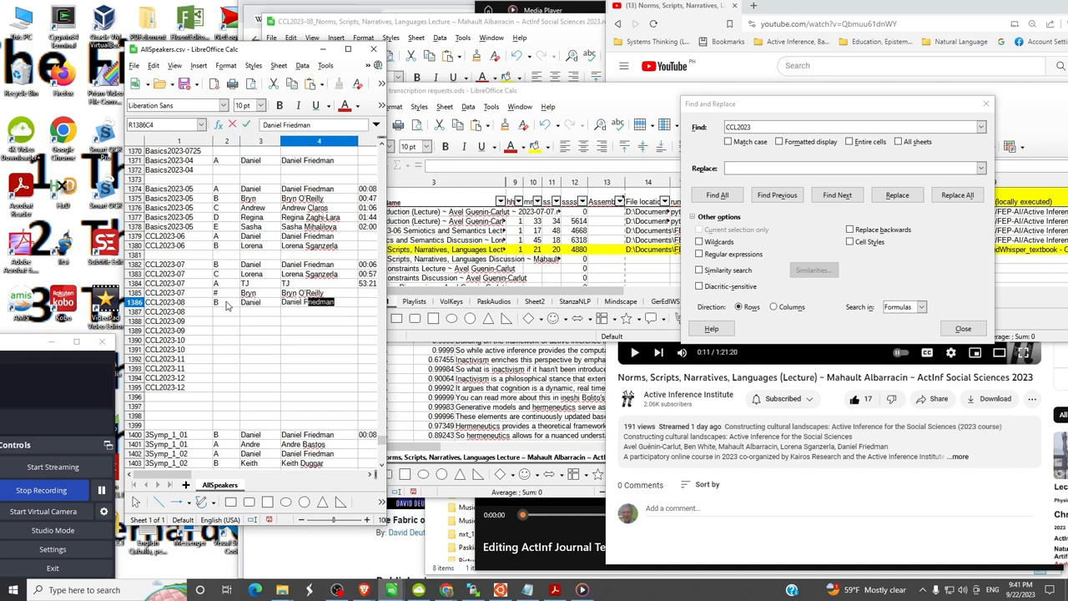
{"action": "left_click", "coordinate": [250, 300]}
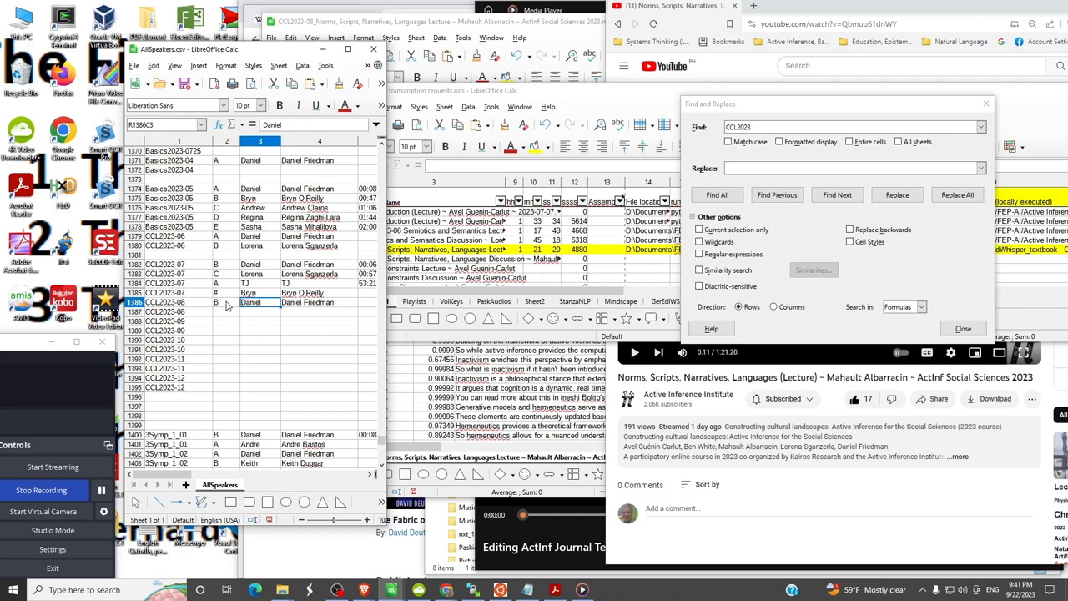
{"action": "mouse_move", "coordinate": [250, 308]}
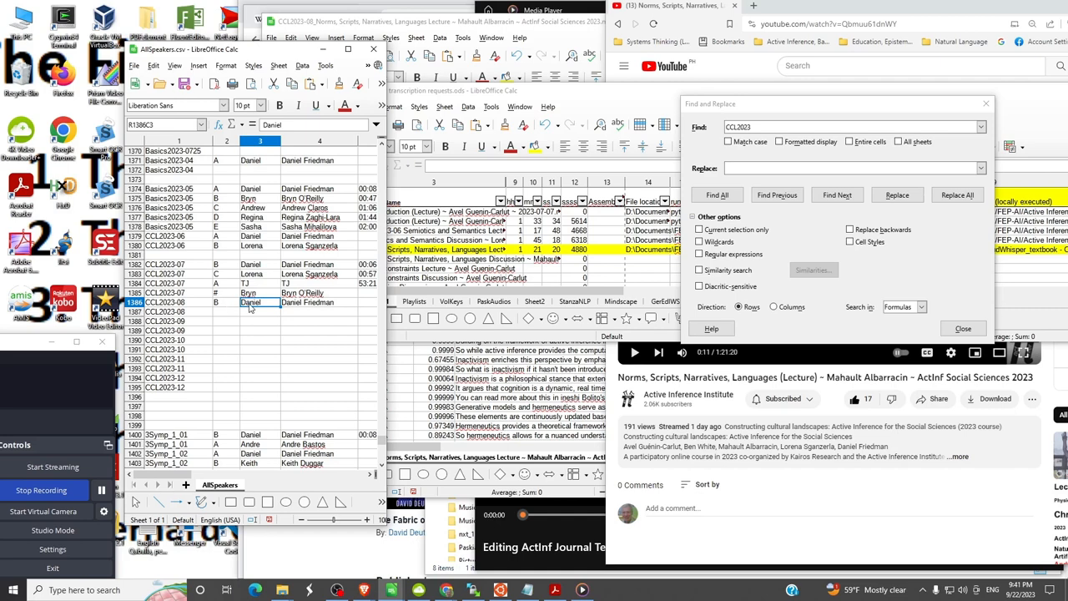
{"action": "mouse_move", "coordinate": [267, 309]}
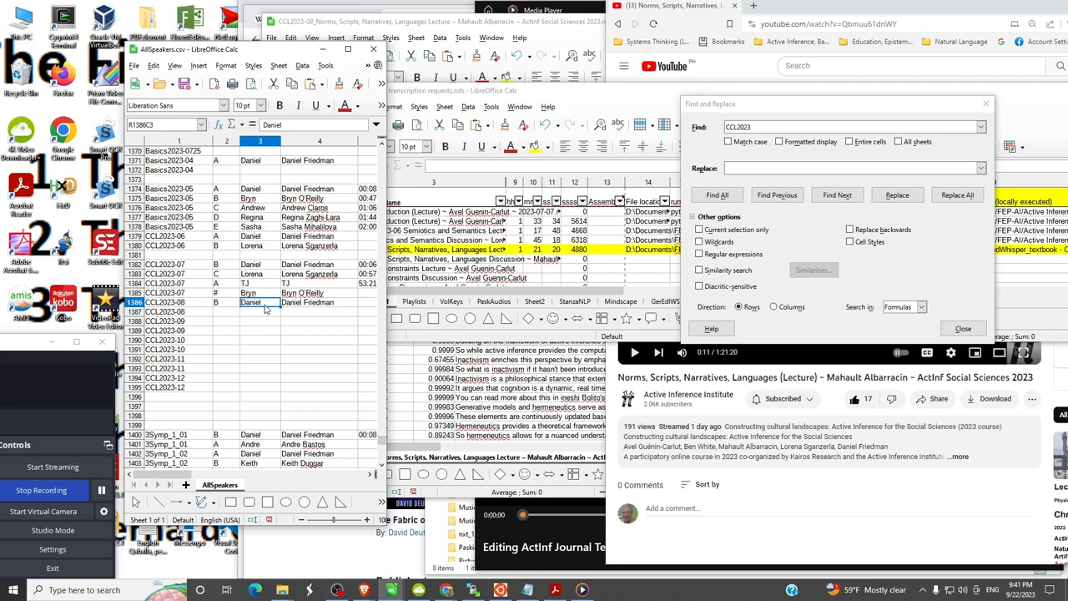
{"action": "mouse_move", "coordinate": [219, 314]}
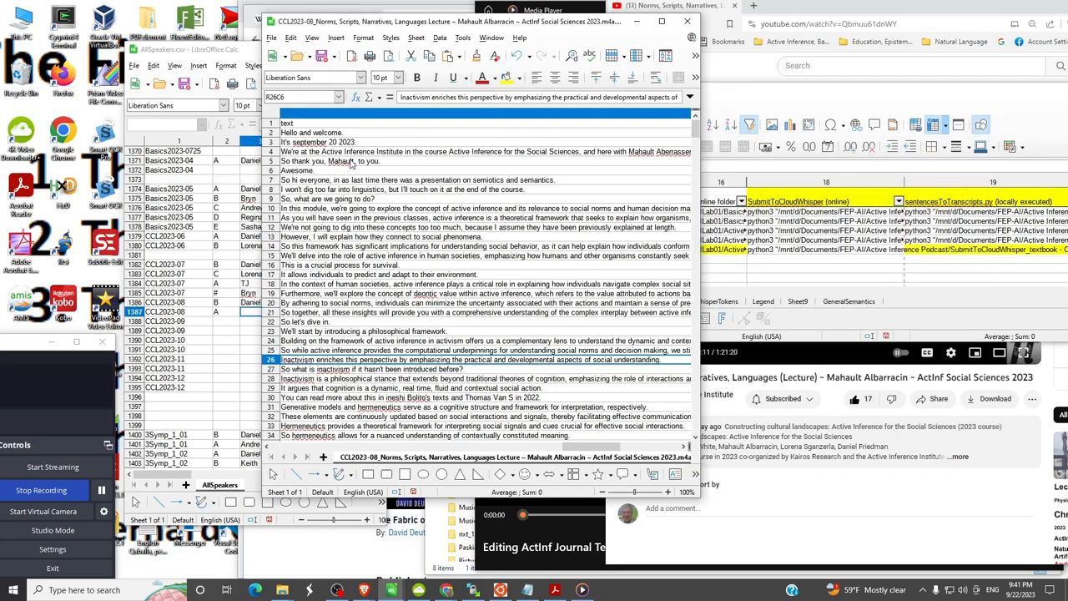
{"action": "left_click", "coordinate": [350, 161]}
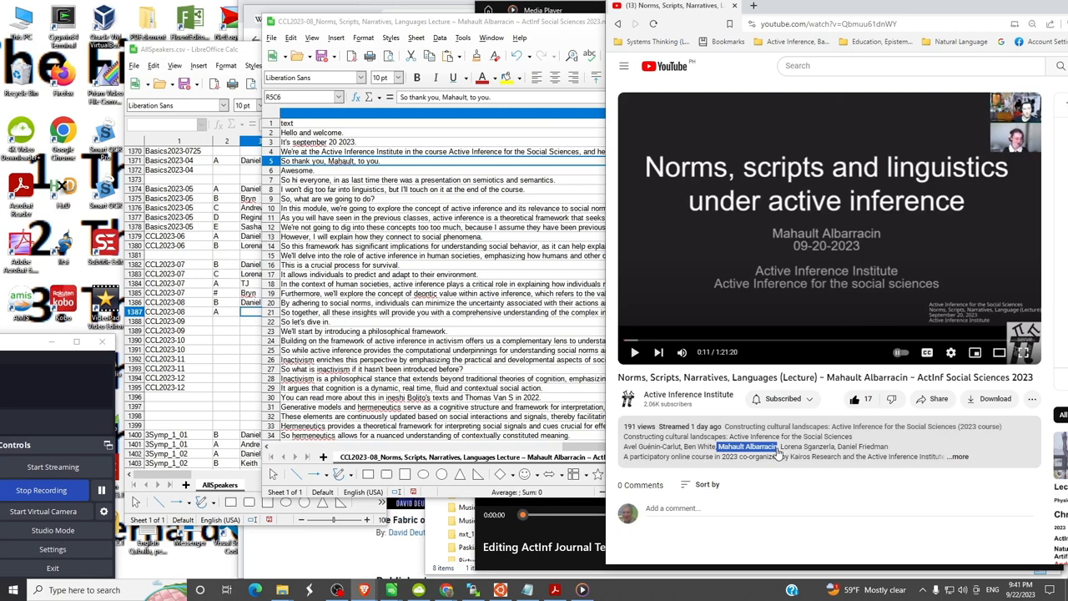
{"action": "key", "text": "ctrl+h"}
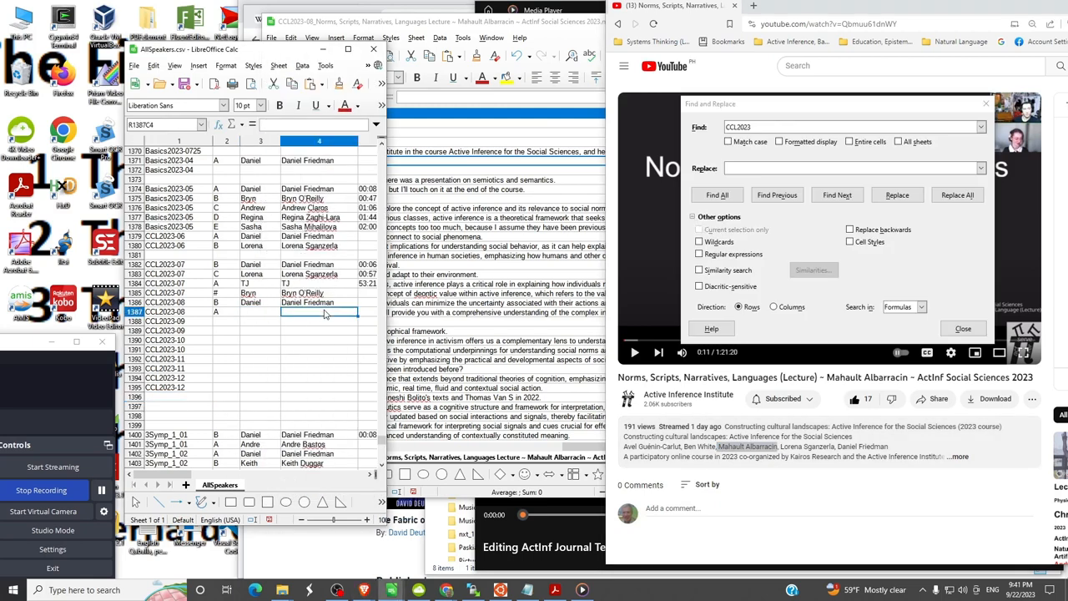
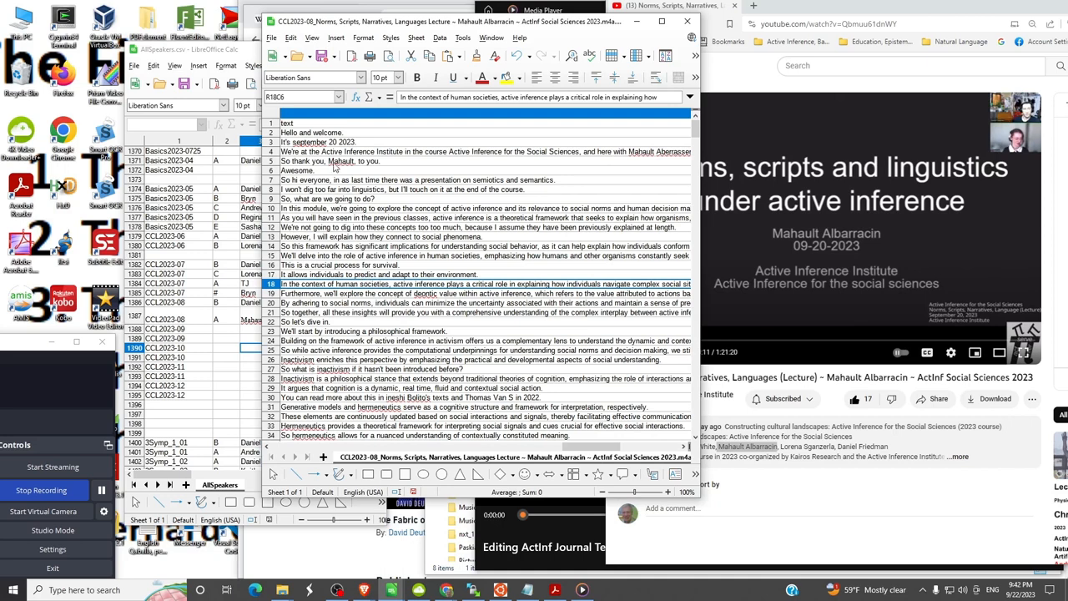
{"action": "mouse_move", "coordinate": [331, 160]}
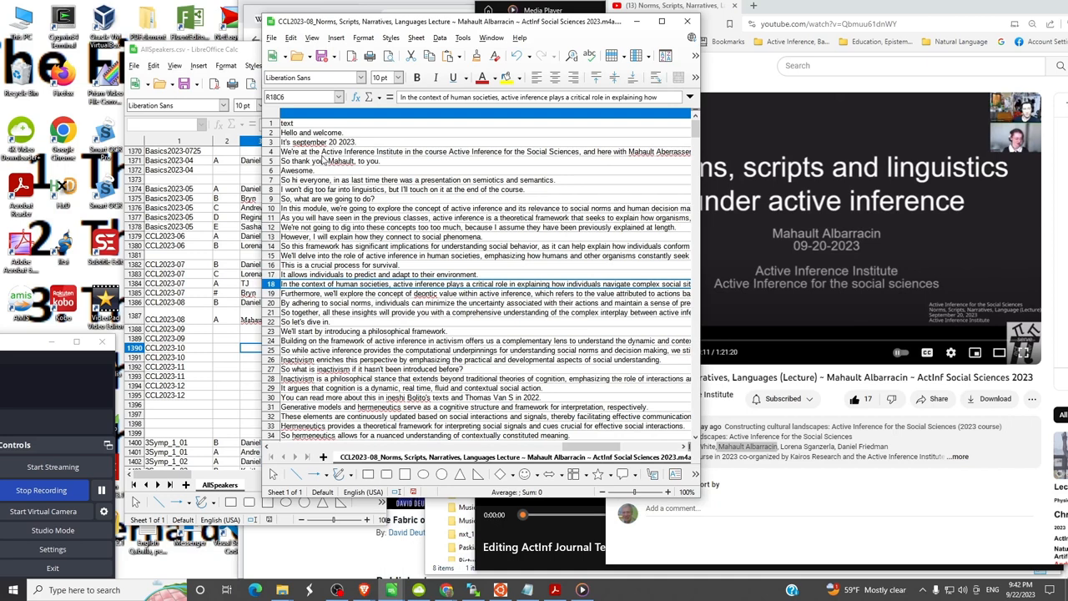
Browse the lecture workbook's sheets showing sentence speaker labels and start/end times
{"action": "left_click", "coordinate": [321, 160]}
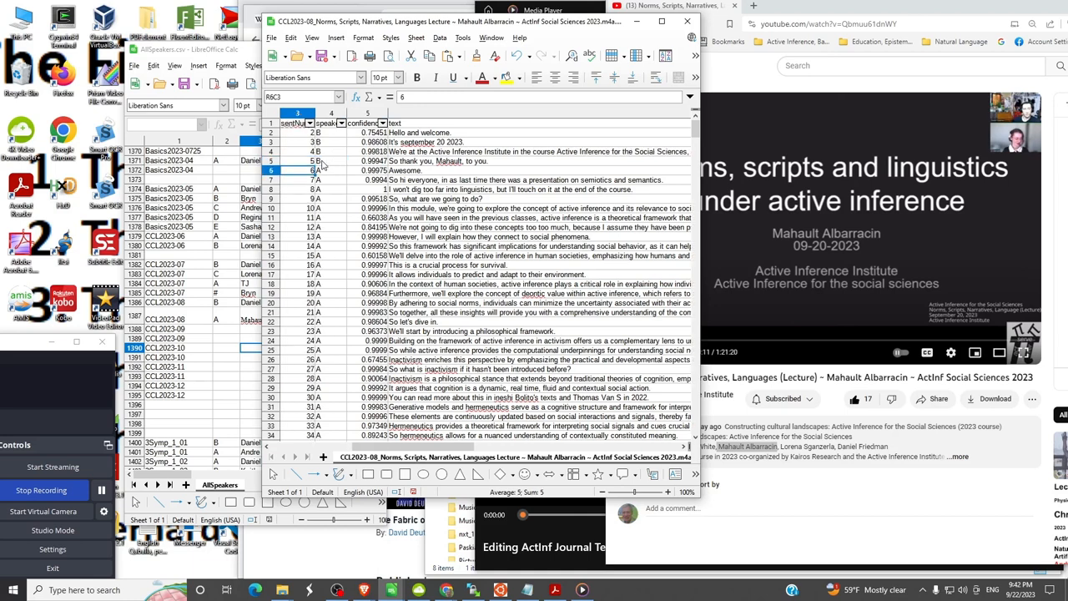
{"action": "left_click", "coordinate": [330, 170]}
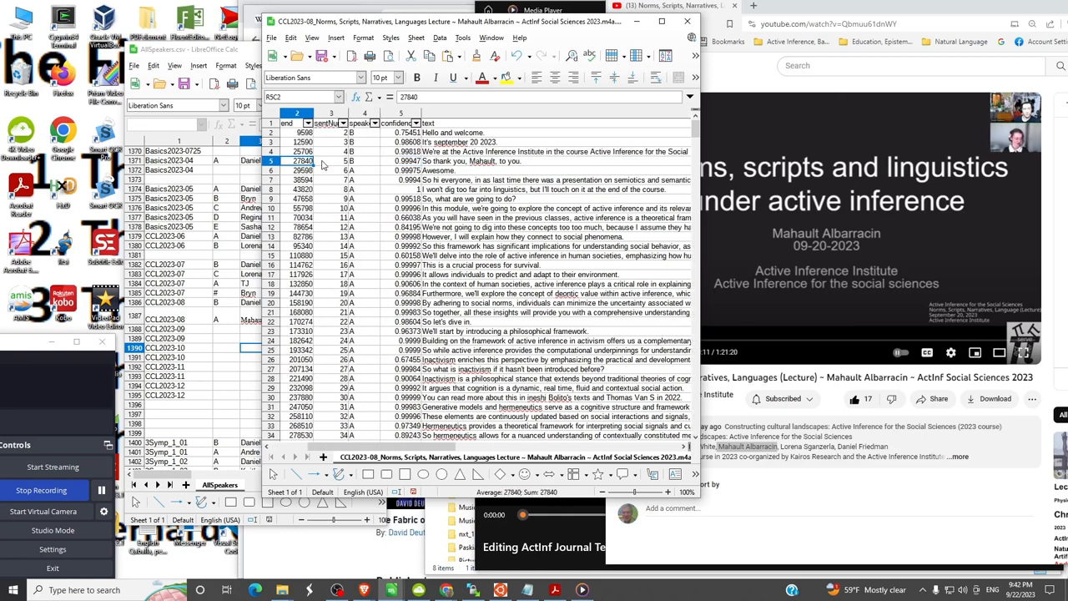
{"action": "left_click", "coordinate": [350, 170]}
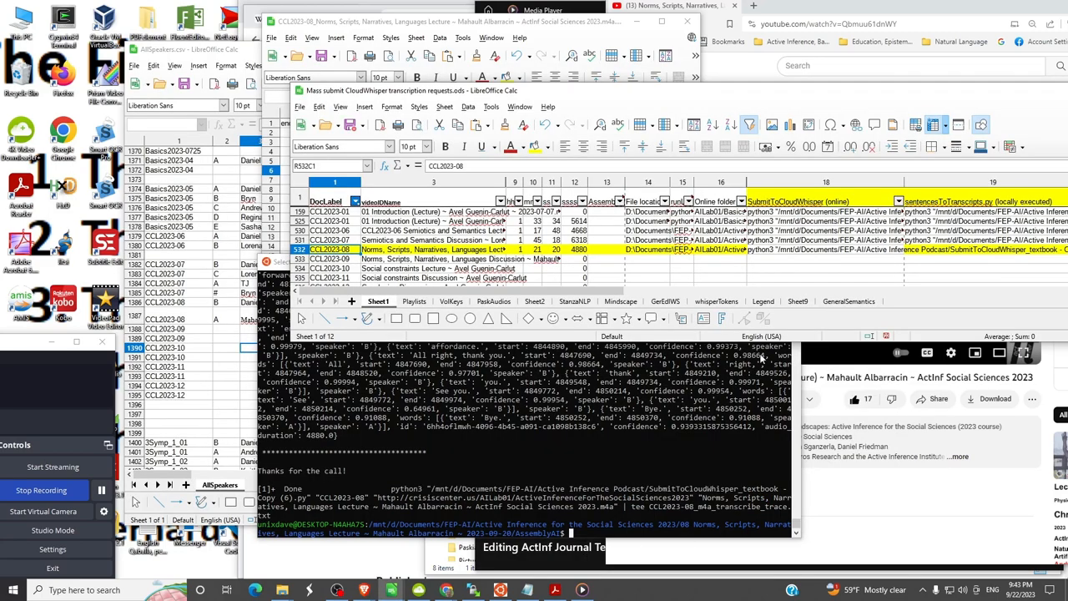
{"action": "mouse_move", "coordinate": [785, 255]}
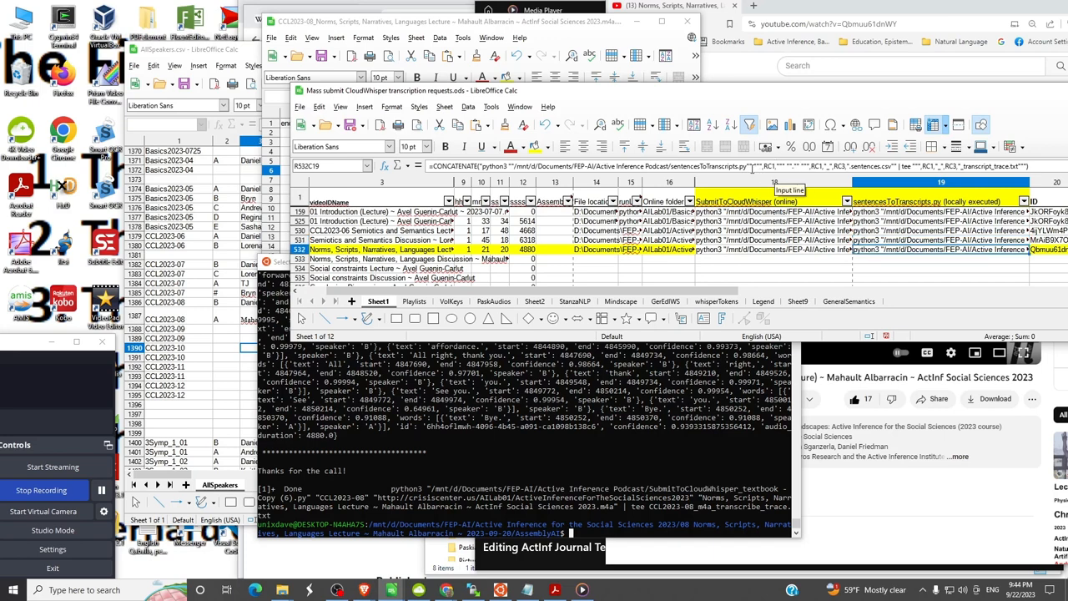
{"action": "mouse_move", "coordinate": [881, 260]}
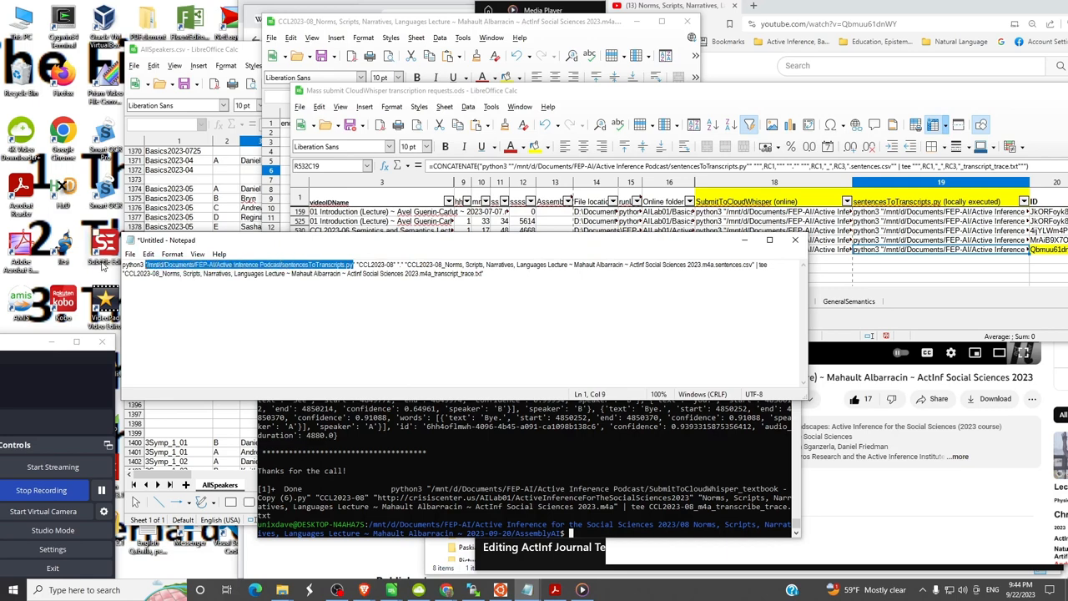
{"action": "mouse_move", "coordinate": [231, 307]}
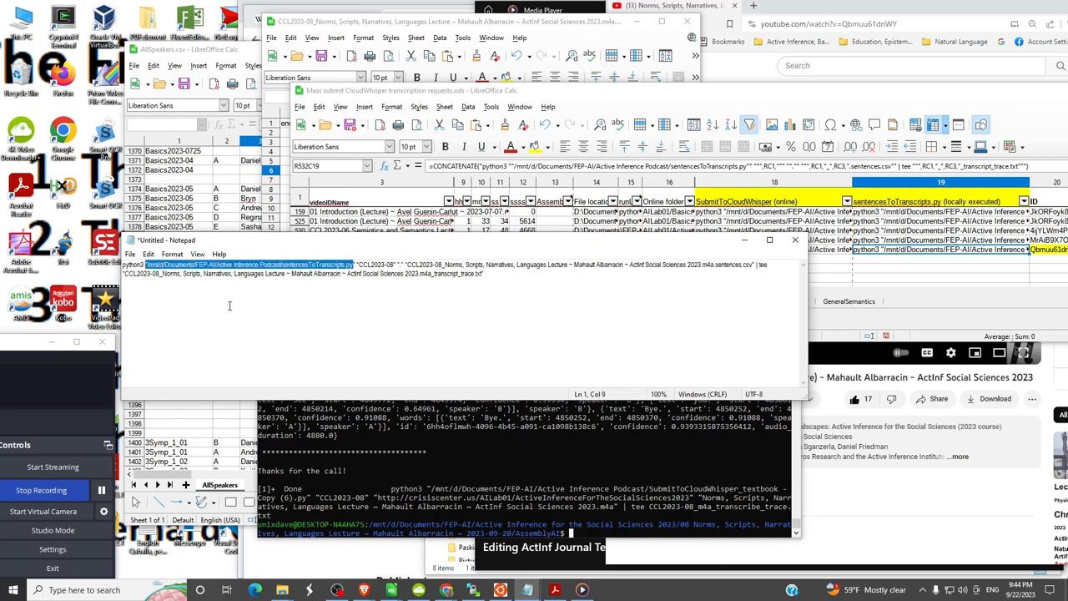
{"action": "mouse_move", "coordinate": [364, 309]}
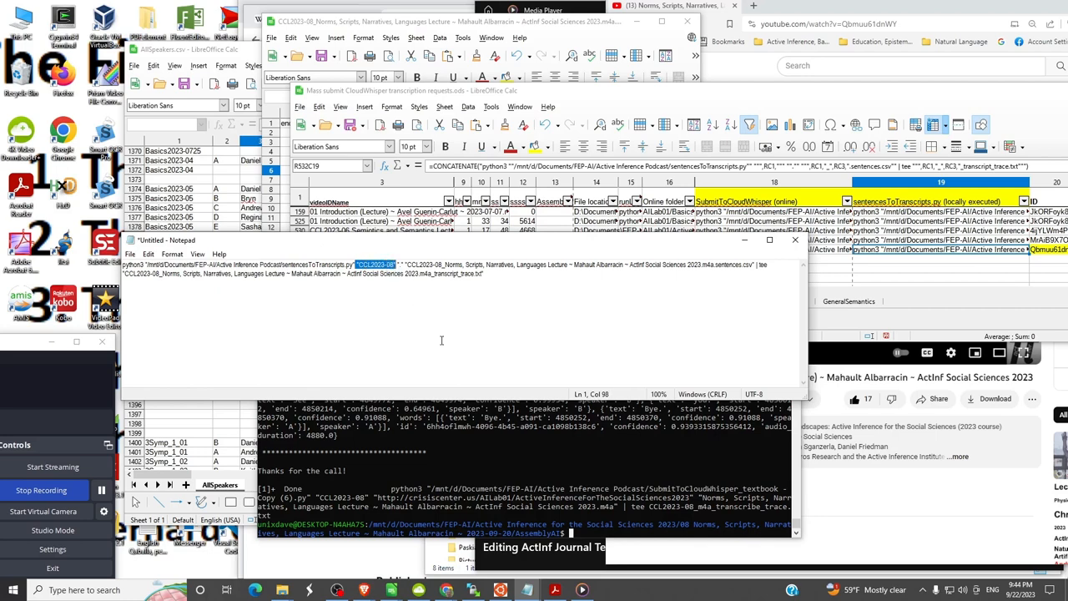
{"action": "mouse_move", "coordinate": [424, 301]}
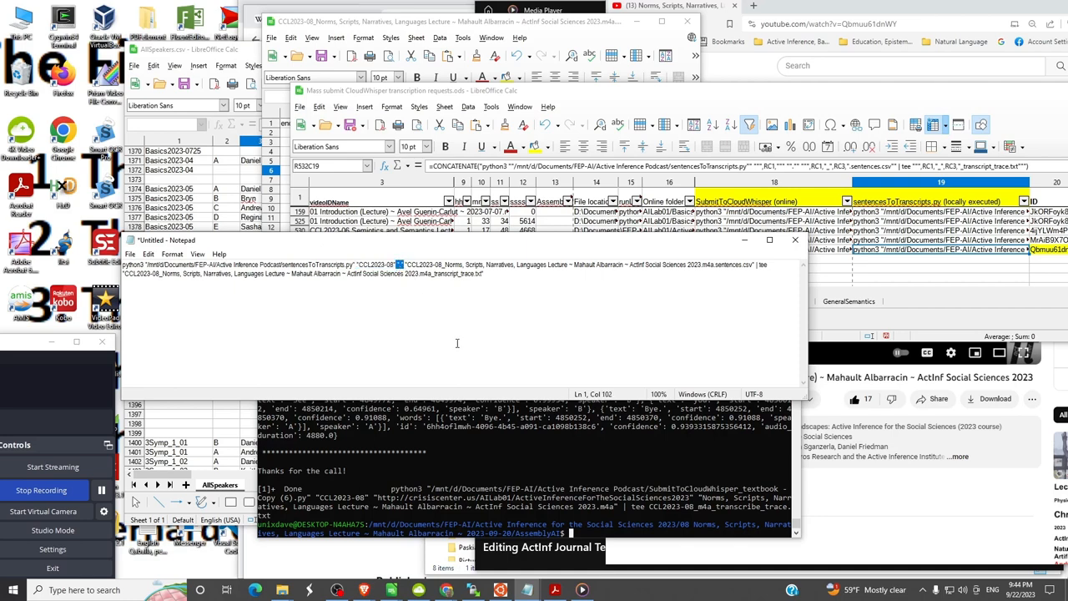
{"action": "mouse_move", "coordinate": [450, 314]}
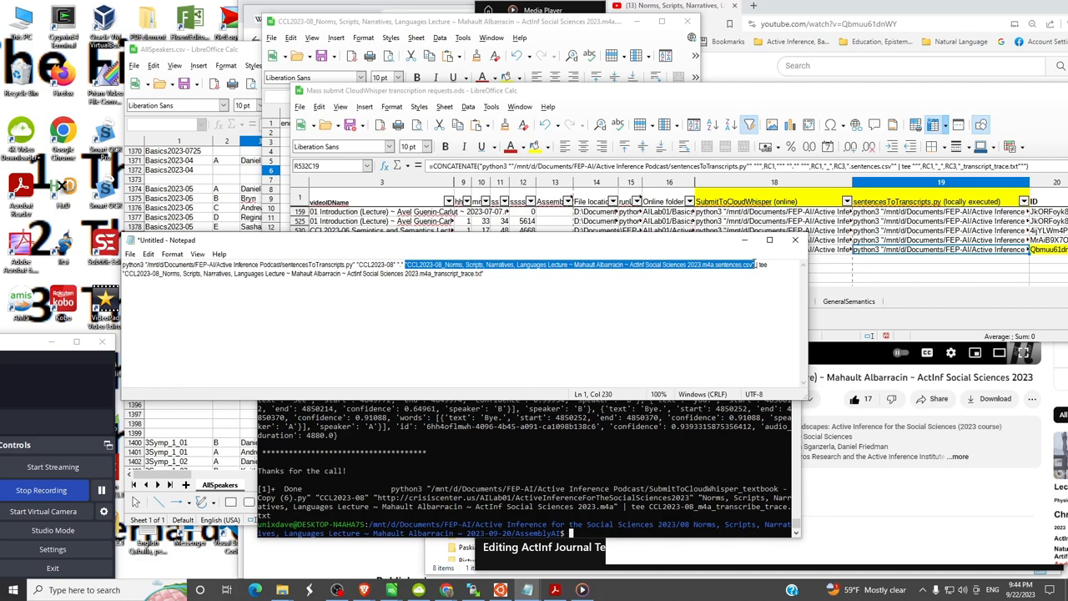
{"action": "mouse_move", "coordinate": [671, 337]}
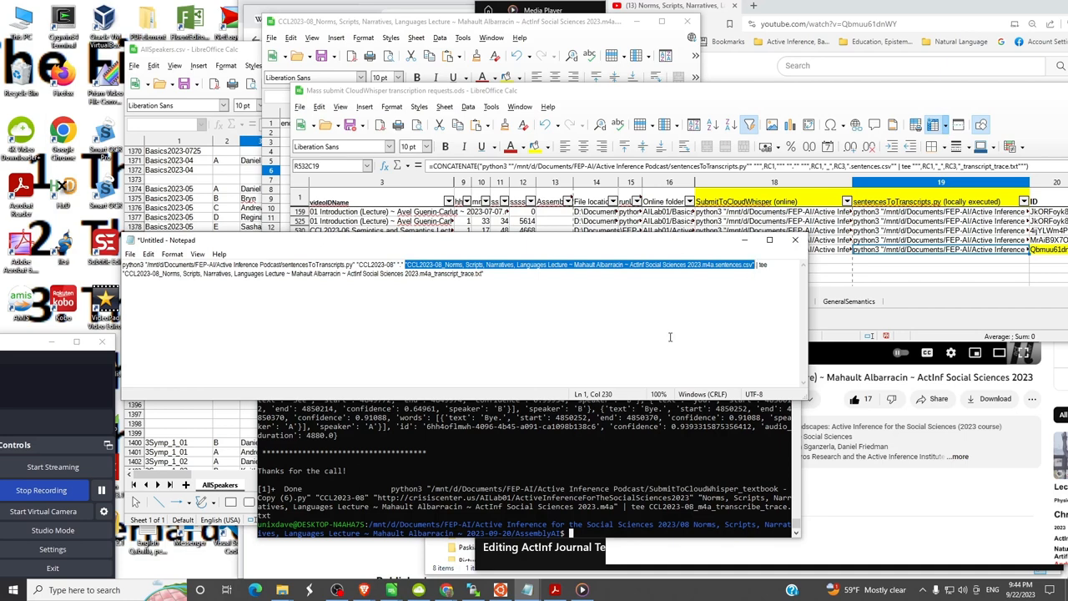
{"action": "mouse_move", "coordinate": [299, 397]}
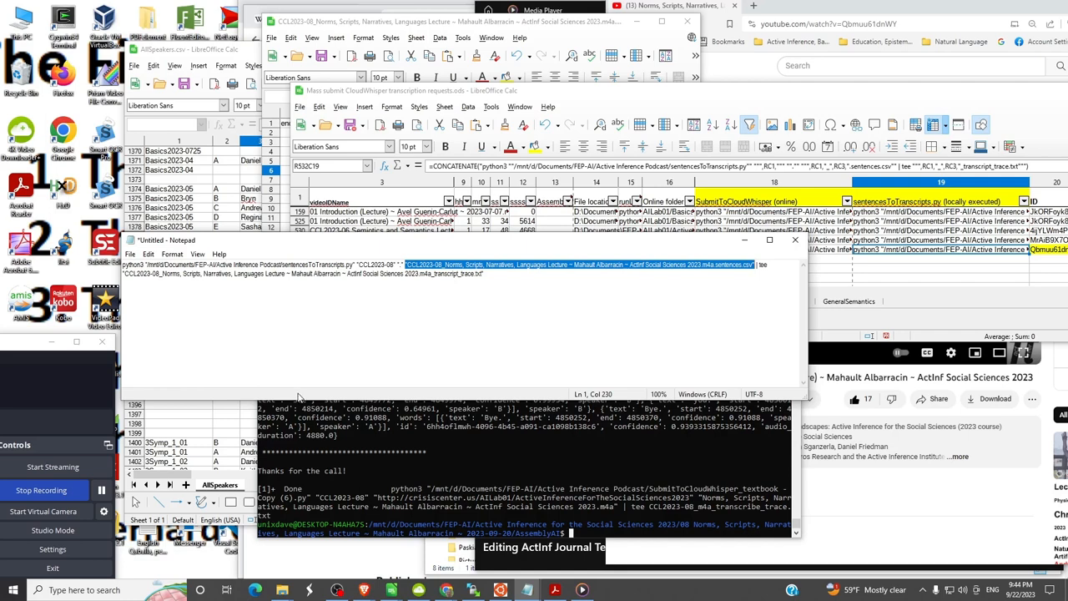
{"action": "mouse_move", "coordinate": [526, 414]}
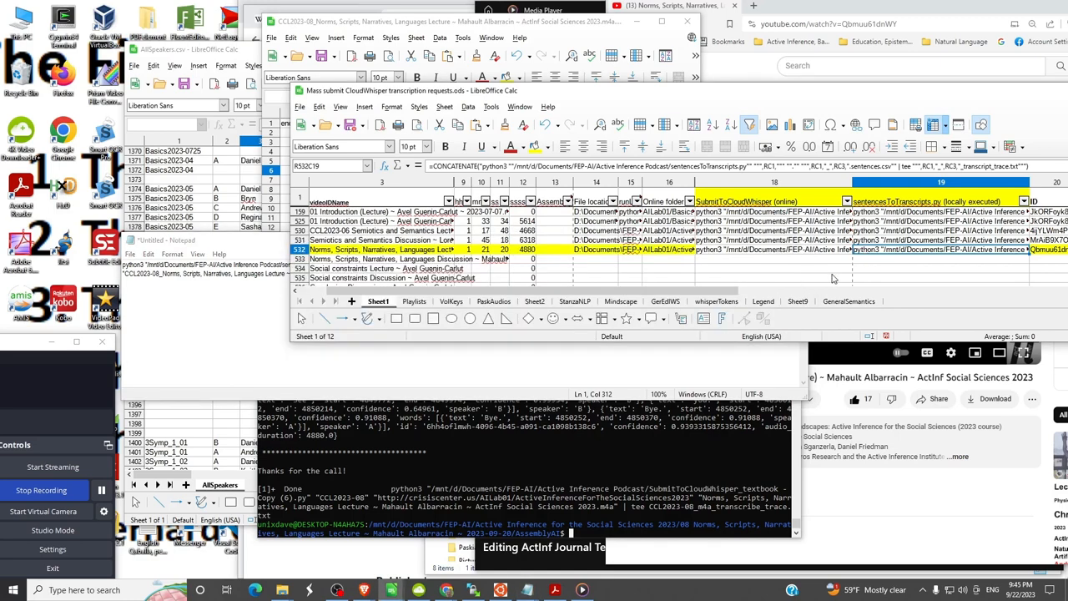
Run the CCL2023-08 sentences-to-transcript Python command in the WSL Ubuntu terminal
{"action": "key", "text": "alt+tab"}
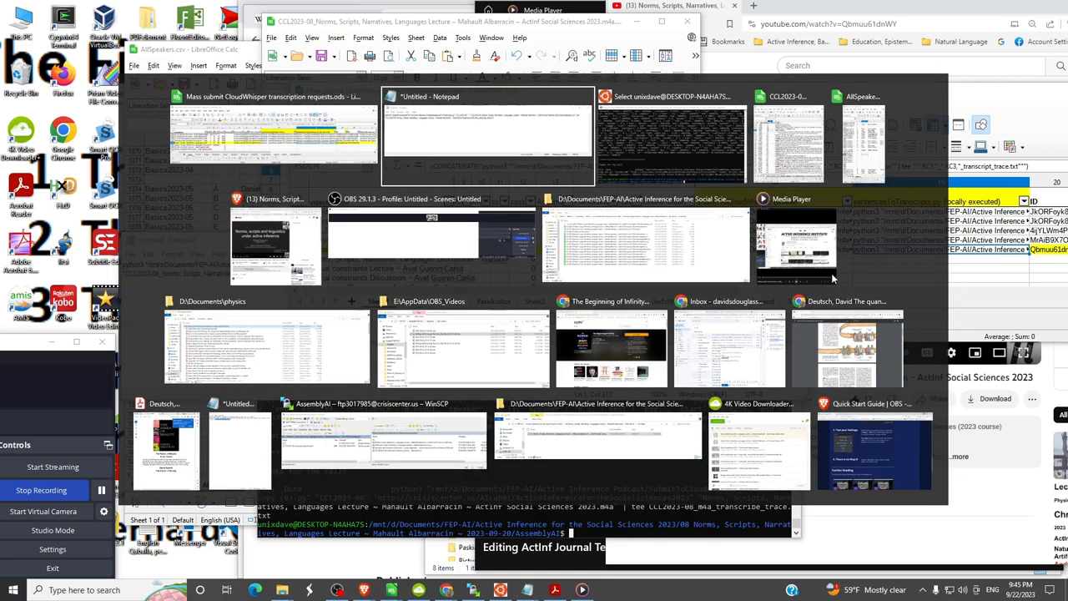
{"action": "mouse_move", "coordinate": [794, 242]}
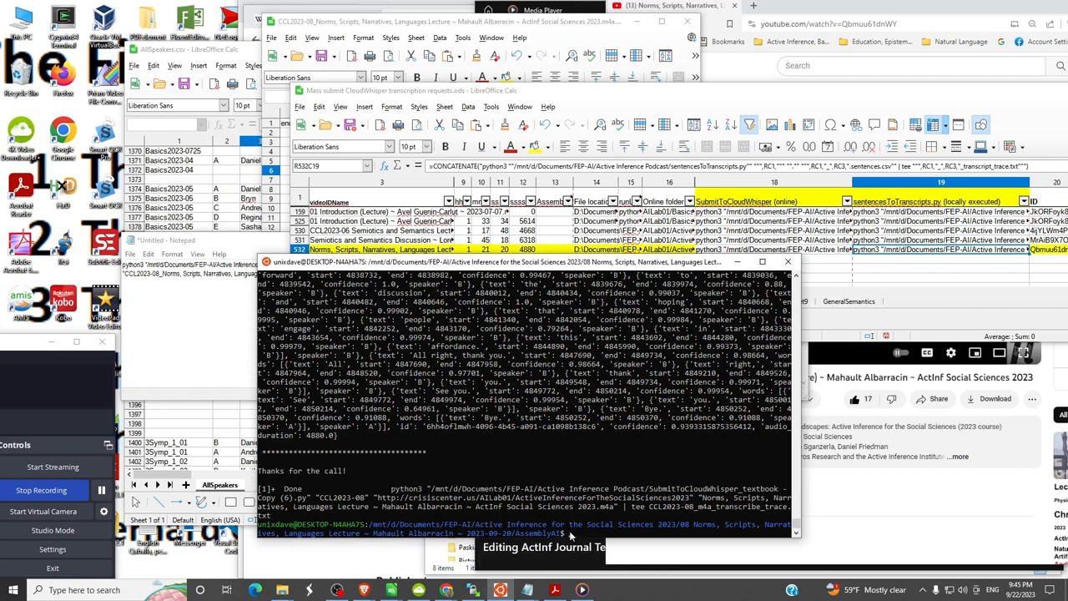
{"action": "key", "text": "Return"}
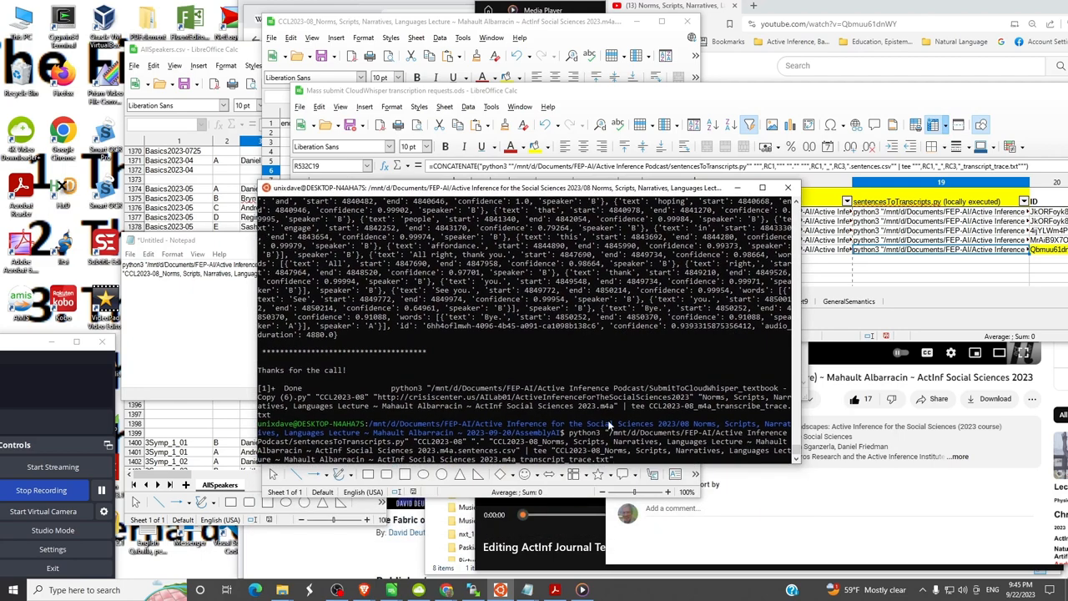
{"action": "mouse_move", "coordinate": [693, 434]}
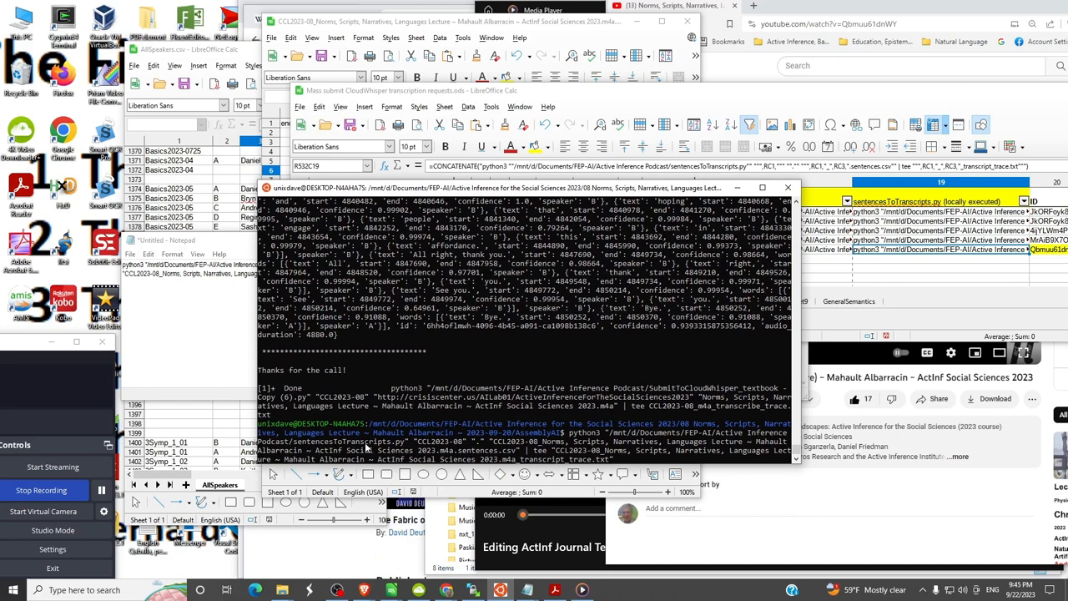
{"action": "mouse_move", "coordinate": [459, 444]}
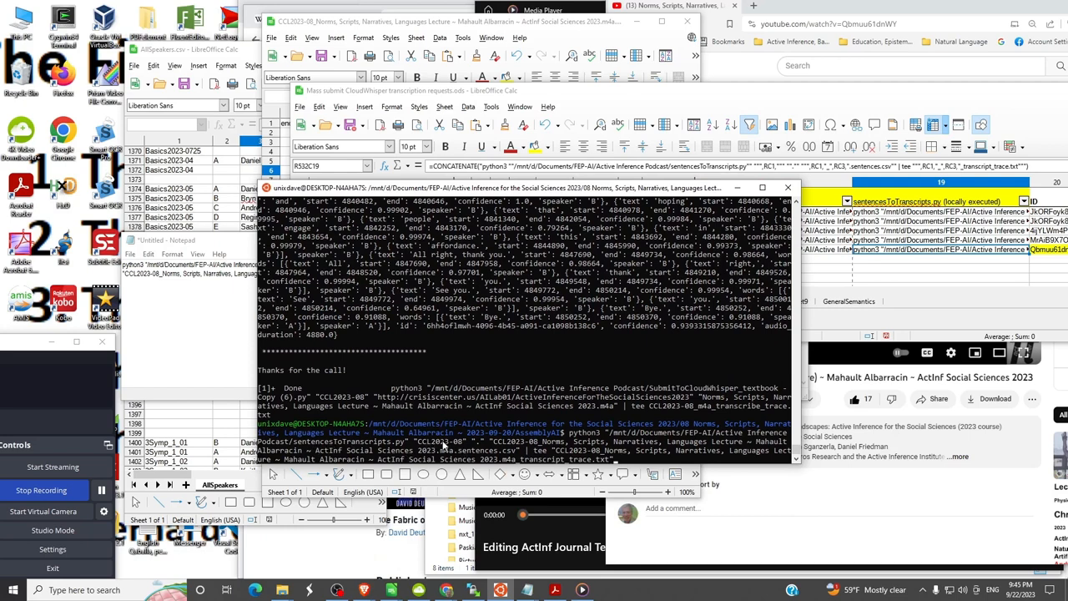
{"action": "mouse_move", "coordinate": [504, 449]}
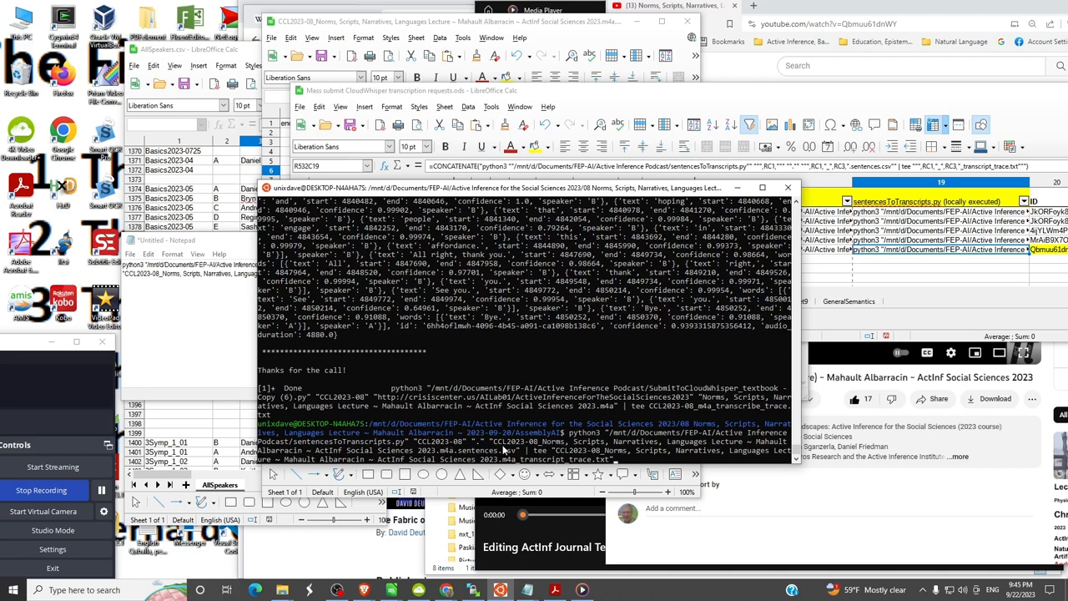
{"action": "mouse_move", "coordinate": [504, 449]}
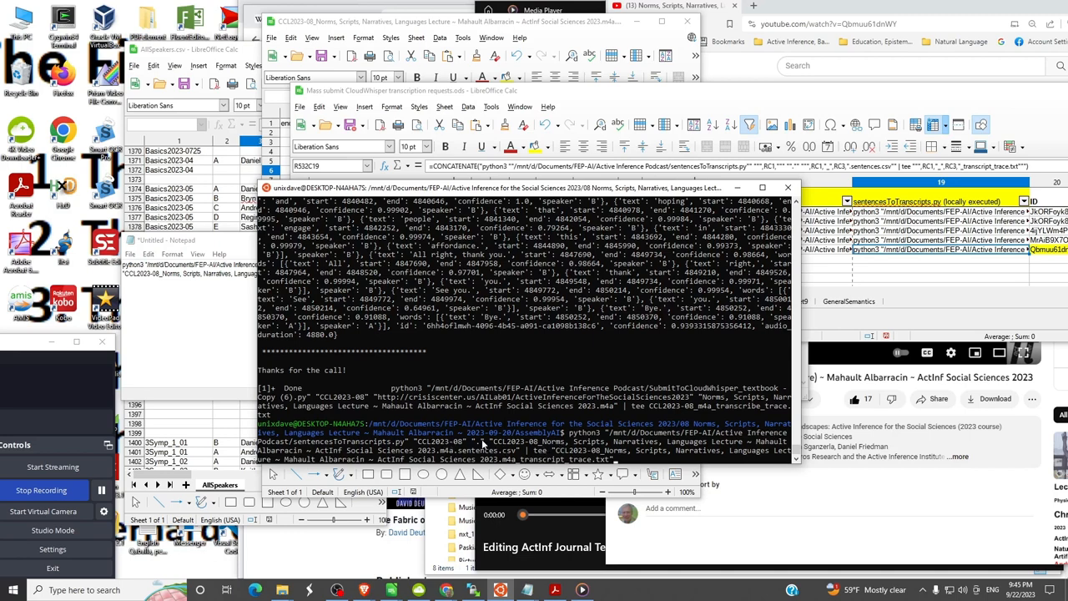
{"action": "mouse_move", "coordinate": [509, 458]}
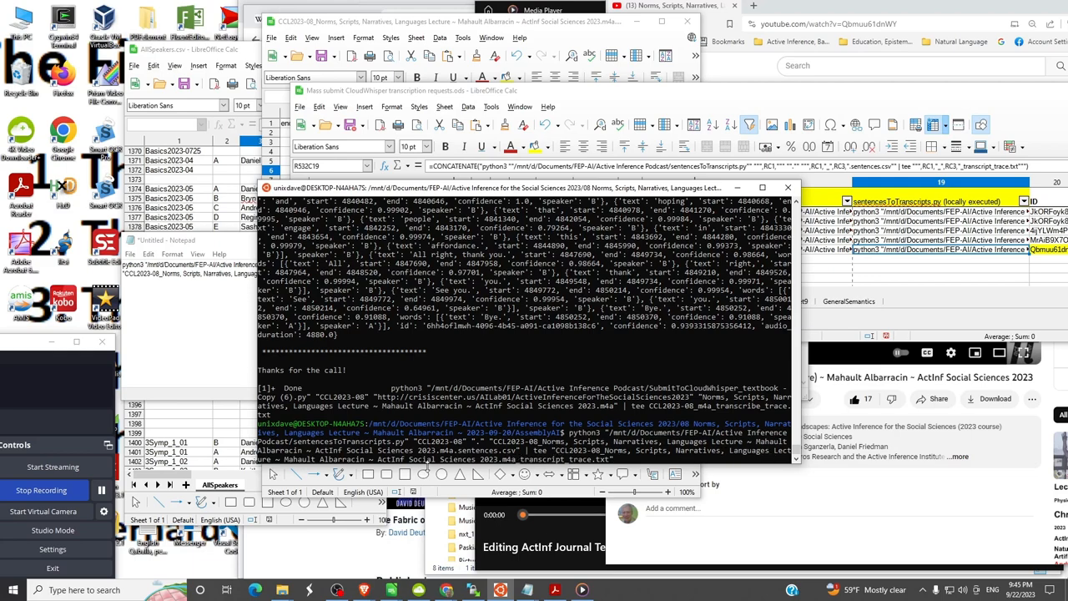
{"action": "mouse_move", "coordinate": [621, 469]}
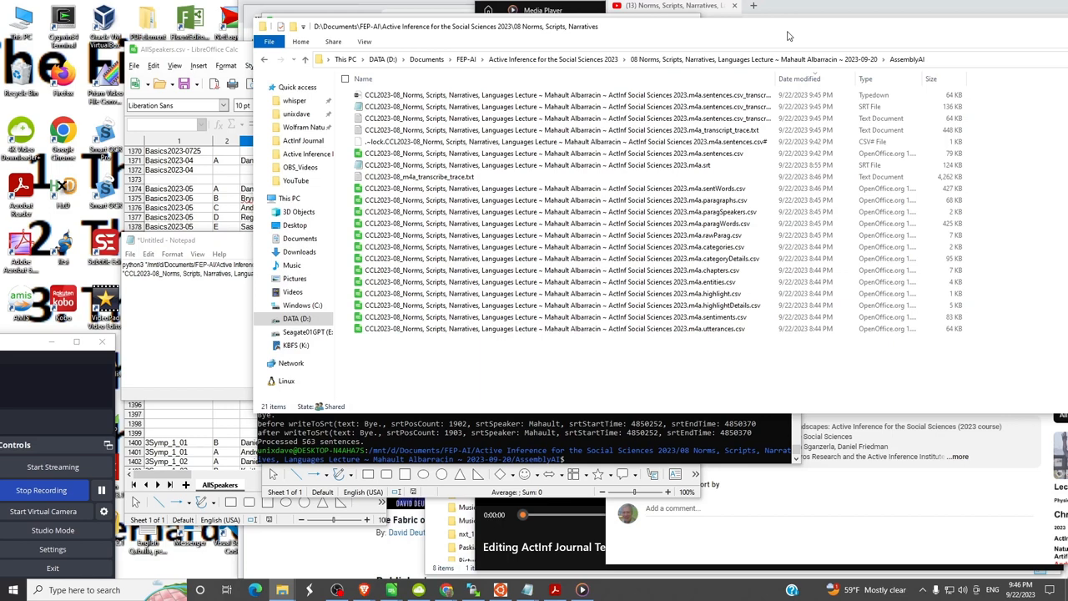
Inspect the new 9:45 PM transcript files and view the sentences .txt transcript in Notepad
{"action": "left_click", "coordinate": [551, 233]}
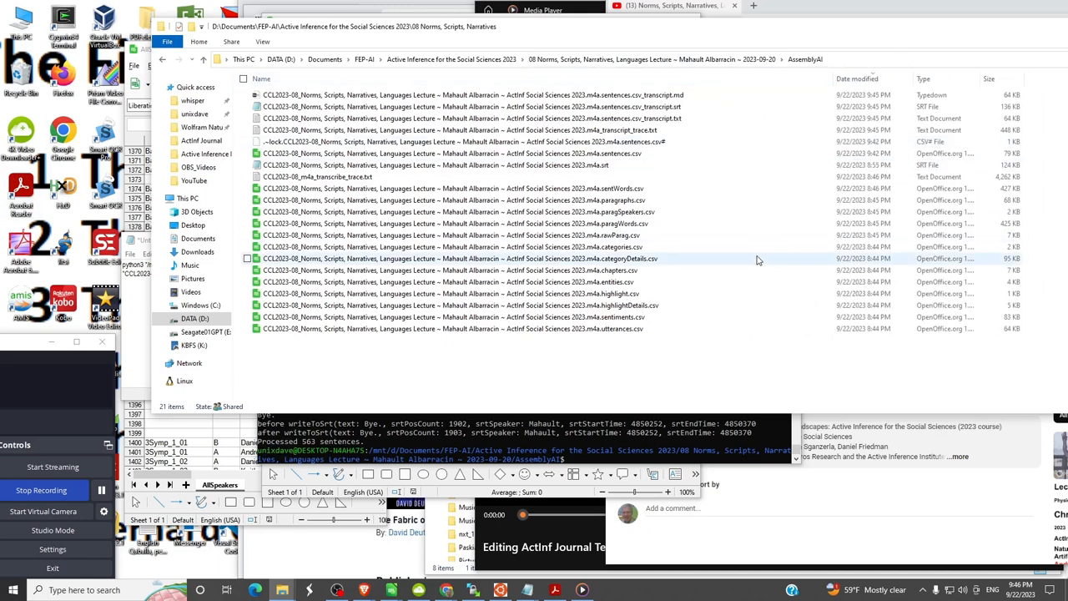
{"action": "mouse_move", "coordinate": [681, 211]}
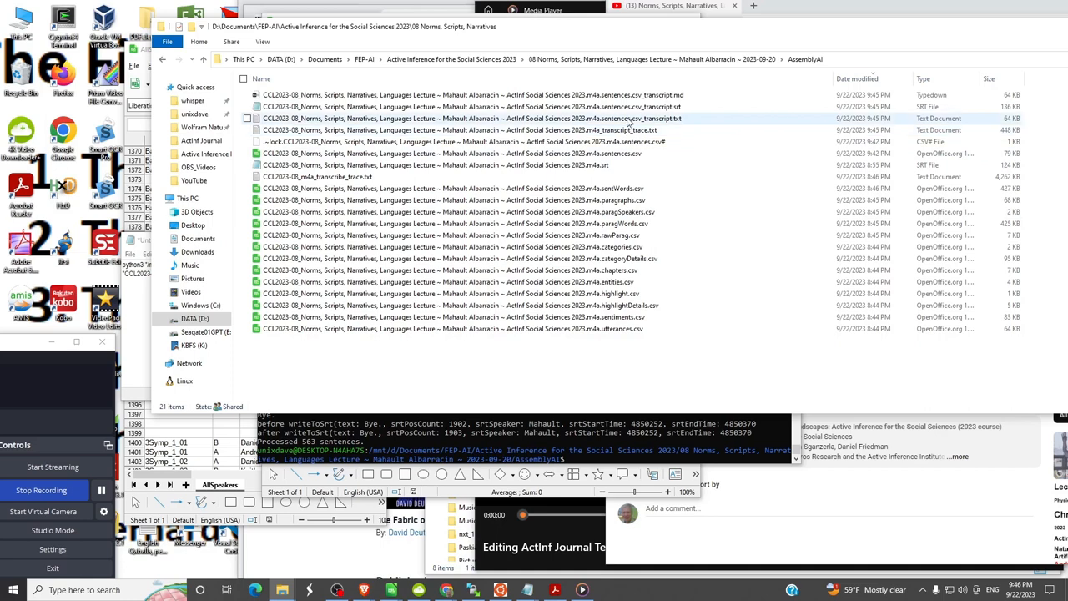
{"action": "mouse_move", "coordinate": [626, 117]}
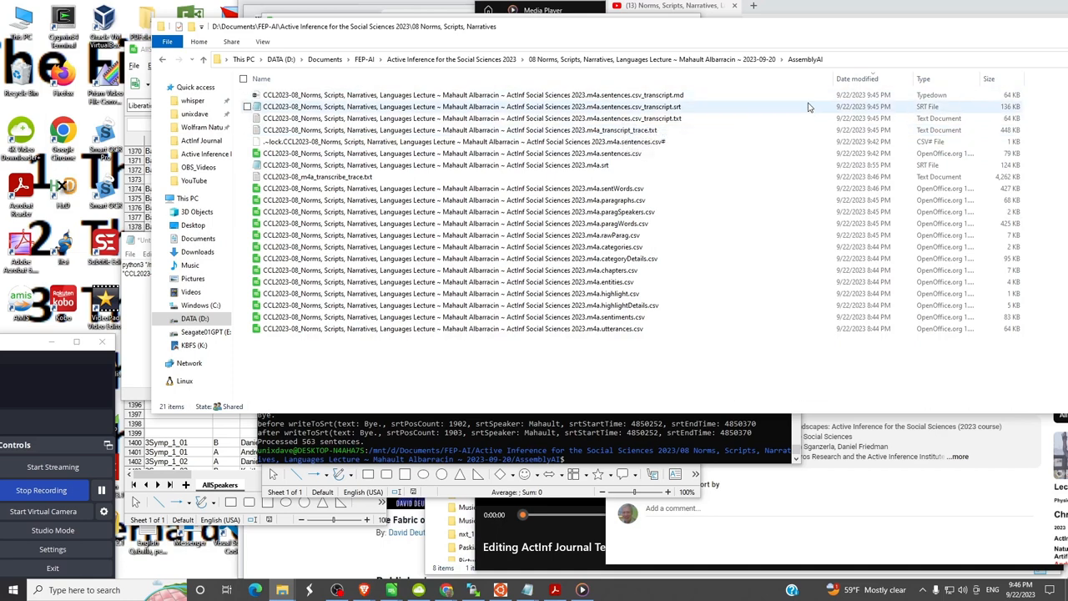
{"action": "left_click", "coordinate": [459, 131]}
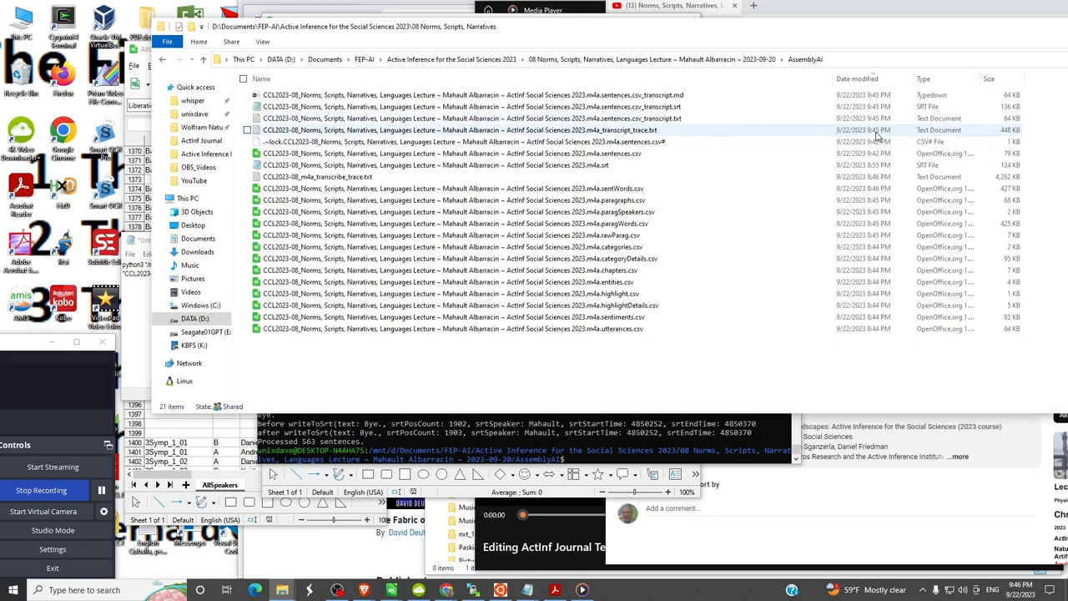
{"action": "left_click", "coordinate": [459, 130]}
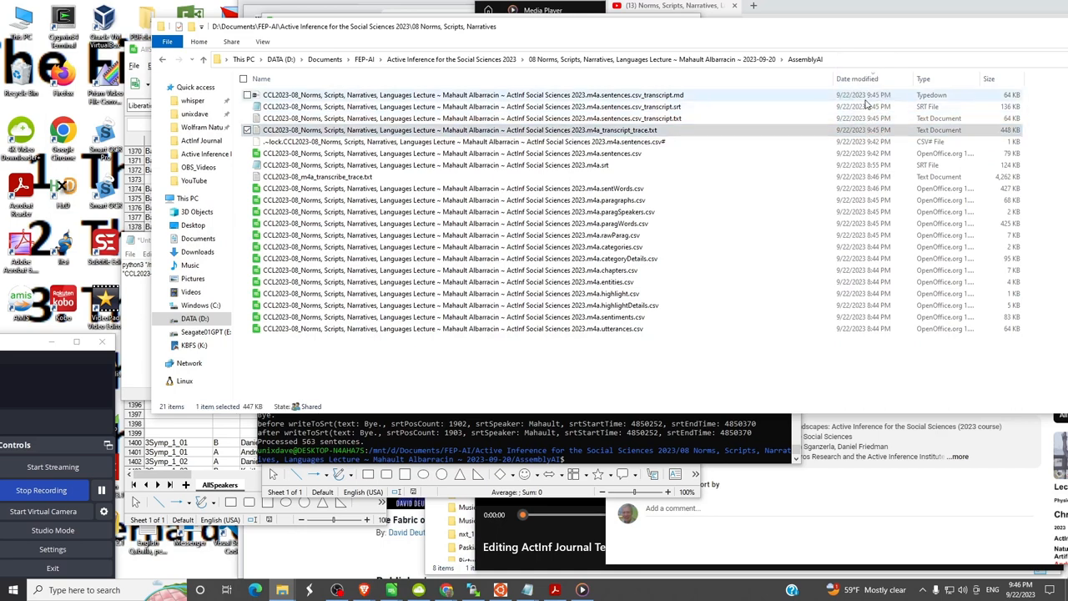
{"action": "left_click", "coordinate": [460, 140]}
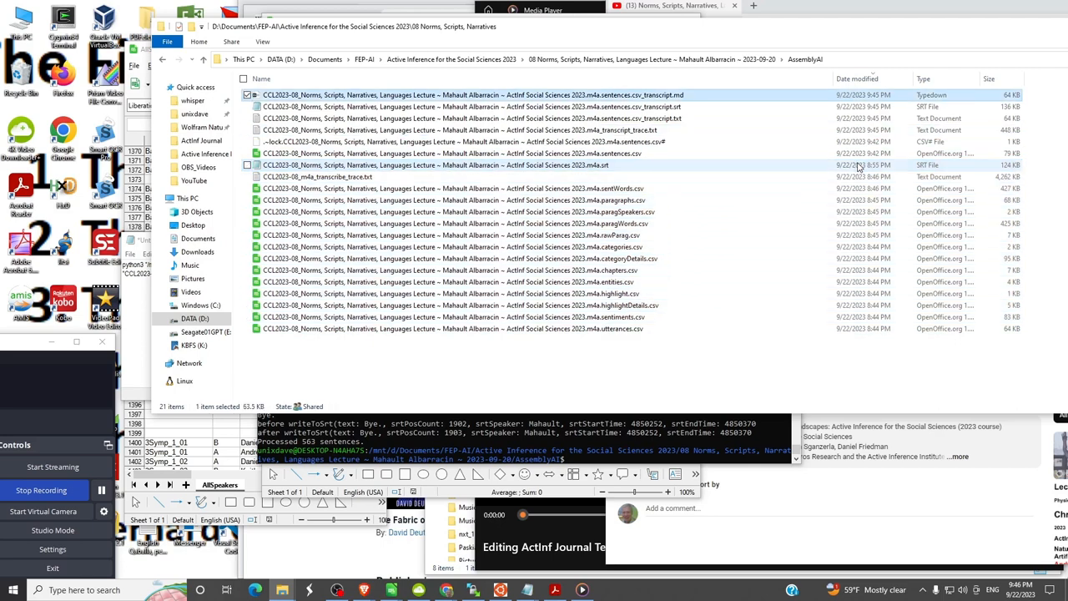
{"action": "double_click", "coordinate": [471, 117]}
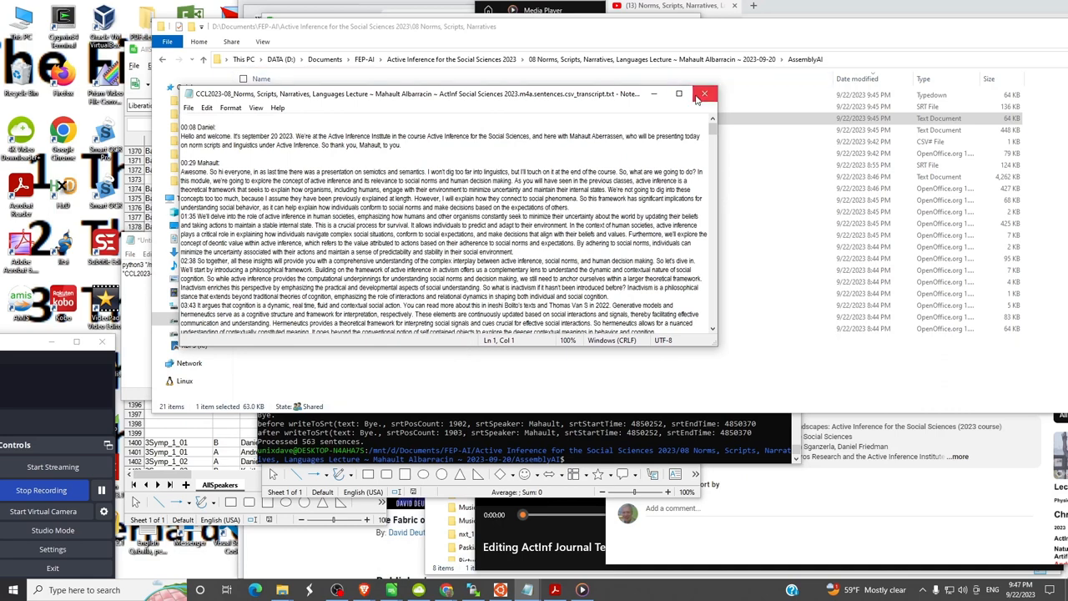
Close the text transcript and view the .md transcript in Typedown instead
{"action": "left_click", "coordinate": [704, 93]}
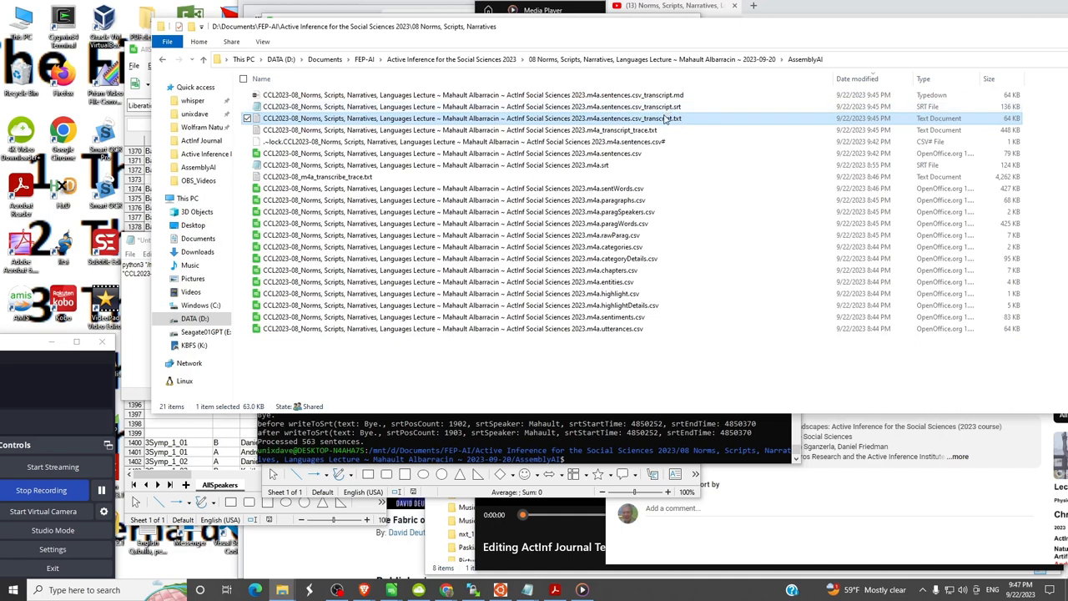
{"action": "left_click", "coordinate": [471, 93]}
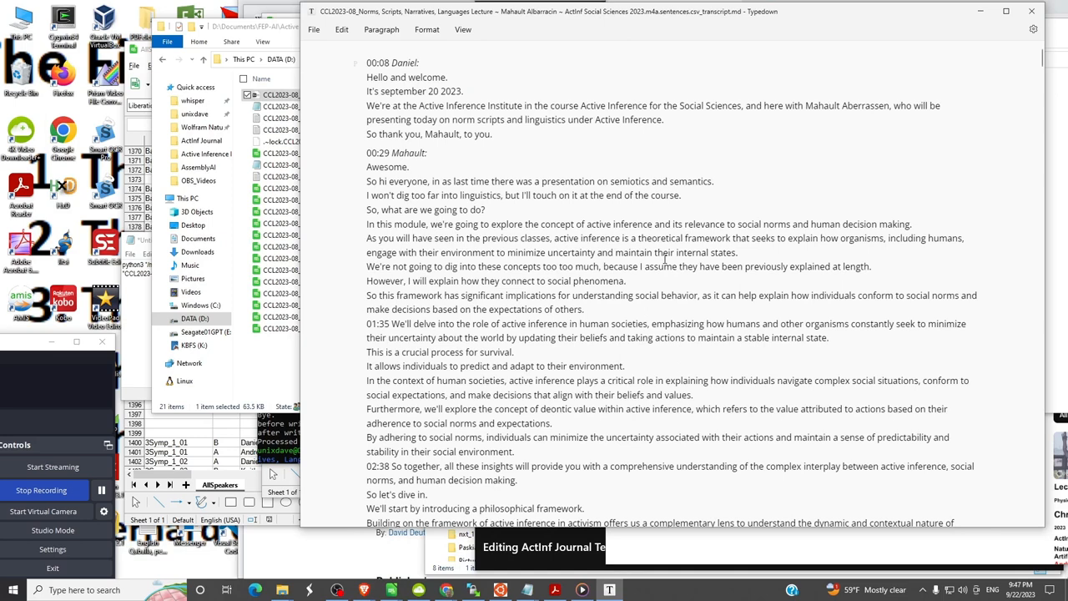
{"action": "mouse_move", "coordinate": [796, 146]}
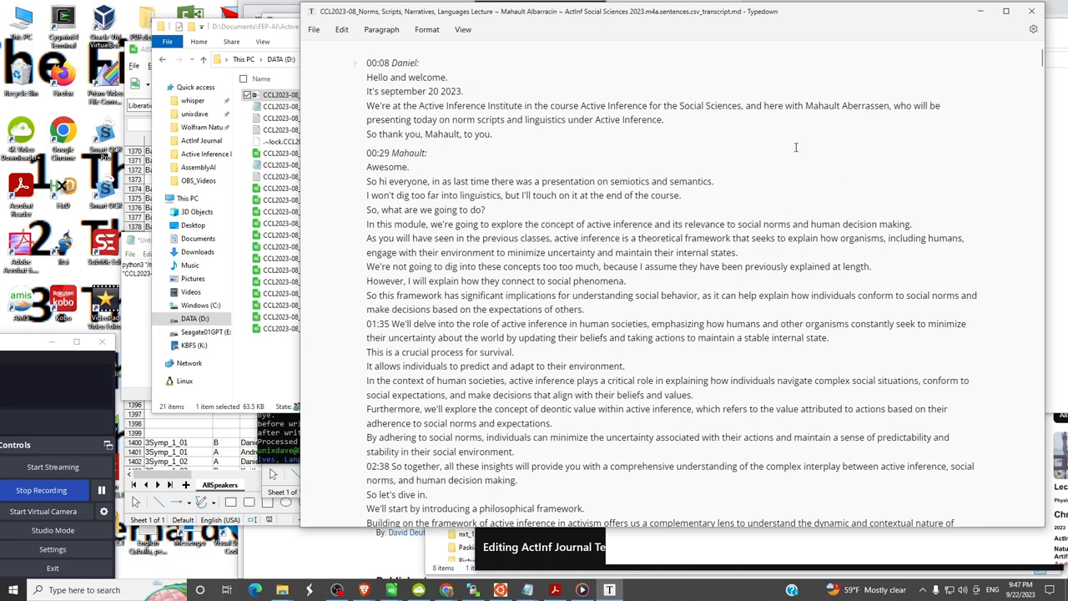
{"action": "mouse_move", "coordinate": [678, 157]}
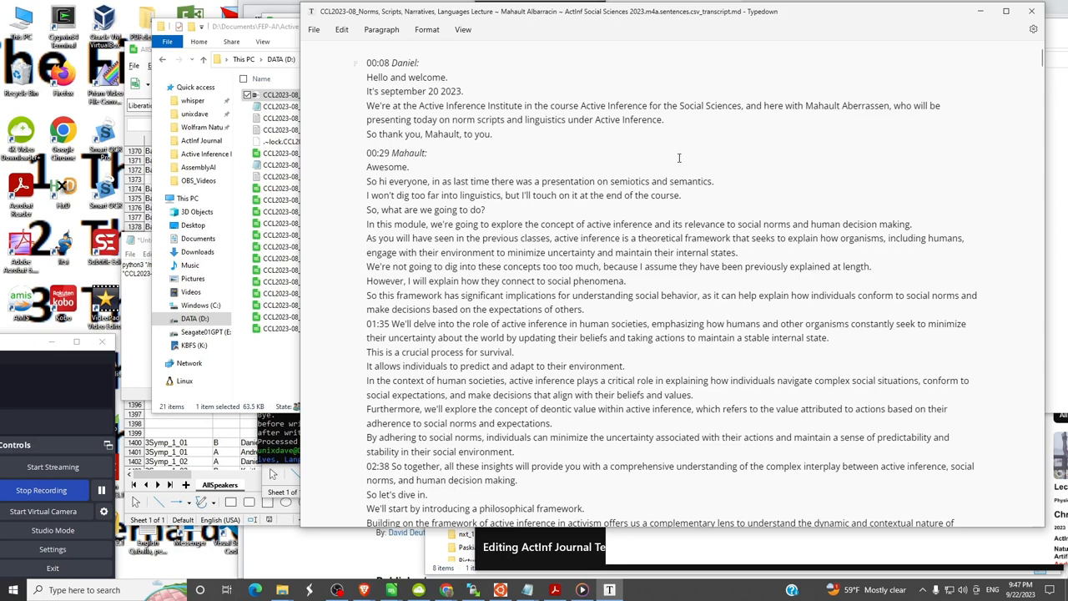
{"action": "mouse_move", "coordinate": [676, 157]}
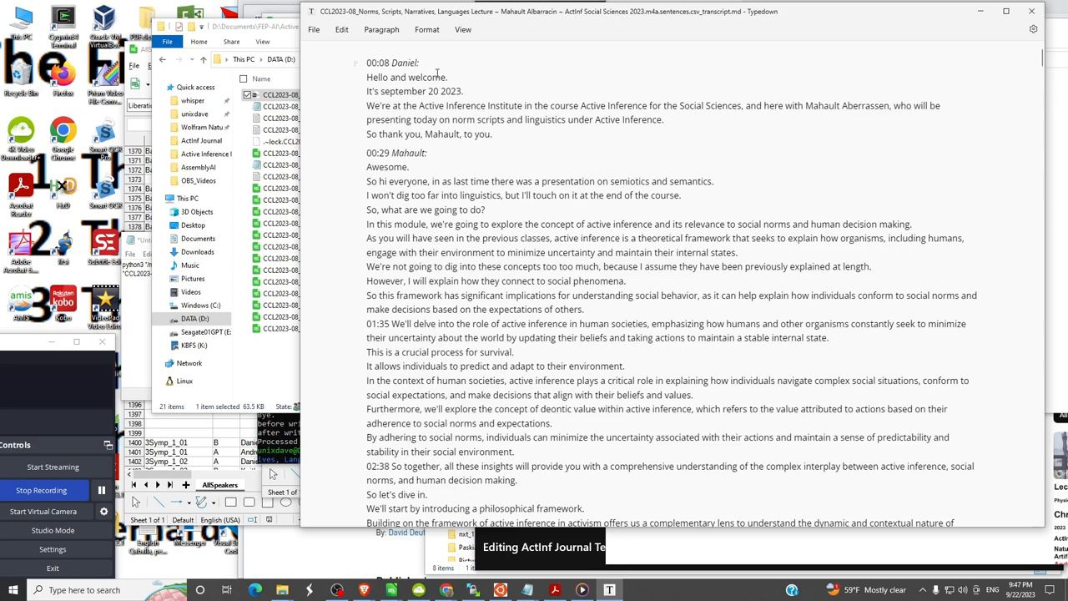
{"action": "mouse_move", "coordinate": [464, 130]}
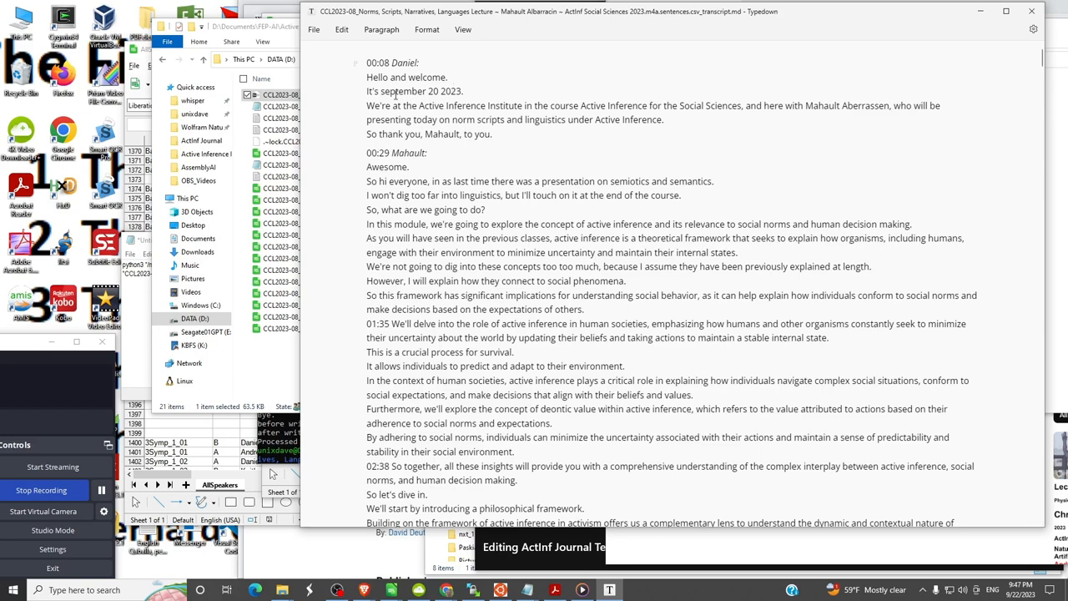
{"action": "mouse_move", "coordinate": [539, 163]}
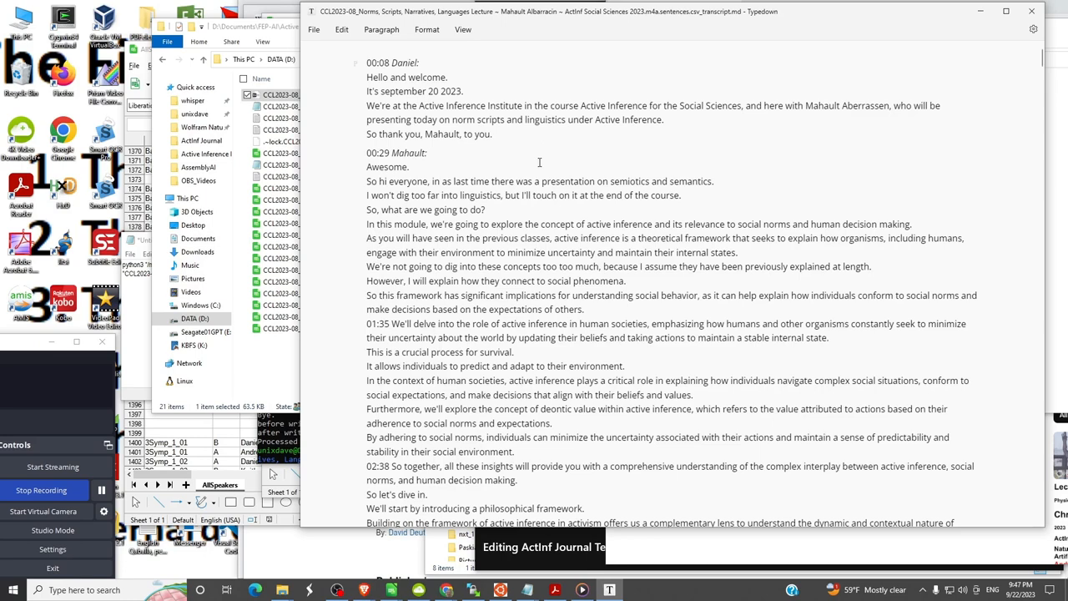
{"action": "mouse_move", "coordinate": [611, 184]}
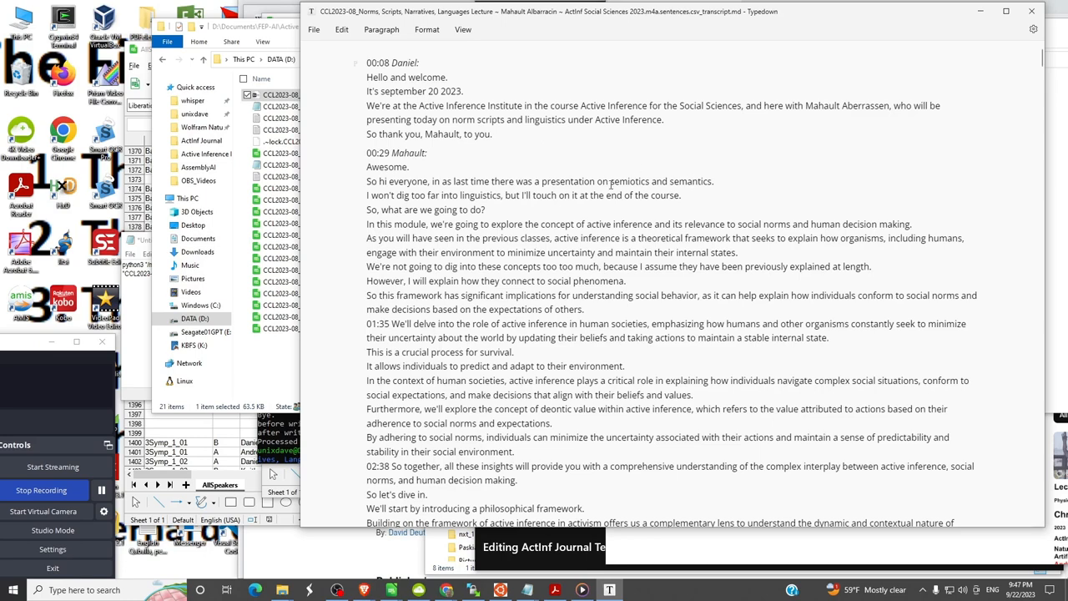
{"action": "mouse_move", "coordinate": [537, 241]}
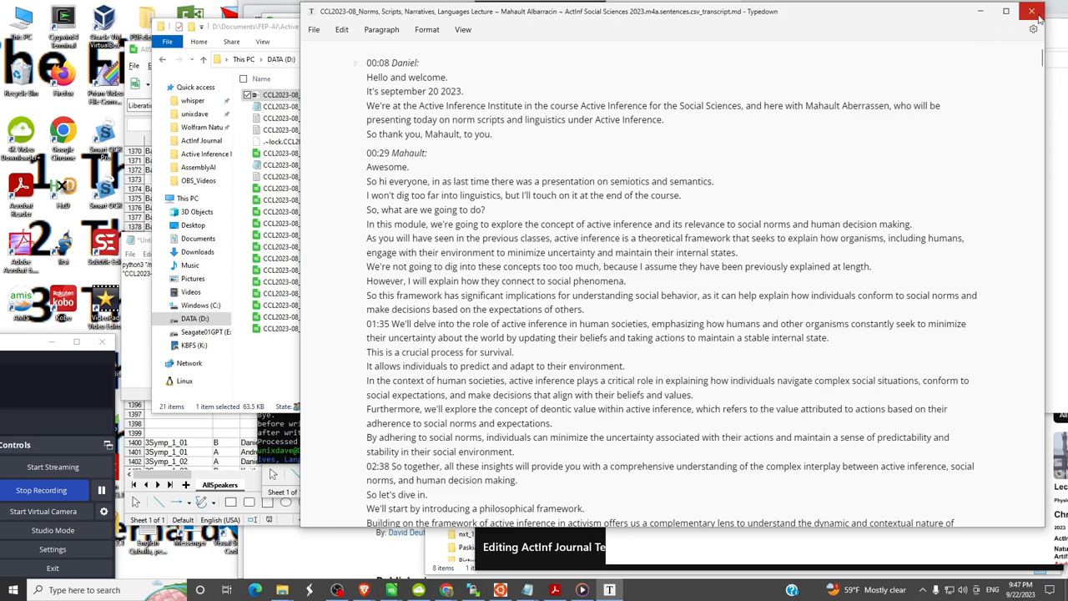
Close the Typedown markdown transcript, returning to the AssemblyAI folder
{"action": "left_click", "coordinate": [1030, 12]}
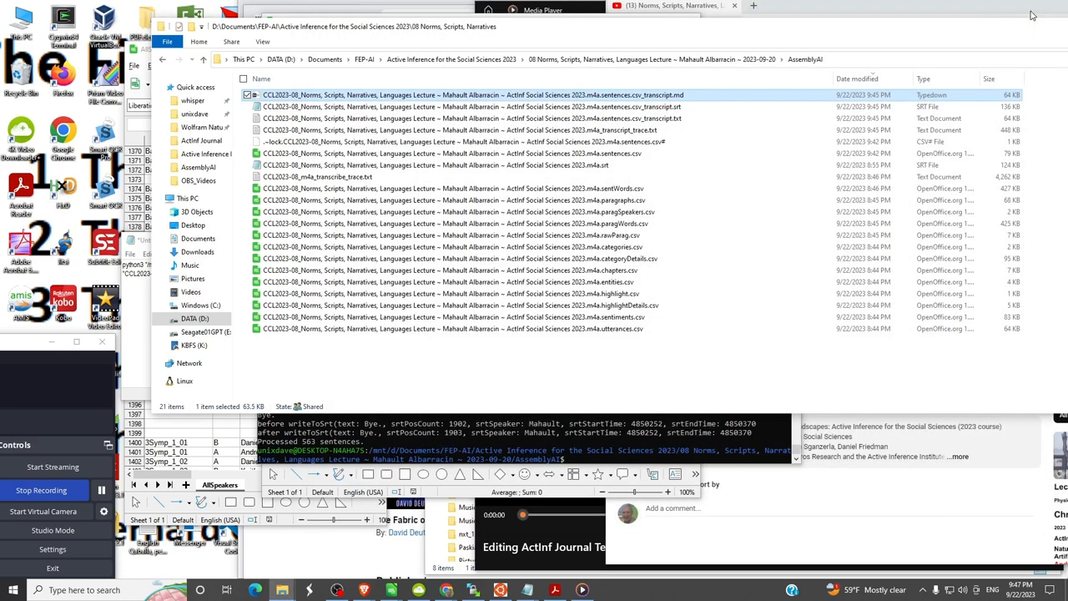
{"action": "mouse_move", "coordinate": [636, 98]}
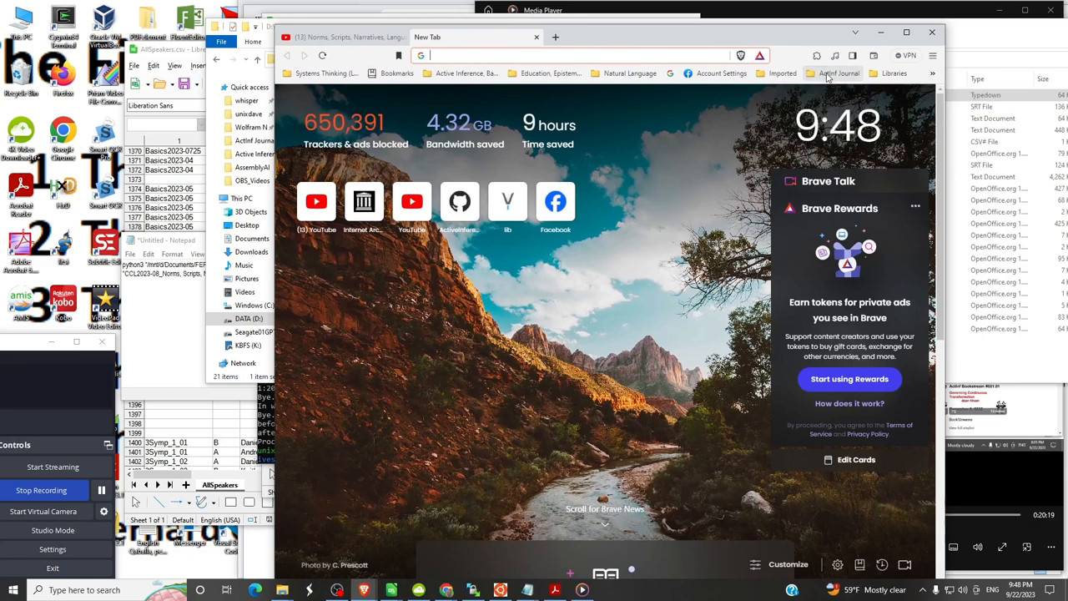
{"action": "mouse_move", "coordinate": [831, 76]}
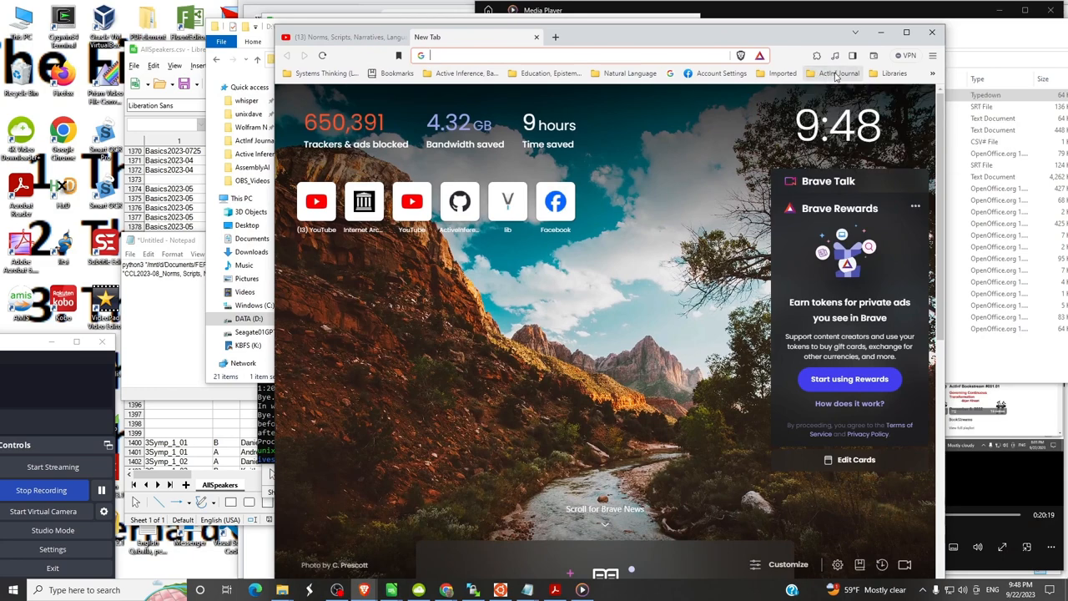
From the ActInf Journal bookmarks, browse to the ActiveInferenceJournal repo's Courses folder on GitHub
{"action": "left_click", "coordinate": [838, 73]}
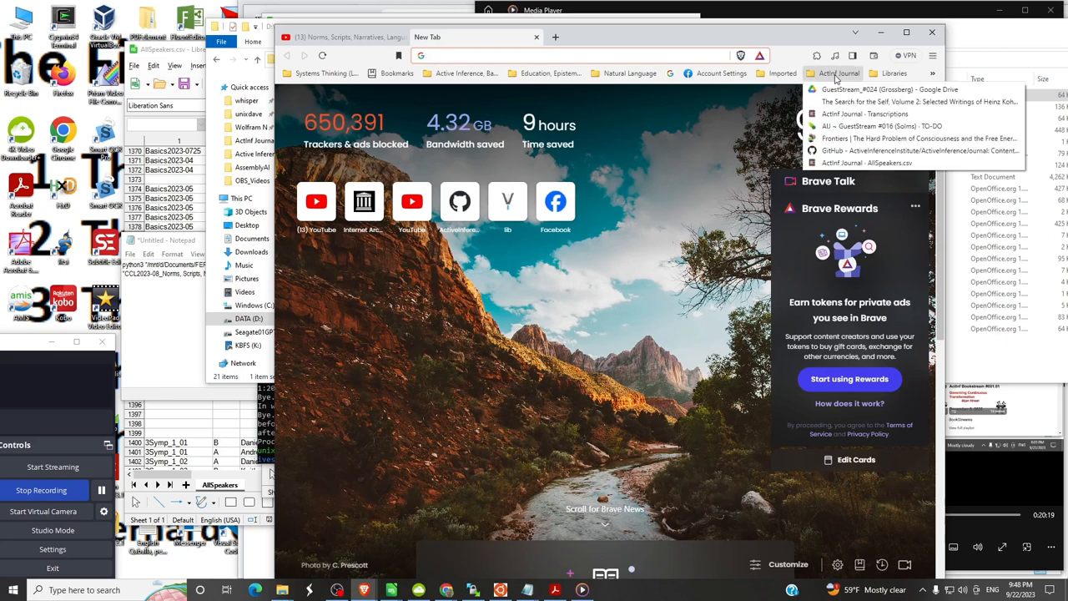
{"action": "left_click", "coordinate": [918, 139]}
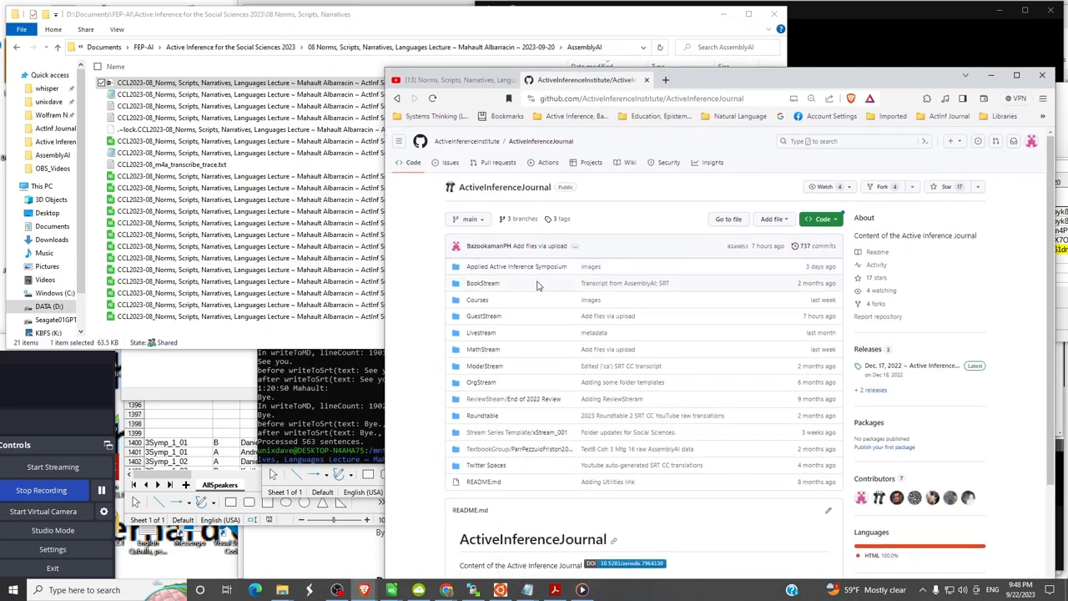
{"action": "mouse_move", "coordinate": [478, 300]}
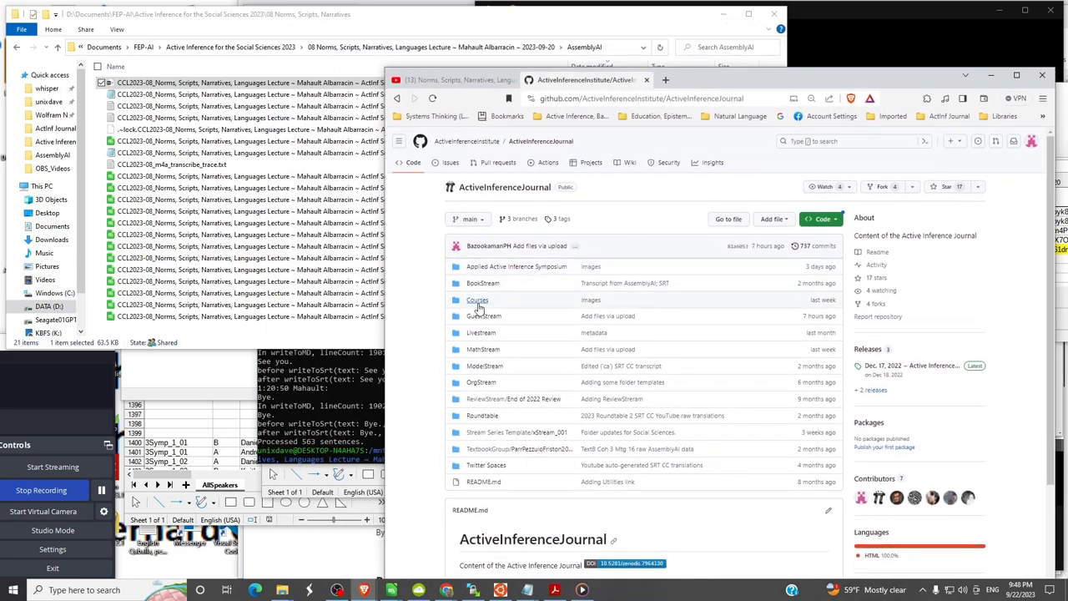
{"action": "left_click", "coordinate": [478, 301]}
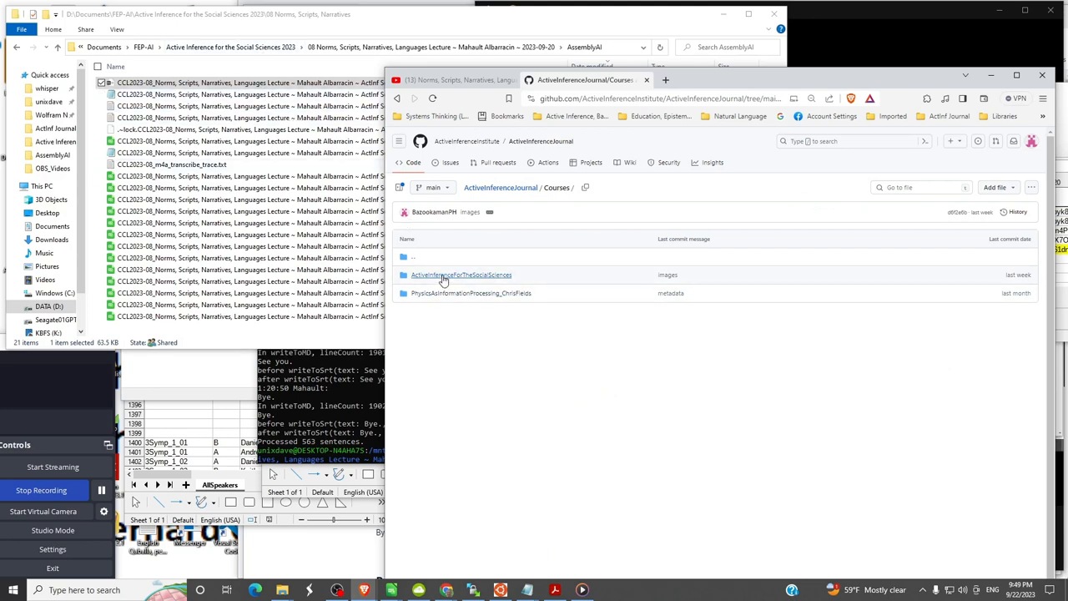
Navigate to ActiveInferenceForTheSocialSciences > NormsScripts_Lecture > Transcripts > Prose
{"action": "left_click", "coordinate": [461, 274]}
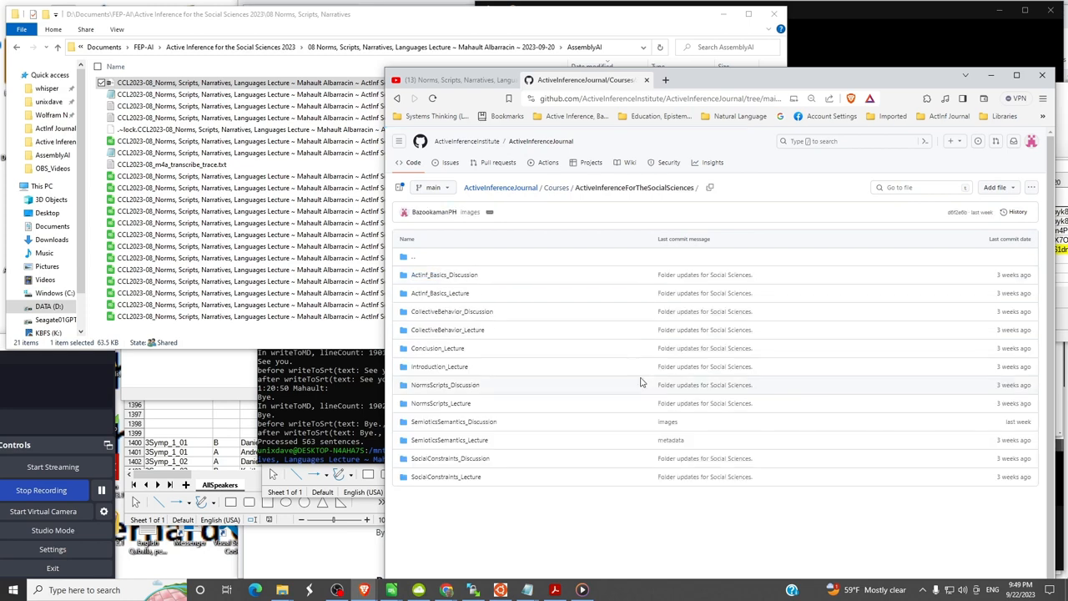
{"action": "mouse_move", "coordinate": [481, 515]}
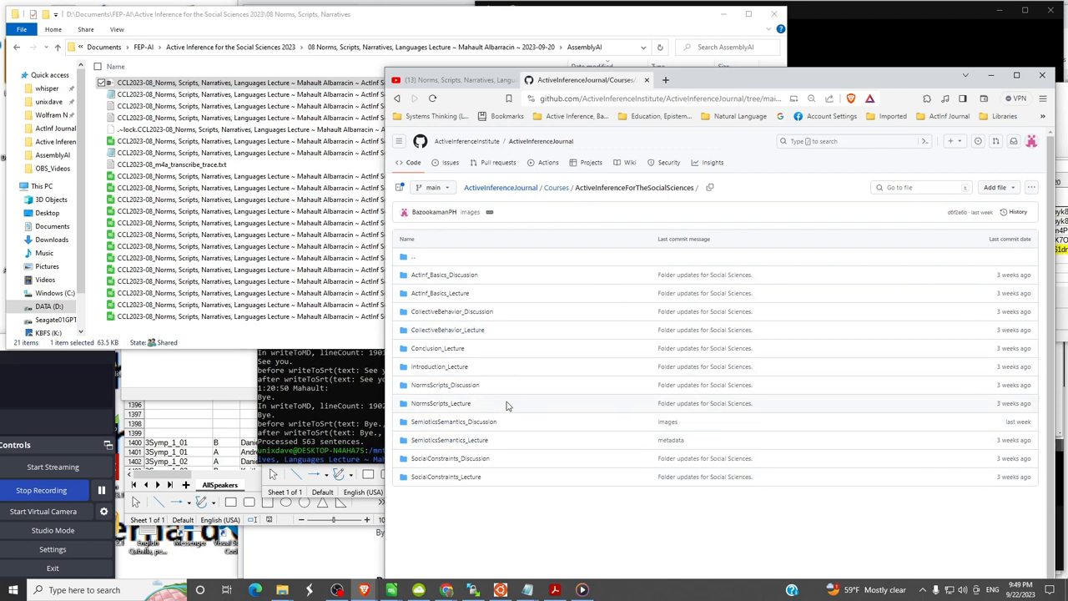
{"action": "mouse_move", "coordinate": [447, 331]}
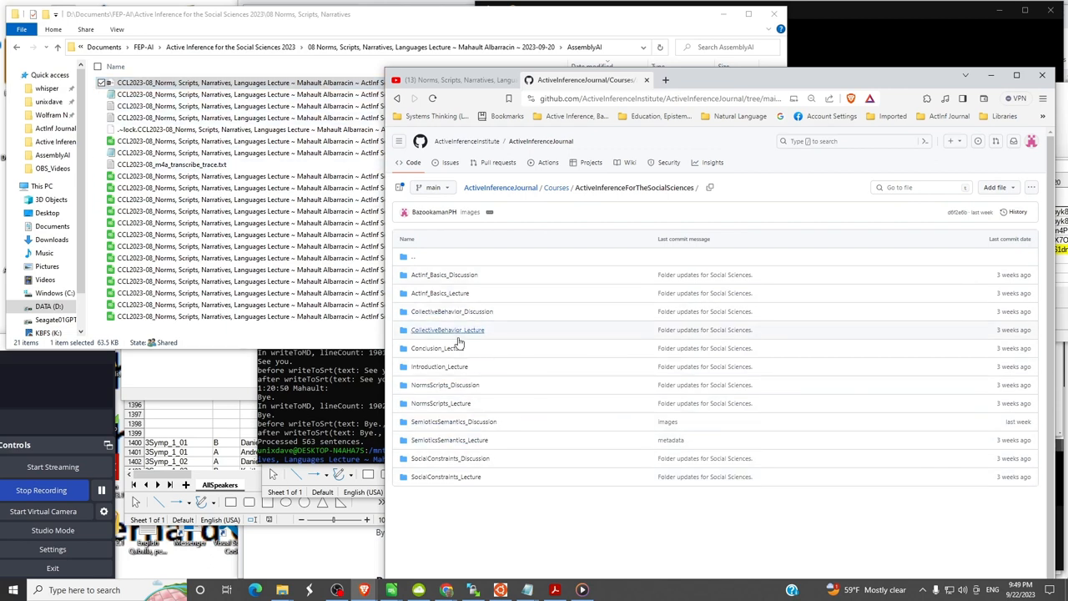
{"action": "mouse_move", "coordinate": [439, 368]}
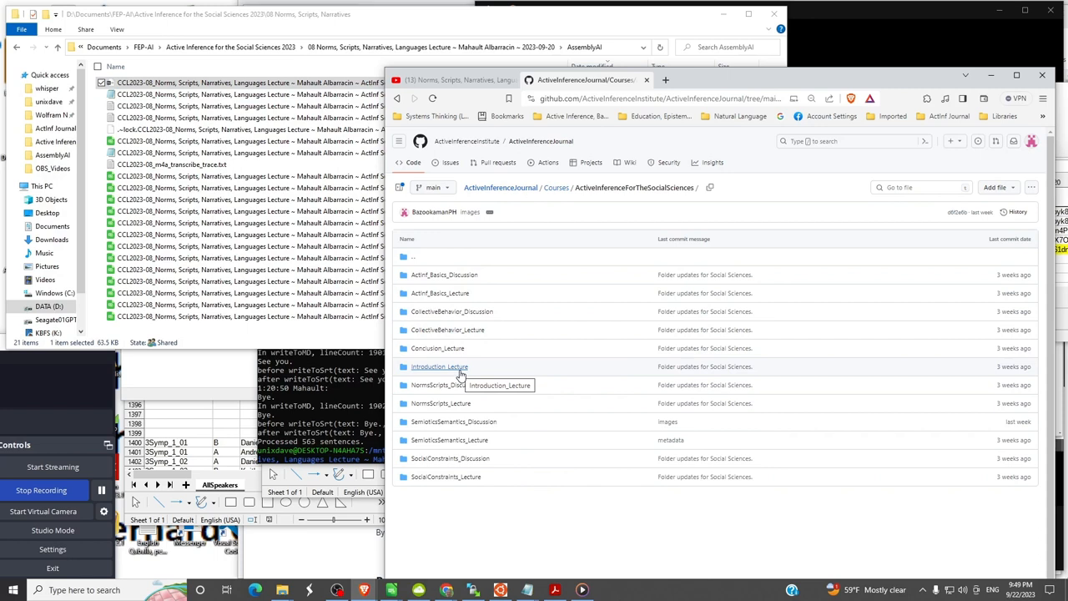
{"action": "mouse_move", "coordinate": [441, 407]}
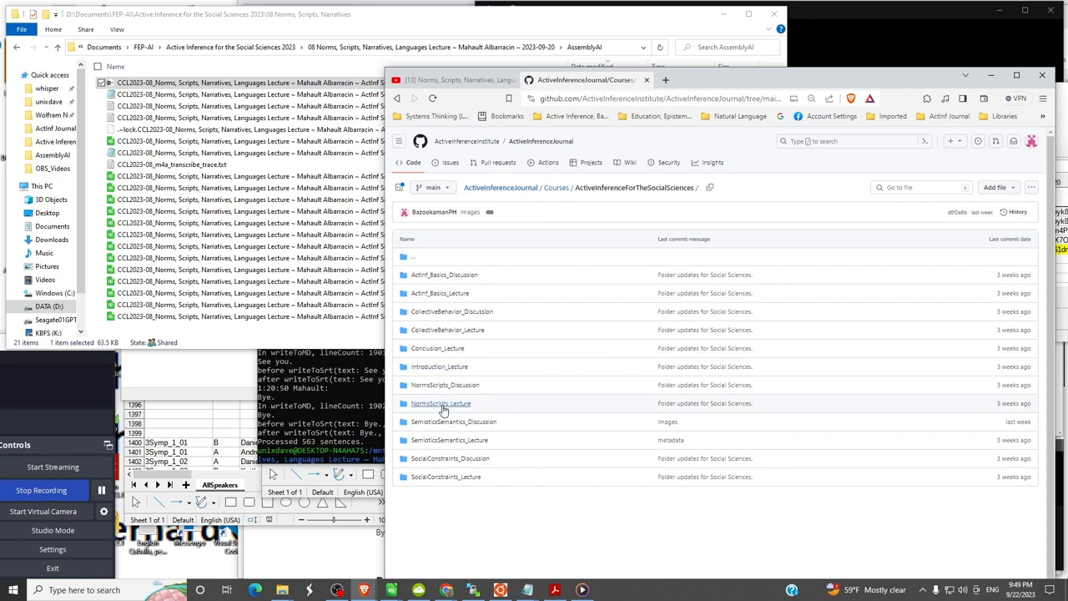
{"action": "mouse_move", "coordinate": [441, 406]}
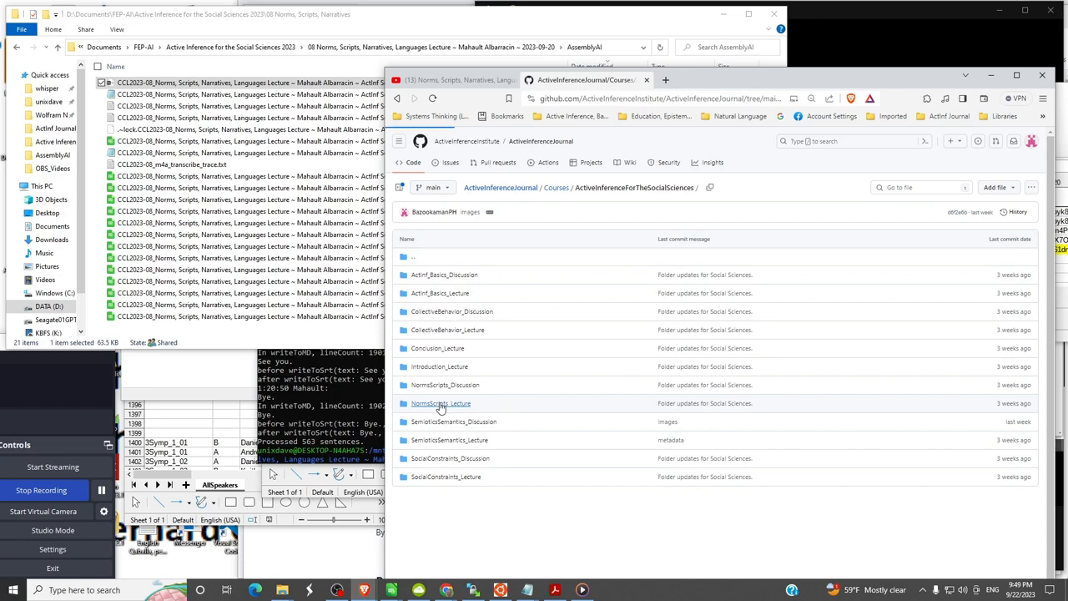
{"action": "left_click", "coordinate": [440, 402]}
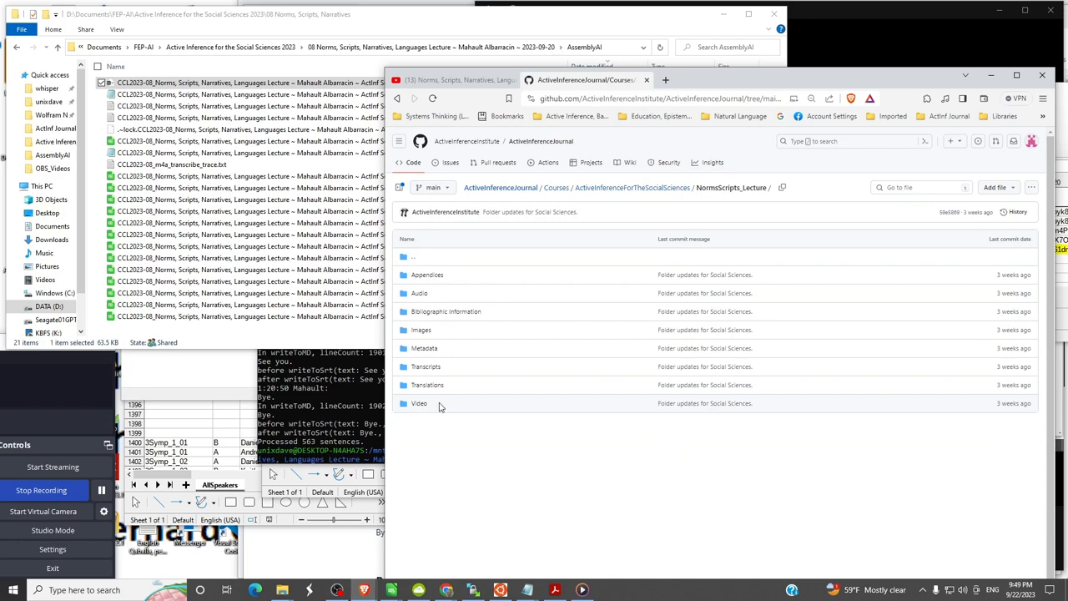
{"action": "mouse_move", "coordinate": [425, 367]}
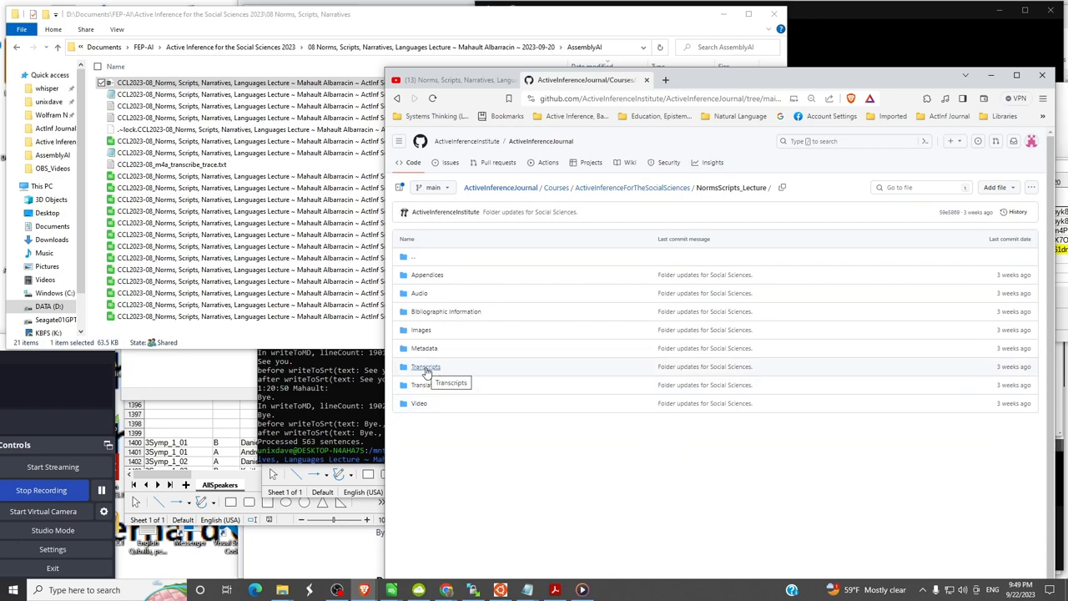
{"action": "left_click", "coordinate": [426, 368]}
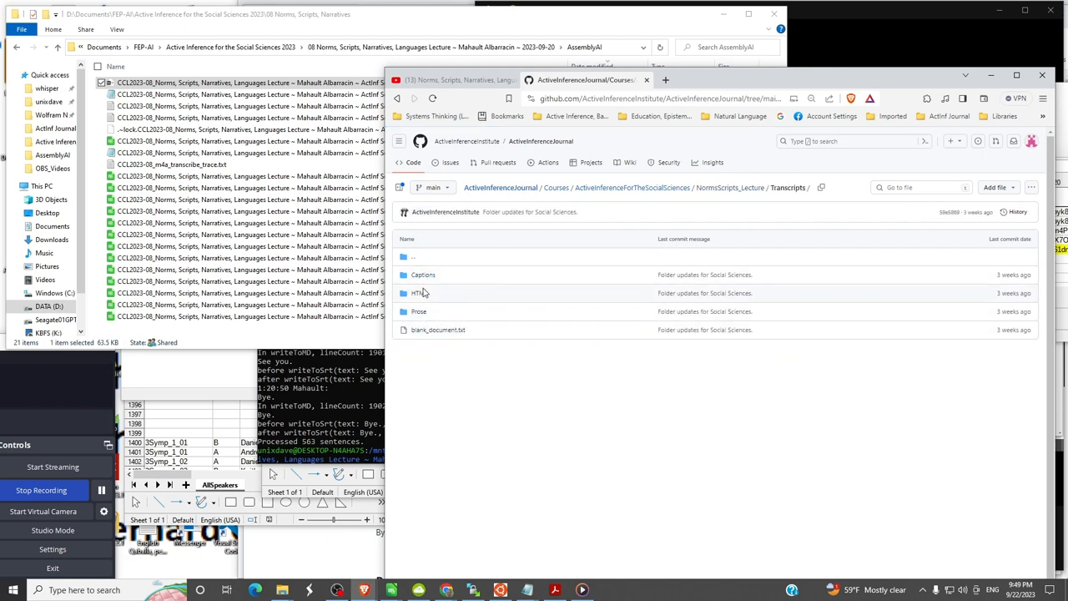
{"action": "mouse_move", "coordinate": [419, 312]}
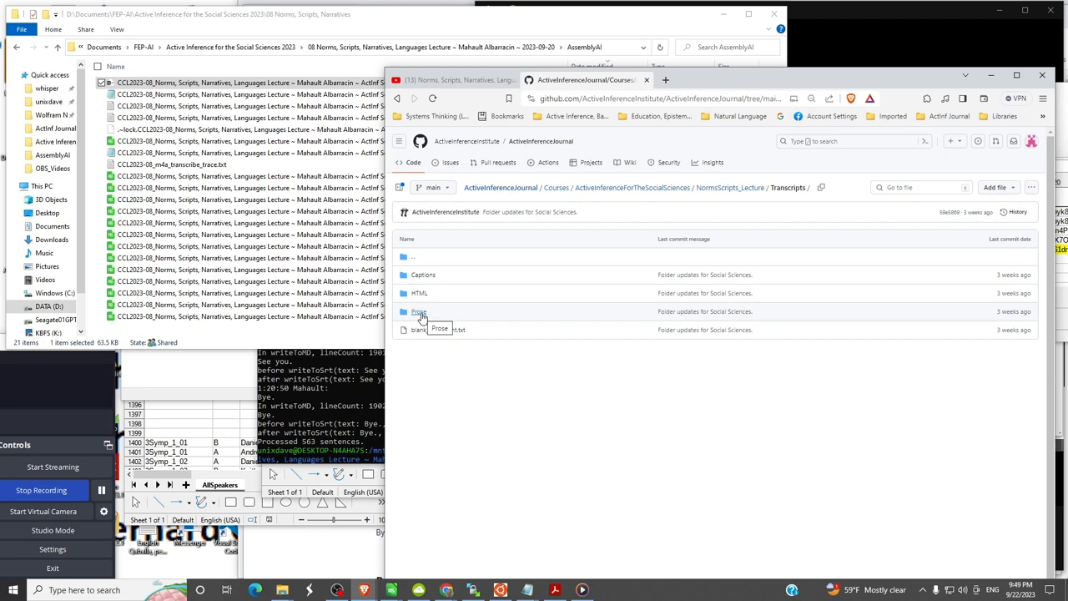
{"action": "left_click", "coordinate": [418, 312]}
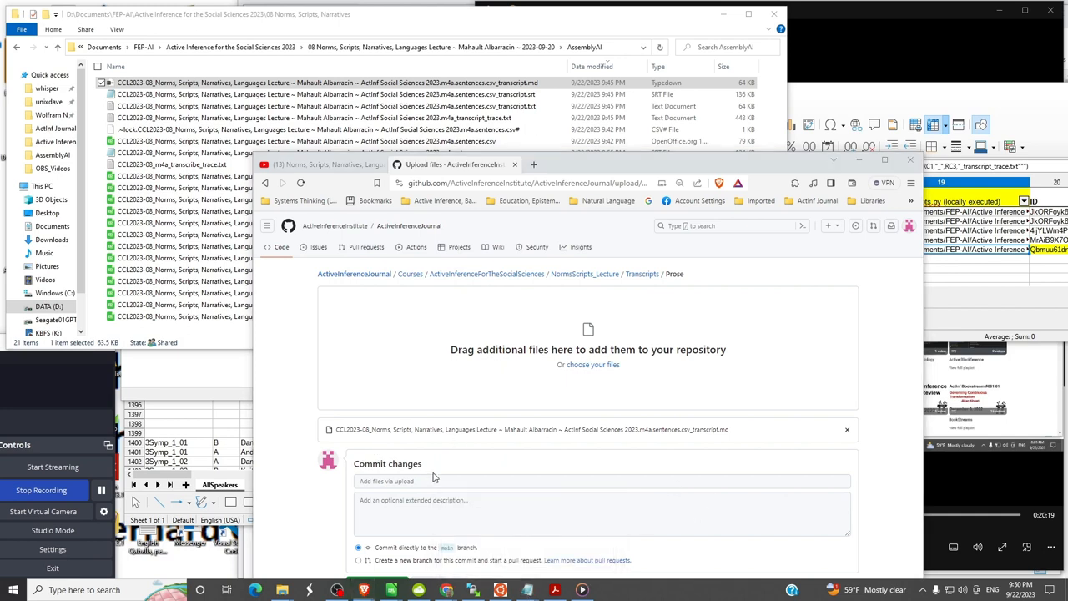
Show Notepad's recent files from the Start menu while the .md upload is queued
{"action": "left_click", "coordinate": [200, 591]}
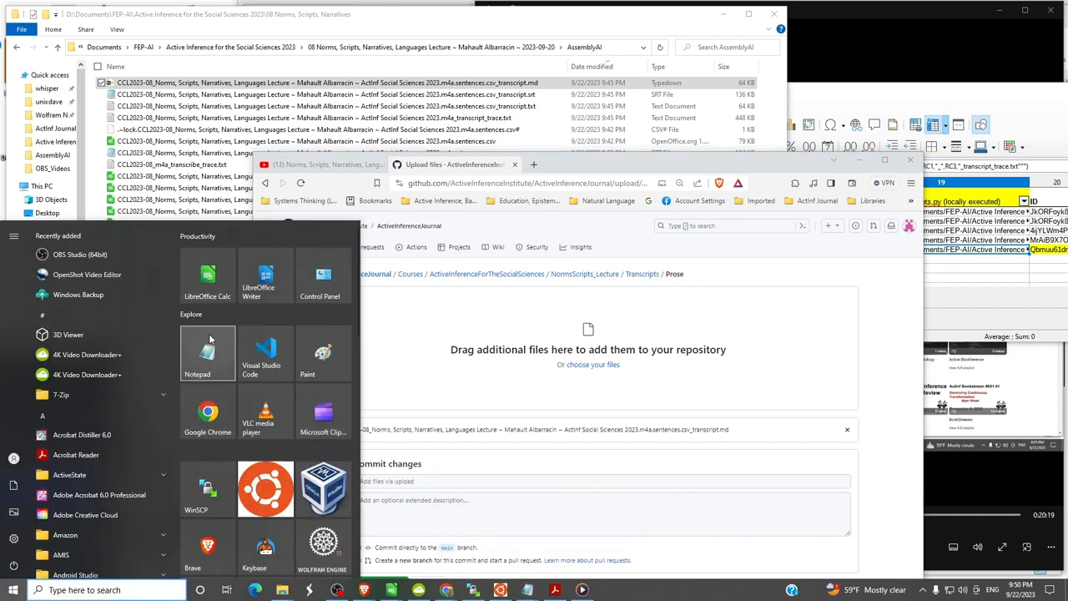
{"action": "right_click", "coordinate": [207, 354]}
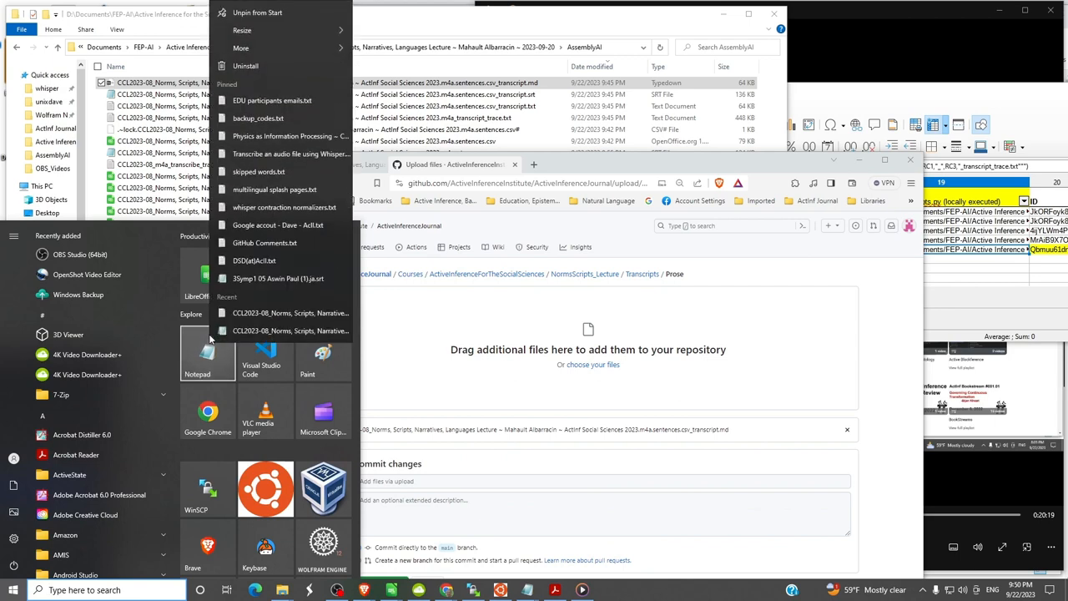
{"action": "mouse_move", "coordinate": [275, 242]}
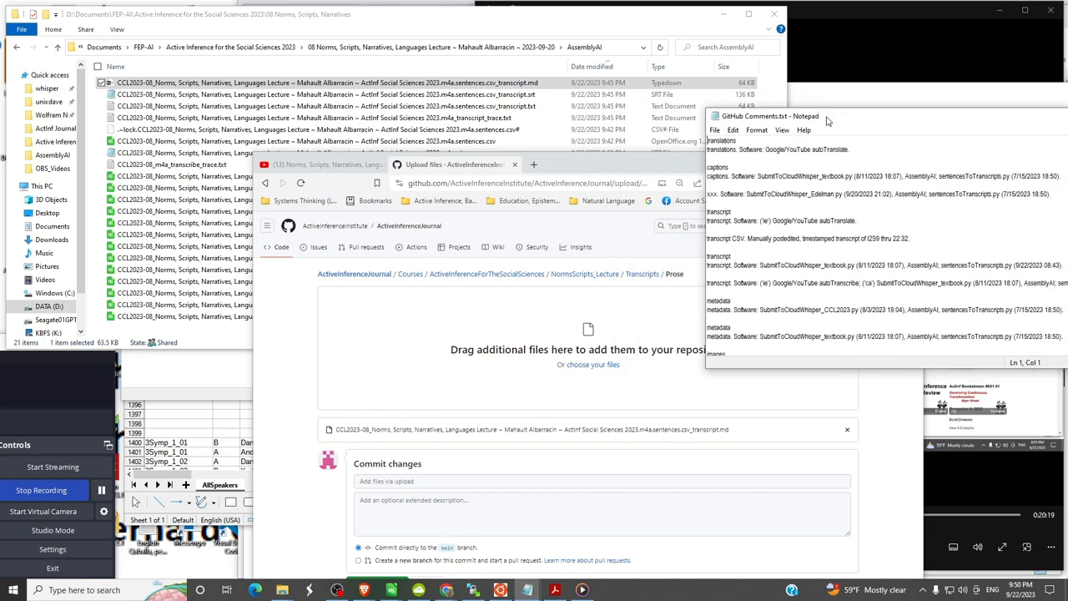
{"action": "mouse_move", "coordinate": [740, 213]}
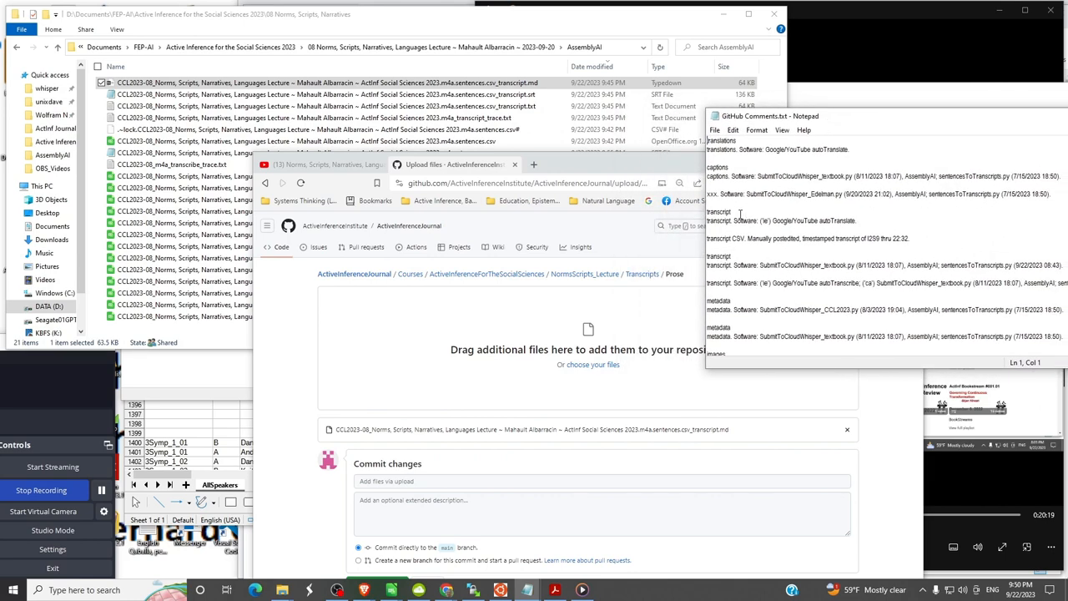
Title the commit 'transcript' and describe it with the SubmitToCloudWhisper_textbook.py / AssemblyAI software line
{"action": "double_click", "coordinate": [717, 212]}
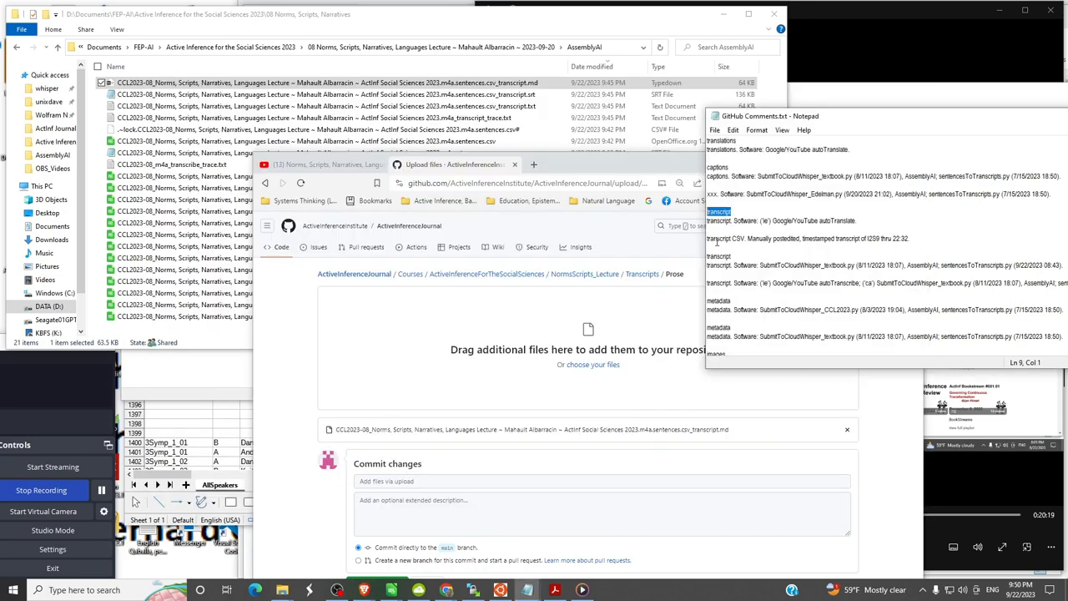
{"action": "mouse_move", "coordinate": [688, 225]}
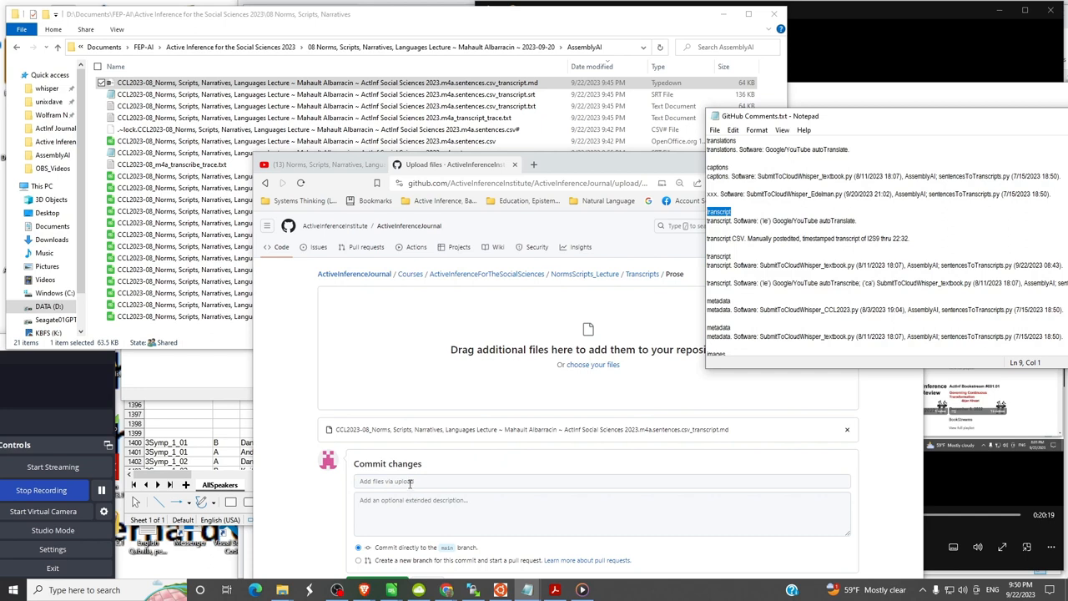
{"action": "type", "text": "transcript"}
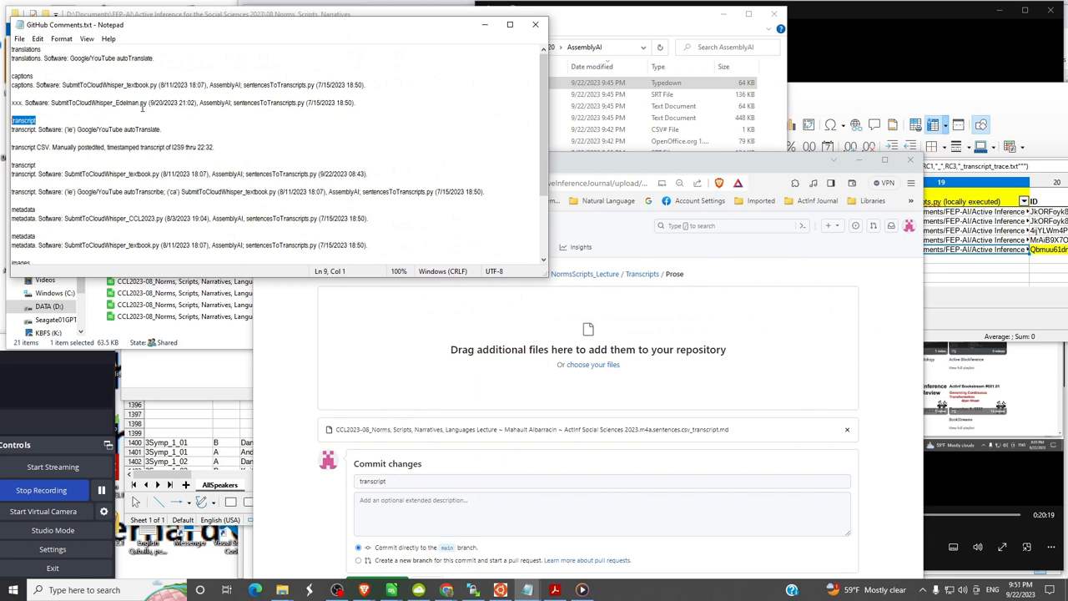
{"action": "mouse_move", "coordinate": [277, 133]}
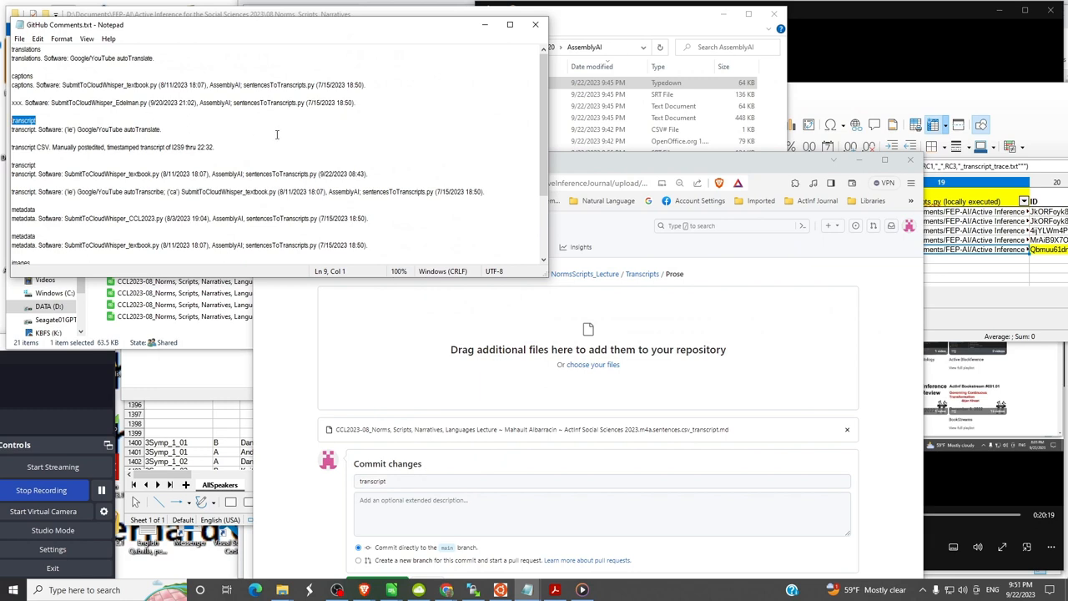
{"action": "mouse_move", "coordinate": [190, 147]}
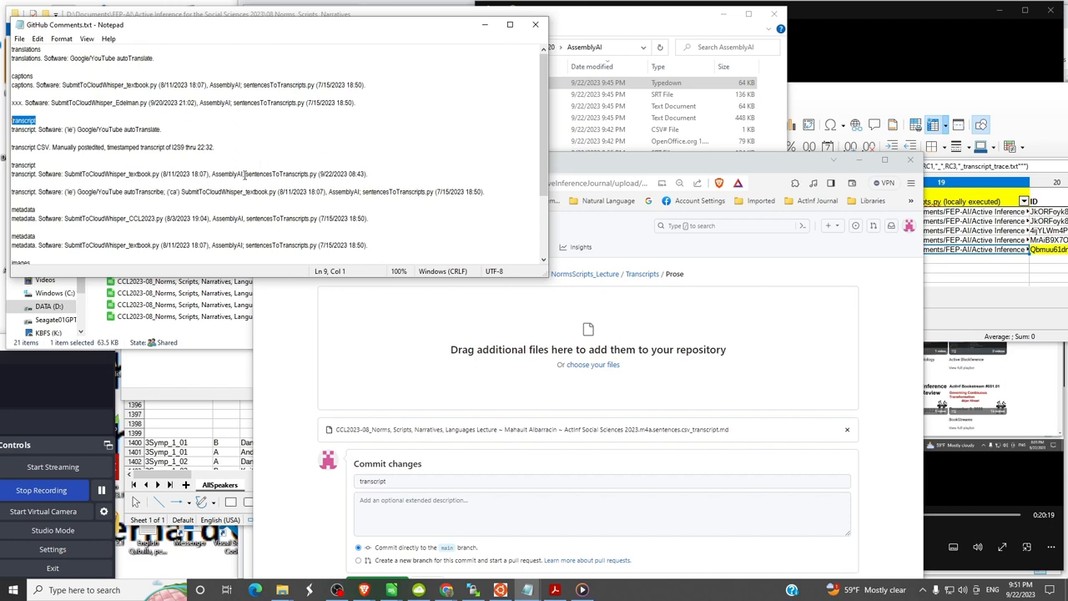
{"action": "mouse_move", "coordinate": [288, 183]}
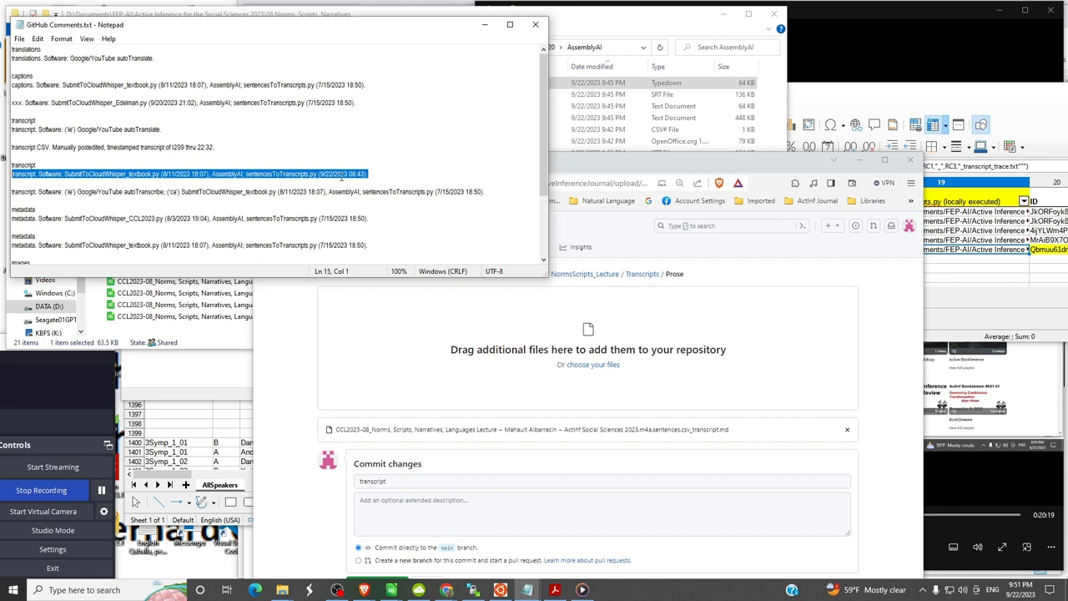
{"action": "mouse_move", "coordinate": [434, 173]}
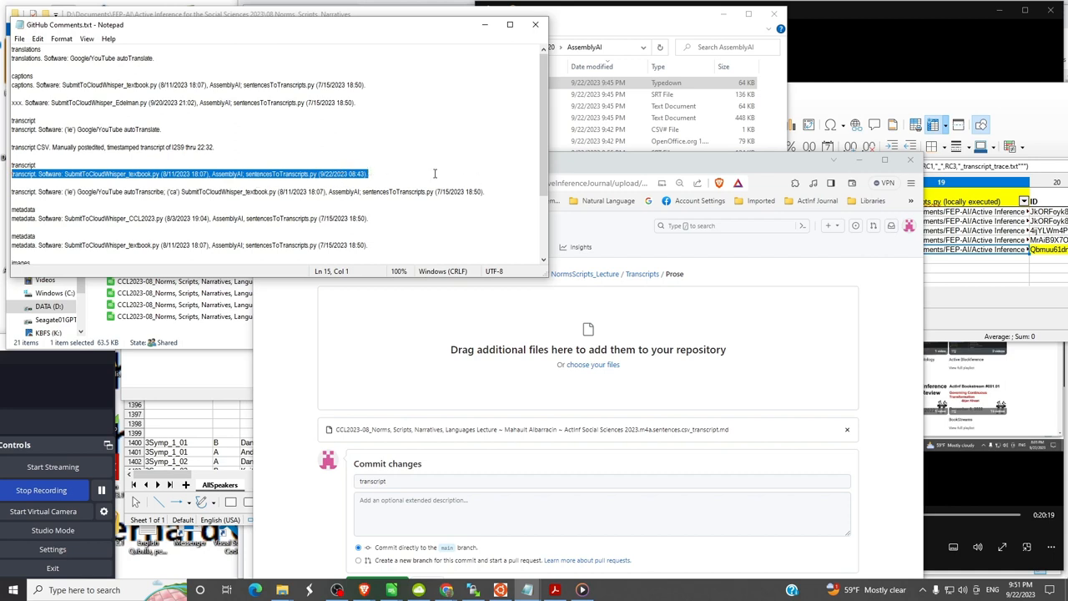
{"action": "mouse_move", "coordinate": [466, 321]}
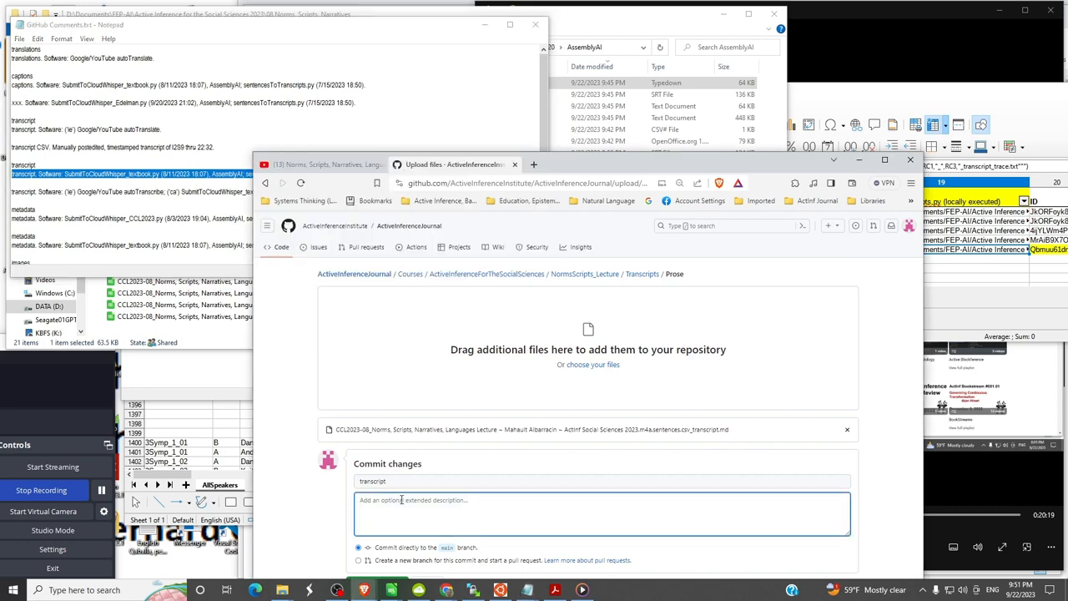
{"action": "type", "text": "transcript. Software: SubmitToCloudWhisper_textbook.py (8/11/2023 18:07), AssemblyAI; sentencesToTranscripts.py (9/22/2023 08:43)."}
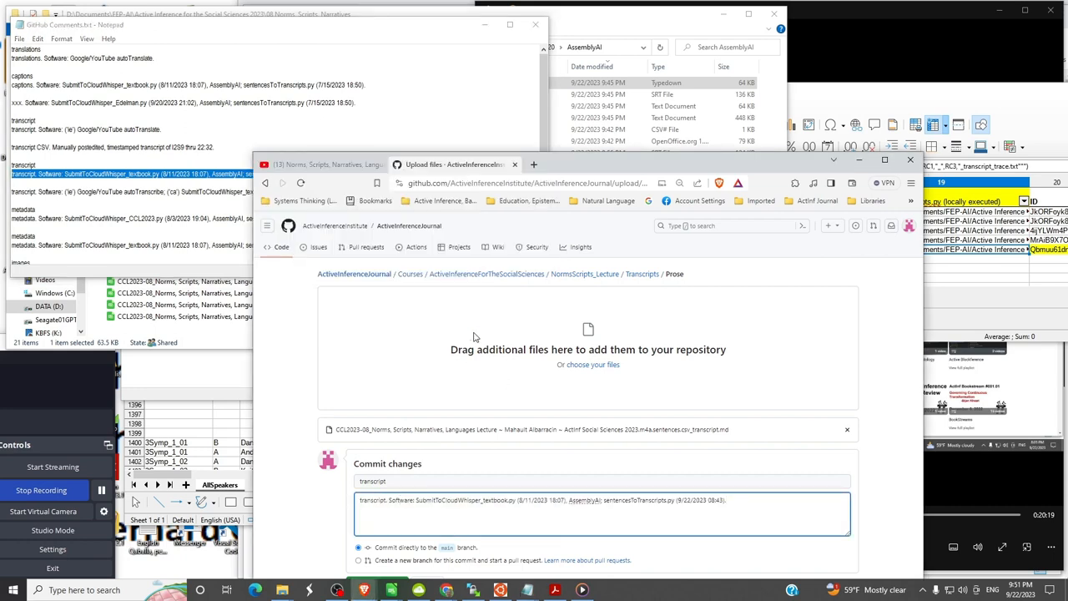
{"action": "mouse_move", "coordinate": [527, 415]}
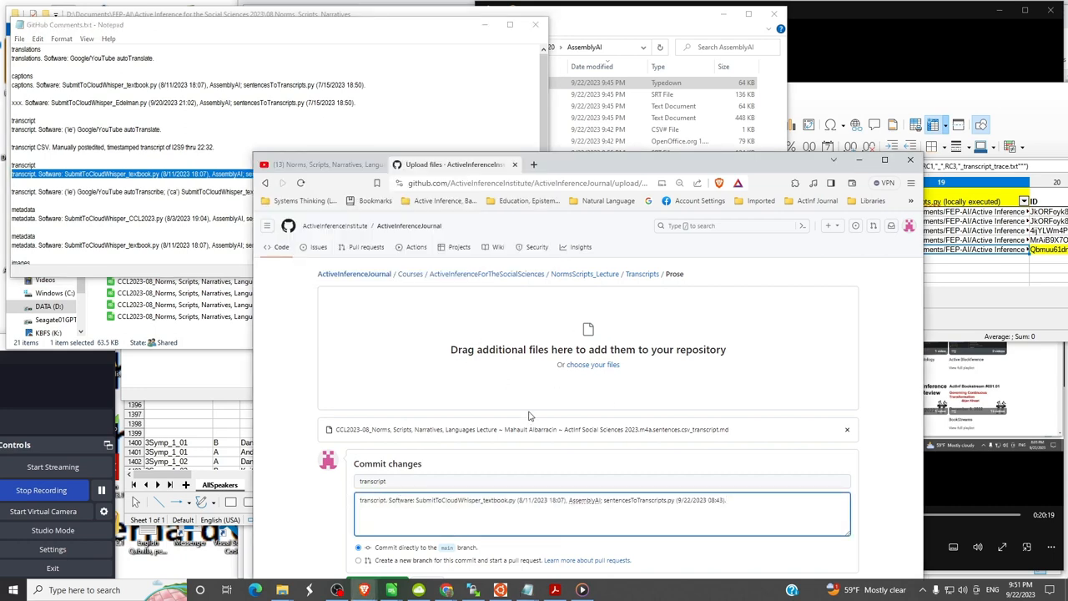
{"action": "mouse_move", "coordinate": [735, 441]}
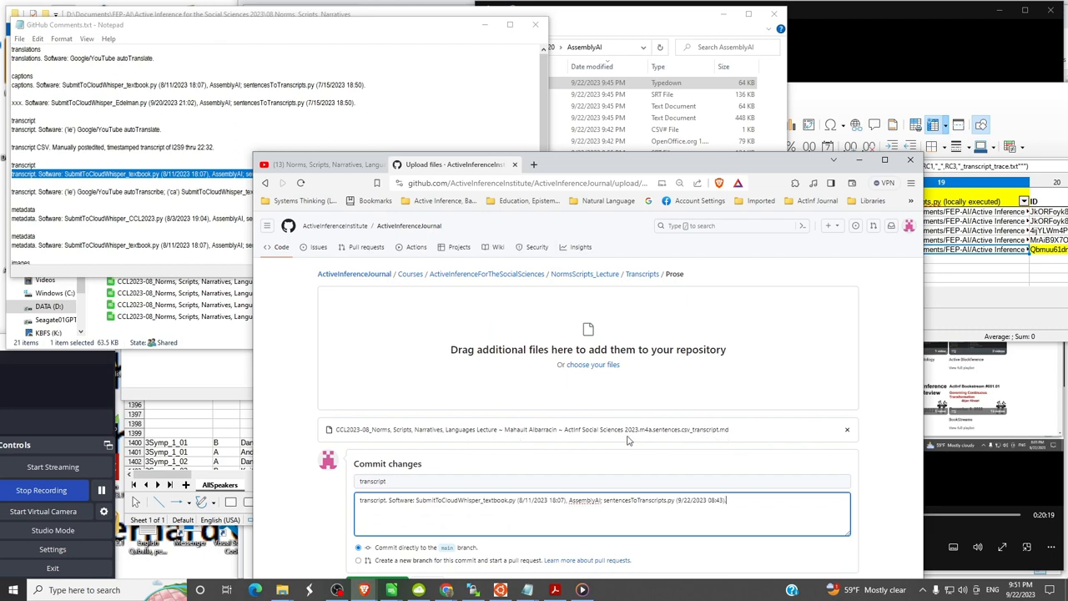
{"action": "mouse_move", "coordinate": [488, 273]}
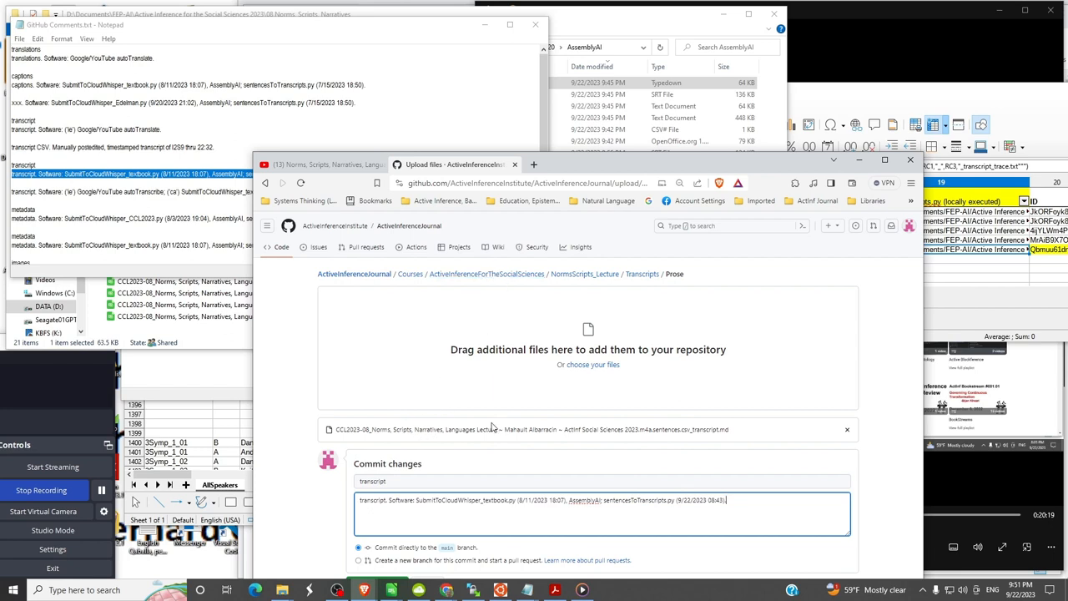
{"action": "mouse_move", "coordinate": [404, 427]}
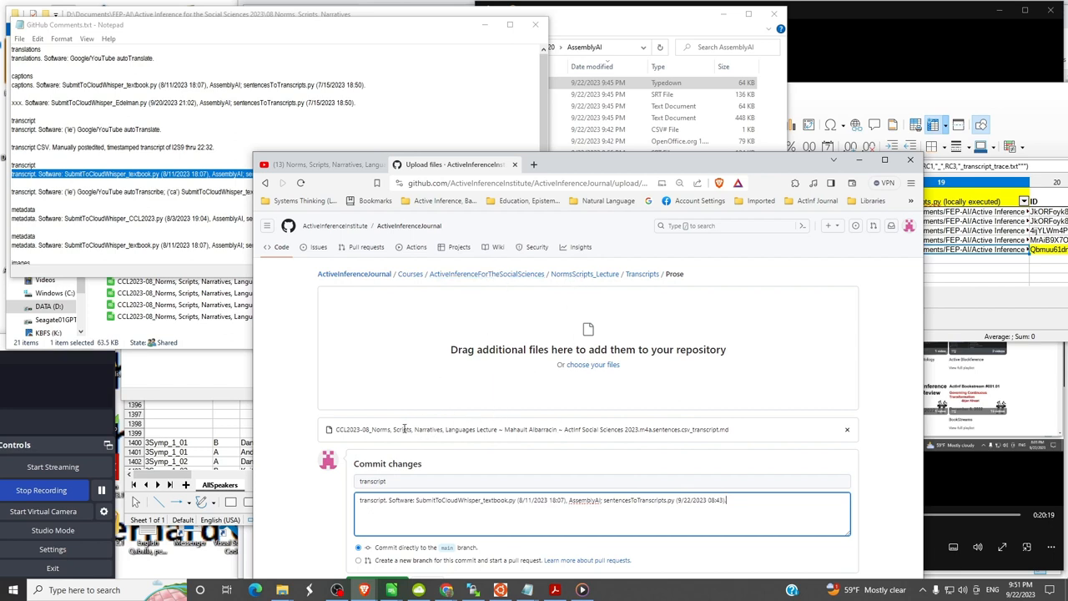
{"action": "mouse_move", "coordinate": [661, 284]}
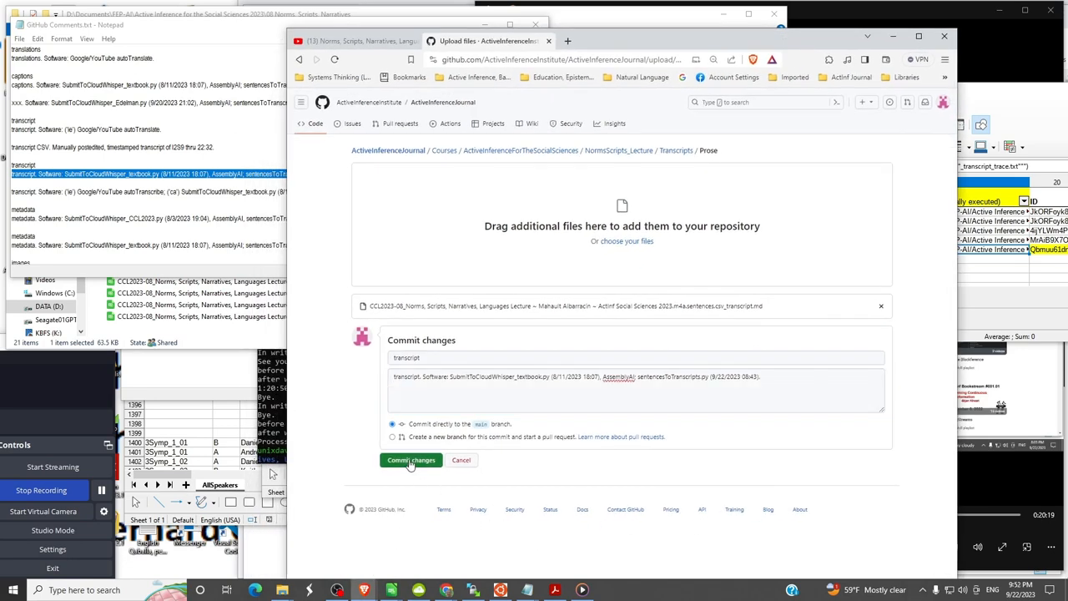
Commit the transcript upload, then browse back to the lecture's Transcripts/Captions folder
{"action": "left_click", "coordinate": [411, 461]}
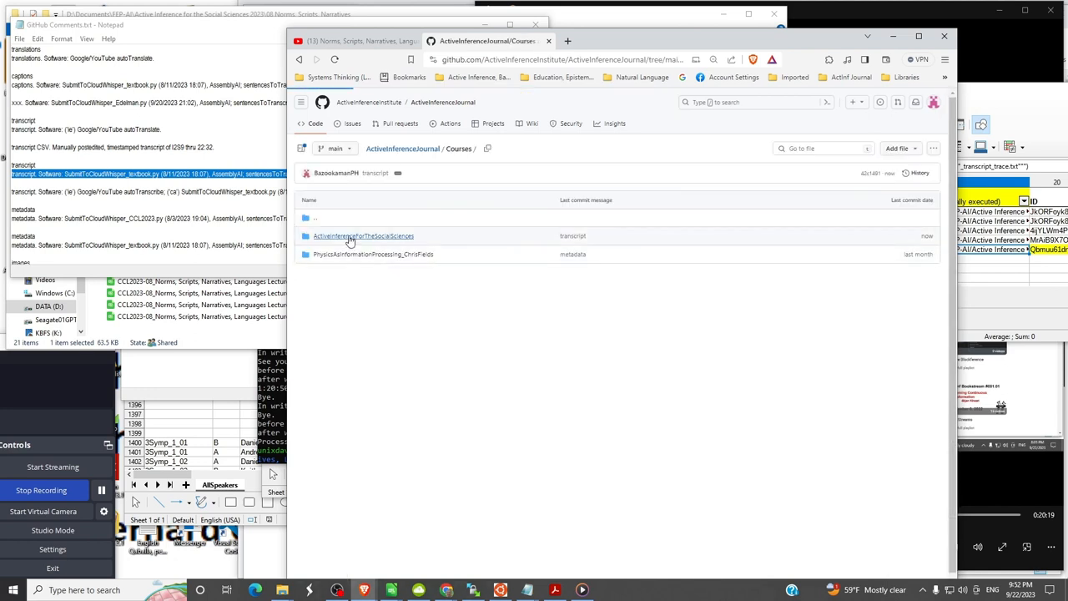
{"action": "left_click", "coordinate": [364, 236]}
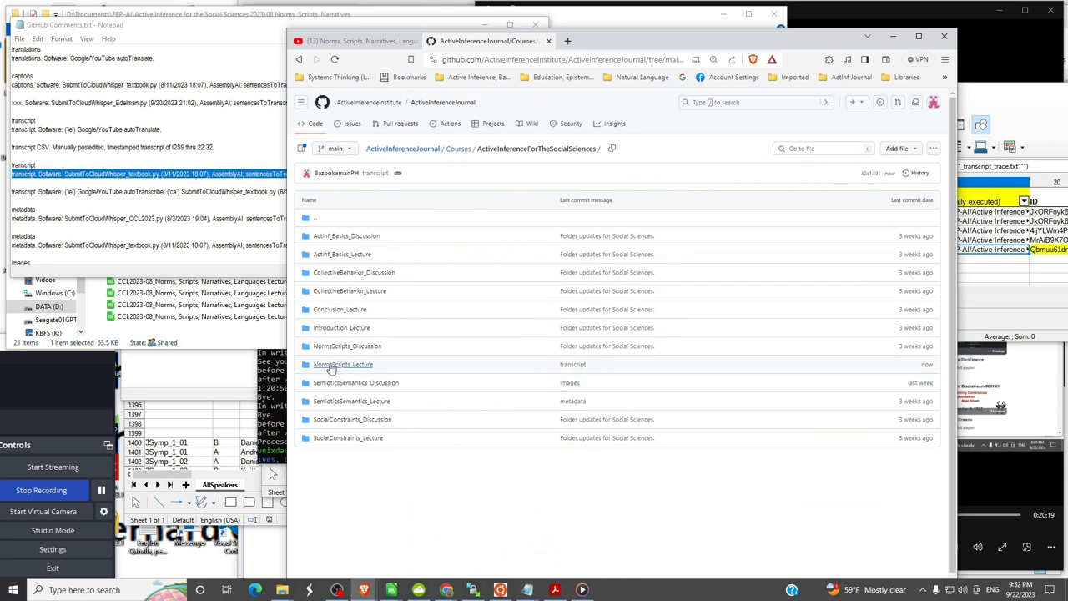
{"action": "left_click", "coordinate": [344, 364]}
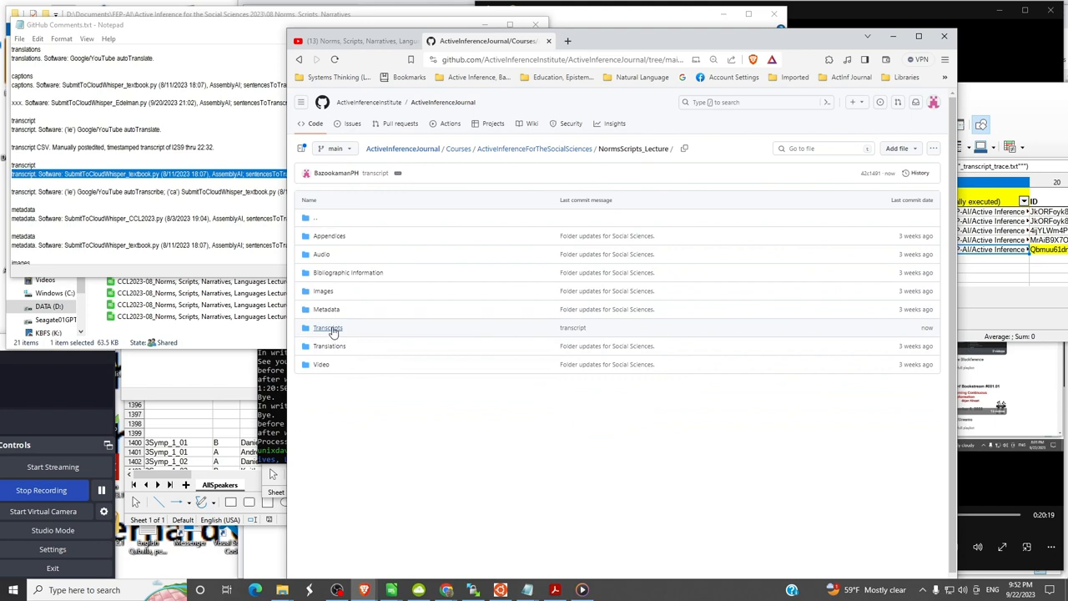
{"action": "left_click", "coordinate": [327, 327]}
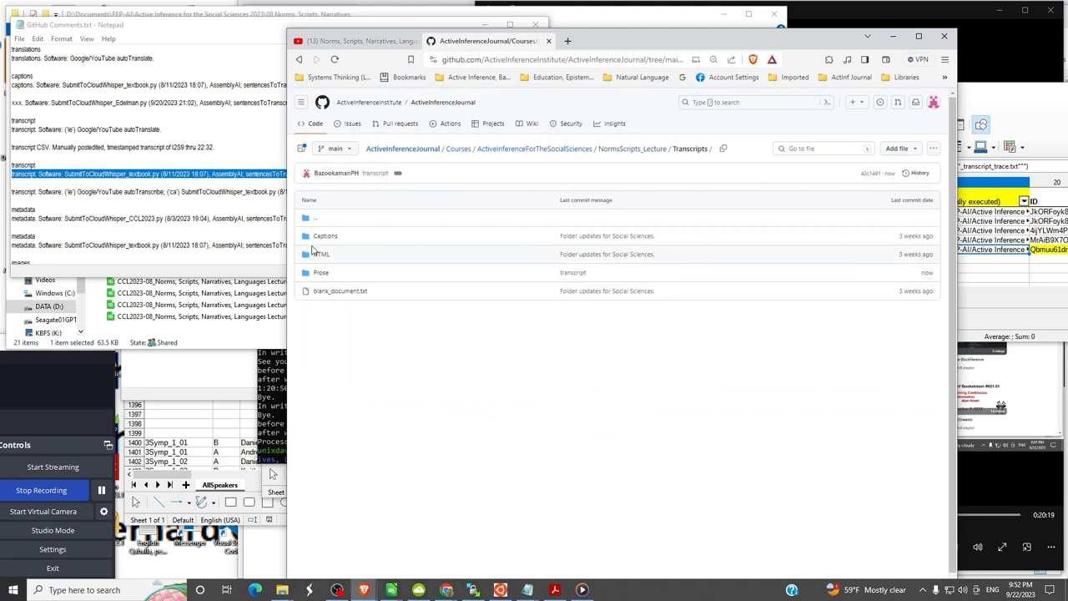
{"action": "left_click", "coordinate": [324, 235]}
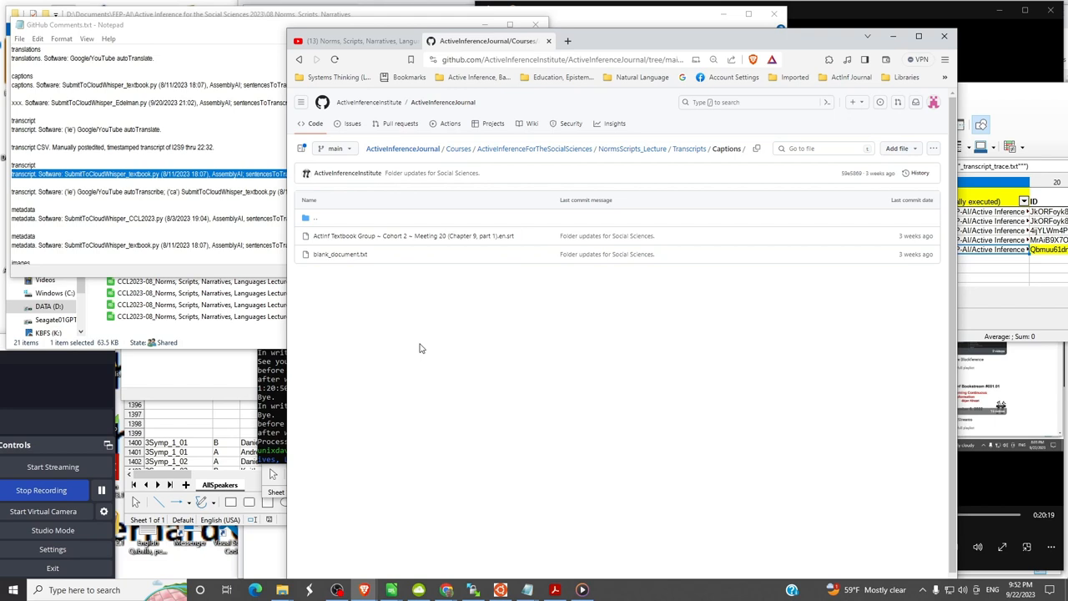
{"action": "mouse_move", "coordinate": [567, 254]}
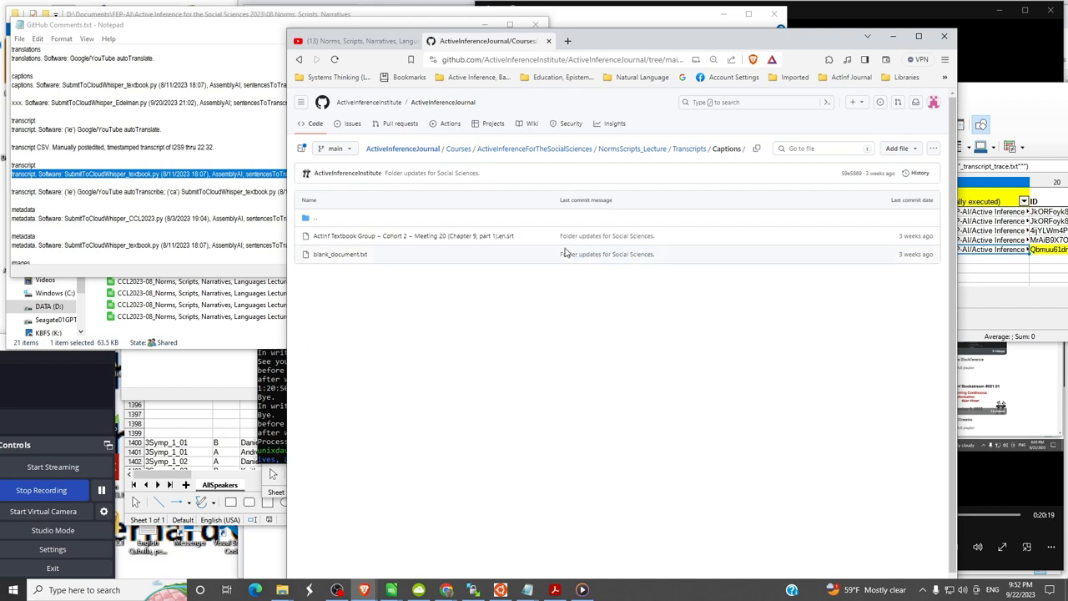
{"action": "mouse_move", "coordinate": [420, 125]}
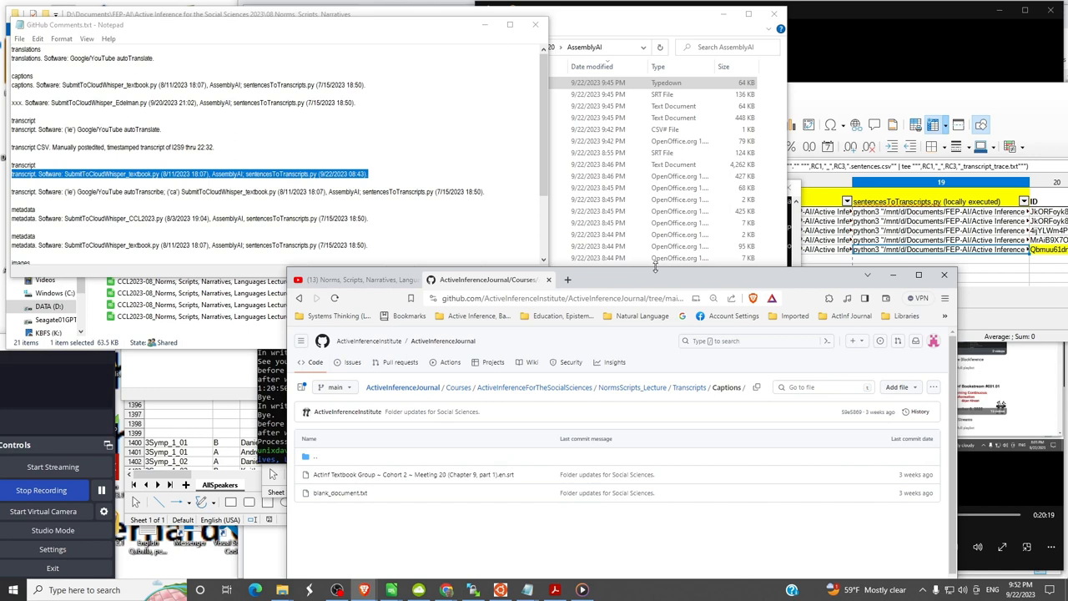
{"action": "mouse_move", "coordinate": [487, 227]}
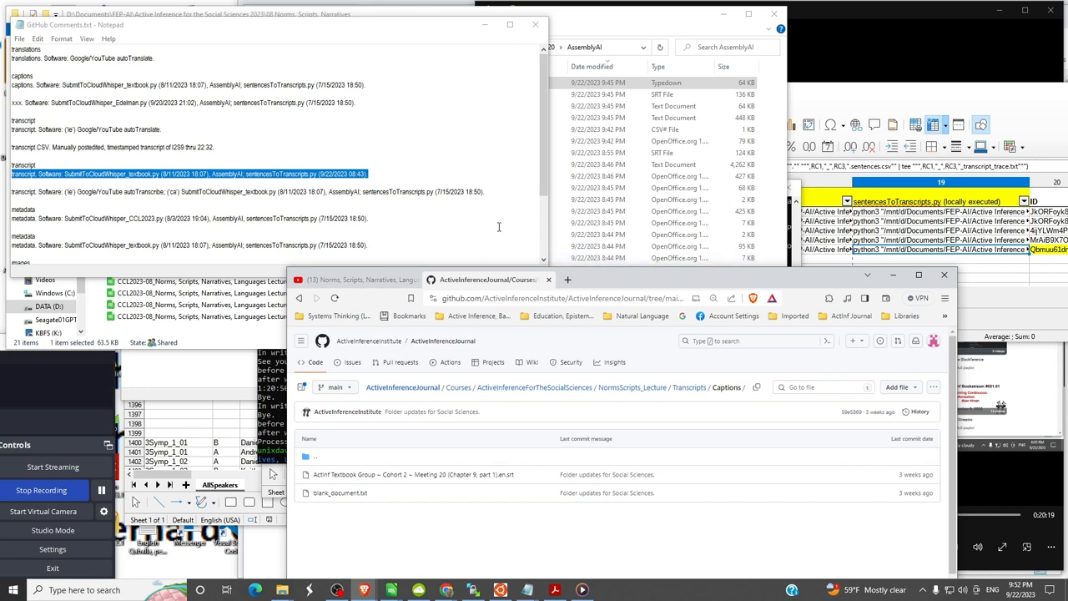
{"action": "mouse_move", "coordinate": [432, 474]}
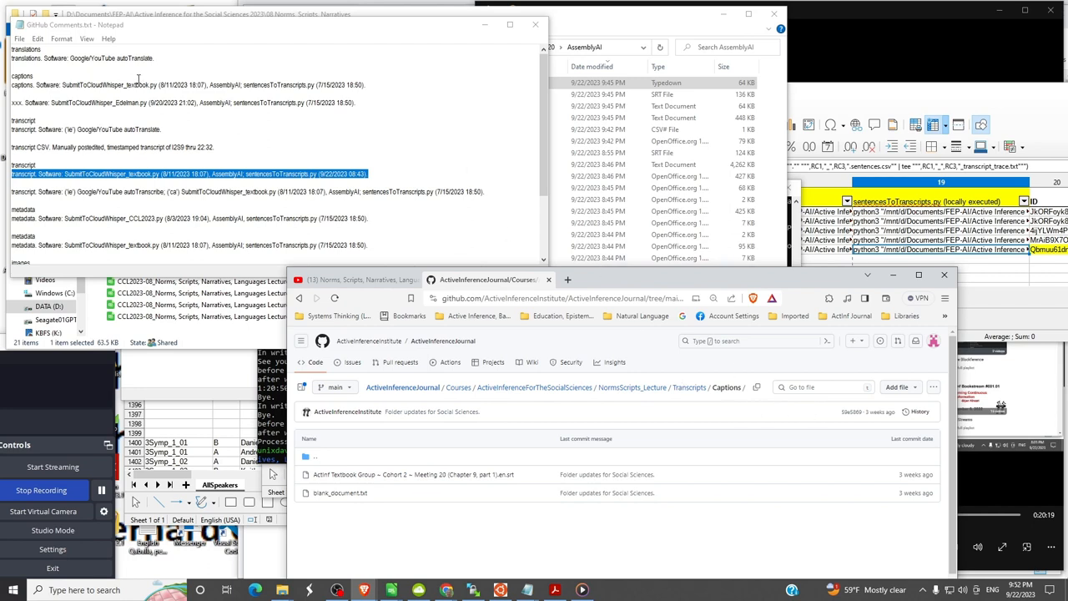
Bring the AssemblyAI output folder in front of the Notepad notes
{"action": "left_click", "coordinate": [37, 76]}
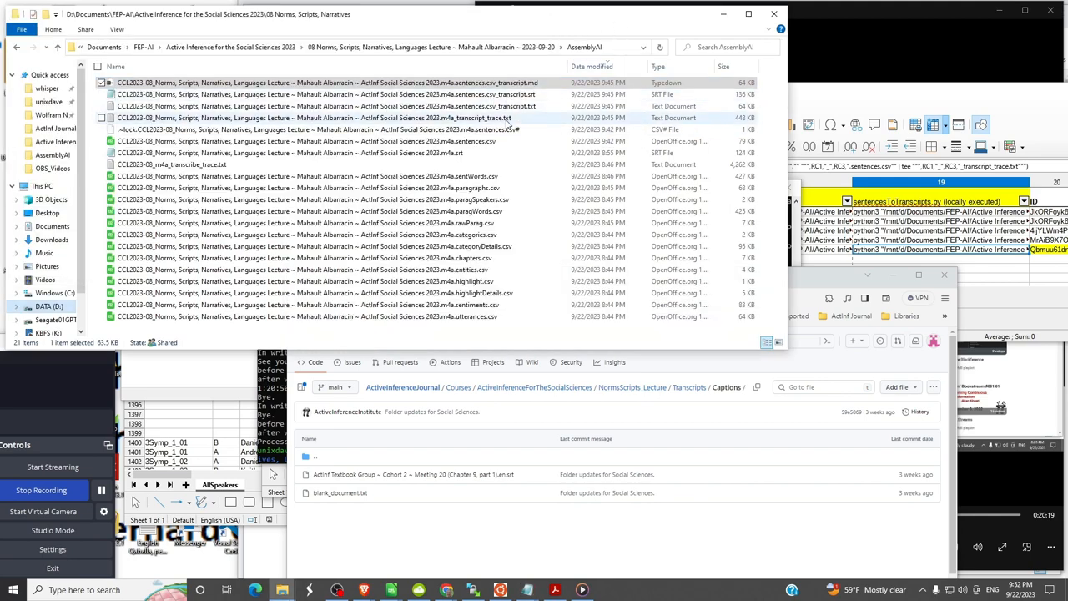
Select the lecture's SRT subtitle file among the AssemblyAI outputs, then go to D:\Documents\physics
{"action": "left_click", "coordinate": [514, 233]}
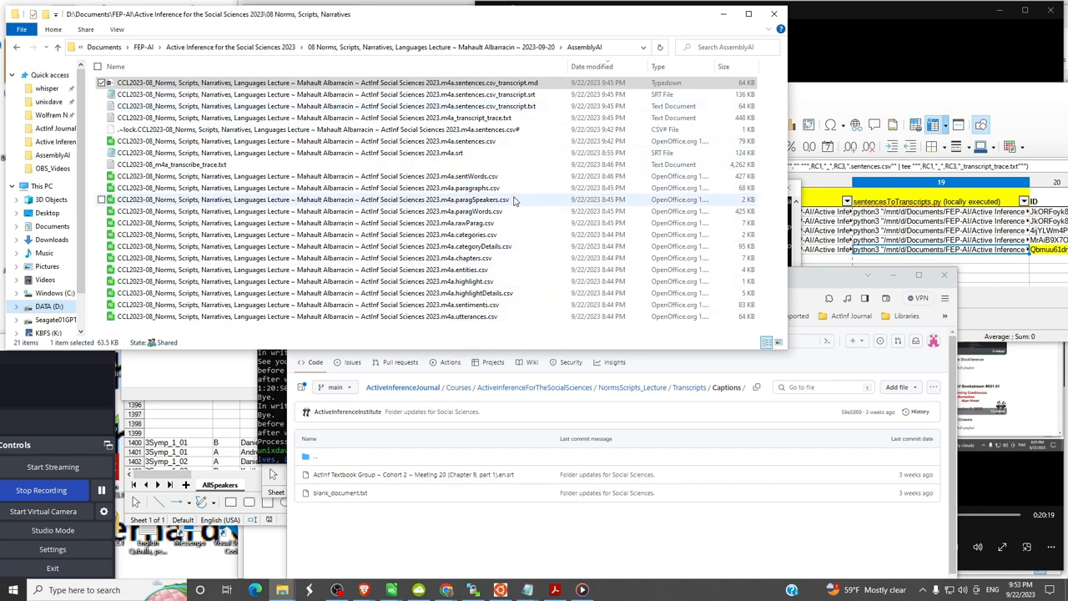
{"action": "mouse_move", "coordinate": [434, 247]}
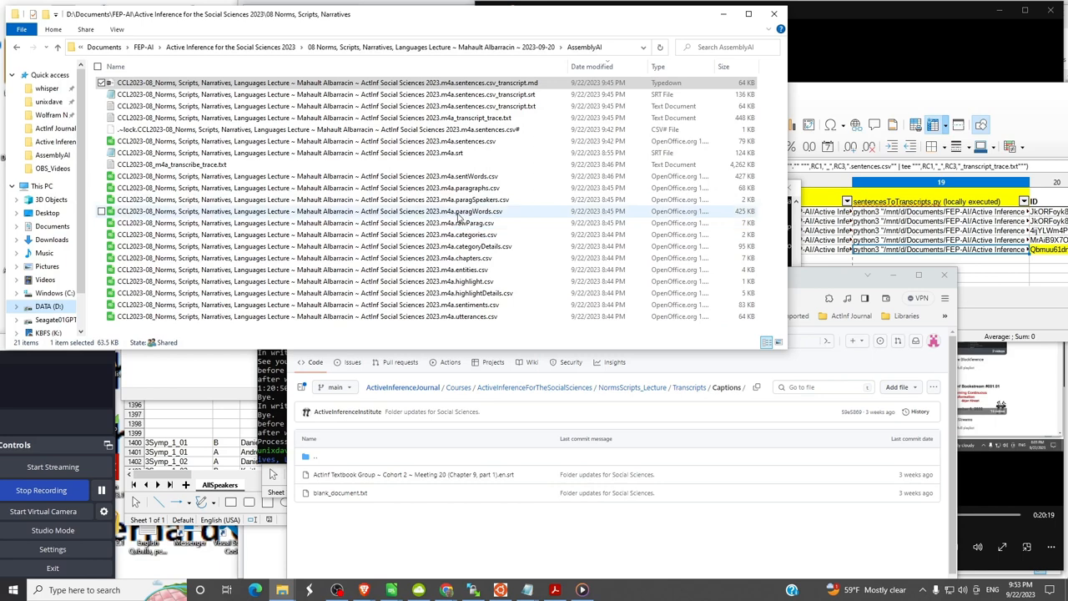
{"action": "mouse_move", "coordinate": [421, 153]}
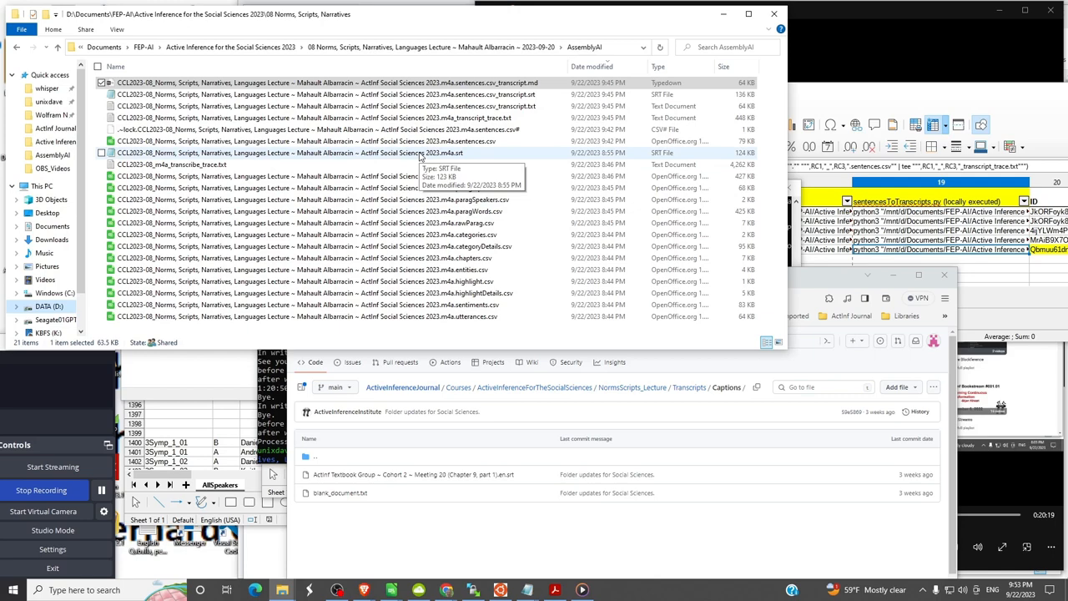
{"action": "mouse_move", "coordinate": [441, 160]}
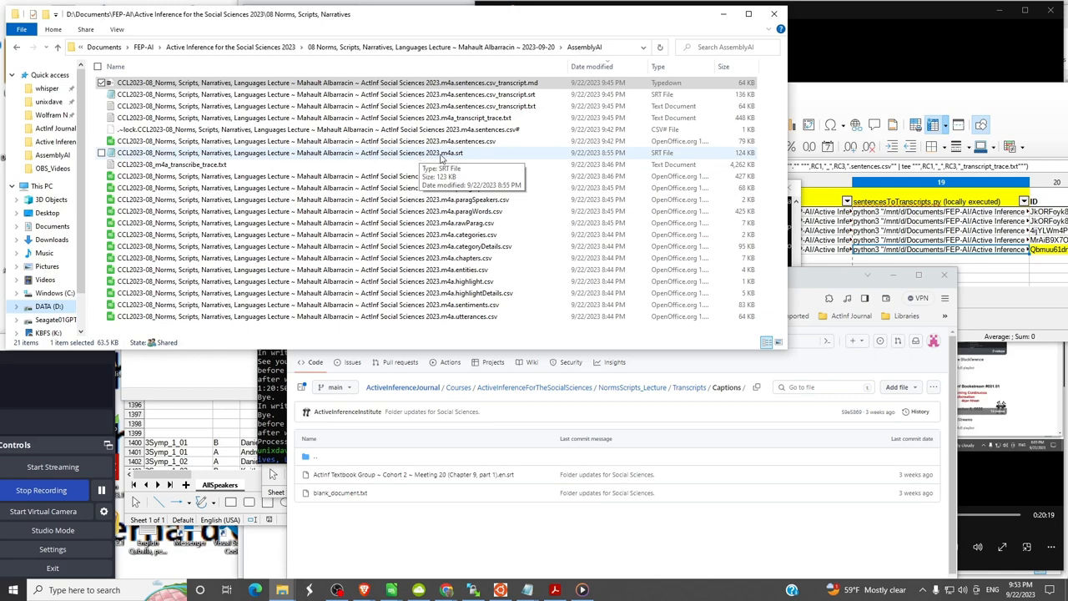
{"action": "double_click", "coordinate": [291, 152]}
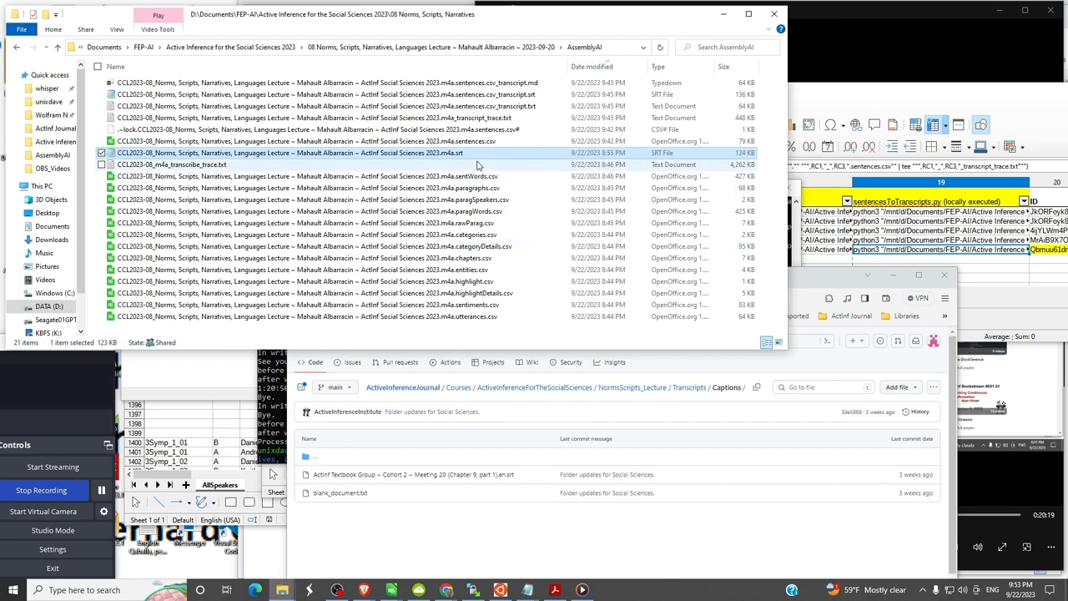
{"action": "mouse_move", "coordinate": [500, 93]}
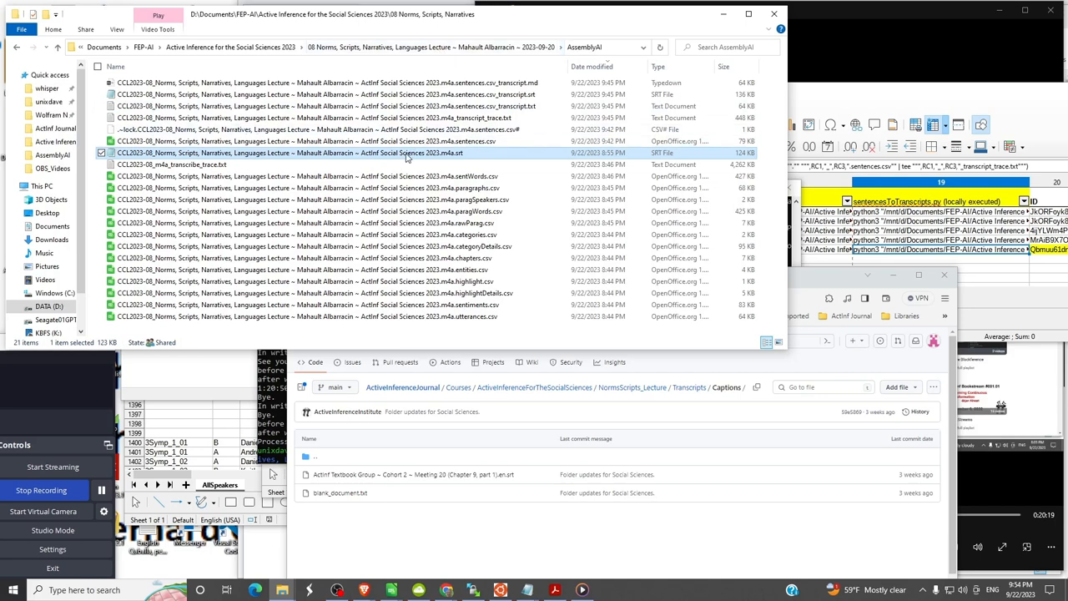
{"action": "mouse_move", "coordinate": [409, 153]}
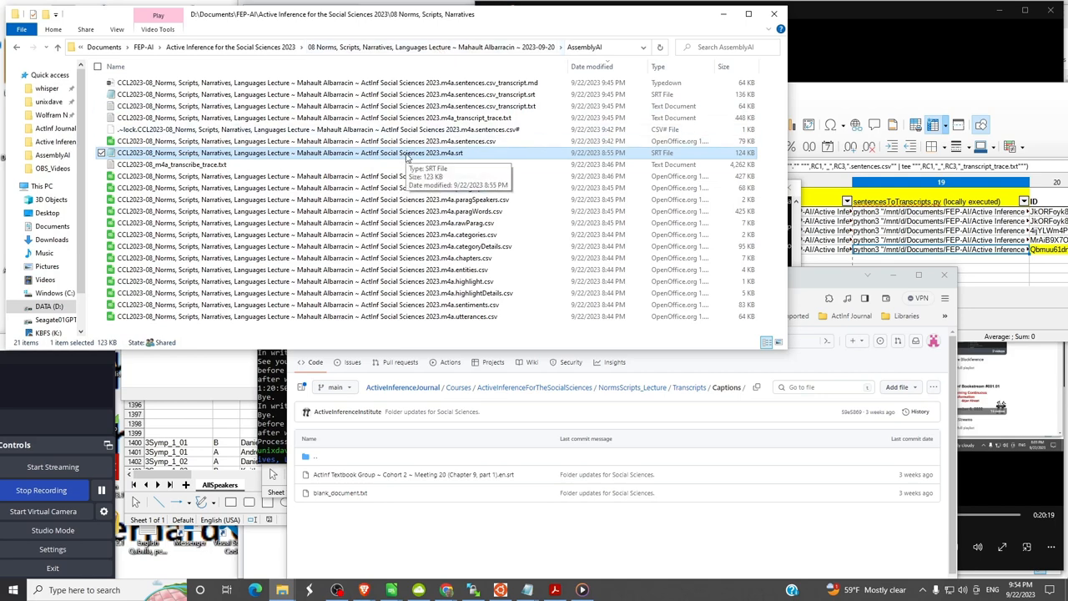
{"action": "mouse_move", "coordinate": [377, 156]}
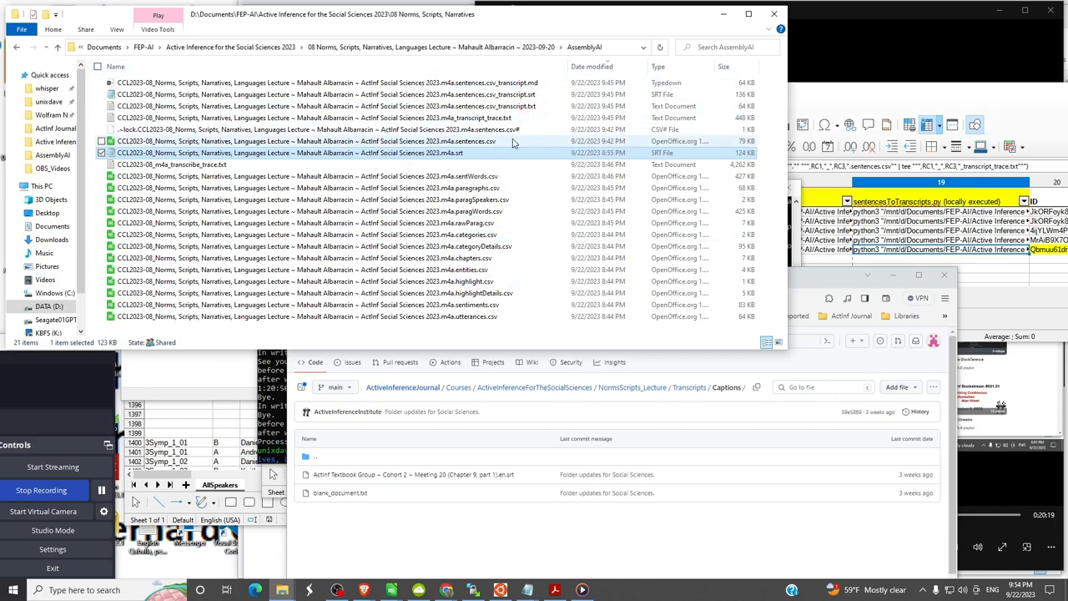
{"action": "left_click", "coordinate": [13, 591]}
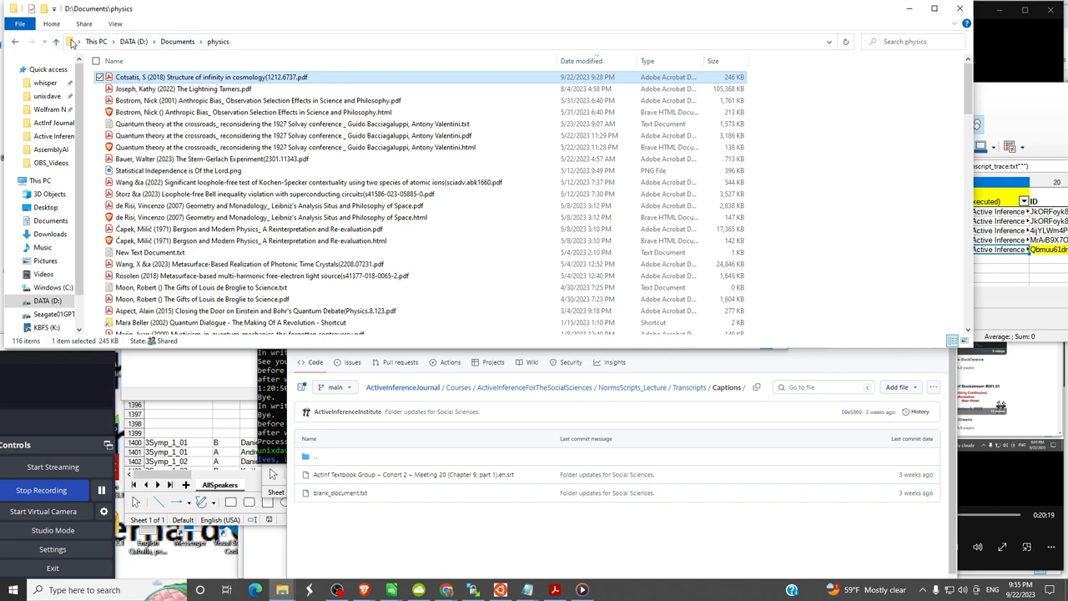
{"action": "mouse_move", "coordinate": [805, 204]}
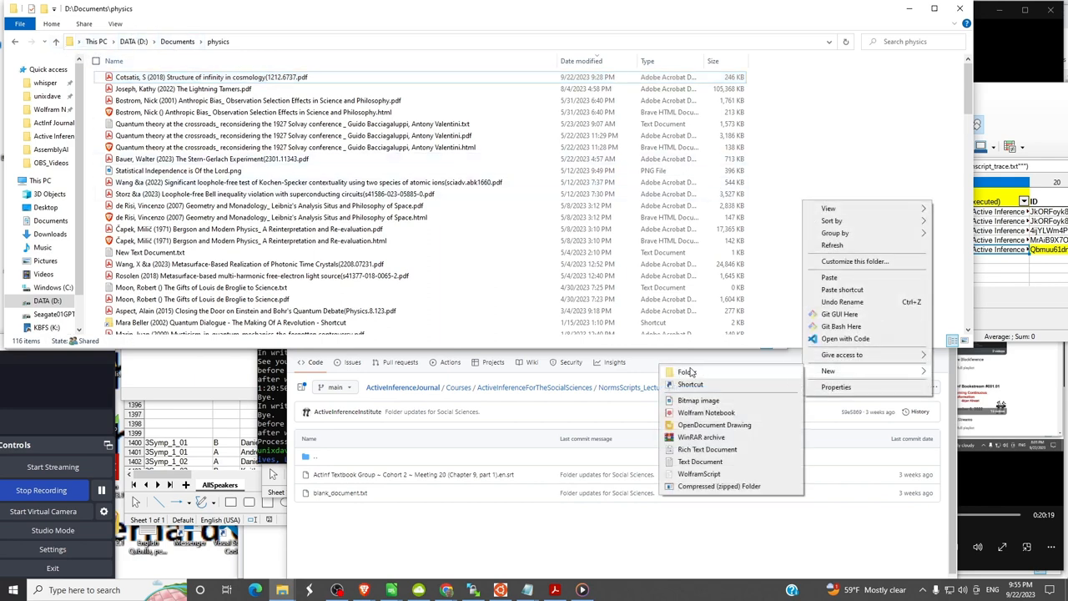
Create a New folder in physics holding the SRT, rename its ending to .m4a.en(a).srt and check it in Notepad
{"action": "left_click", "coordinate": [685, 370]}
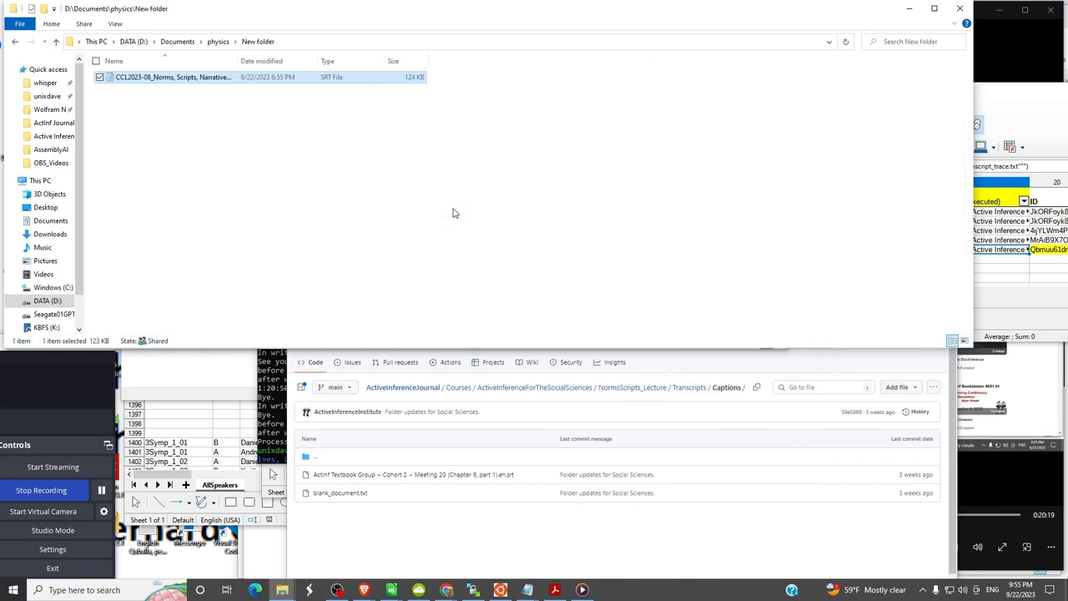
{"action": "left_click", "coordinate": [174, 77]}
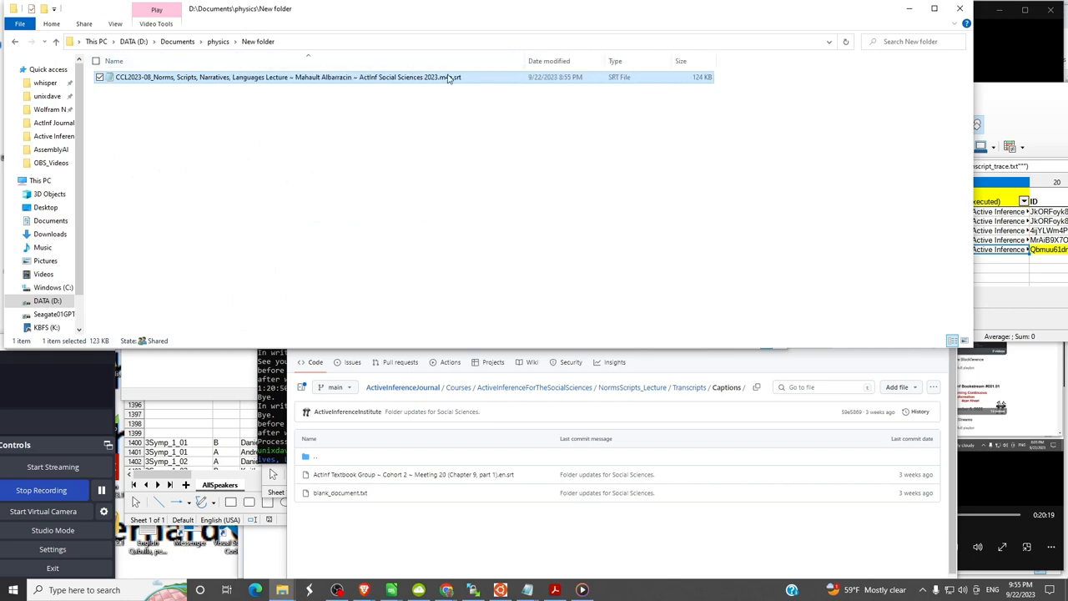
{"action": "mouse_move", "coordinate": [454, 82]}
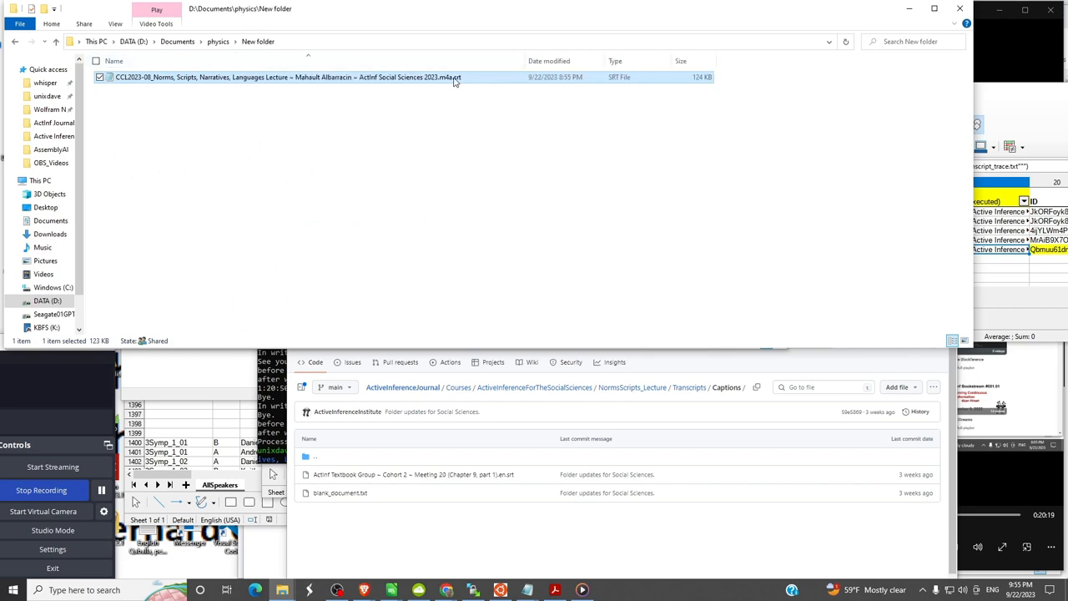
{"action": "double_click", "coordinate": [287, 76]}
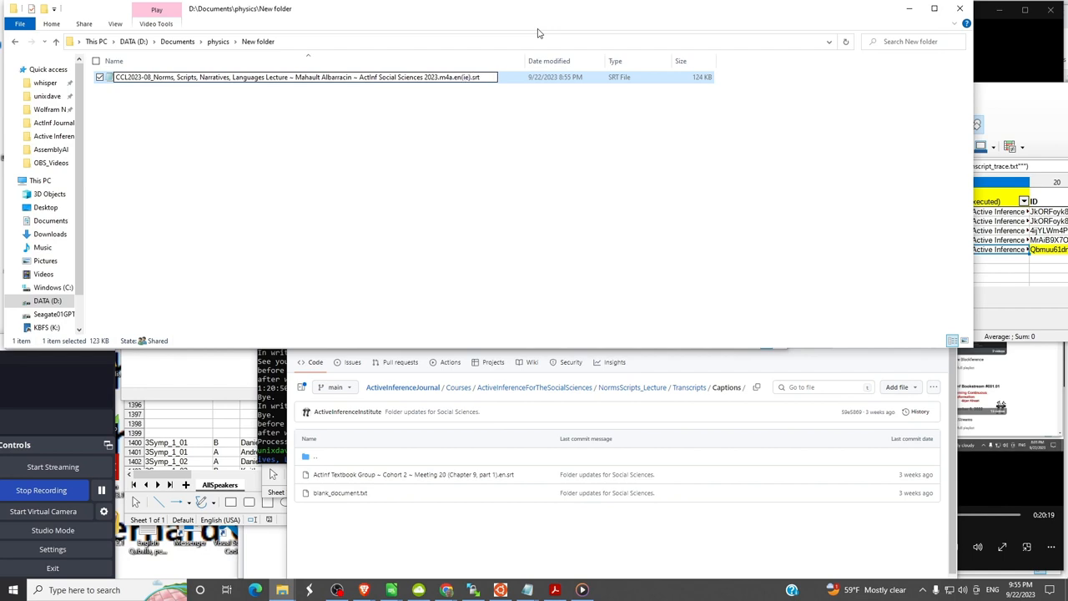
{"action": "double_click", "coordinate": [297, 77]}
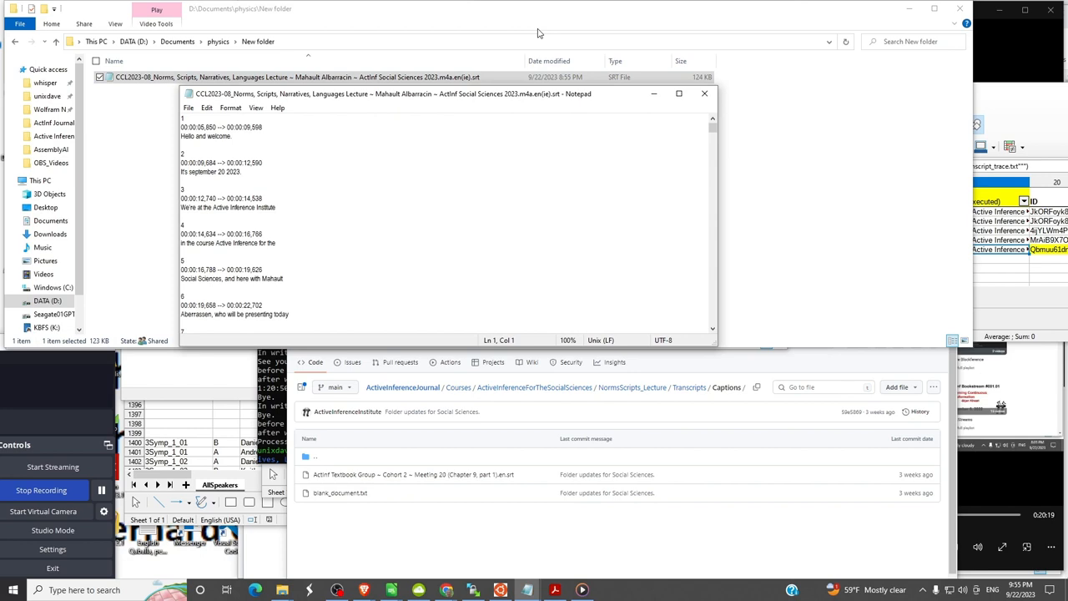
{"action": "mouse_move", "coordinate": [395, 115]}
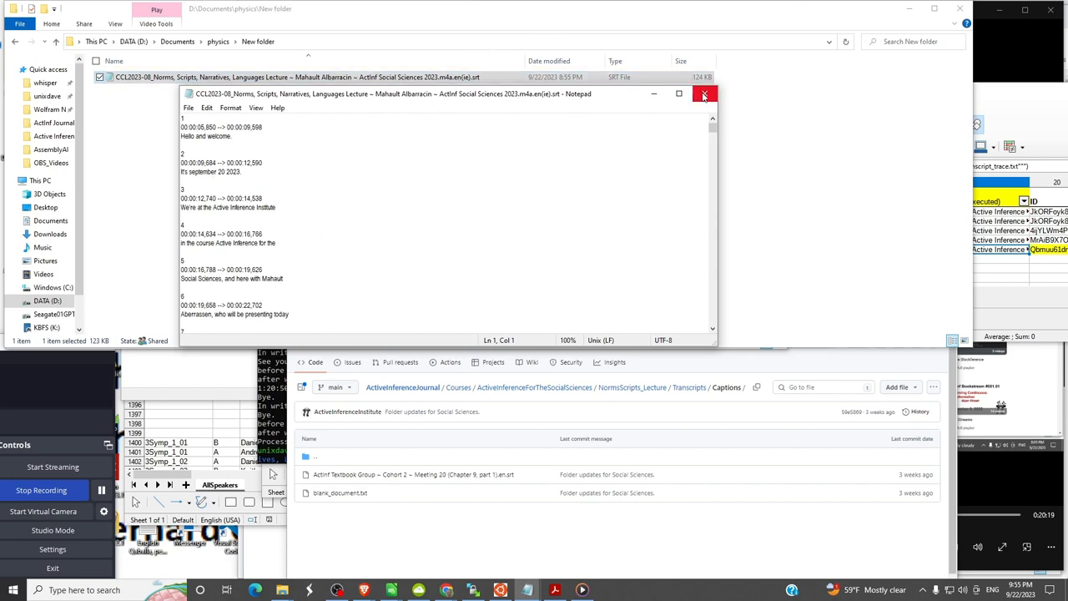
{"action": "left_click", "coordinate": [704, 93]}
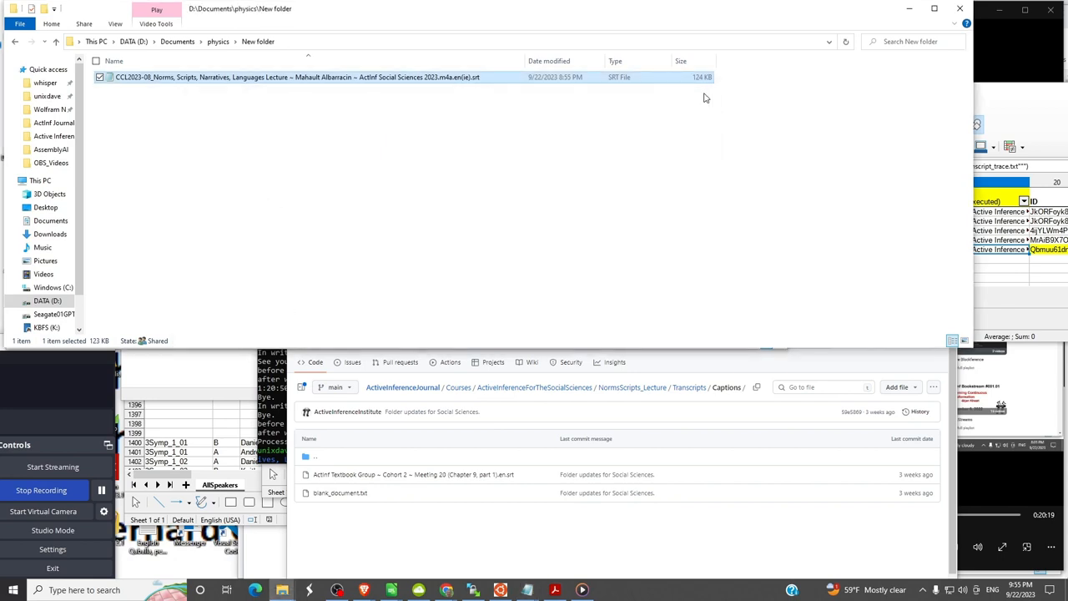
{"action": "mouse_move", "coordinate": [419, 130]}
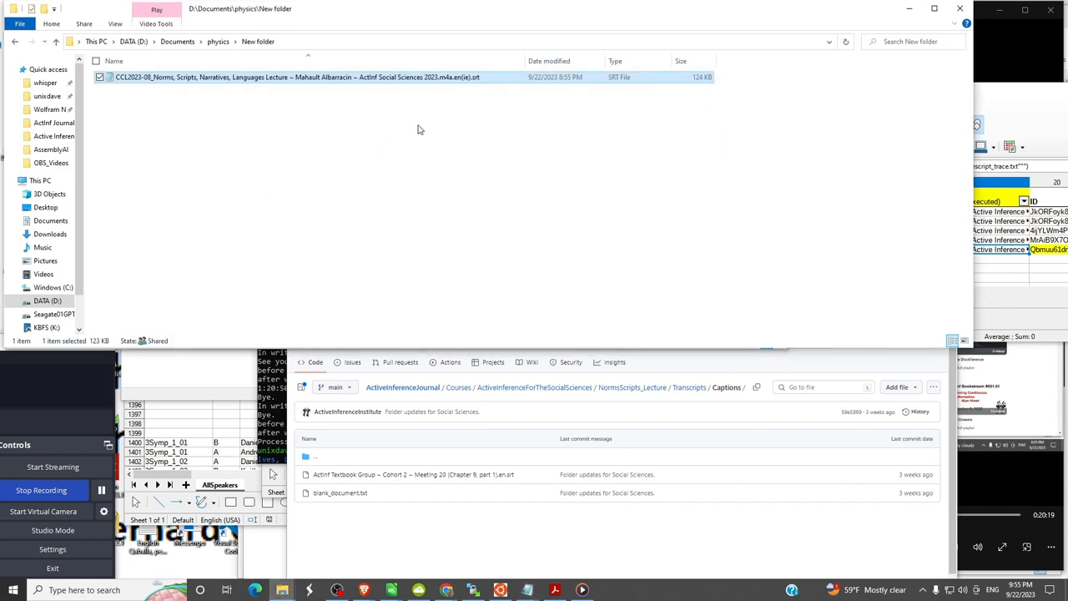
{"action": "mouse_move", "coordinate": [978, 360]}
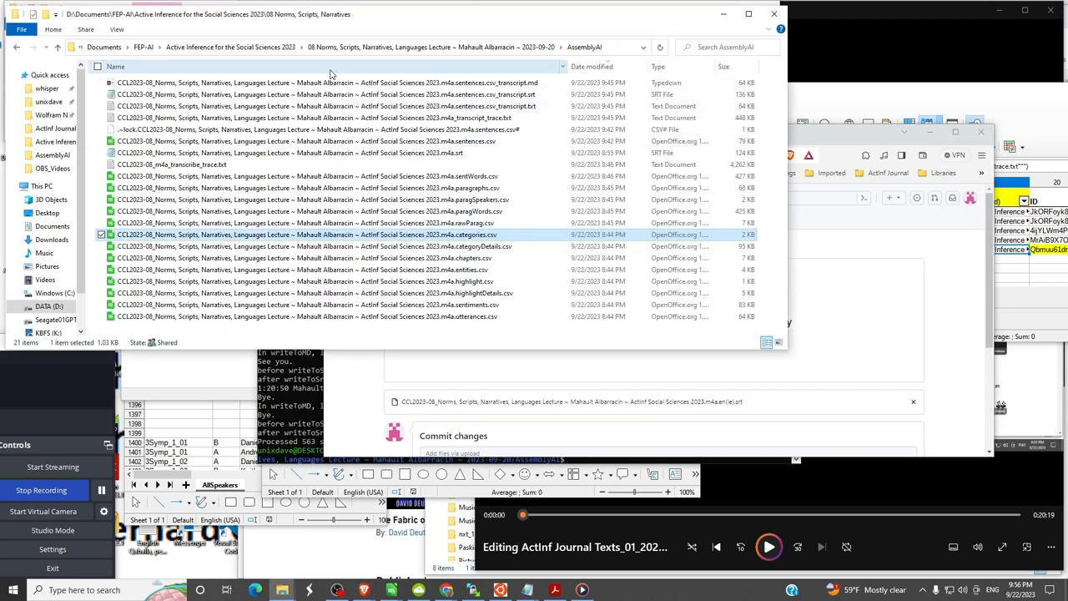
Return to the lecture's main folder and open its YouTube folder with the M4A audio
{"action": "left_click", "coordinate": [57, 46]}
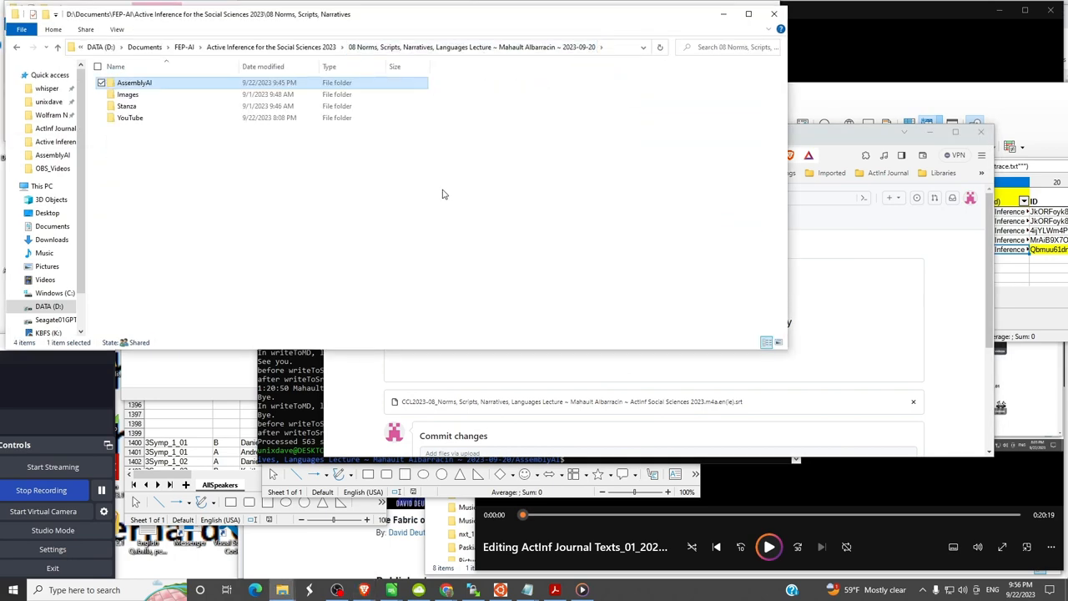
{"action": "mouse_move", "coordinate": [130, 117]}
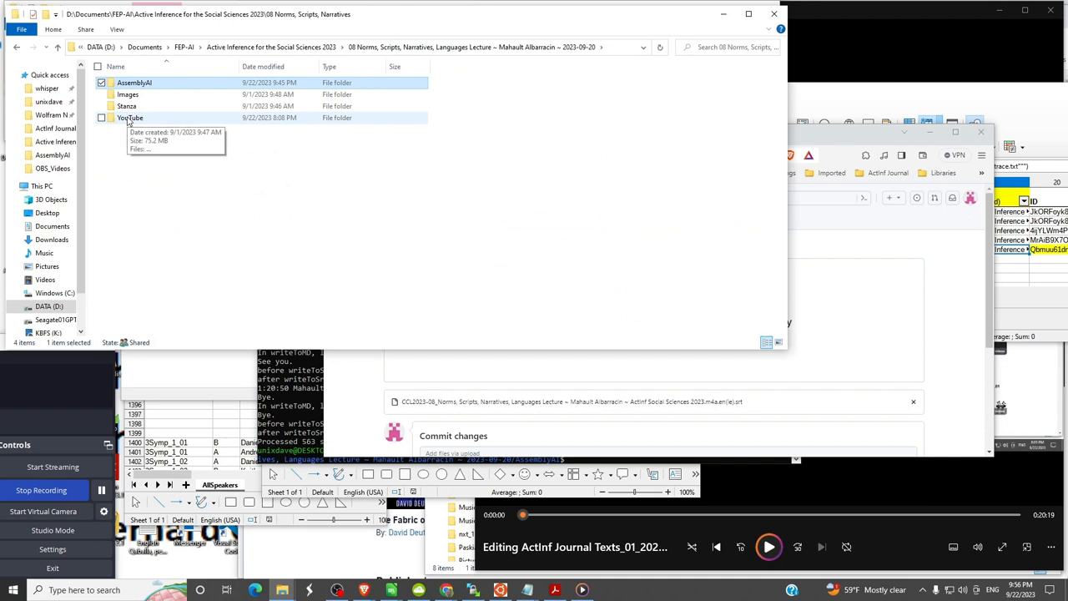
{"action": "double_click", "coordinate": [130, 117]}
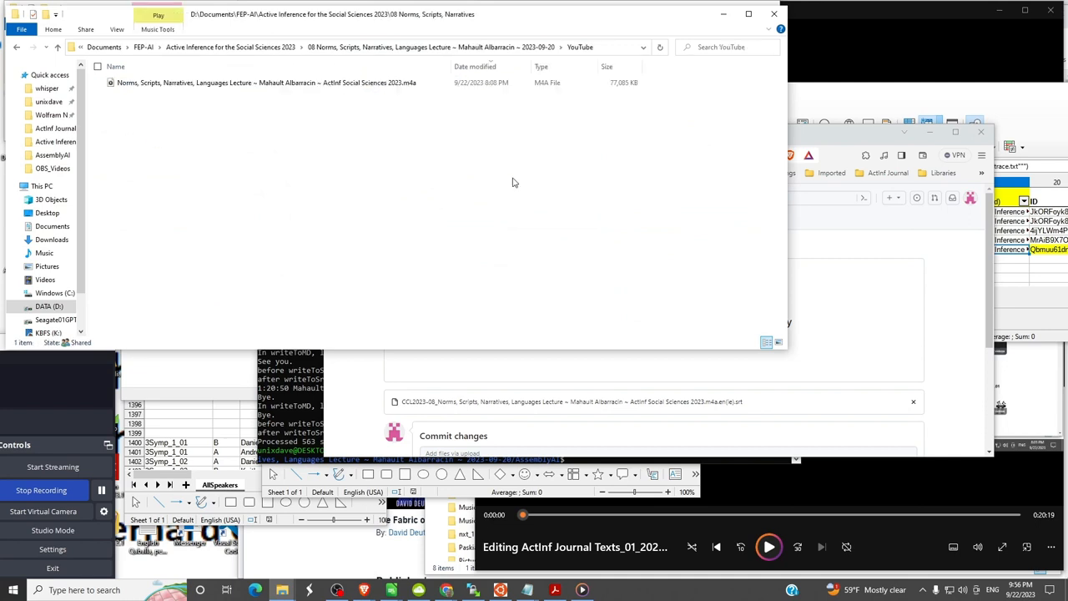
{"action": "mouse_move", "coordinate": [804, 334]}
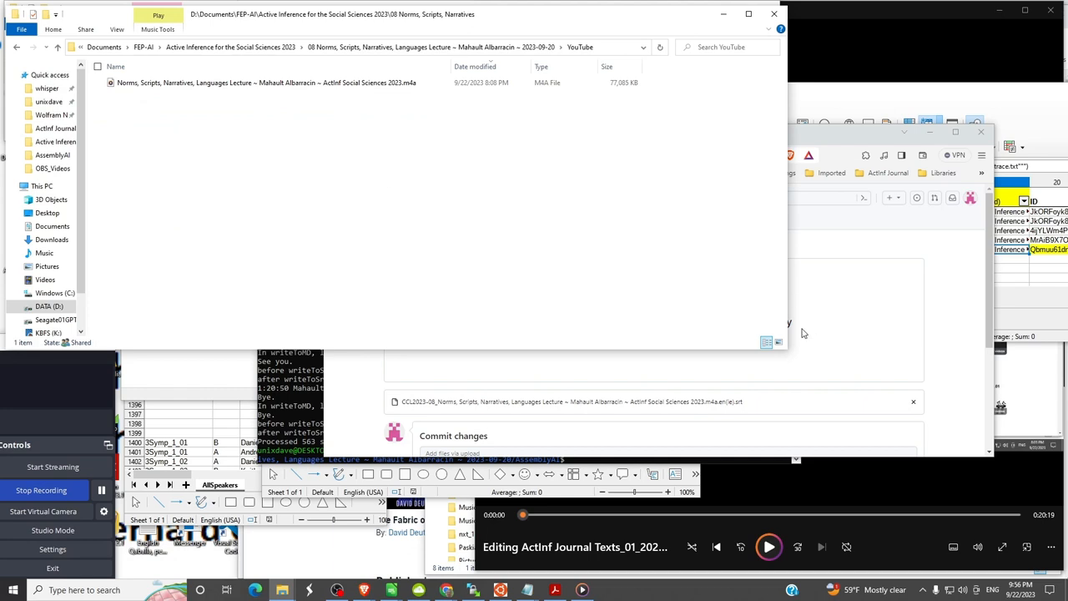
{"action": "mouse_move", "coordinate": [784, 349]}
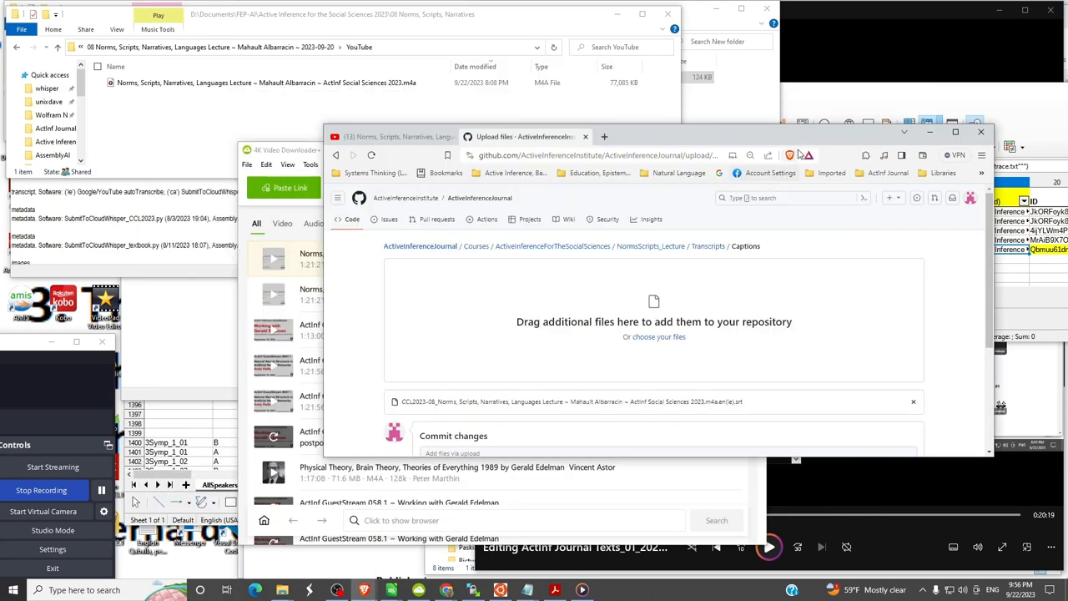
{"action": "mouse_move", "coordinate": [554, 152]}
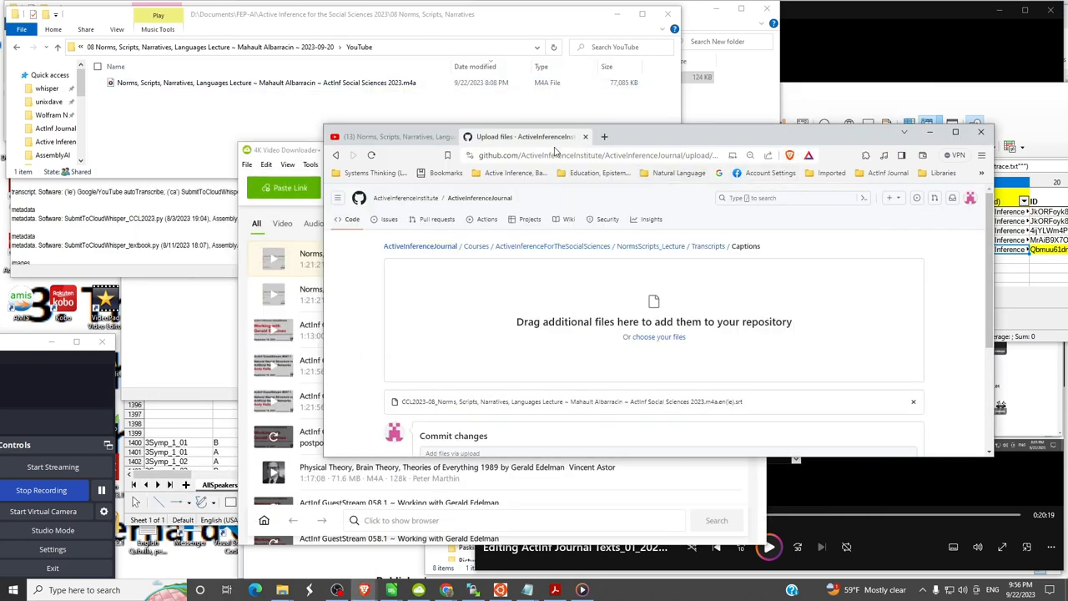
Paste the lecture's YouTube link and set the download to Video, MKV container, 1080p quality
{"action": "left_click", "coordinate": [392, 136]}
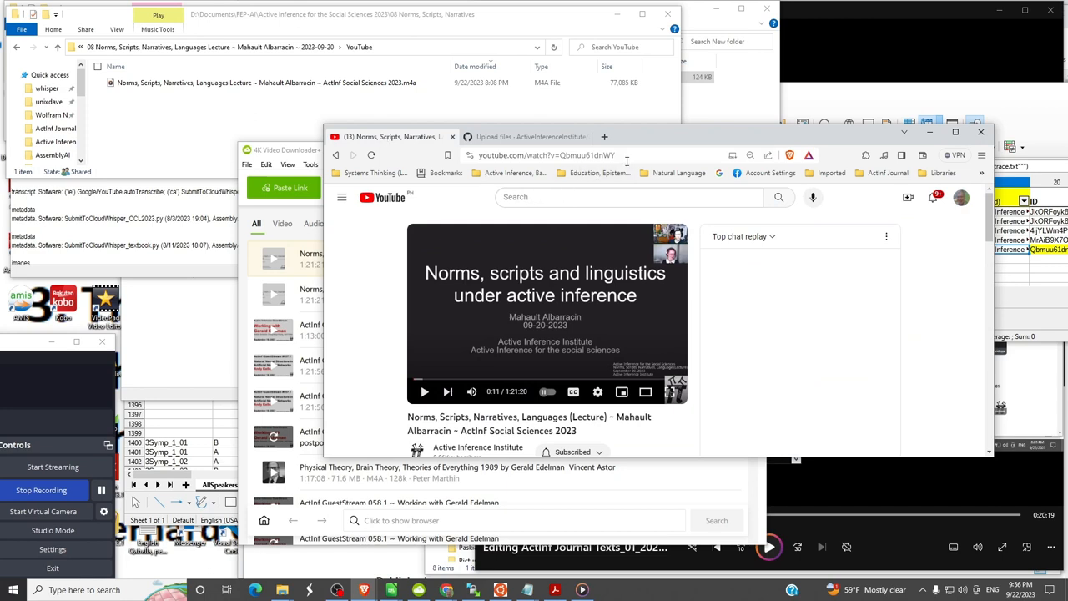
{"action": "left_click", "coordinate": [548, 155]}
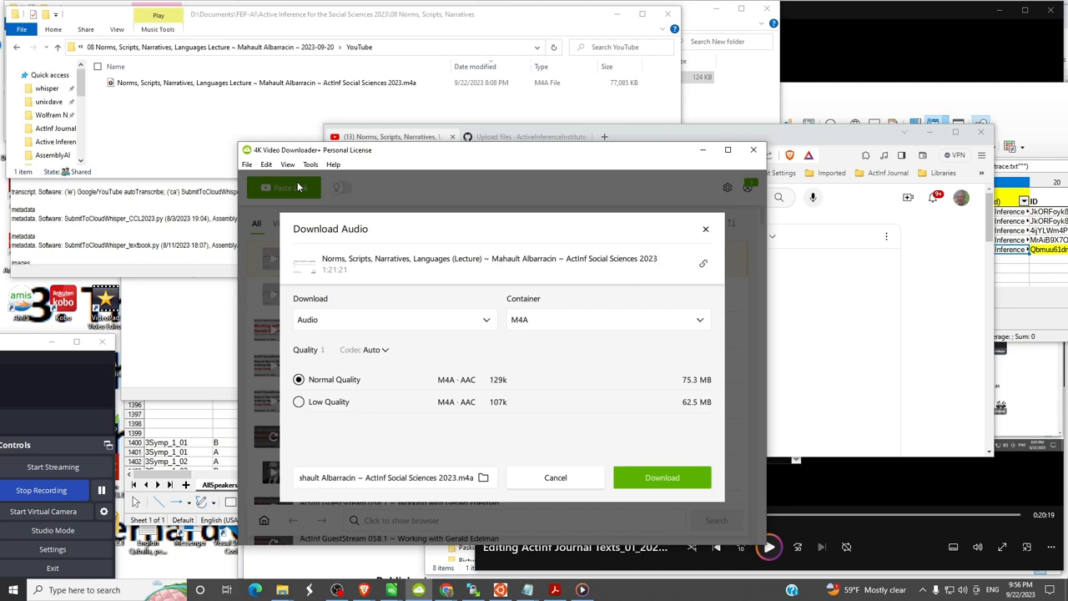
{"action": "mouse_move", "coordinate": [459, 216]}
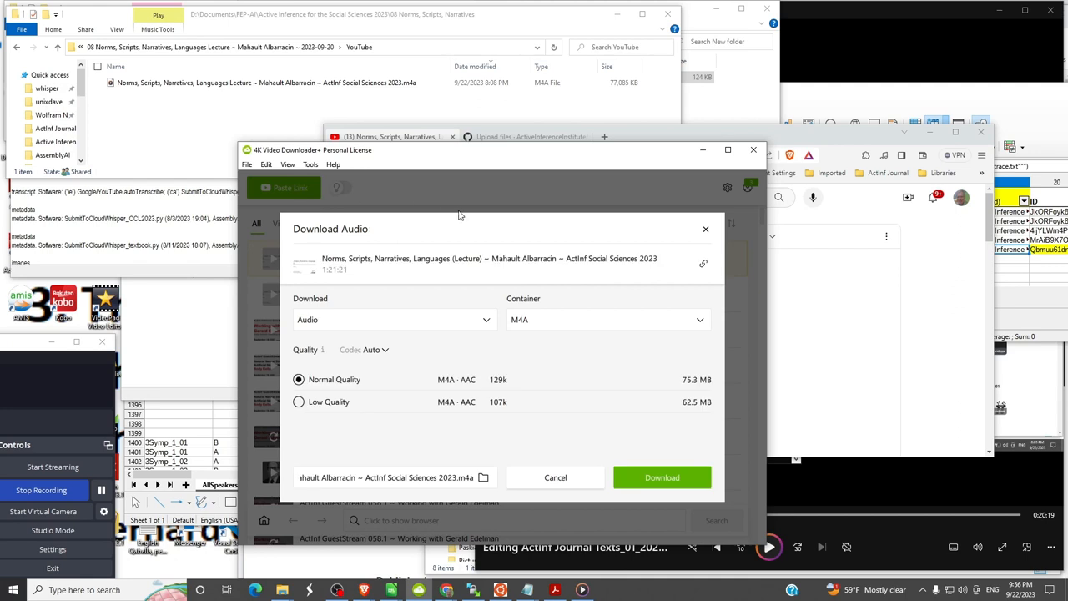
{"action": "left_click", "coordinate": [392, 320]}
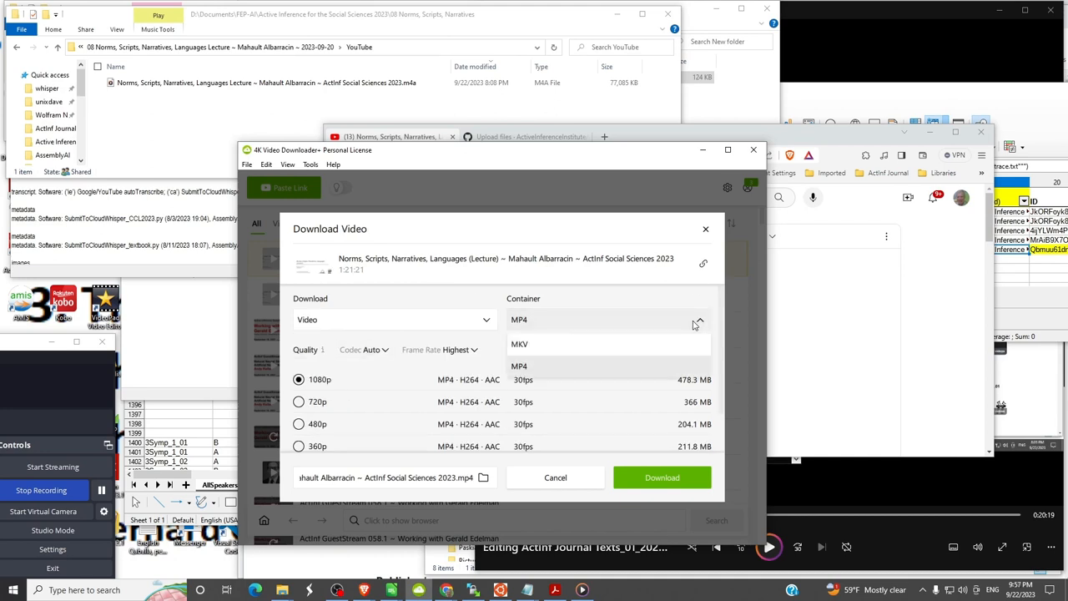
{"action": "left_click", "coordinate": [520, 344]}
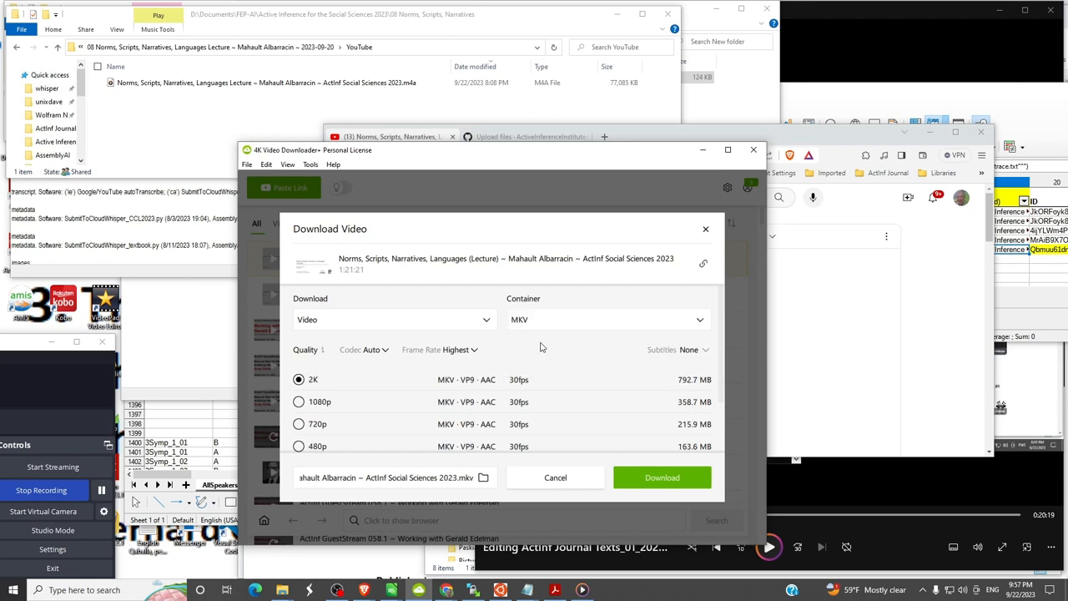
{"action": "mouse_move", "coordinate": [534, 223]}
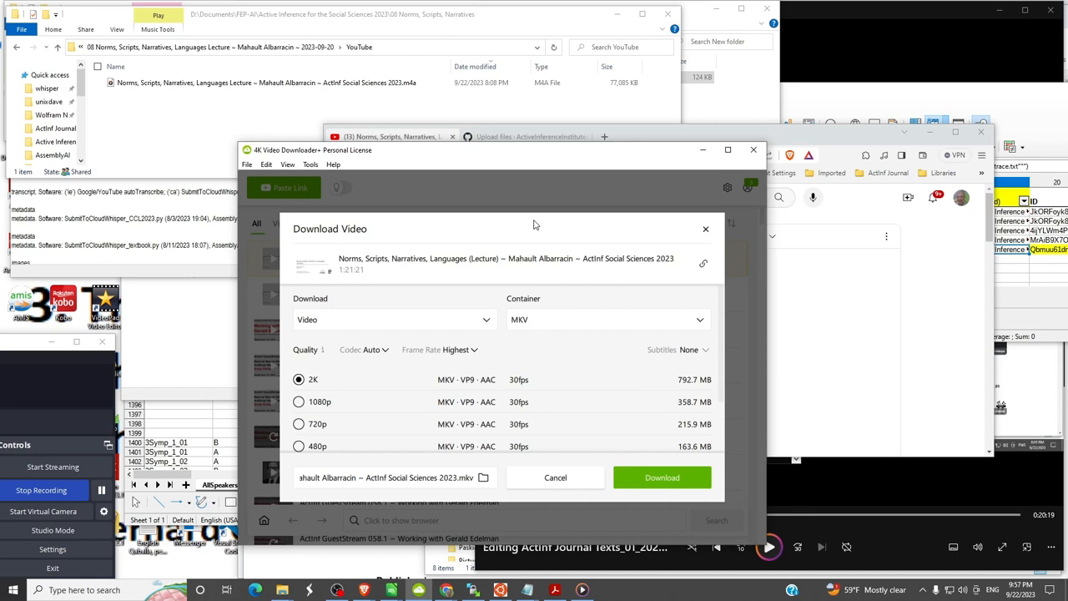
{"action": "mouse_move", "coordinate": [541, 230]}
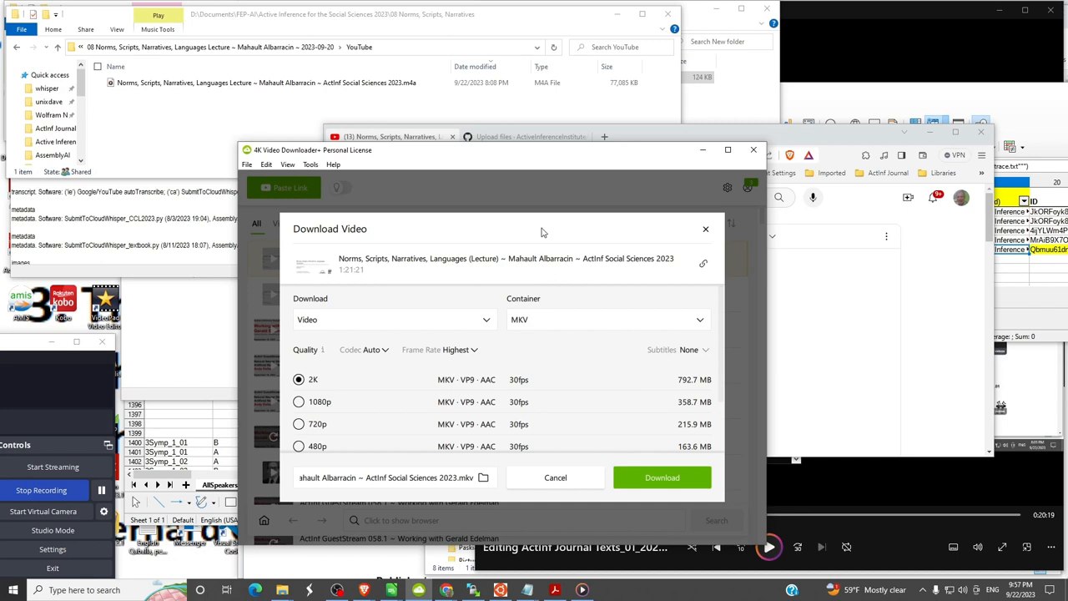
{"action": "mouse_move", "coordinate": [478, 230]}
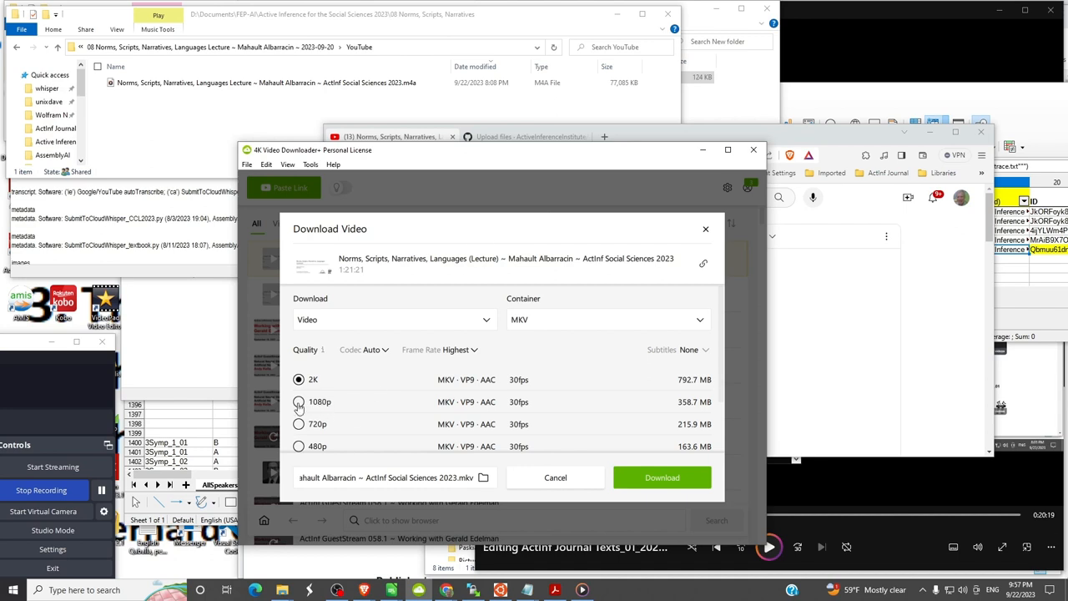
{"action": "mouse_move", "coordinate": [301, 407]}
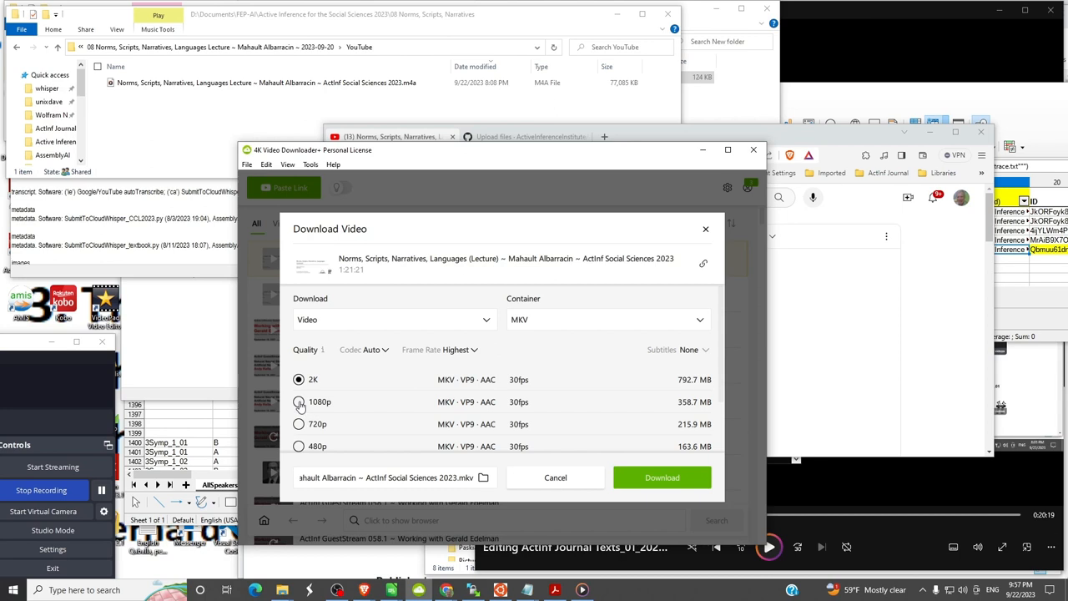
{"action": "left_click", "coordinate": [299, 401]}
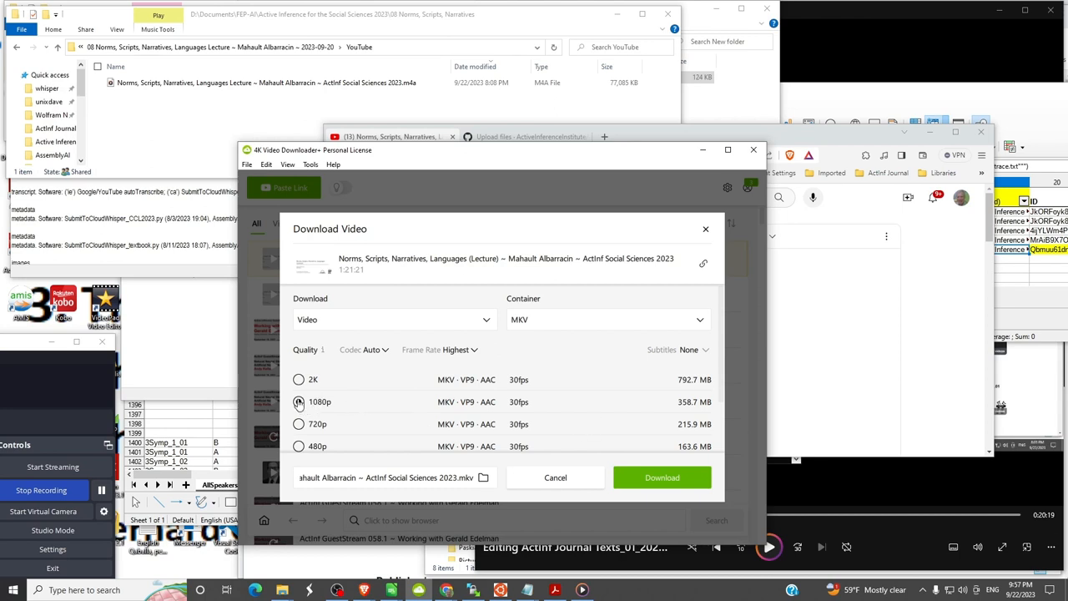
{"action": "left_click", "coordinate": [299, 401]}
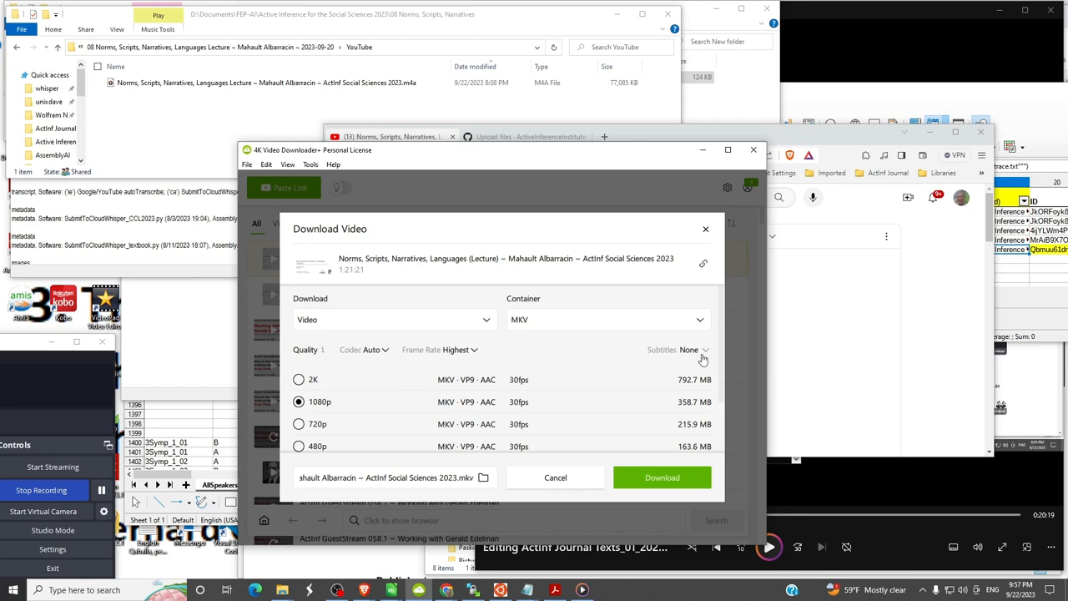
Tick German, English, Italian and Japanese subtitles in the subtitle language list
{"action": "left_click", "coordinate": [695, 350]}
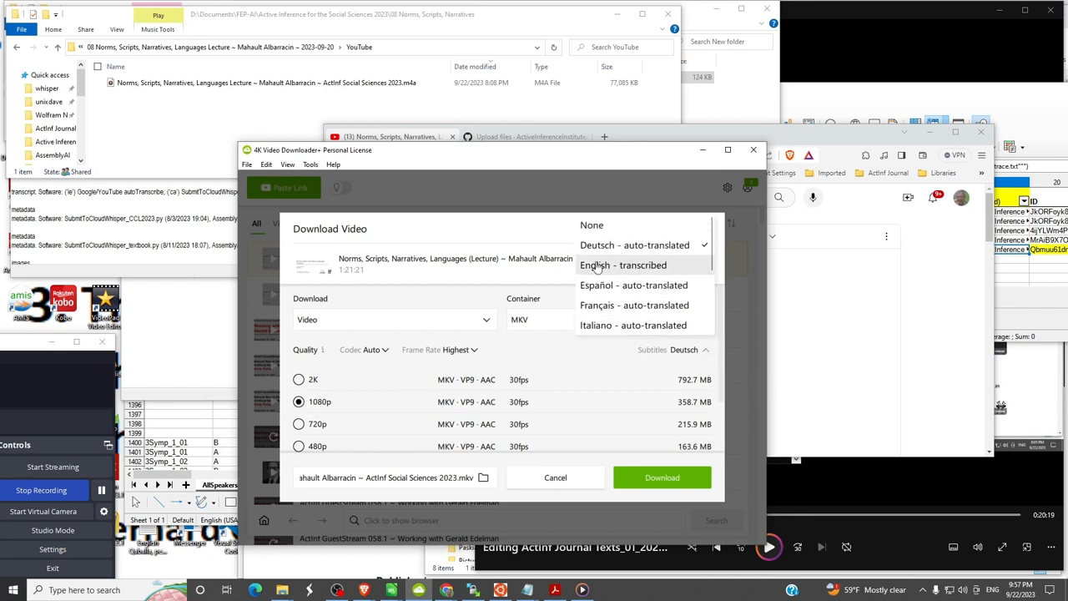
{"action": "left_click", "coordinate": [622, 263]}
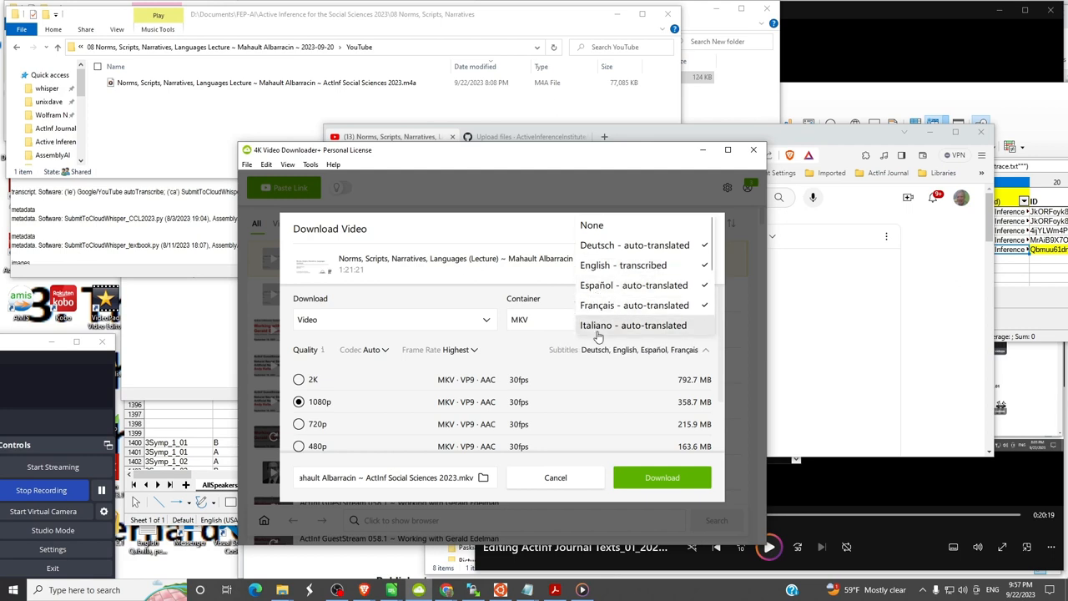
{"action": "left_click", "coordinate": [632, 324]}
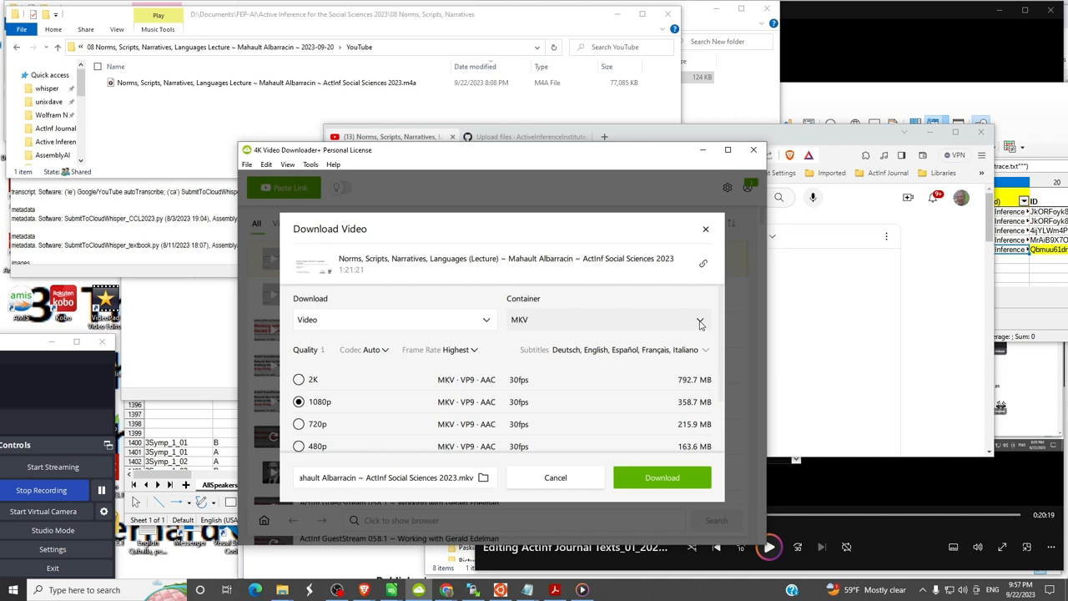
{"action": "left_click", "coordinate": [705, 349]}
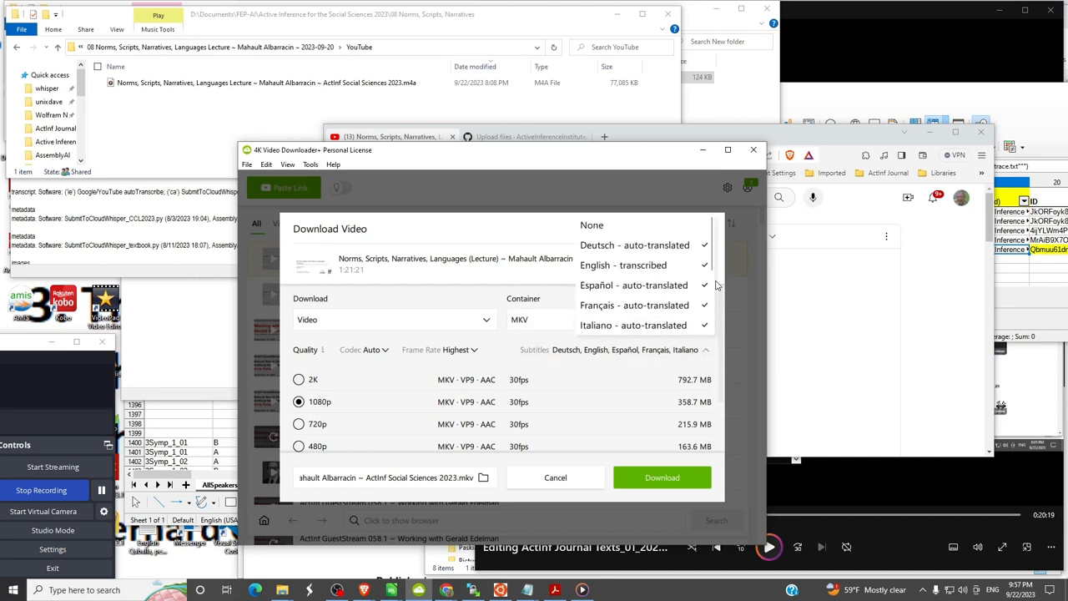
{"action": "scroll", "scroll_direction": "down", "scroll_amount": 3}
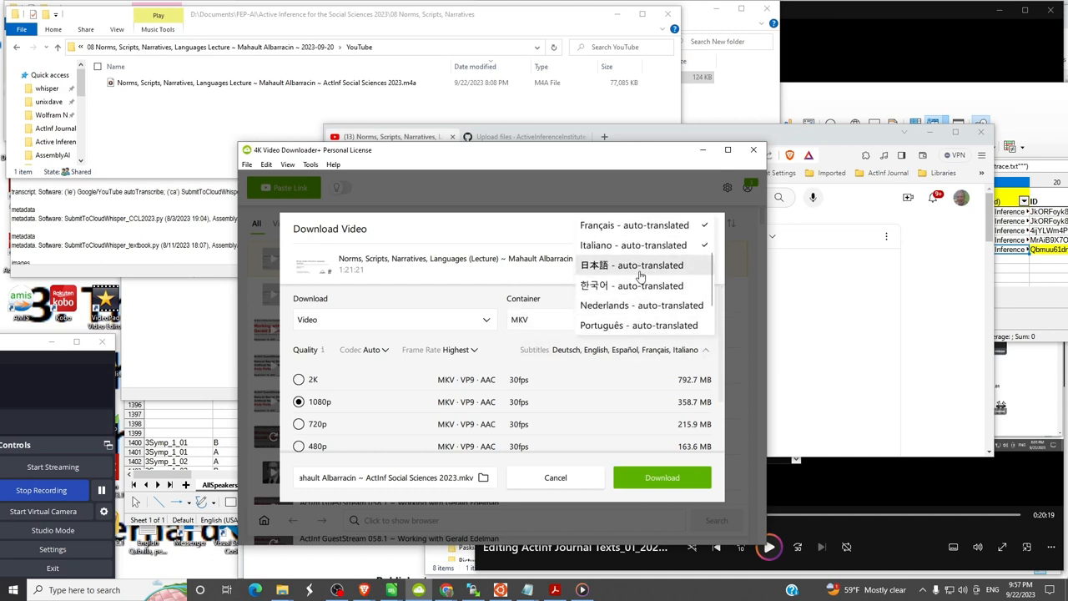
{"action": "left_click", "coordinate": [631, 264]}
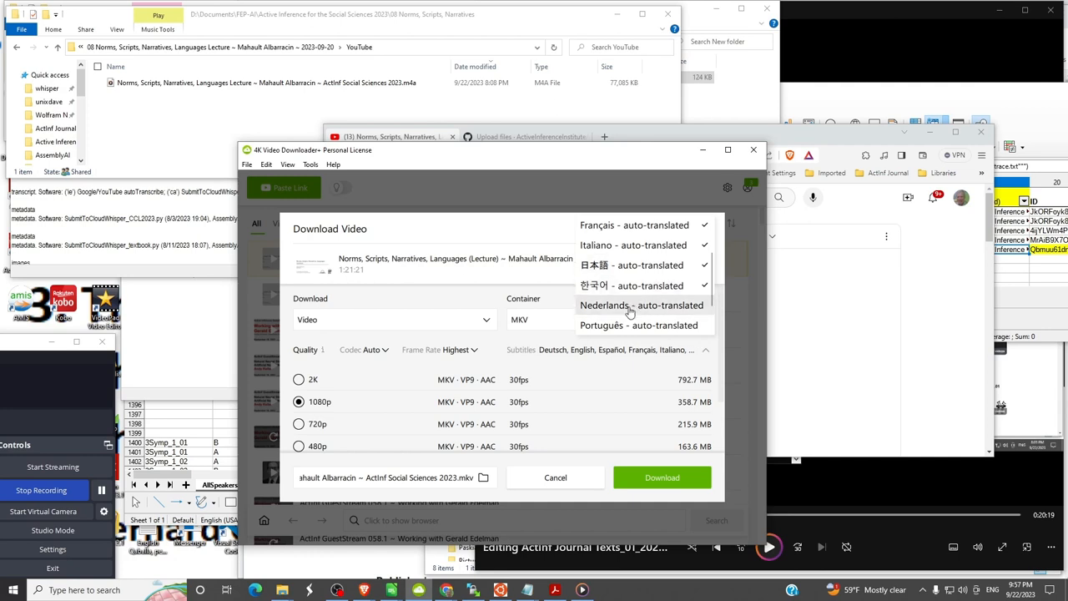
{"action": "mouse_move", "coordinate": [631, 286]}
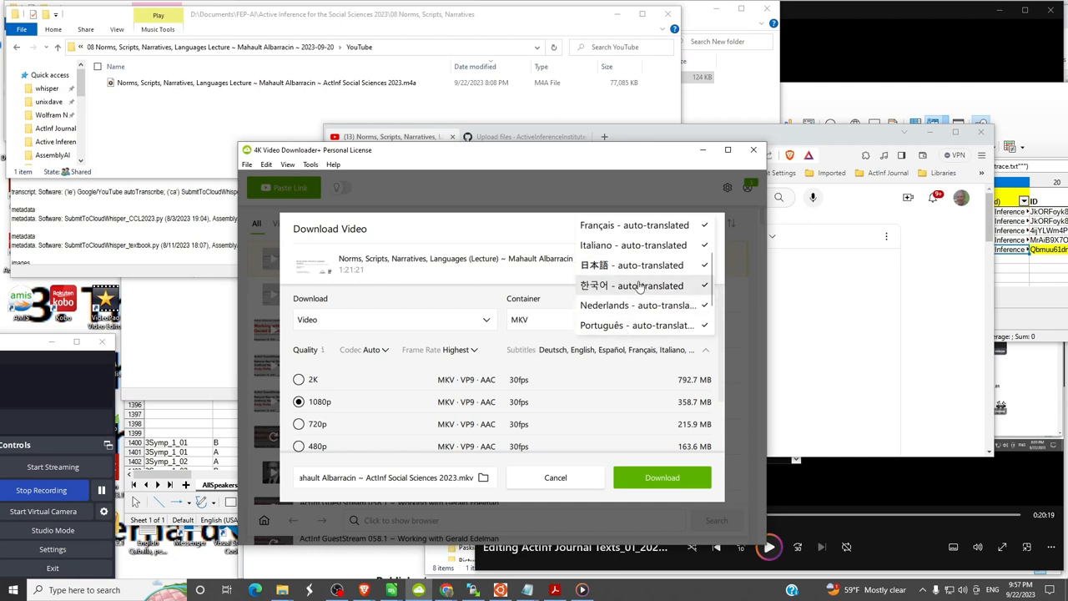
{"action": "scroll", "scroll_direction": "down", "scroll_amount": 3}
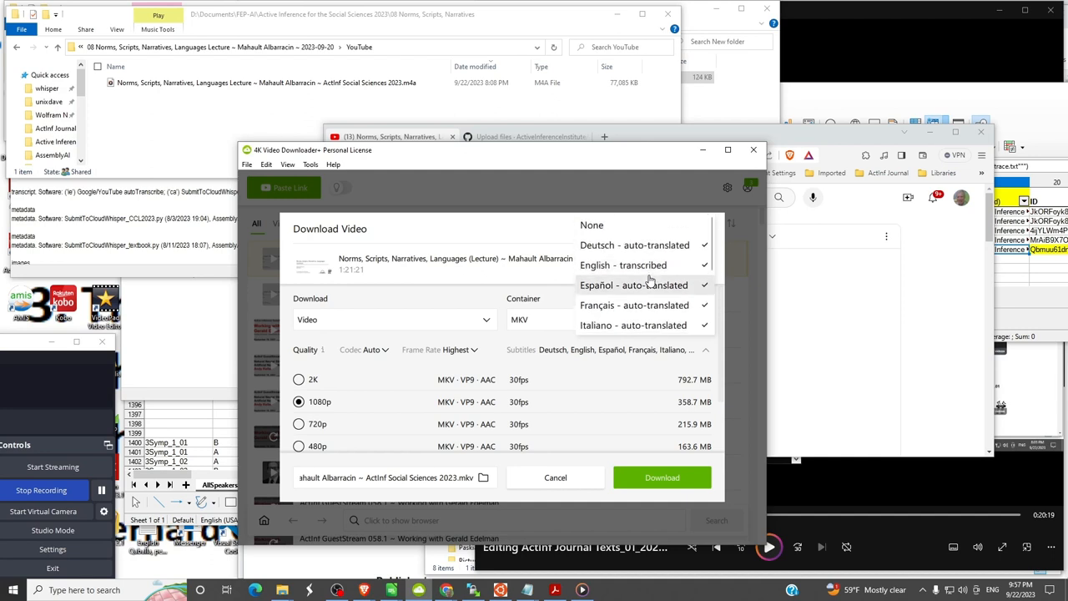
{"action": "mouse_move", "coordinate": [634, 304]}
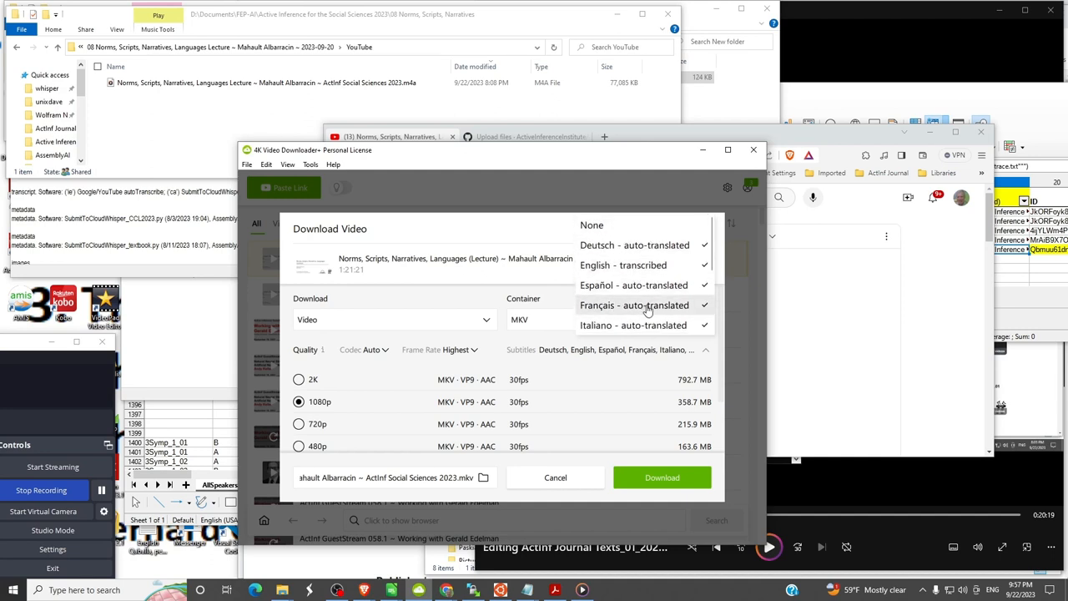
{"action": "mouse_move", "coordinate": [623, 264]}
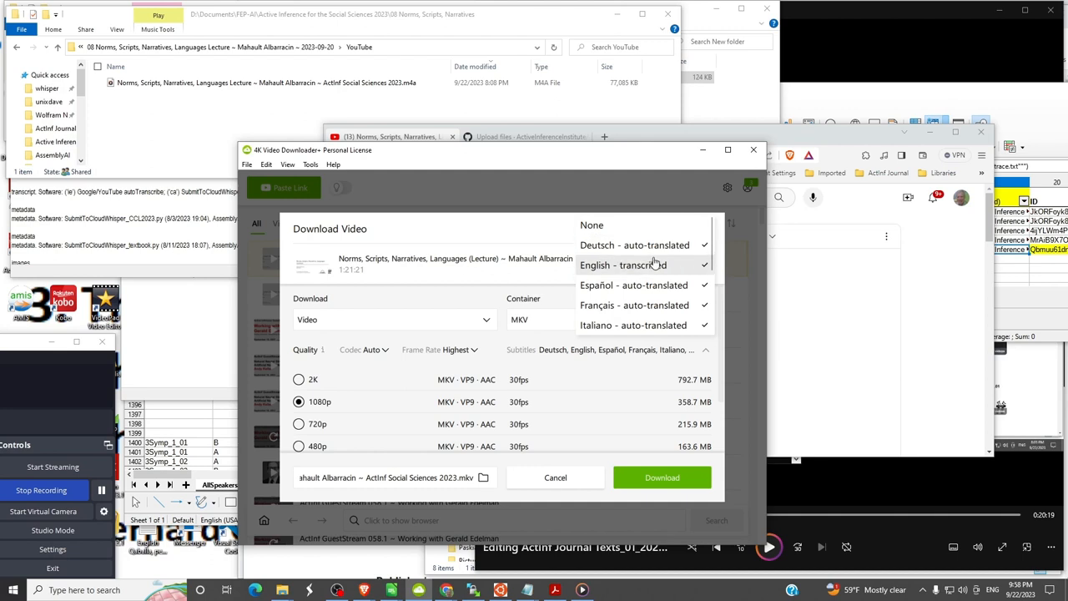
{"action": "mouse_move", "coordinate": [655, 265]}
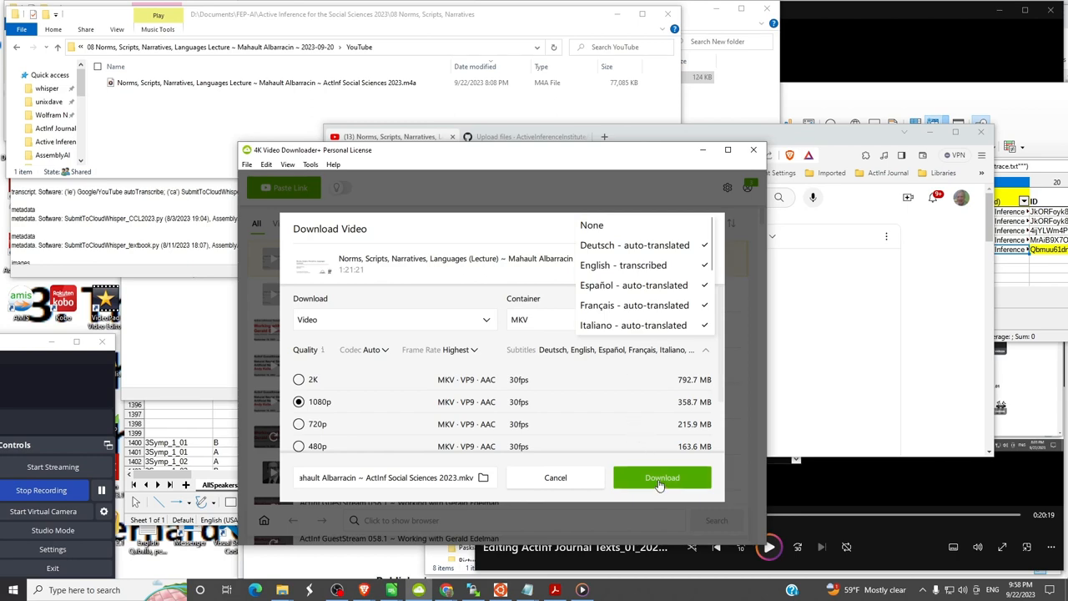
{"action": "mouse_move", "coordinate": [482, 477]}
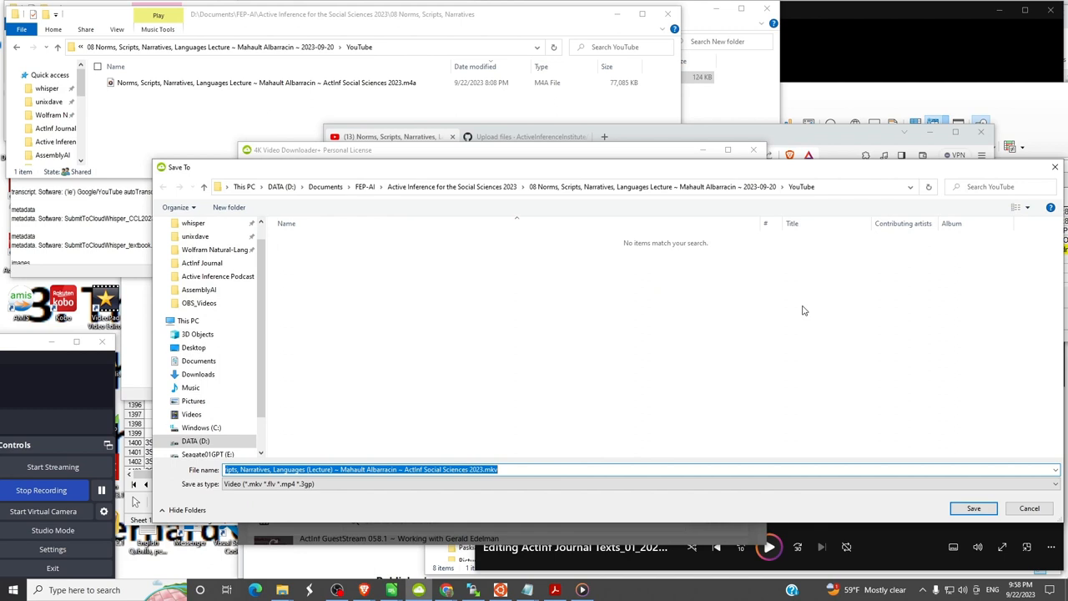
{"action": "mouse_move", "coordinate": [824, 197]}
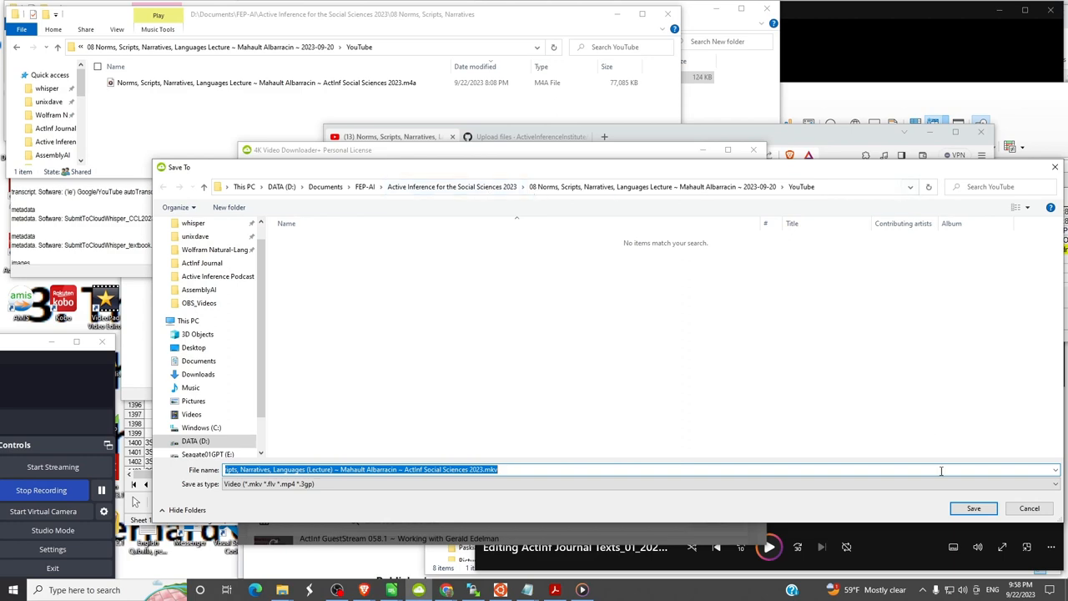
{"action": "mouse_move", "coordinate": [974, 509]}
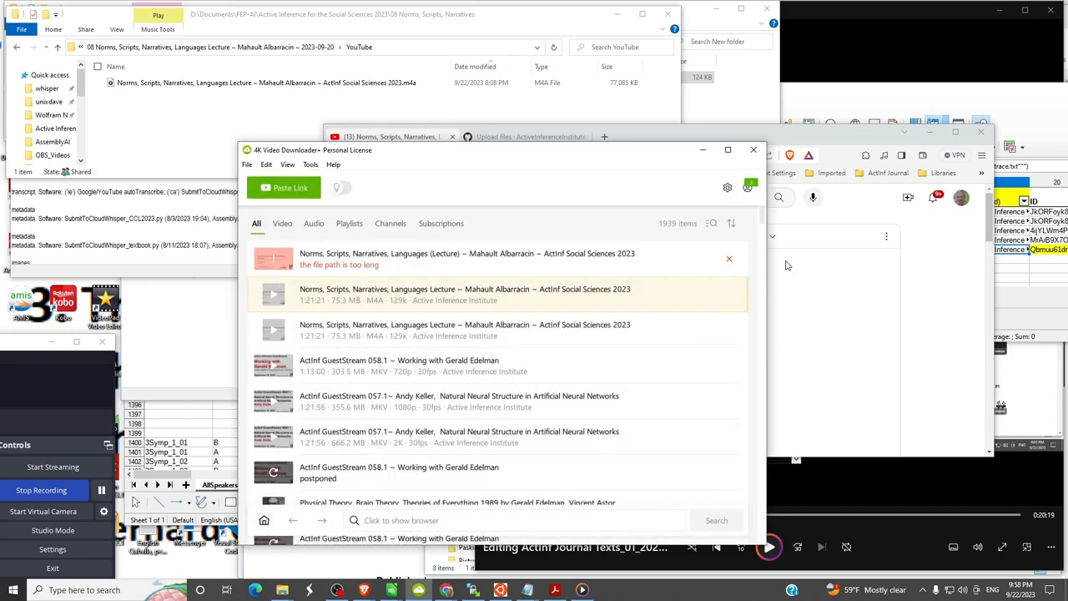
{"action": "mouse_move", "coordinate": [761, 277]}
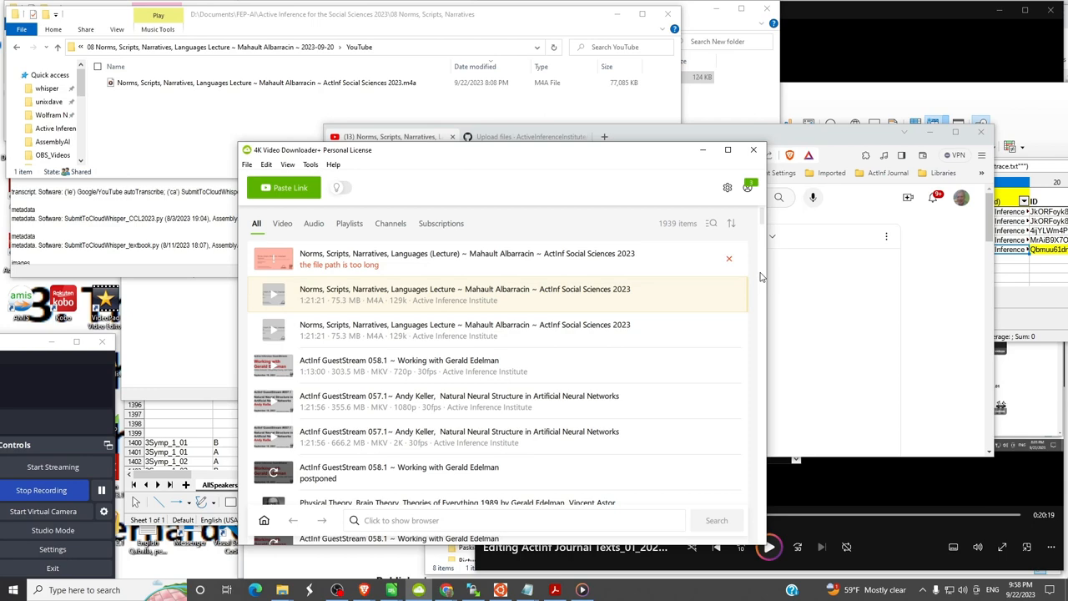
{"action": "mouse_move", "coordinate": [856, 121]}
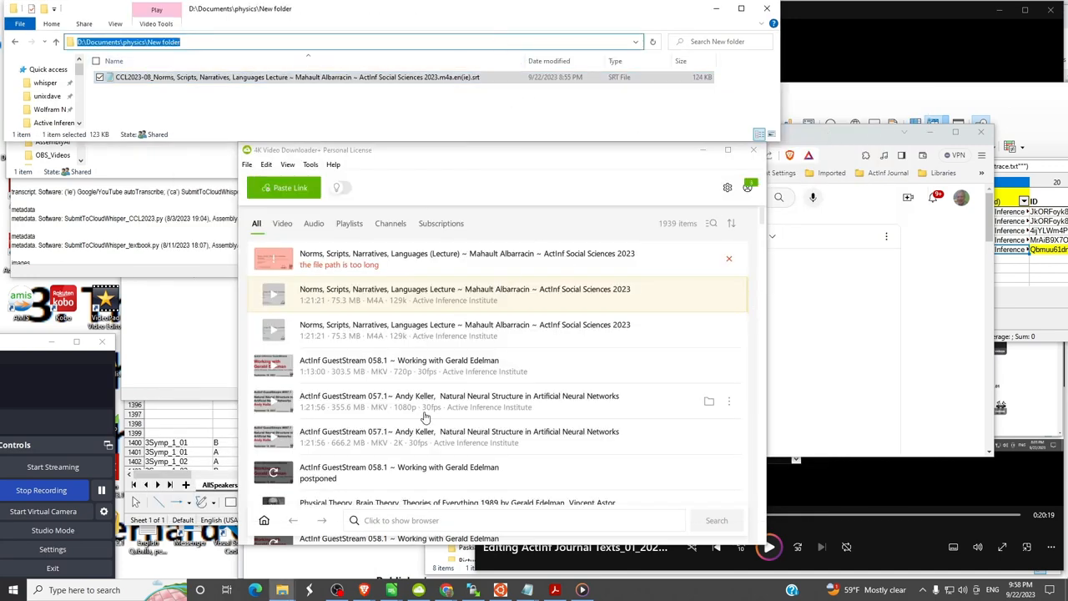
Review the failed download showing the 'file path is too long' error
{"action": "scroll", "scroll_direction": "down", "scroll_amount": 3}
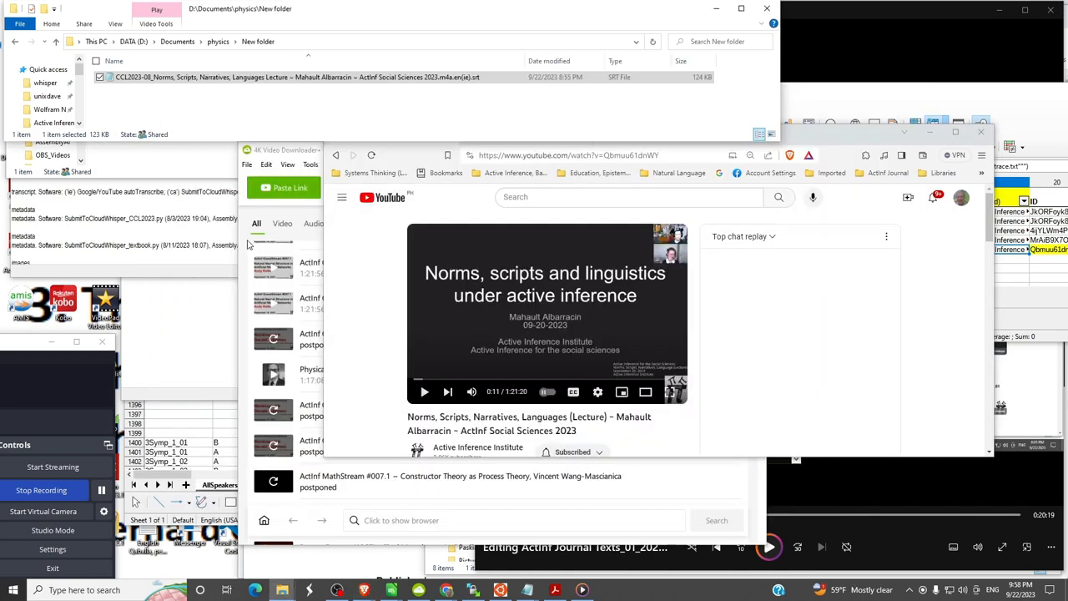
Paste the link again, revisit the subtitle languages and choose 1080p quality
{"action": "left_click", "coordinate": [283, 187]}
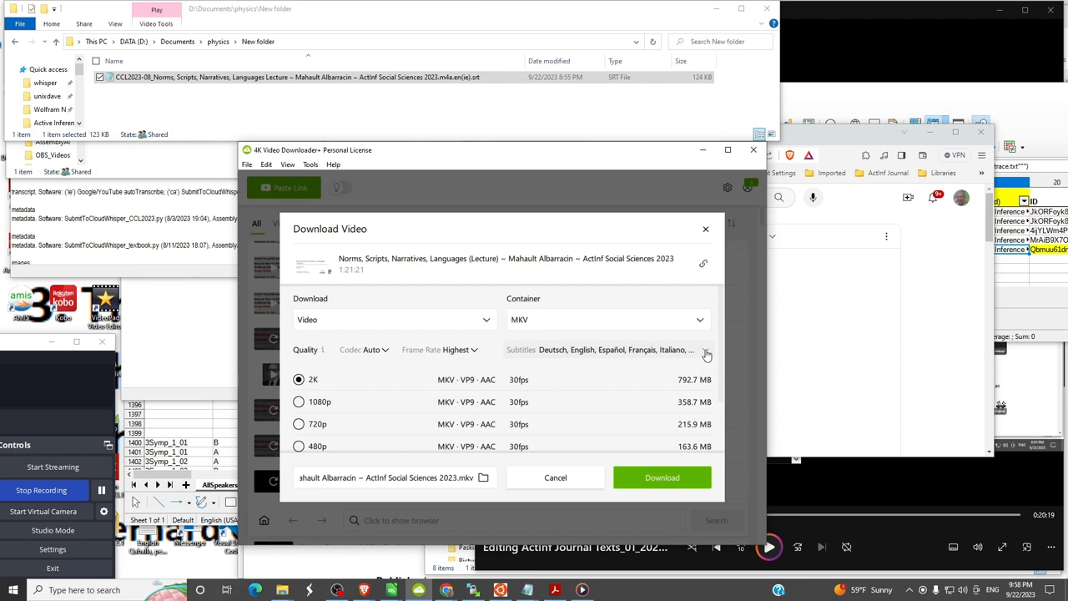
{"action": "left_click", "coordinate": [705, 350]}
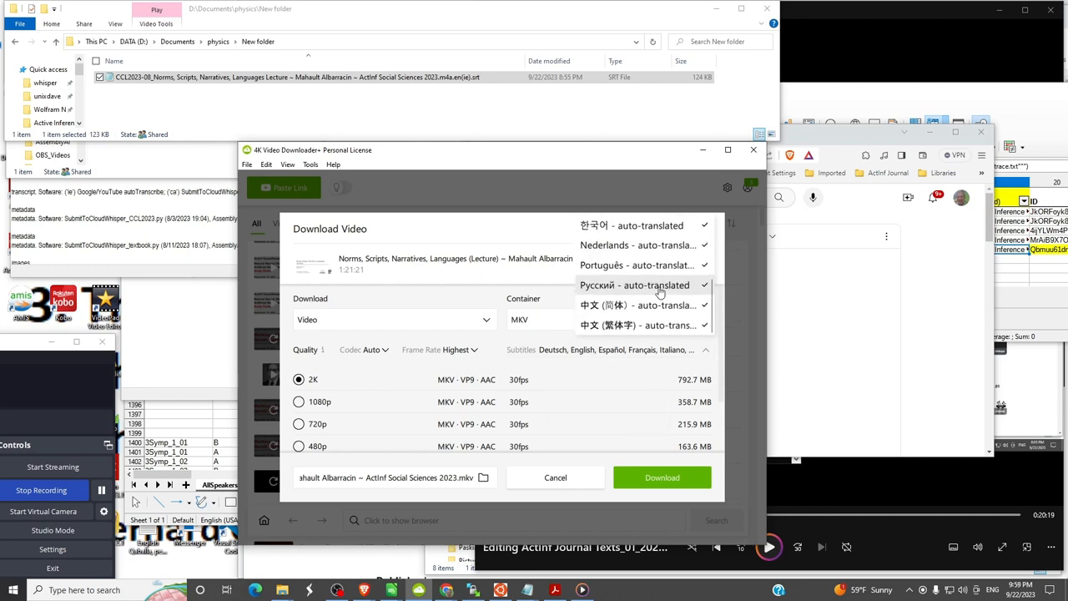
{"action": "mouse_move", "coordinate": [299, 408]}
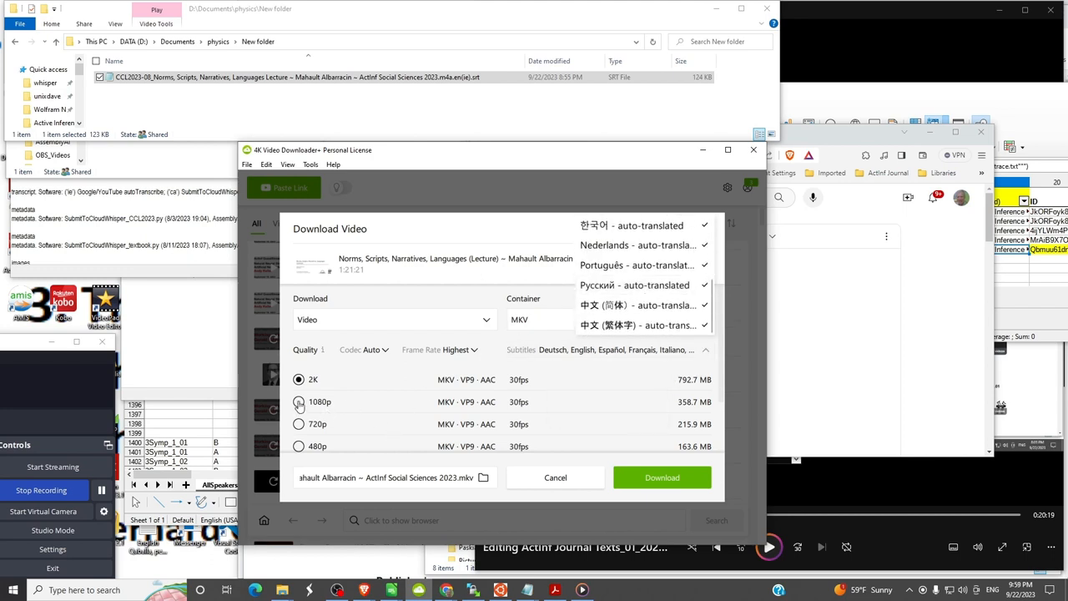
{"action": "left_click", "coordinate": [299, 401]}
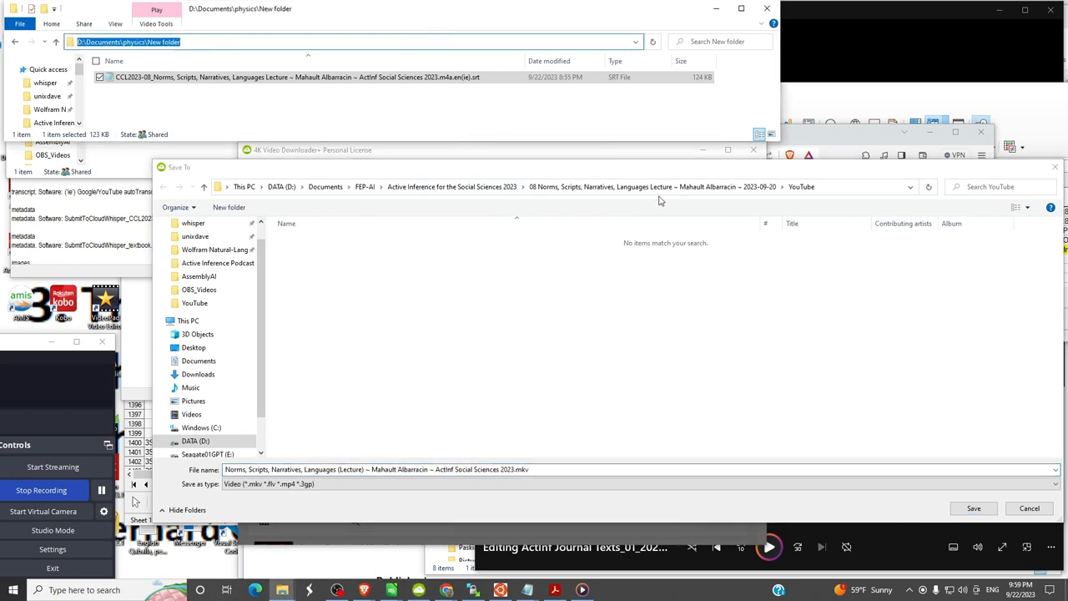
{"action": "mouse_move", "coordinate": [851, 194]}
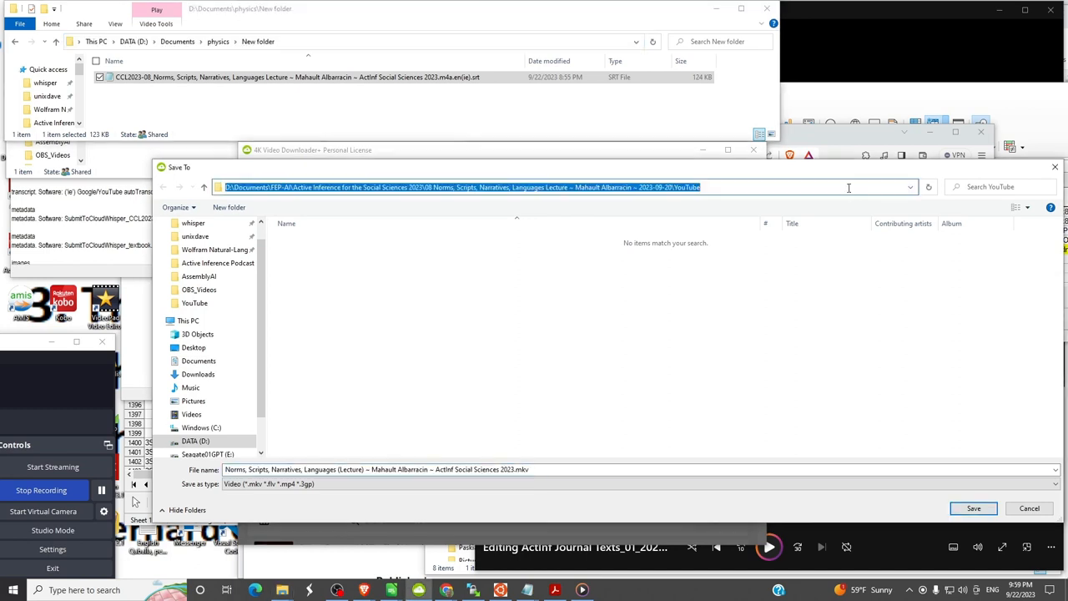
Save the MKV download to D:\Documents\physics\New folder and start downloading
{"action": "type", "text": "D:\\Documents\\physics\\New folder"}
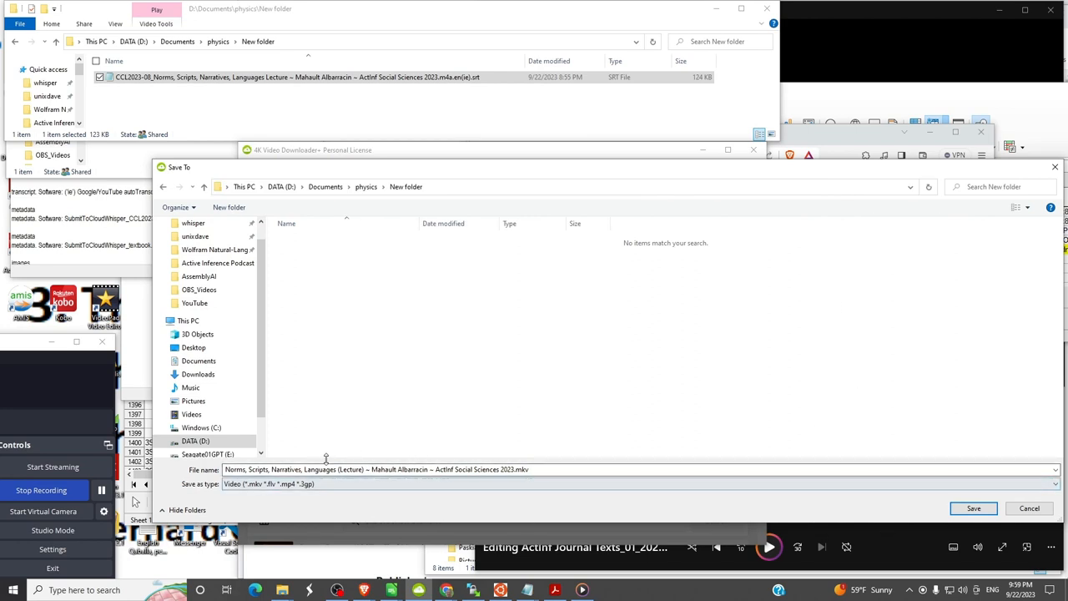
{"action": "double_click", "coordinate": [350, 469]}
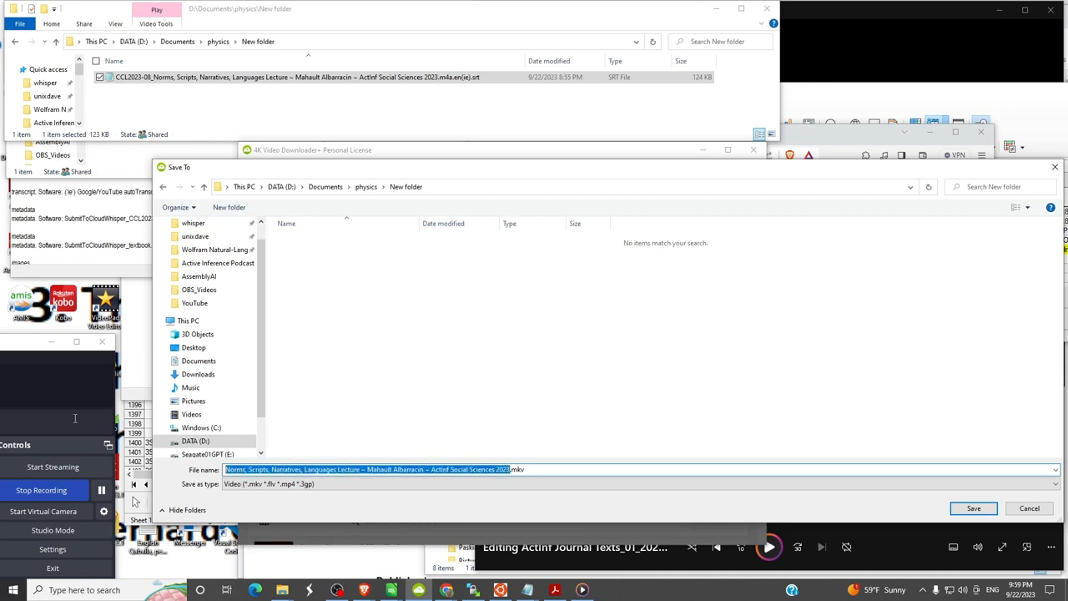
{"action": "mouse_move", "coordinate": [666, 284]}
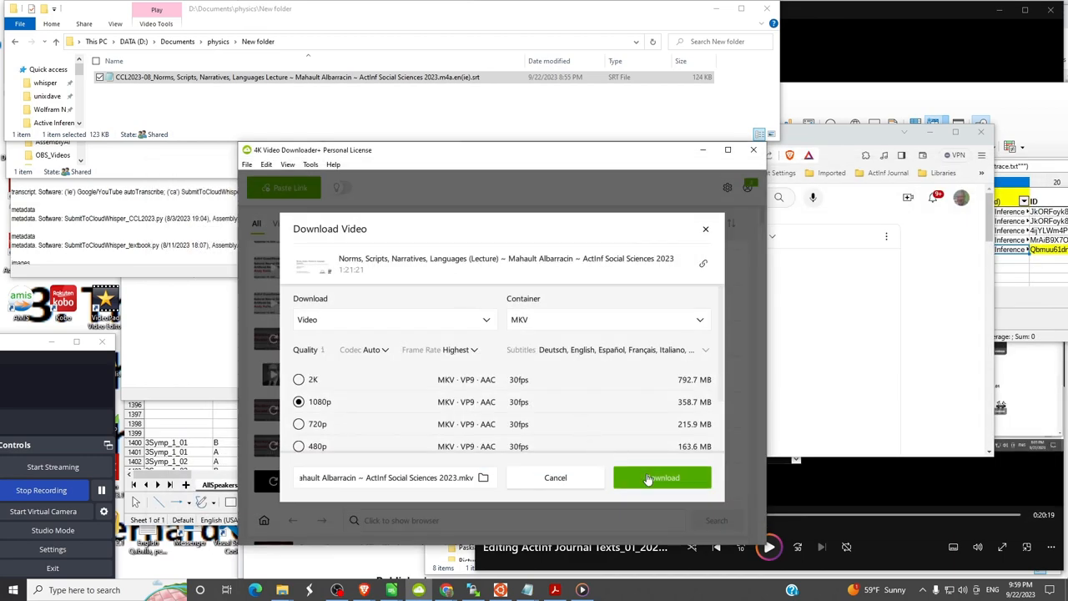
{"action": "left_click", "coordinate": [661, 477]}
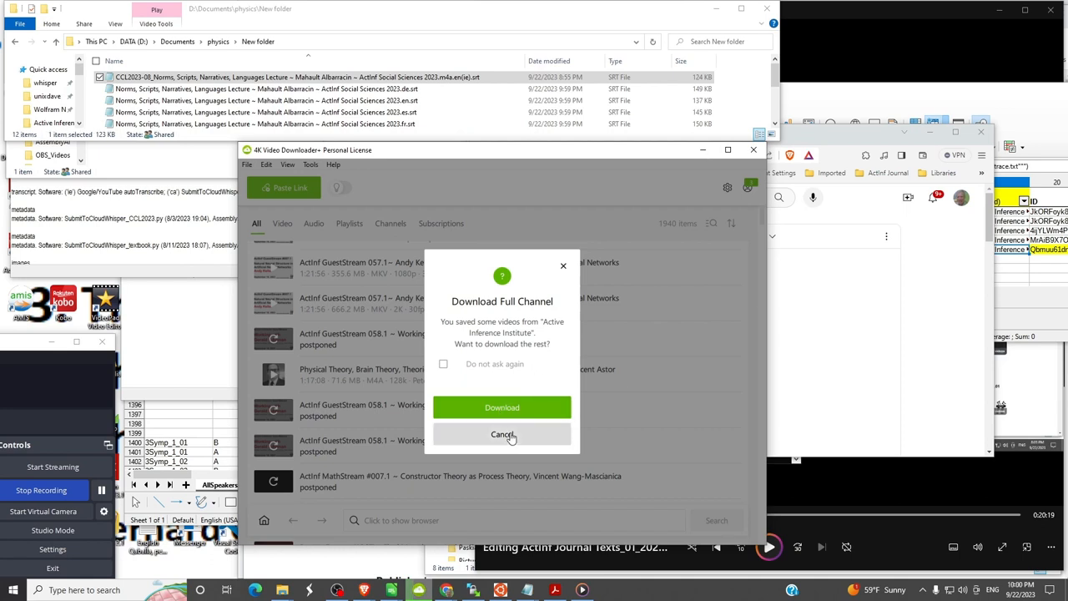
Decline the full-channel download and switch to File Explorer's New folder listing
{"action": "left_click", "coordinate": [500, 434]}
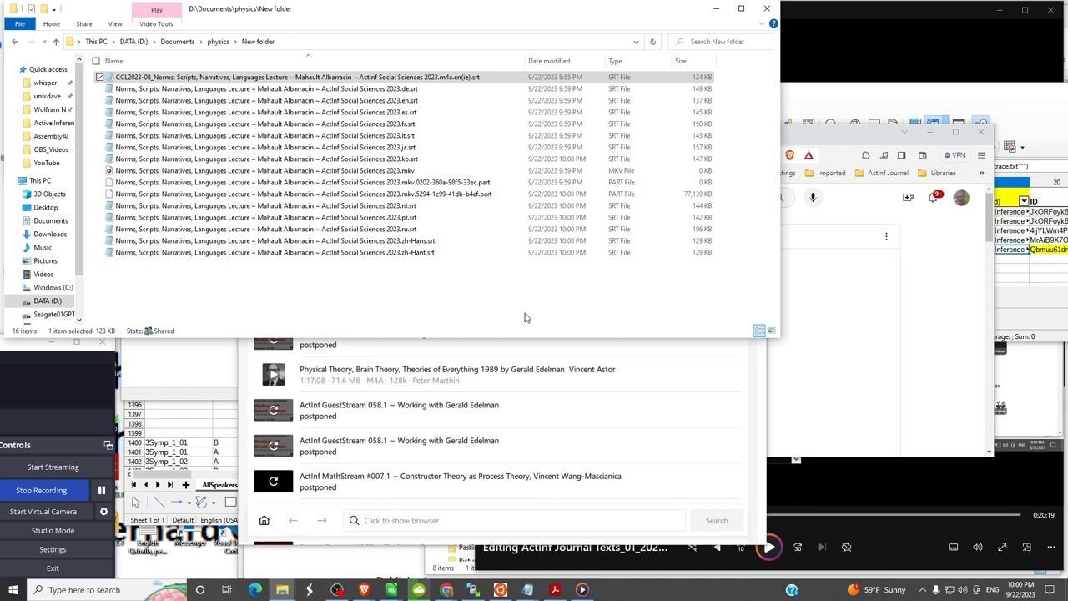
{"action": "mouse_move", "coordinate": [526, 315]}
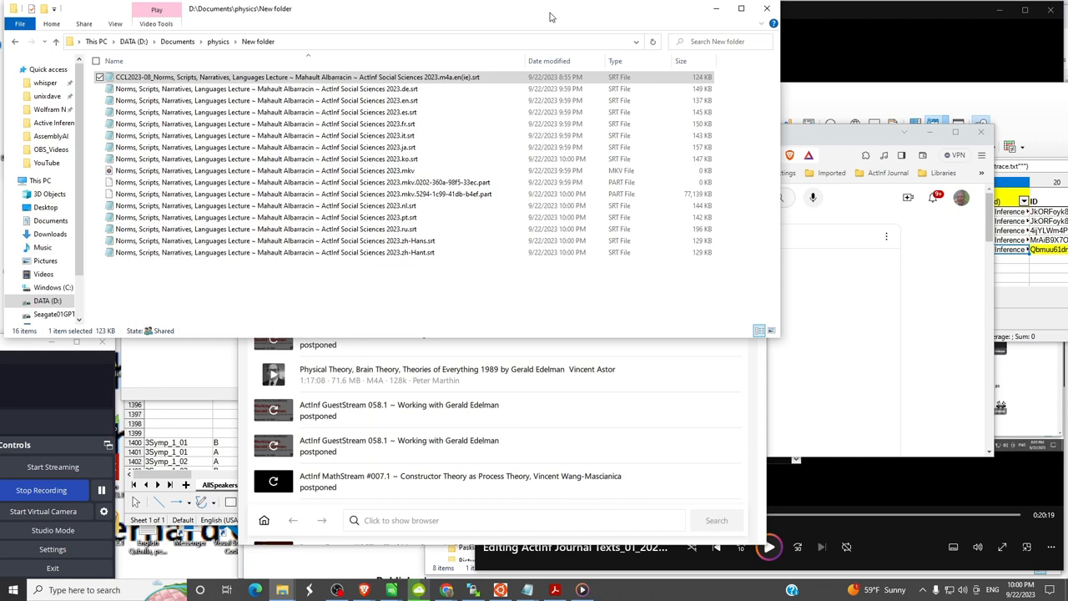
{"action": "mouse_move", "coordinate": [741, 380]}
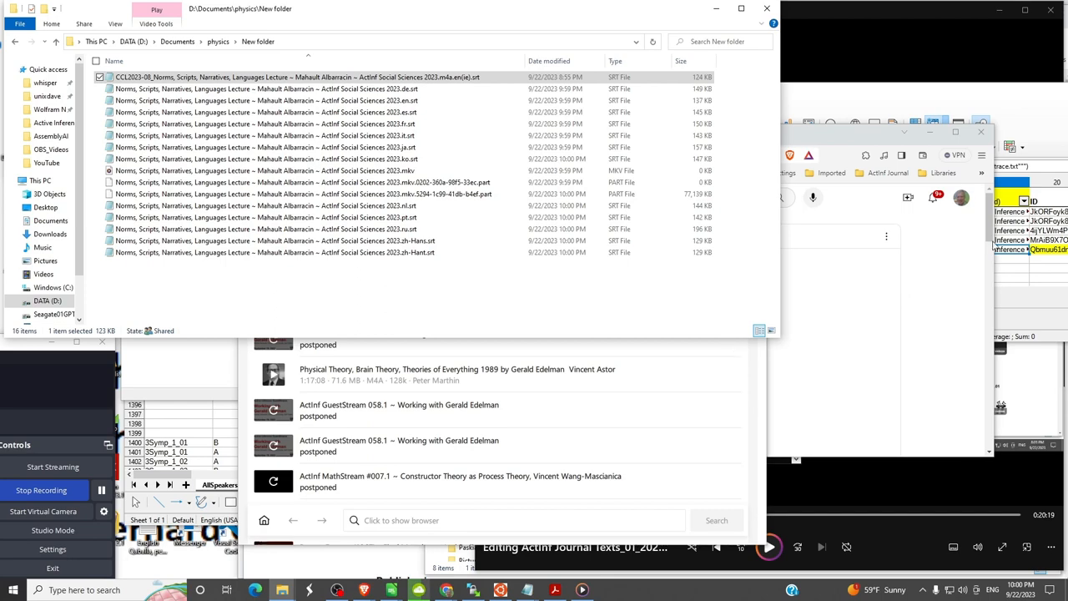
{"action": "mouse_move", "coordinate": [688, 461]}
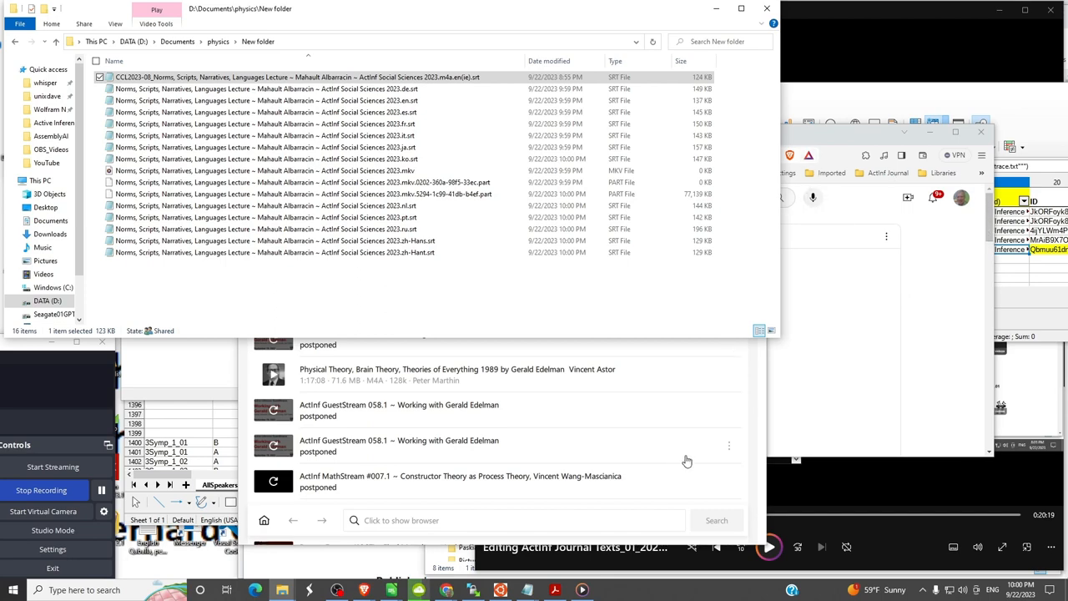
{"action": "key", "text": "alt+tab"}
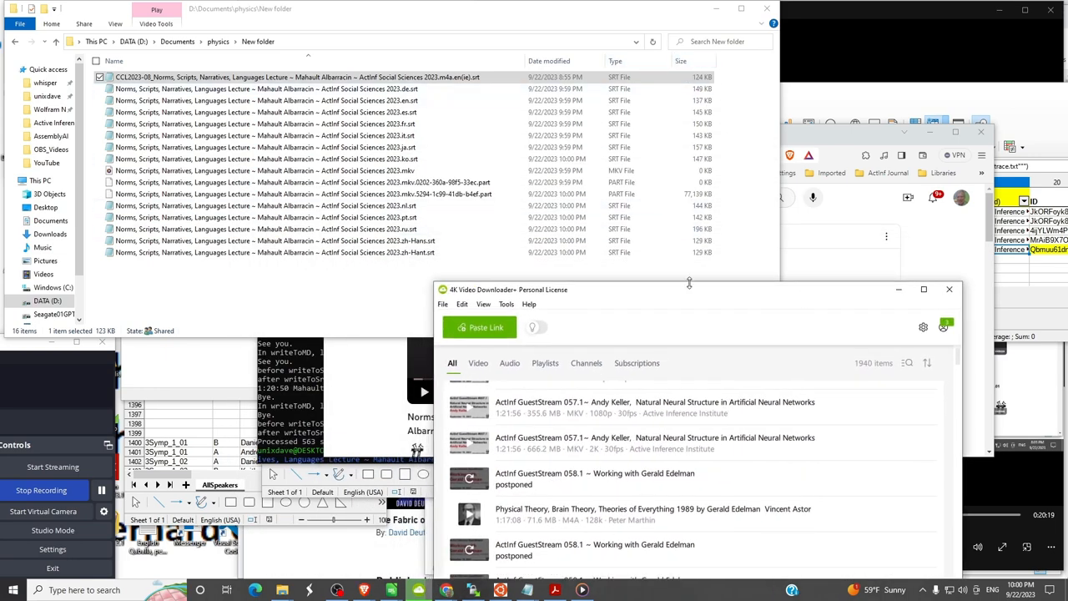
{"action": "mouse_move", "coordinate": [749, 344]}
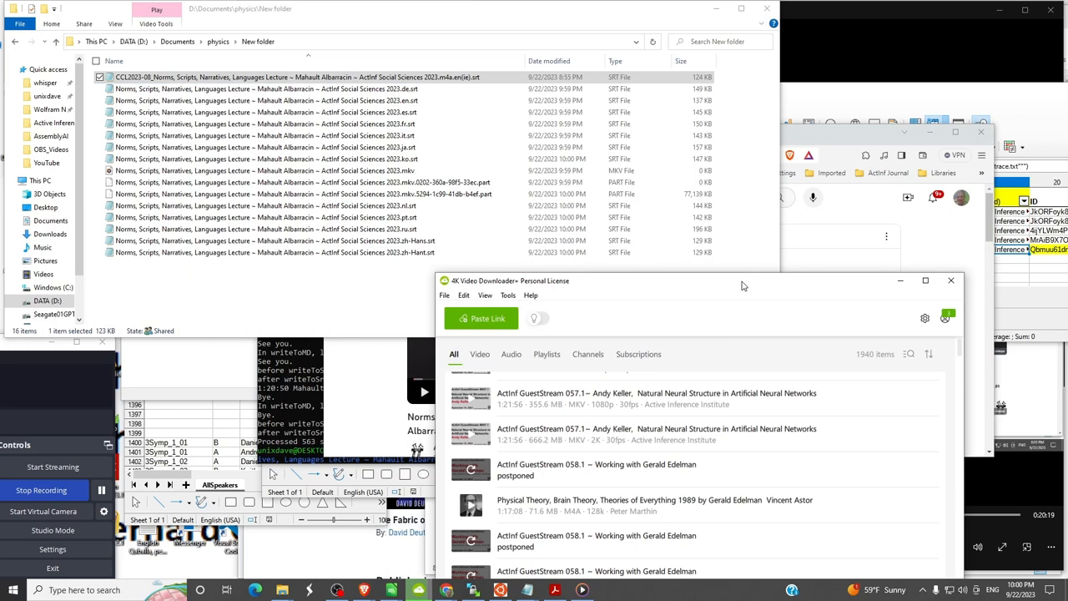
{"action": "left_click", "coordinate": [334, 194]}
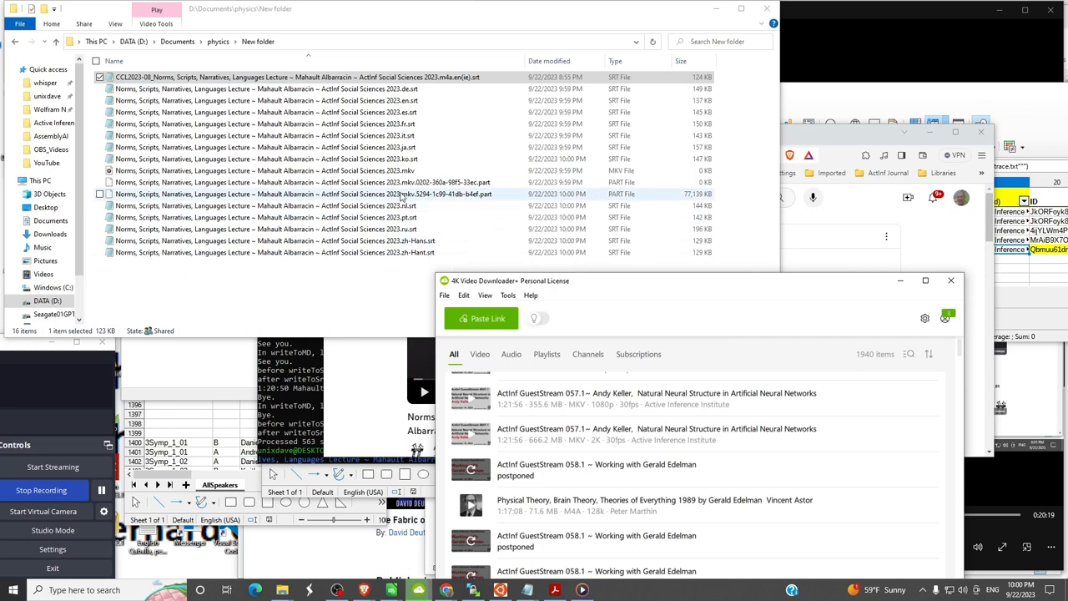
{"action": "left_click", "coordinate": [267, 170]}
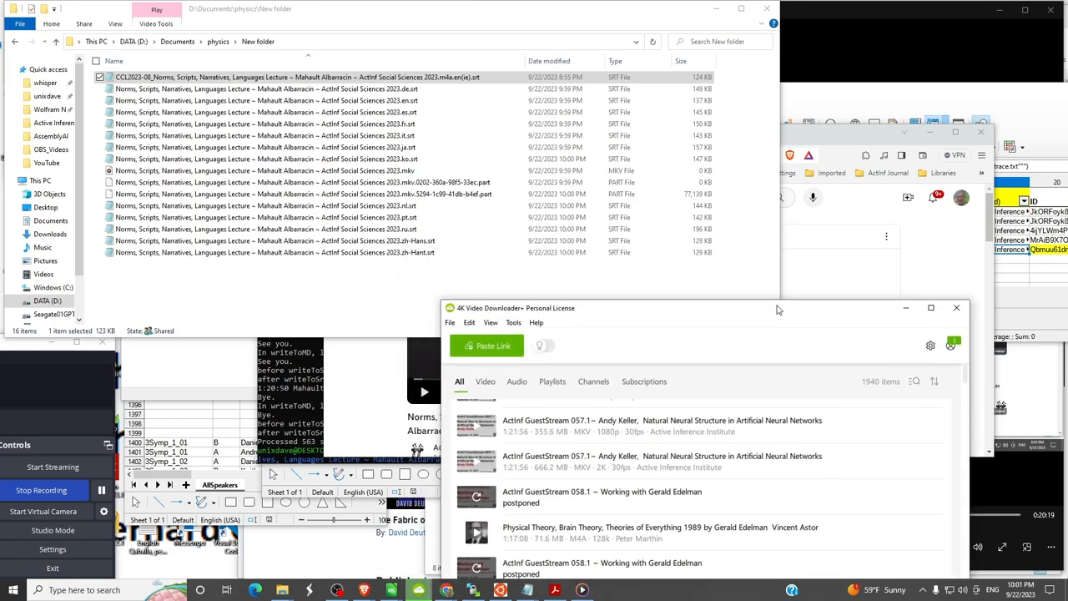
{"action": "left_click", "coordinate": [431, 77]}
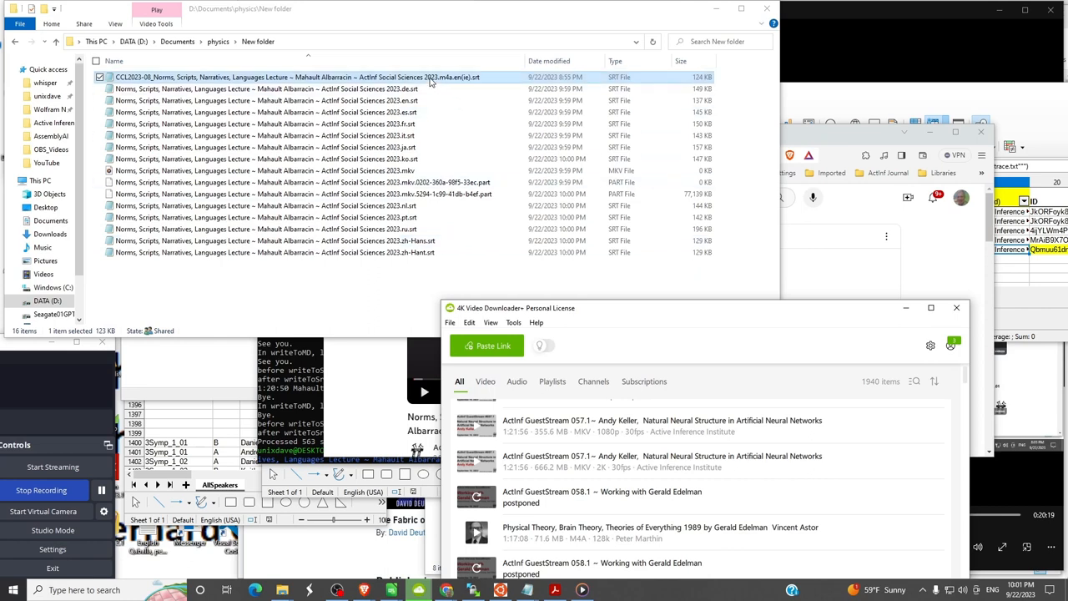
{"action": "mouse_move", "coordinate": [638, 60]}
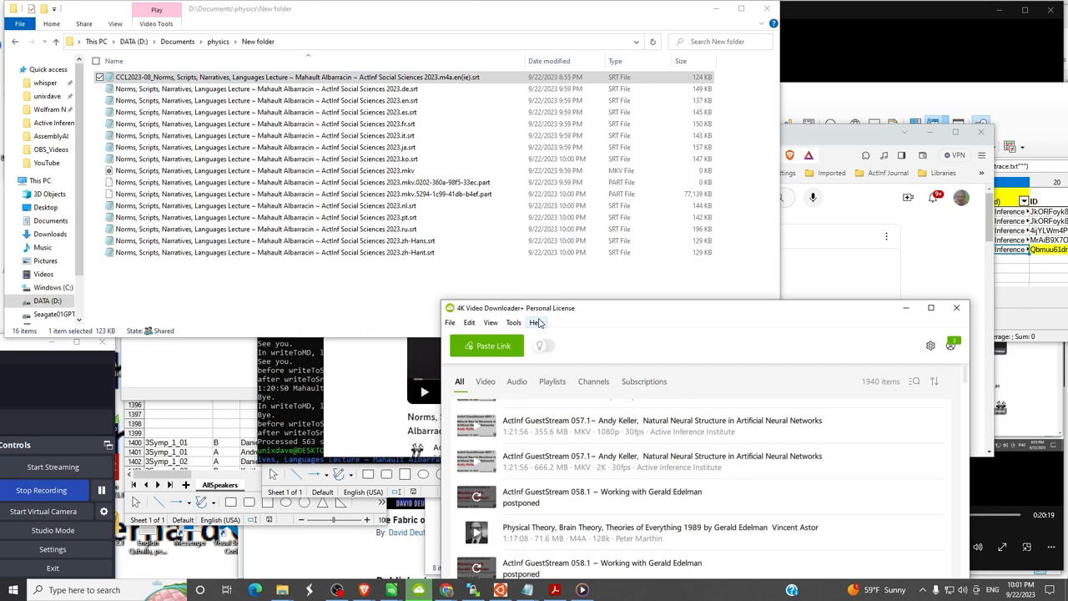
{"action": "mouse_move", "coordinate": [605, 317]}
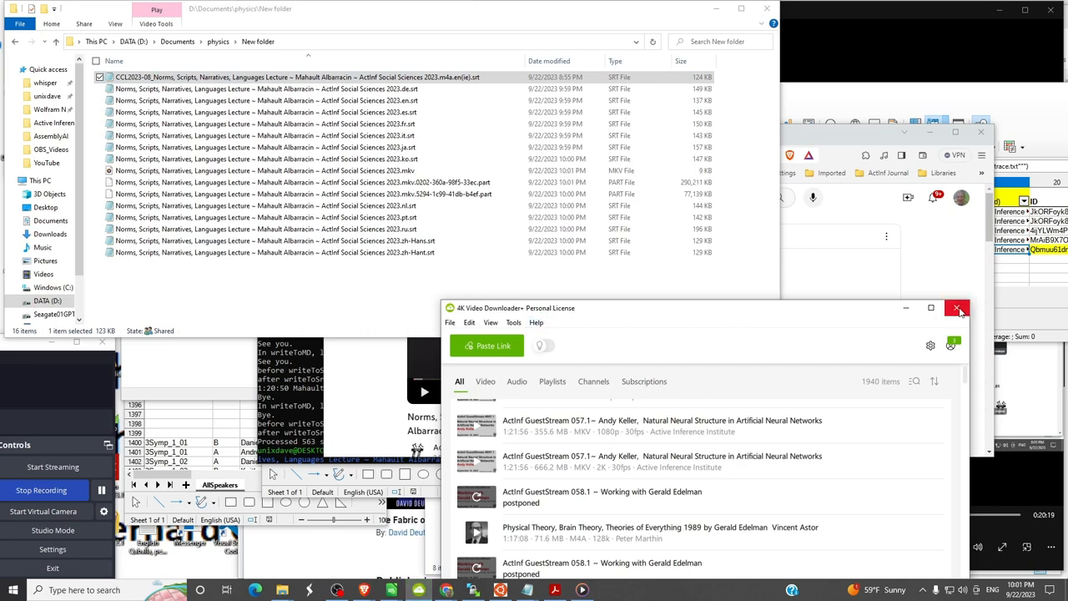
Close 4K Video Downloader
{"action": "left_click", "coordinate": [958, 307]}
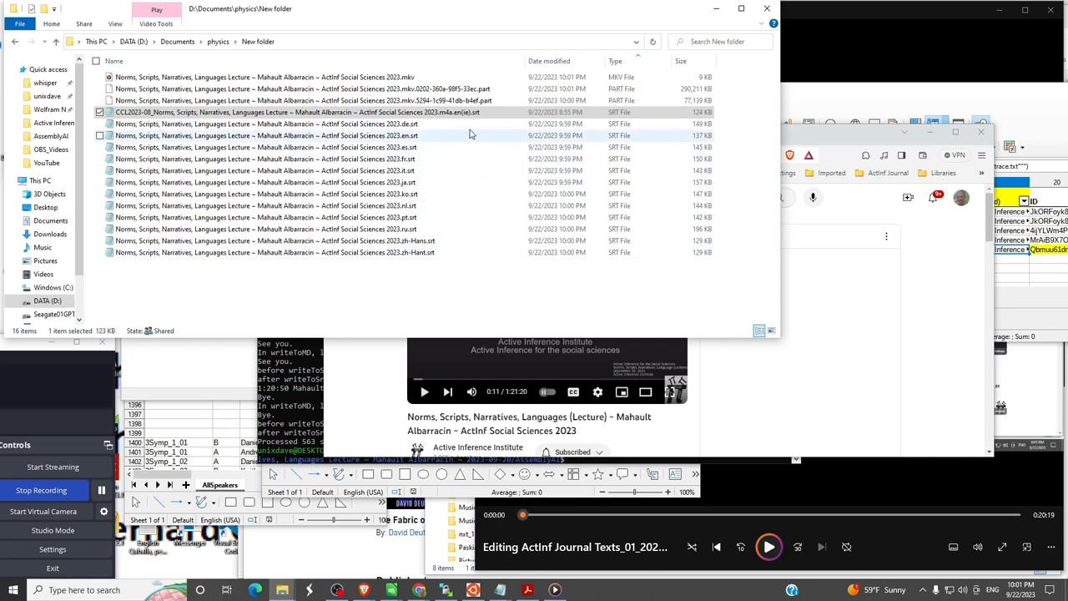
{"action": "mouse_move", "coordinate": [451, 147]}
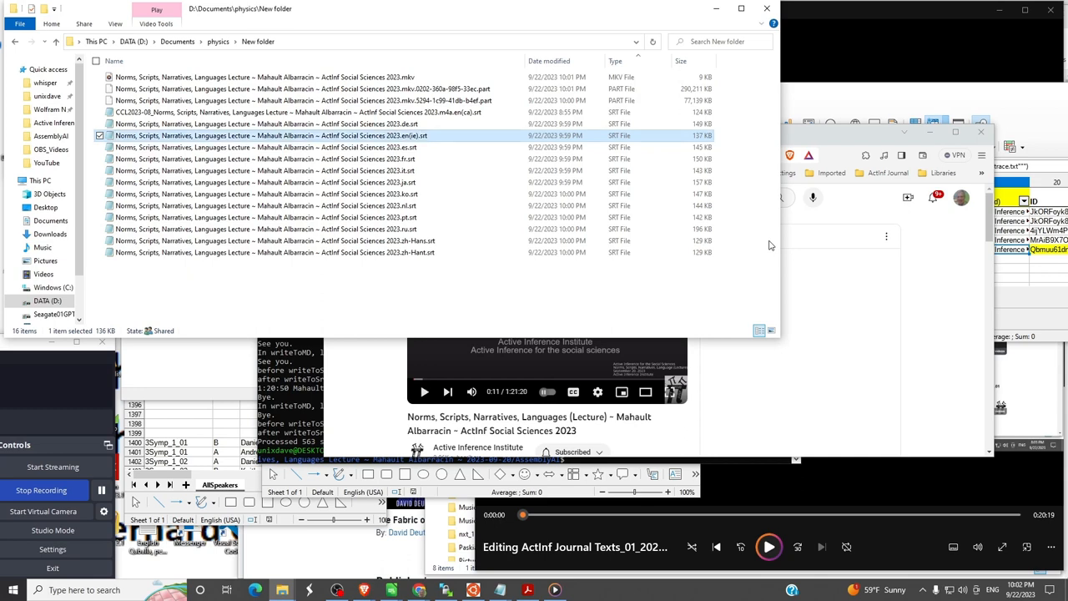
{"action": "mouse_move", "coordinate": [771, 245]}
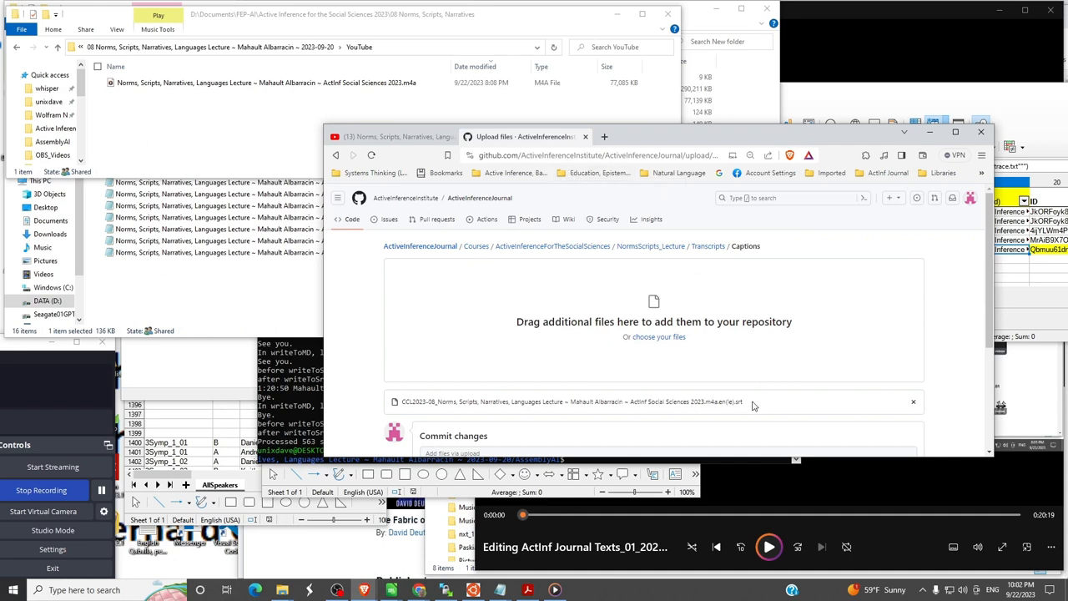
{"action": "mouse_move", "coordinate": [905, 405]}
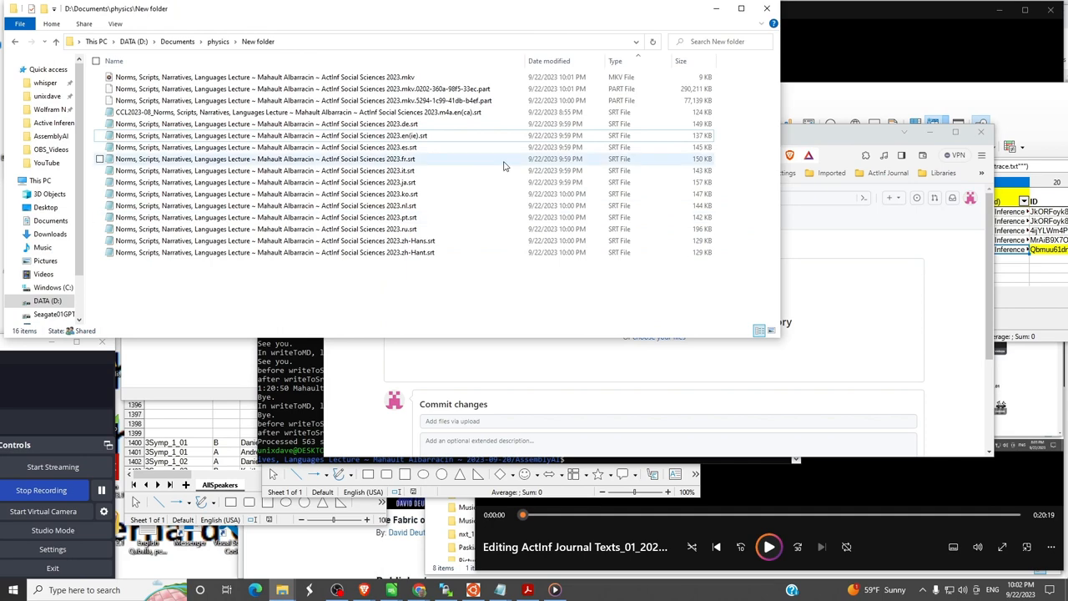
{"action": "mouse_move", "coordinate": [404, 135]}
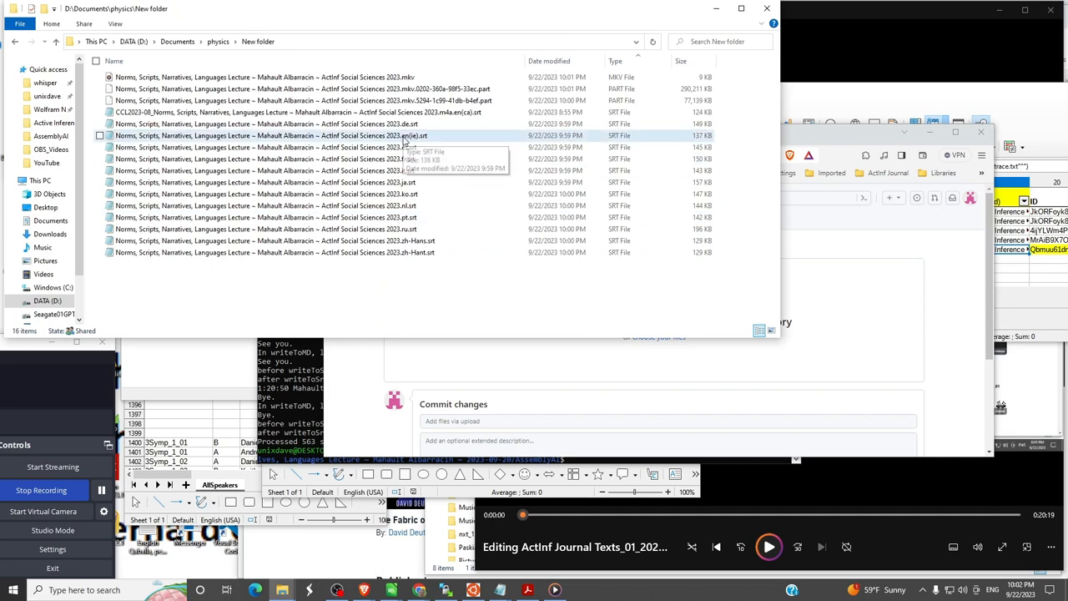
{"action": "mouse_move", "coordinate": [404, 141]}
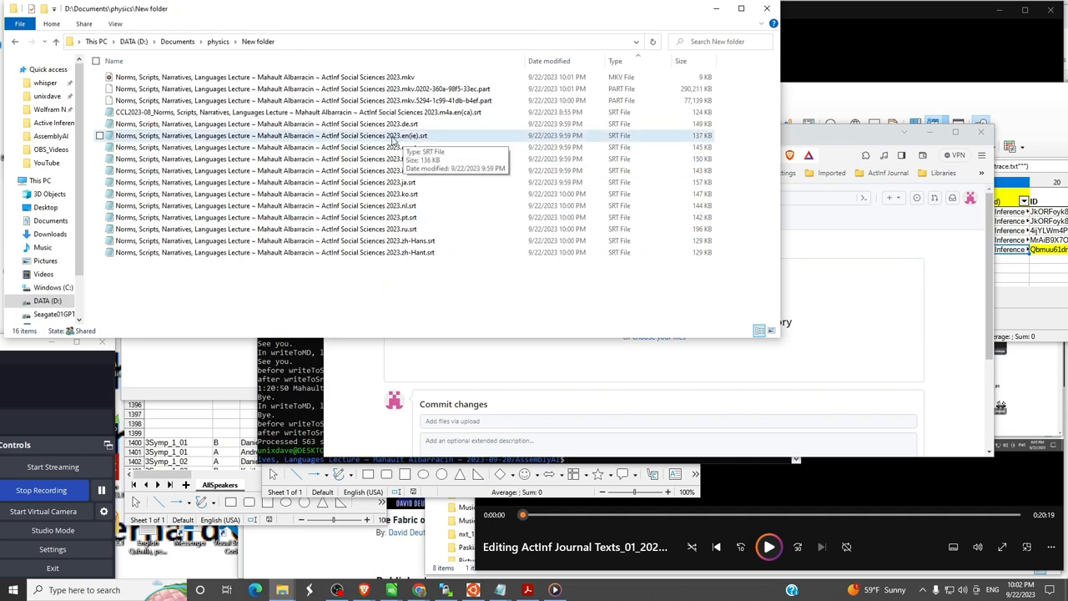
{"action": "double_click", "coordinate": [270, 135]}
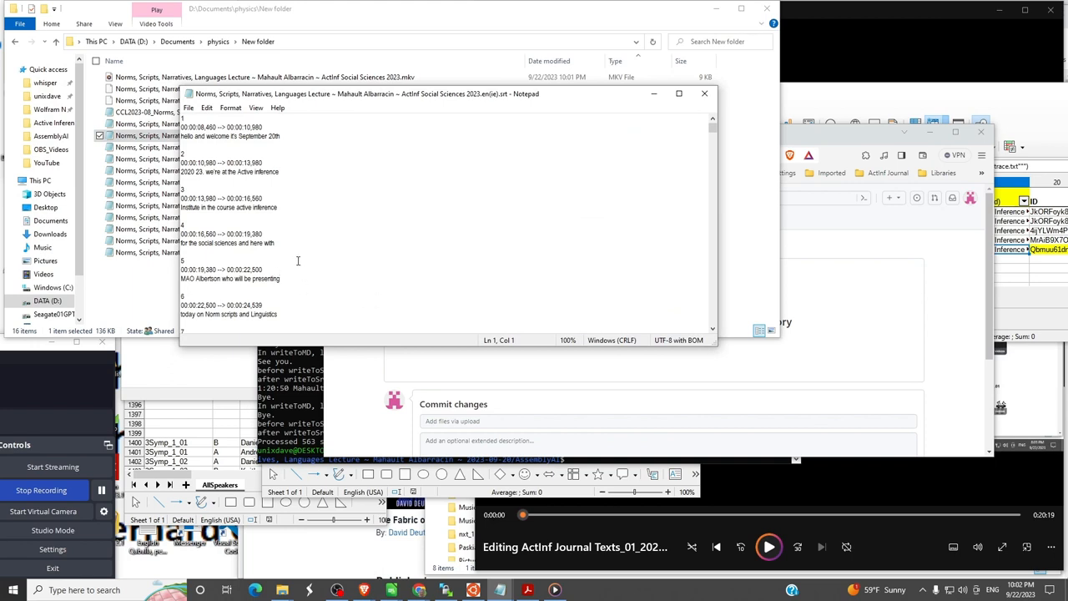
{"action": "scroll", "scroll_direction": "down", "scroll_amount": 3}
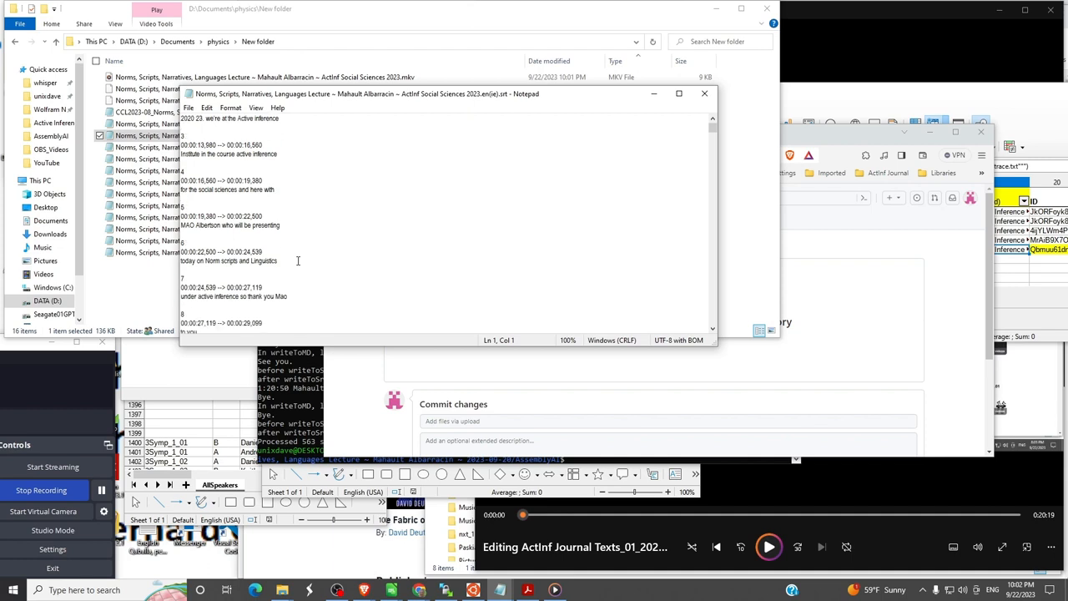
{"action": "mouse_move", "coordinate": [349, 197]}
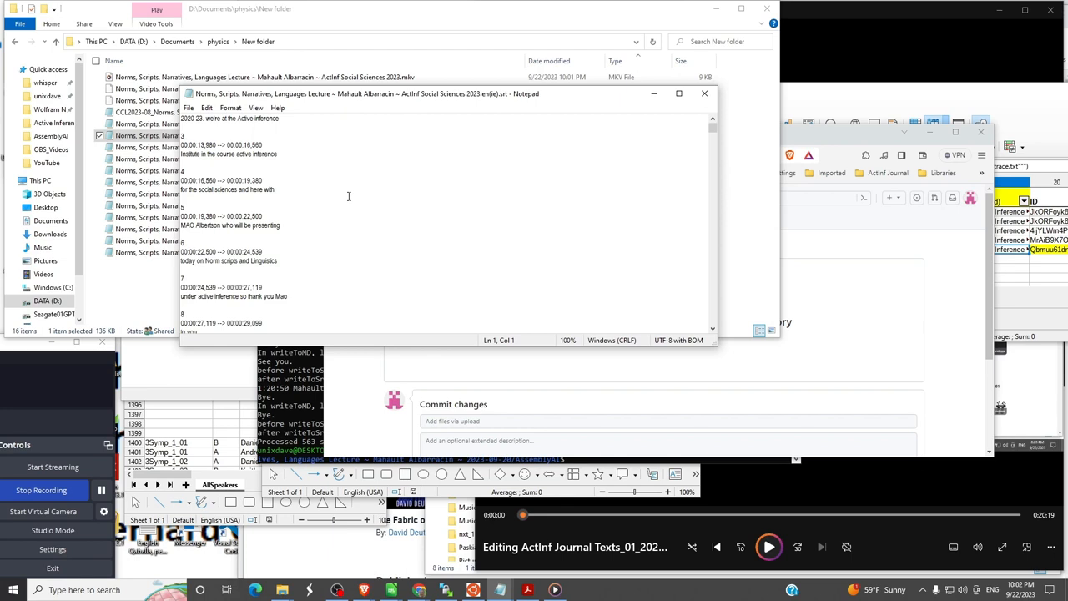
{"action": "mouse_move", "coordinate": [626, 130]}
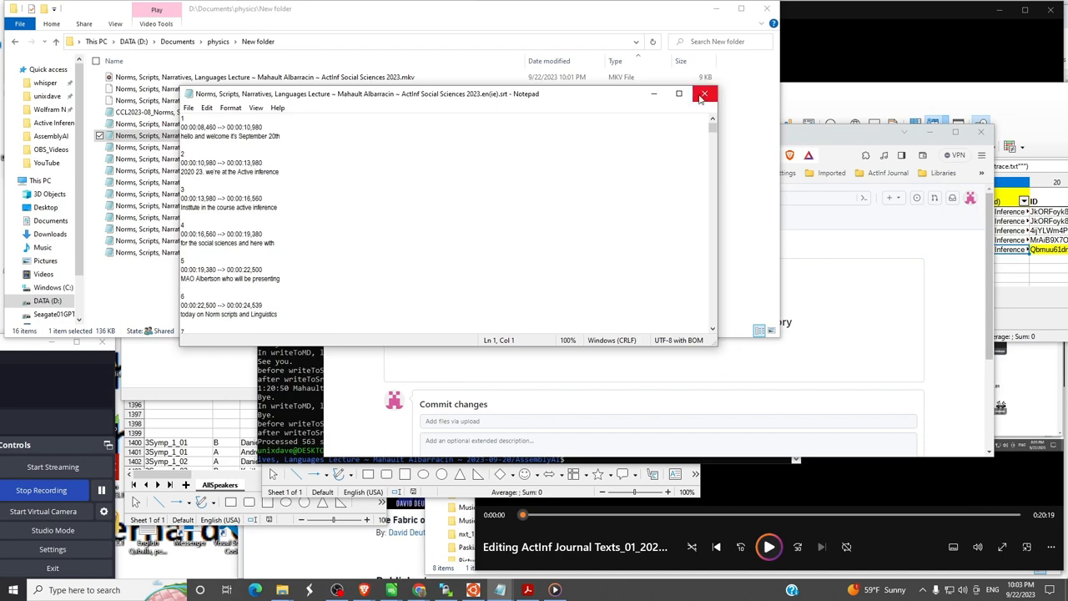
{"action": "left_click", "coordinate": [705, 94]}
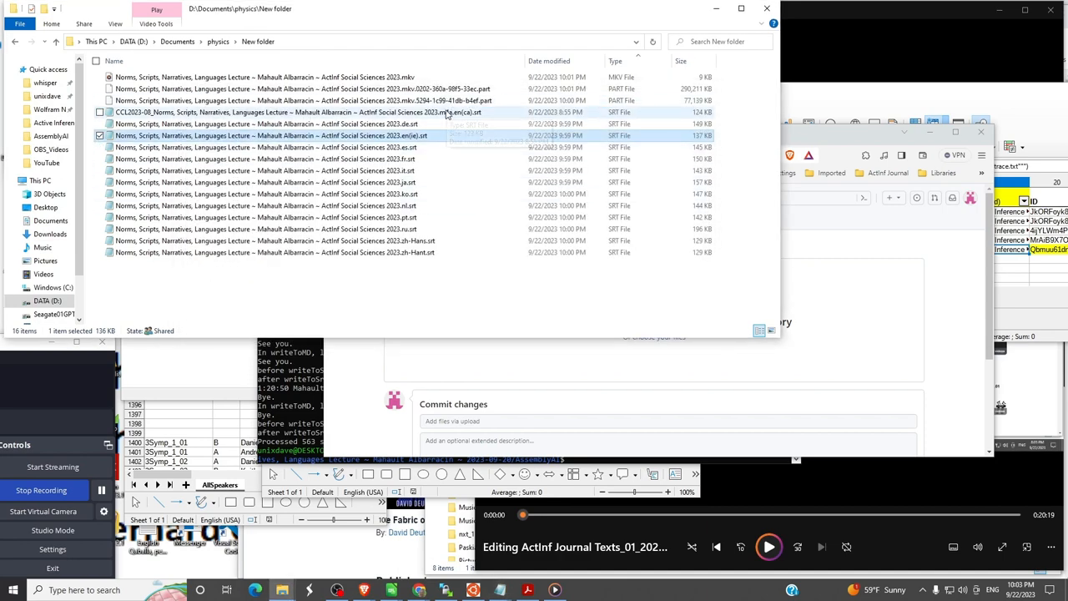
{"action": "double_click", "coordinate": [300, 112]}
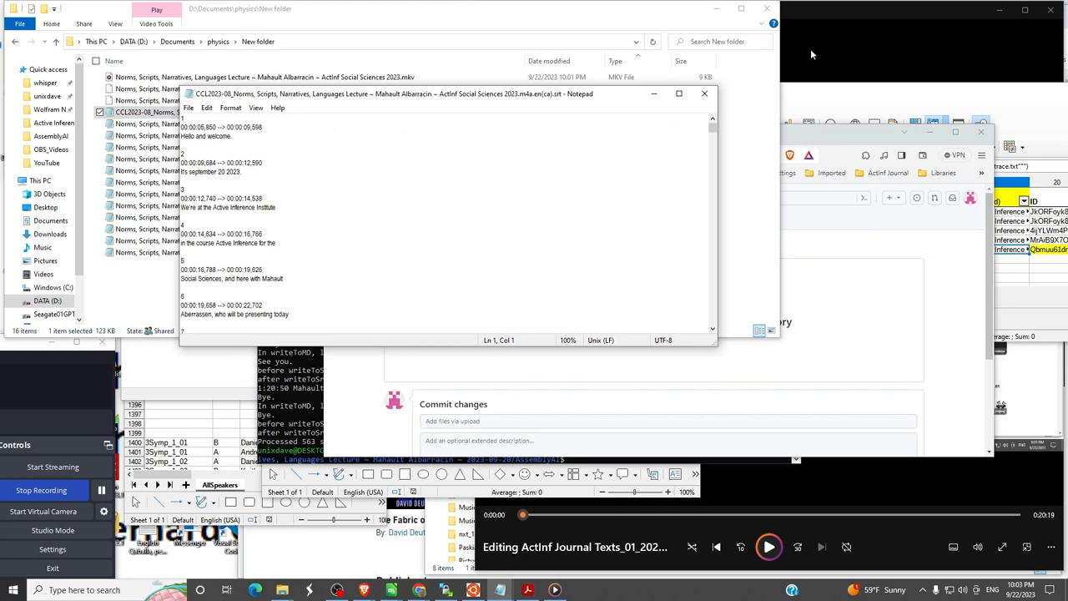
{"action": "left_click", "coordinate": [704, 94]}
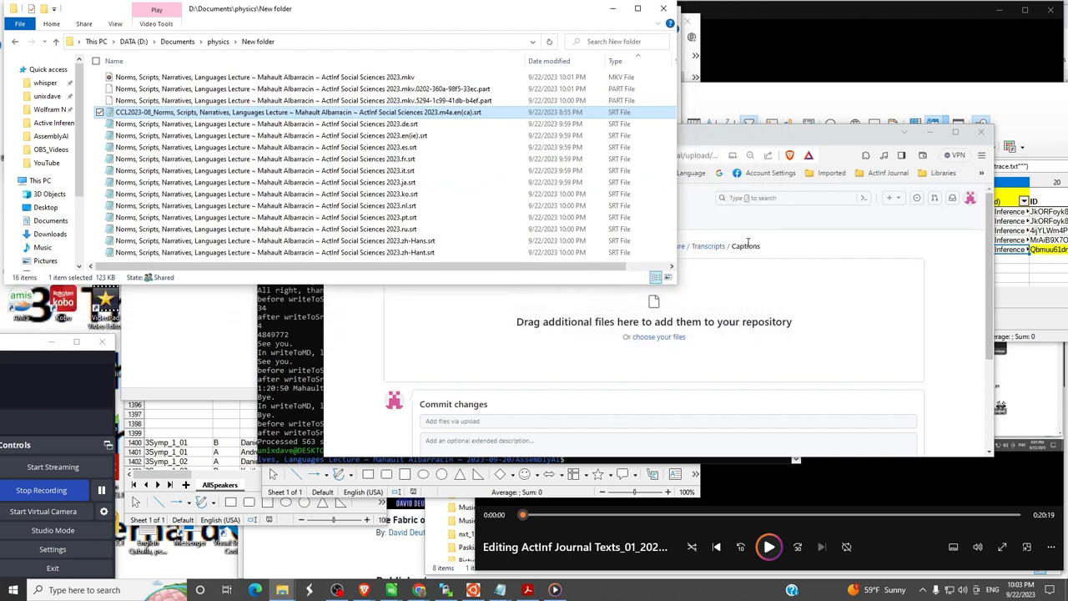
{"action": "mouse_move", "coordinate": [414, 123]}
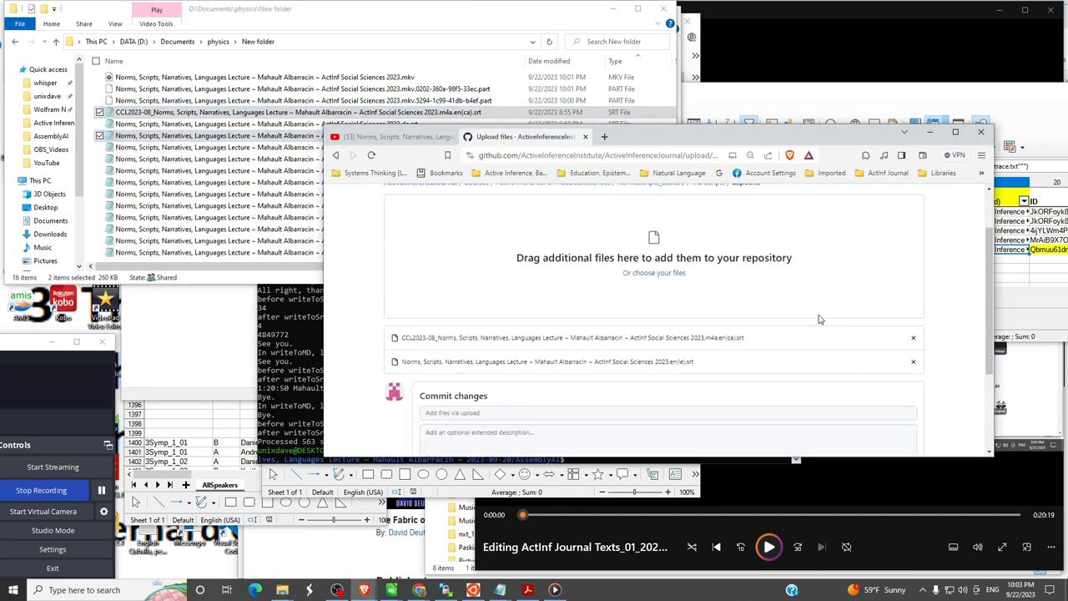
Attach the Norms en(ai) subtitle file to the Captions upload and reopen the GitHub Comments notes
{"action": "scroll", "scroll_direction": "down", "scroll_amount": 3}
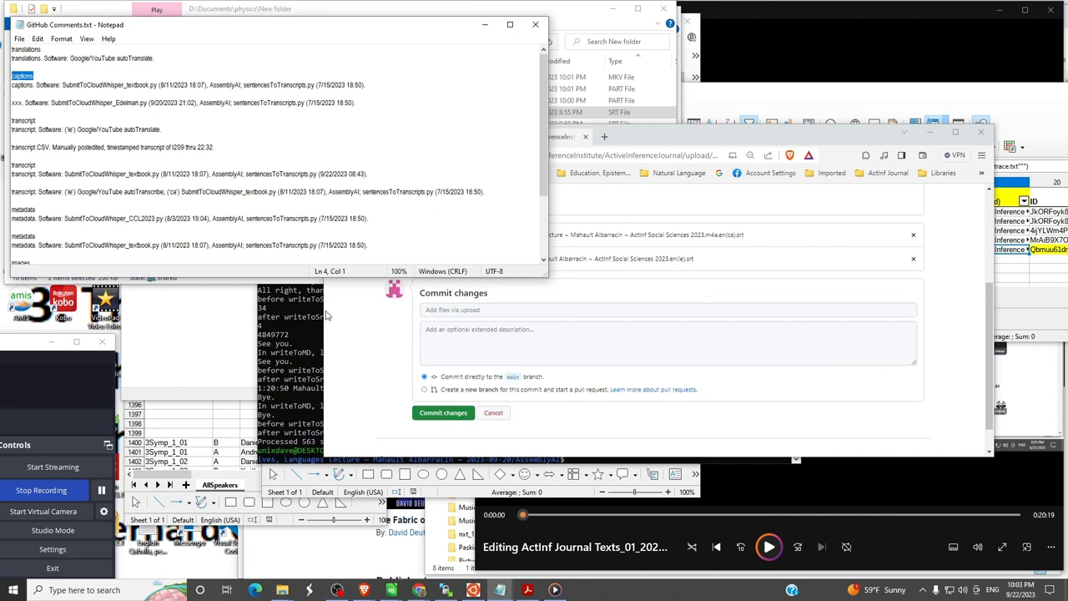
{"action": "mouse_move", "coordinate": [120, 107]}
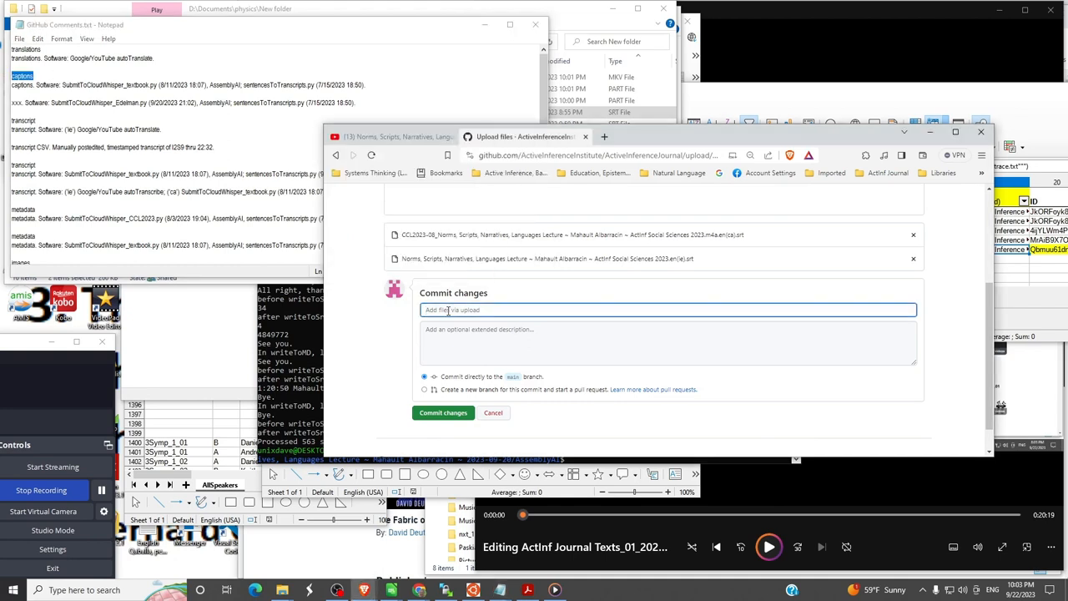
Commit the caption files with title 'captions' and the transcription-software note as description
{"action": "type", "text": "captions"}
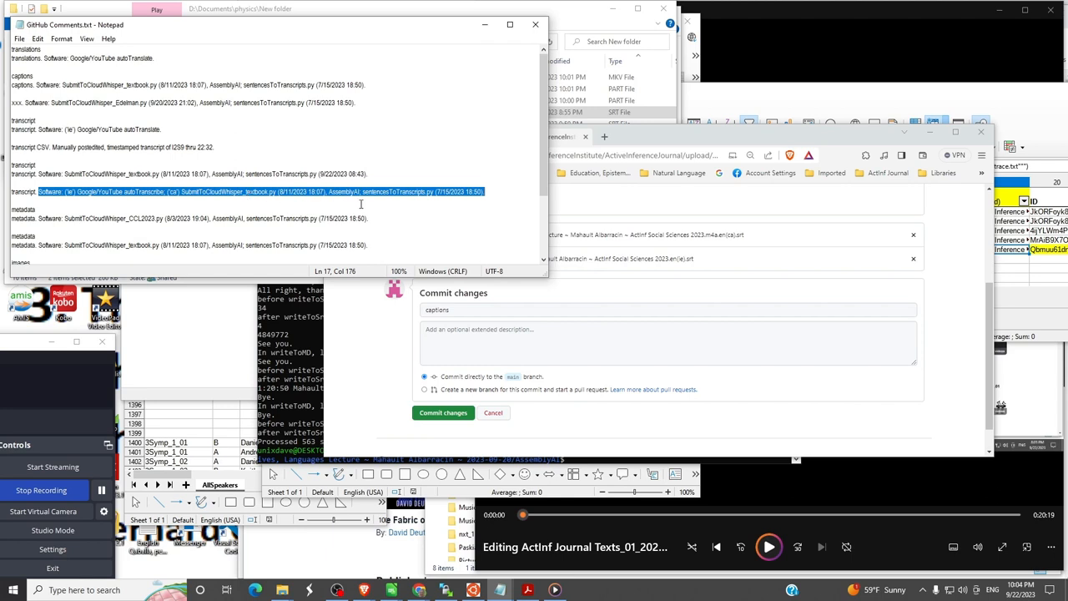
{"action": "mouse_move", "coordinate": [495, 191]}
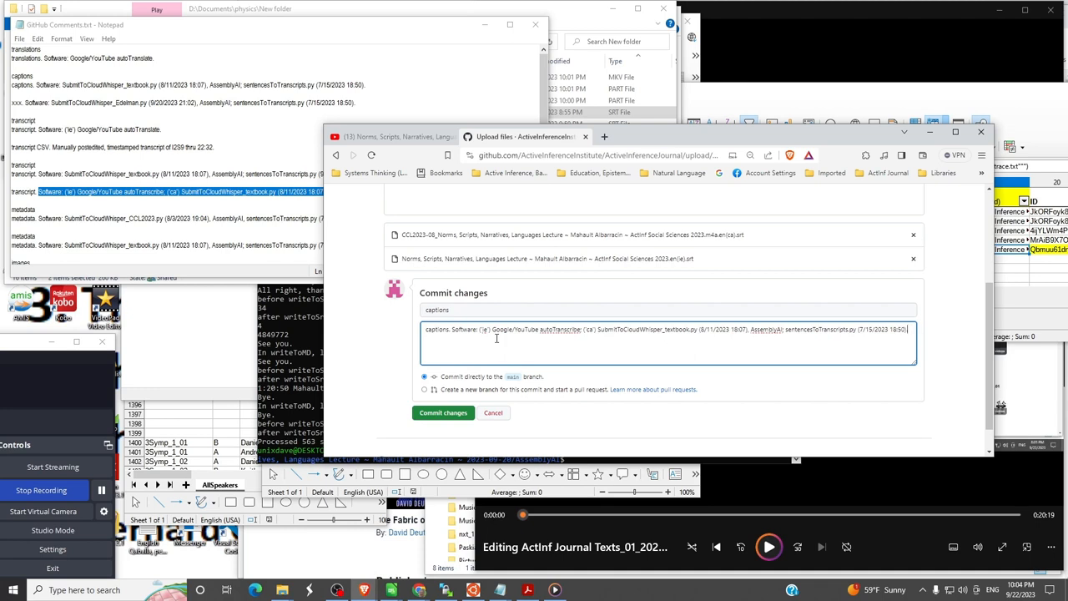
{"action": "mouse_move", "coordinate": [678, 330]}
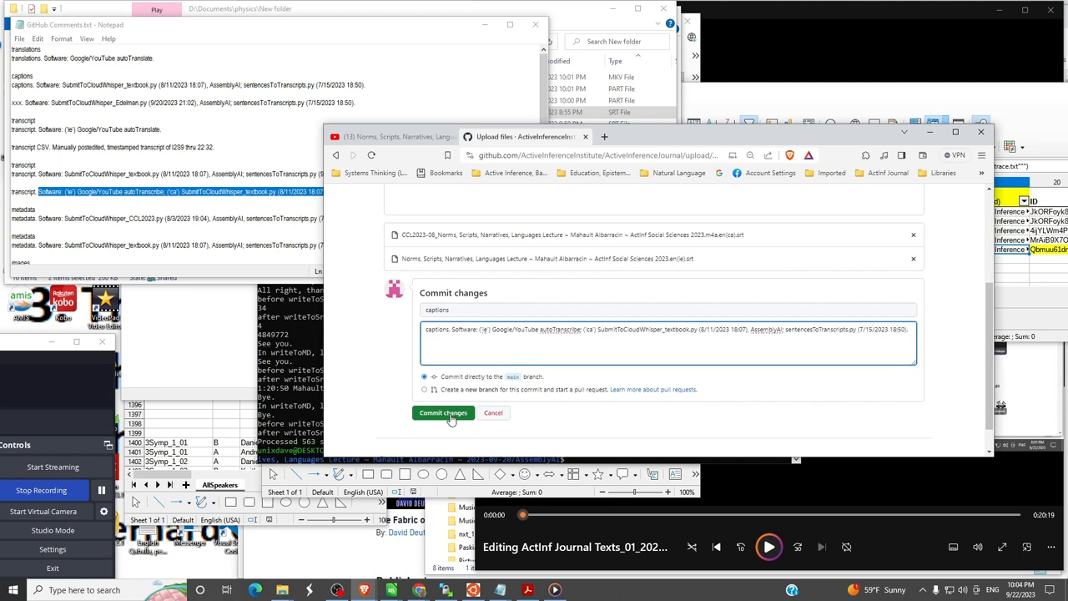
{"action": "left_click", "coordinate": [443, 412]}
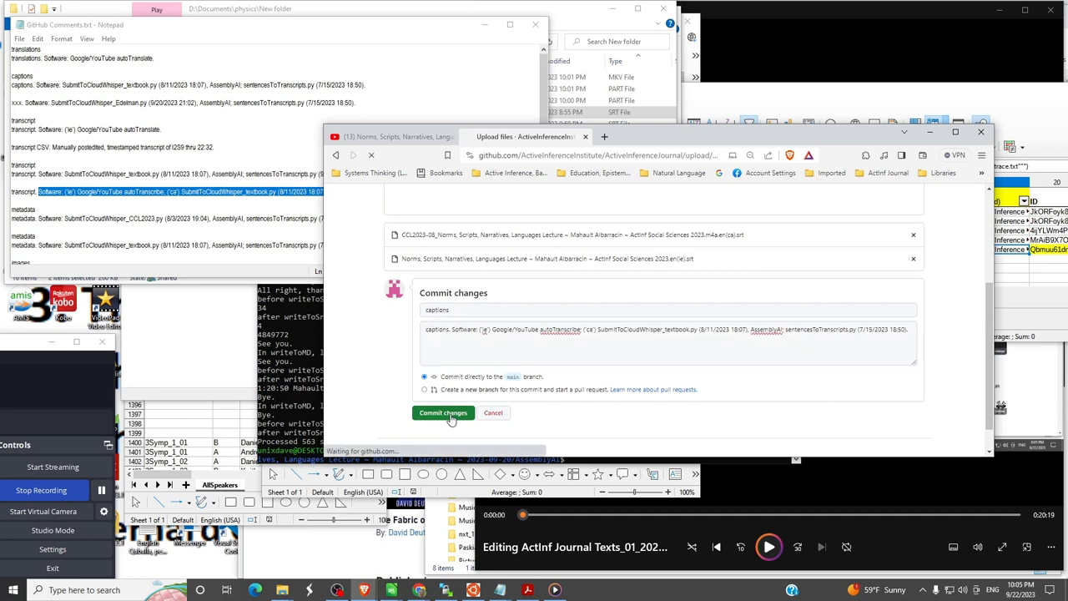
Look inside the BookStream folder, then return to the repository's top level
{"action": "left_click", "coordinate": [442, 413]}
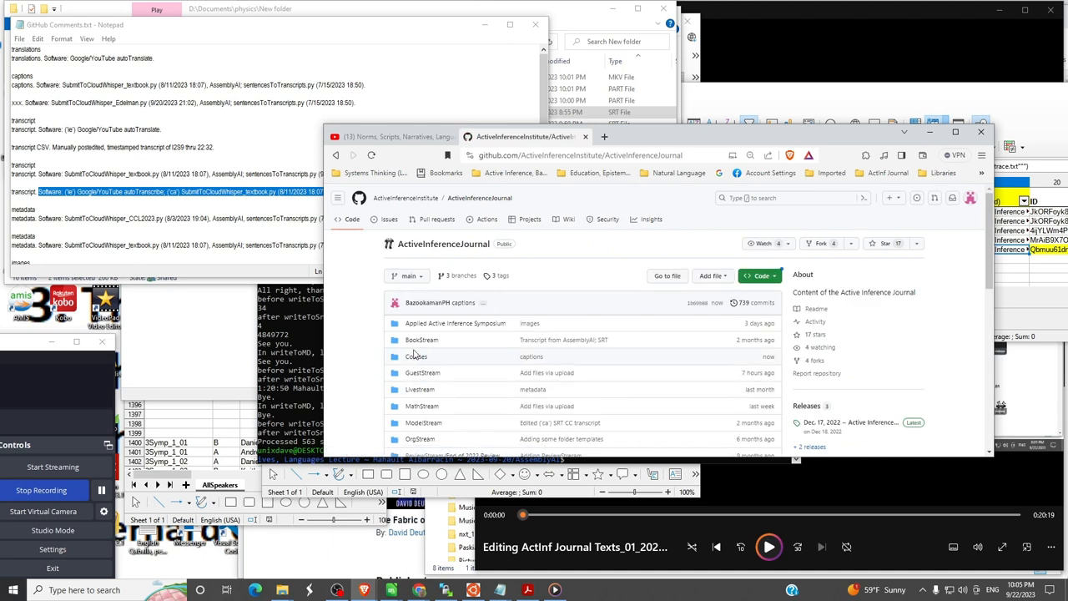
{"action": "mouse_move", "coordinate": [421, 342]}
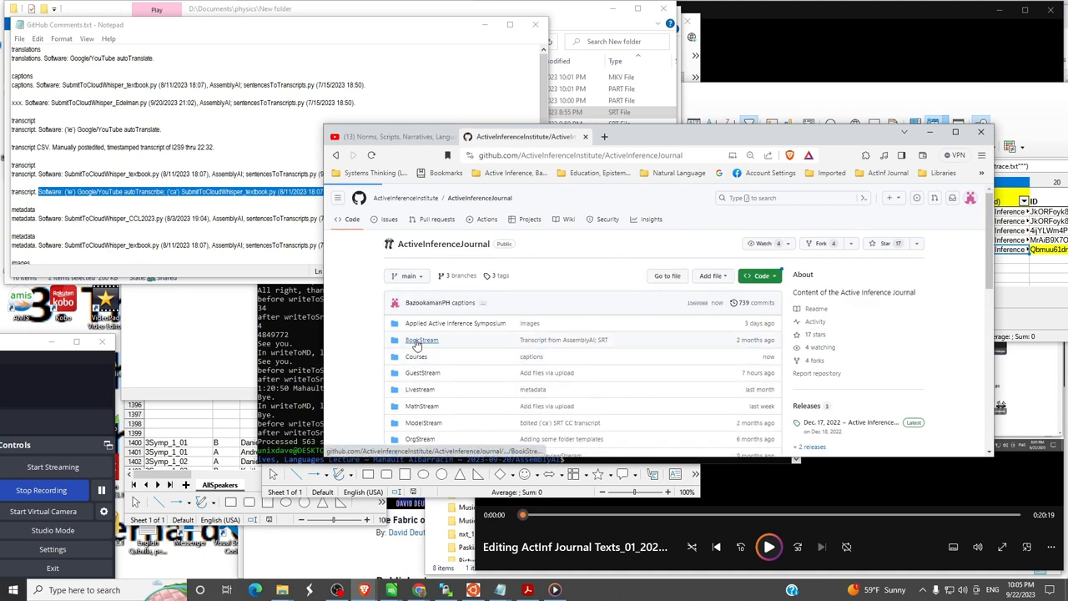
{"action": "left_click", "coordinate": [420, 340]}
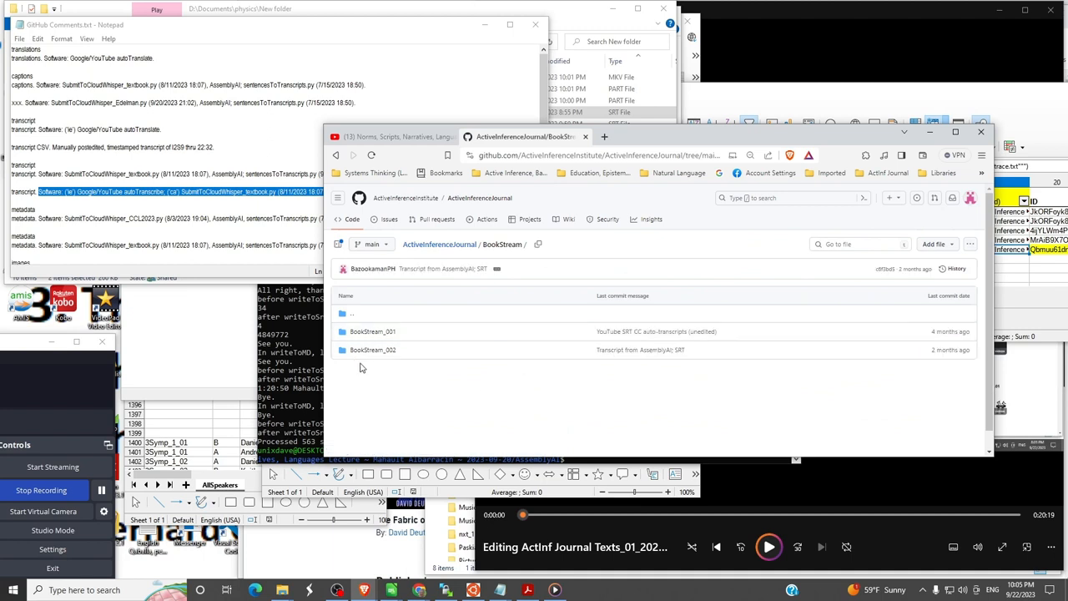
{"action": "mouse_move", "coordinate": [441, 243]}
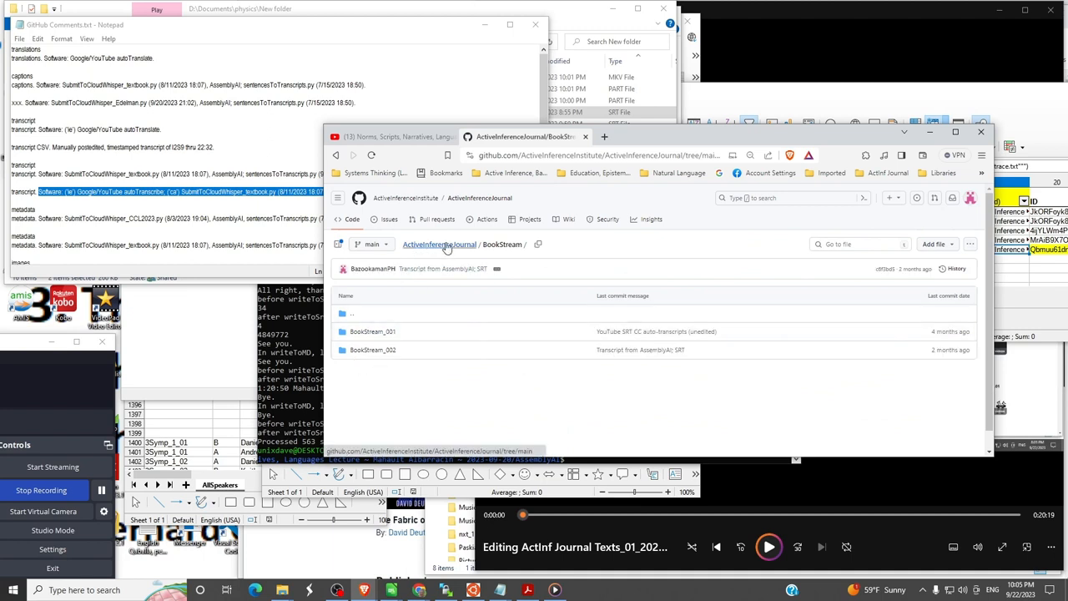
{"action": "left_click", "coordinate": [441, 244]}
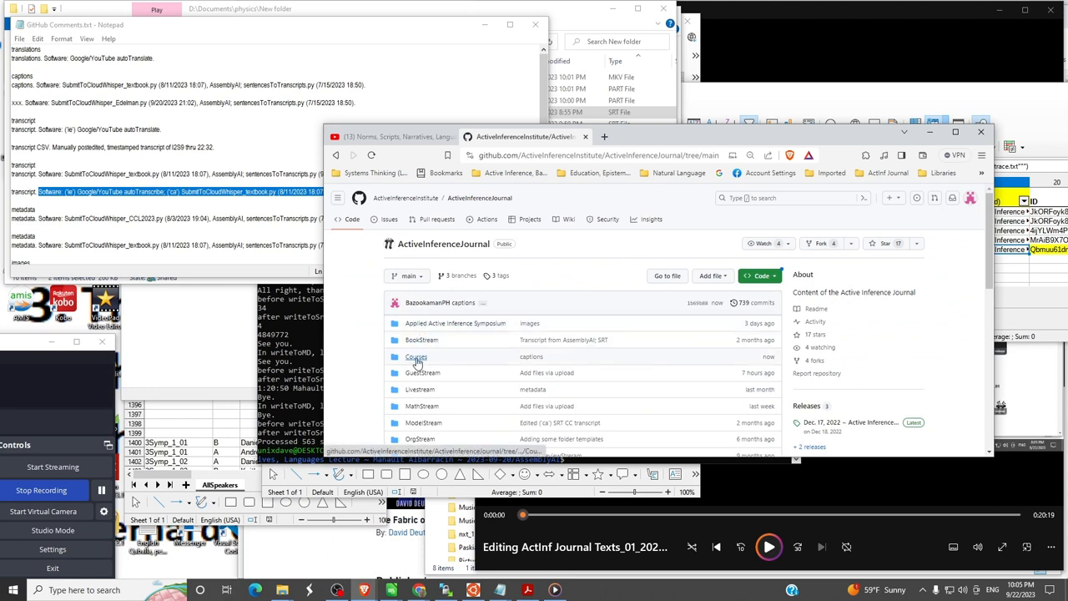
Navigate Courses > ActiveInferenceForTheSocialSciences > NormsScripts_Lecture into the Translations folder
{"action": "left_click", "coordinate": [416, 357]}
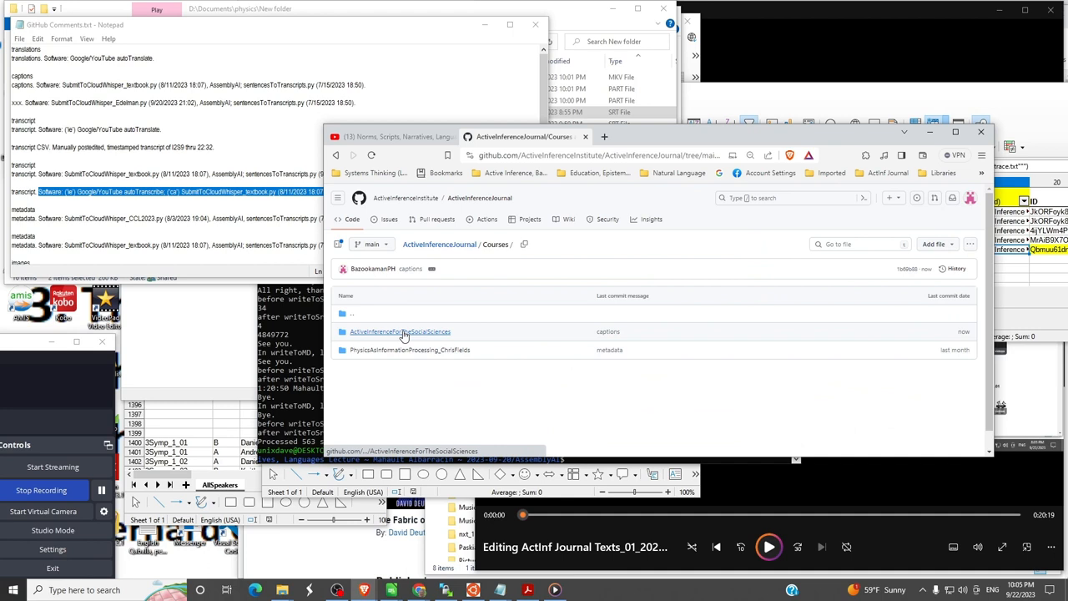
{"action": "left_click", "coordinate": [401, 330]}
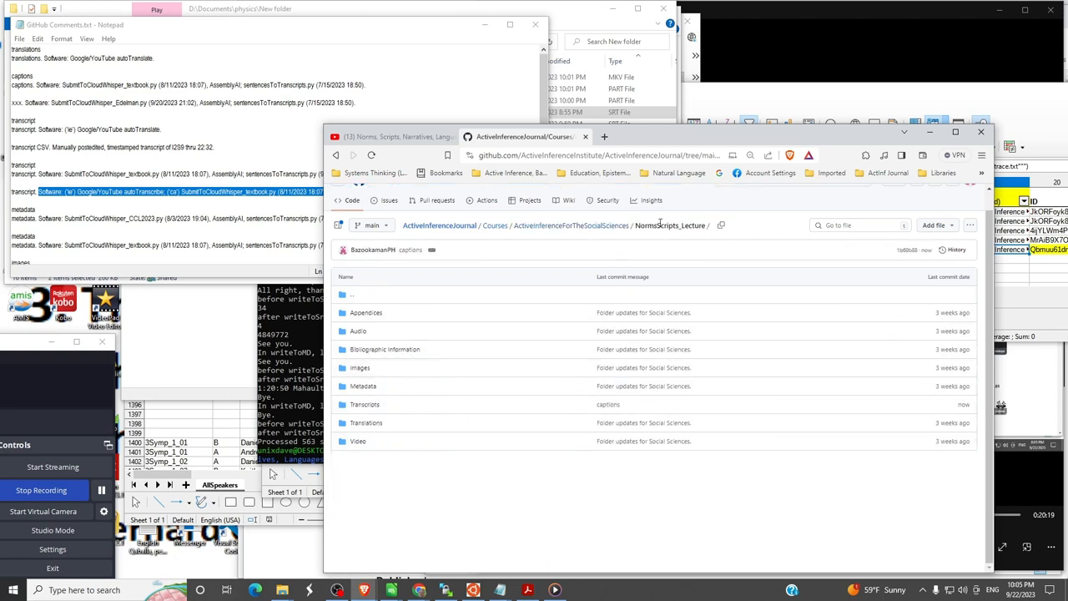
{"action": "mouse_move", "coordinate": [721, 263]}
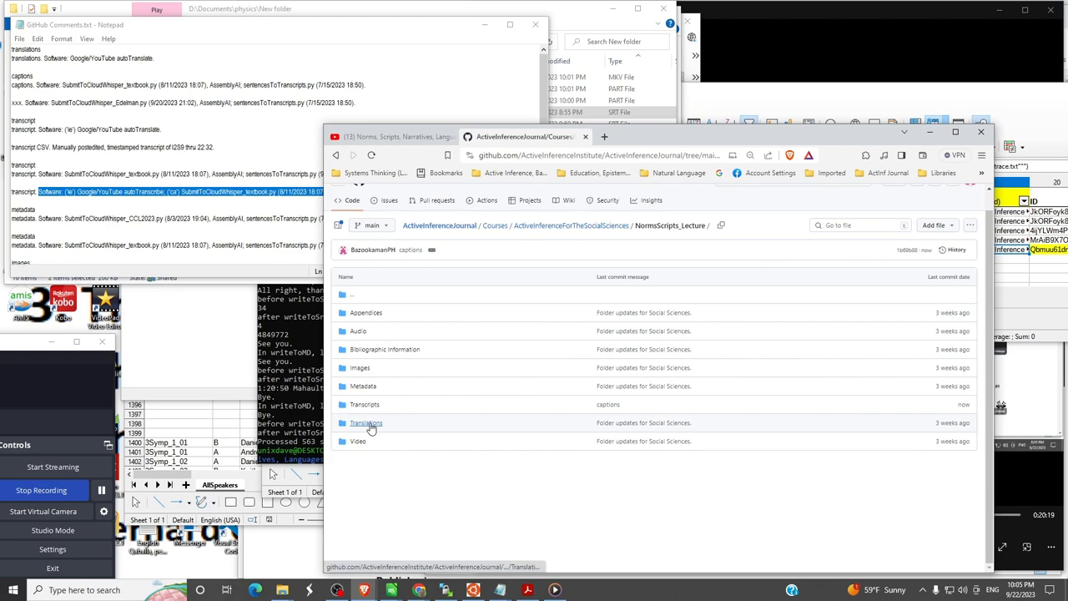
{"action": "left_click", "coordinate": [367, 422]}
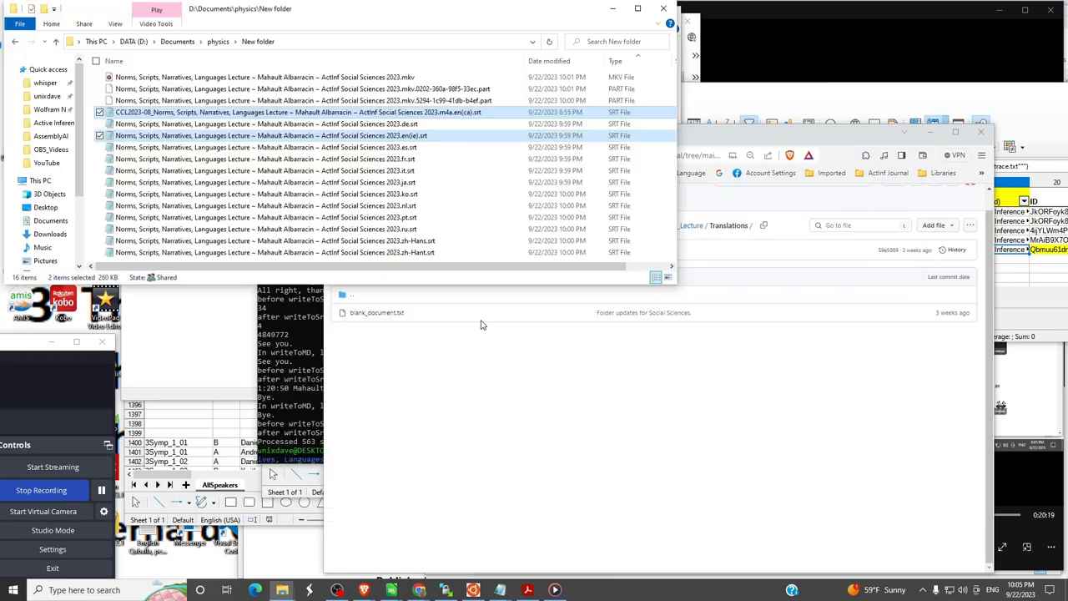
{"action": "mouse_move", "coordinate": [488, 287]}
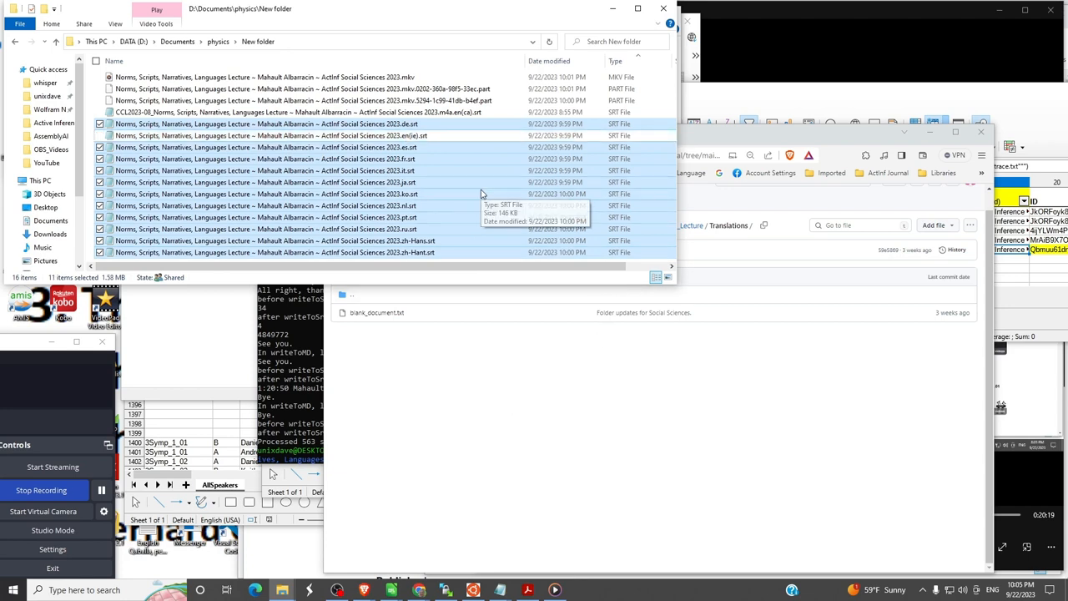
{"action": "mouse_move", "coordinate": [454, 369]}
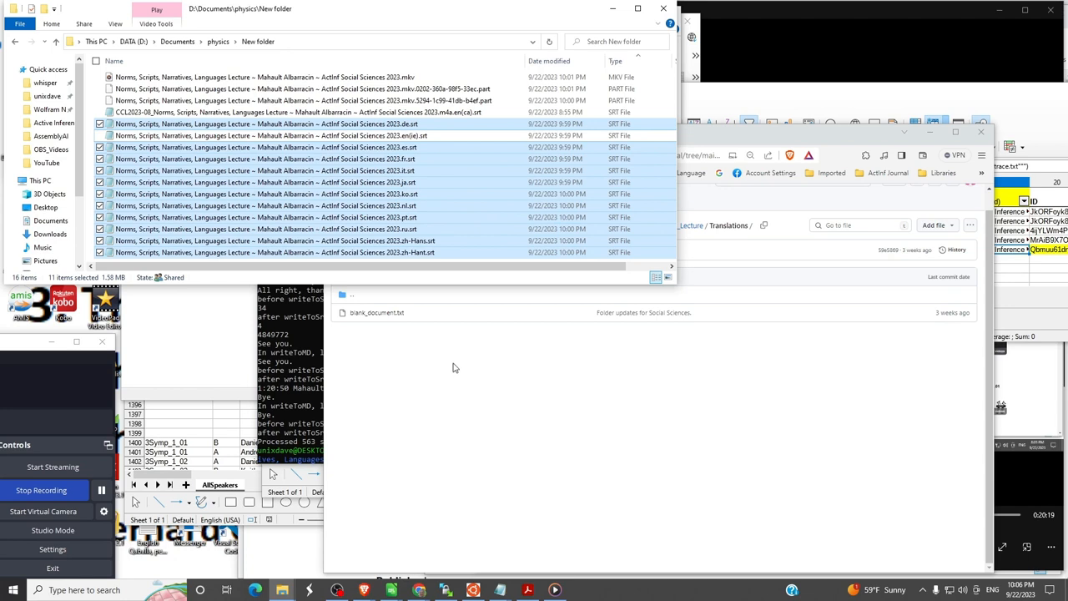
{"action": "mouse_move", "coordinate": [421, 126]}
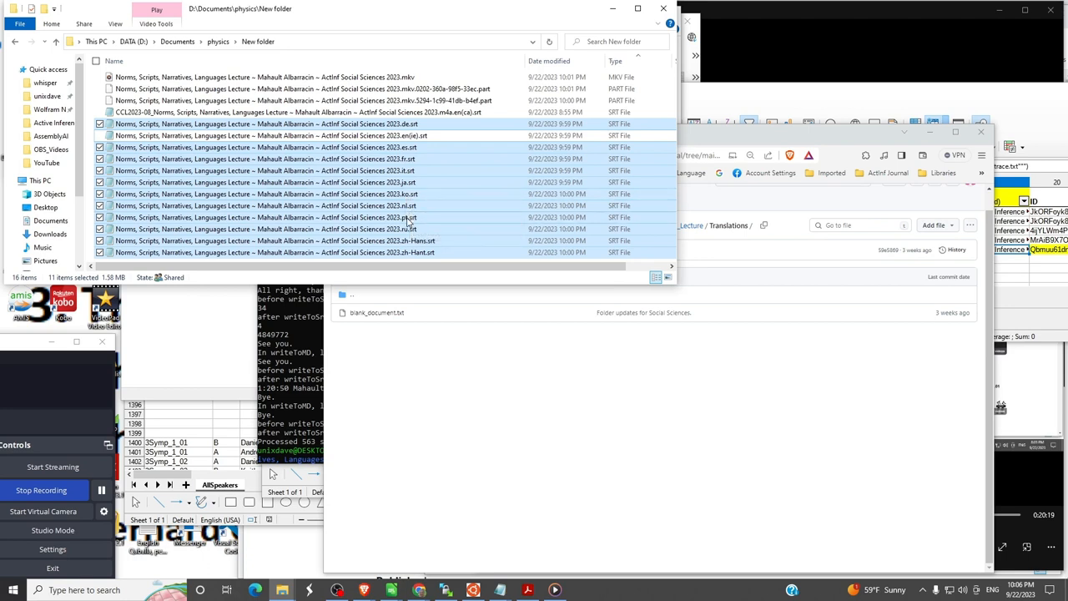
{"action": "mouse_move", "coordinate": [409, 247]}
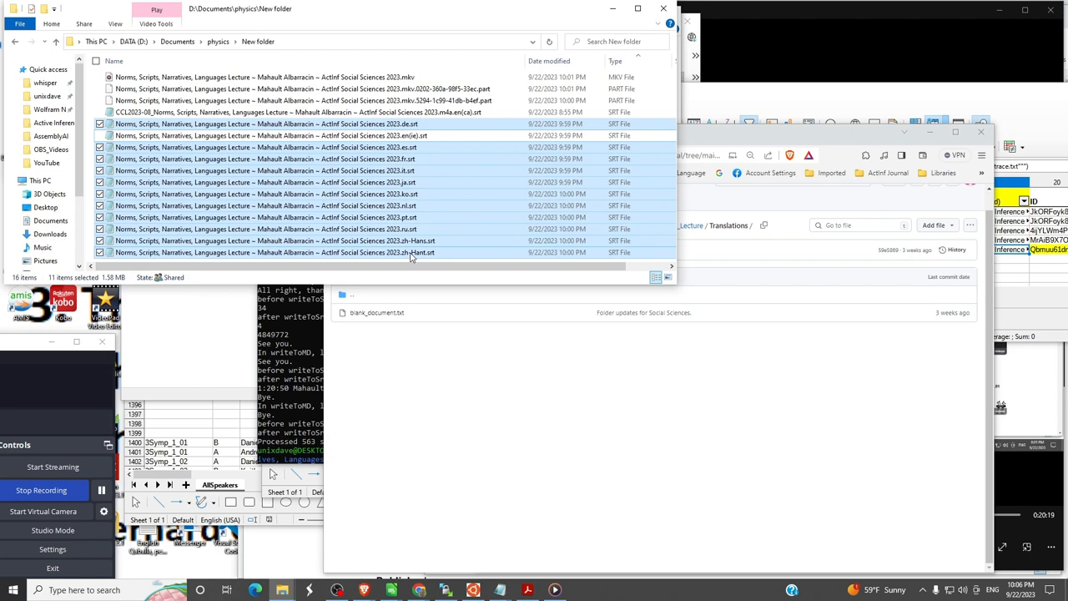
{"action": "mouse_move", "coordinate": [409, 252]}
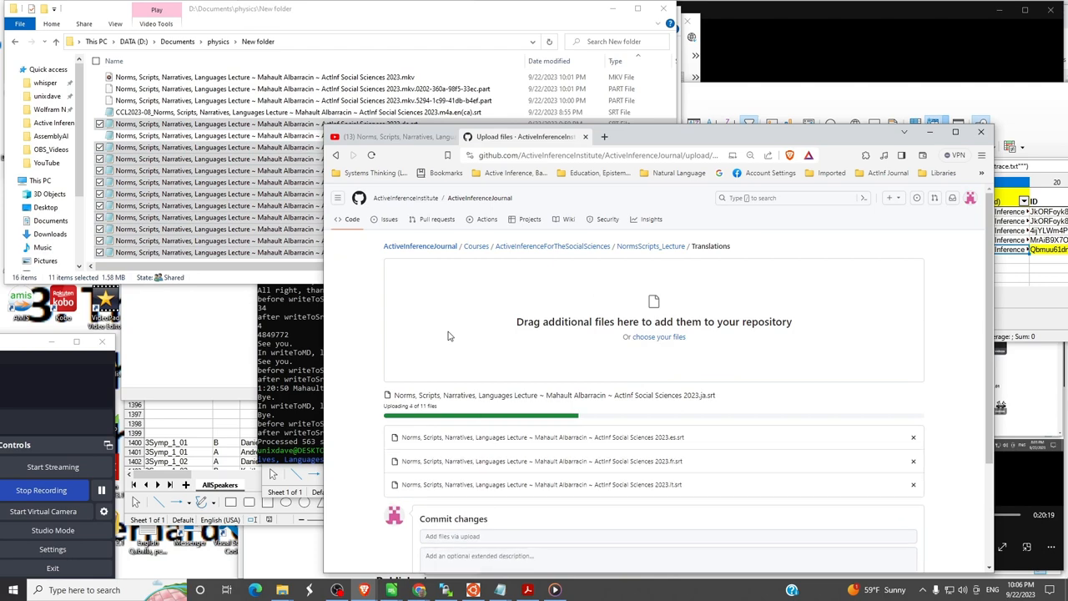
Commit the translated subtitles as 'translations' with the Google YouTube autoTranslate note as description
{"action": "key", "text": "alt+tab"}
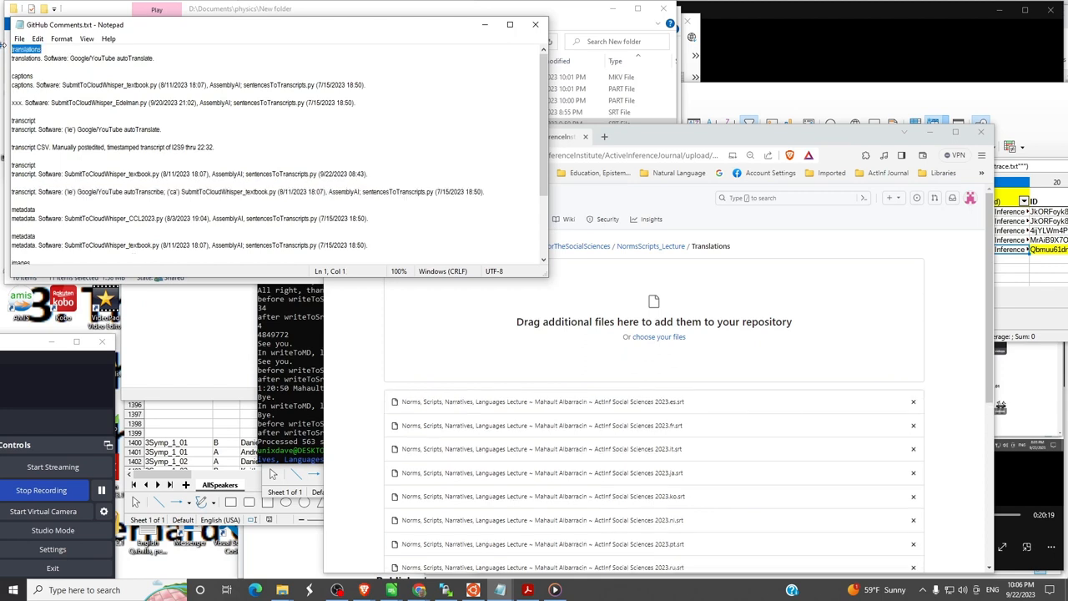
{"action": "scroll", "scroll_direction": "down", "scroll_amount": 3}
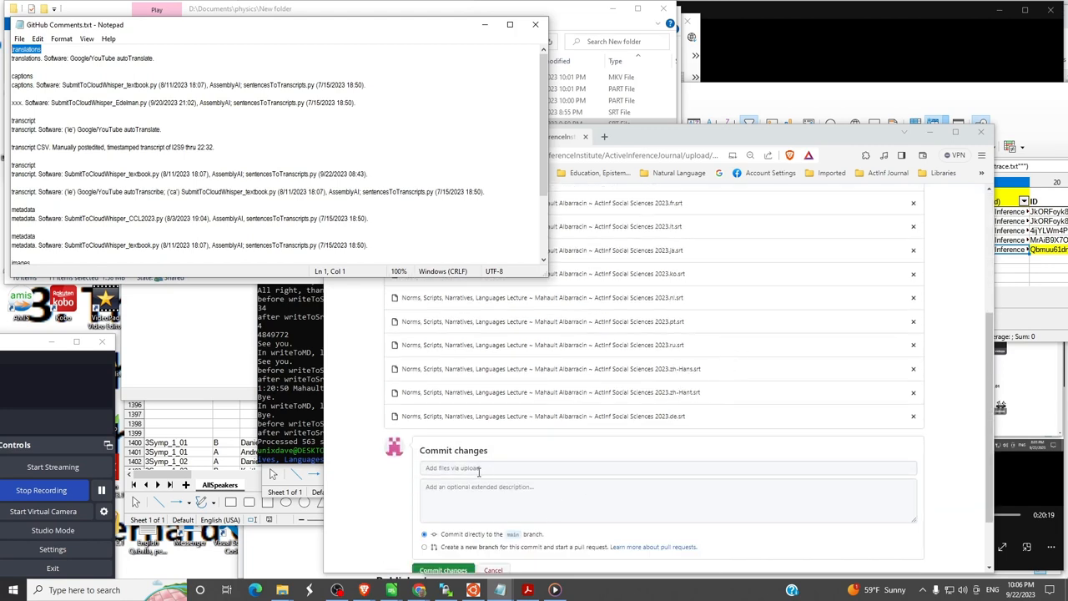
{"action": "type", "text": "translations"}
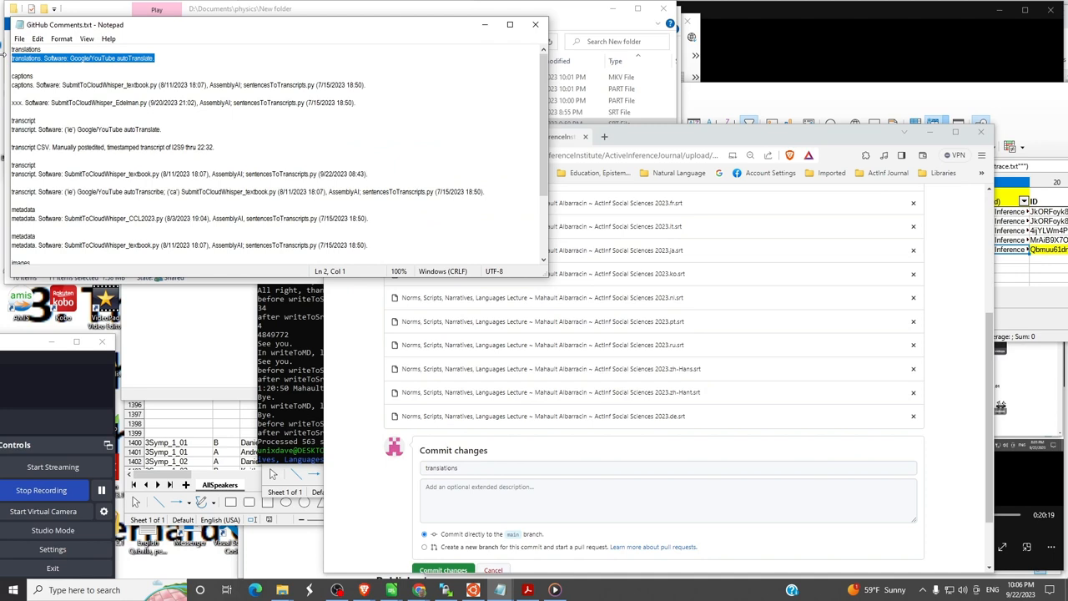
{"action": "mouse_move", "coordinate": [304, 262]}
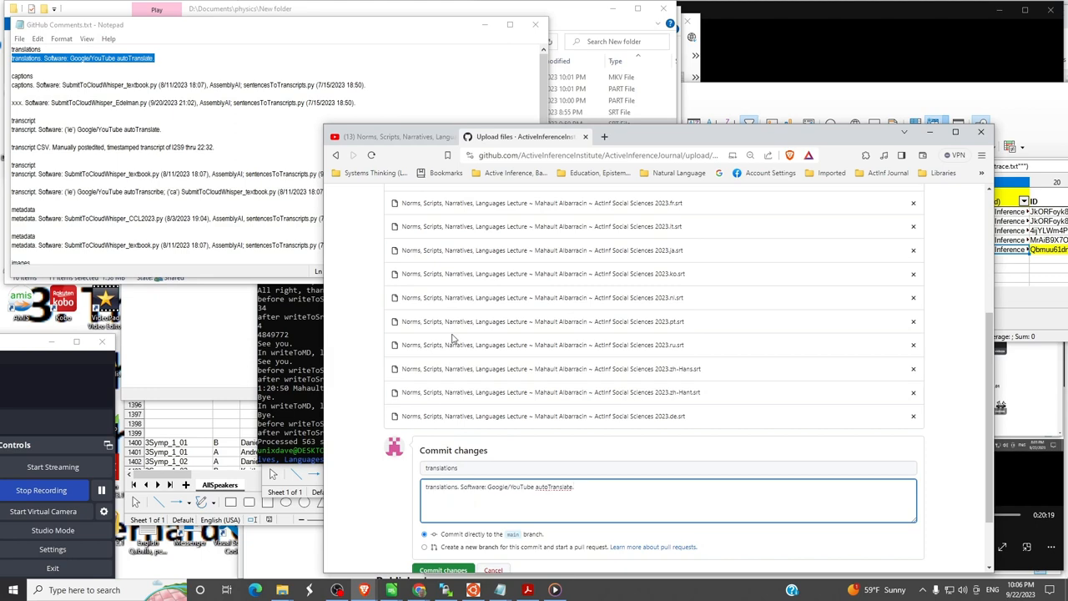
{"action": "scroll", "scroll_direction": "up", "scroll_amount": 3}
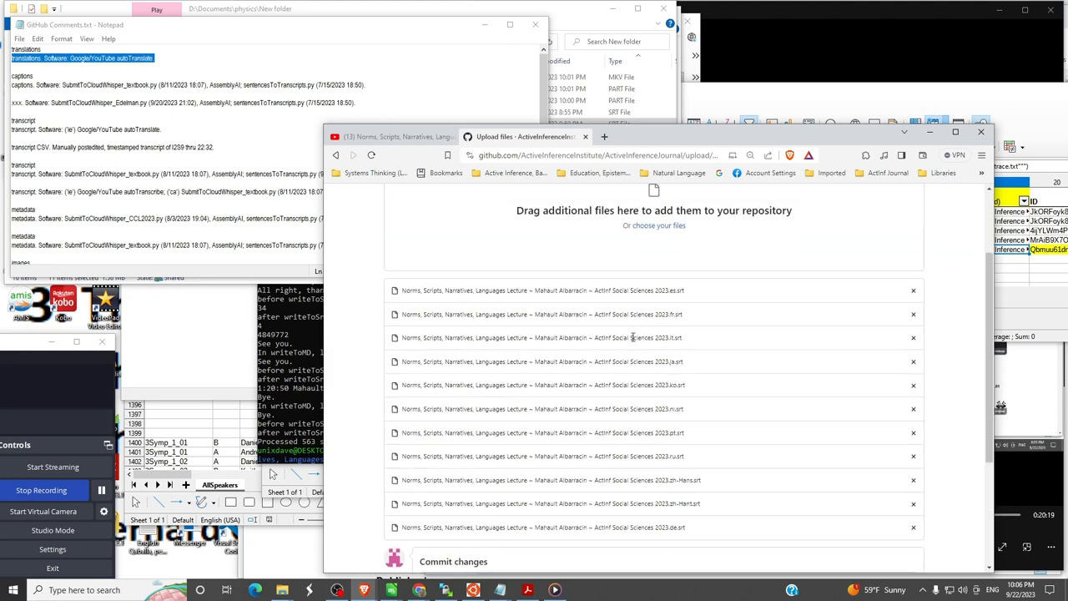
{"action": "scroll", "scroll_direction": "down", "scroll_amount": 3}
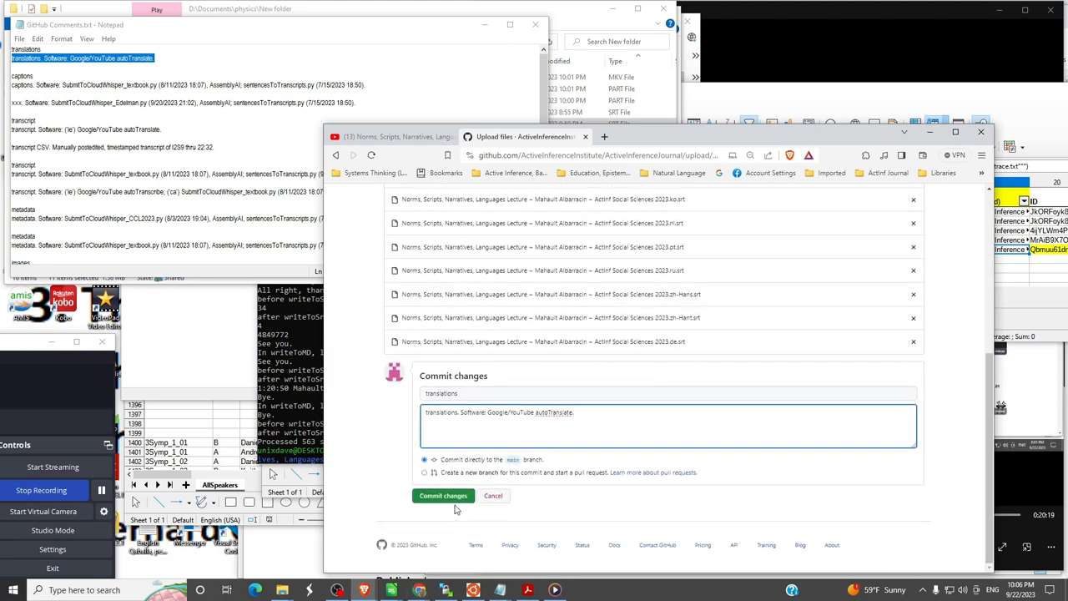
{"action": "left_click", "coordinate": [444, 494]}
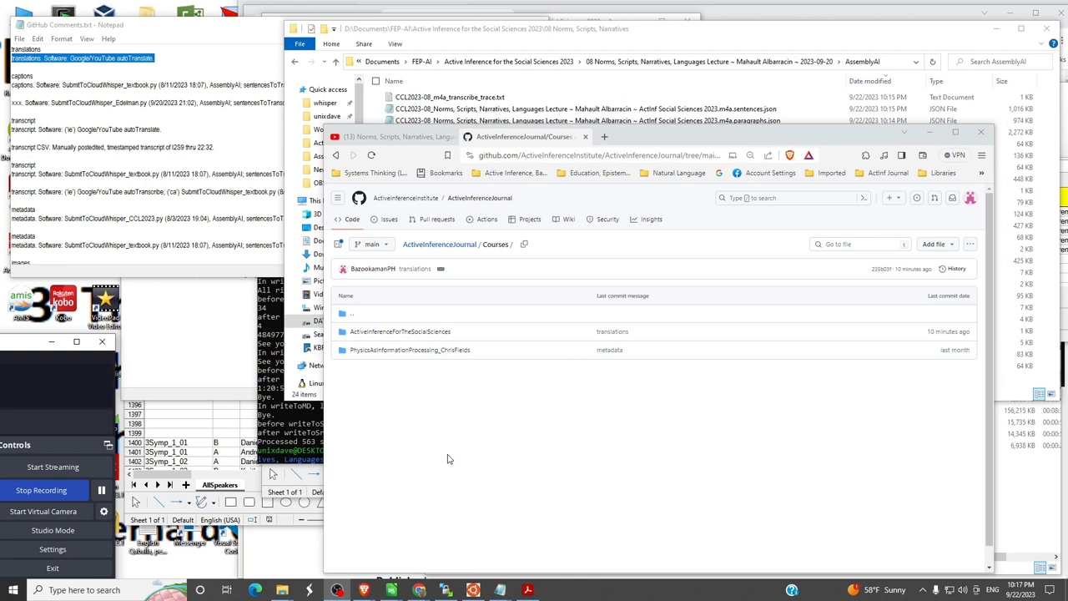
{"action": "mouse_move", "coordinate": [447, 451]}
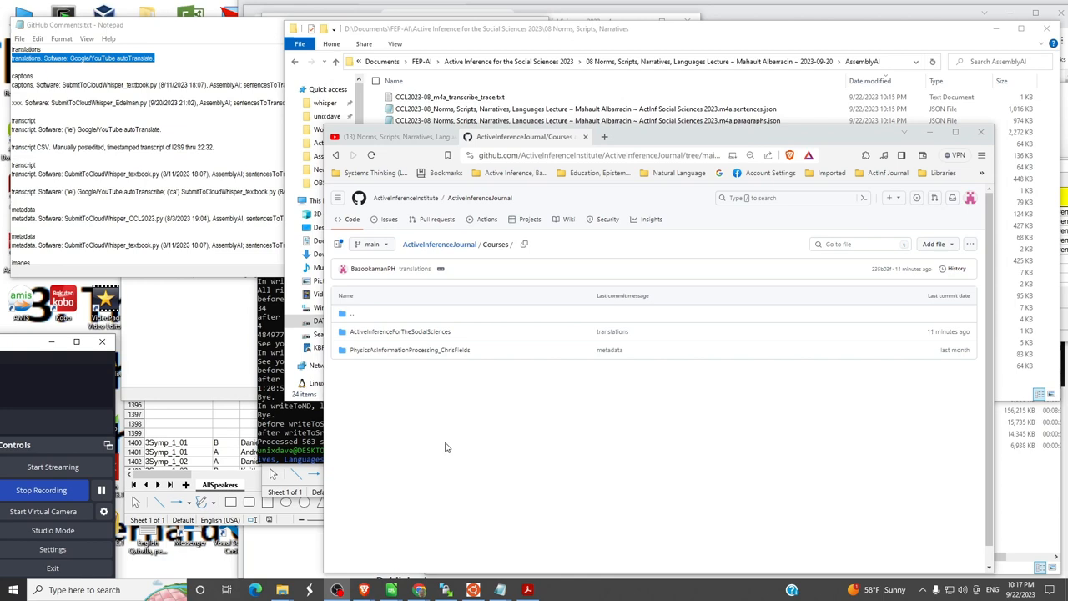
{"action": "mouse_move", "coordinate": [408, 391]}
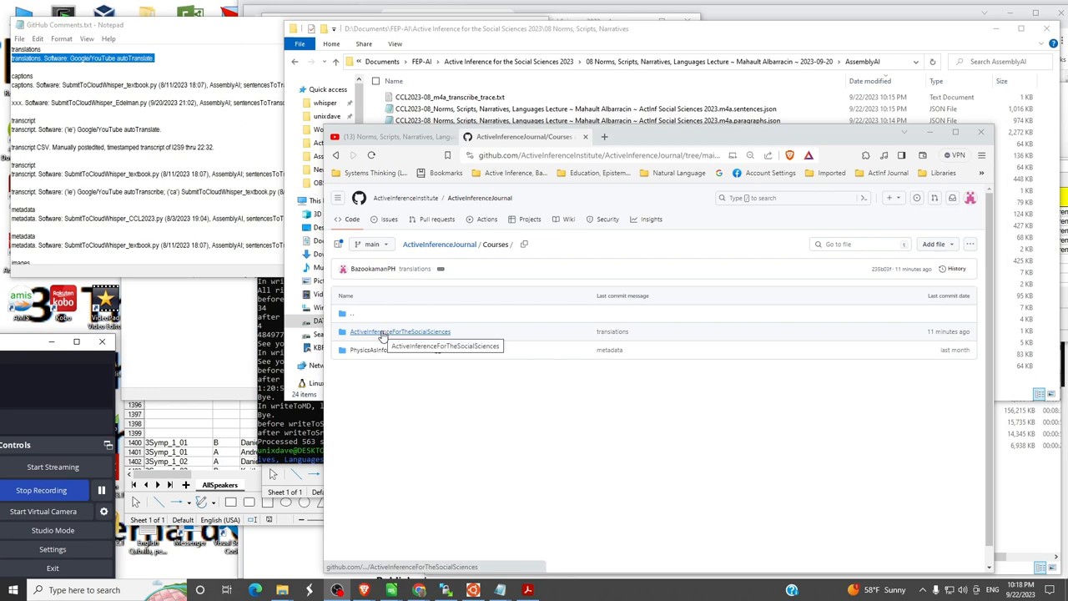
Navigate ActiveInferenceForTheSocialSciences > NormsScripts_Lecture into the Metadata folder
{"action": "left_click", "coordinate": [400, 331]}
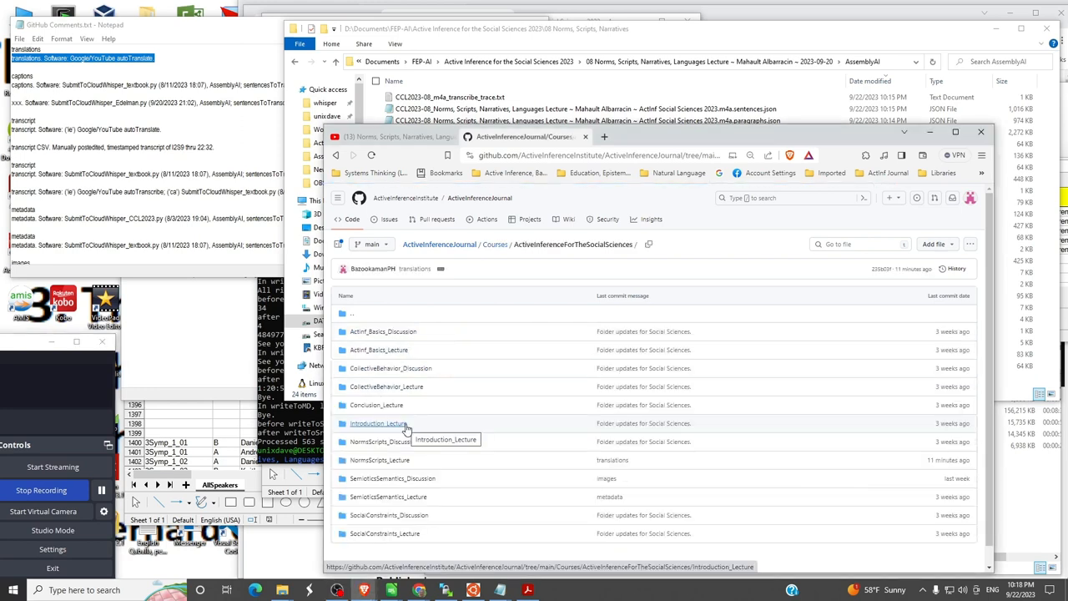
{"action": "mouse_move", "coordinate": [381, 461]}
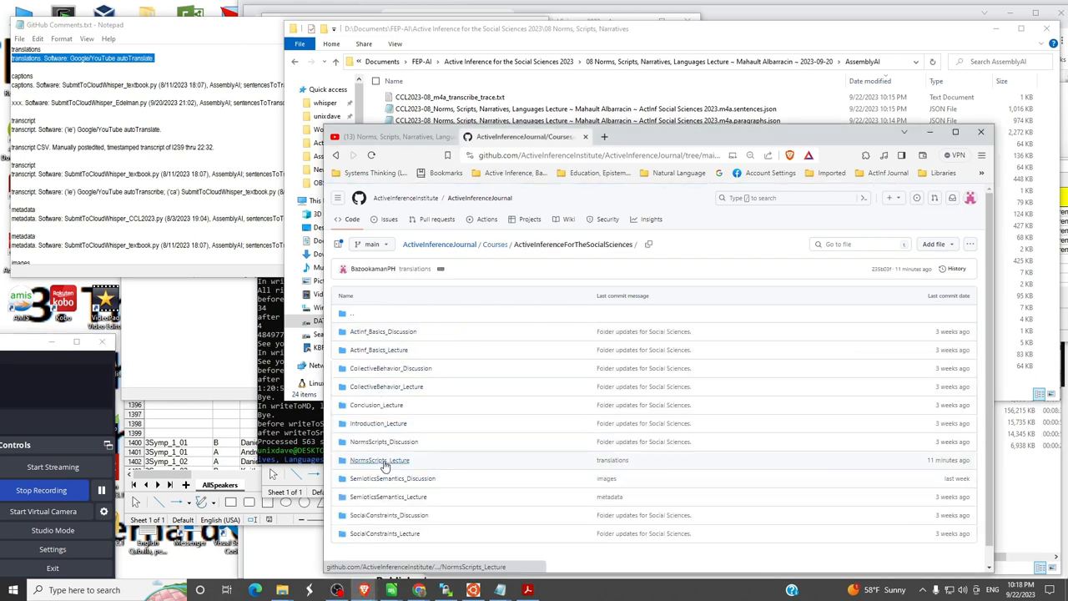
{"action": "left_click", "coordinate": [381, 460]}
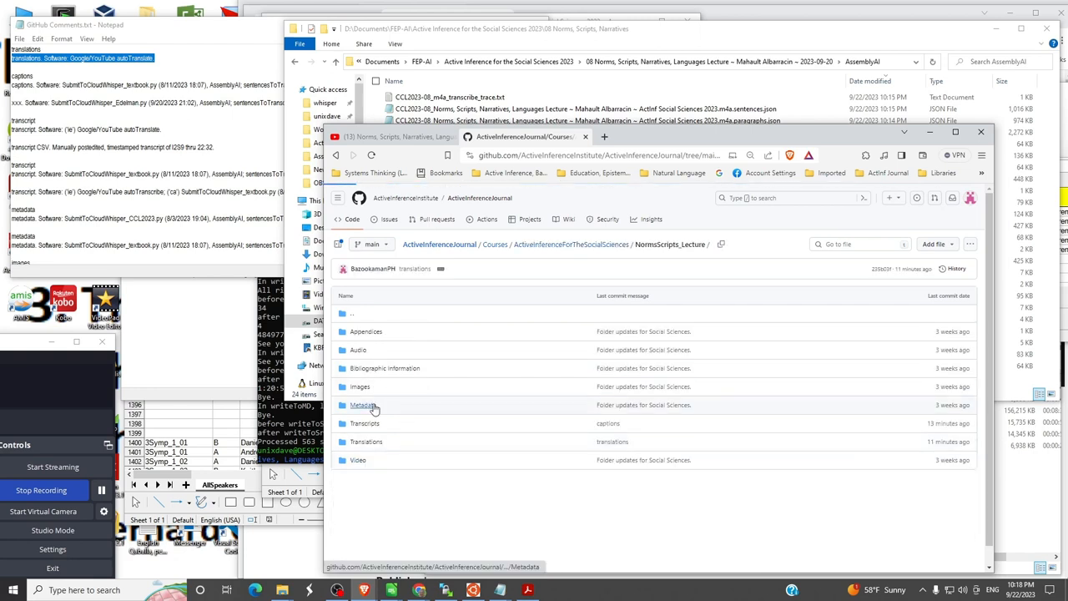
{"action": "left_click", "coordinate": [364, 406]}
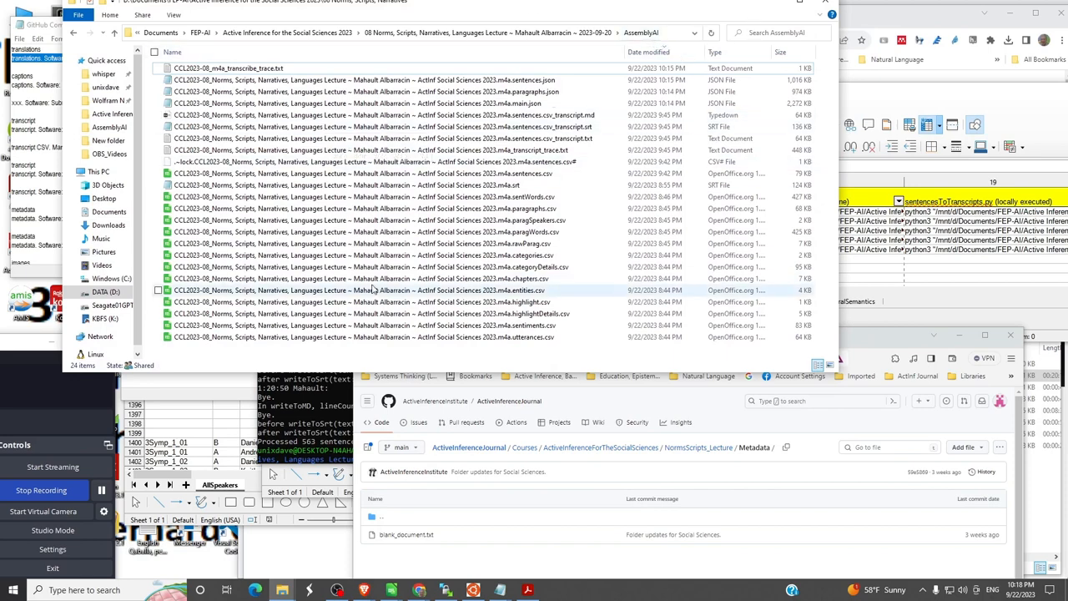
Narrow the selected AssemblyAI output files from 24 to 16 items
{"action": "left_click", "coordinate": [475, 337]}
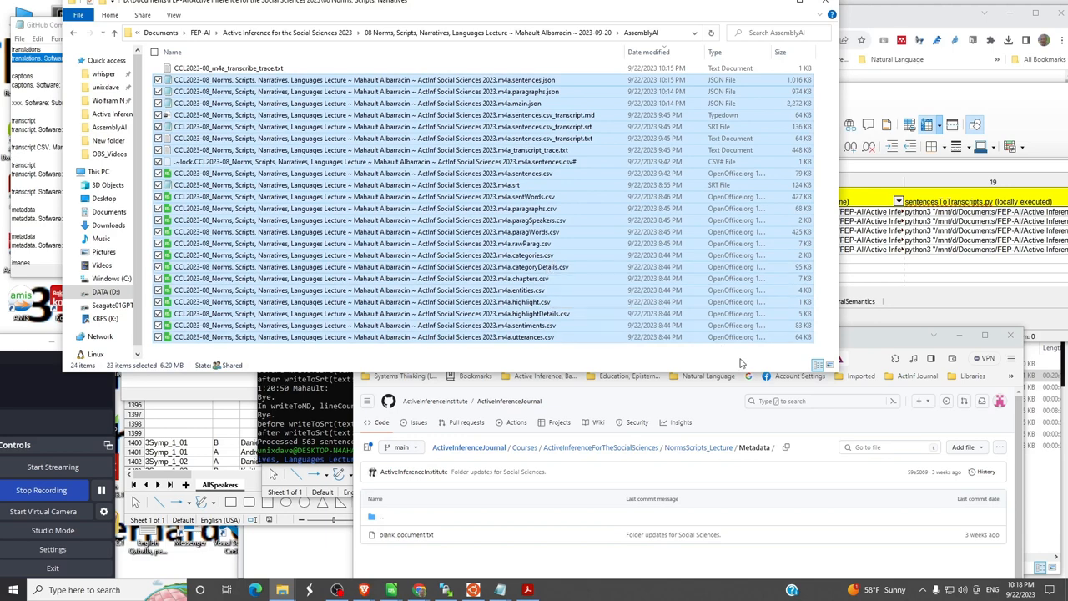
{"action": "mouse_move", "coordinate": [731, 374]}
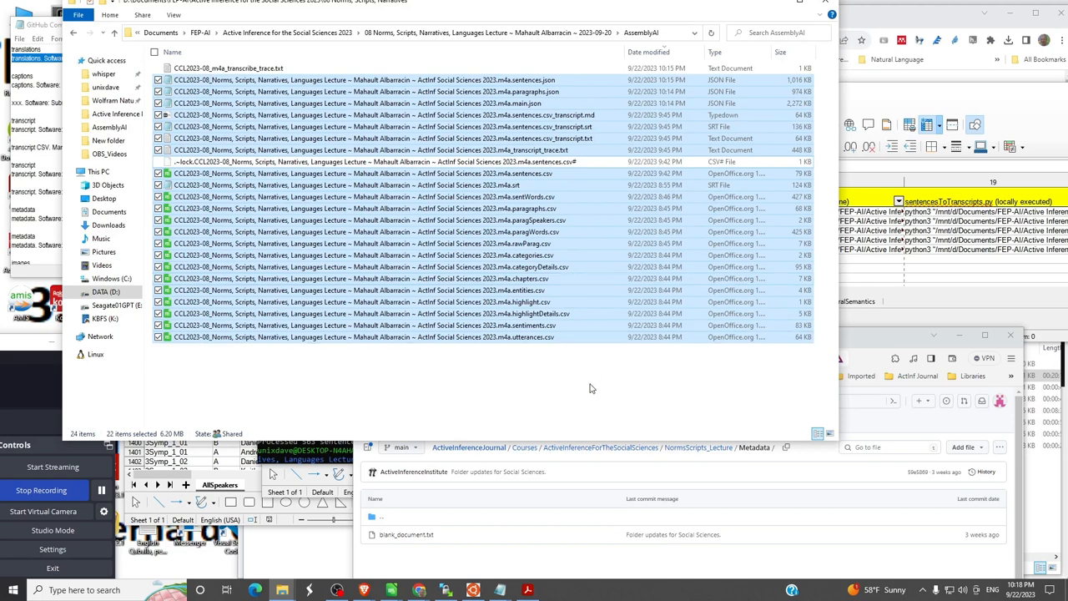
{"action": "mouse_move", "coordinate": [504, 367]}
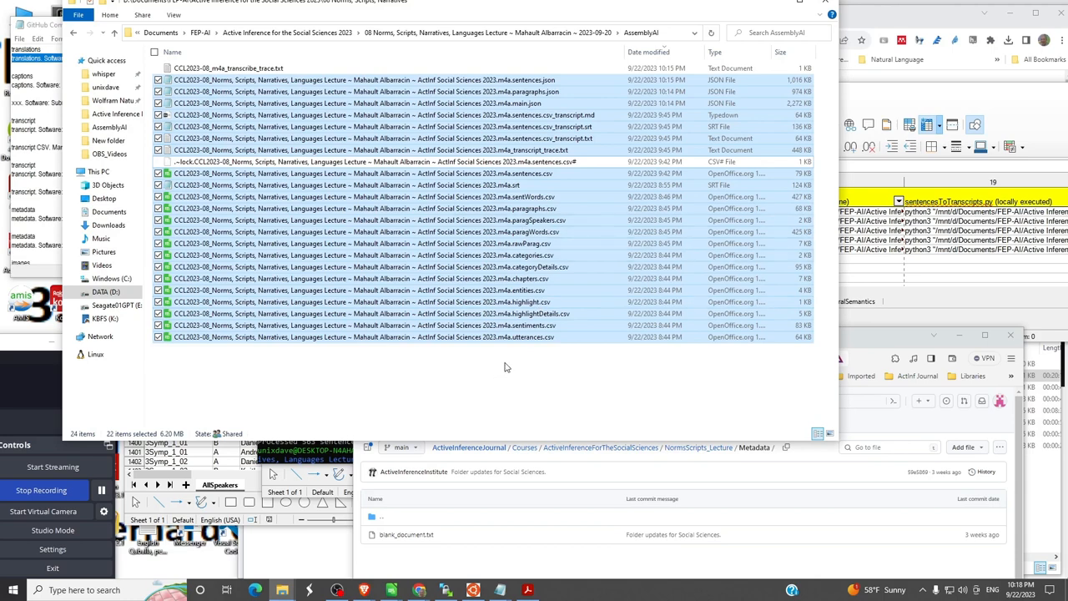
{"action": "mouse_move", "coordinate": [491, 190]}
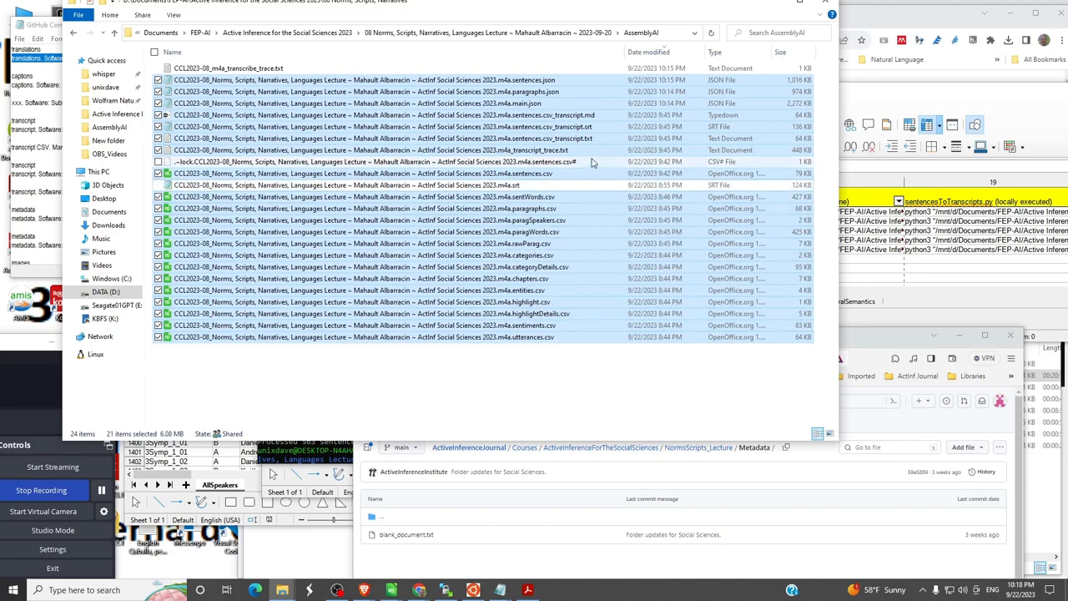
{"action": "mouse_move", "coordinate": [570, 130]}
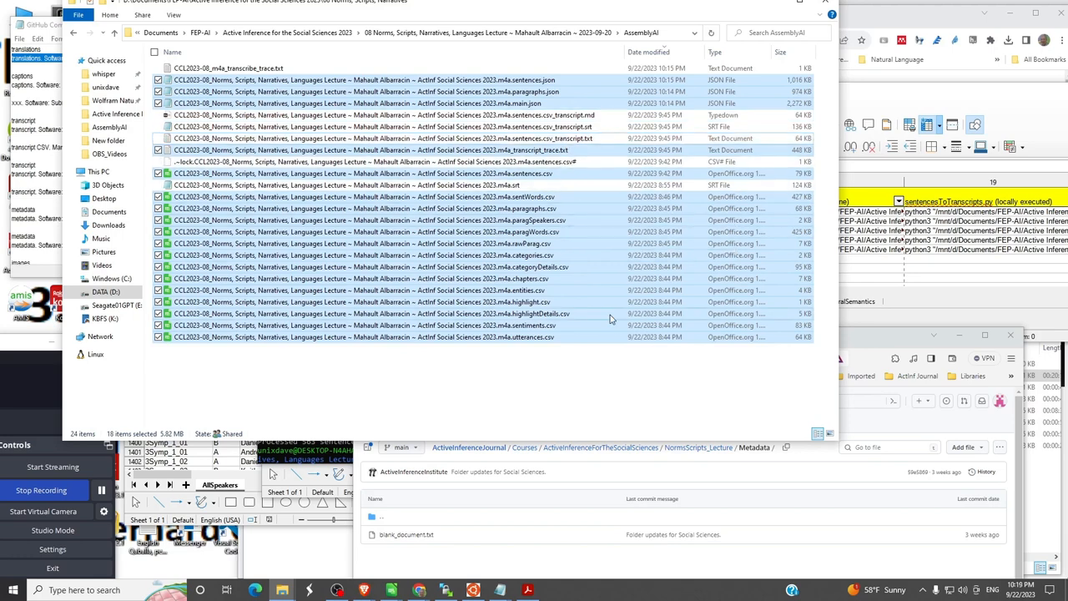
{"action": "mouse_move", "coordinate": [677, 114]}
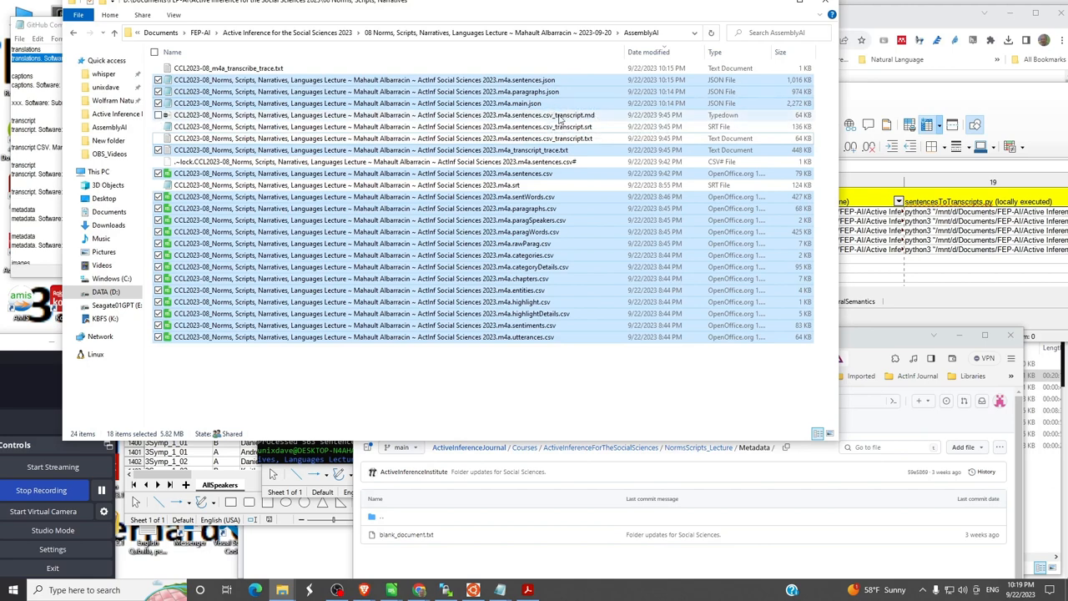
{"action": "mouse_move", "coordinate": [697, 336]}
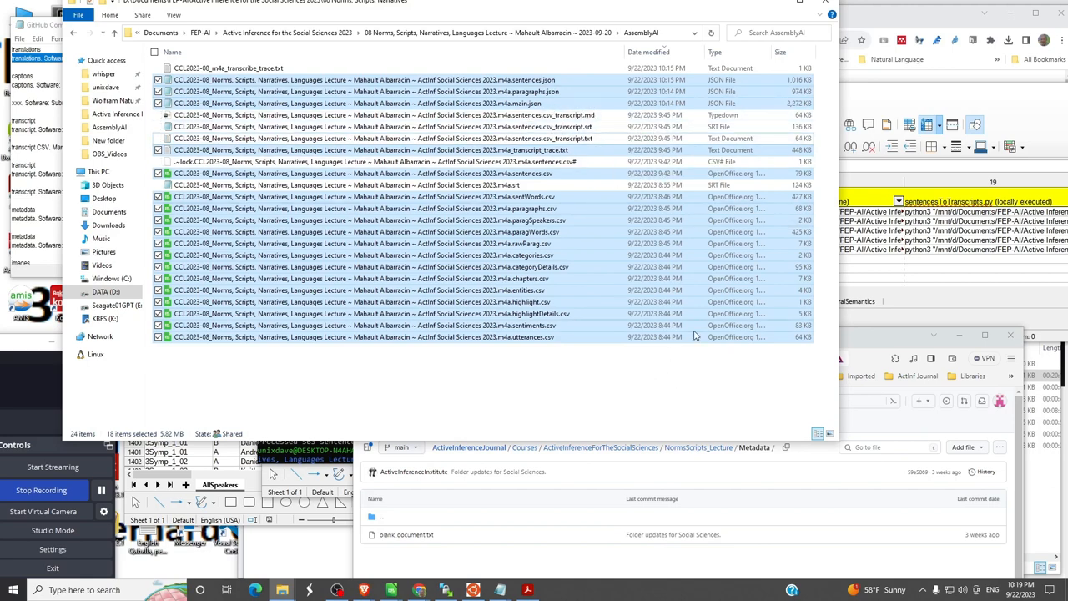
{"action": "mouse_move", "coordinate": [551, 232]}
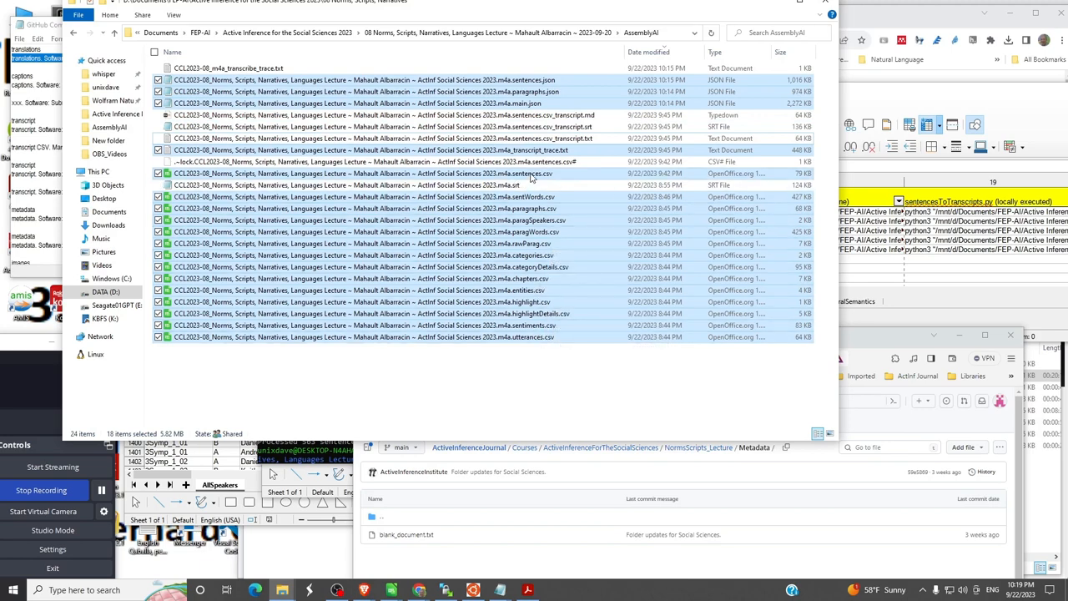
{"action": "mouse_move", "coordinate": [544, 150]}
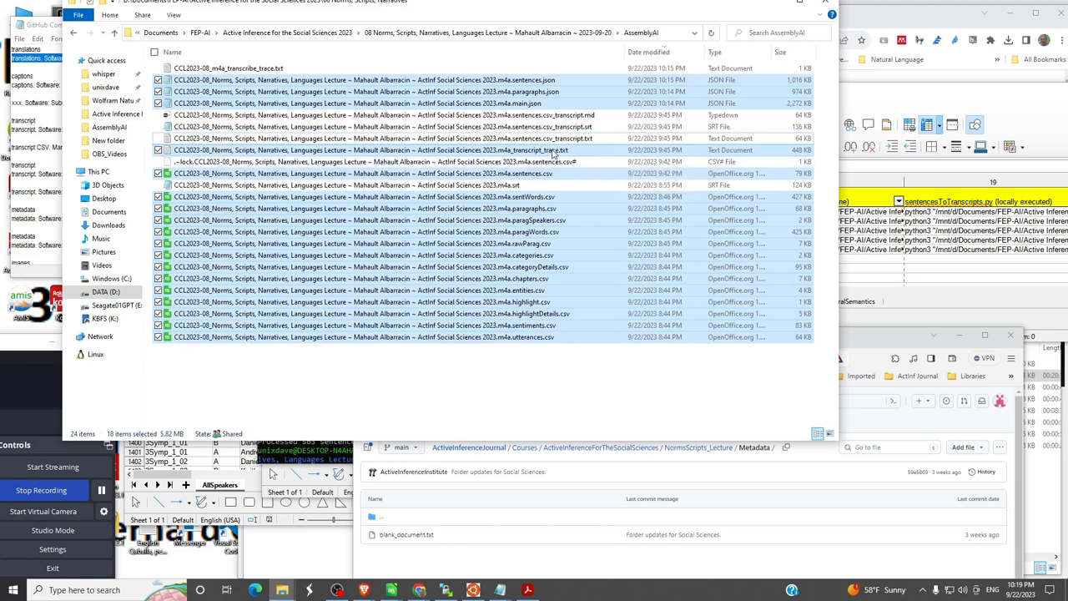
{"action": "mouse_move", "coordinate": [555, 150]}
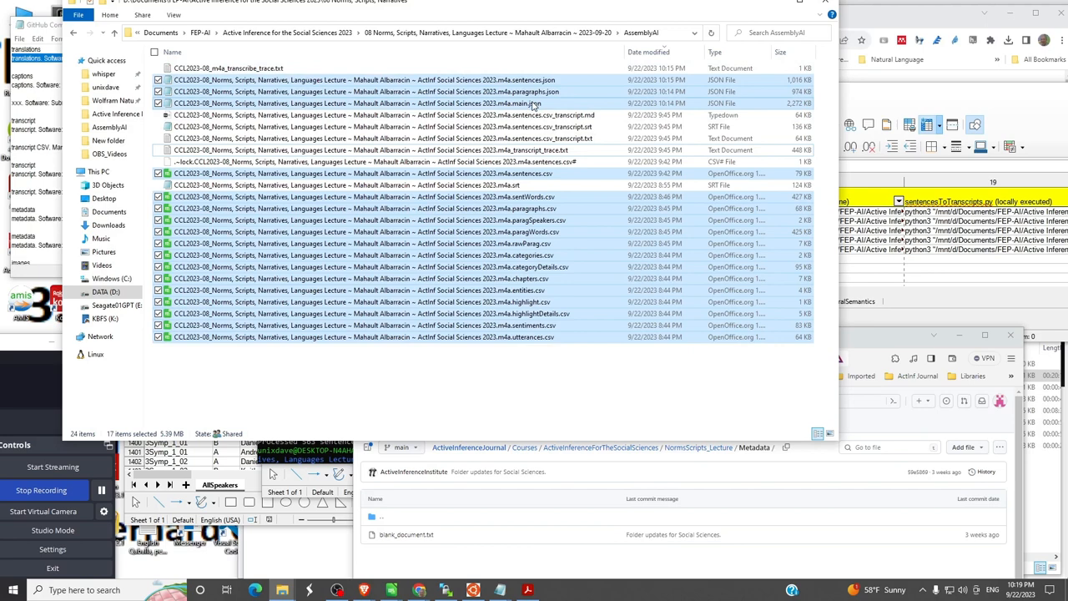
{"action": "mouse_move", "coordinate": [531, 103]}
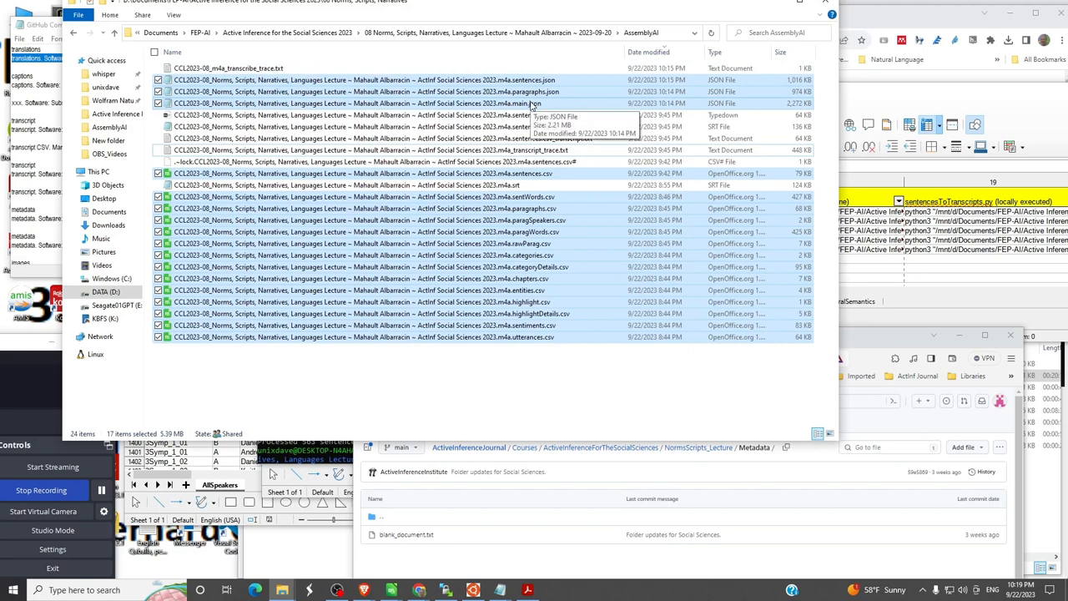
{"action": "mouse_move", "coordinate": [531, 80]}
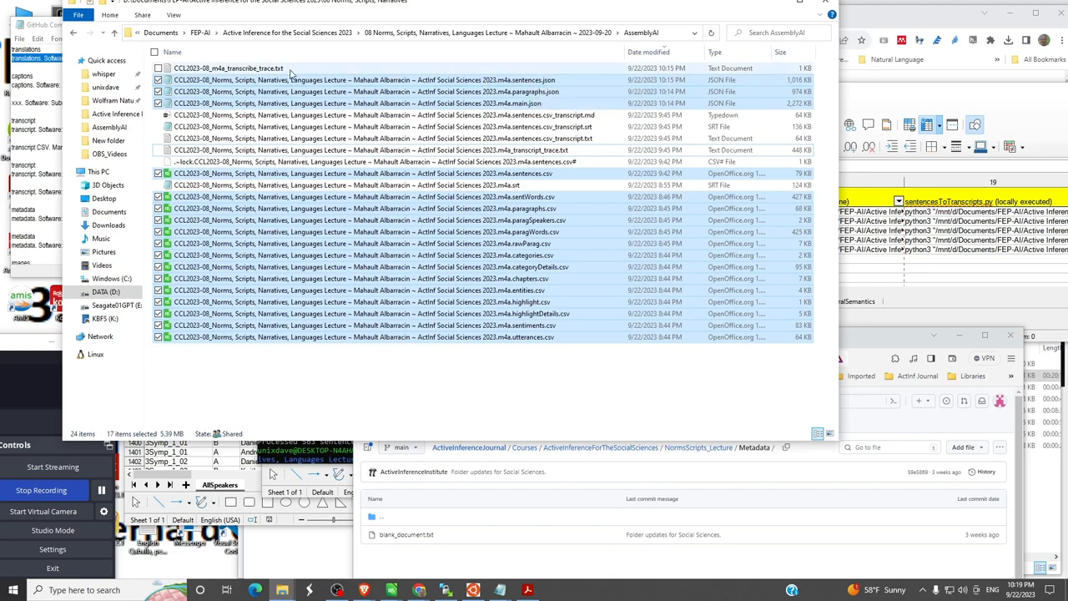
{"action": "mouse_move", "coordinate": [767, 70]}
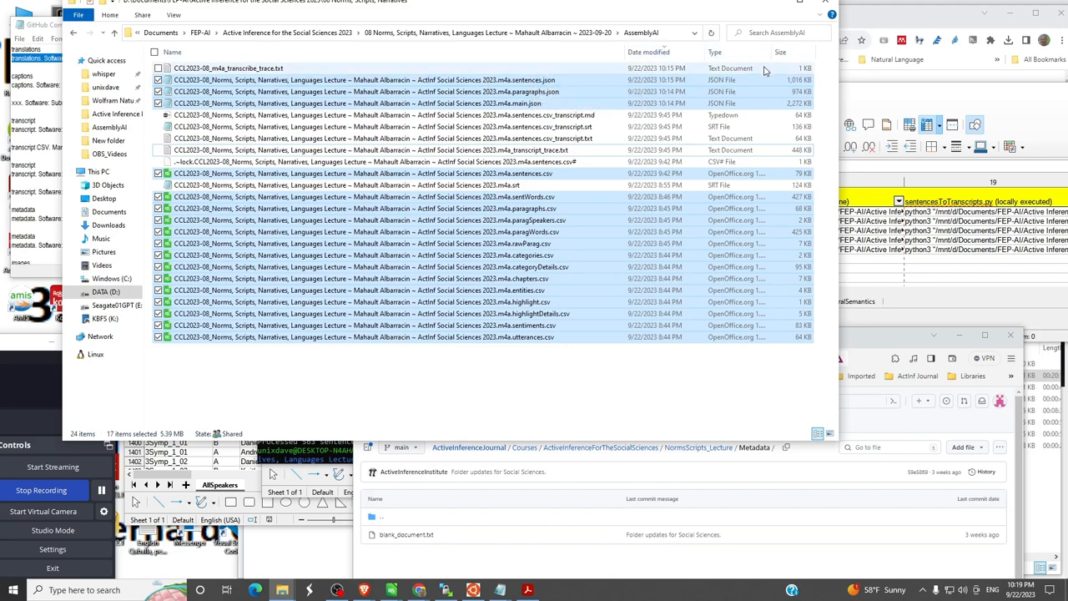
{"action": "mouse_move", "coordinate": [803, 70]}
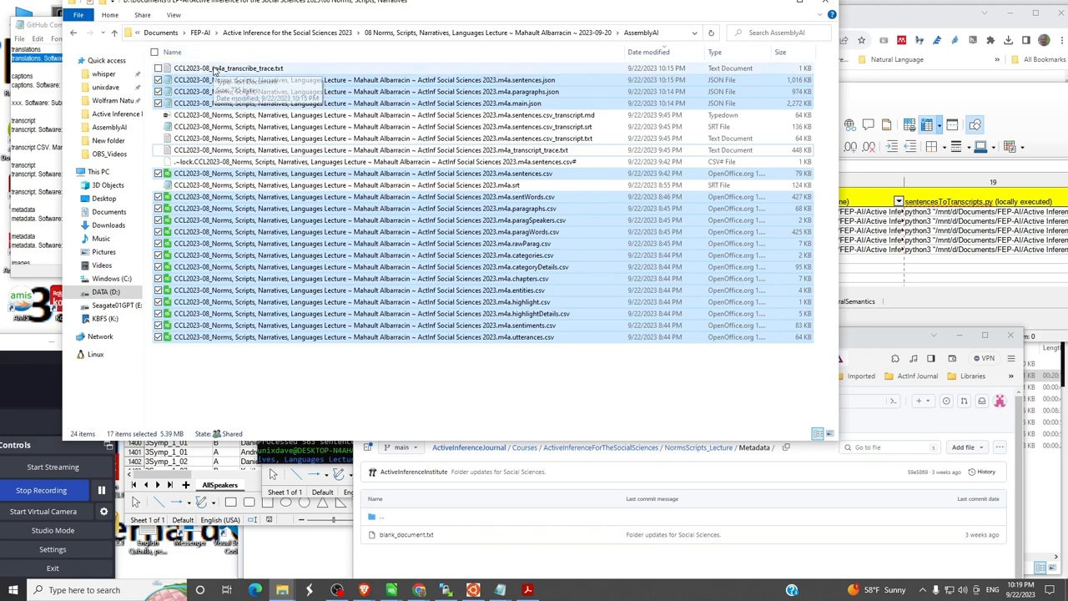
Drag the lecture's .sentences.json onto the GitHub Metadata upload page
{"action": "left_click", "coordinate": [159, 67]}
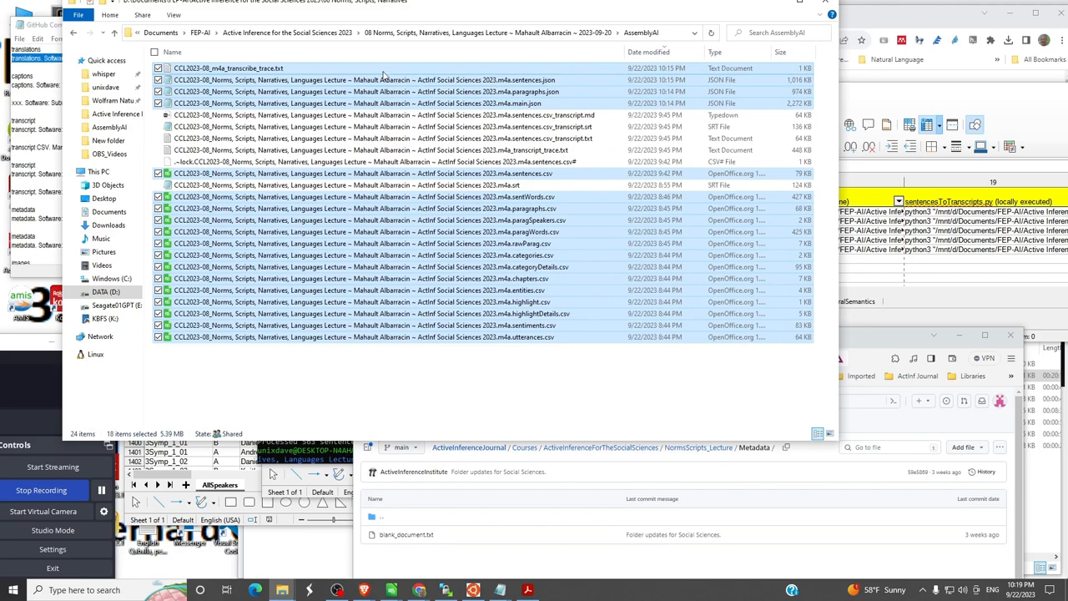
{"action": "mouse_move", "coordinate": [229, 67]}
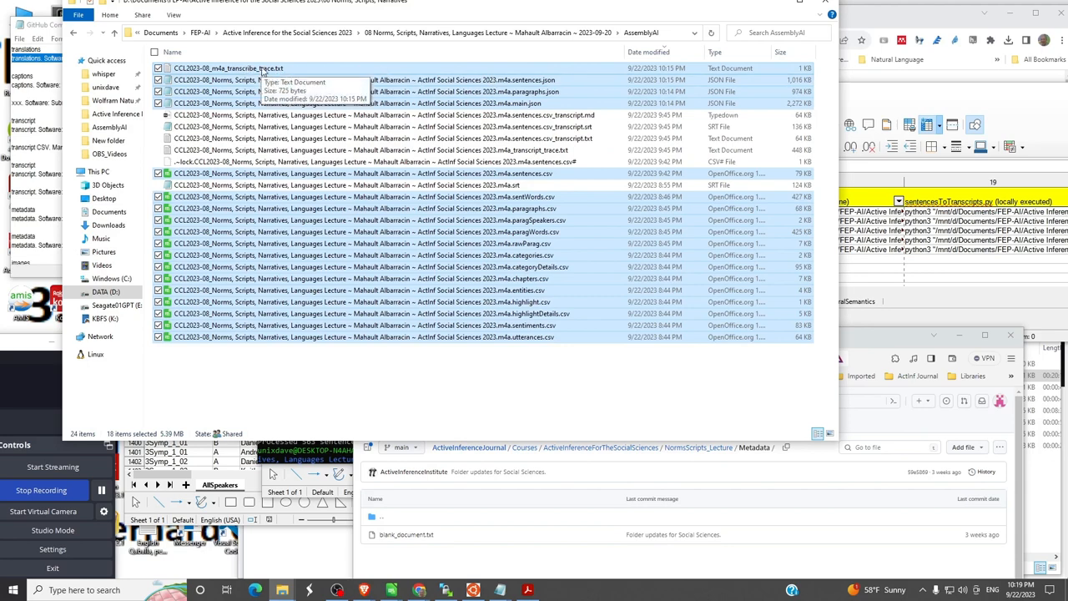
{"action": "mouse_move", "coordinate": [280, 73]}
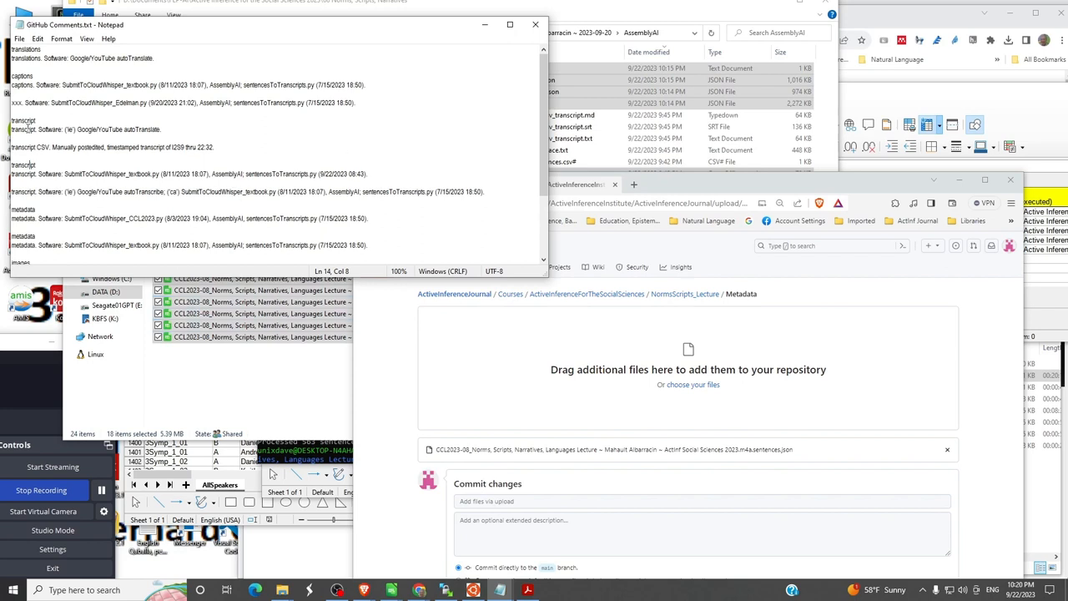
{"action": "scroll", "scroll_direction": "down", "scroll_amount": 3}
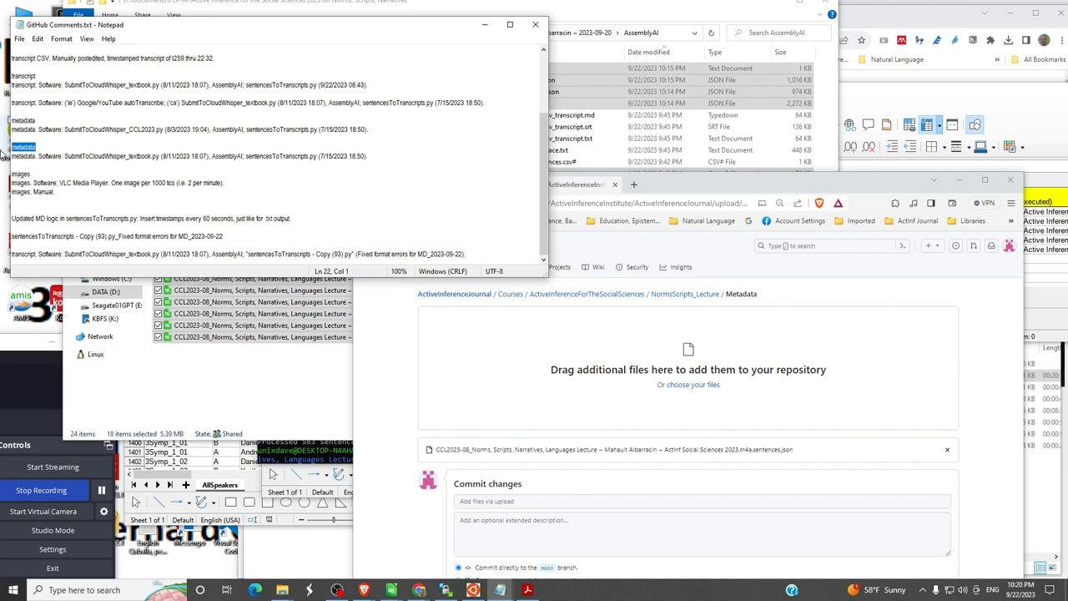
{"action": "mouse_move", "coordinate": [709, 351]}
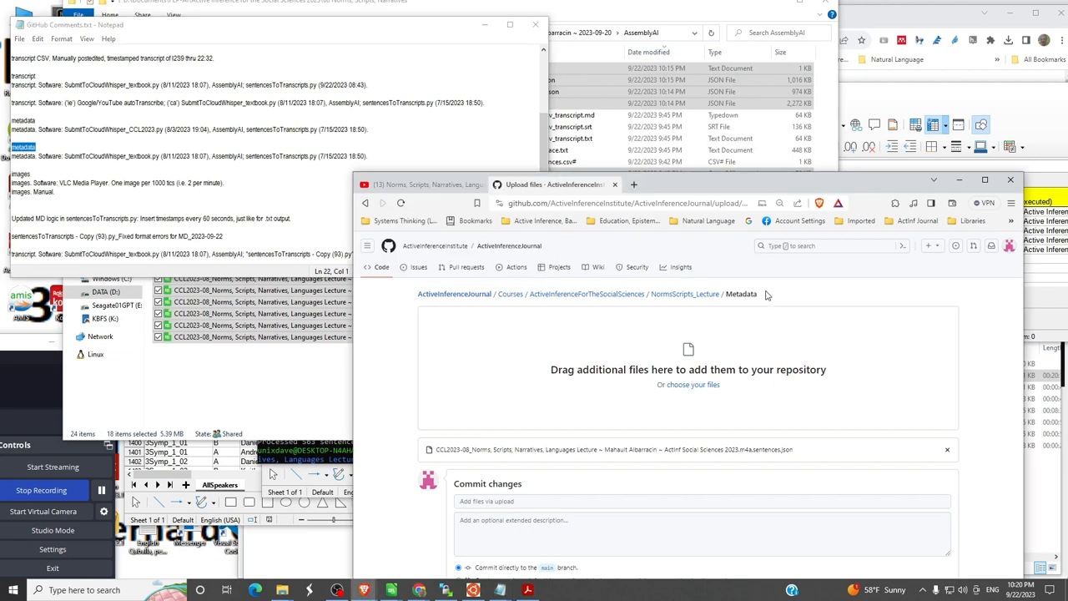
{"action": "left_click", "coordinate": [721, 91]}
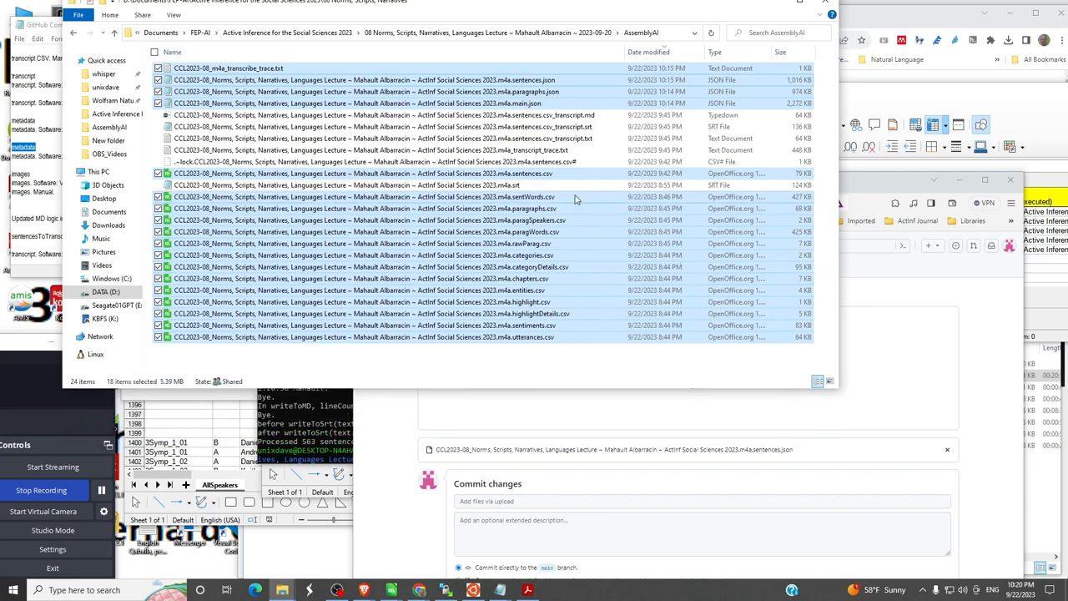
{"action": "mouse_move", "coordinate": [538, 84]}
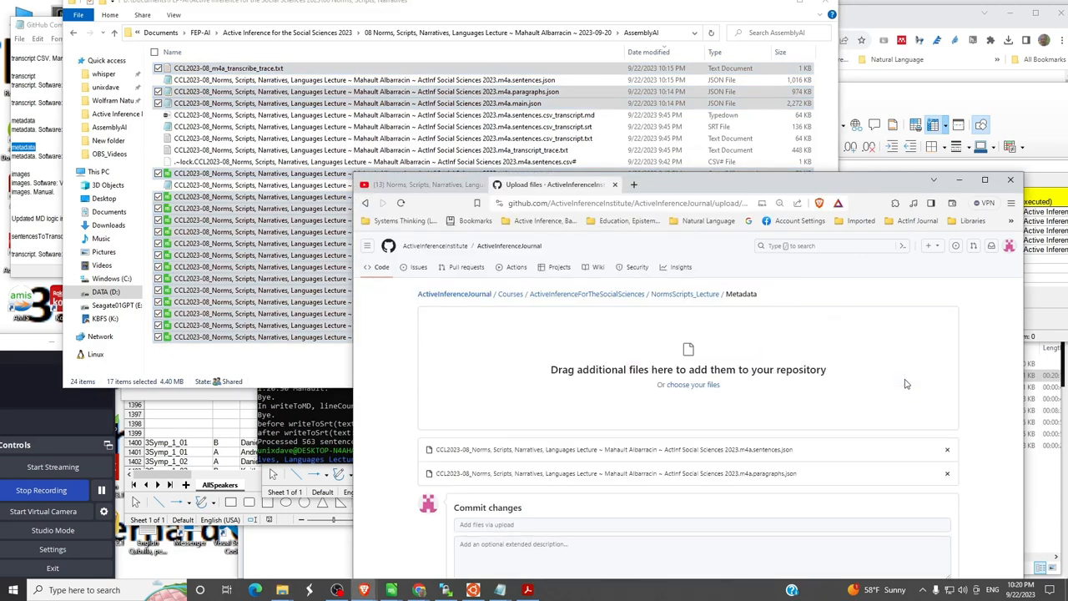
{"action": "mouse_move", "coordinate": [798, 387]}
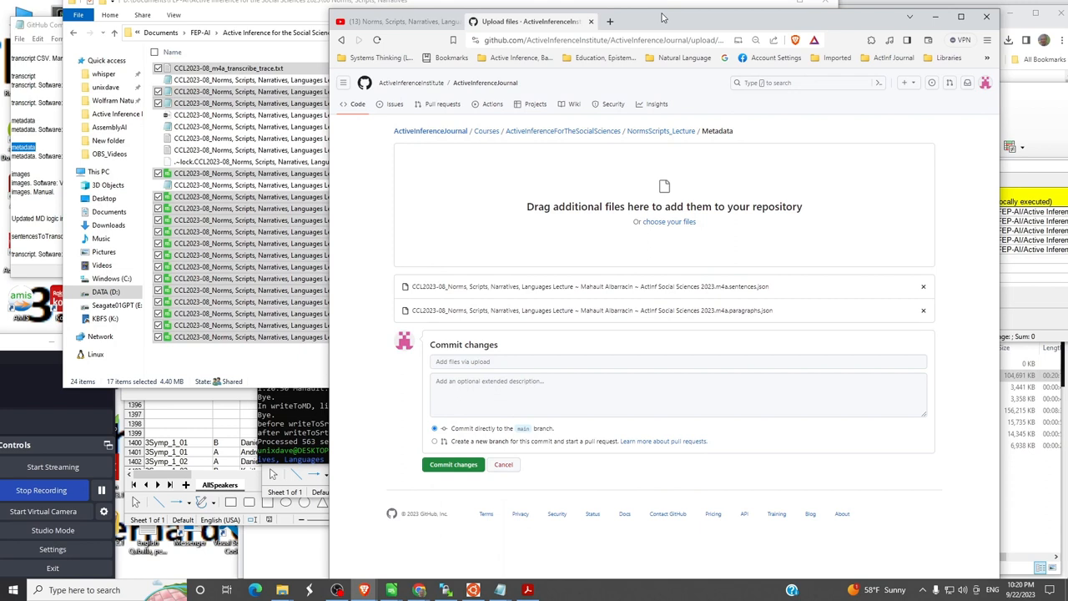
{"action": "mouse_move", "coordinate": [515, 457]}
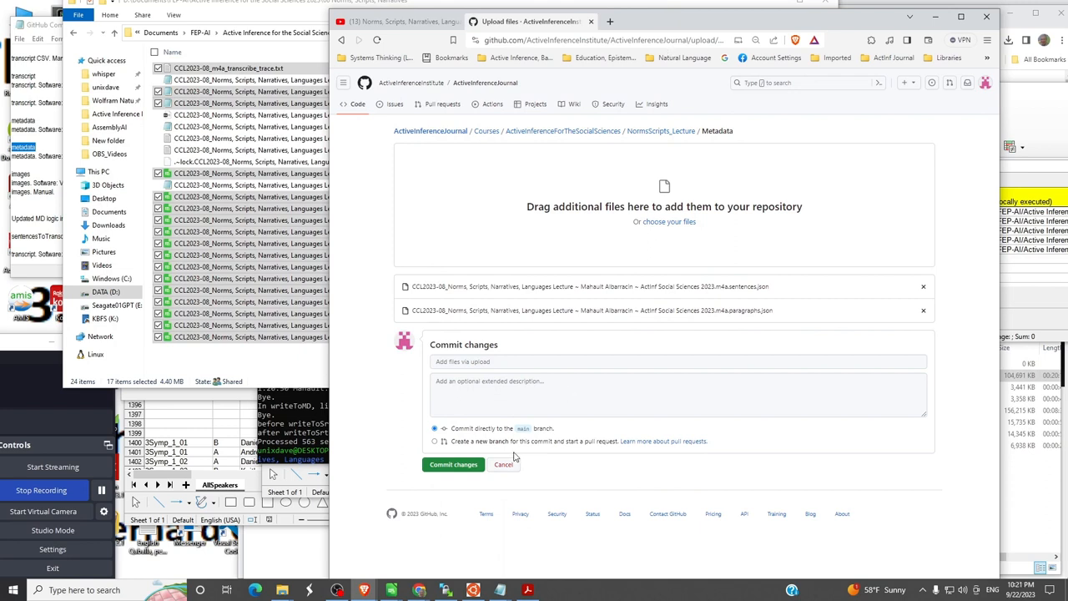
{"action": "mouse_move", "coordinate": [324, 524]}
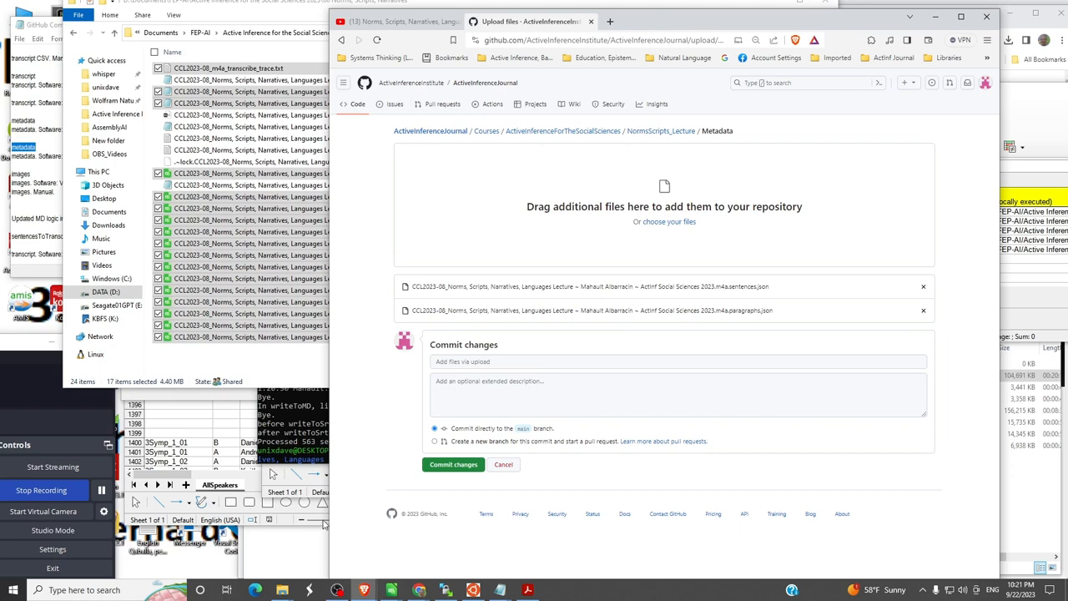
{"action": "mouse_move", "coordinate": [66, 426]}
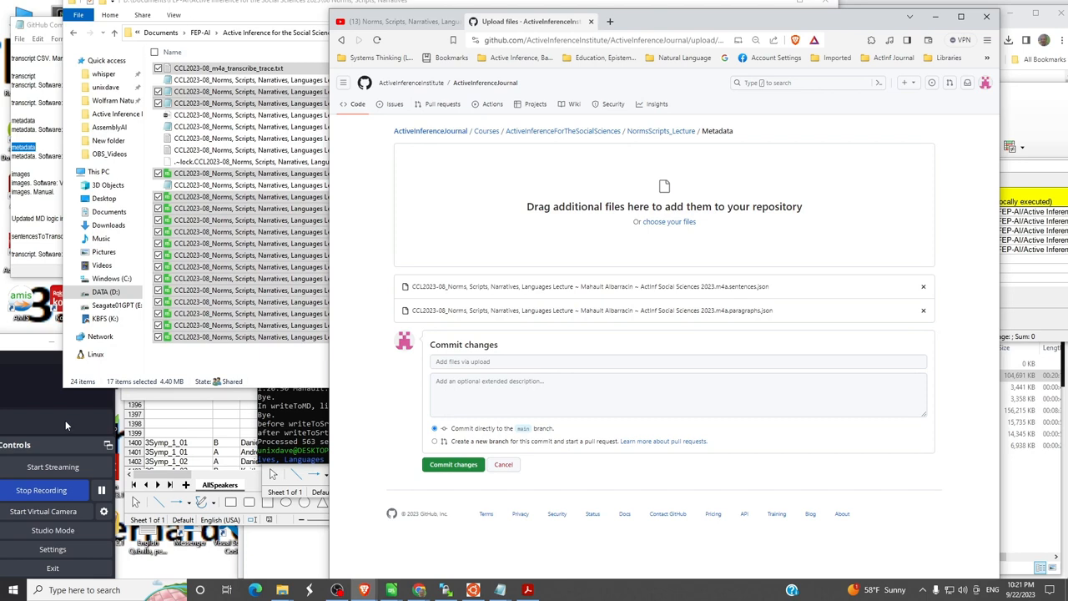
{"action": "mouse_move", "coordinate": [100, 491]}
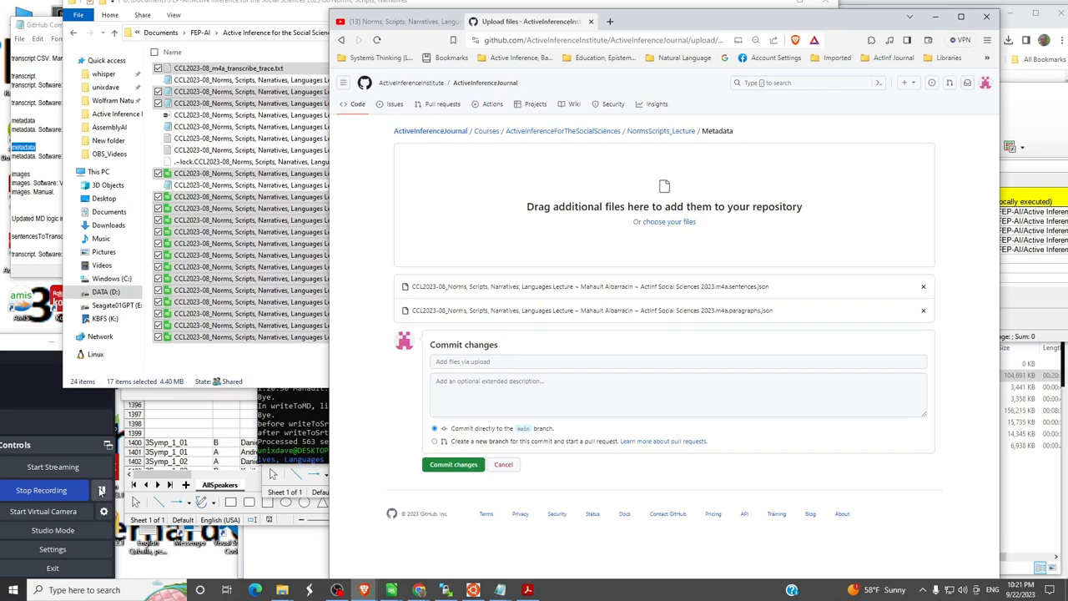